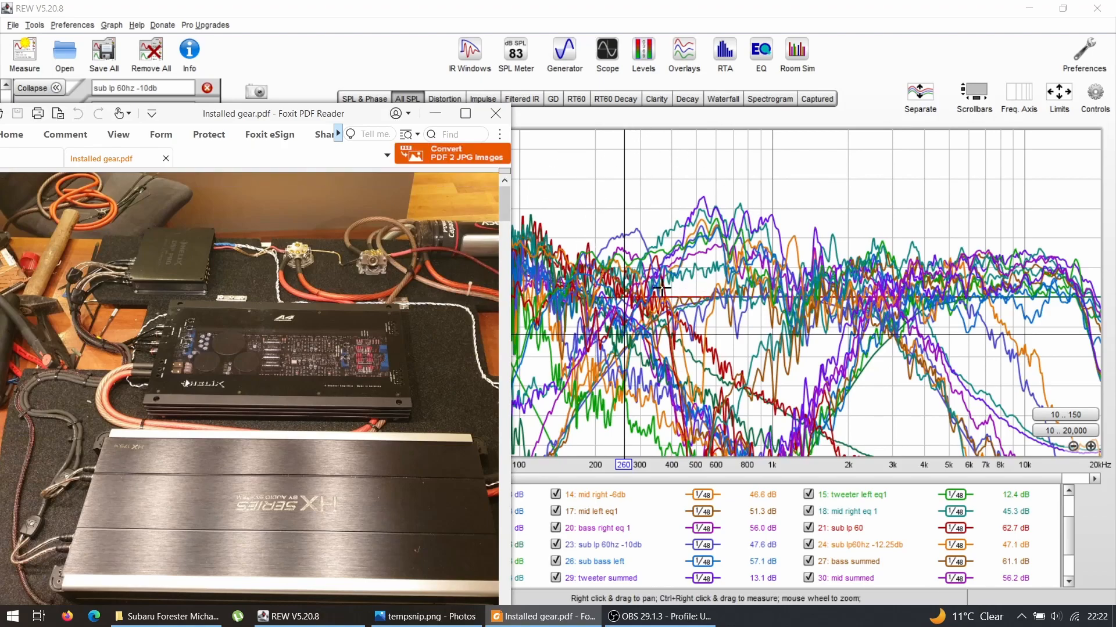
mouse_move(699, 258)
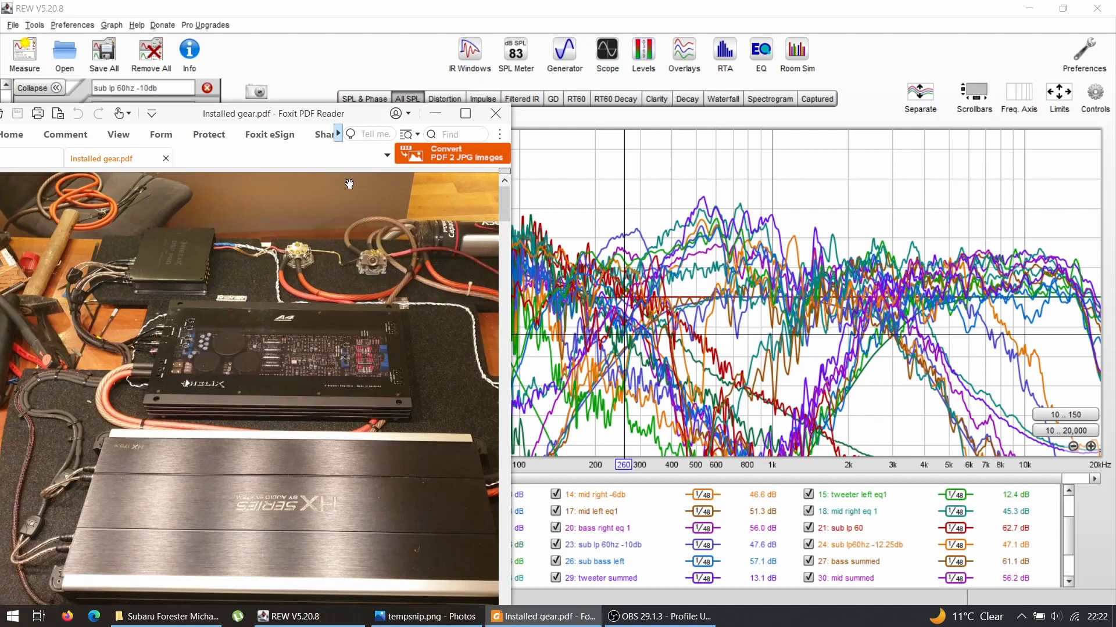
mouse_move(626, 307)
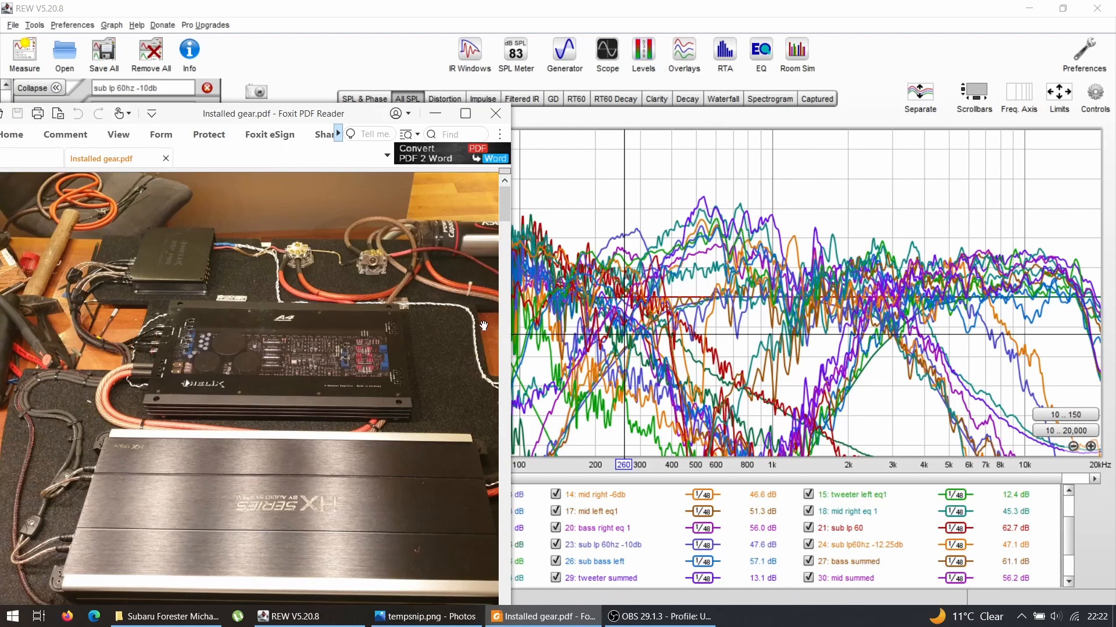
mouse_move(543, 325)
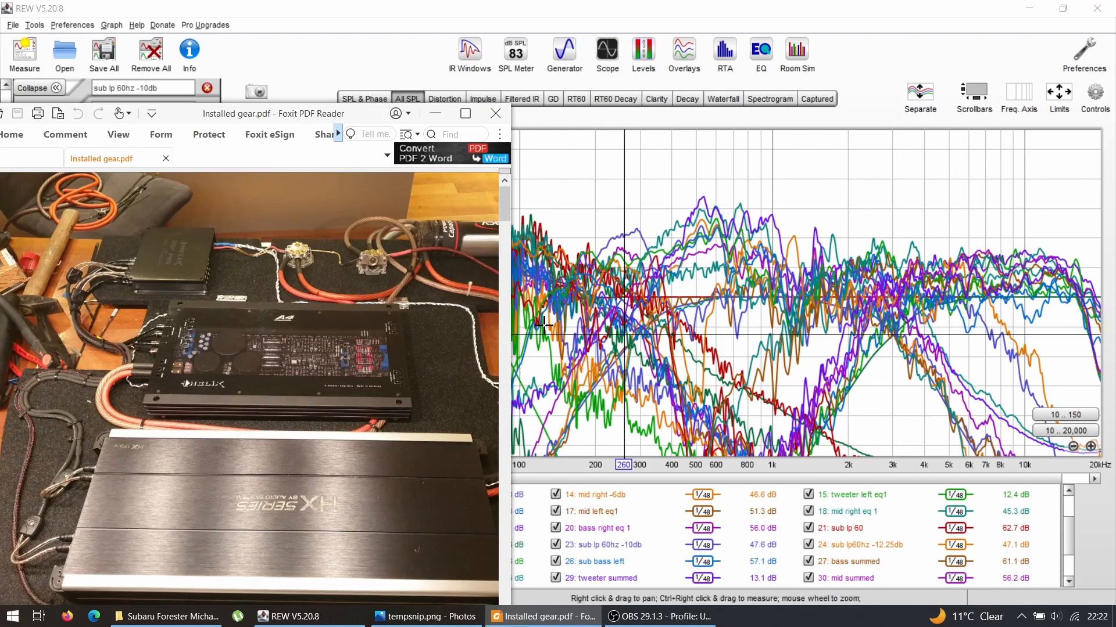
mouse_move(775, 295)
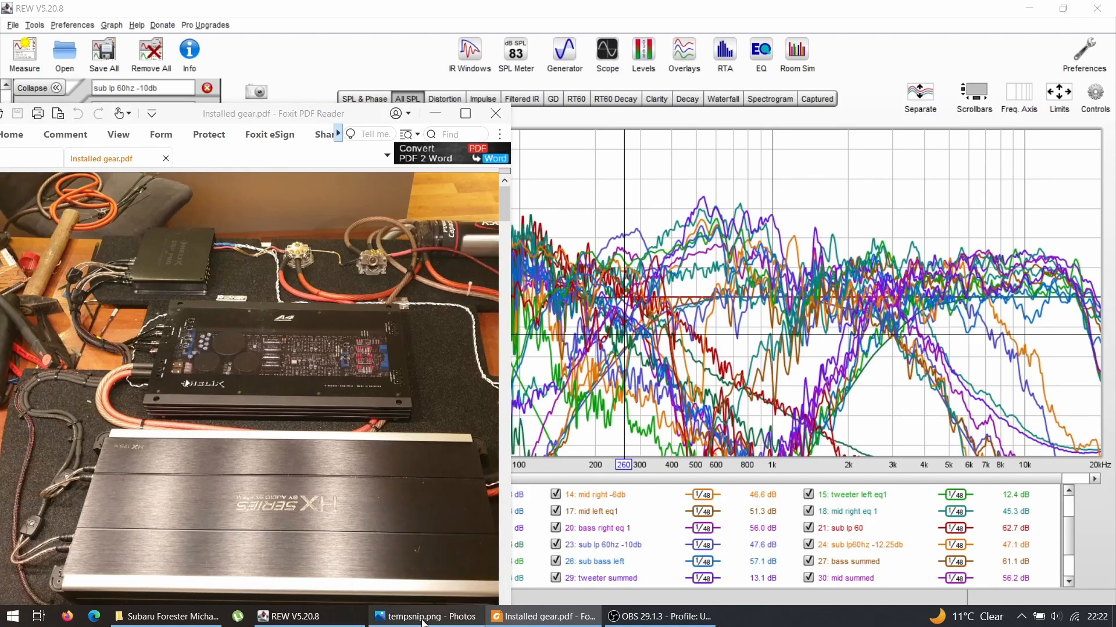
- Show the tempsnip.png email screenshot with the car audio equipment list in Photos
click(423, 615)
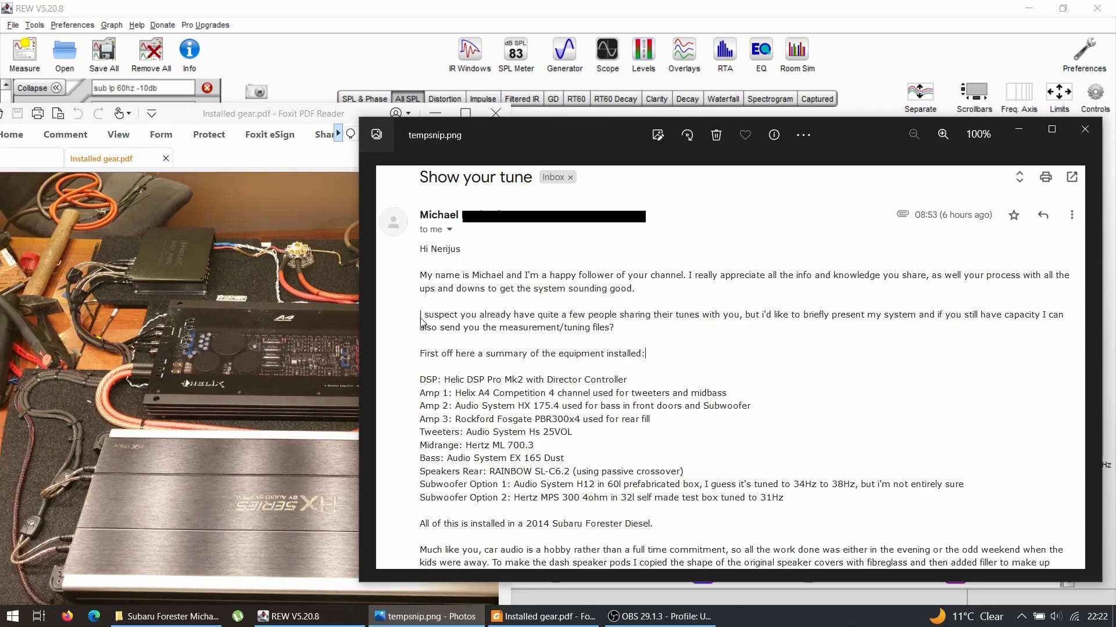
mouse_move(601, 409)
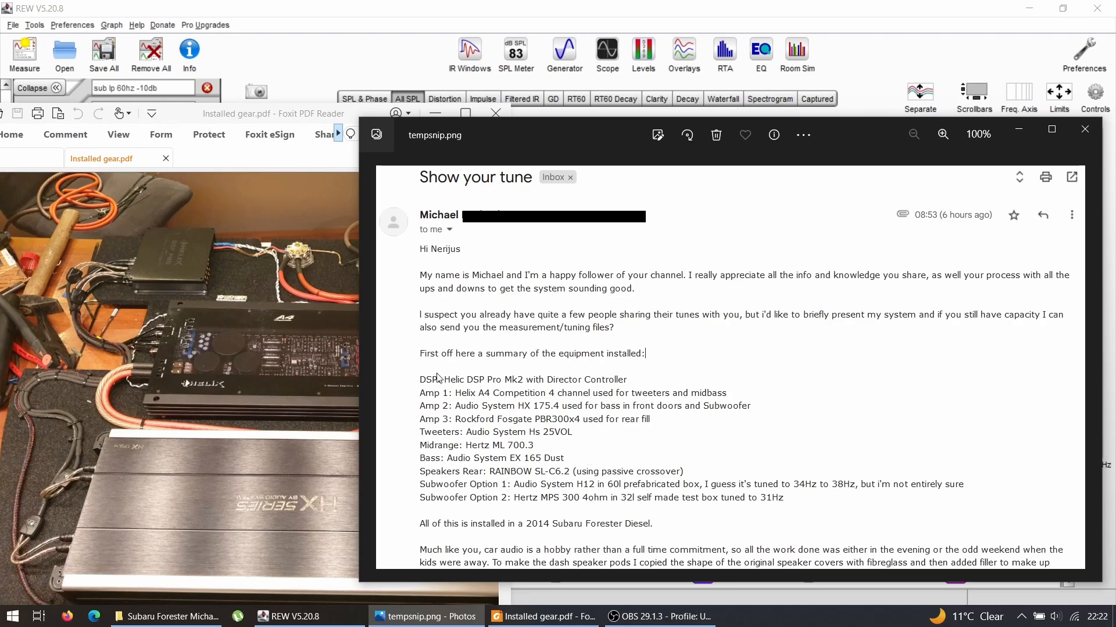
mouse_move(523, 388)
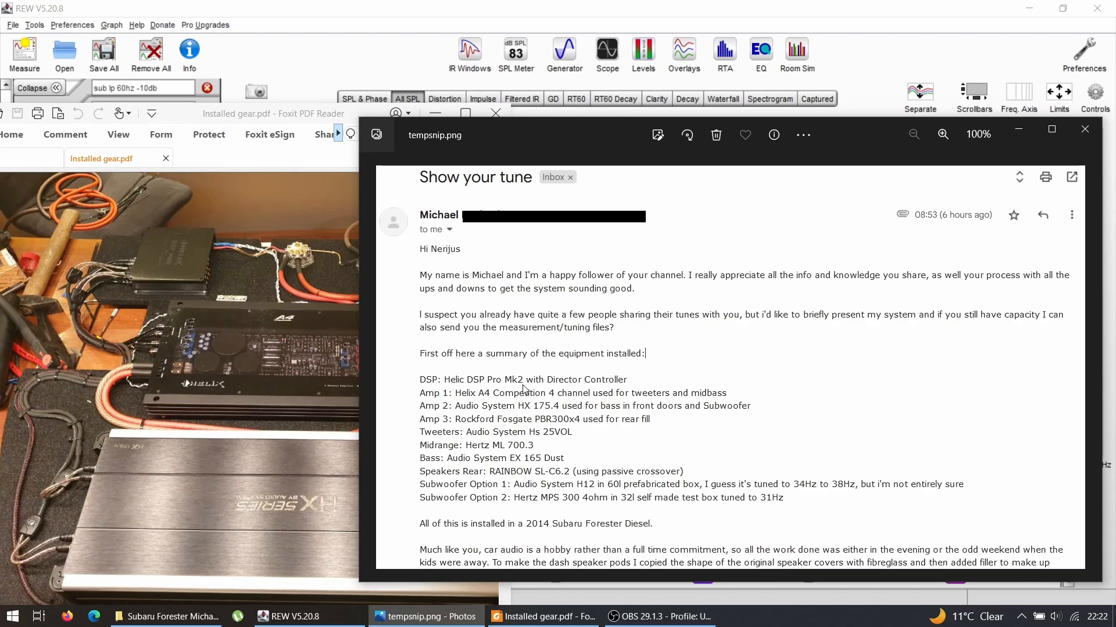
mouse_move(510, 390)
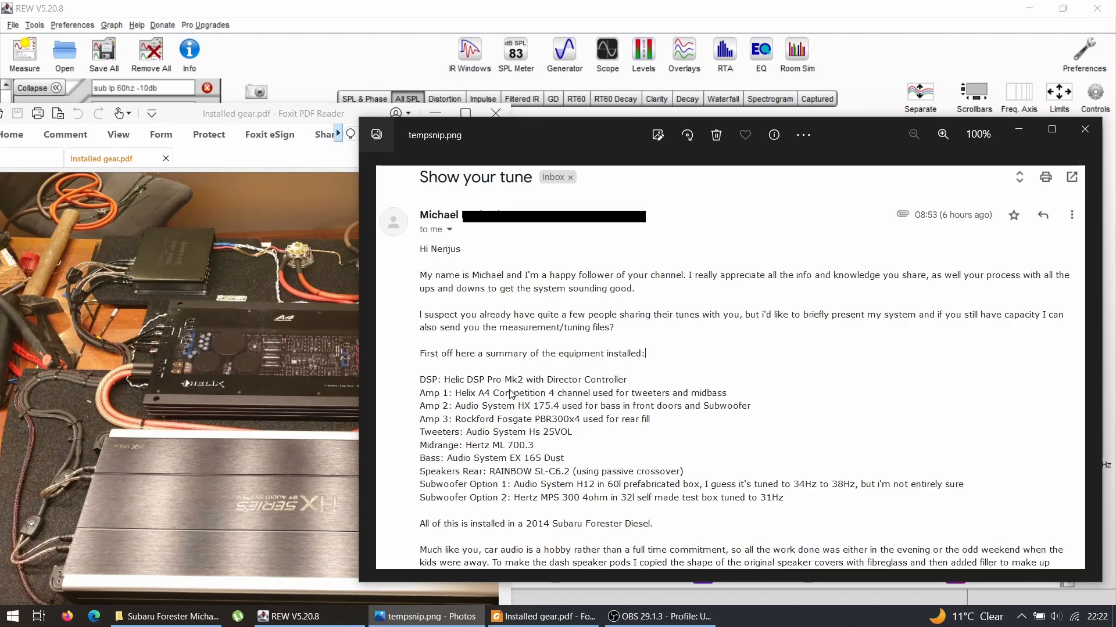
mouse_move(444, 391)
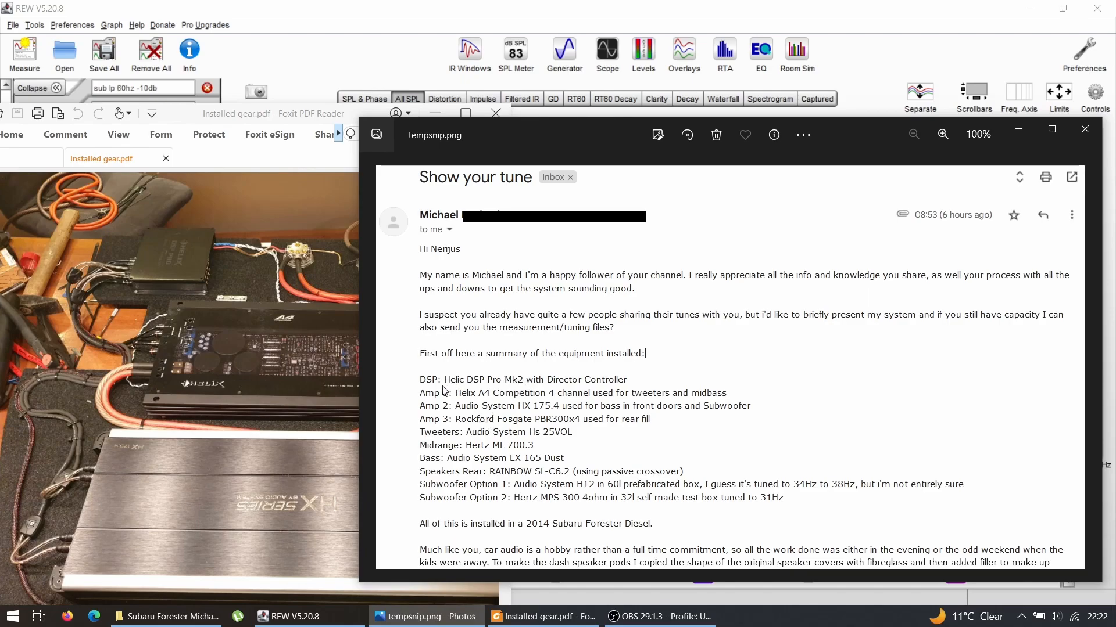
mouse_move(569, 399)
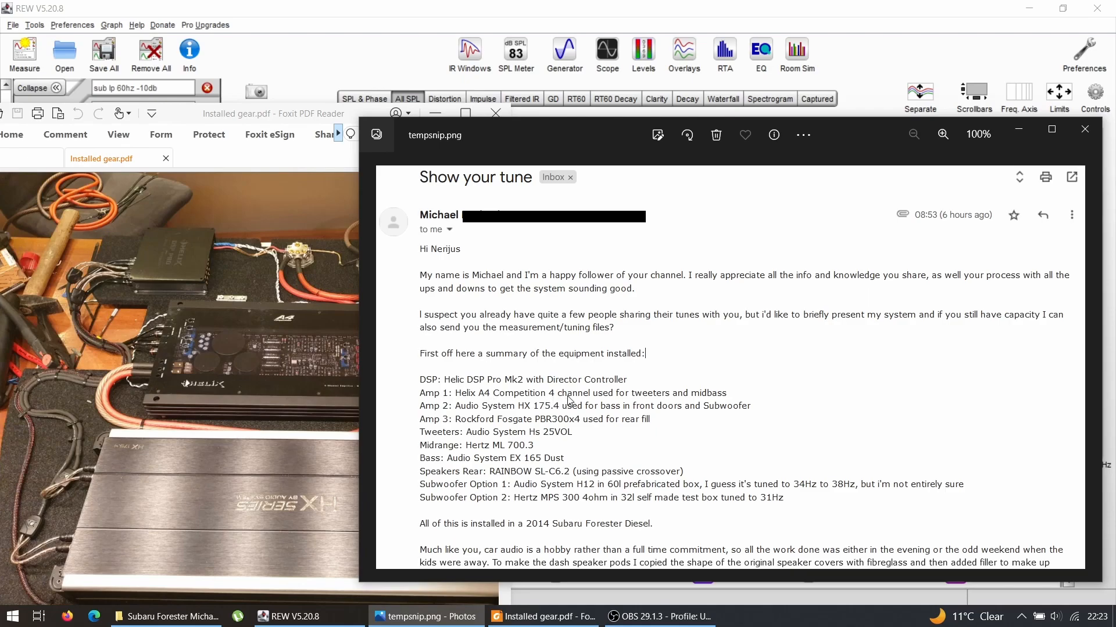
mouse_move(552, 410)
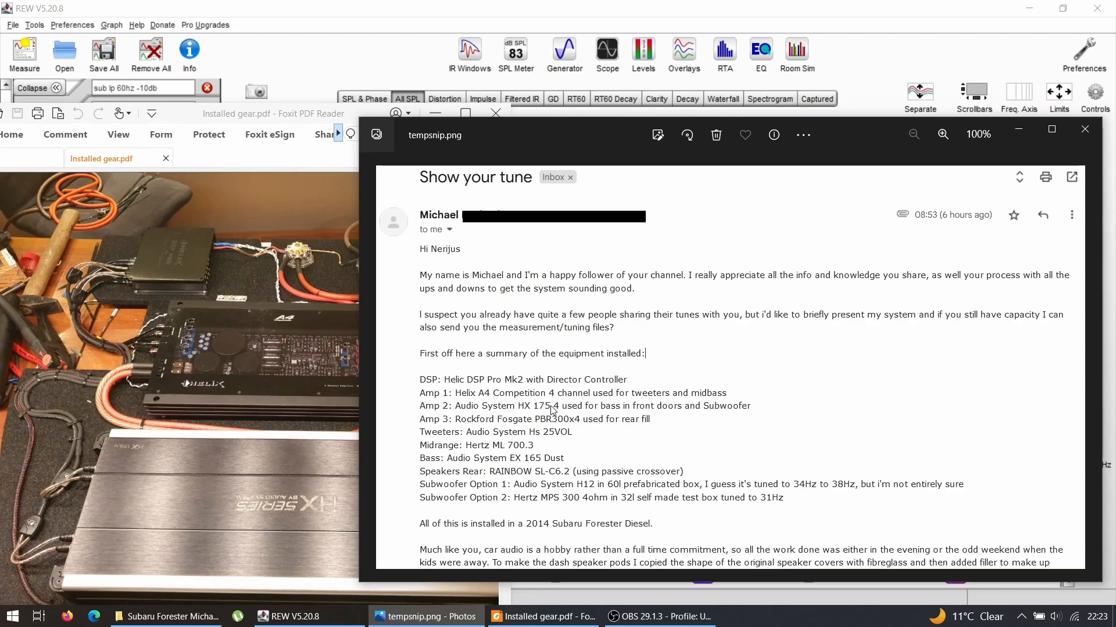
mouse_move(553, 415)
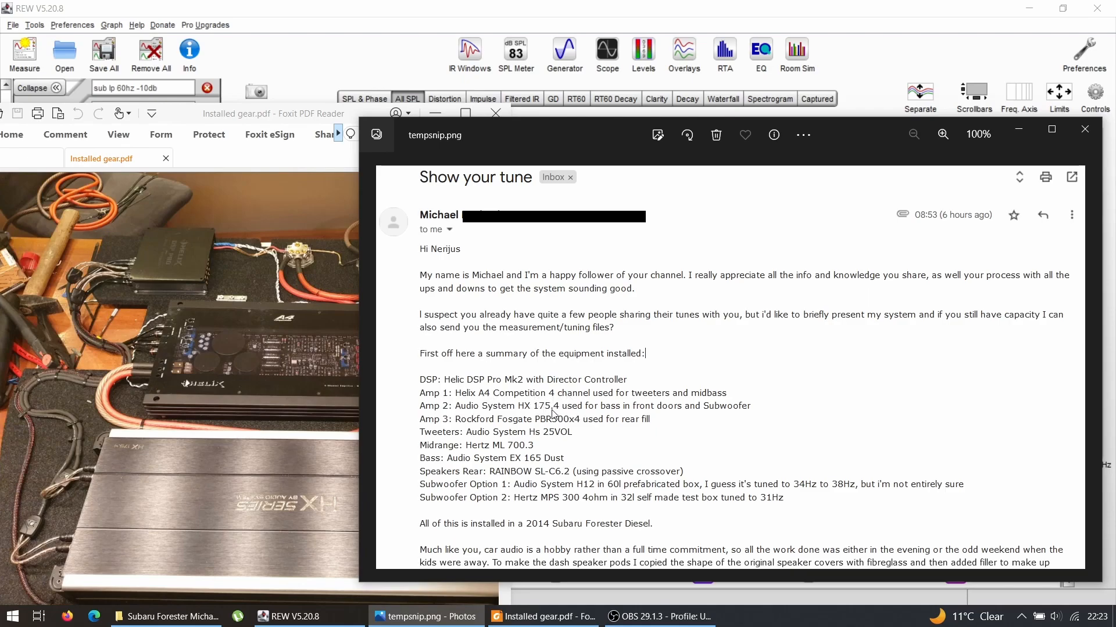
mouse_move(465, 412)
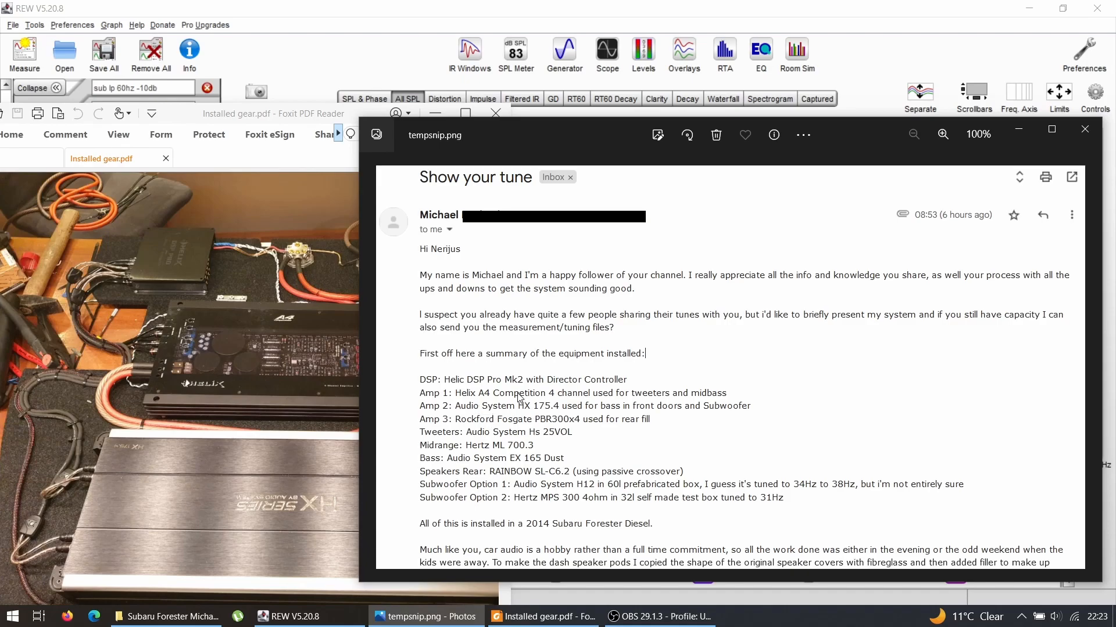
mouse_move(520, 420)
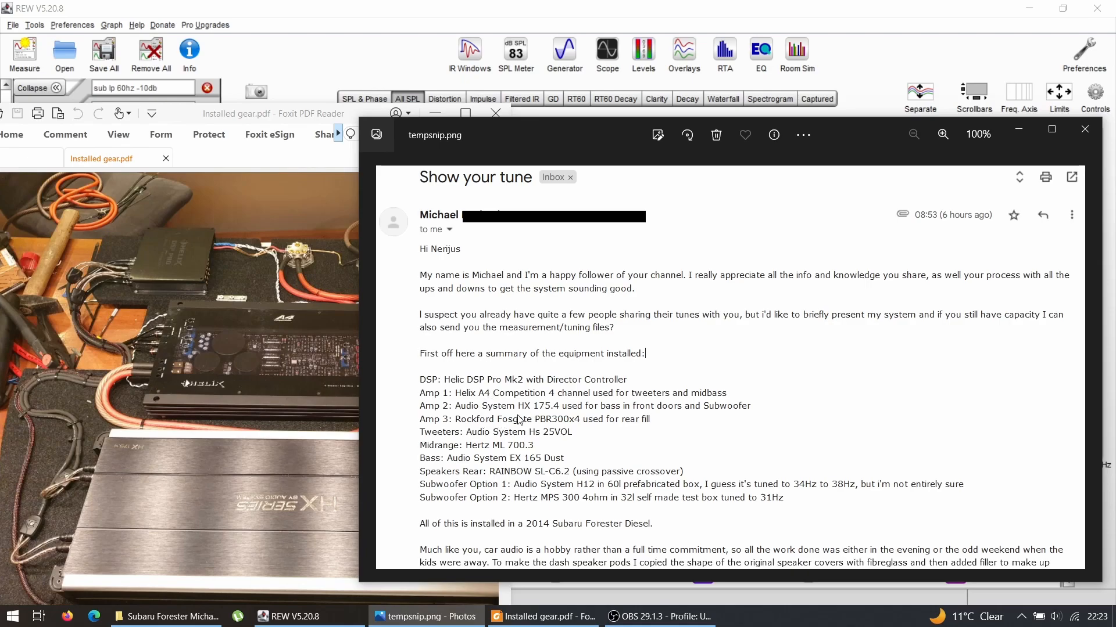
mouse_move(541, 429)
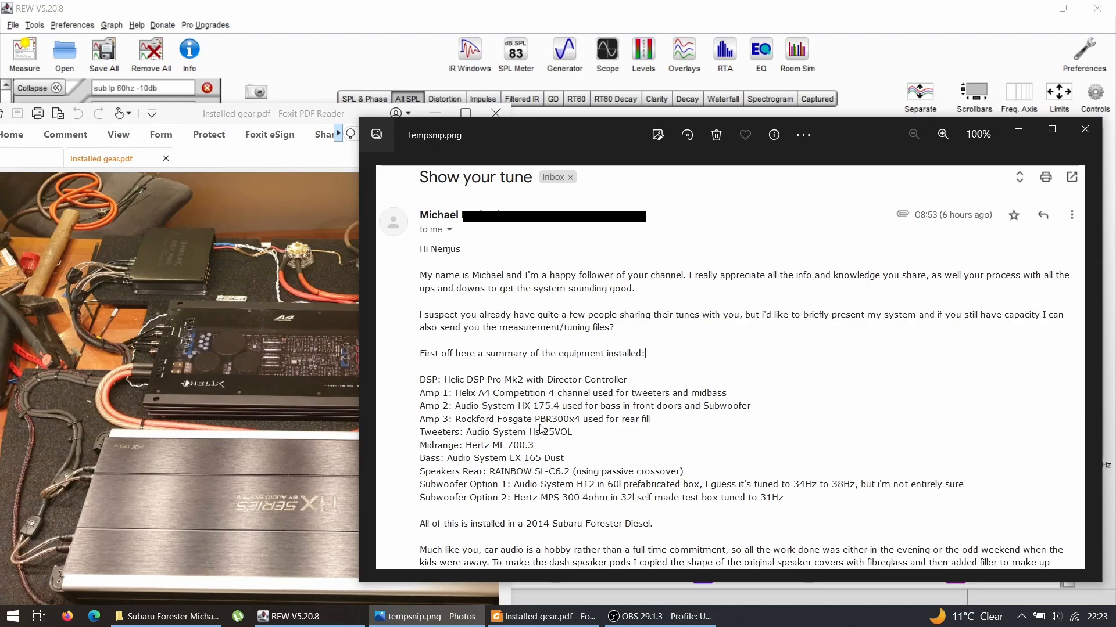
mouse_move(585, 422)
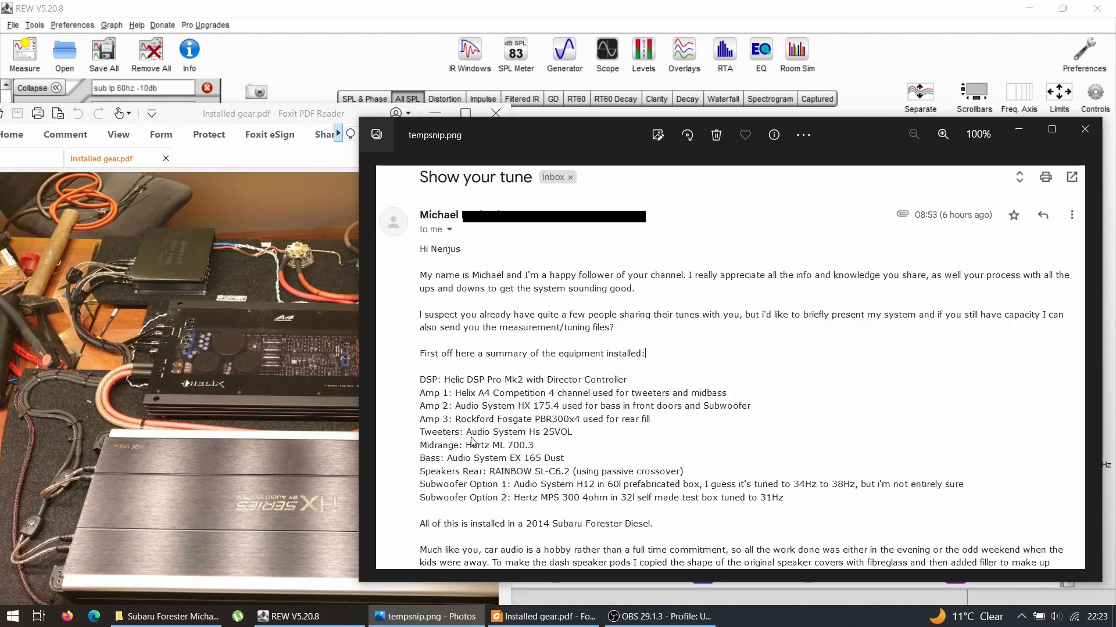
mouse_move(441, 463)
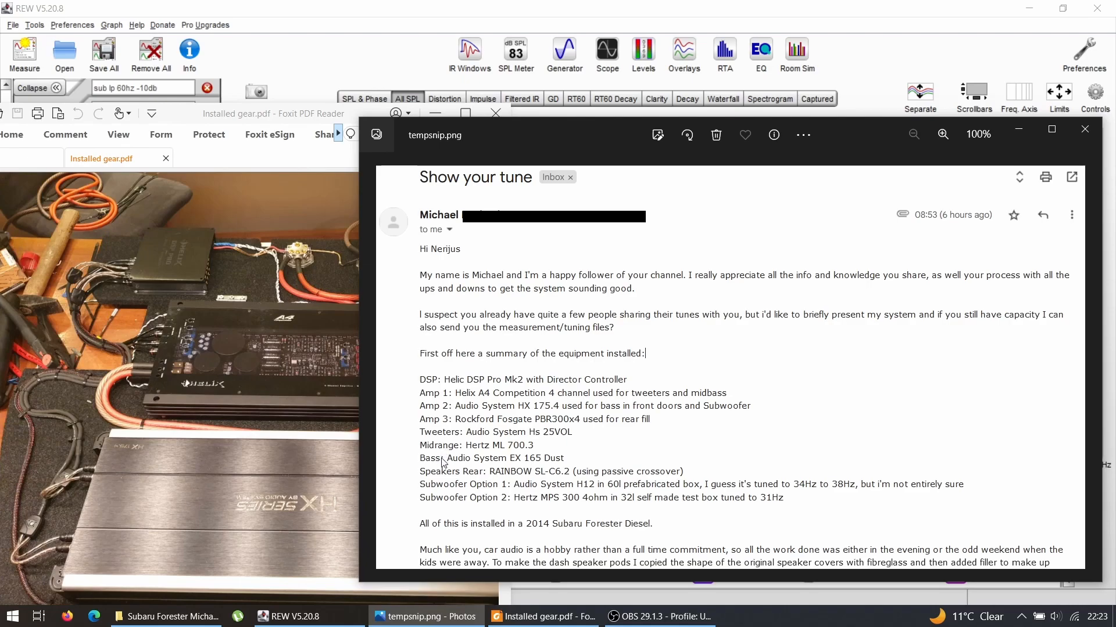
mouse_move(513, 482)
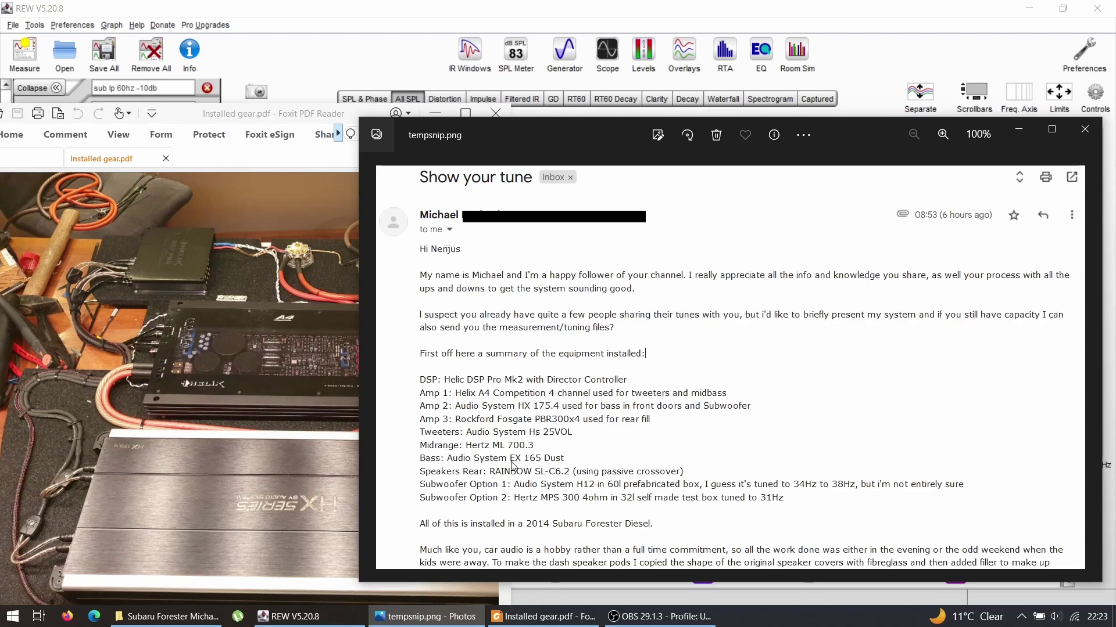
mouse_move(488, 511)
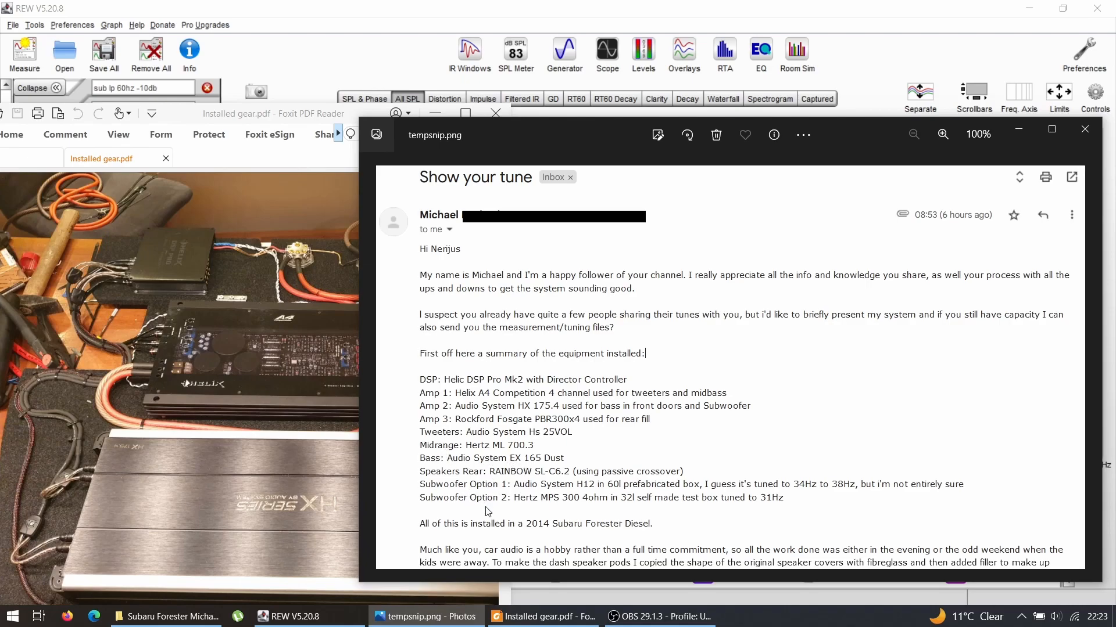
mouse_move(530, 502)
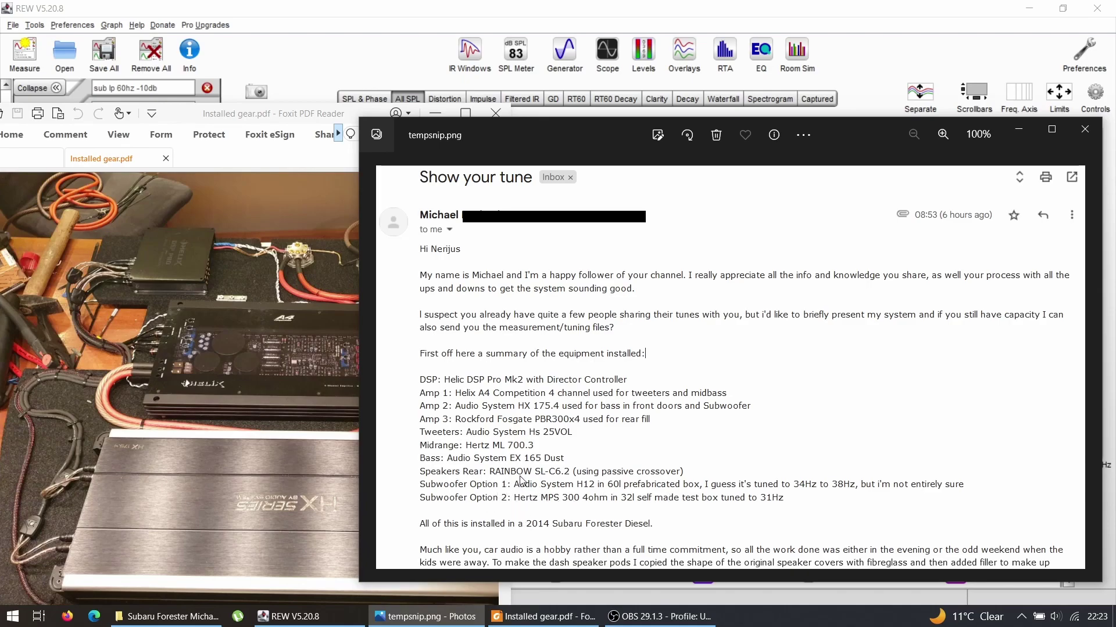
mouse_move(589, 493)
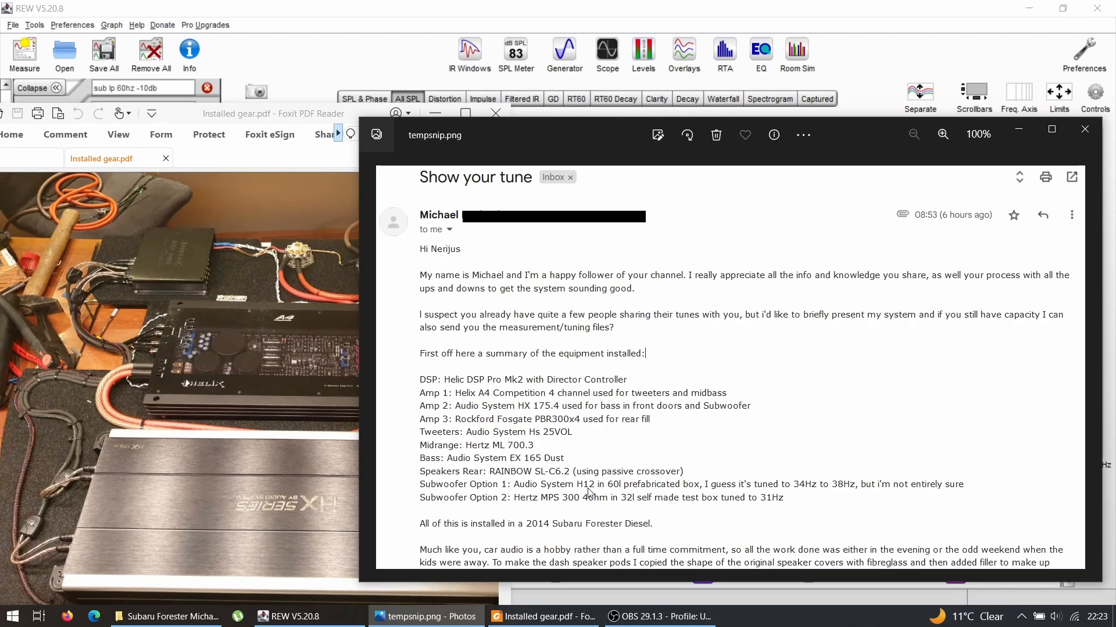
mouse_move(579, 511)
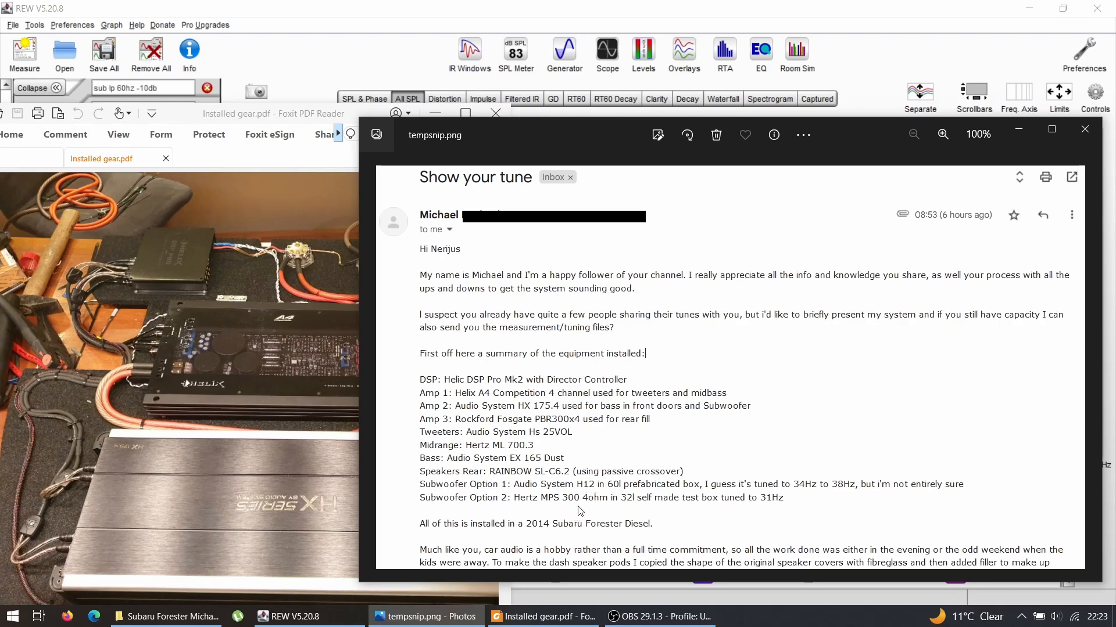
mouse_move(574, 504)
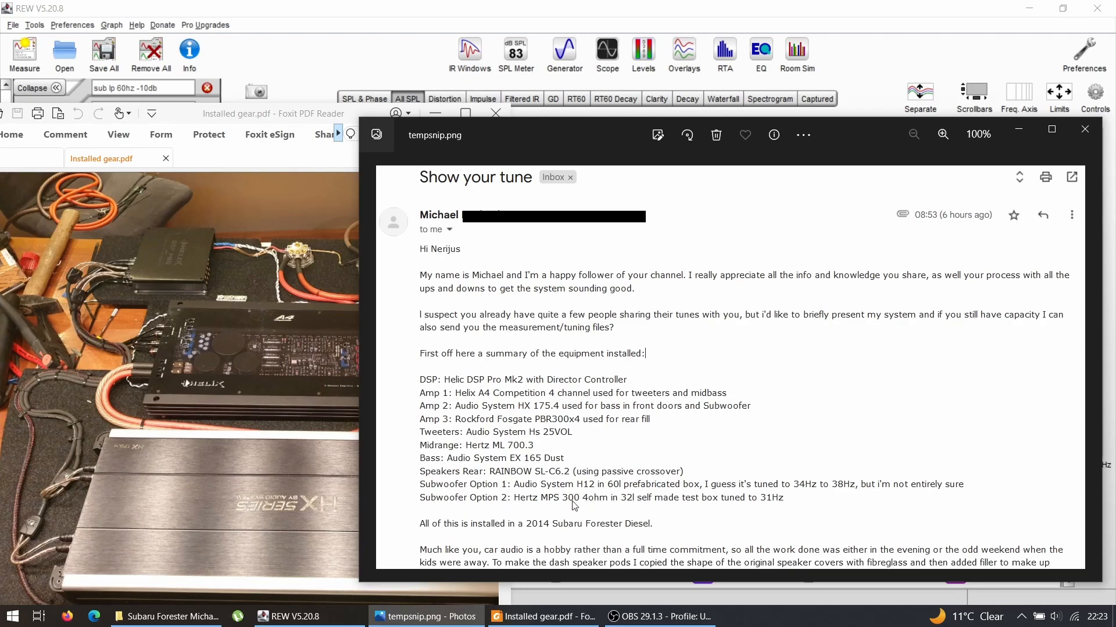
mouse_move(559, 504)
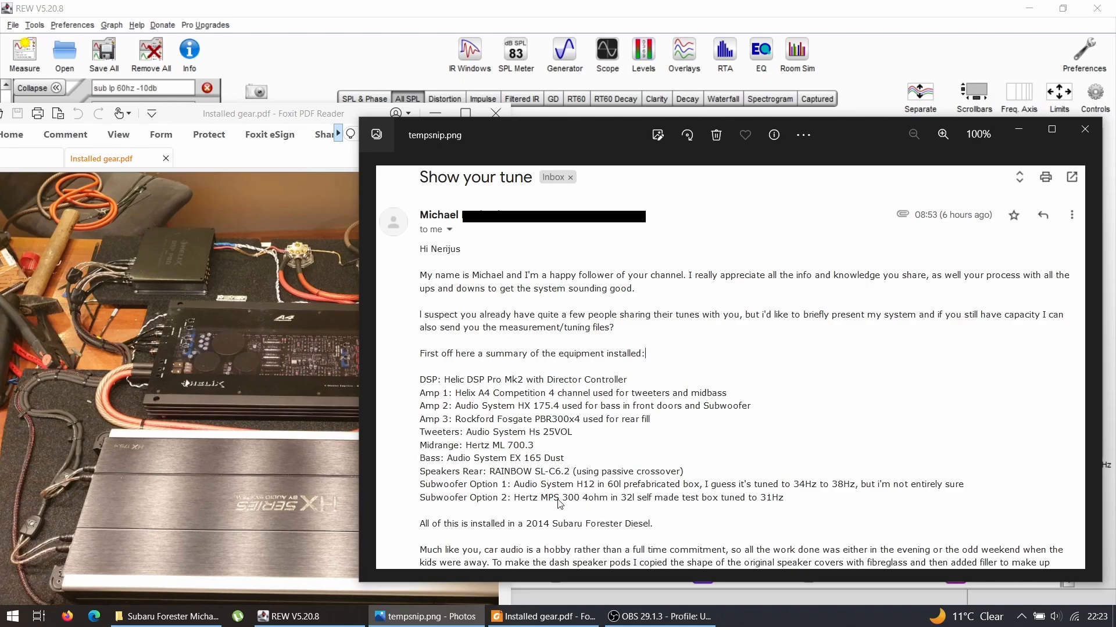
mouse_move(590, 510)
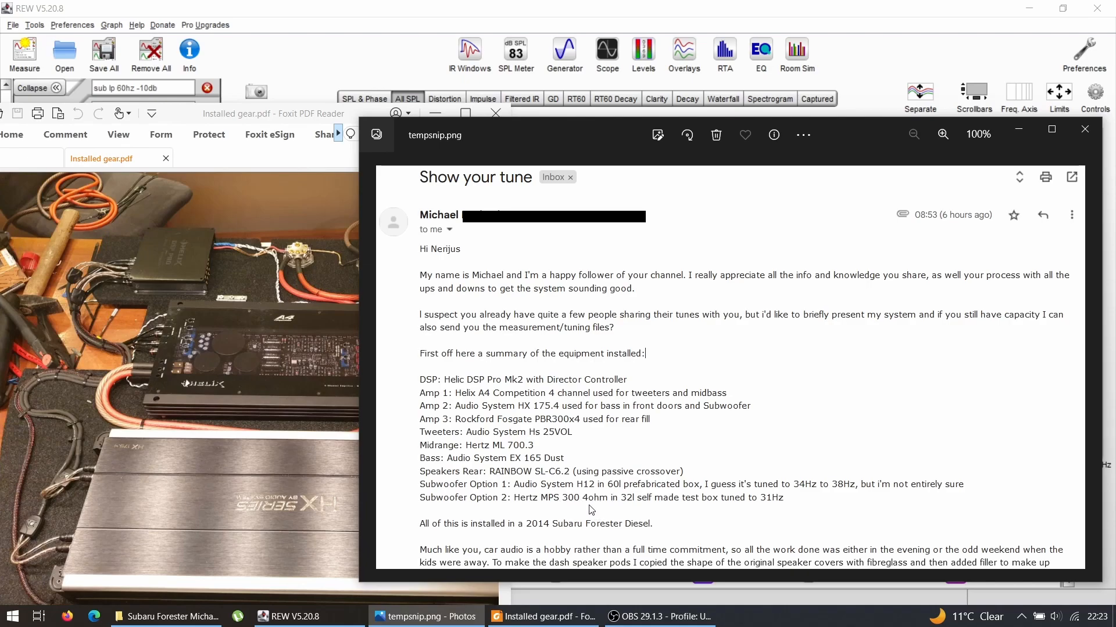
mouse_move(480, 444)
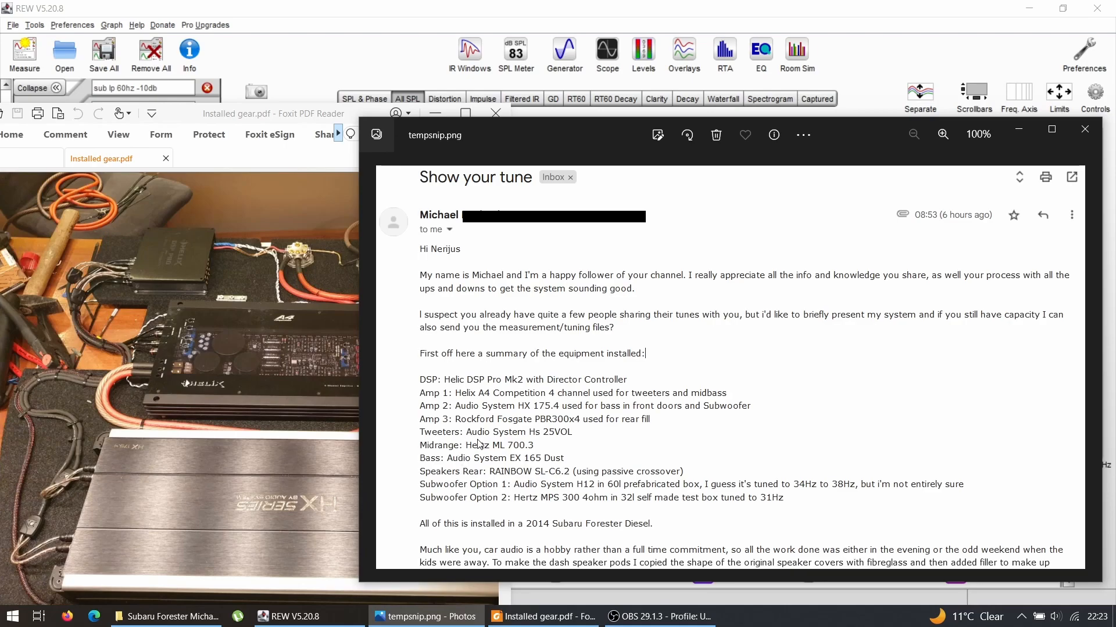
mouse_move(509, 453)
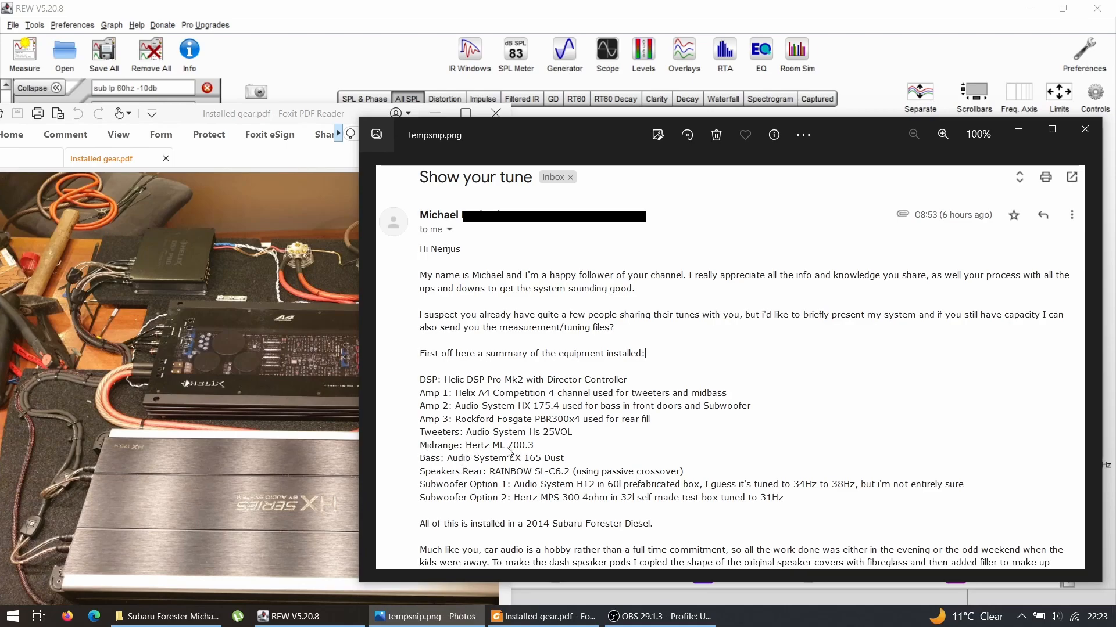
mouse_move(525, 446)
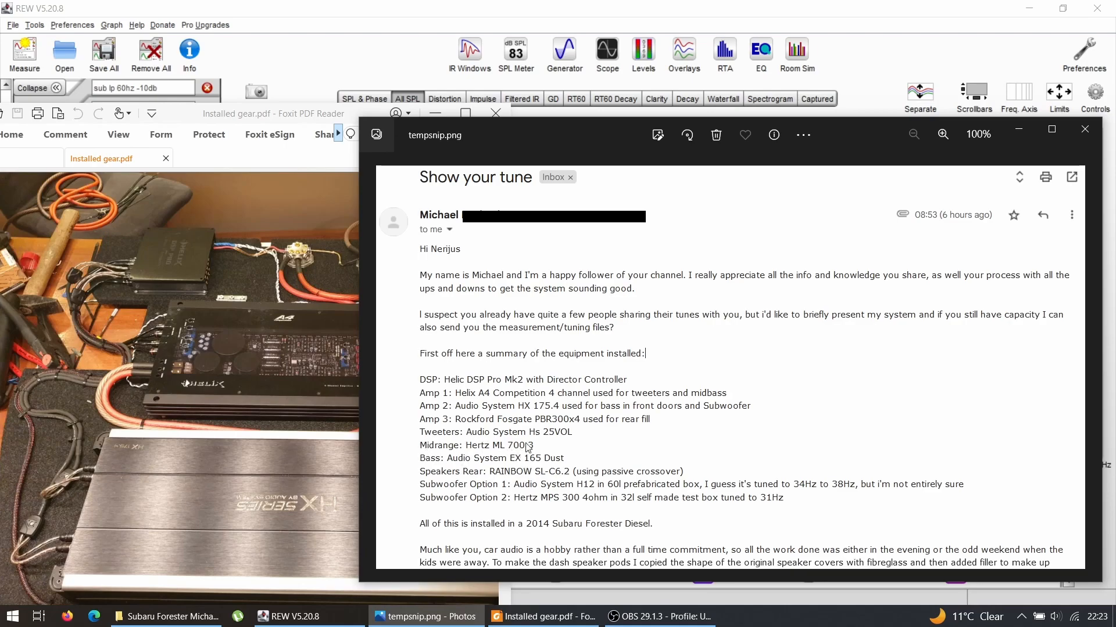
mouse_move(587, 461)
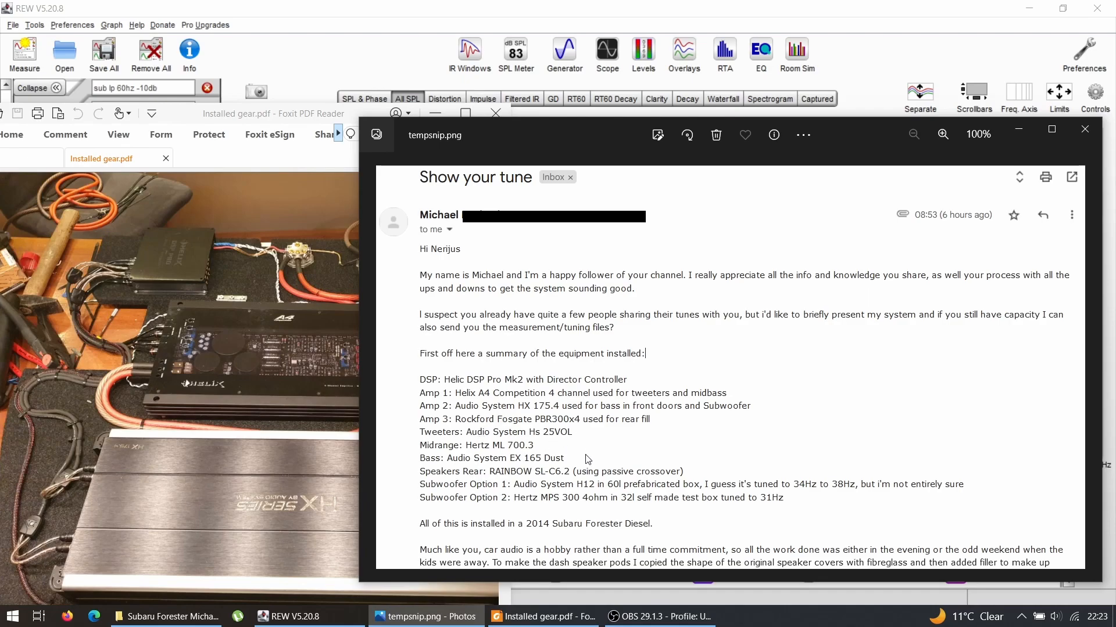
mouse_move(527, 481)
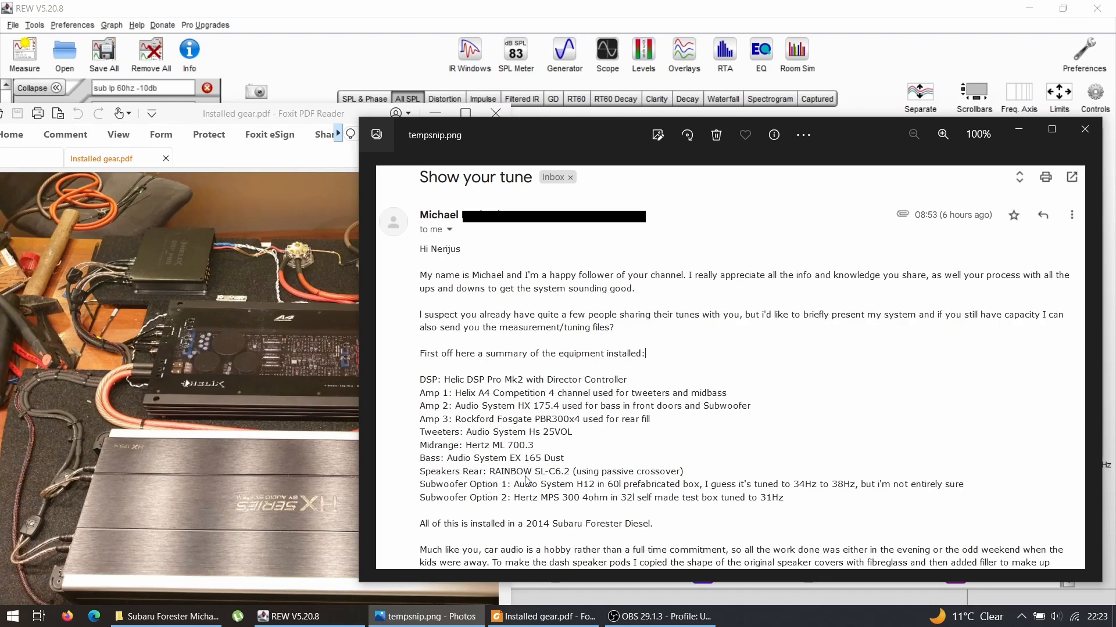
mouse_move(533, 472)
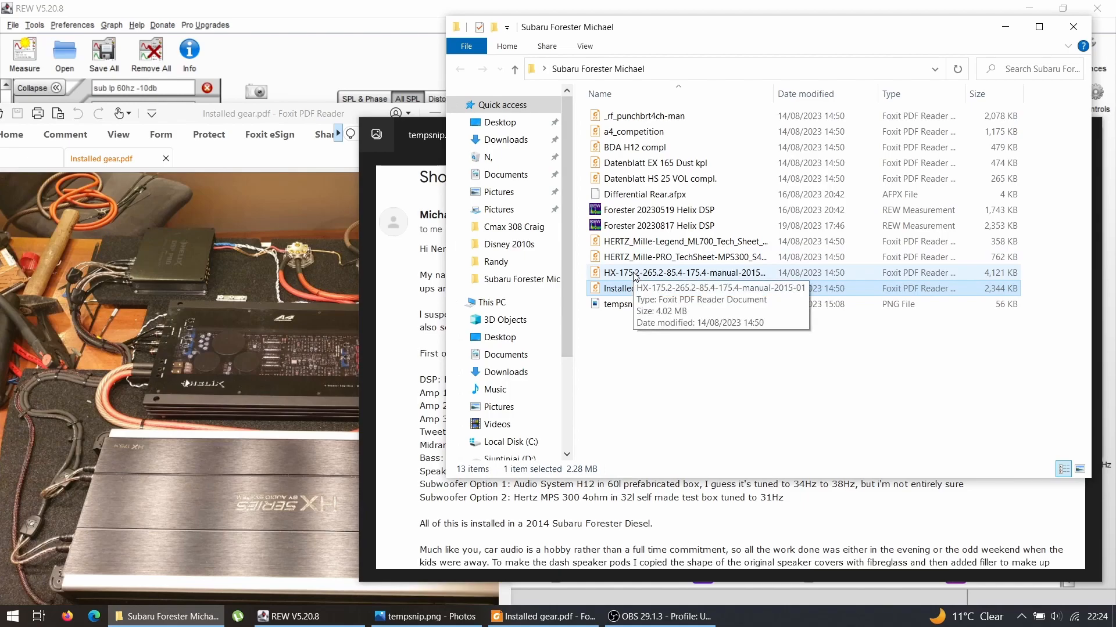
- Open the HX-175.2 amplifier manual from File Explorer and maximize Foxit to read its specifications
double_click(679, 272)
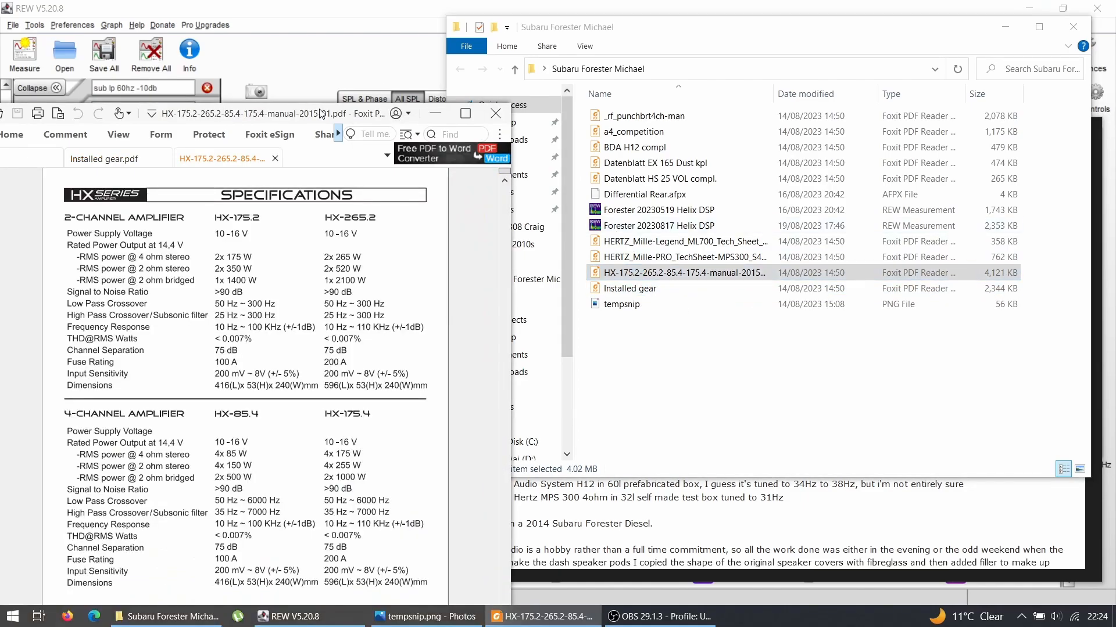
click(465, 113)
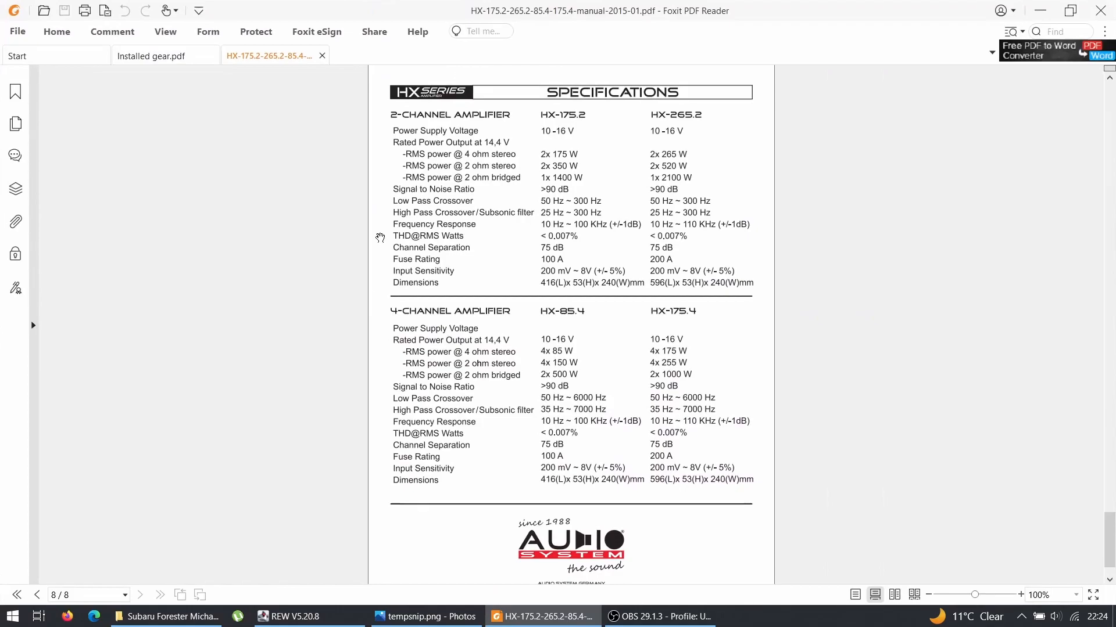
mouse_move(677, 325)
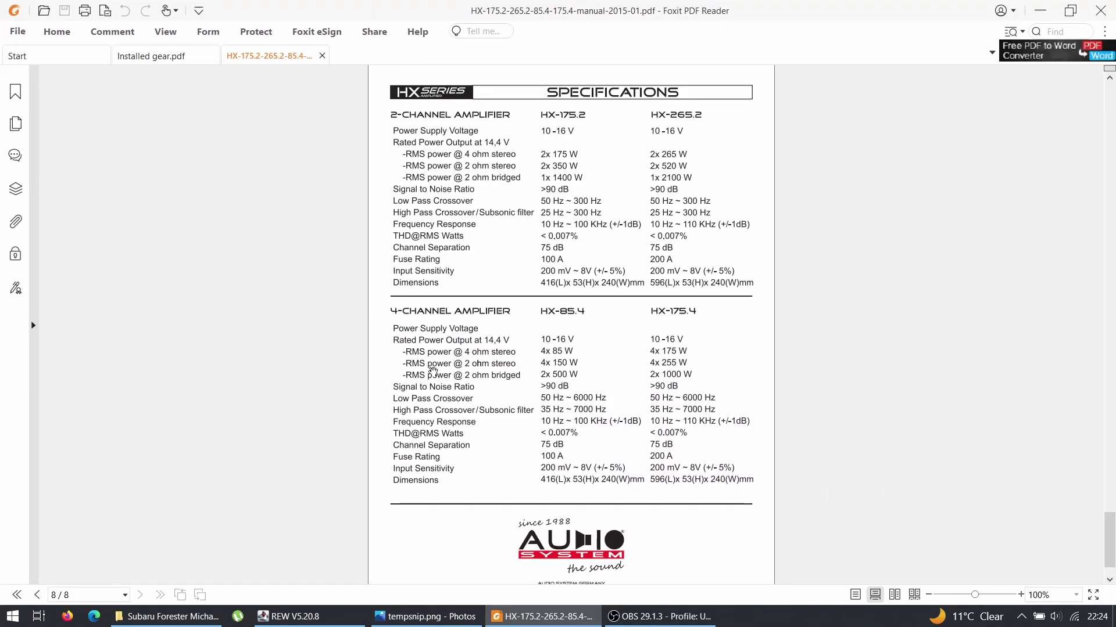
mouse_move(674, 353)
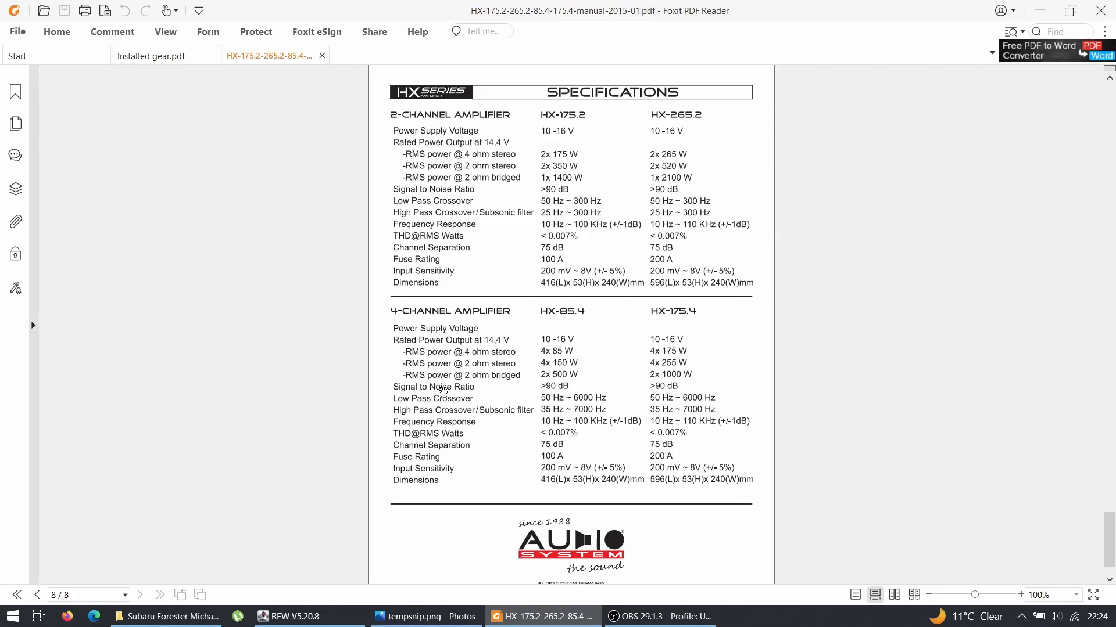
mouse_move(661, 385)
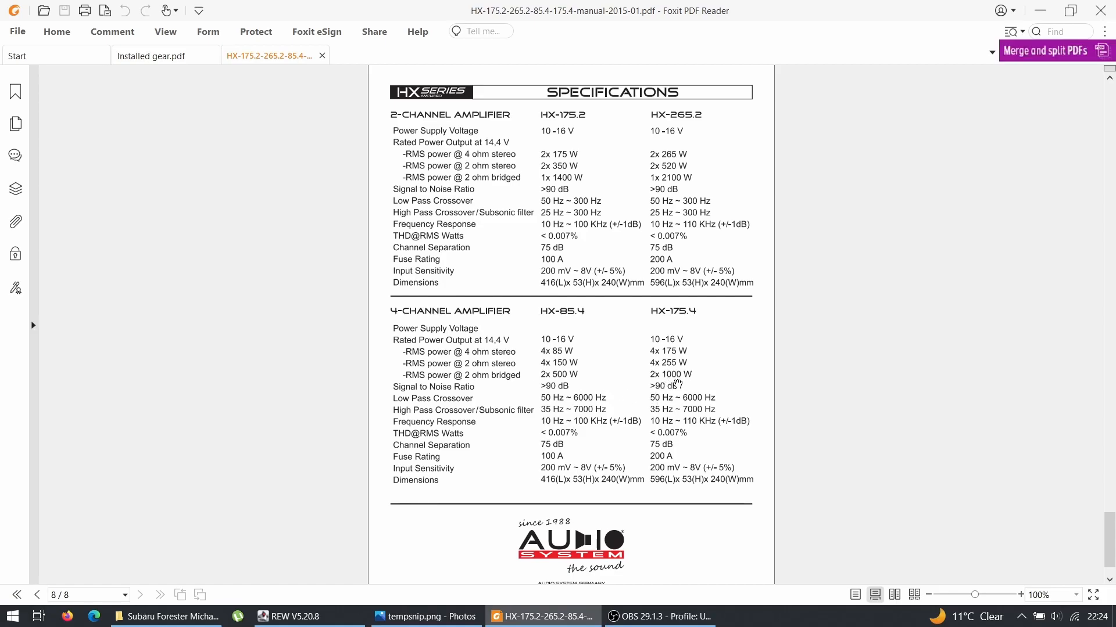
mouse_move(668, 379)
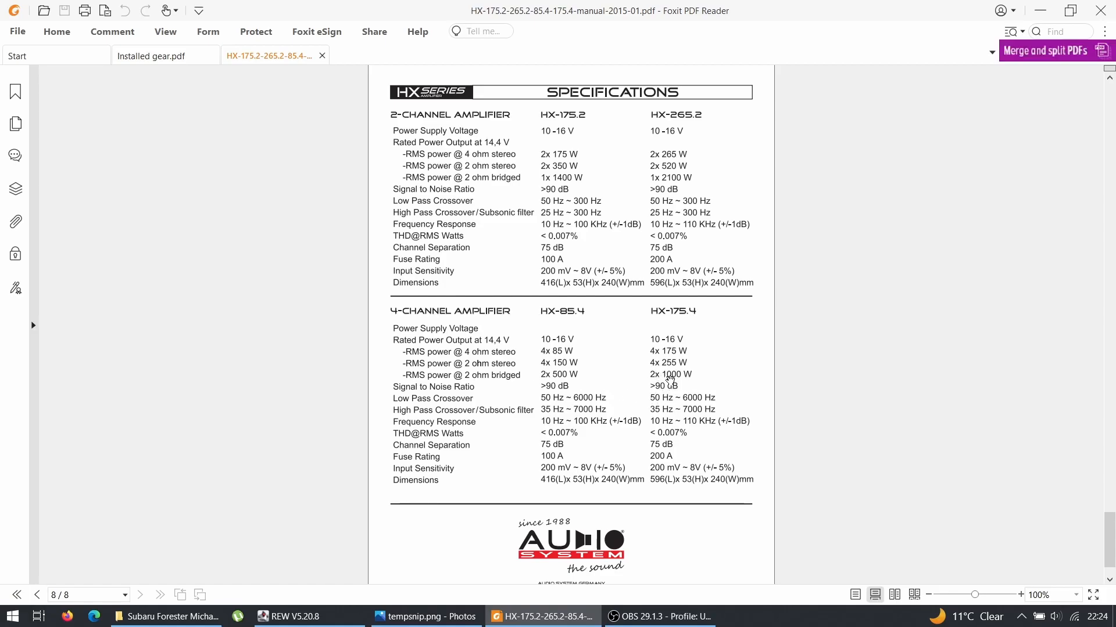
mouse_move(569, 523)
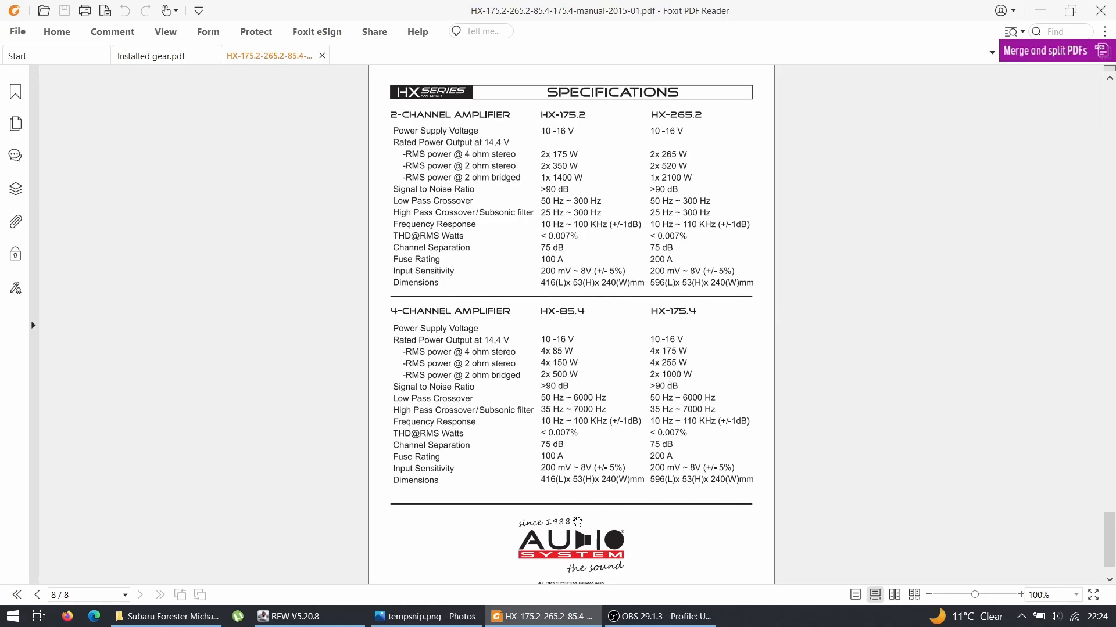
mouse_move(561, 66)
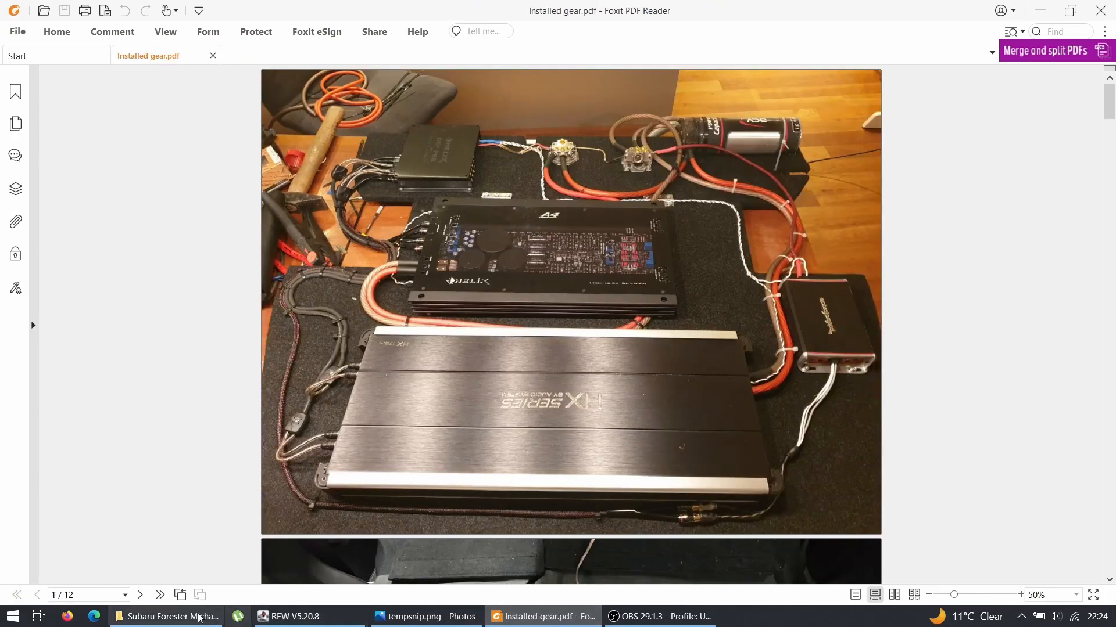
- Open the 'Datenblatt HS 25 VOL compl.' datasheet from the datasheets folder in Foxit
click(168, 616)
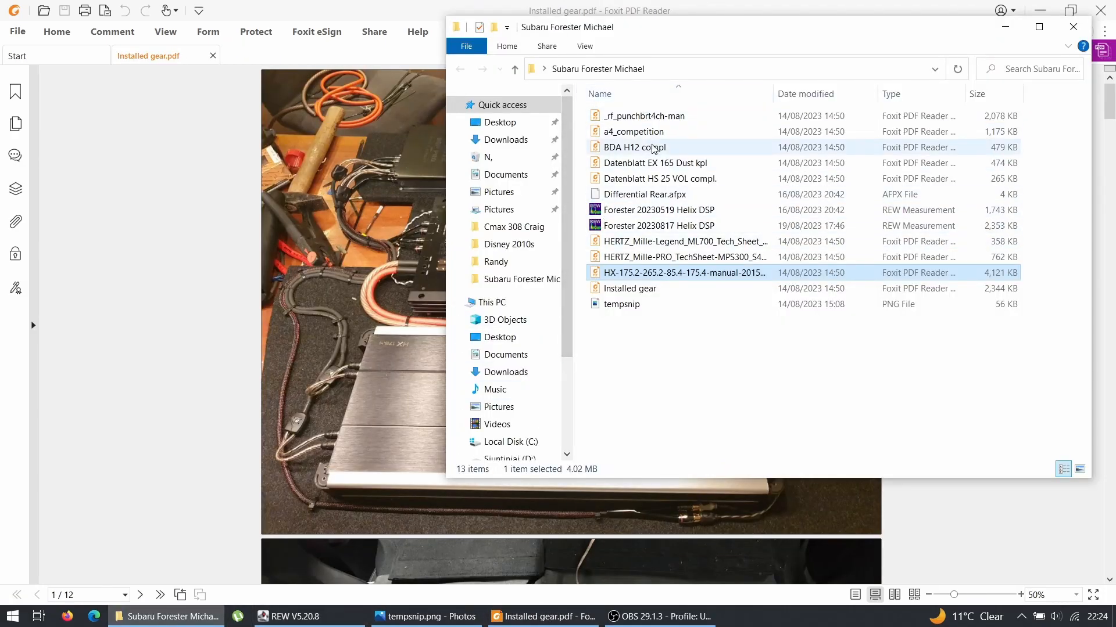
mouse_move(659, 179)
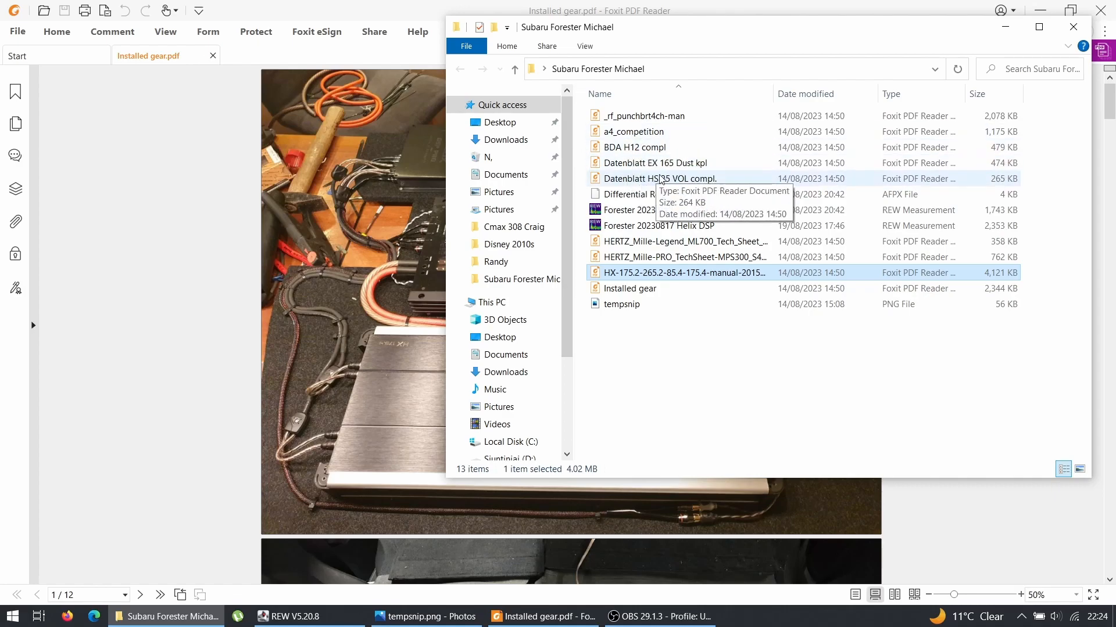
mouse_move(652, 184)
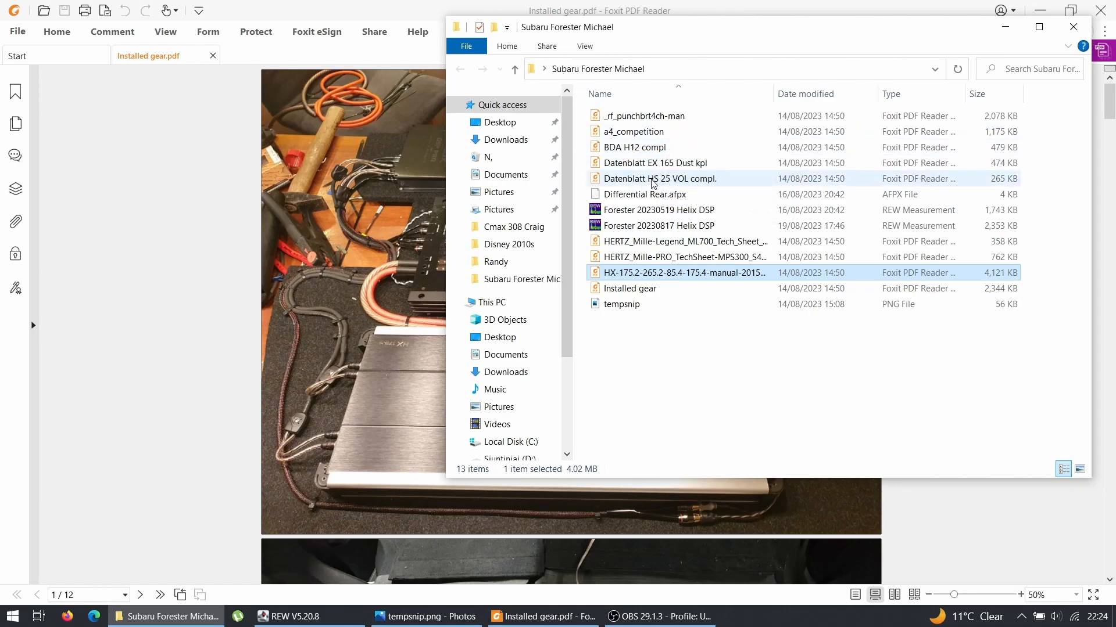
click(659, 179)
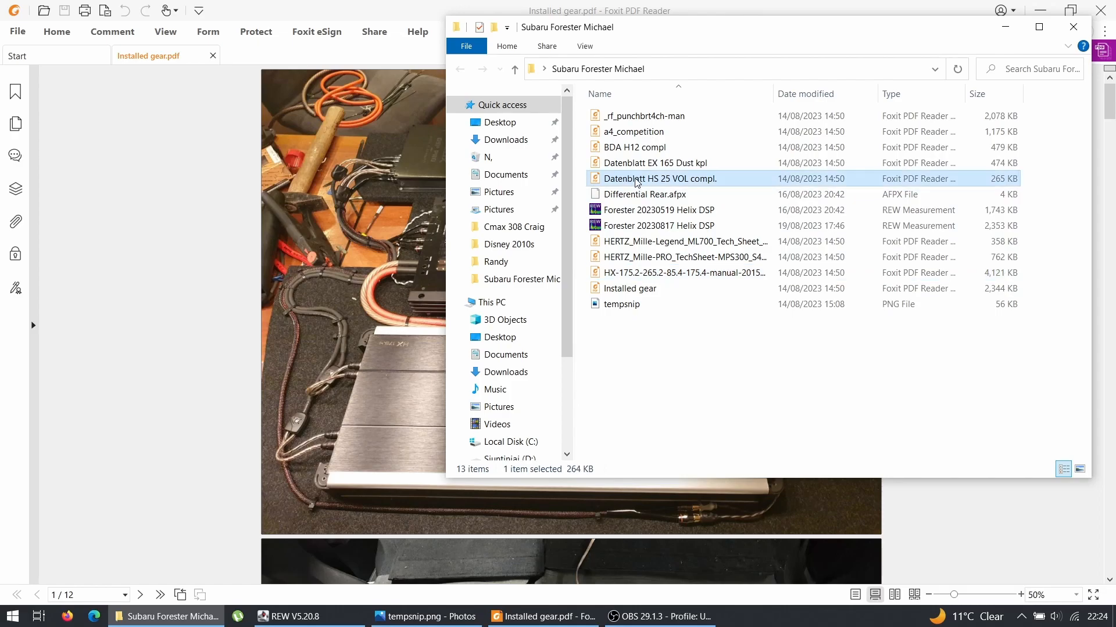
double_click(660, 179)
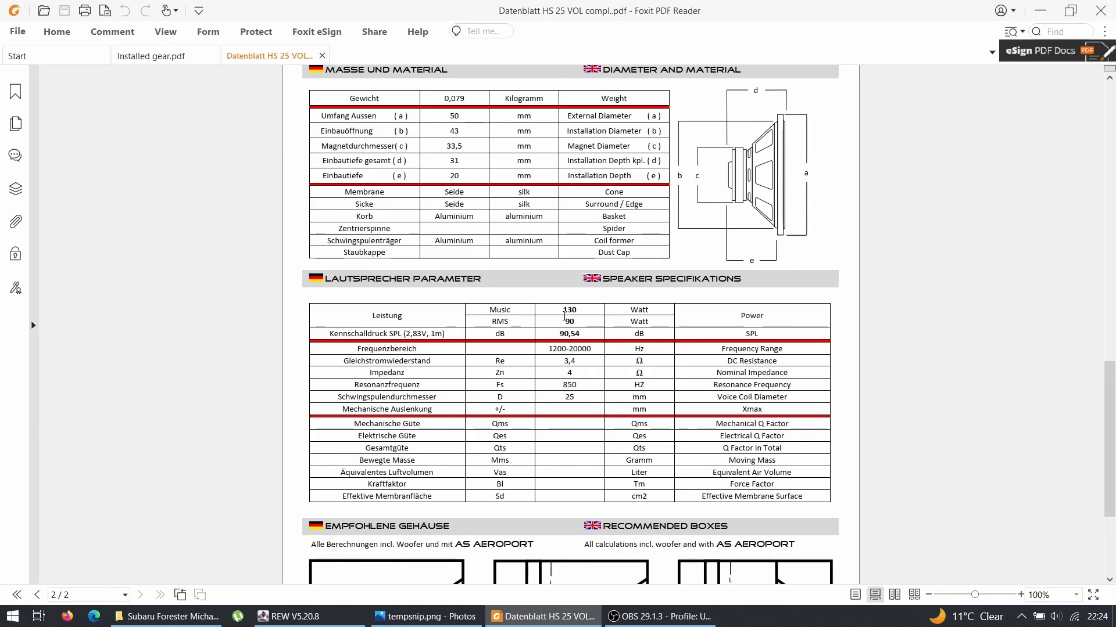
mouse_move(506, 450)
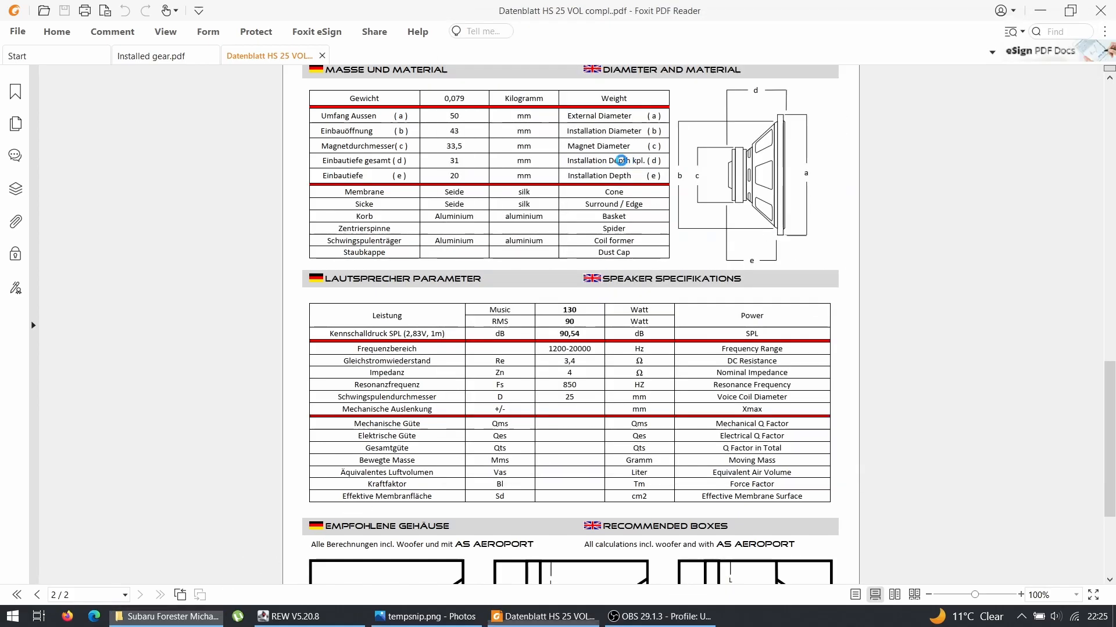
click(381, 56)
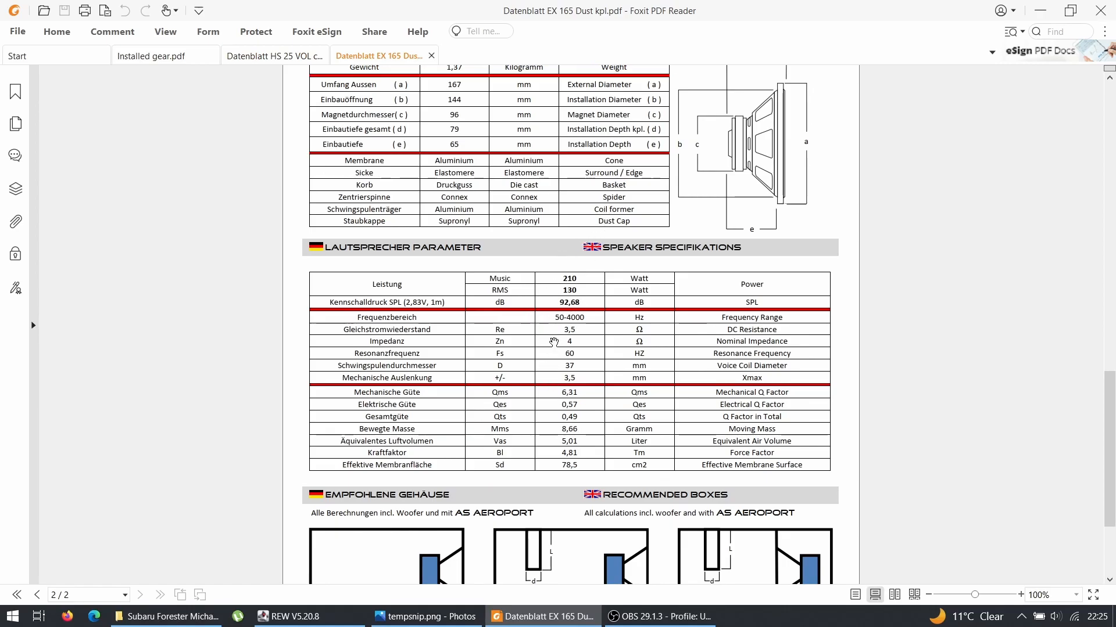
mouse_move(553, 377)
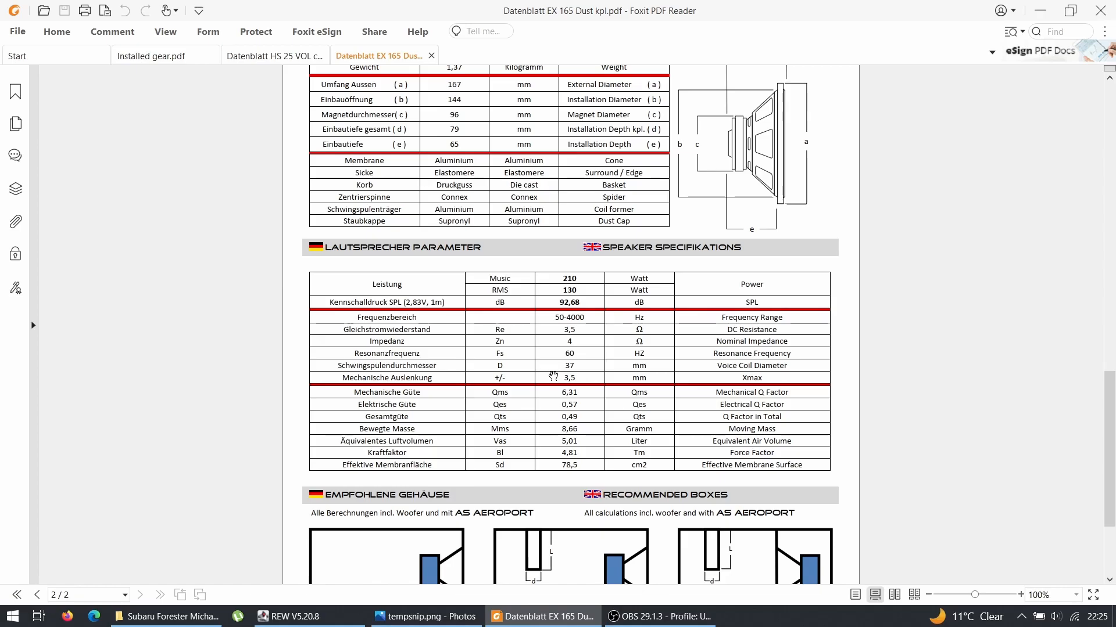
mouse_move(569, 353)
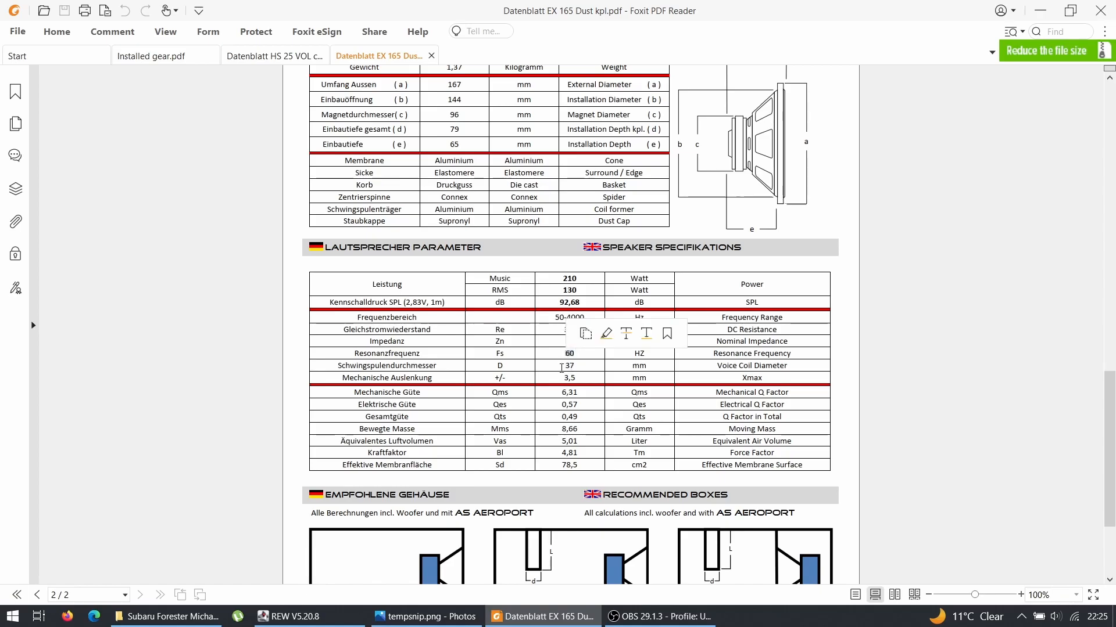
mouse_move(544, 424)
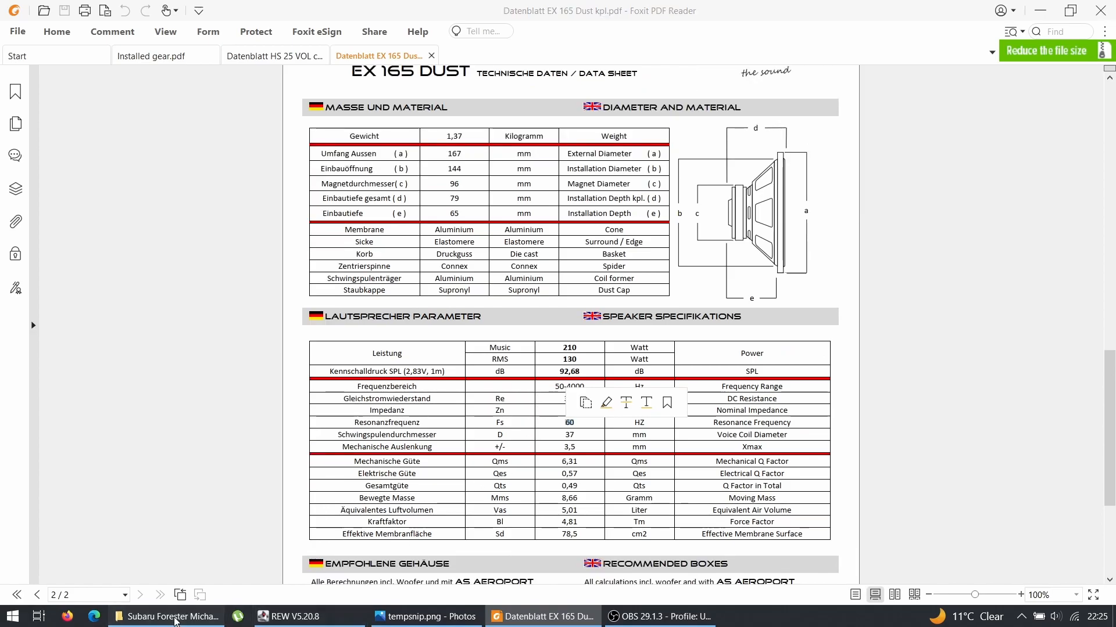
- Bring up the datasheets folder in File Explorer to reach the EX 165 Dust datasheet
click(174, 616)
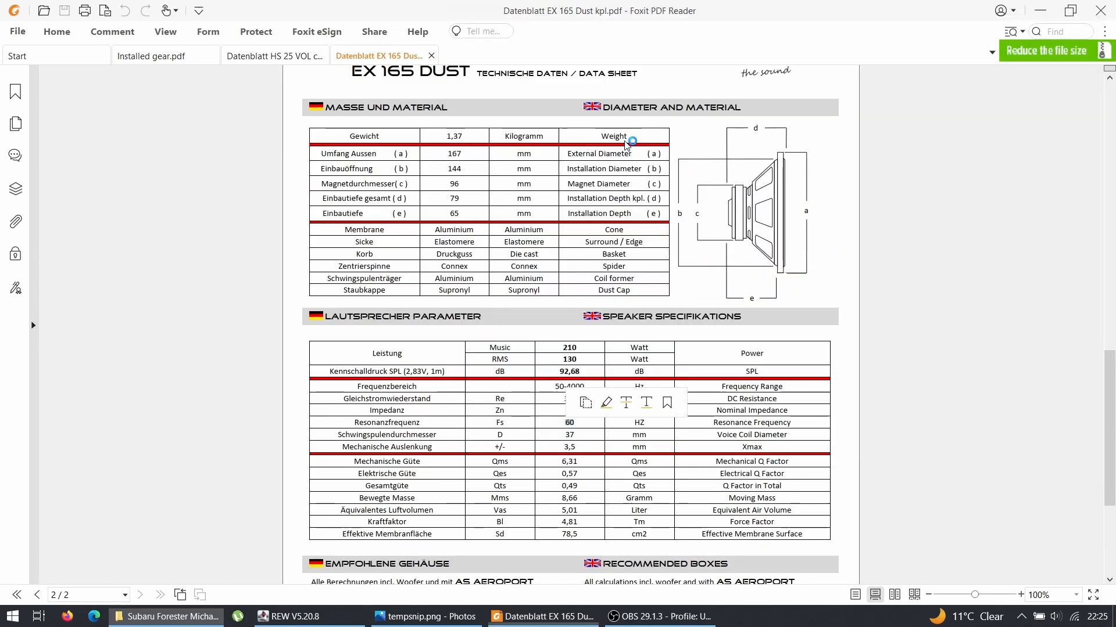
- Review the BDA H12 datasheet, noting the 37,68 Hz Fs value, then return to Installed gear.pdf
click(478, 54)
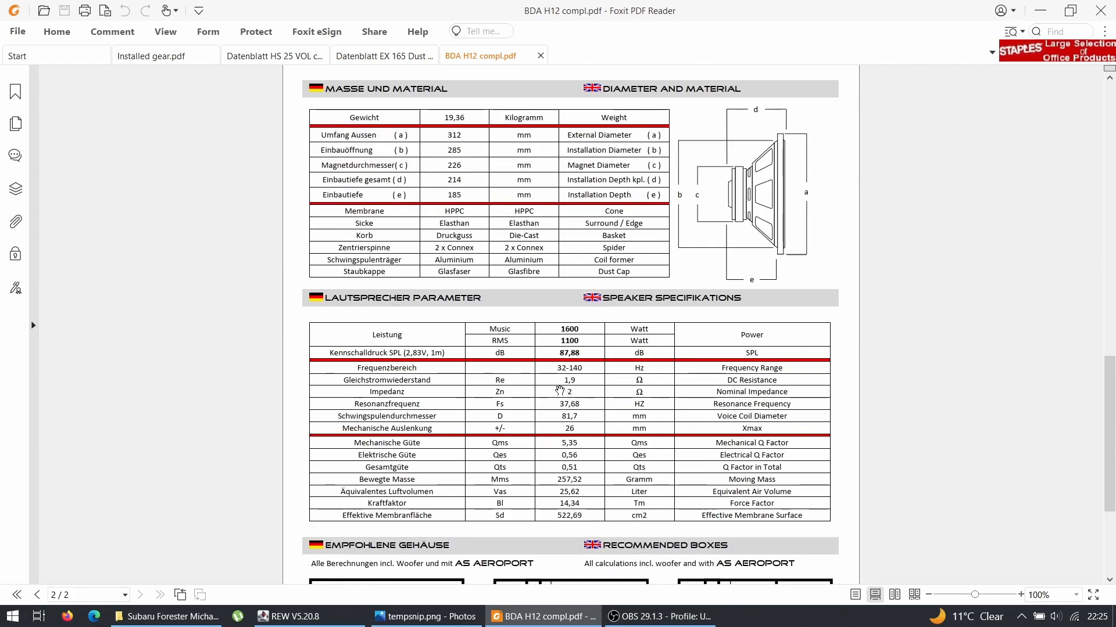
mouse_move(562, 408)
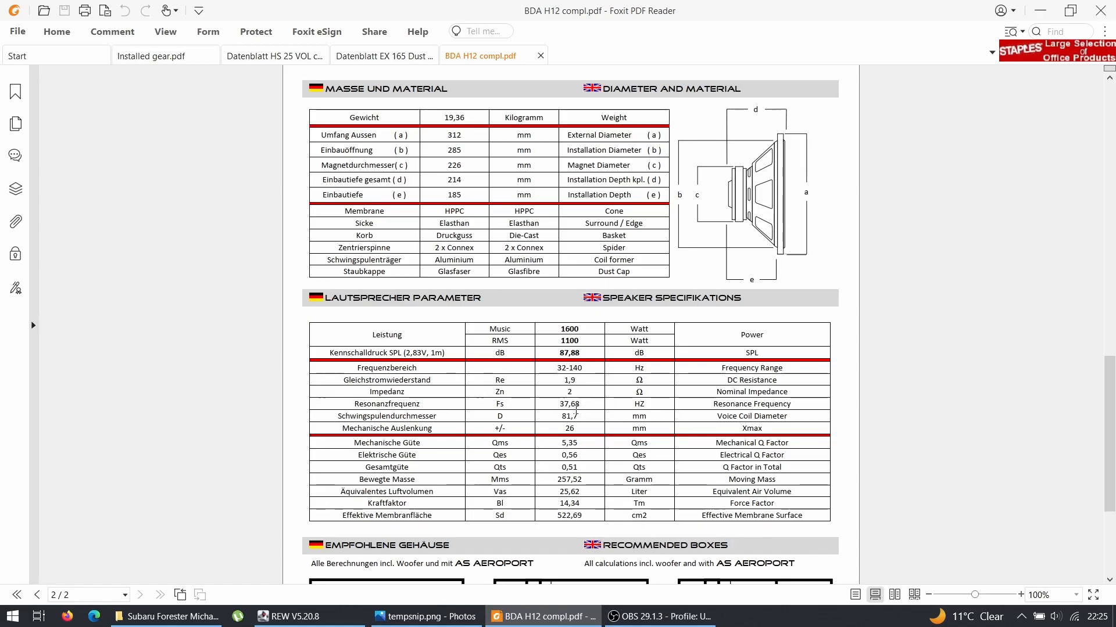
double_click(569, 404)
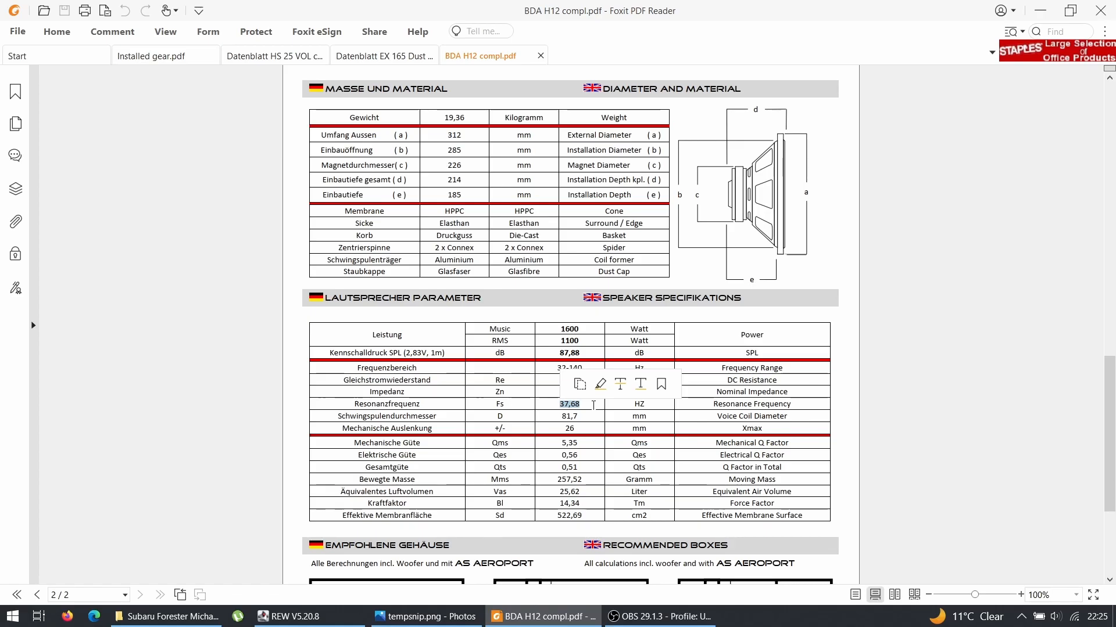
mouse_move(564, 492)
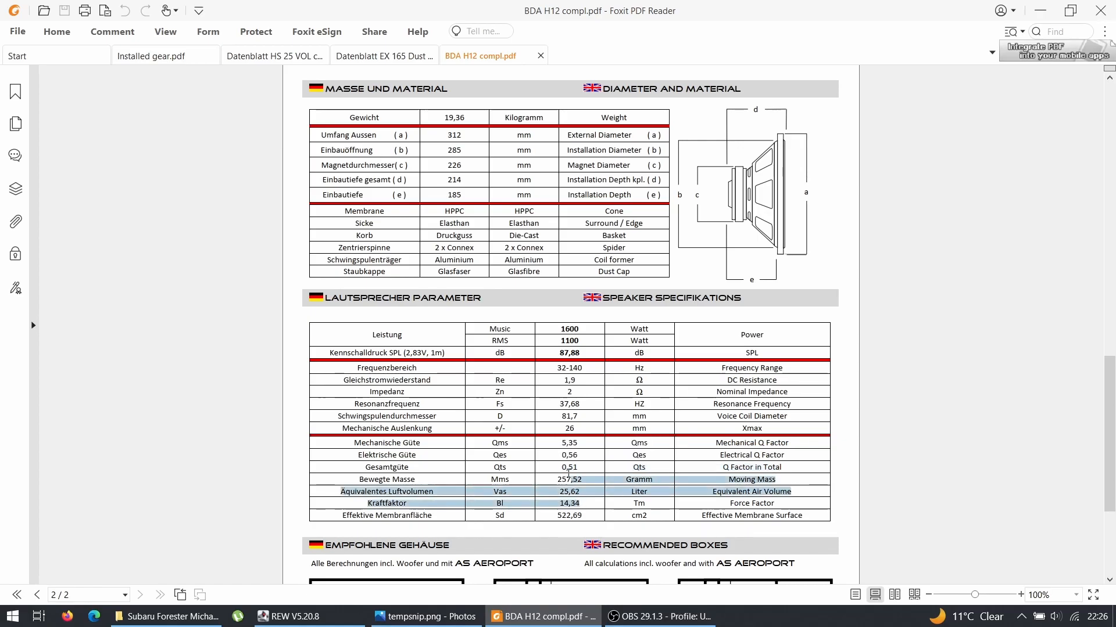
scroll(down, 3)
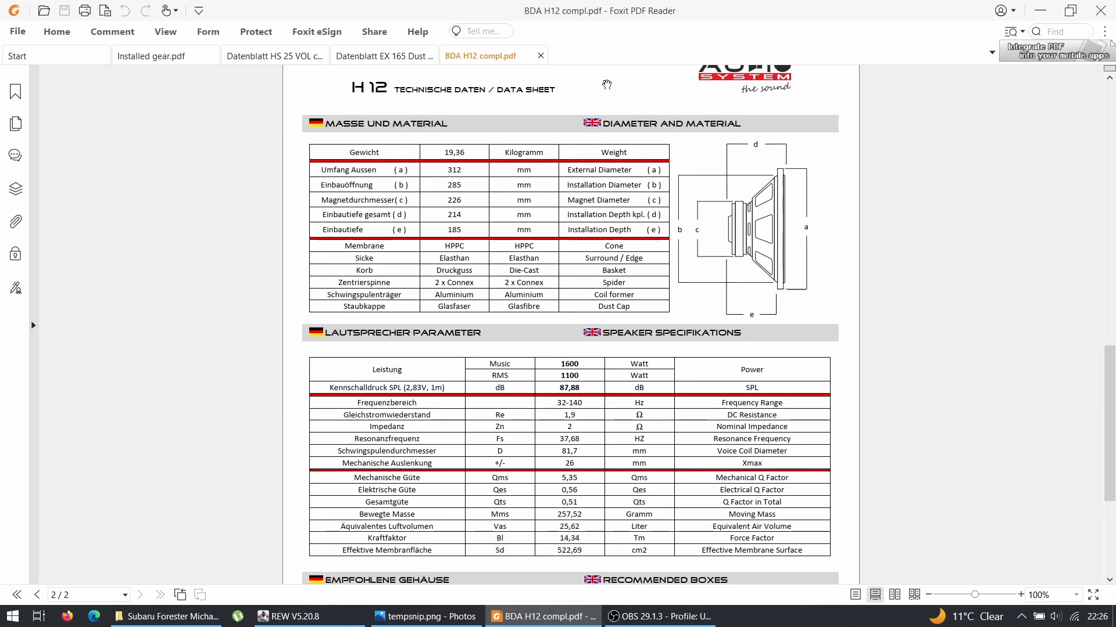
mouse_move(373, 282)
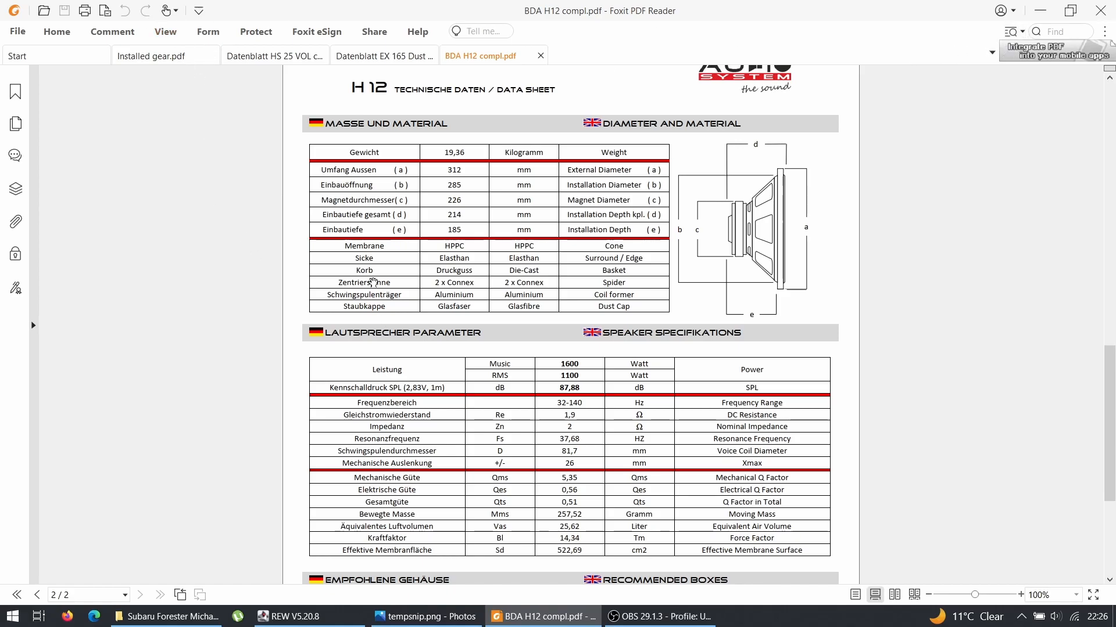
click(149, 55)
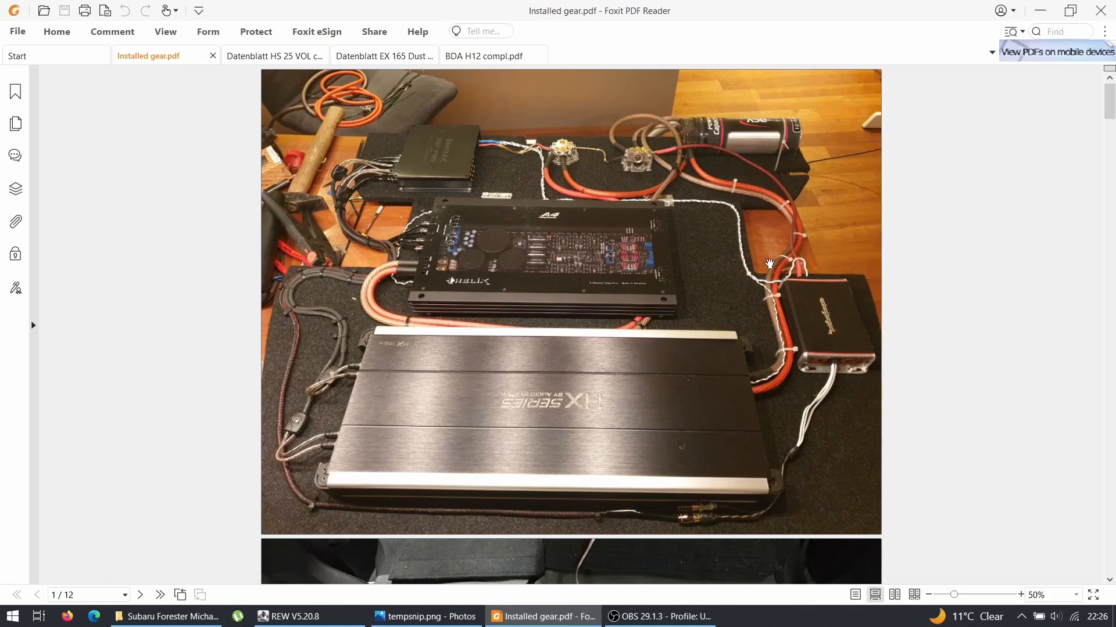
scroll(down, 3)
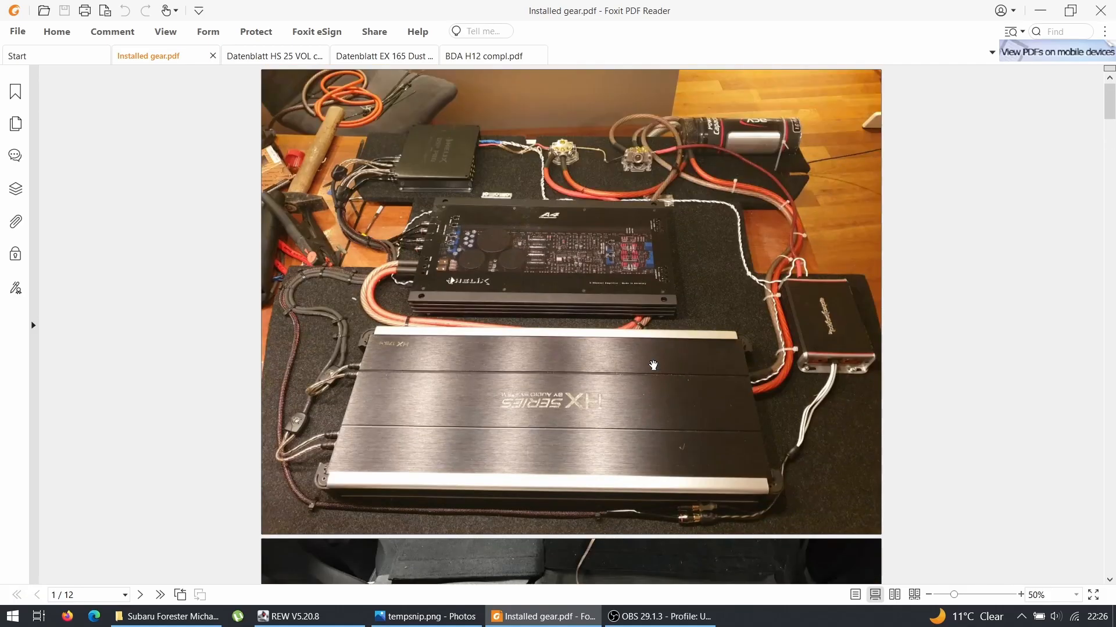
mouse_move(754, 135)
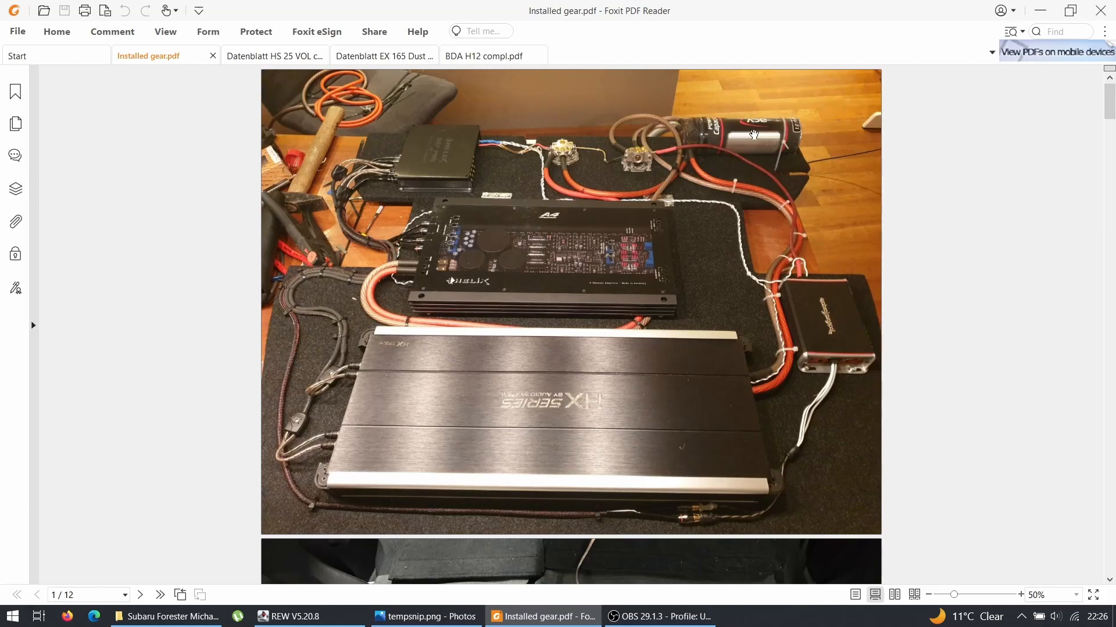
mouse_move(753, 138)
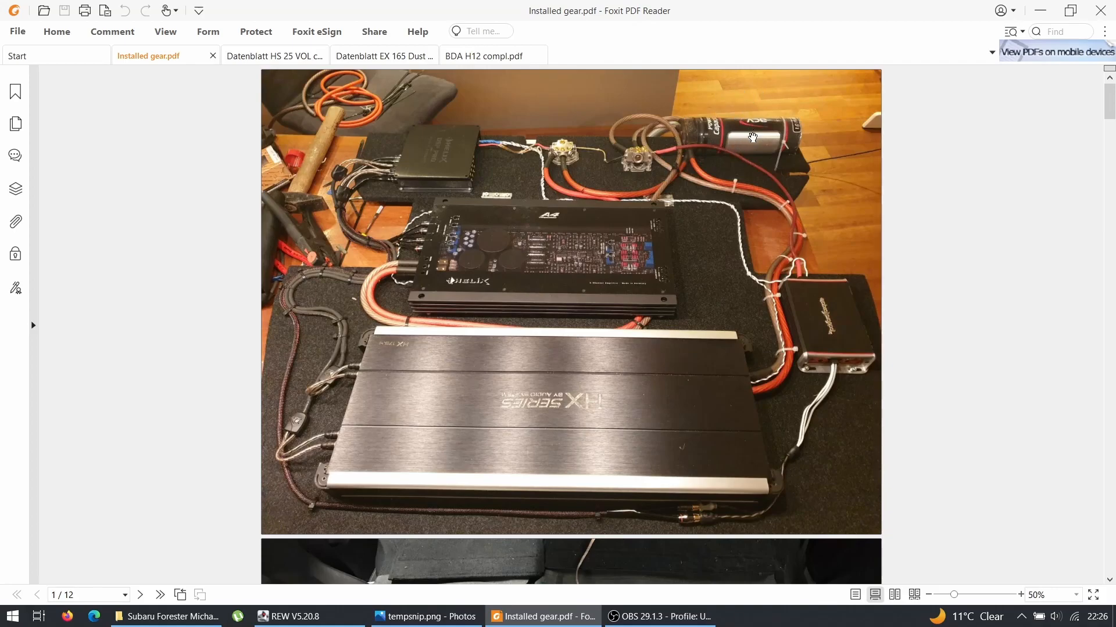
mouse_move(718, 459)
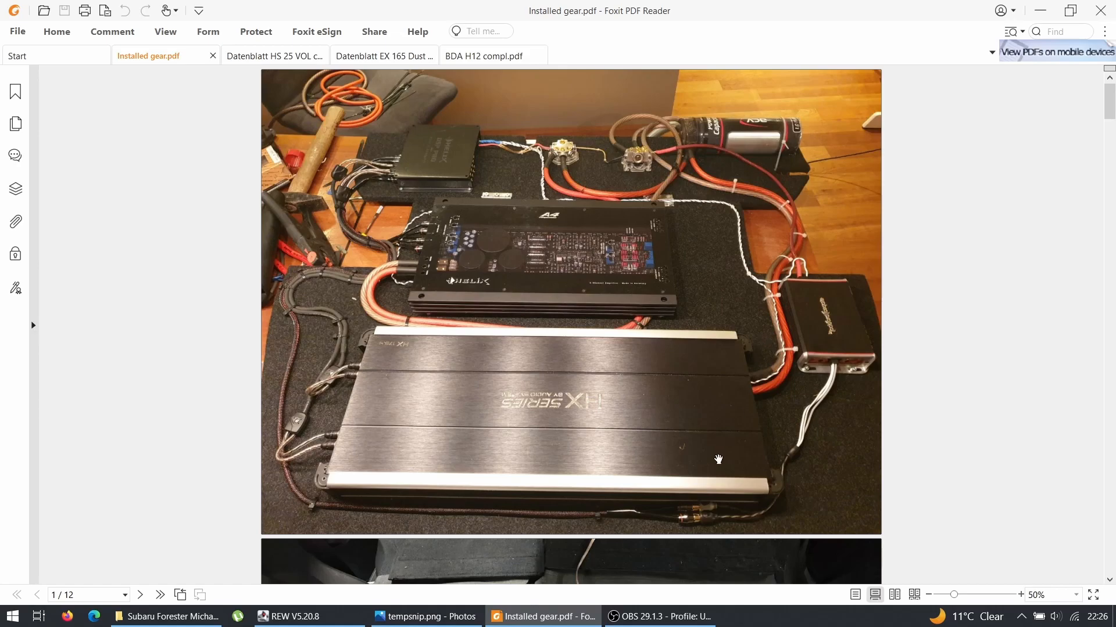
mouse_move(794, 237)
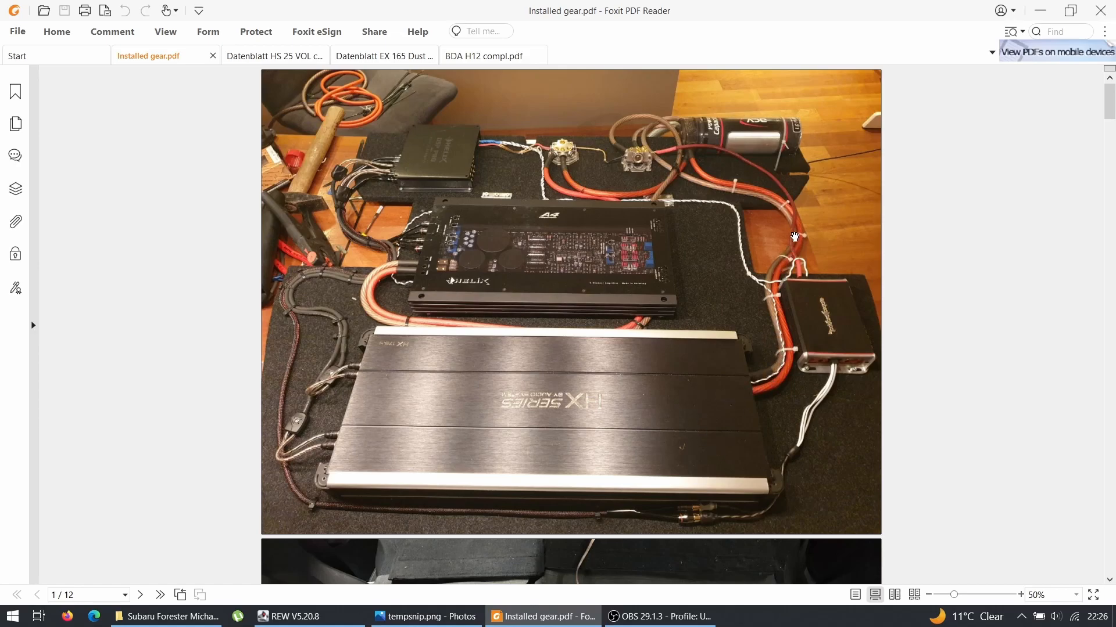
mouse_move(693, 432)
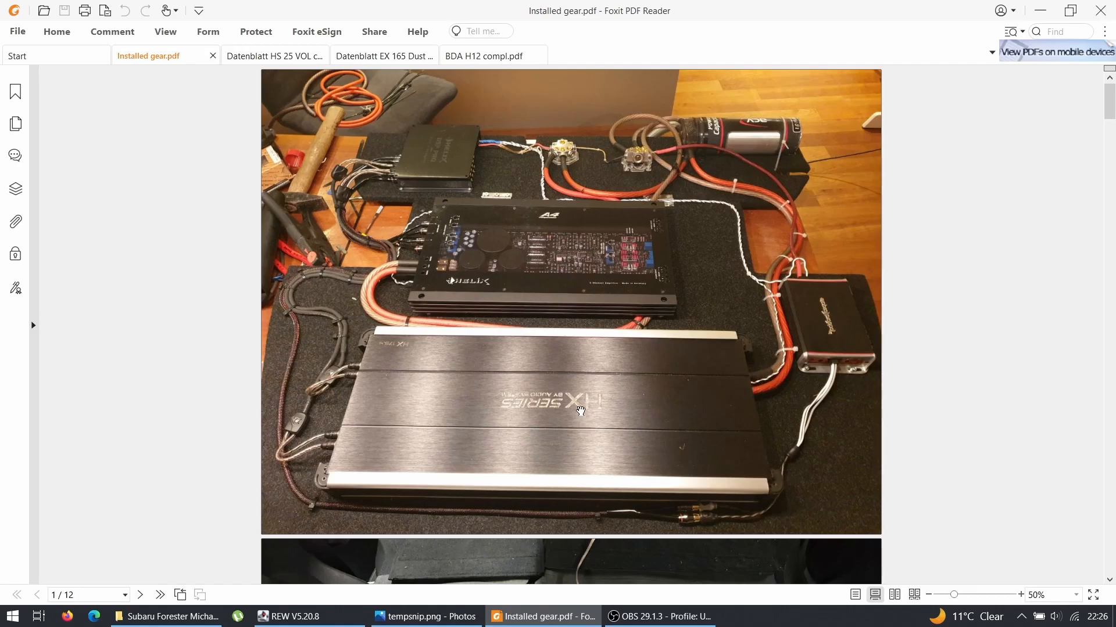
mouse_move(700, 393)
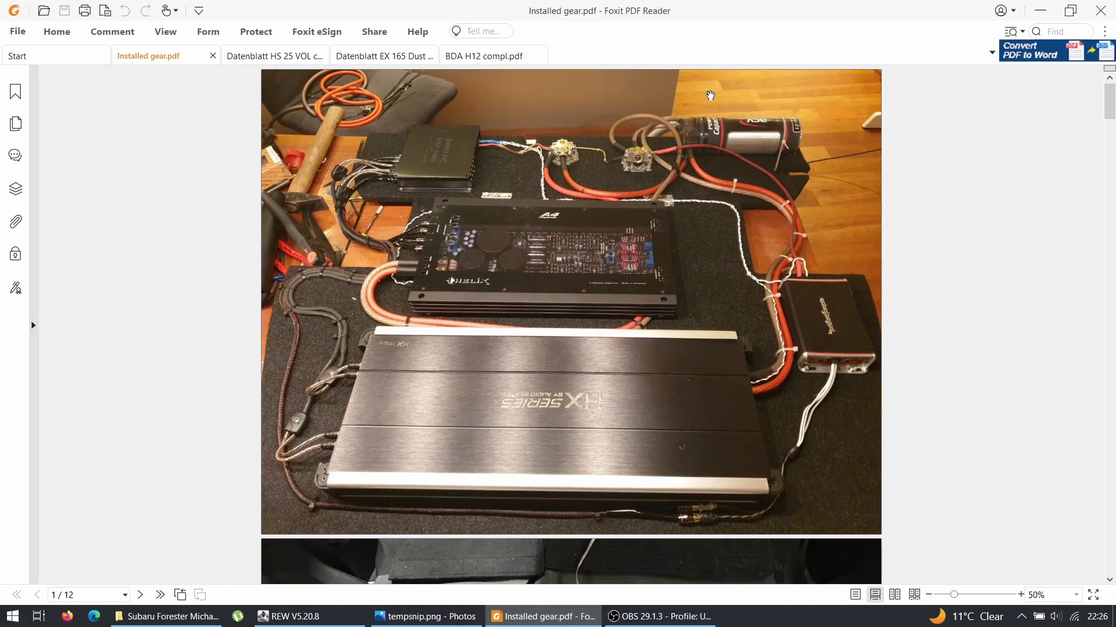
mouse_move(760, 124)
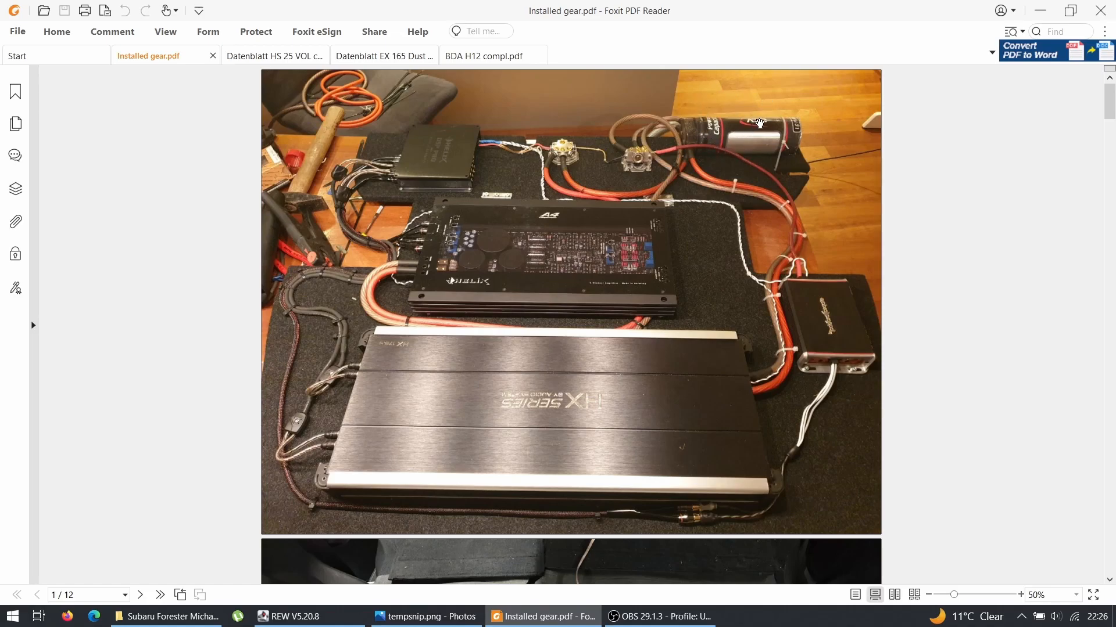
mouse_move(753, 147)
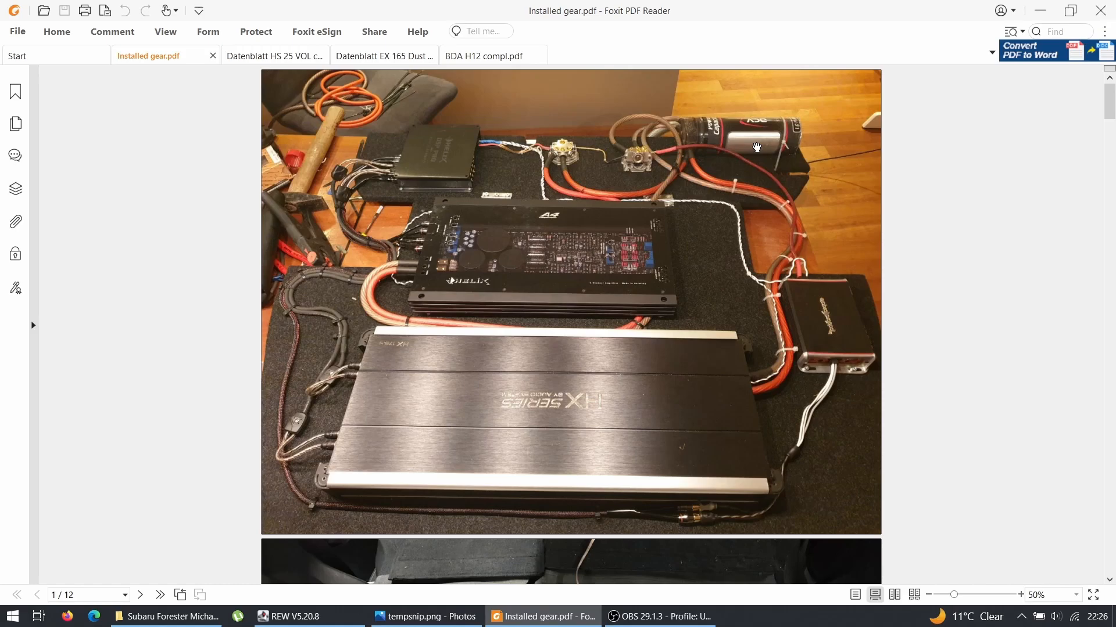
mouse_move(764, 136)
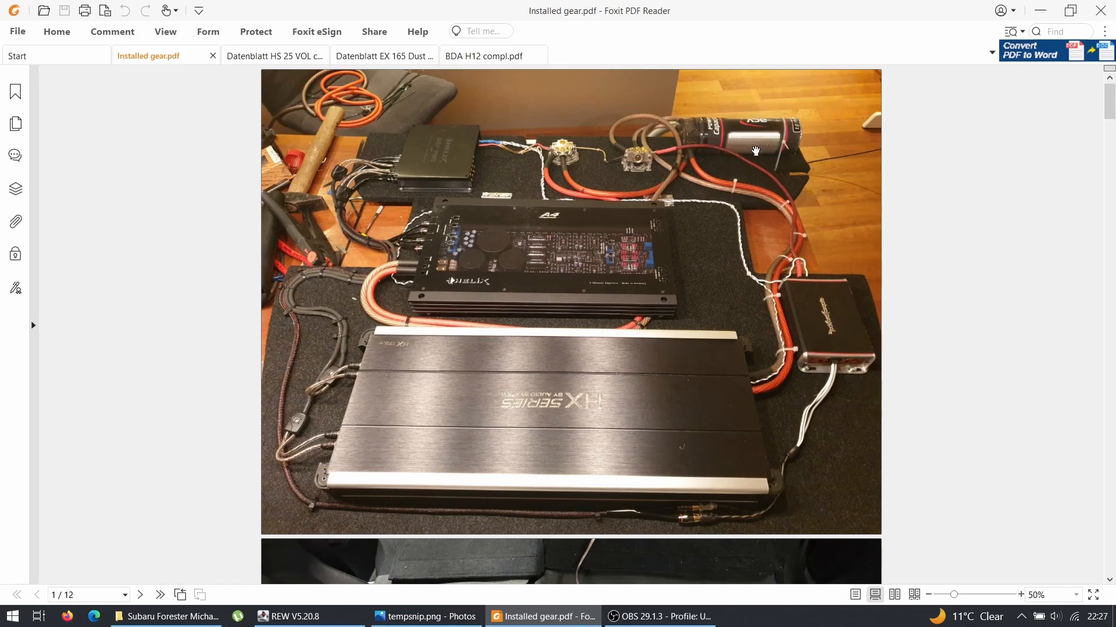
mouse_move(710, 292)
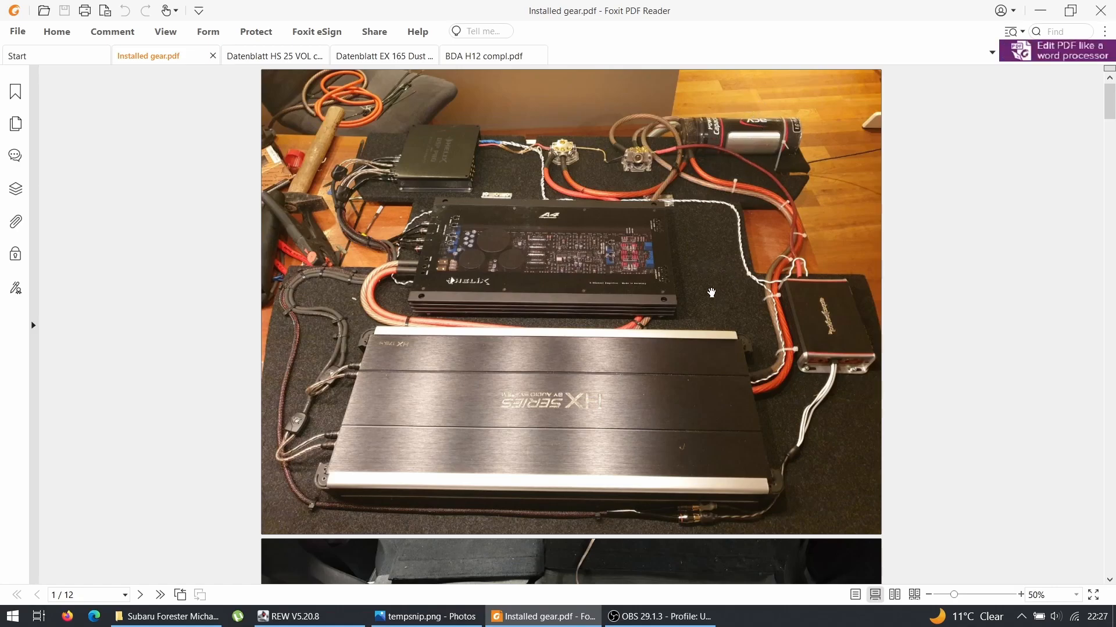
- Scroll Installed gear.pdf to page 2 showing the amplifiers mounted in the rear floor
scroll(down, 3)
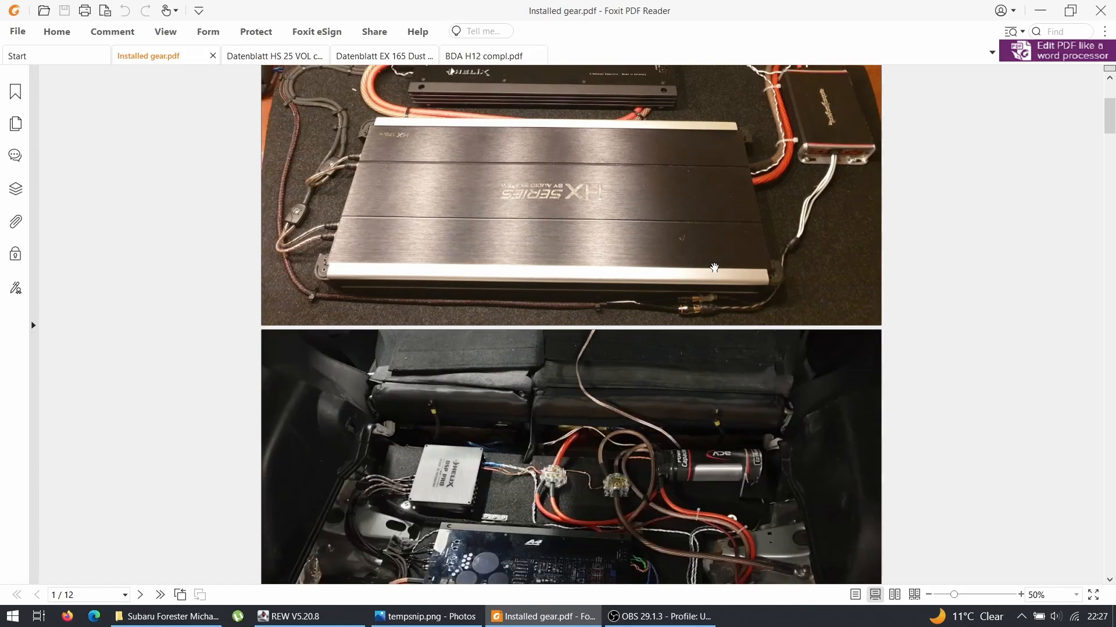
scroll(down, 3)
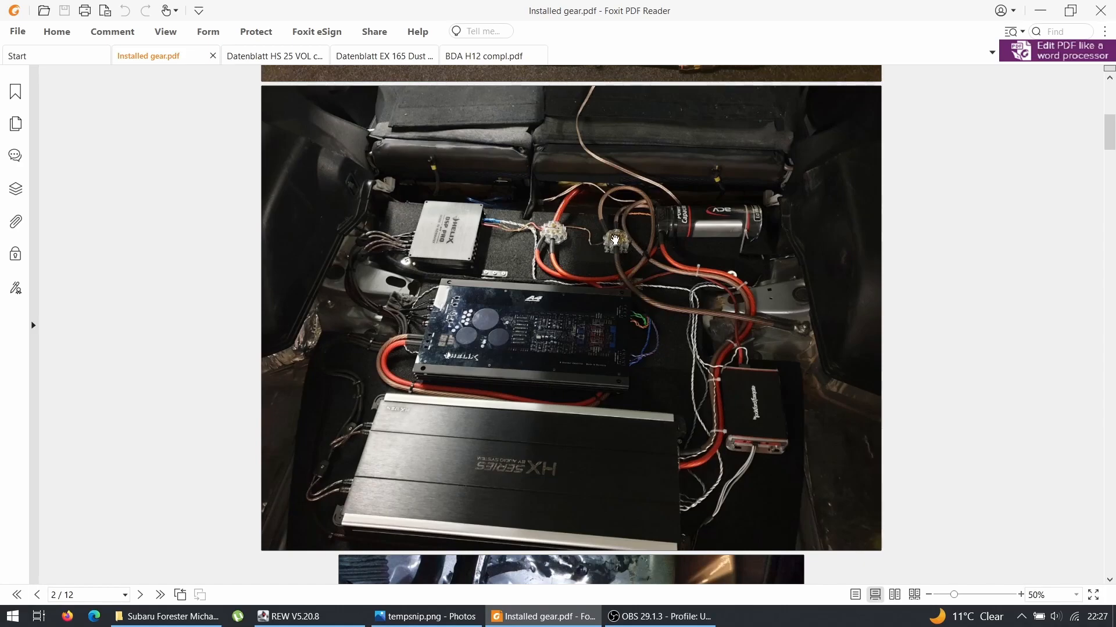
mouse_move(604, 221)
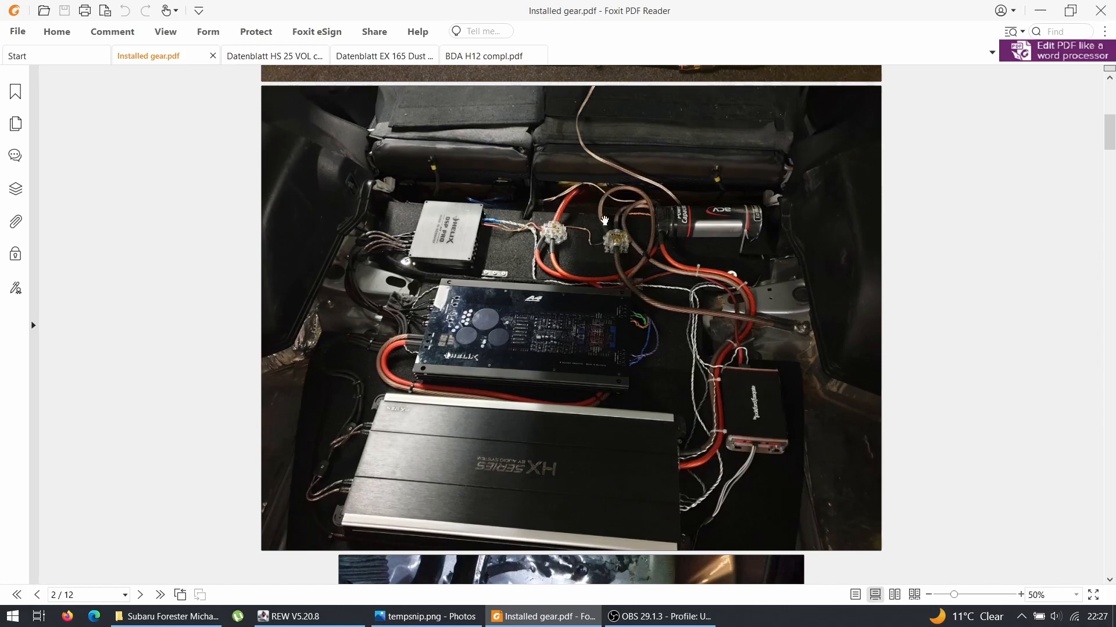
scroll(down, 3)
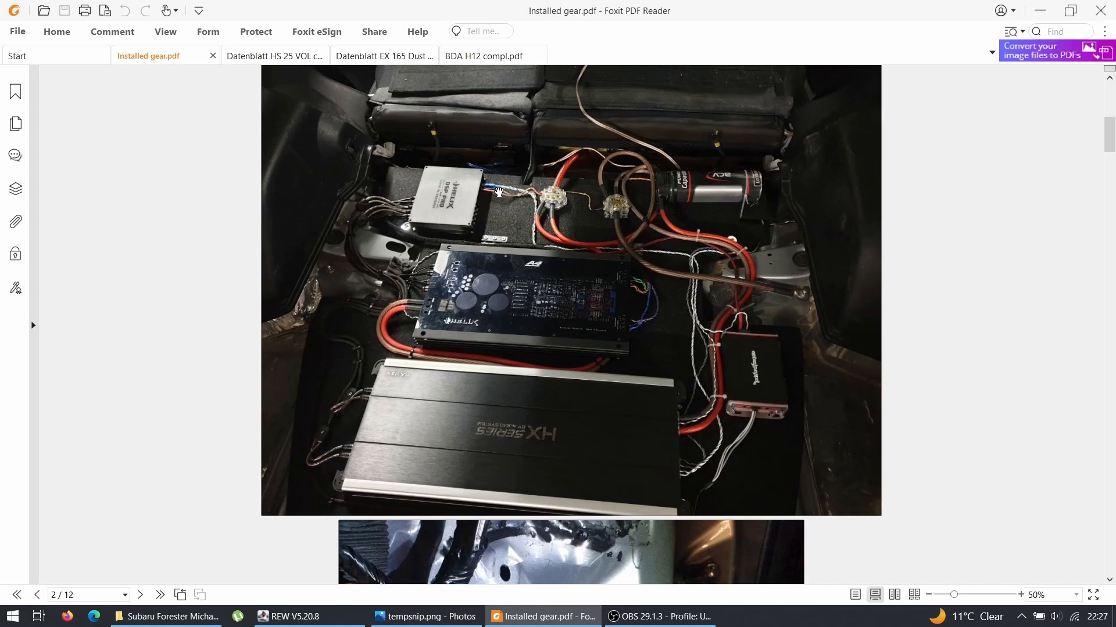
mouse_move(558, 204)
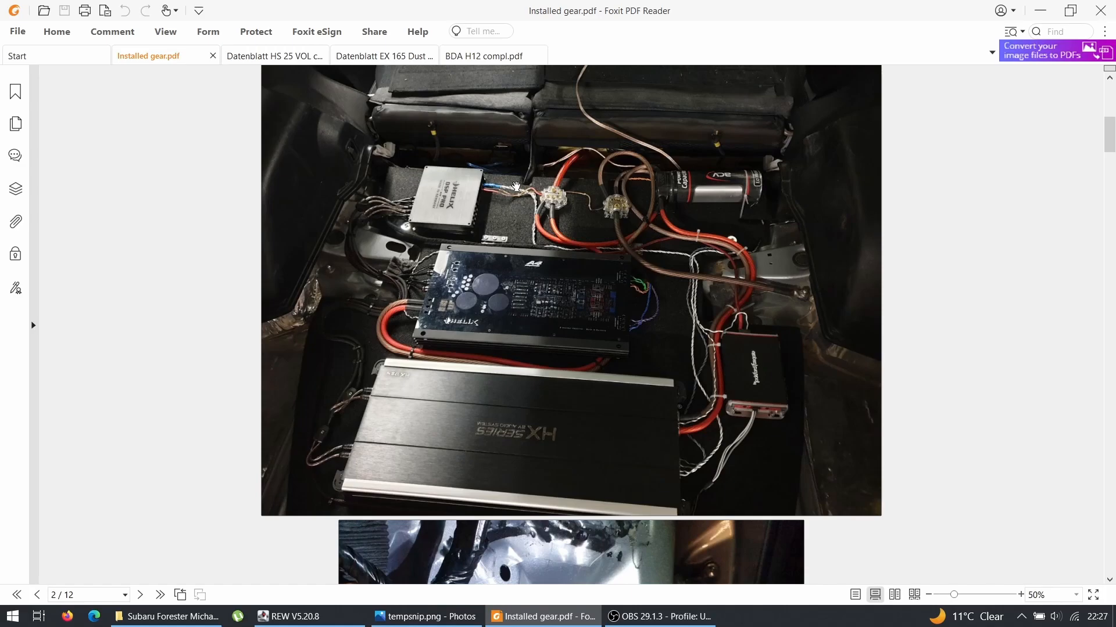
mouse_move(573, 171)
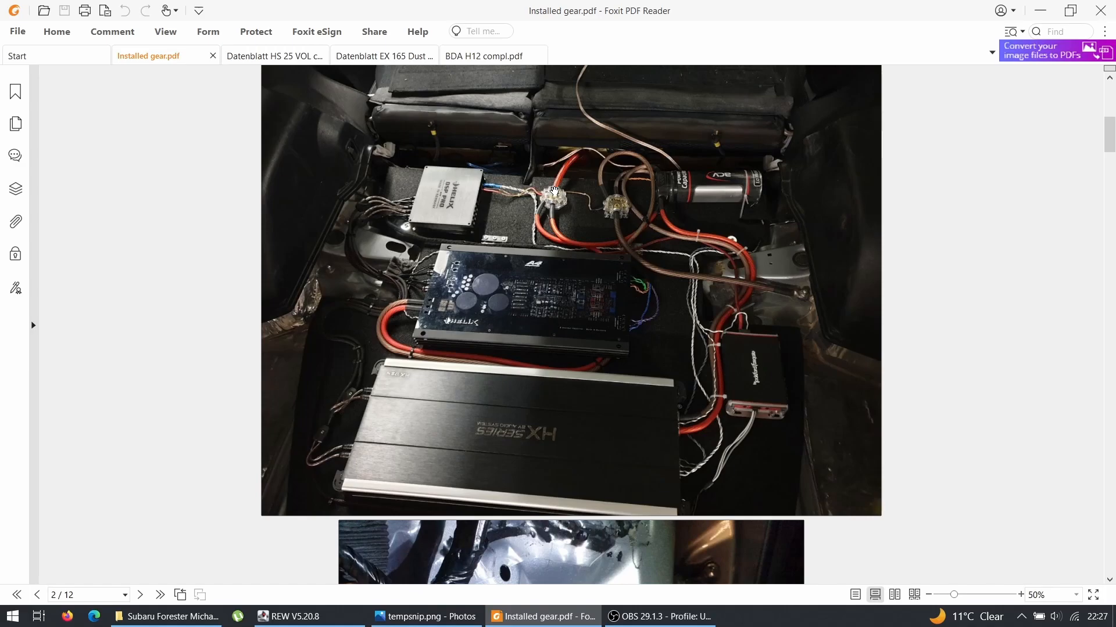
mouse_move(554, 221)
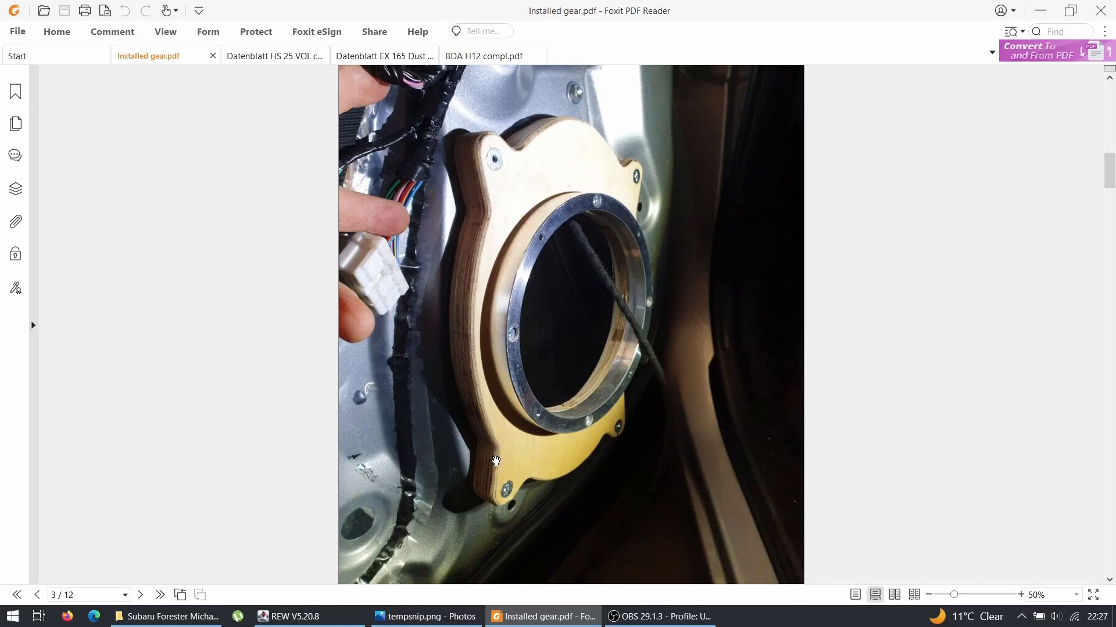
mouse_move(550, 232)
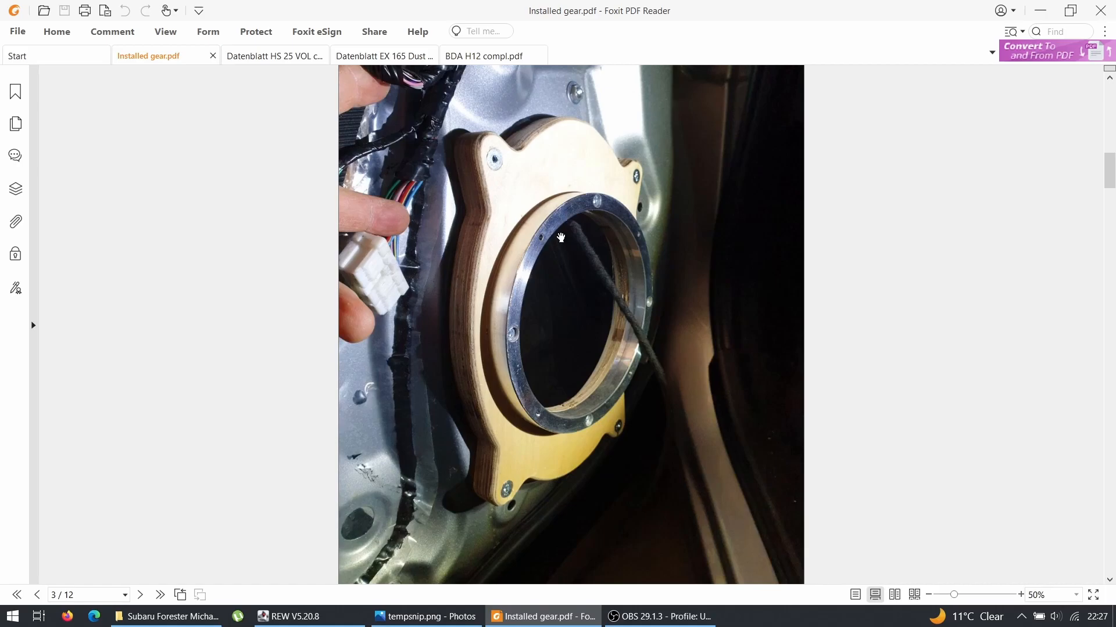
- Scroll past pages 3 and 4 to page 5's workbench photo of the cut plywood pieces
scroll(down, 3)
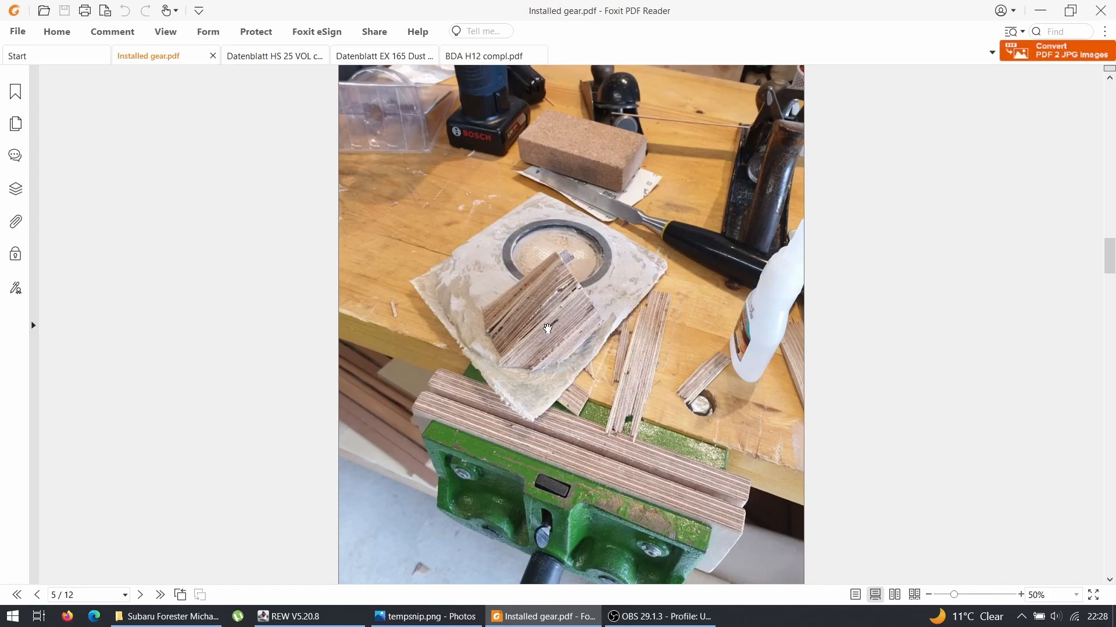
- Scroll through the remaining pages to page 12 of 12, the dashboard speaker mount photo
scroll(down, 3)
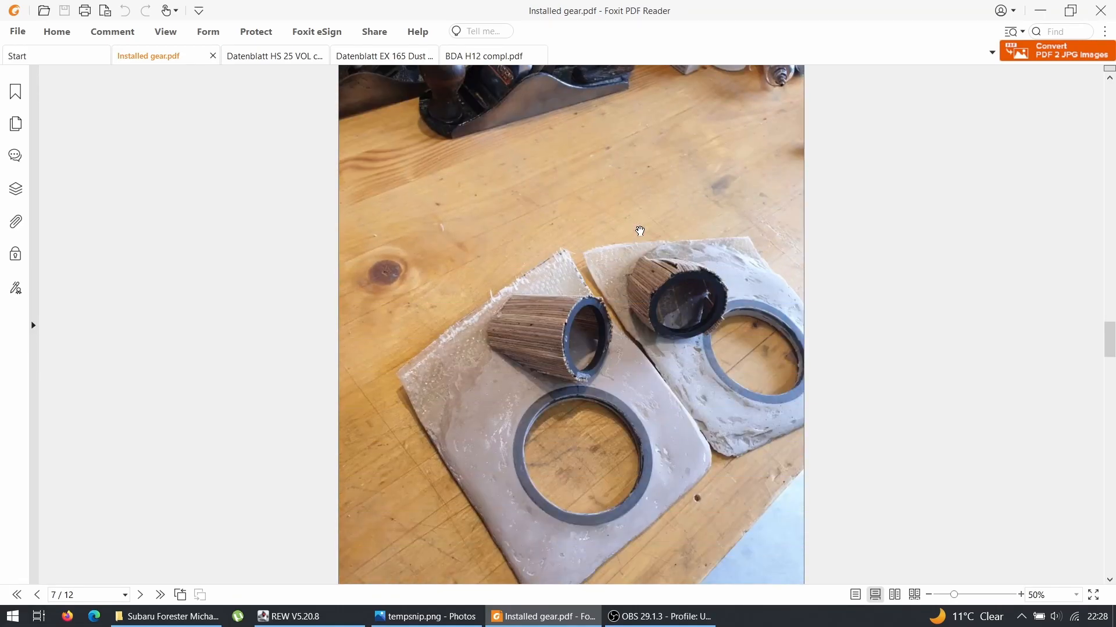
scroll(down, 3)
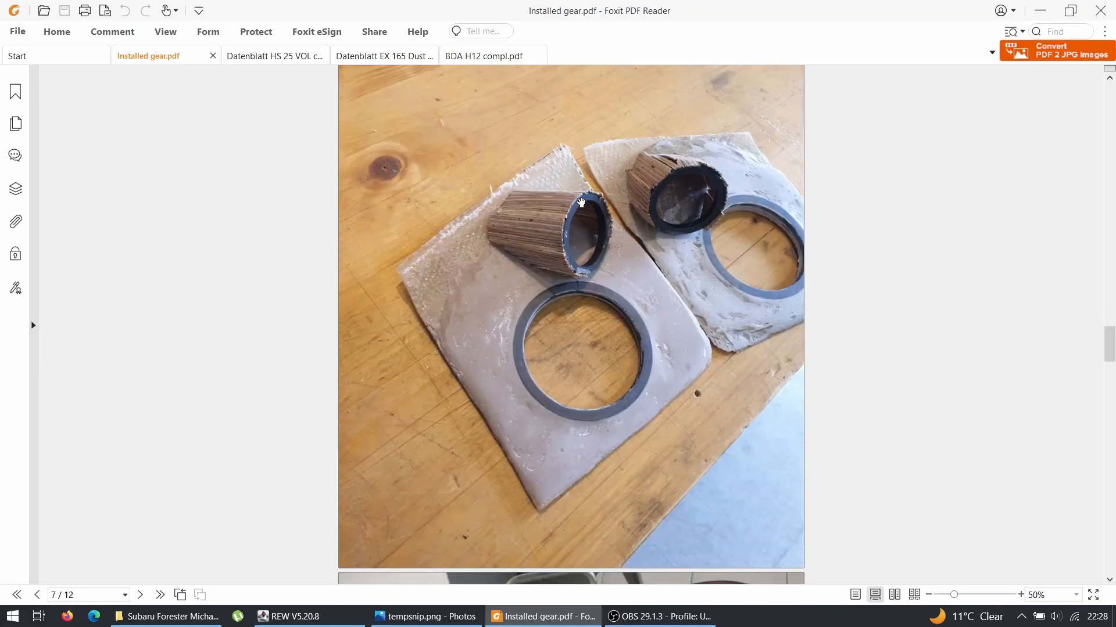
scroll(down, 3)
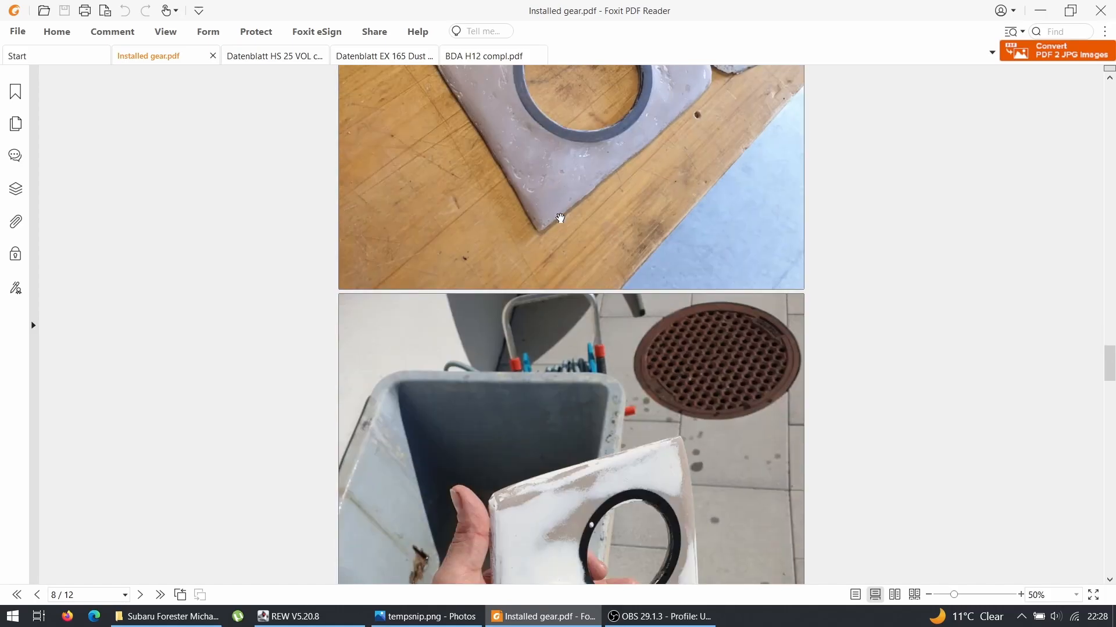
scroll(down, 3)
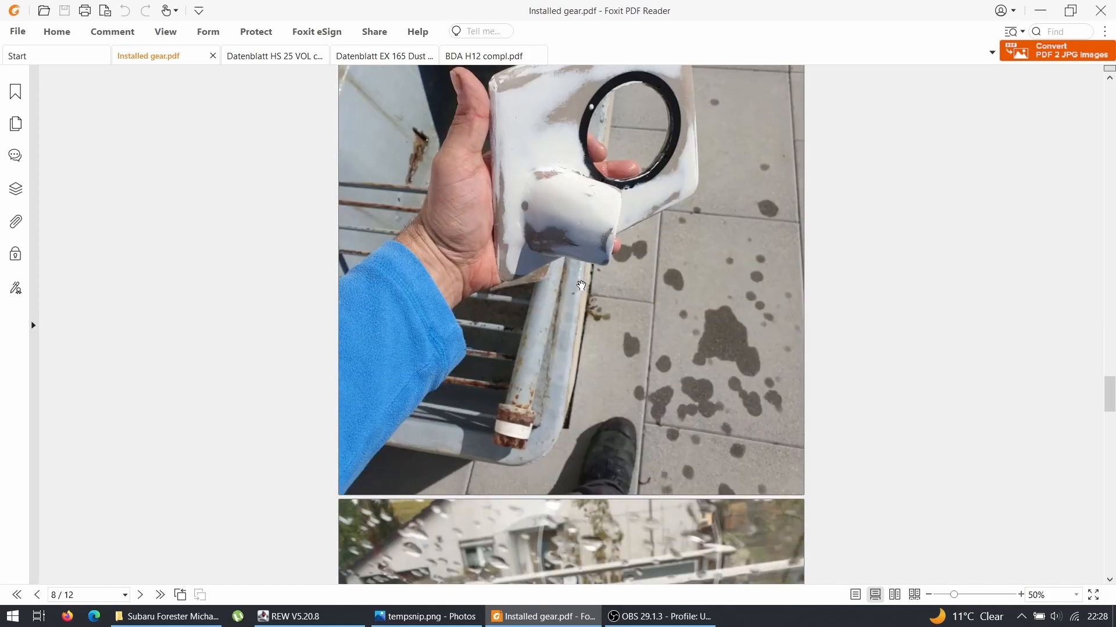
scroll(down, 3)
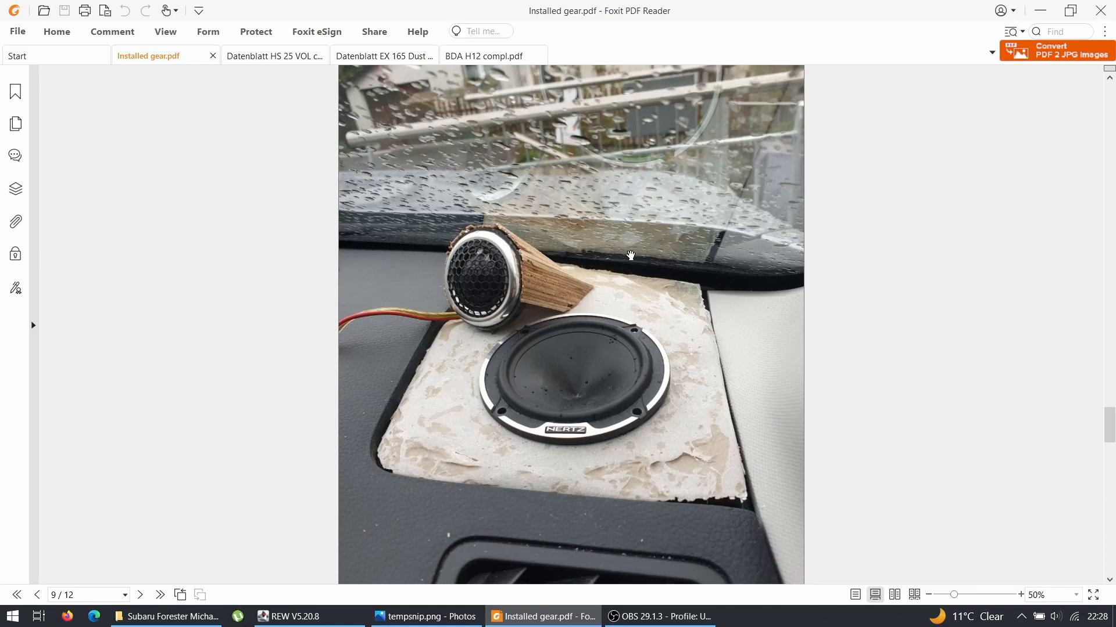
scroll(down, 3)
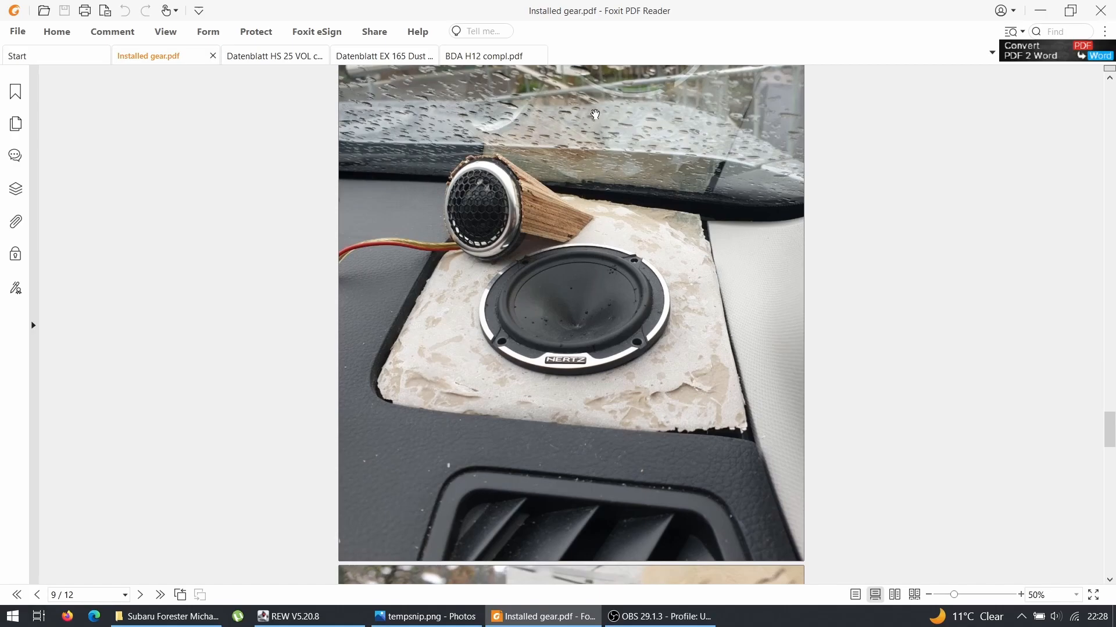
mouse_move(591, 165)
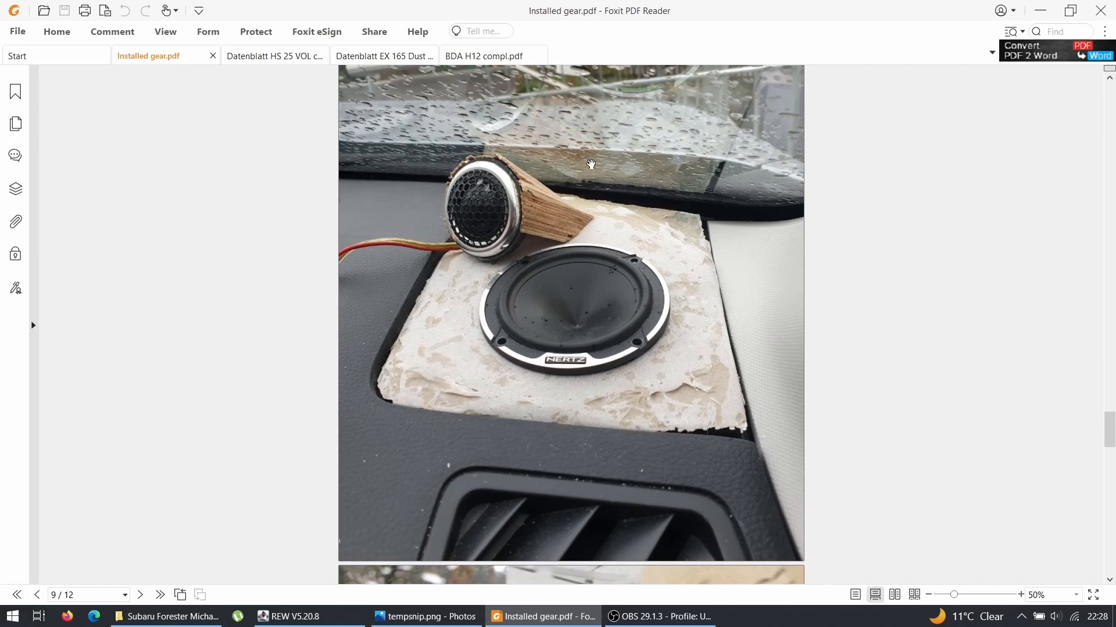
mouse_move(575, 247)
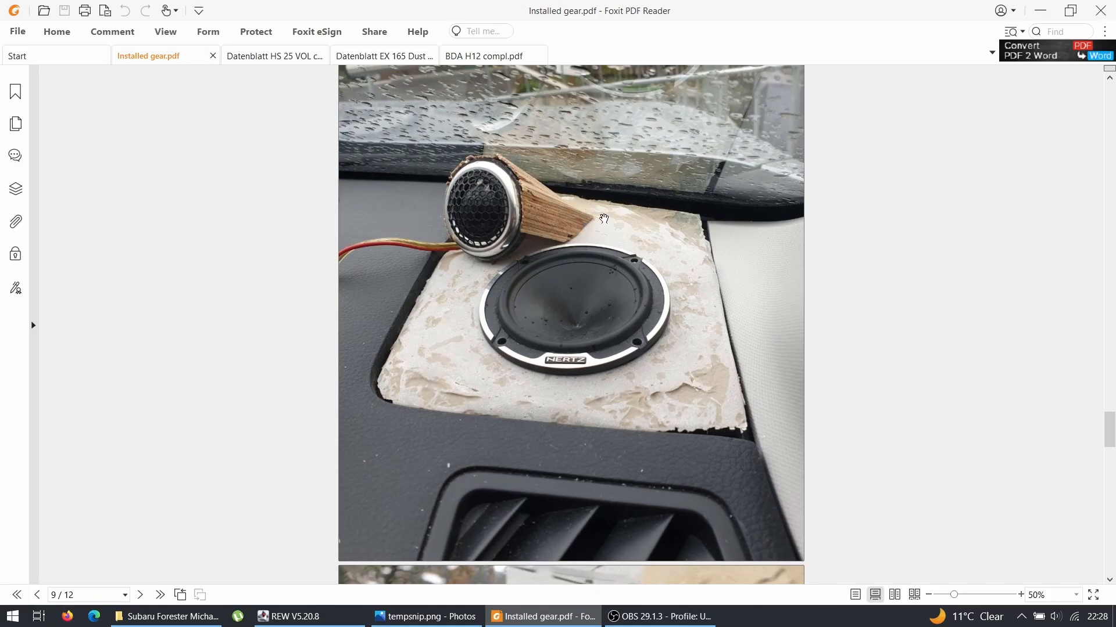
mouse_move(606, 117)
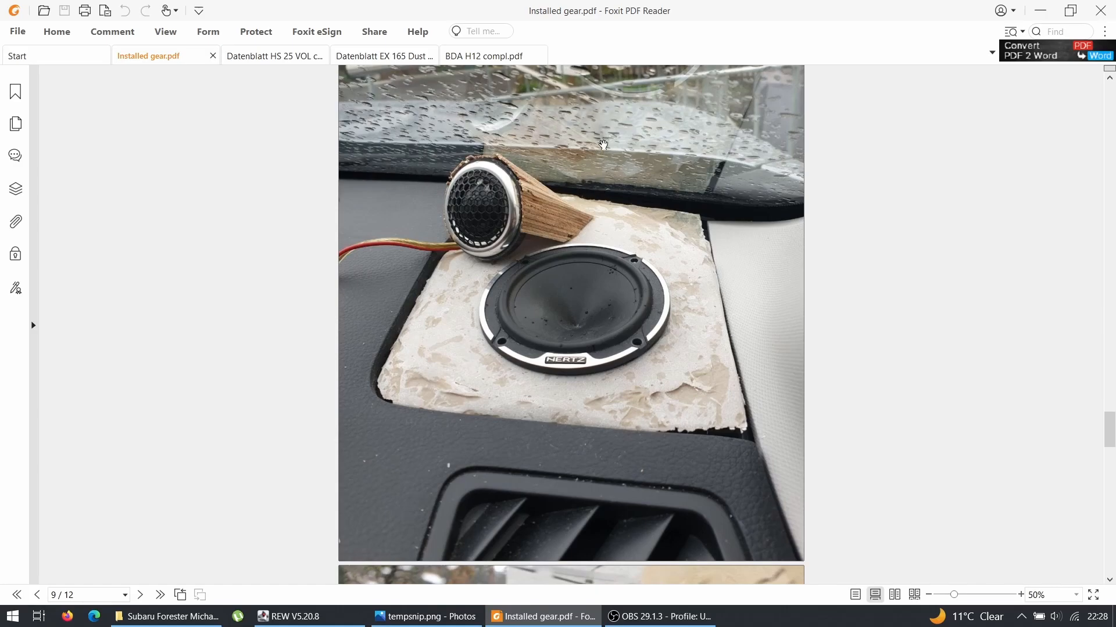
mouse_move(477, 212)
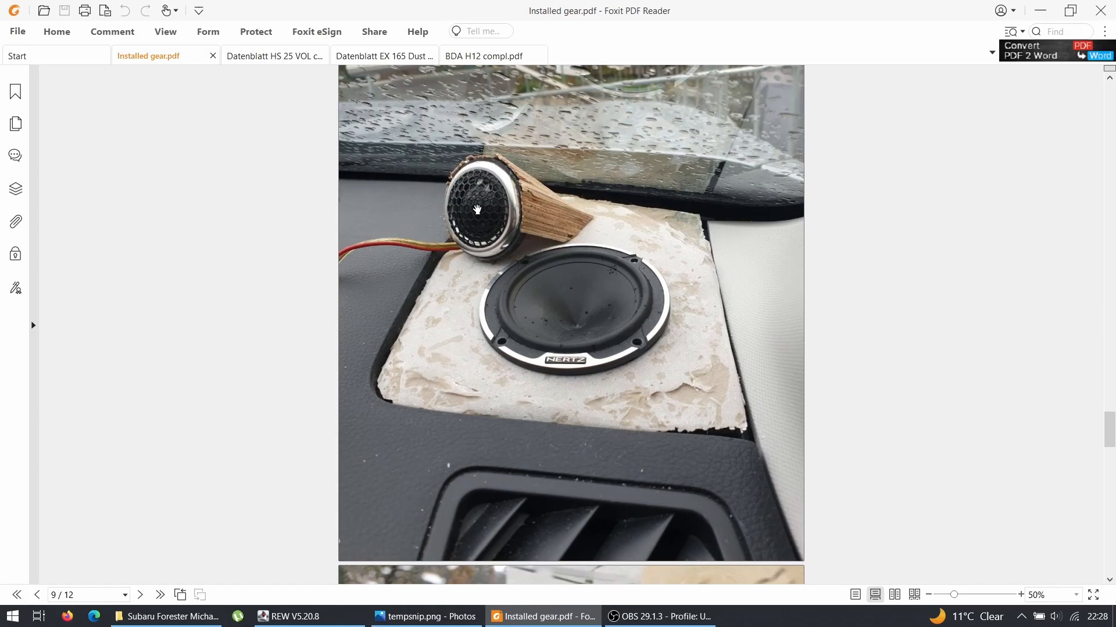
mouse_move(482, 235)
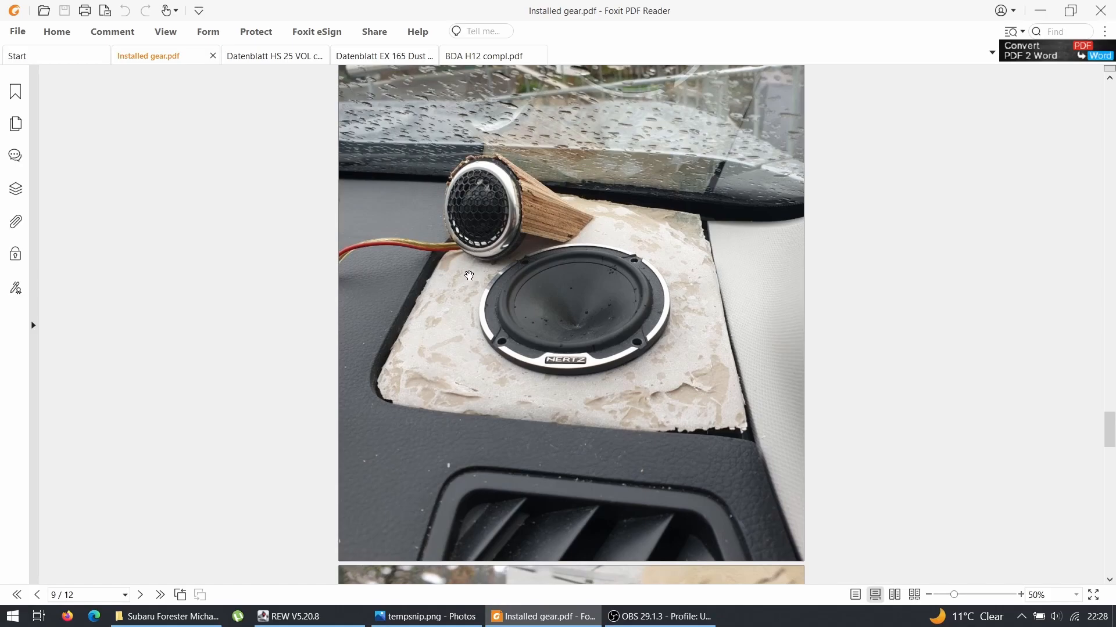
scroll(down, 3)
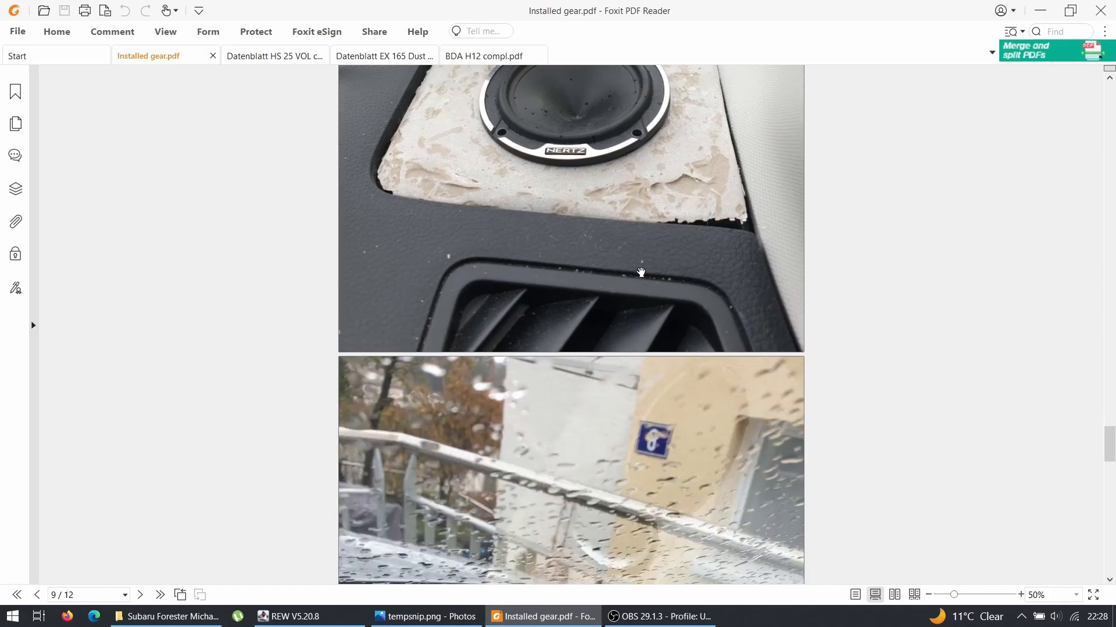
scroll(down, 3)
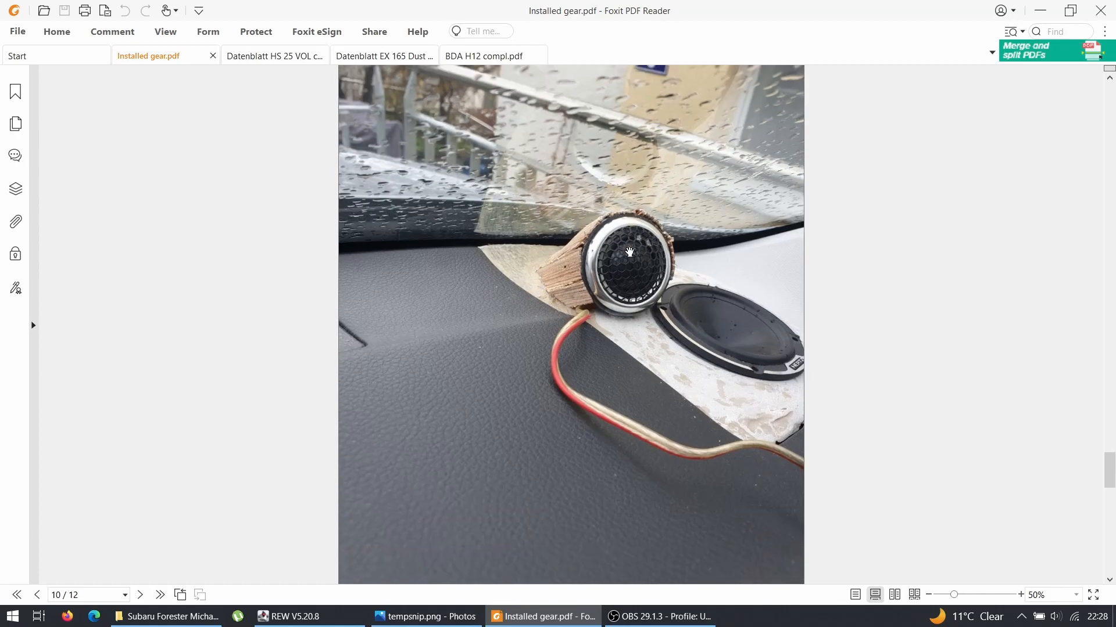
scroll(down, 3)
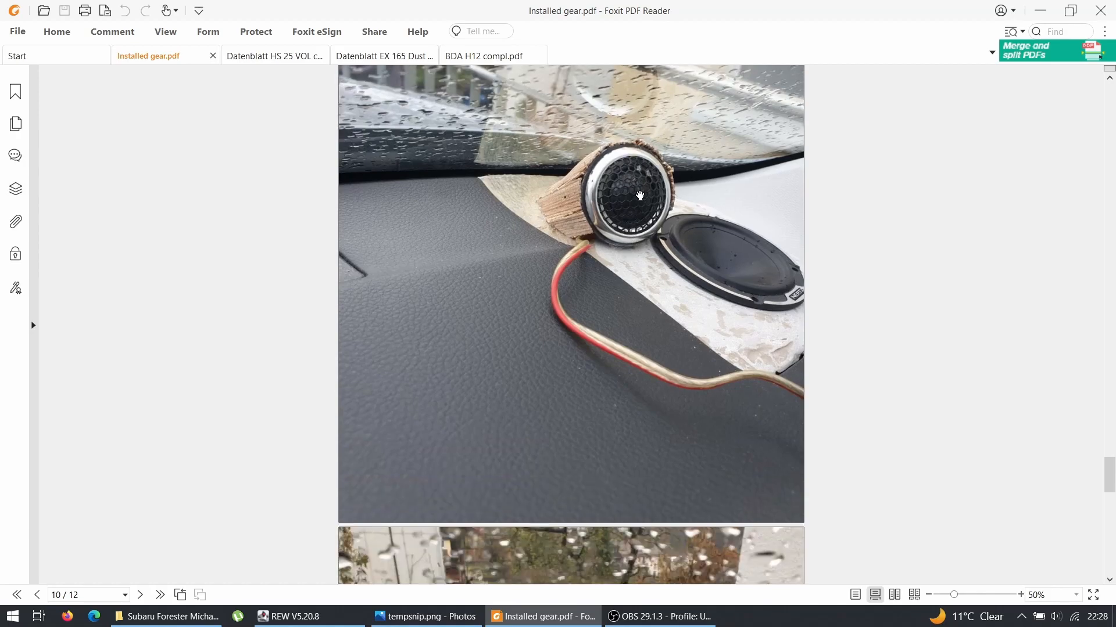
mouse_move(632, 208)
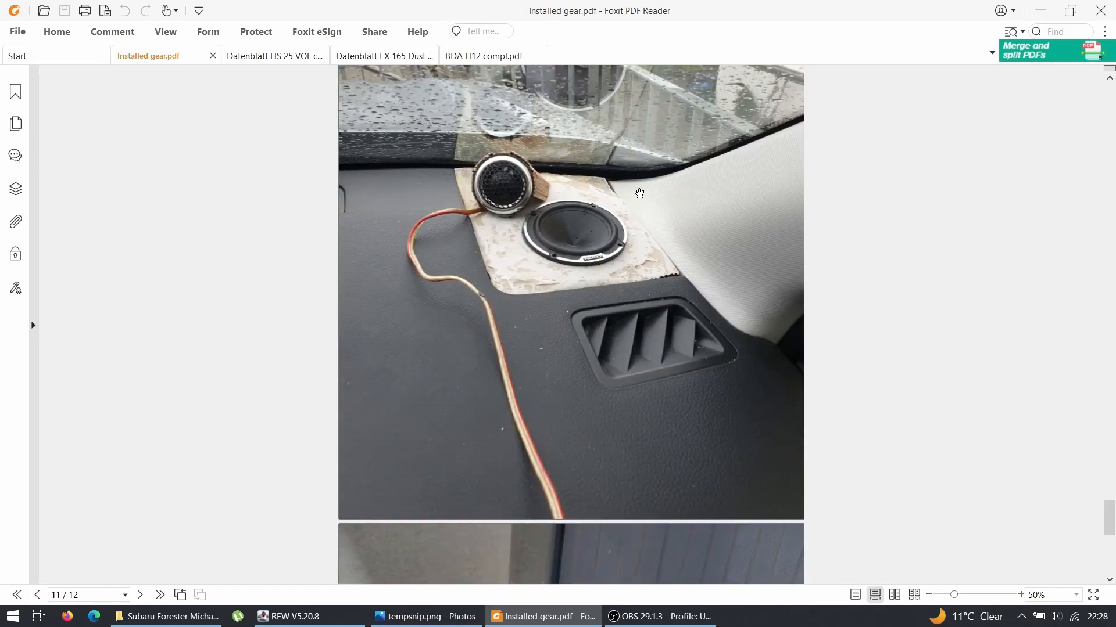
mouse_move(772, 232)
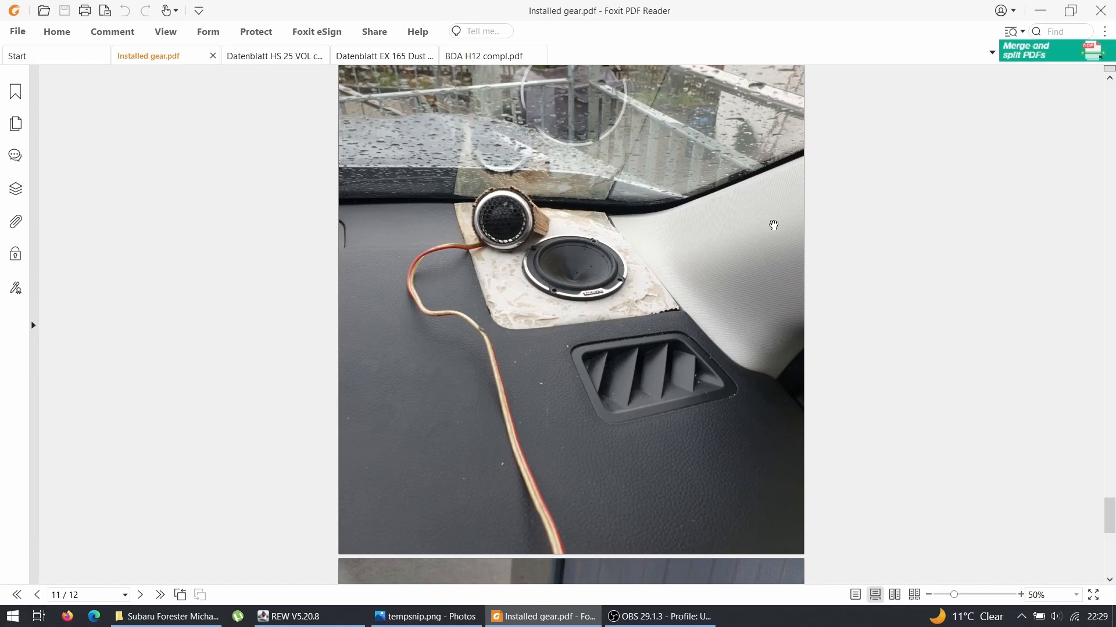
mouse_move(729, 241)
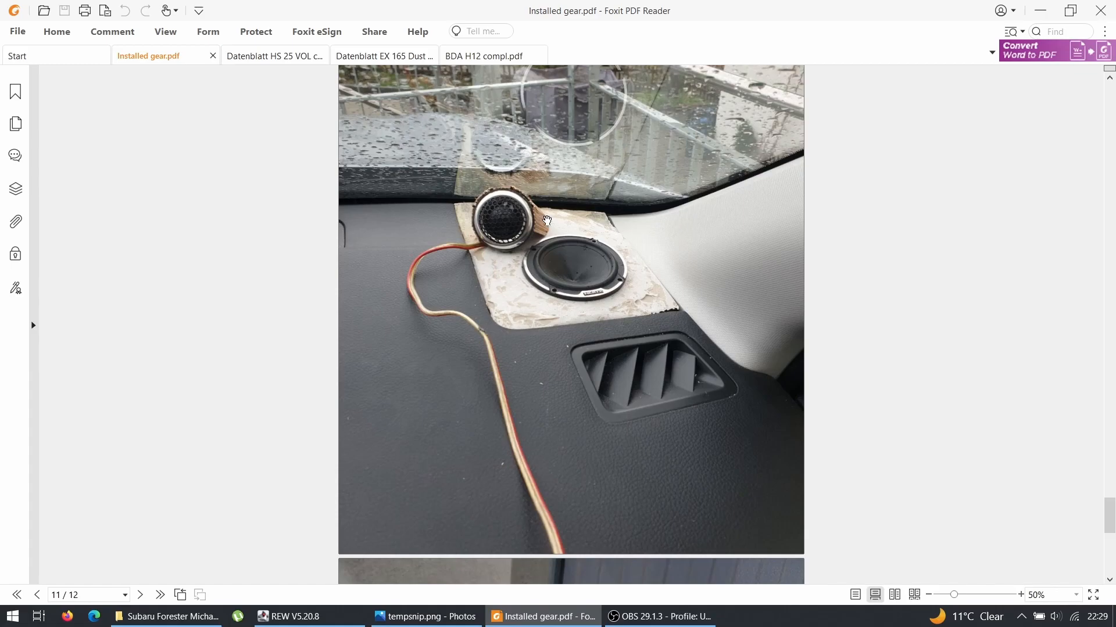
scroll(down, 3)
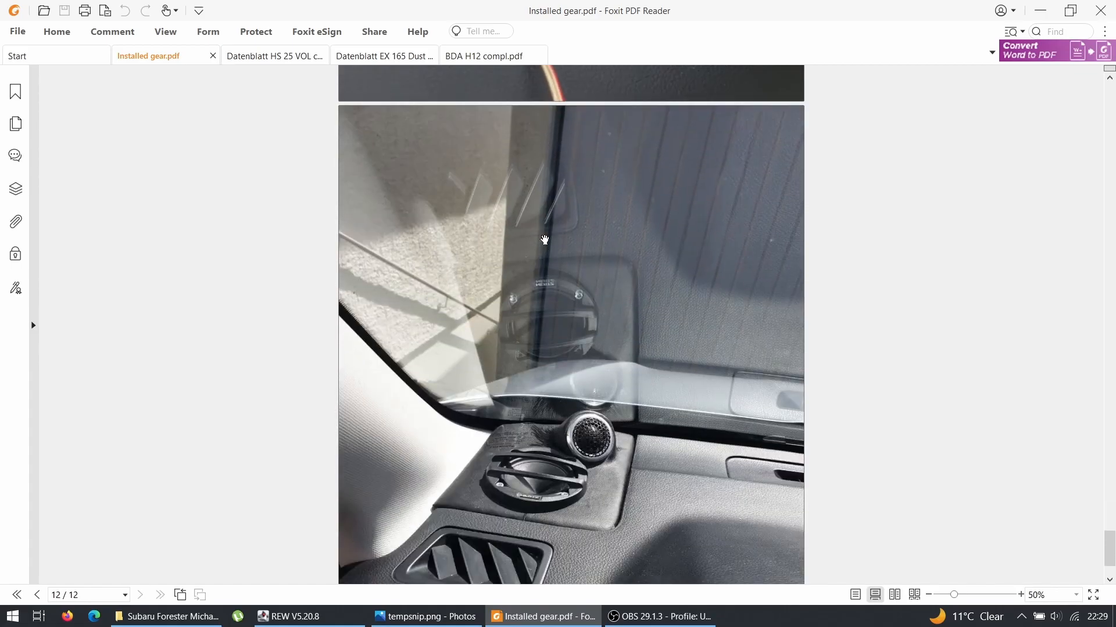
scroll(down, 3)
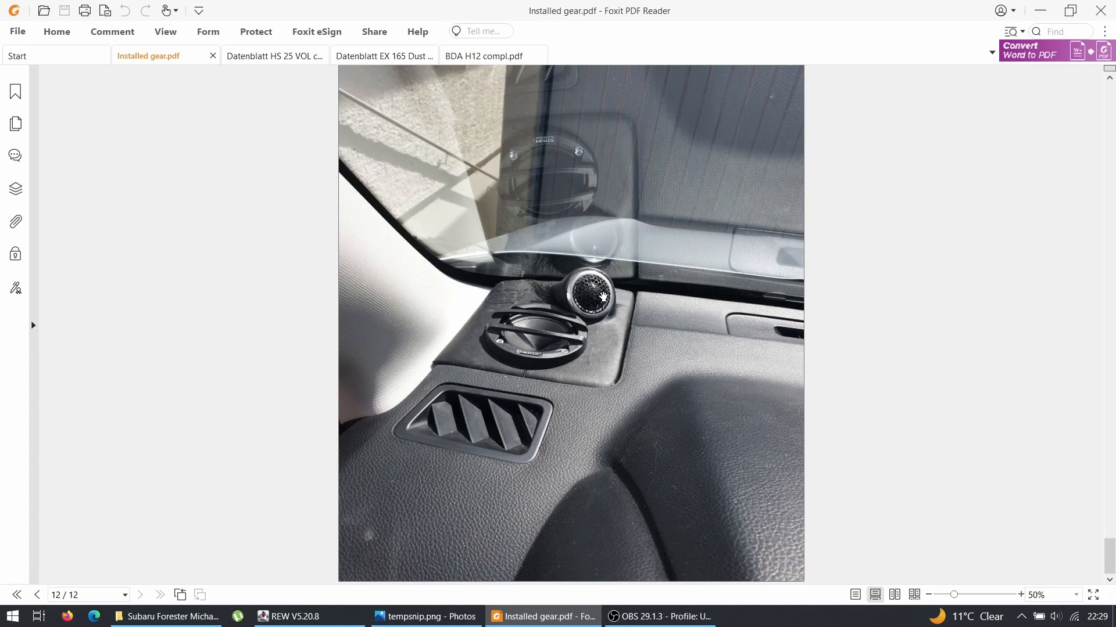
mouse_move(381, 298)
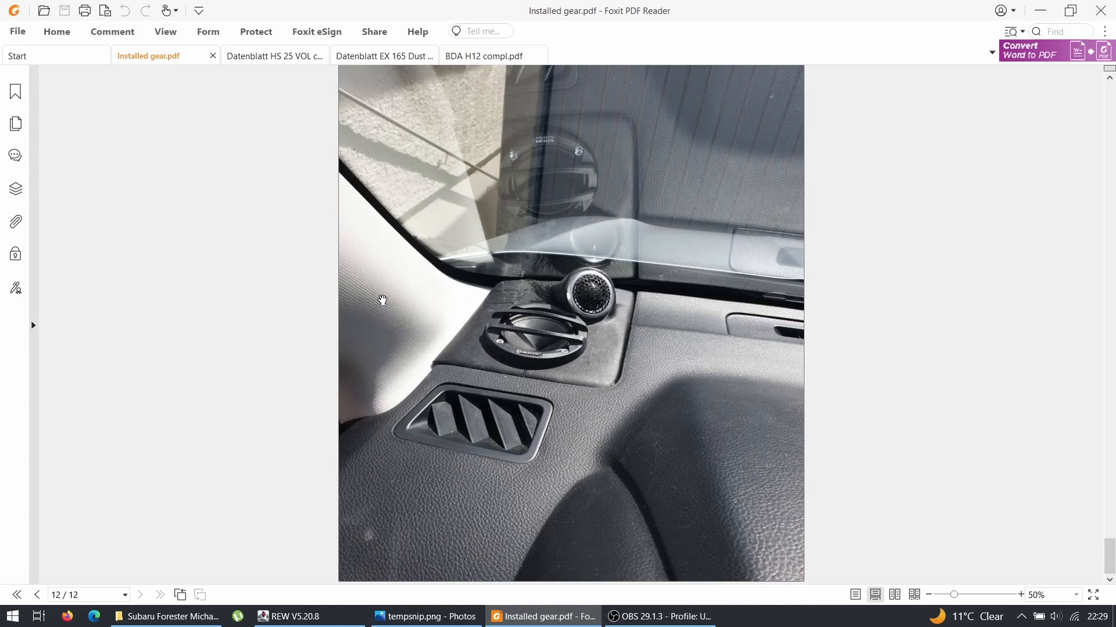
mouse_move(616, 324)
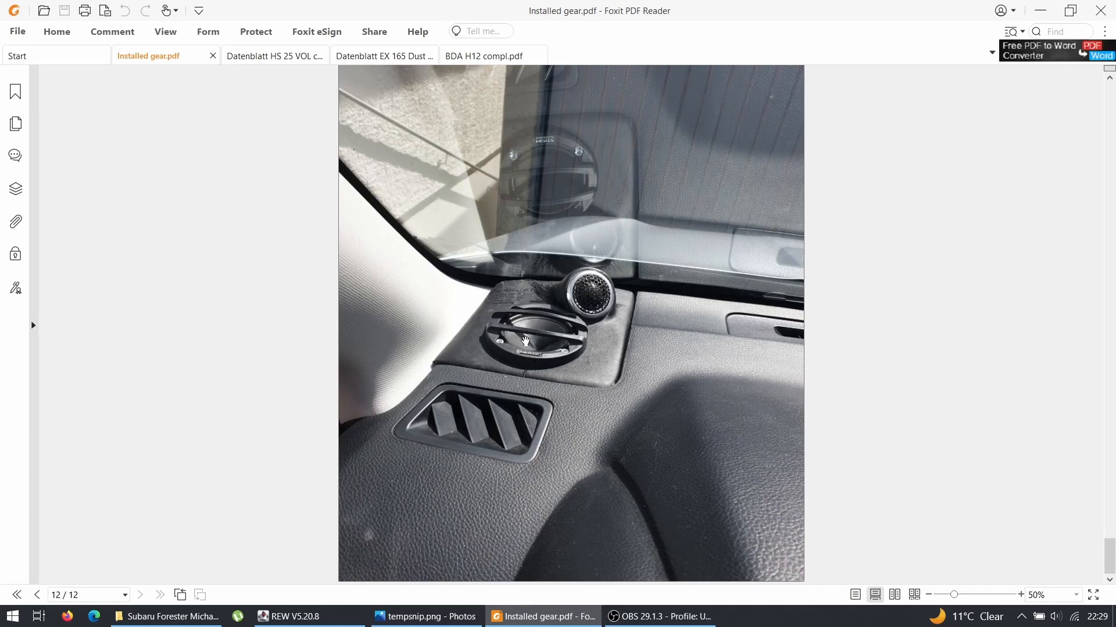
mouse_move(547, 304)
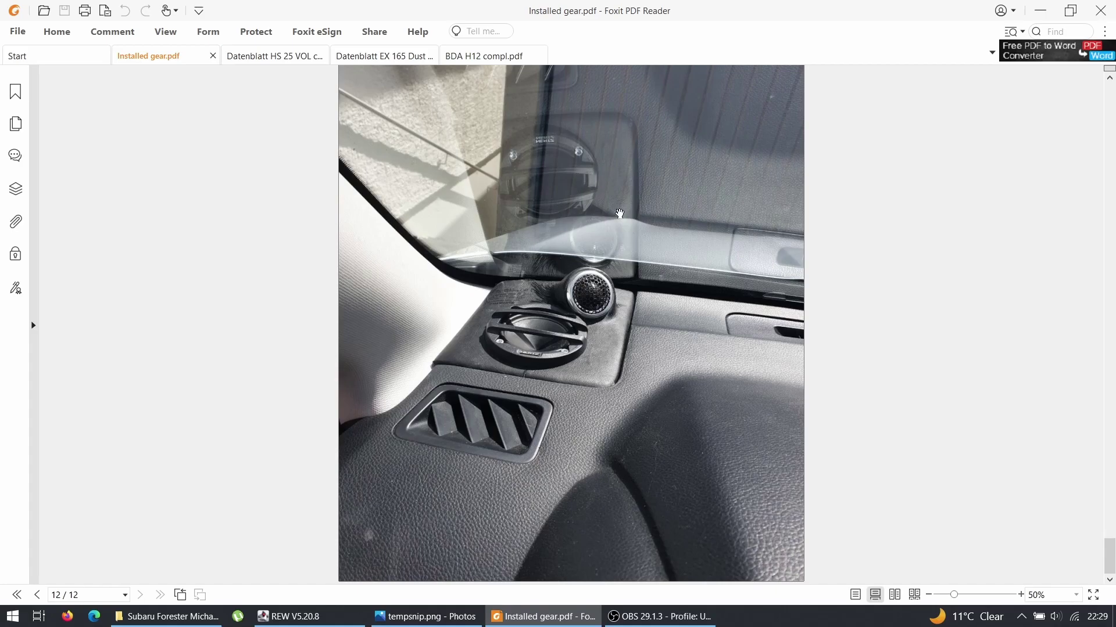
mouse_move(623, 192)
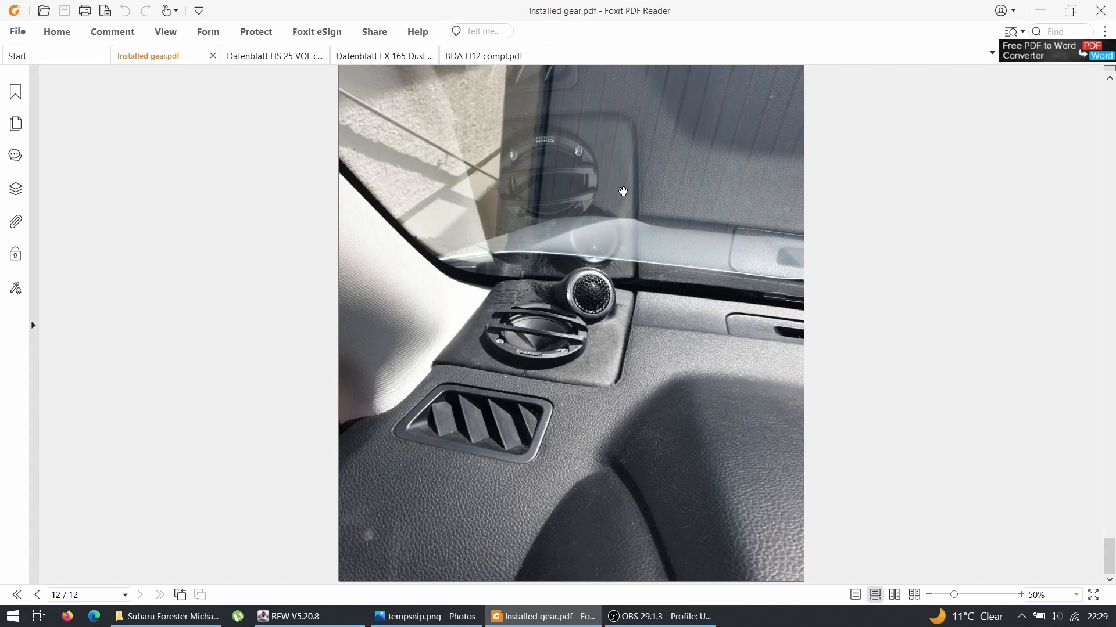
mouse_move(583, 195)
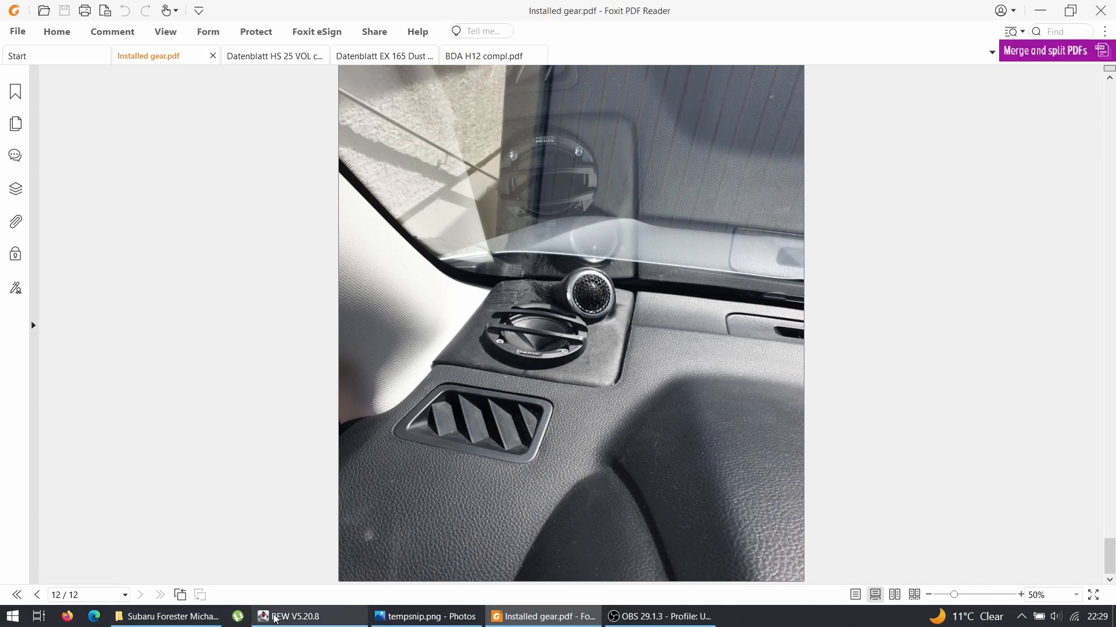
- In REW's All SPL legend, clear all selections and start ticking the 60 dB Custom1 target crossover traces
click(293, 616)
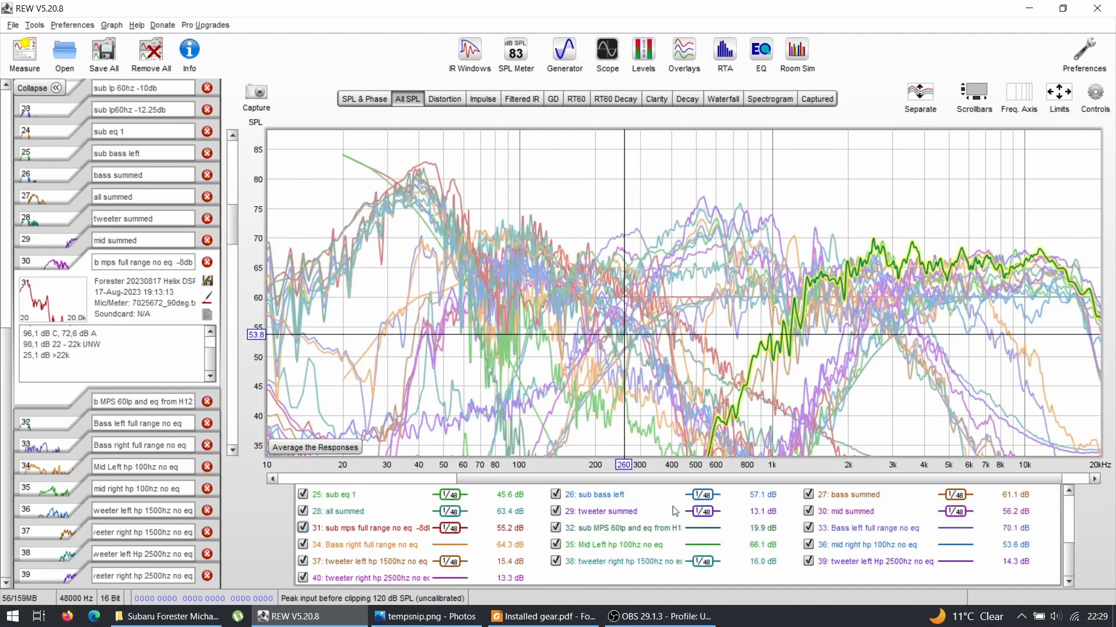
right_click(700, 495)
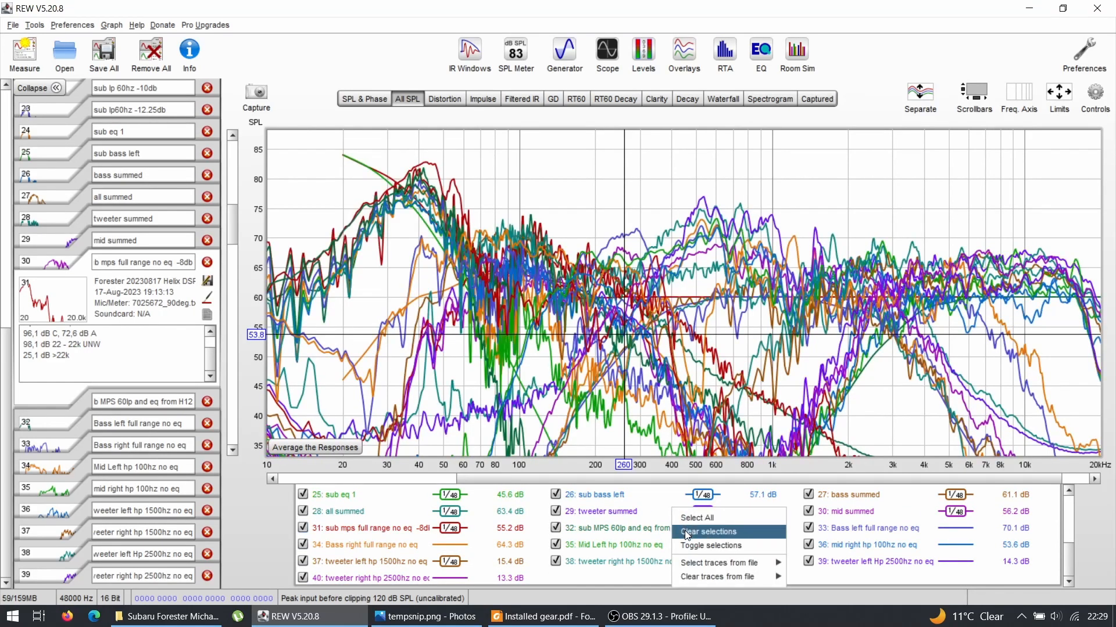
click(709, 533)
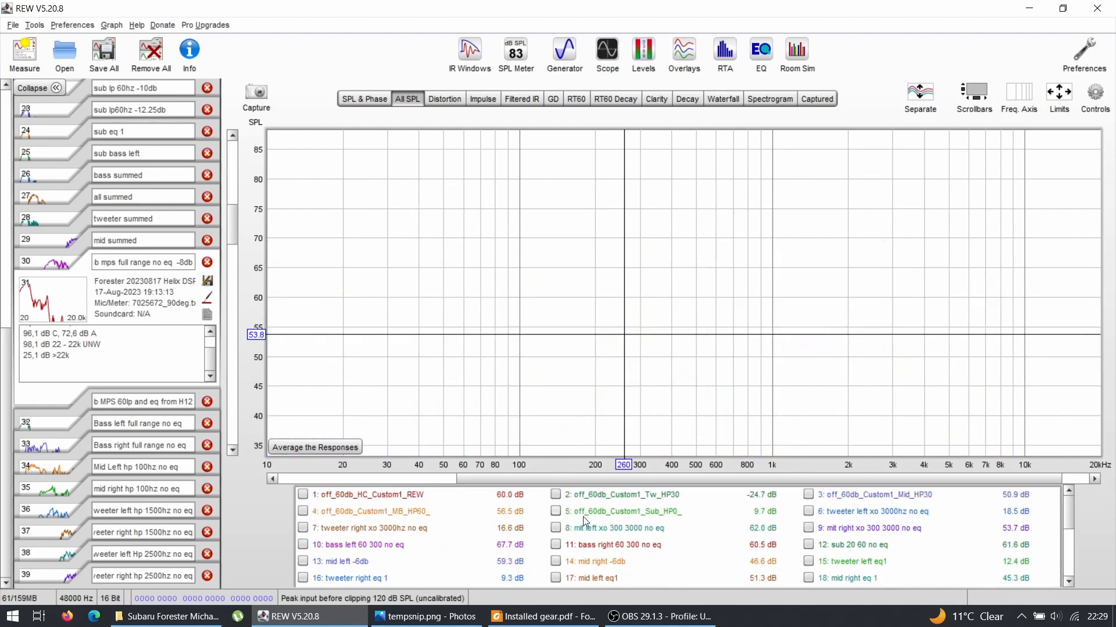
click(302, 495)
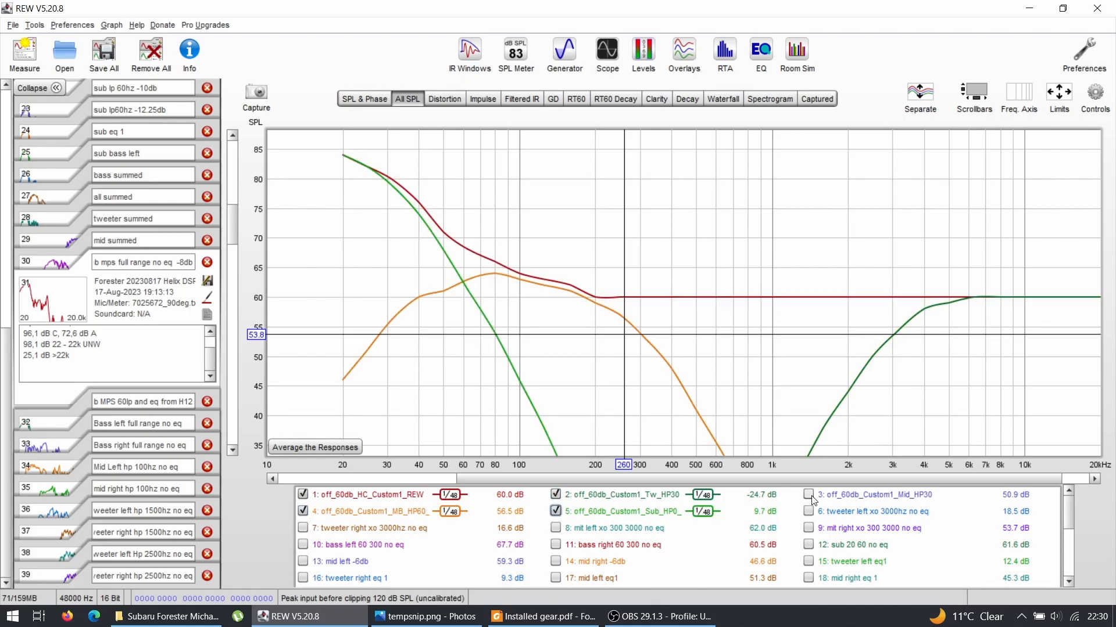
- Tick trace 3, off_60db_Custom1_Mid_HP30, so all five crossover targets display together
click(809, 495)
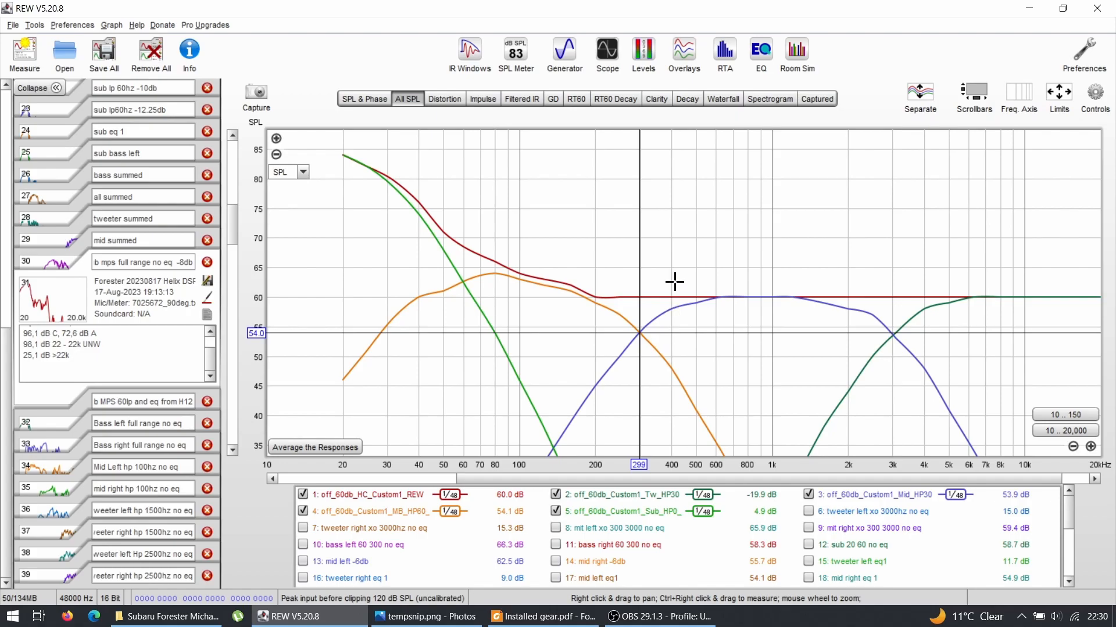
mouse_move(627, 325)
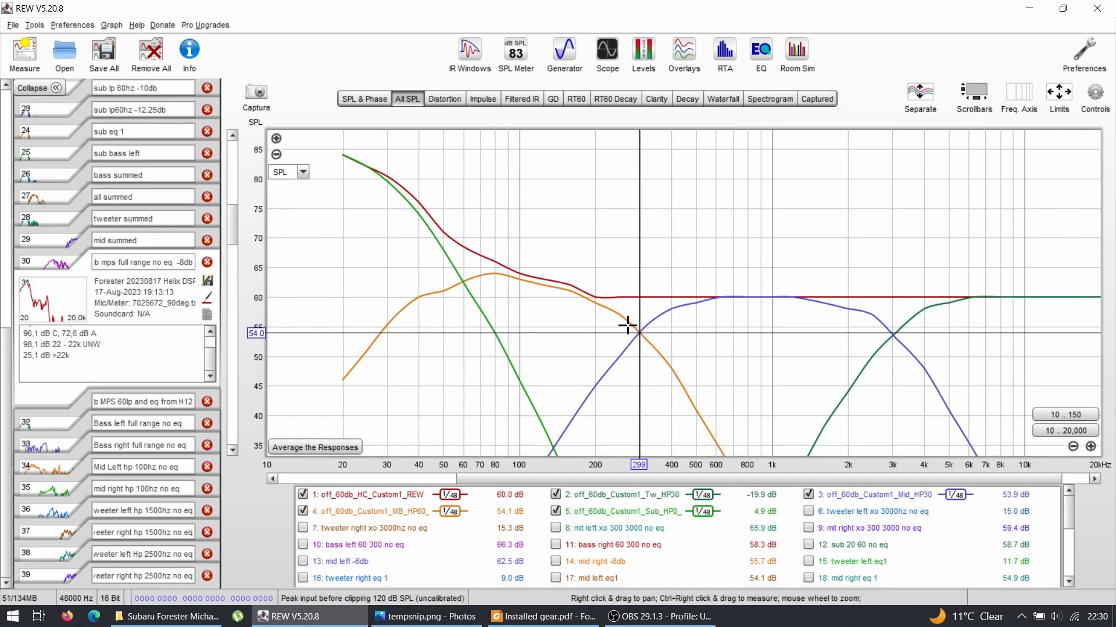
mouse_move(899, 329)
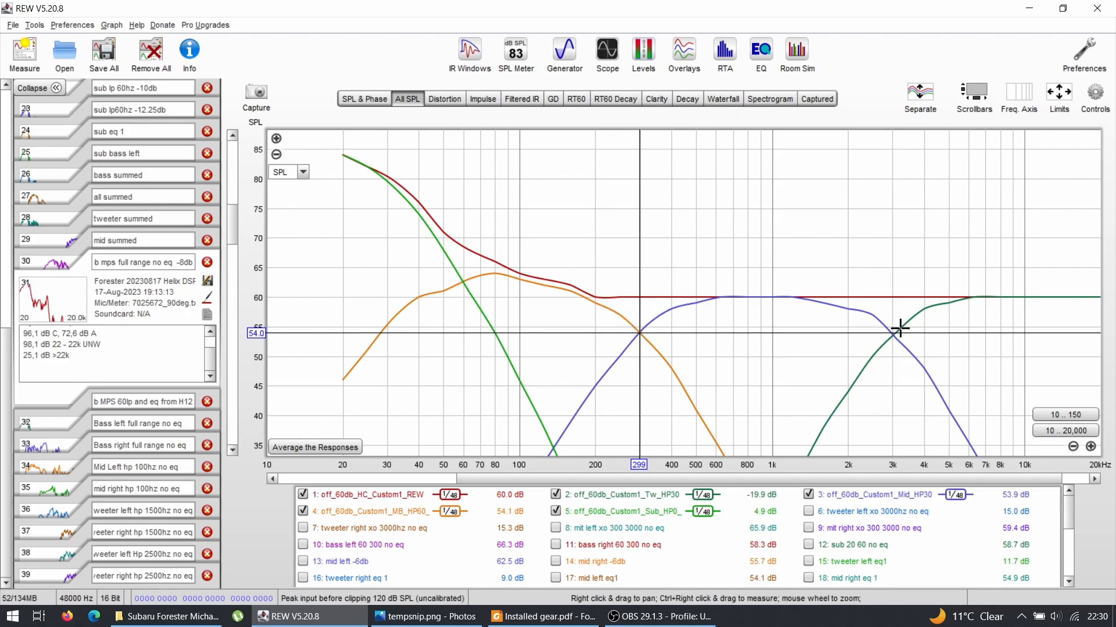
mouse_move(893, 335)
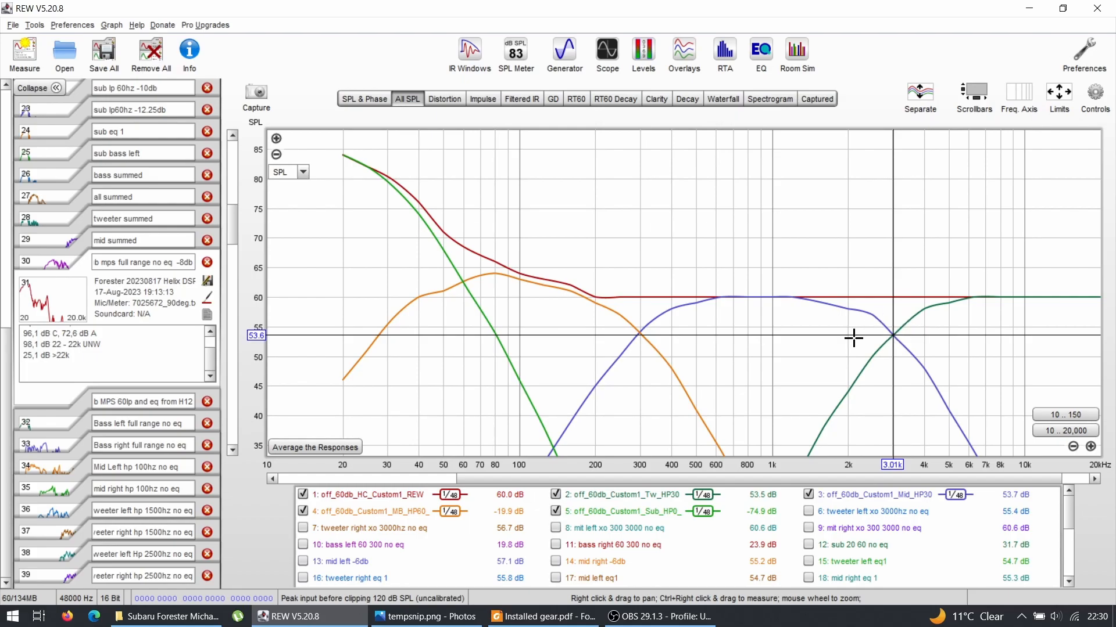
mouse_move(859, 337)
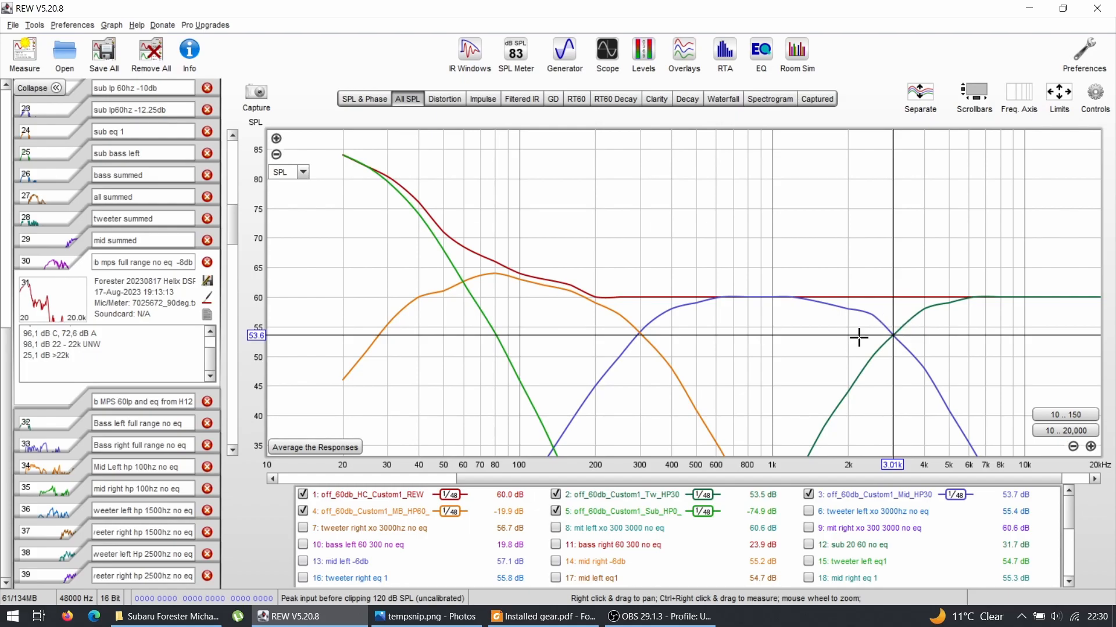
mouse_move(849, 337)
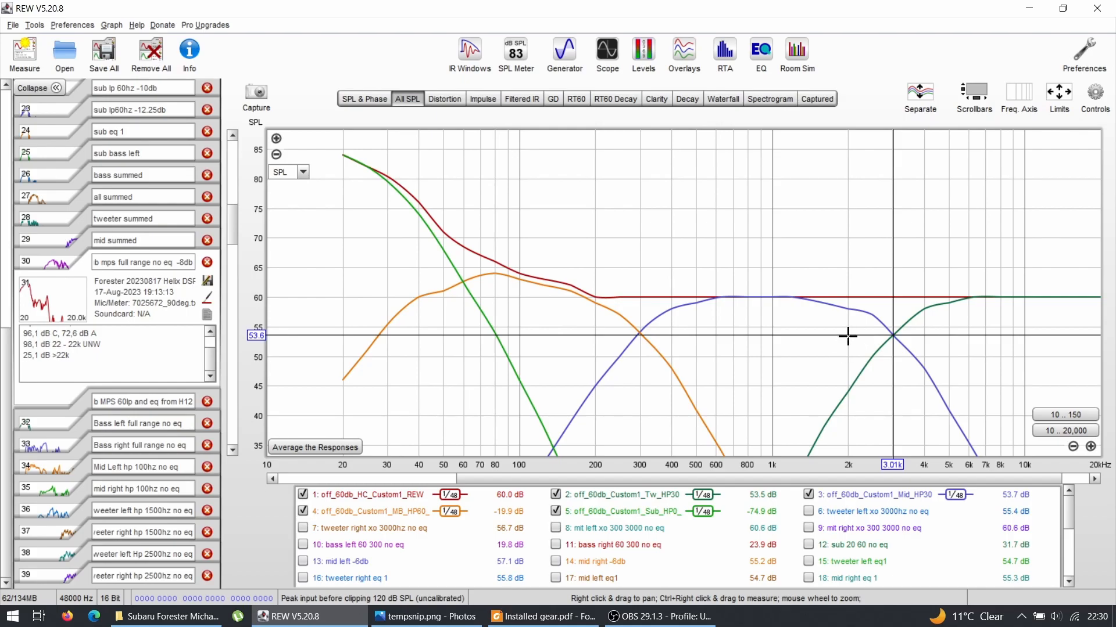
mouse_move(860, 338)
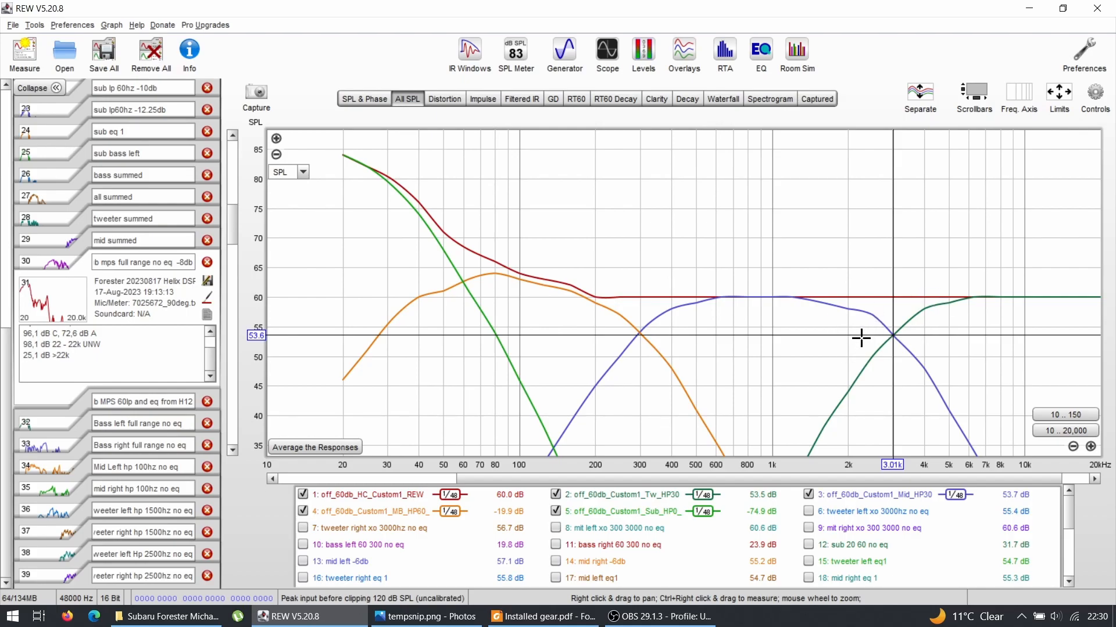
mouse_move(835, 331)
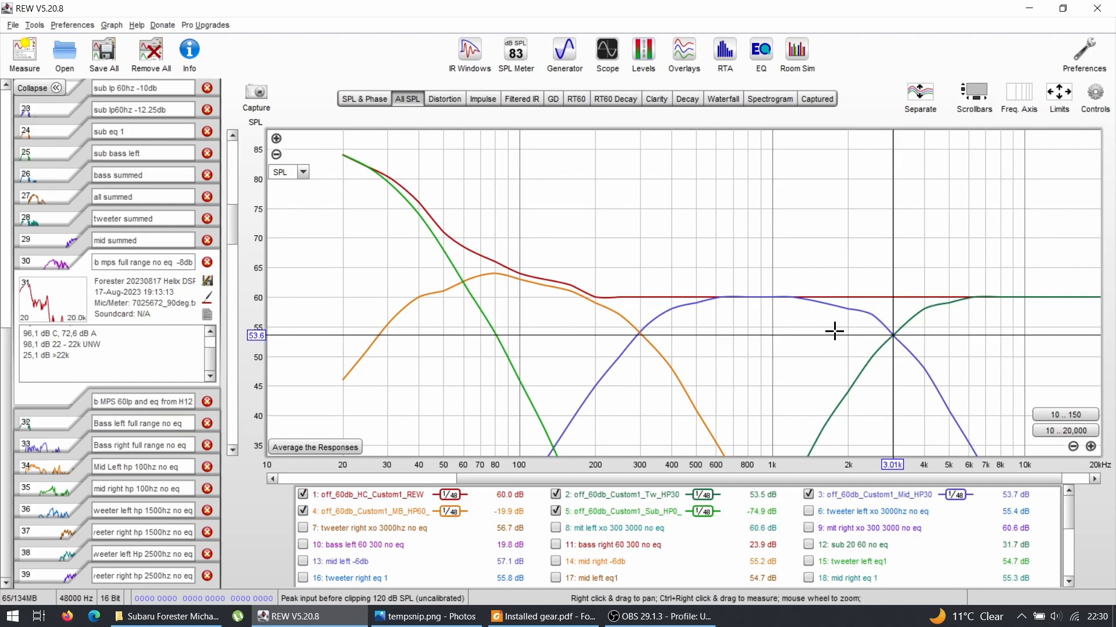
mouse_move(460, 279)
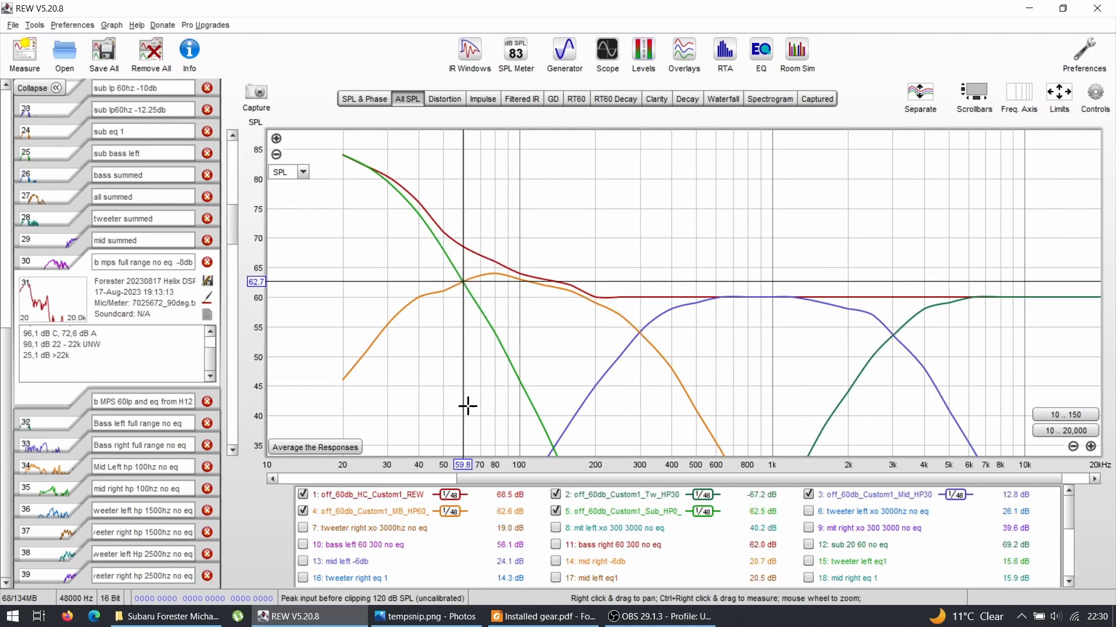
mouse_move(481, 326)
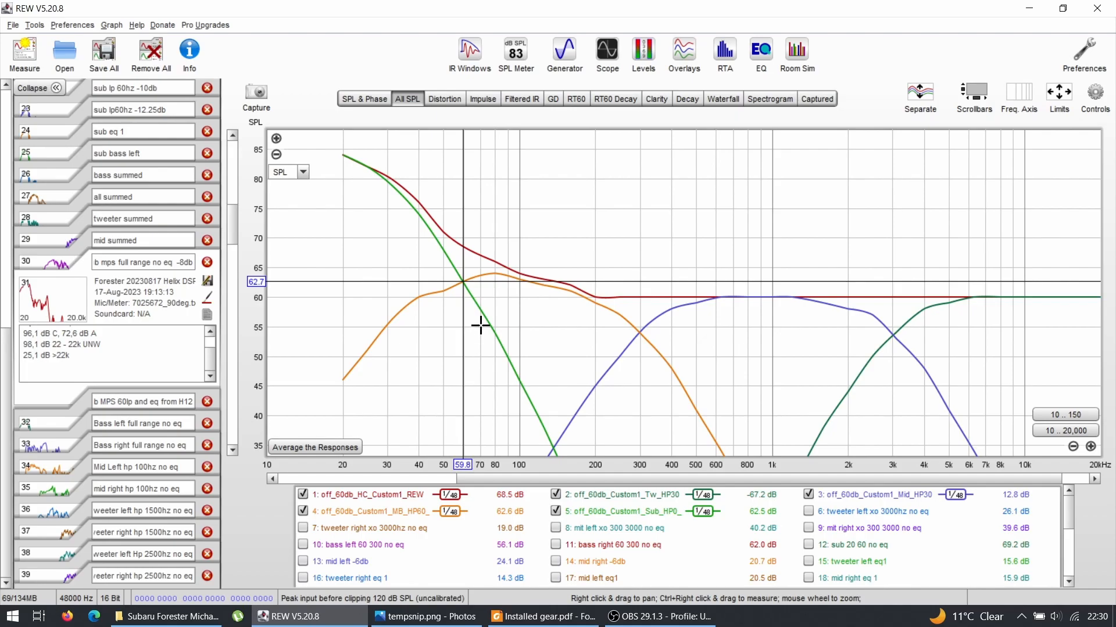
mouse_move(563, 267)
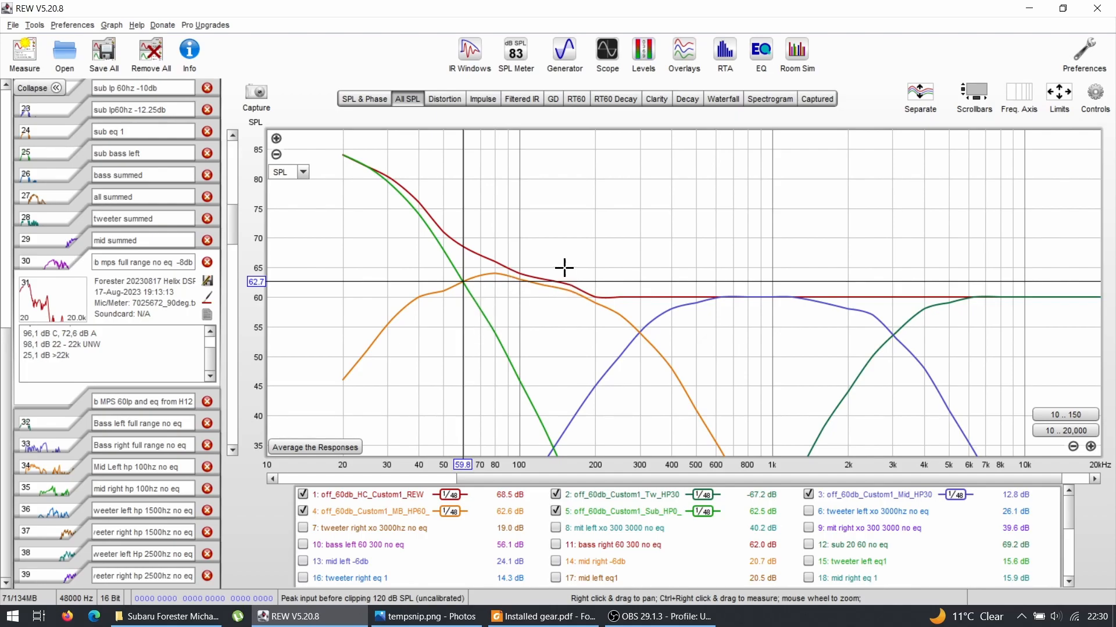
mouse_move(595, 303)
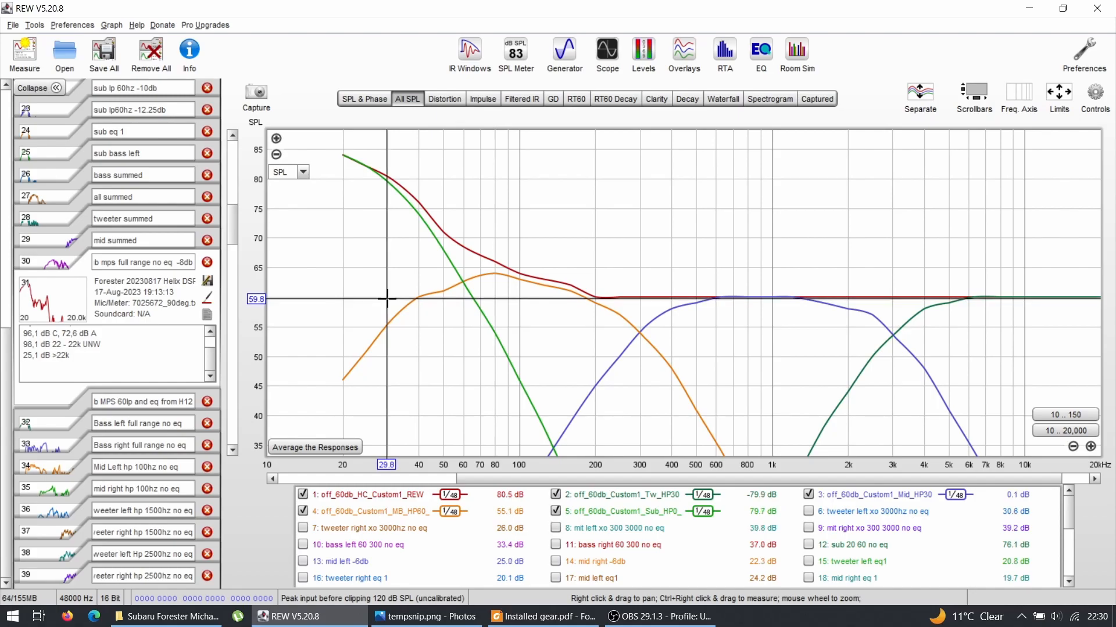
mouse_move(390, 173)
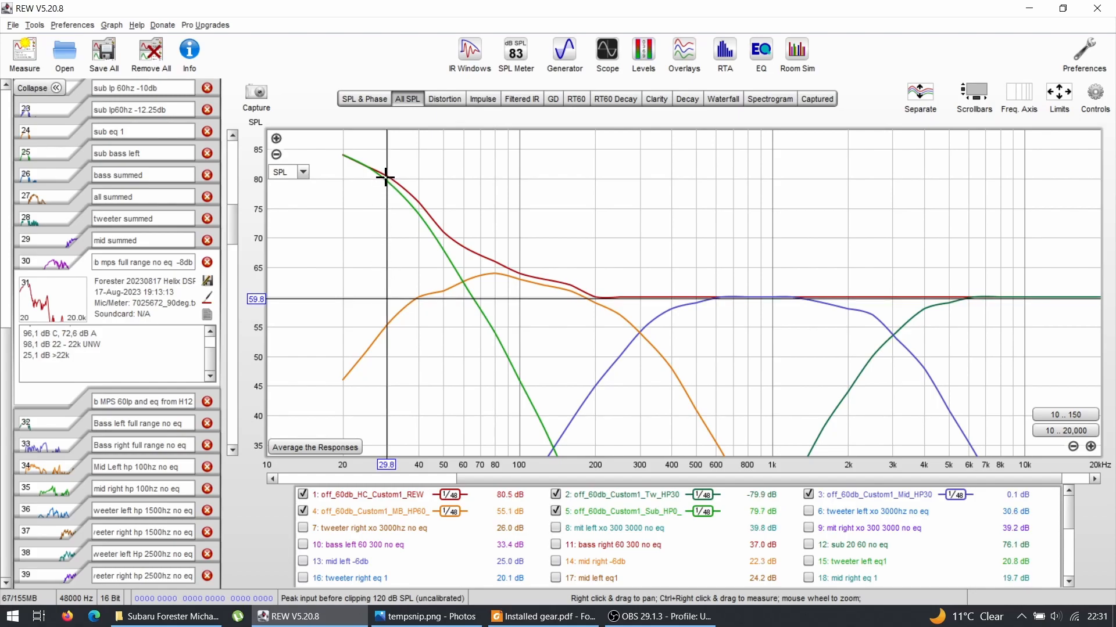
mouse_move(386, 297)
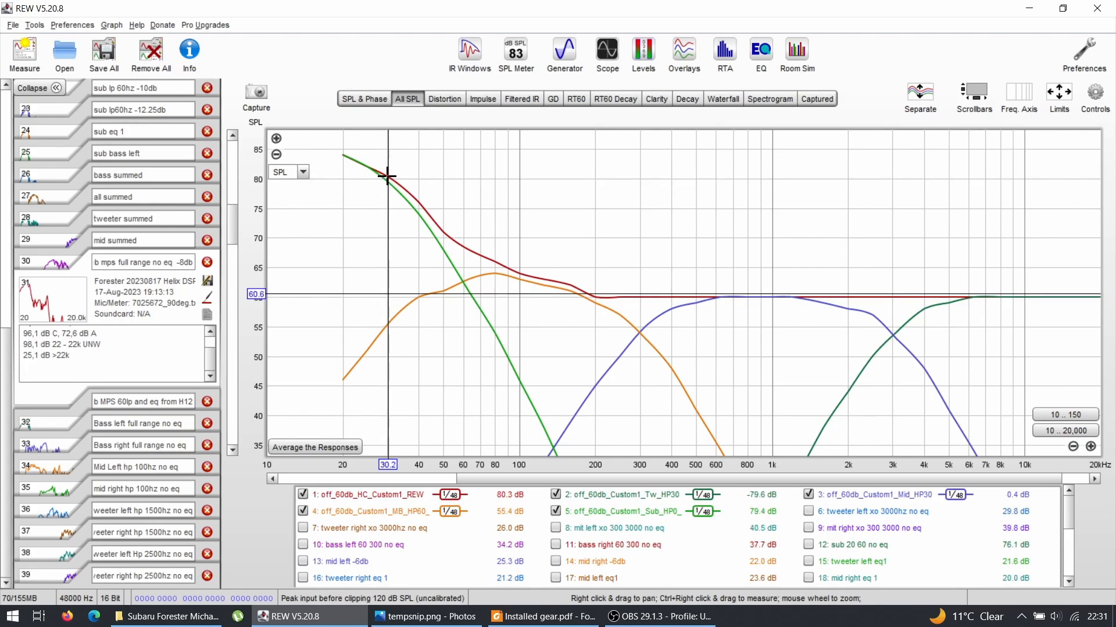
mouse_move(539, 286)
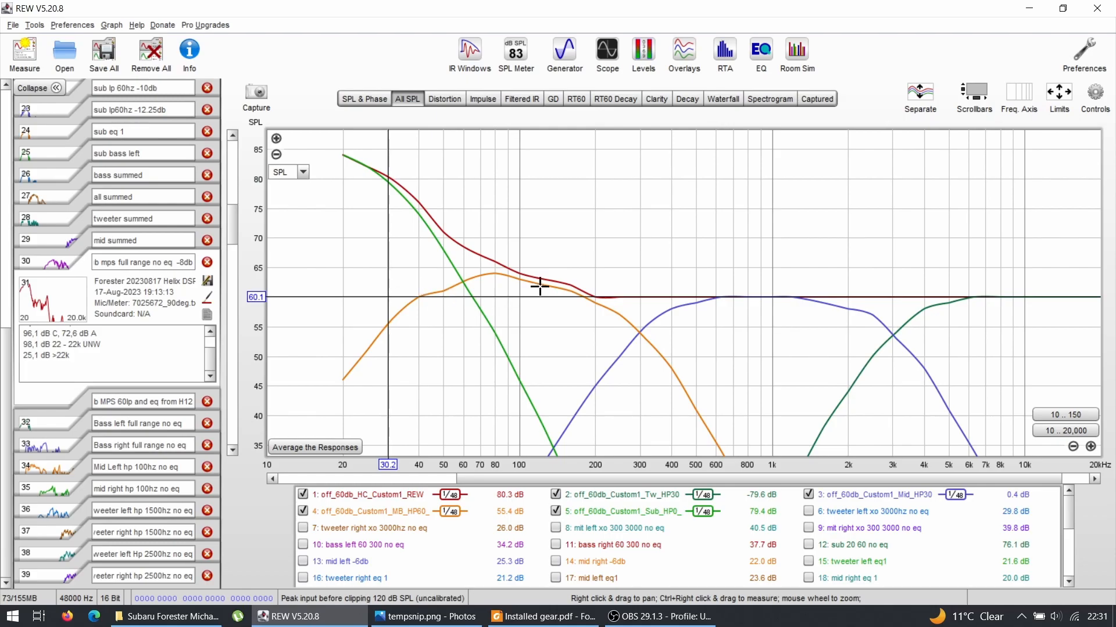
mouse_move(617, 325)
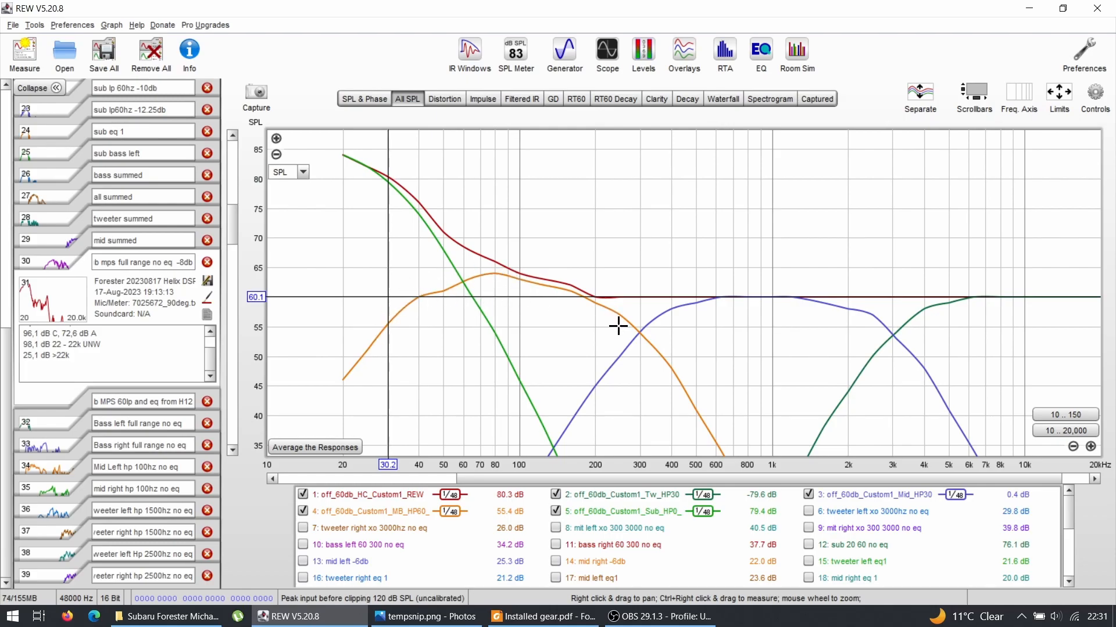
mouse_move(466, 280)
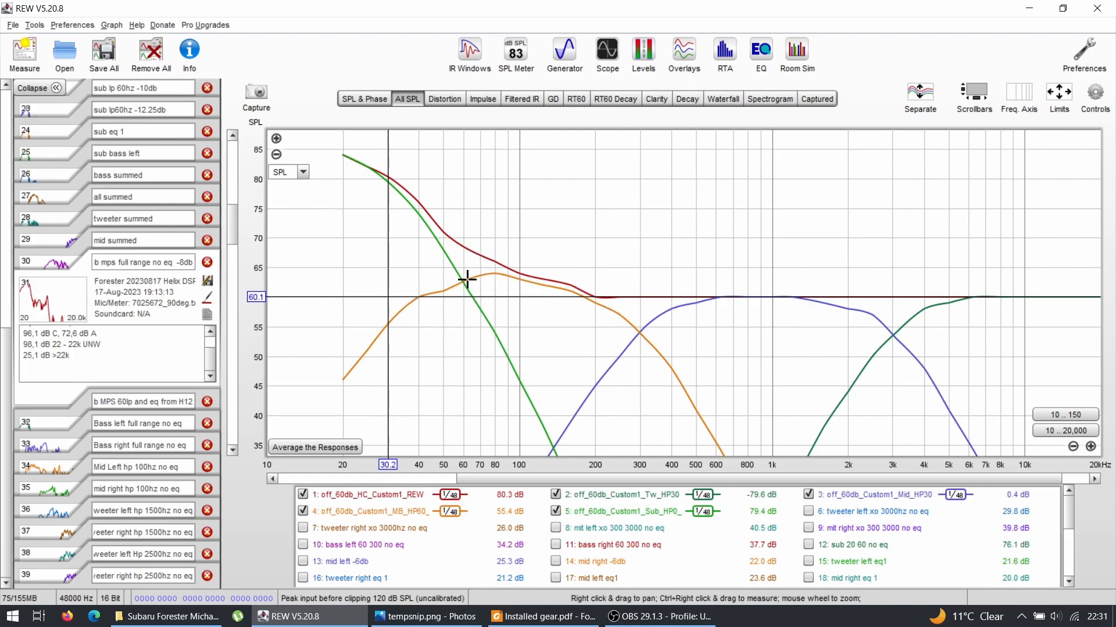
mouse_move(488, 277)
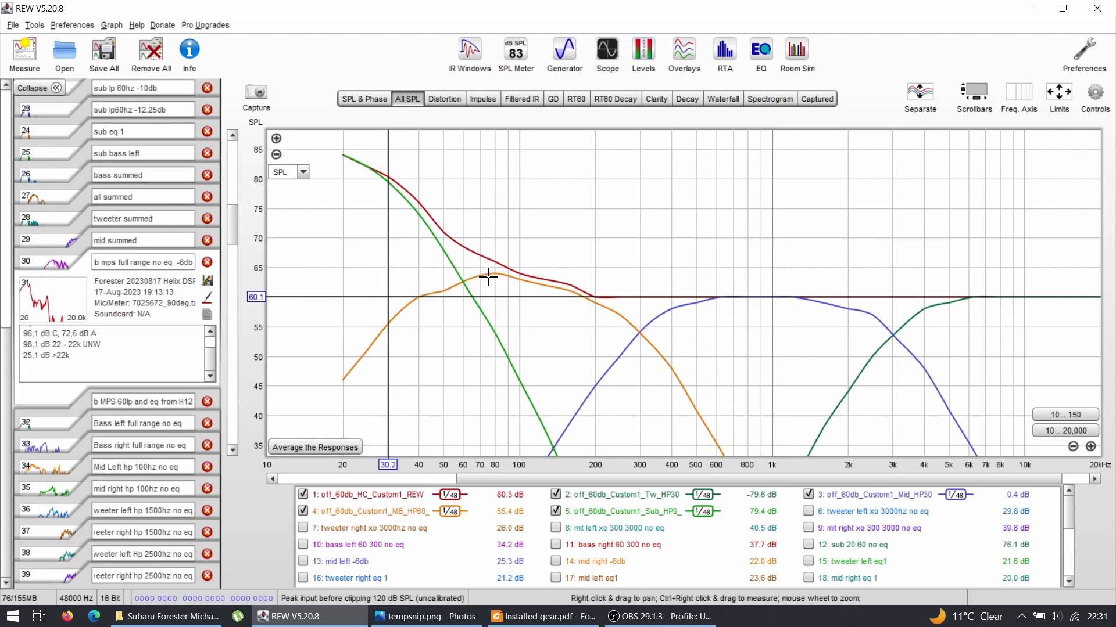
mouse_move(418, 296)
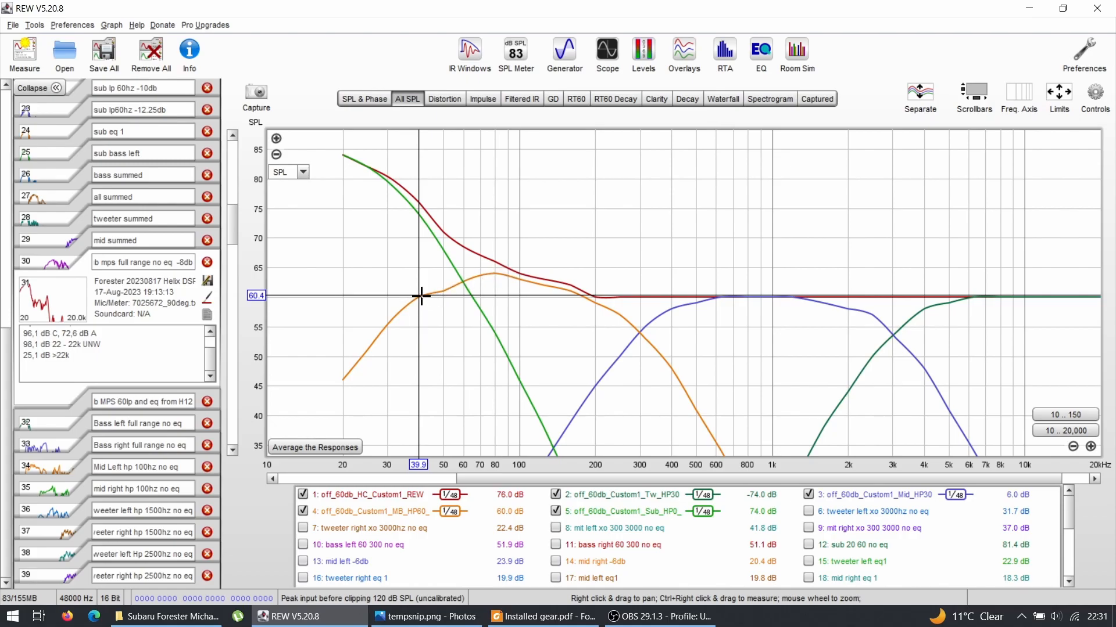
mouse_move(417, 281)
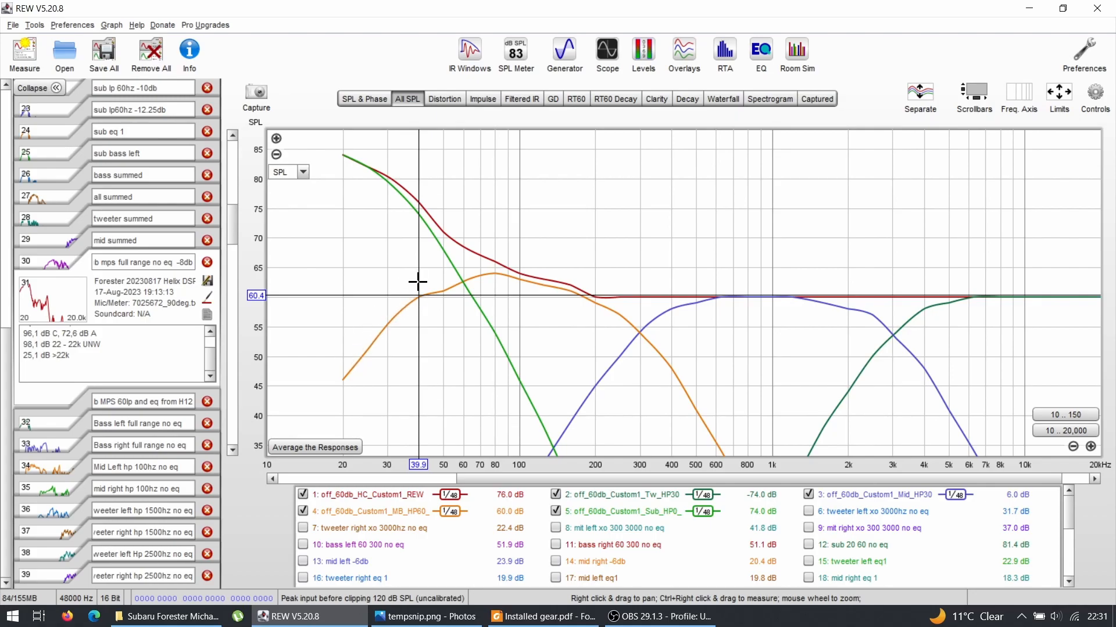
mouse_move(481, 288)
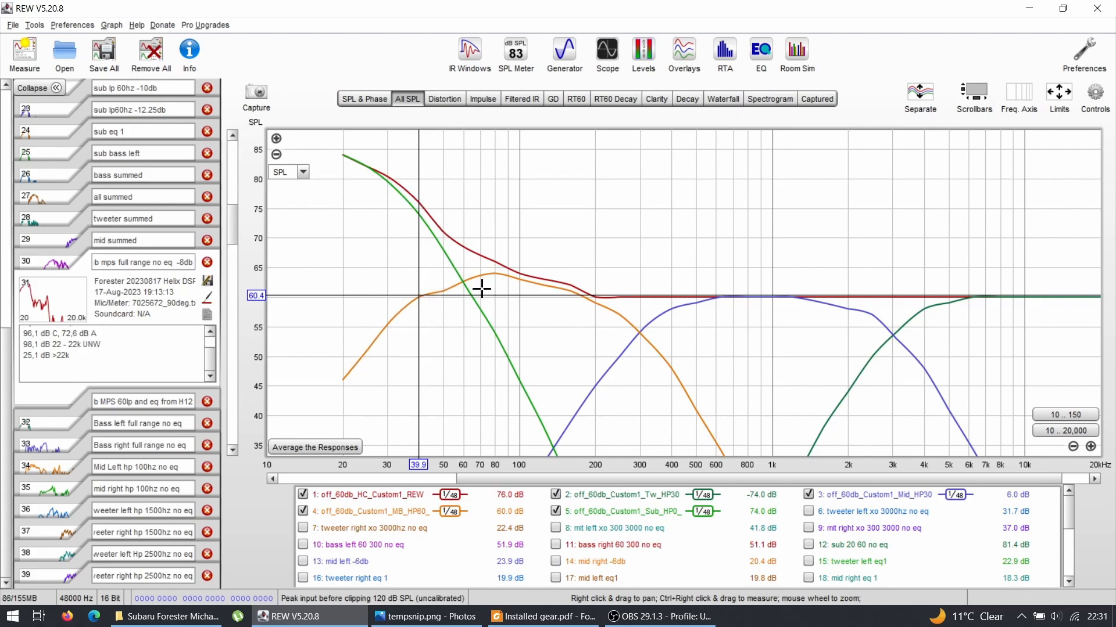
mouse_move(472, 262)
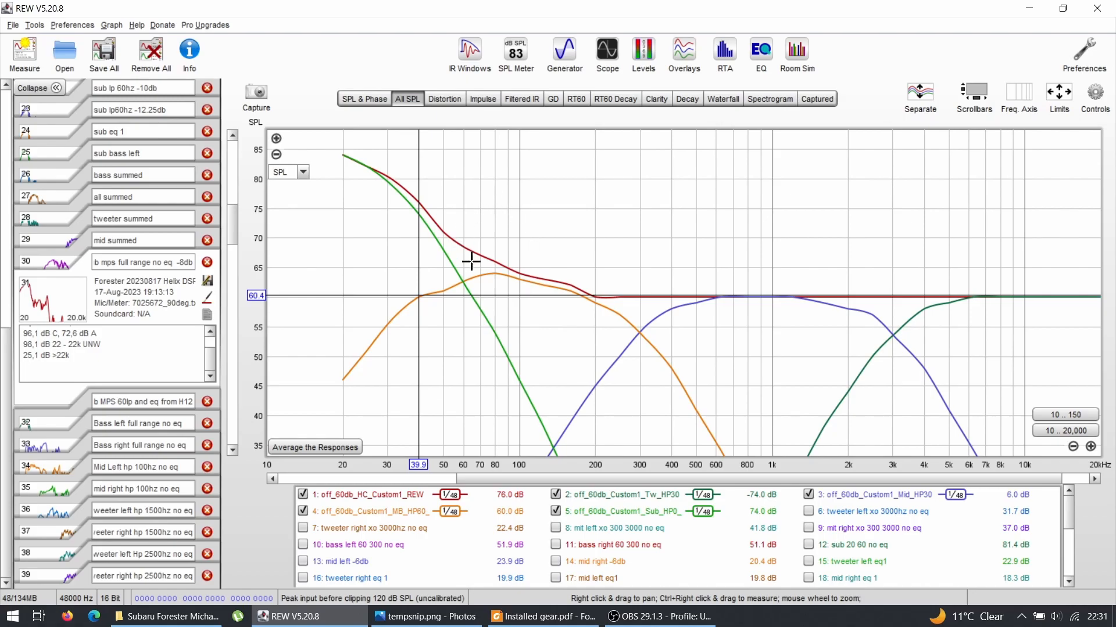
mouse_move(467, 268)
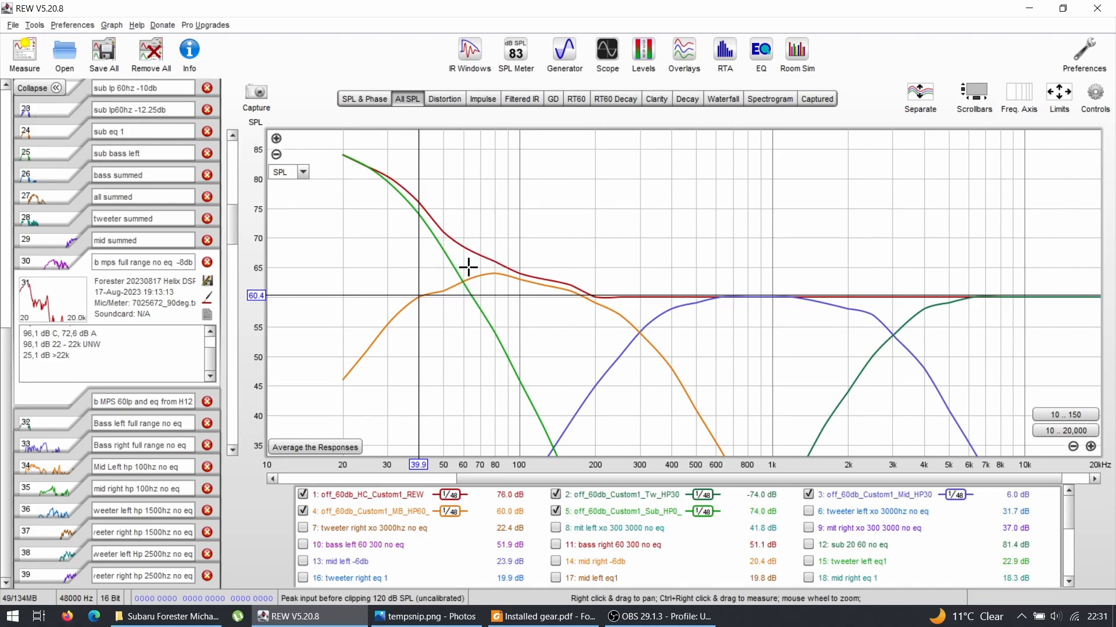
mouse_move(467, 277)
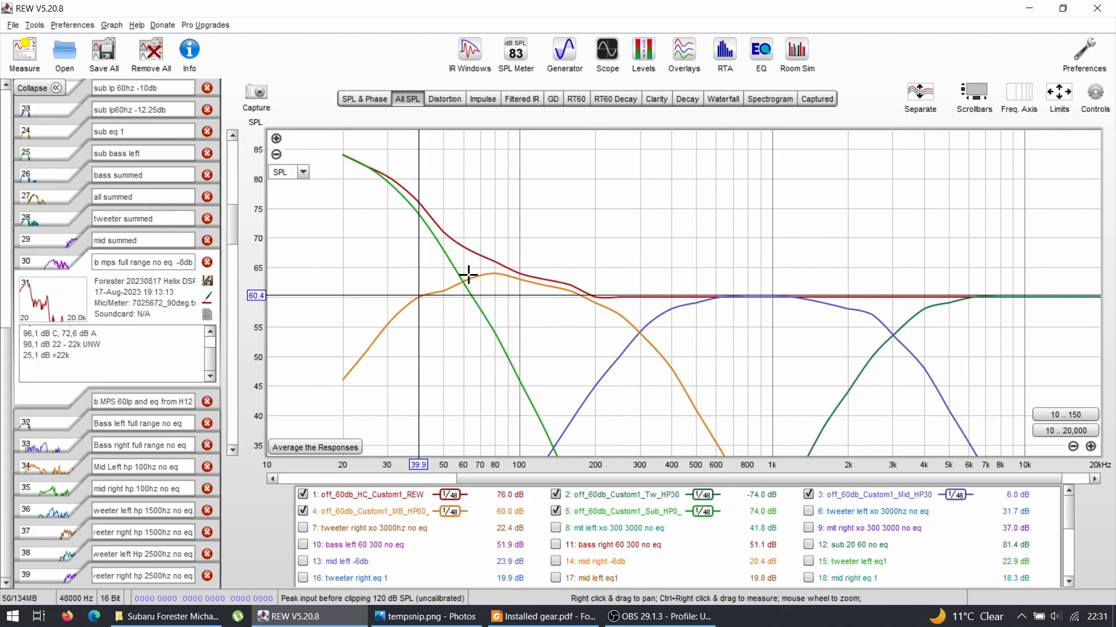
mouse_move(383, 313)
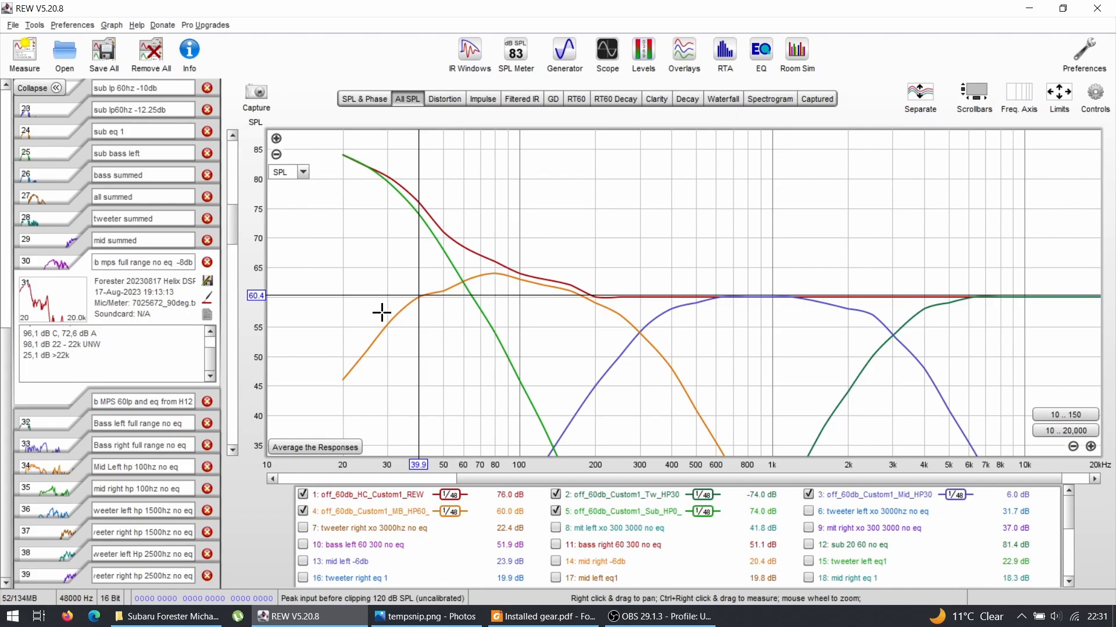
mouse_move(365, 165)
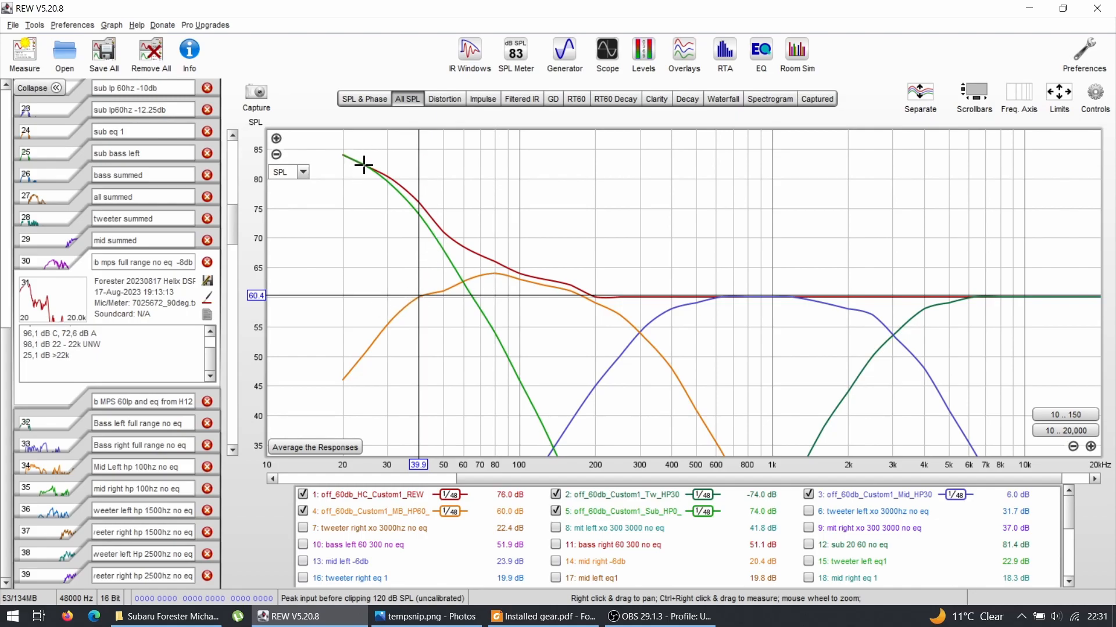
mouse_move(467, 291)
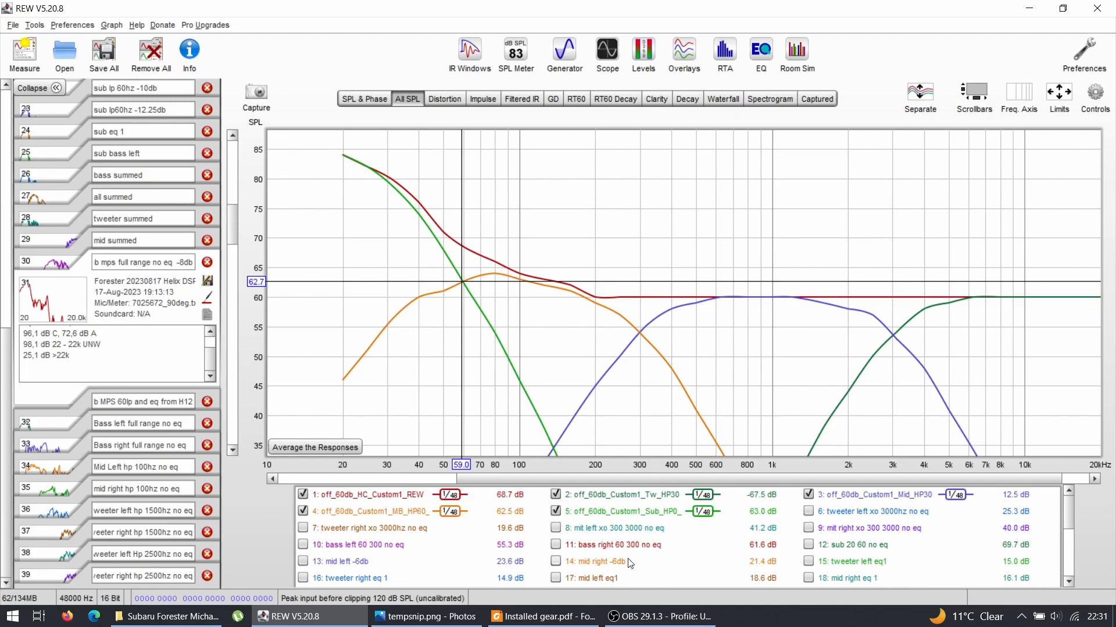
- Overlay the left and right tweeter 1500 Hz high-pass measurements (37, 38) on the targets, then hide them again
scroll(down, 3)
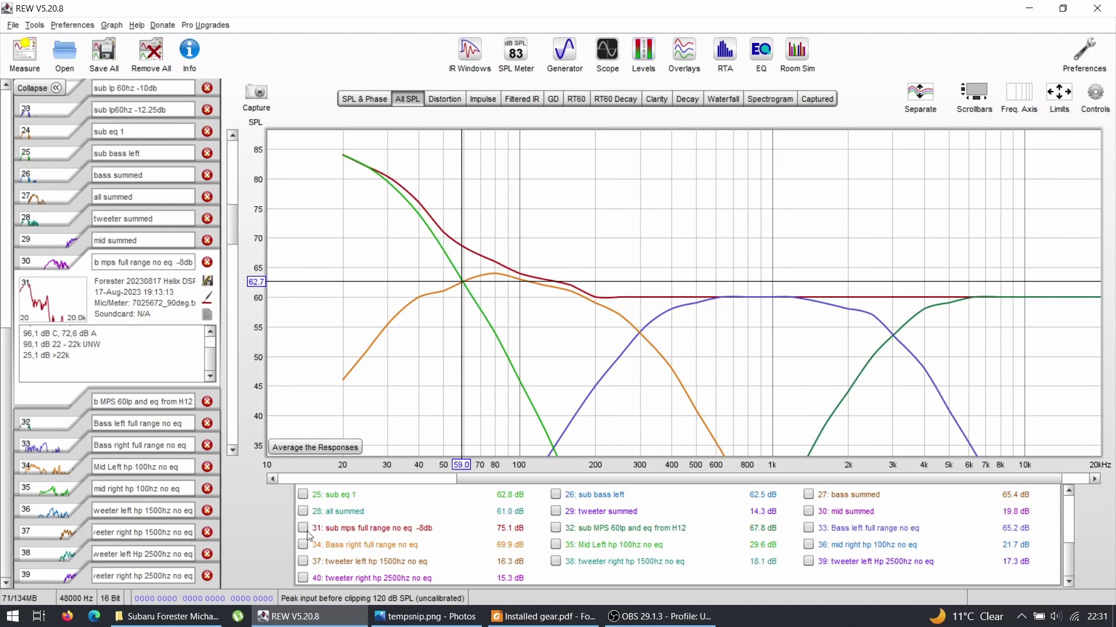
click(302, 561)
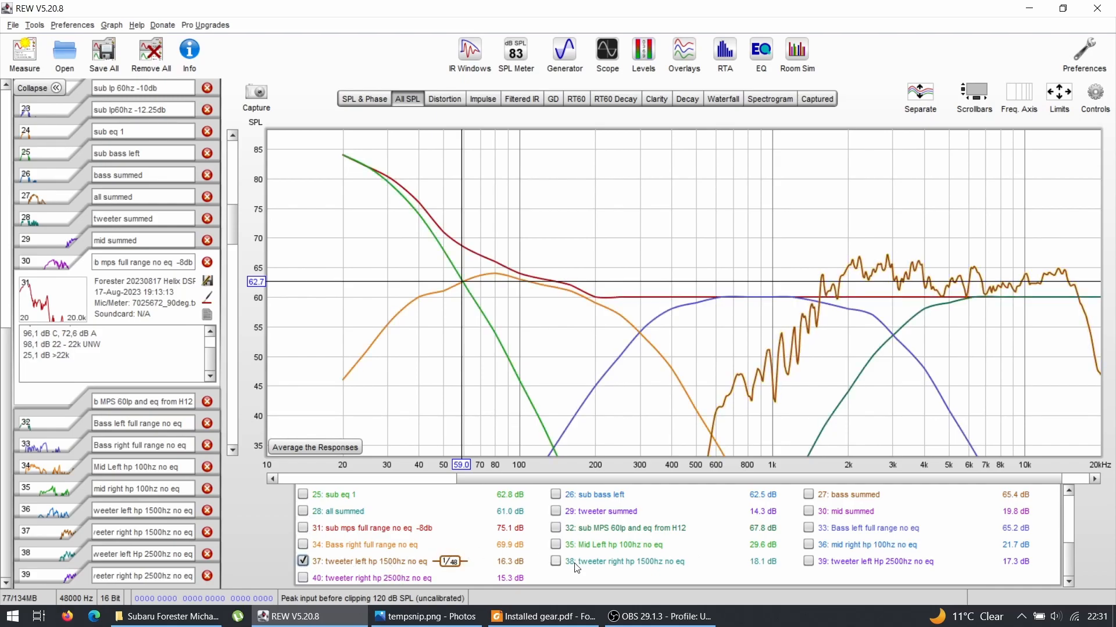
click(555, 562)
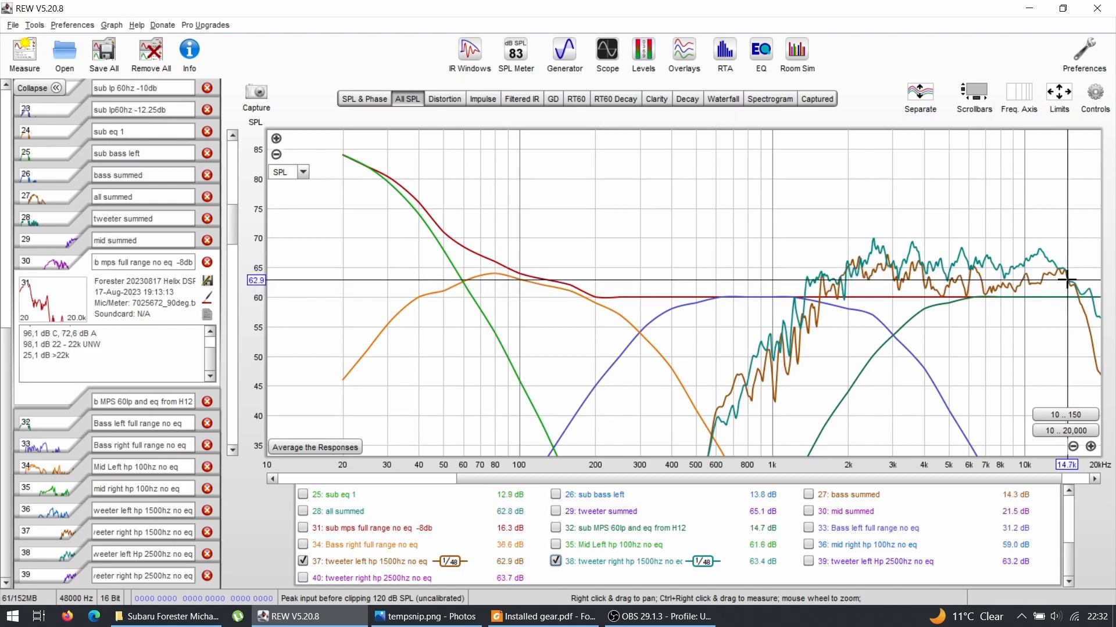
mouse_move(1043, 258)
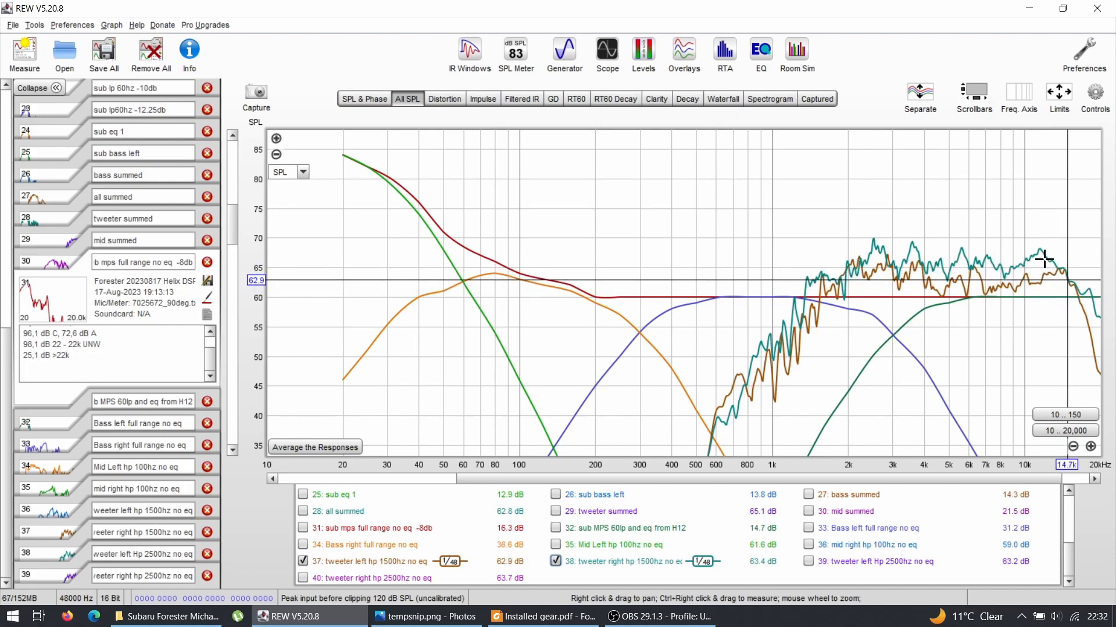
mouse_move(839, 255)
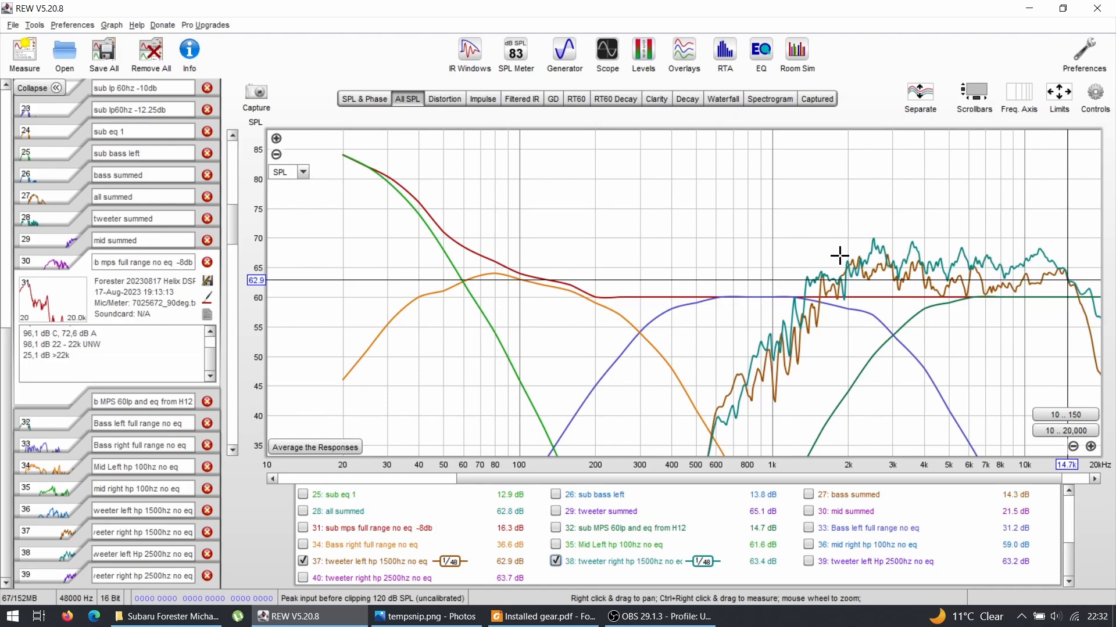
mouse_move(940, 277)
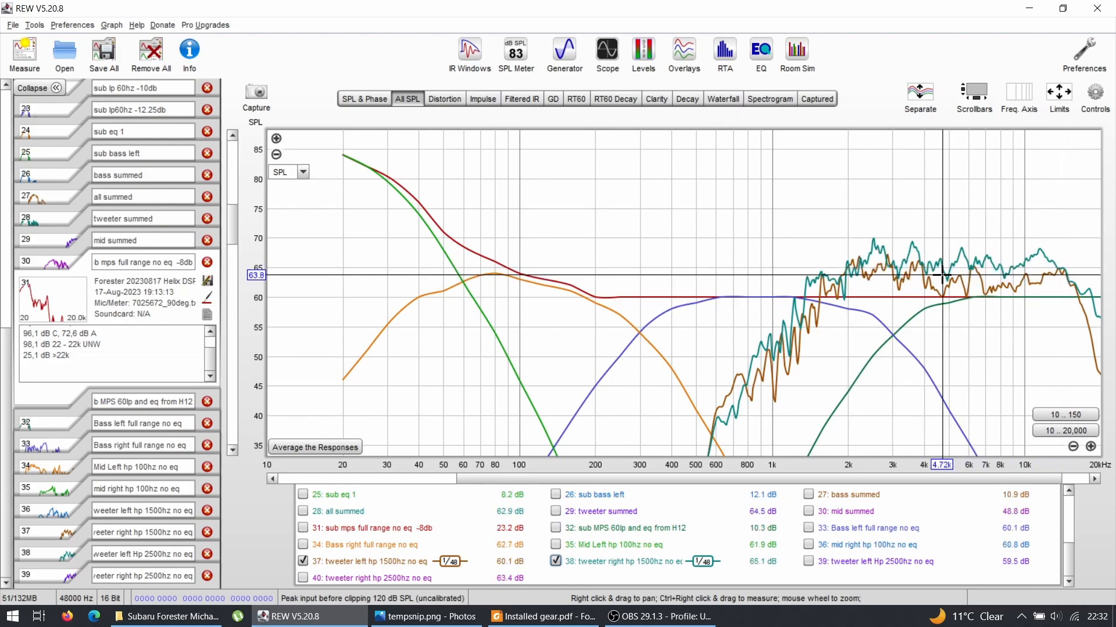
mouse_move(946, 293)
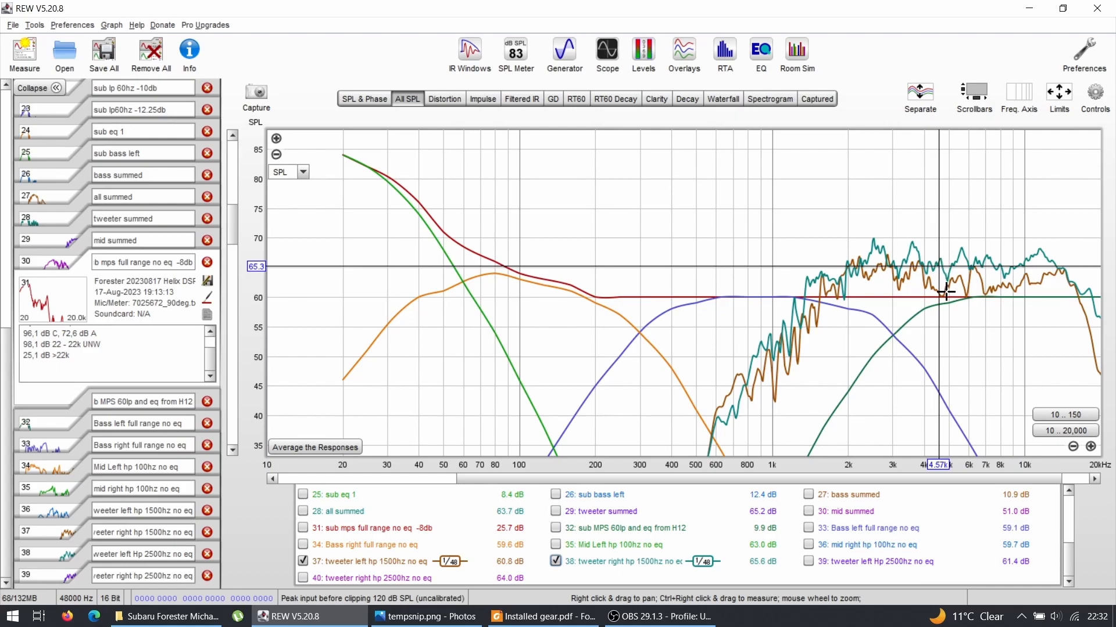
mouse_move(846, 283)
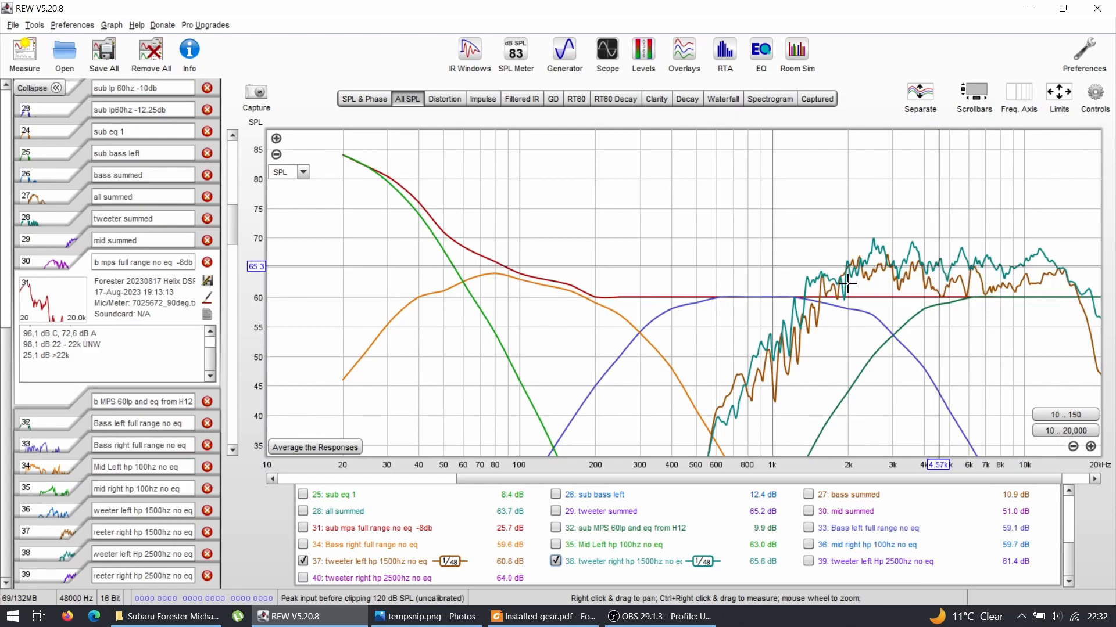
mouse_move(911, 172)
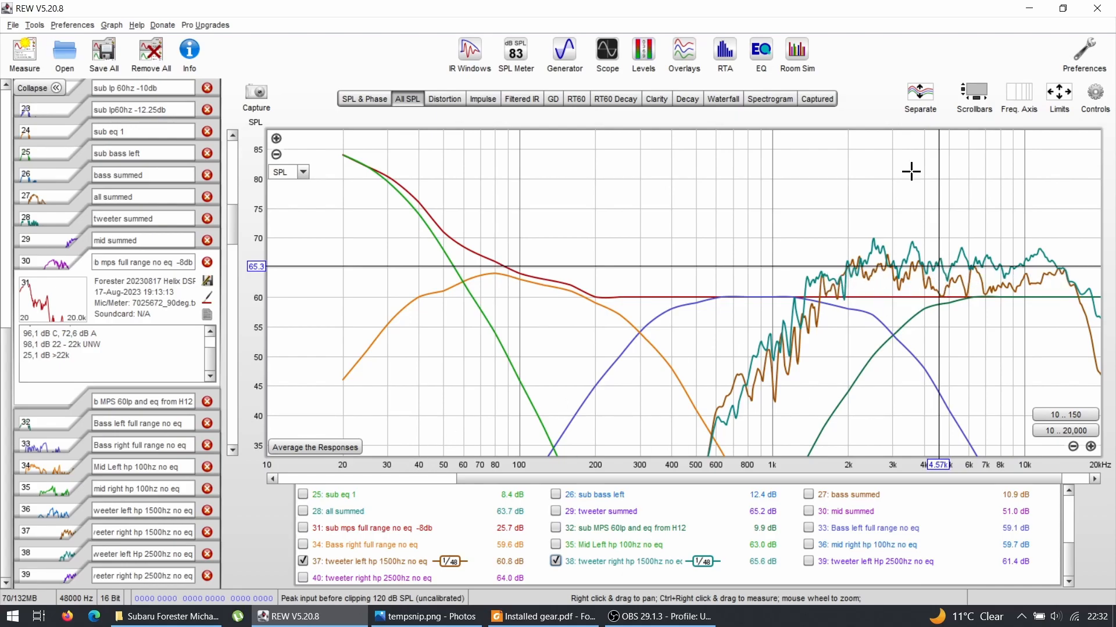
click(302, 561)
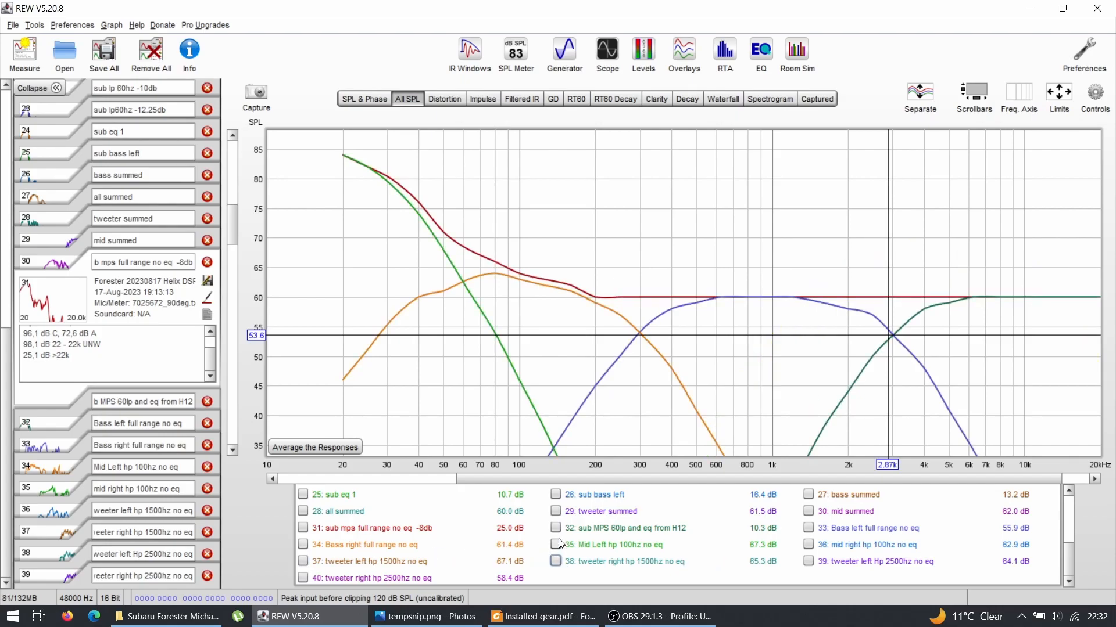
- Show Mid Left and mid right hp 100hz no eq over the target curves and read values near 258–281 Hz
click(555, 545)
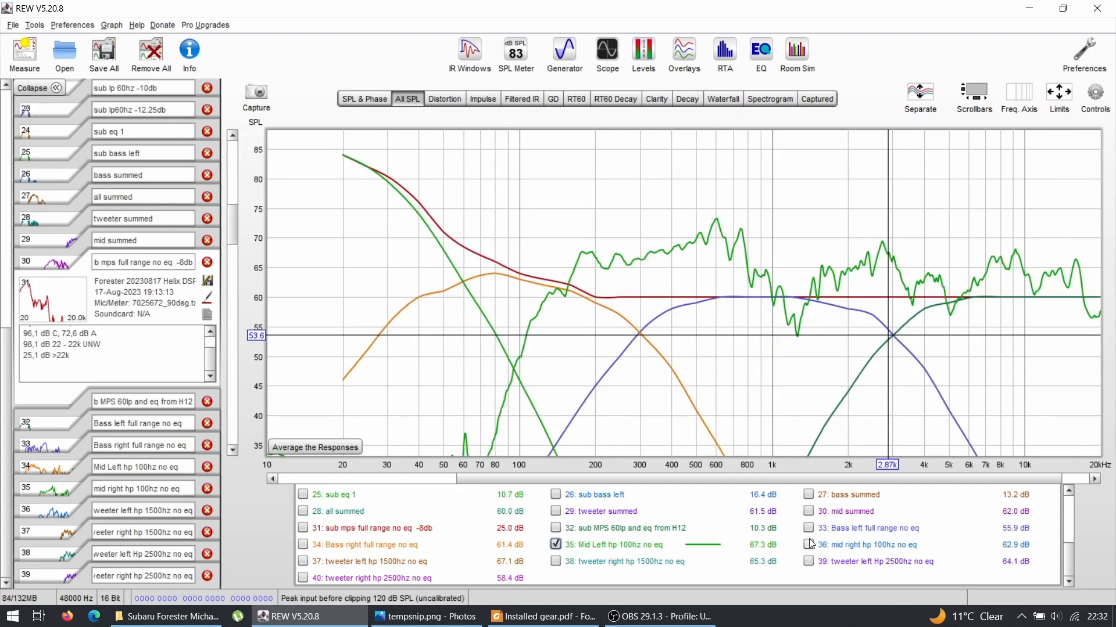
click(808, 545)
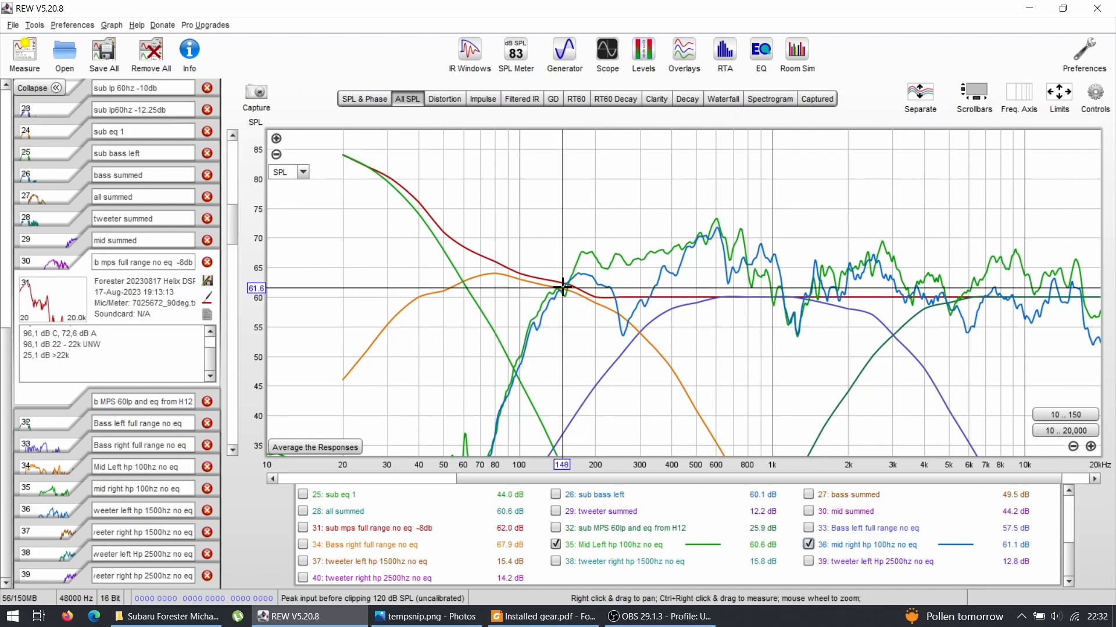
mouse_move(558, 293)
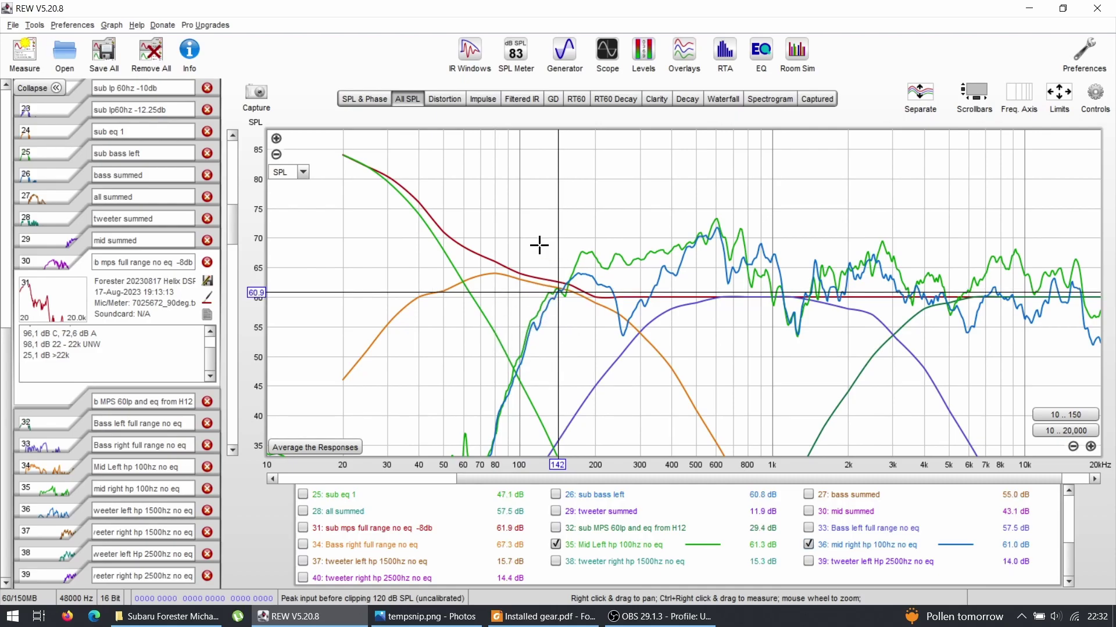
mouse_move(611, 301)
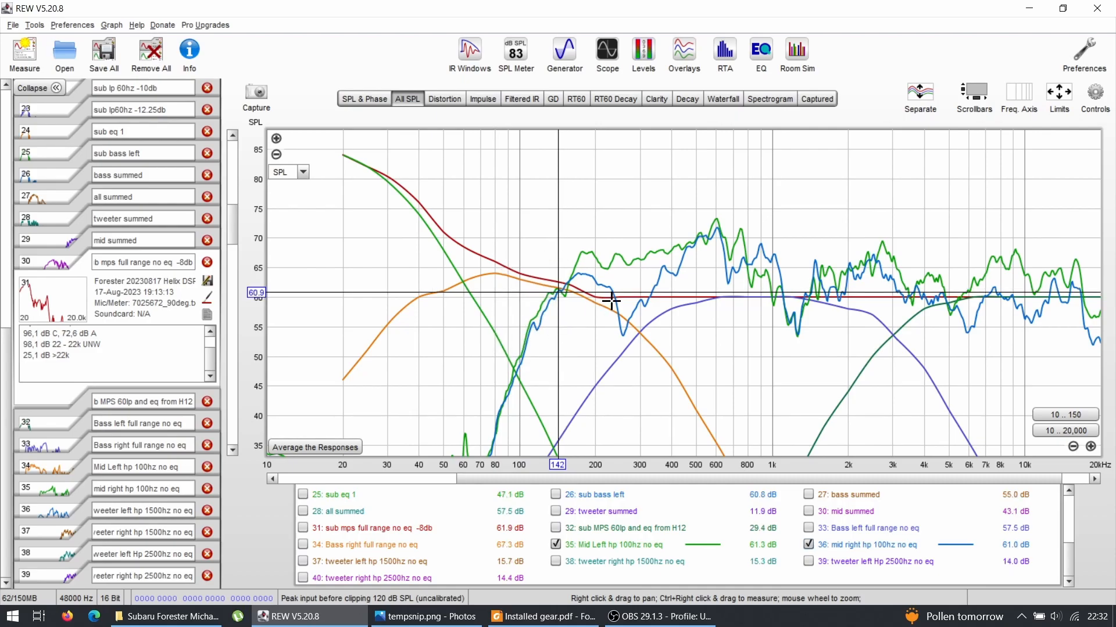
mouse_move(642, 330)
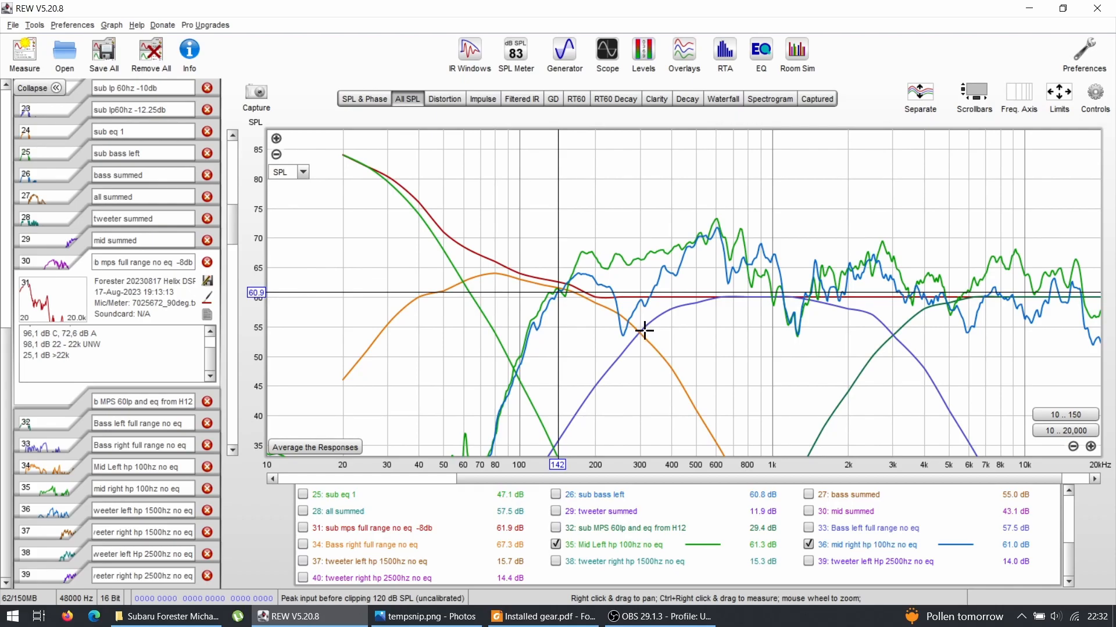
mouse_move(655, 311)
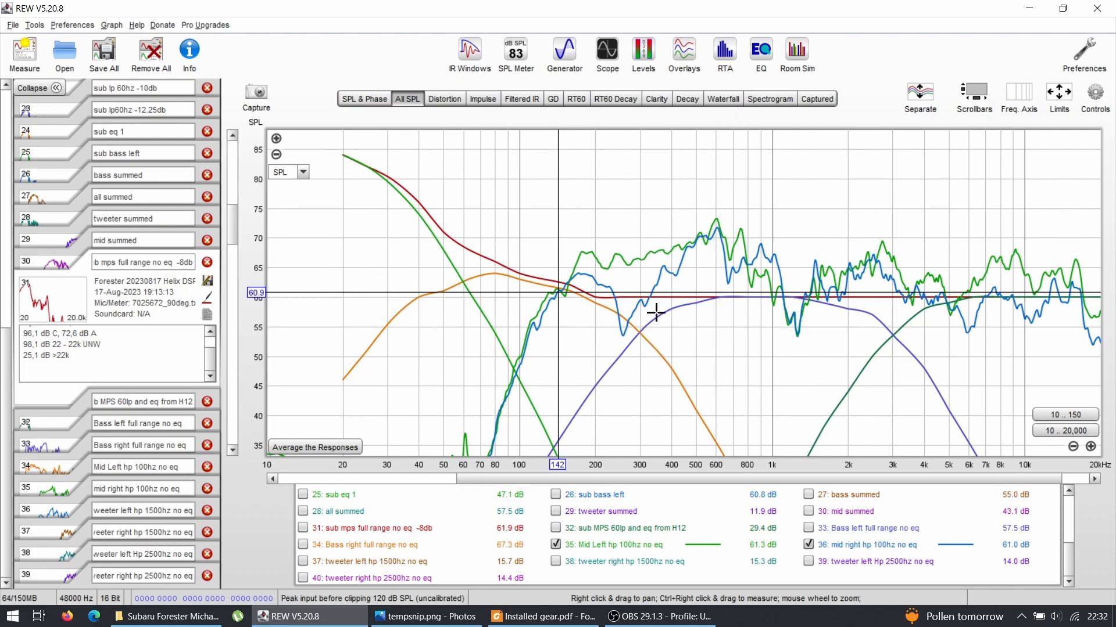
mouse_move(1080, 295)
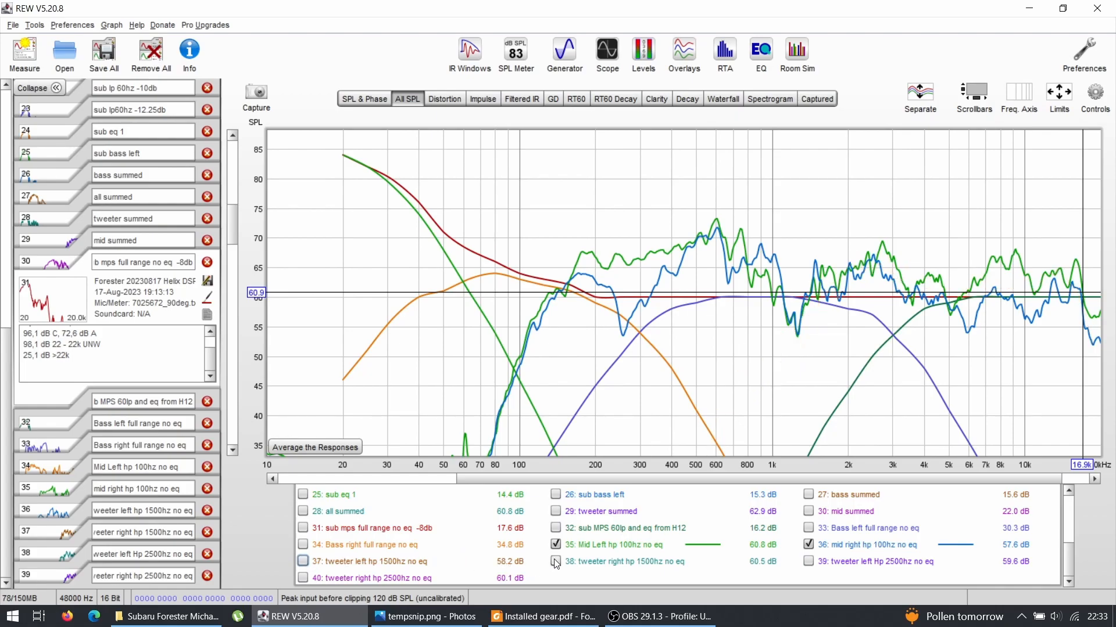
click(556, 562)
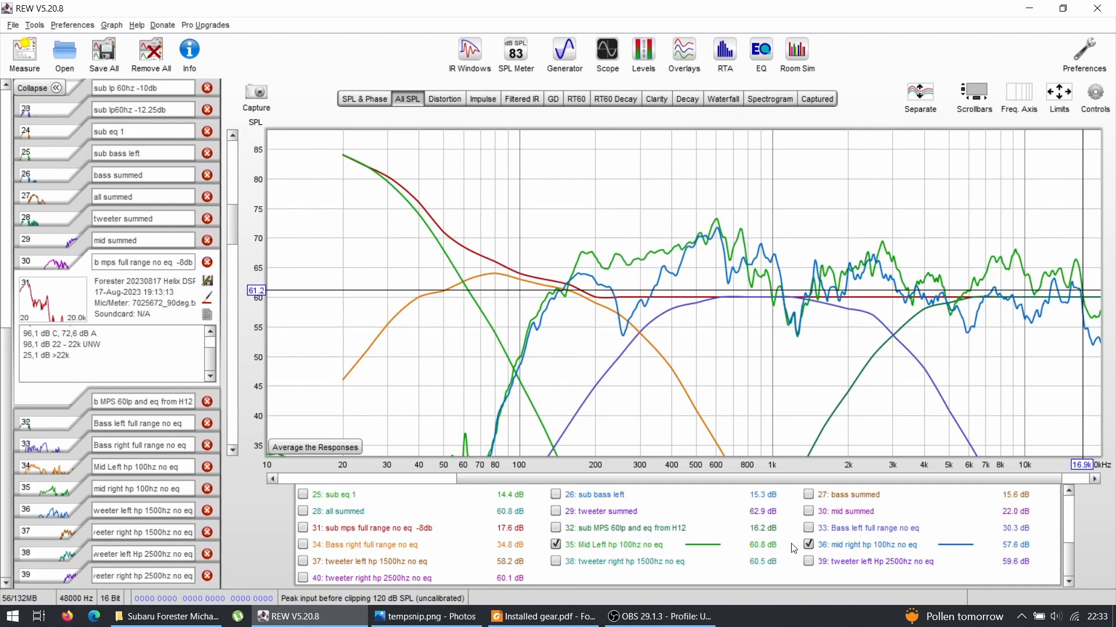
click(808, 545)
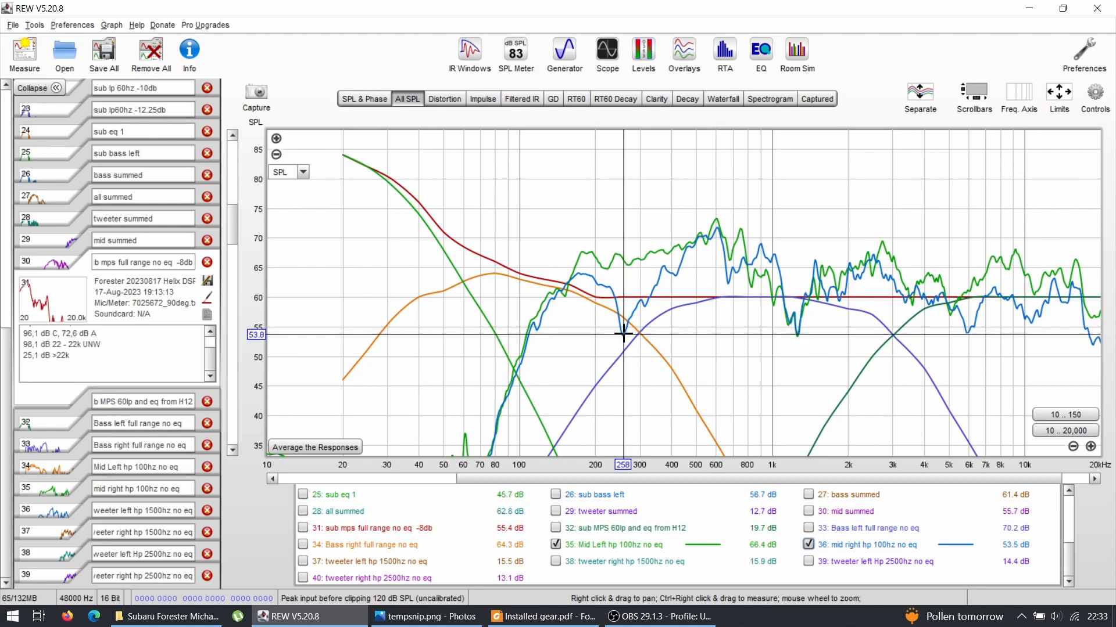
mouse_move(630, 290)
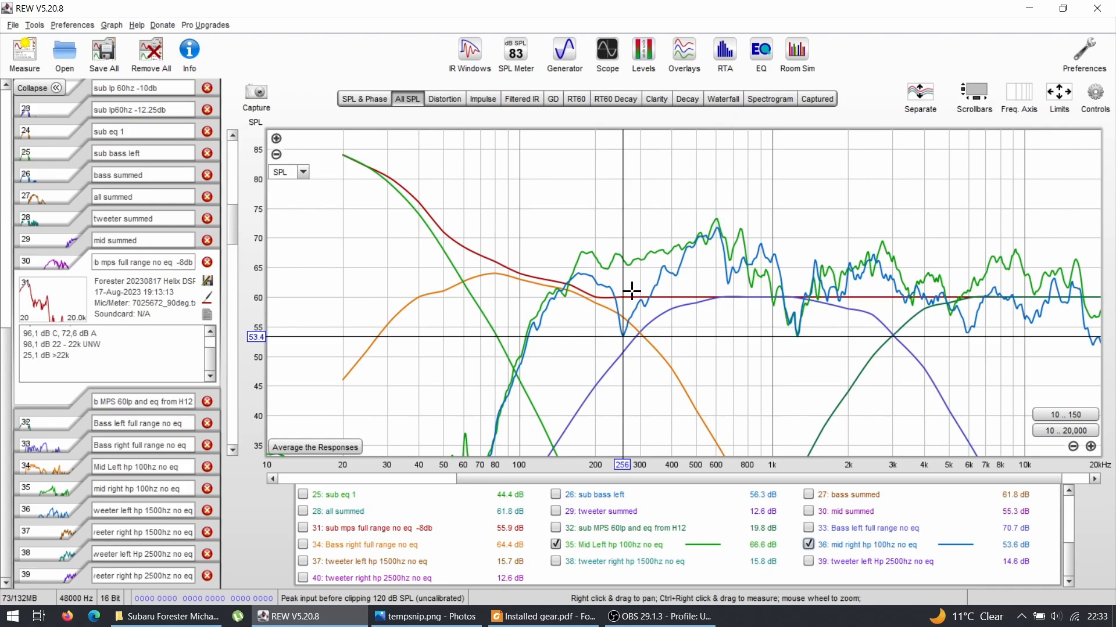
mouse_move(577, 308)
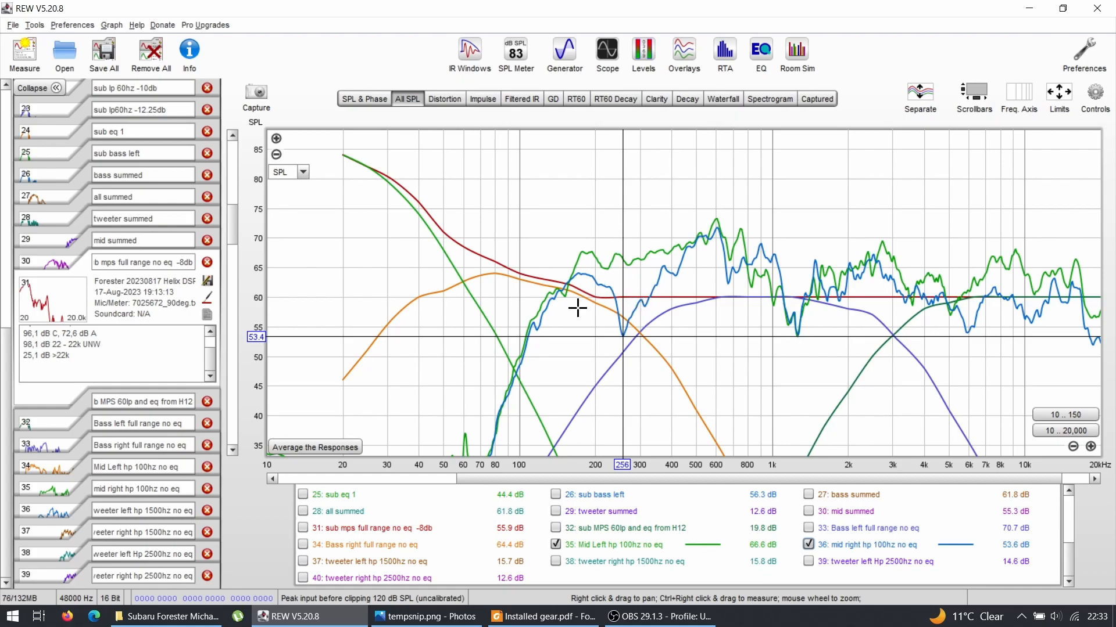
mouse_move(620, 316)
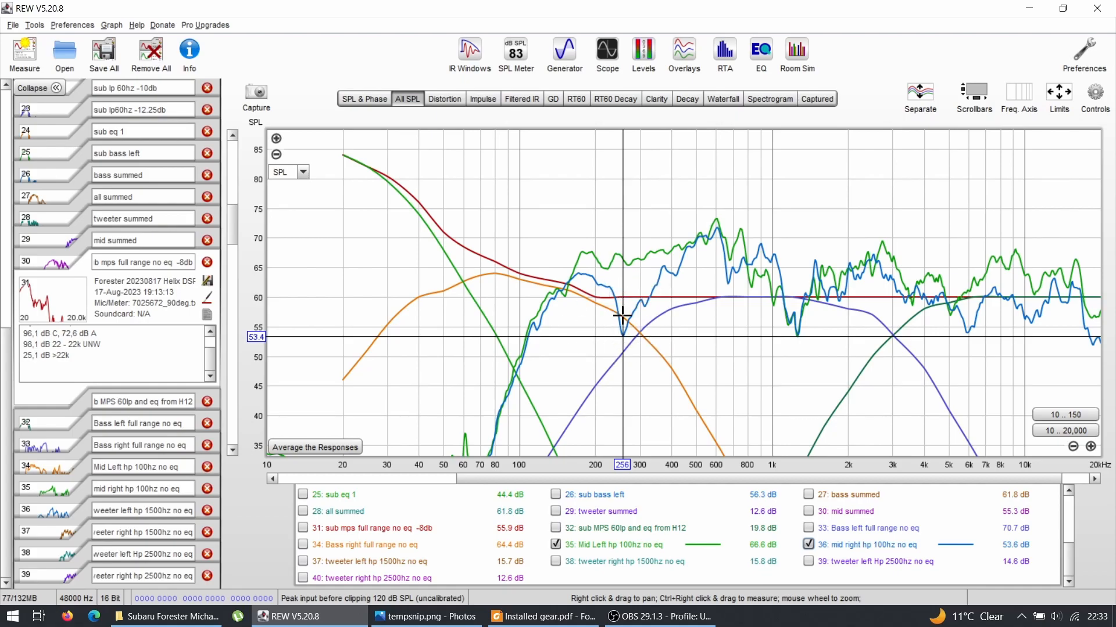
mouse_move(625, 335)
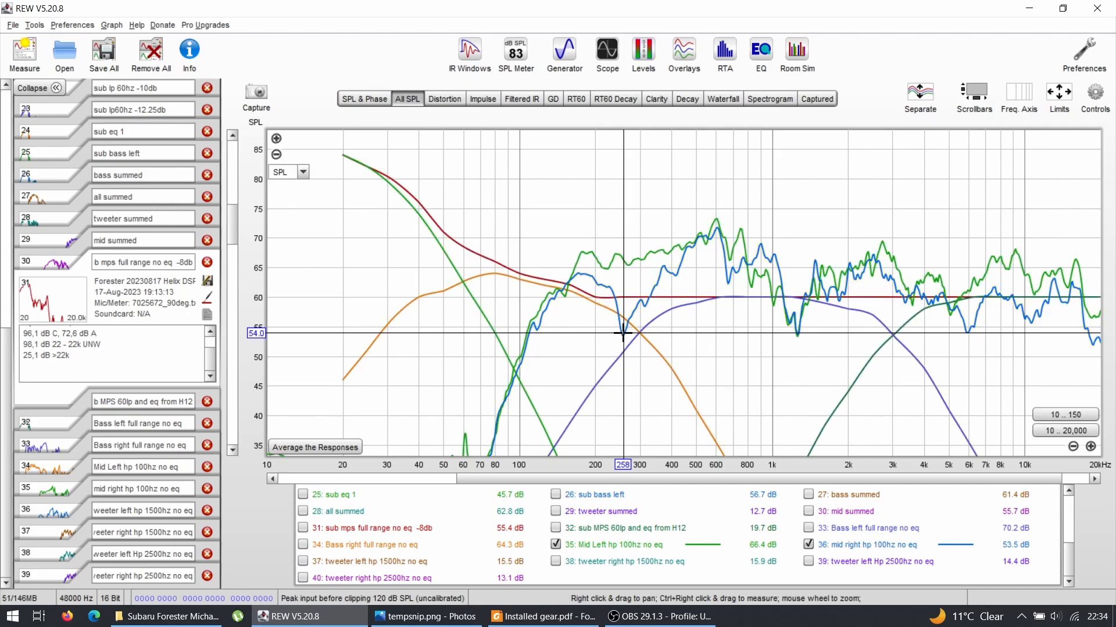
mouse_move(634, 295)
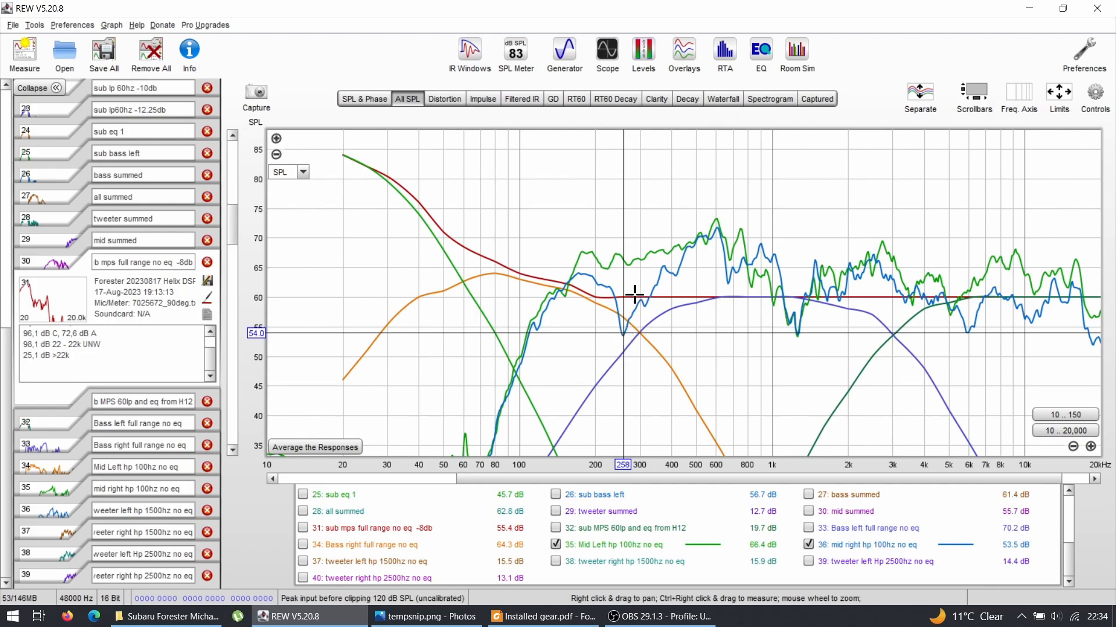
mouse_move(617, 307)
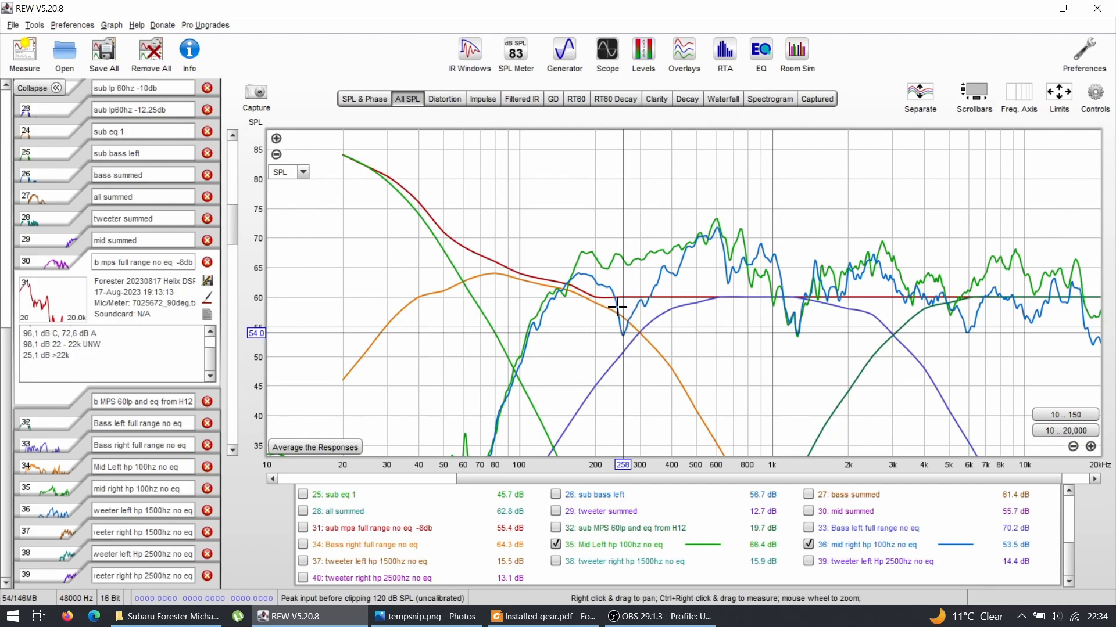
mouse_move(629, 323)
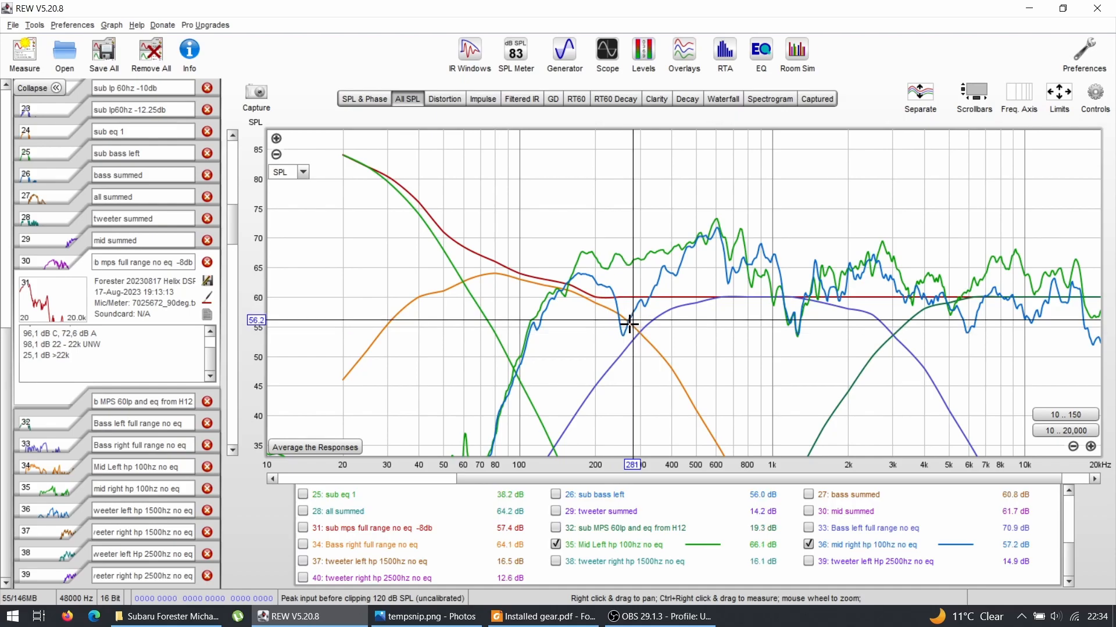
mouse_move(795, 325)
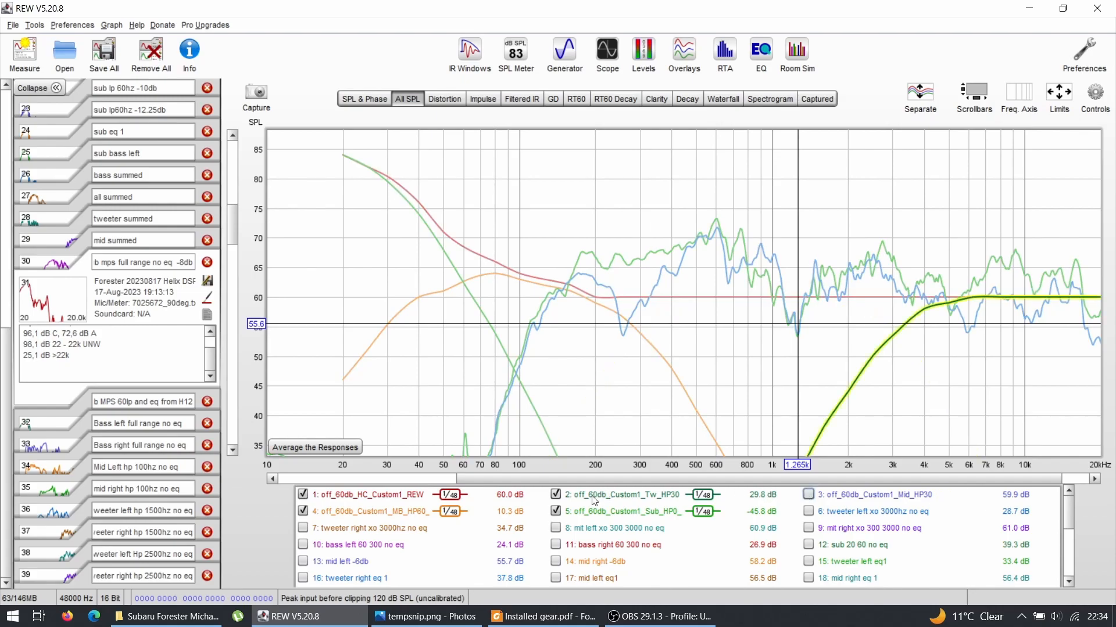
- Untick the off_60db_Custom target curves, leaving only the two midrange responses
click(555, 495)
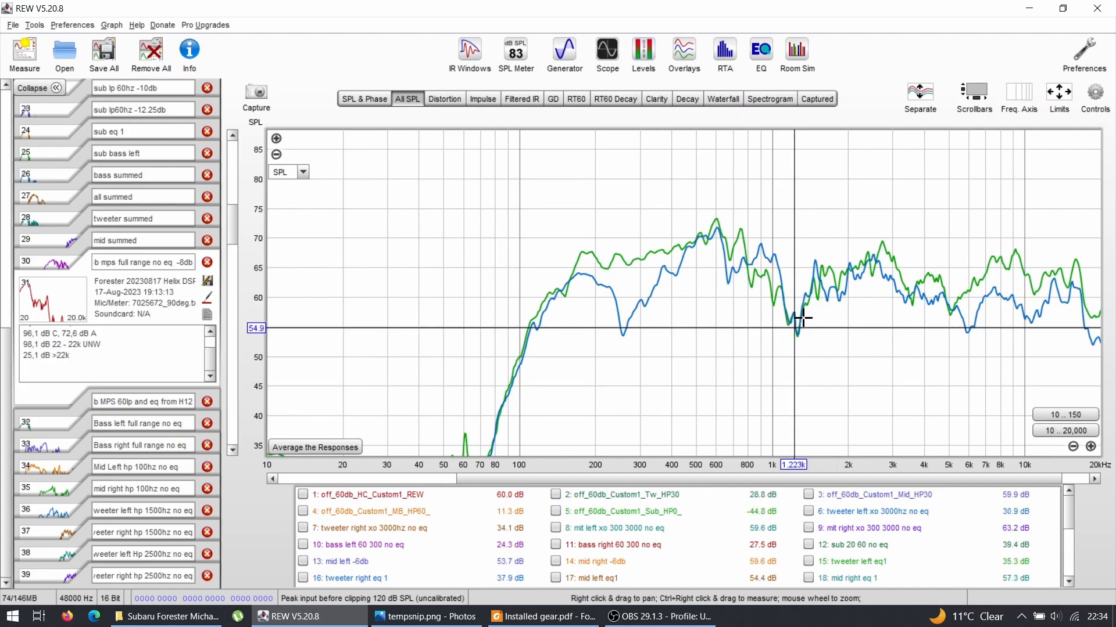
mouse_move(541, 616)
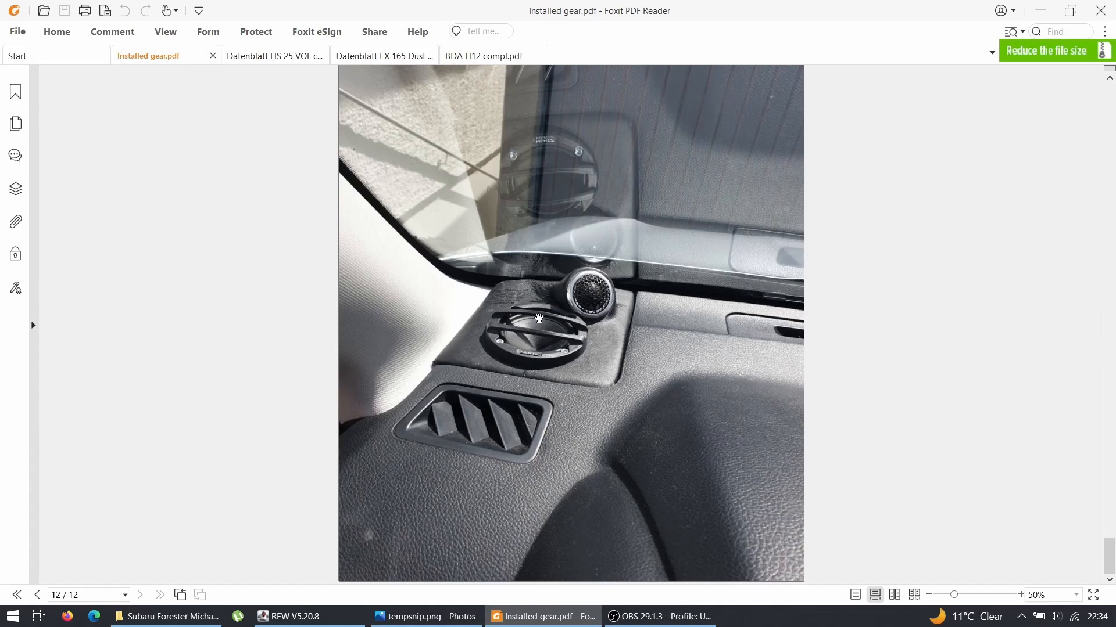
mouse_move(545, 337)
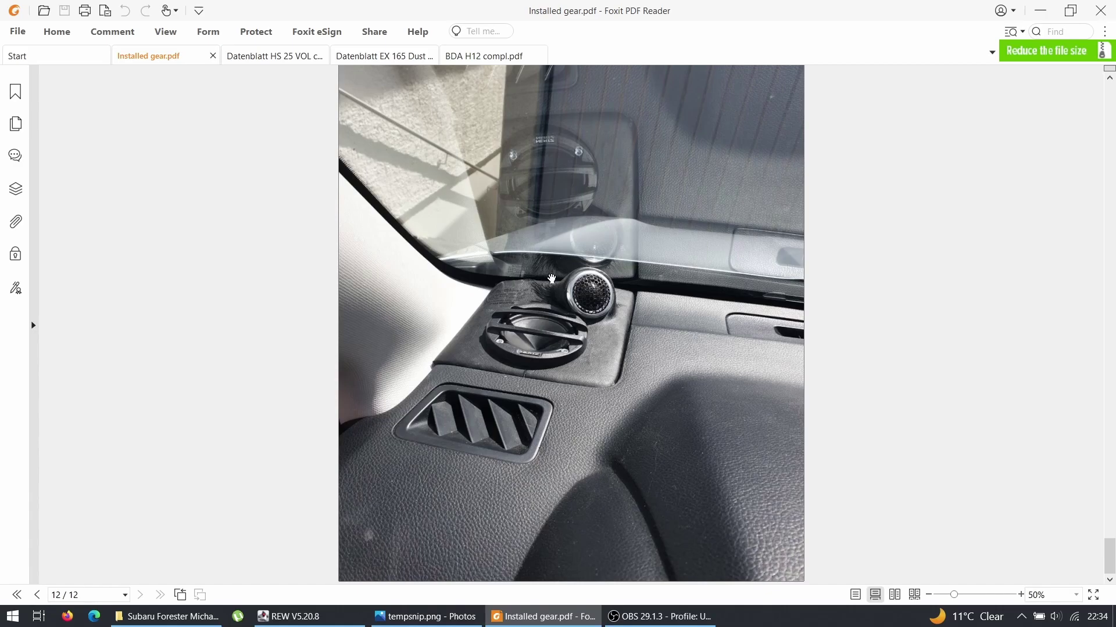
mouse_move(553, 281)
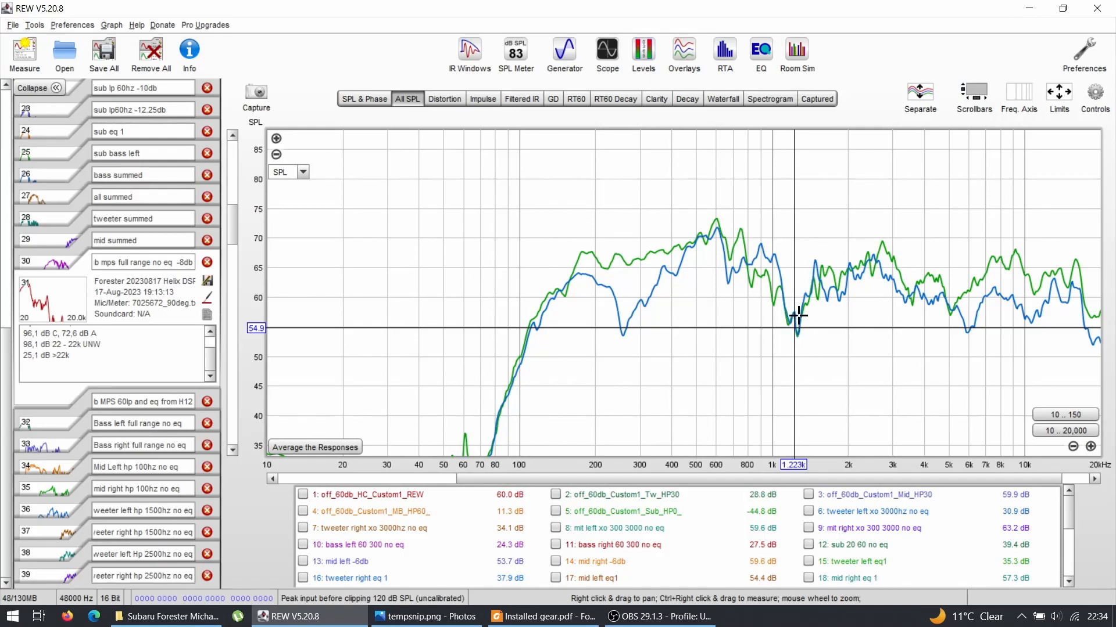
mouse_move(829, 323)
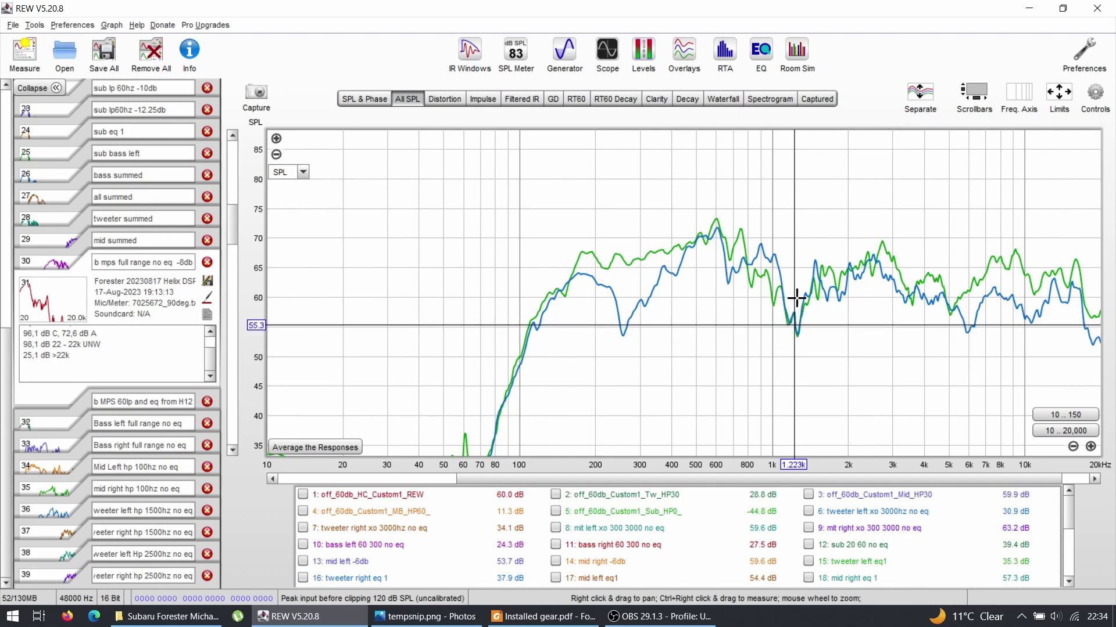
mouse_move(804, 270)
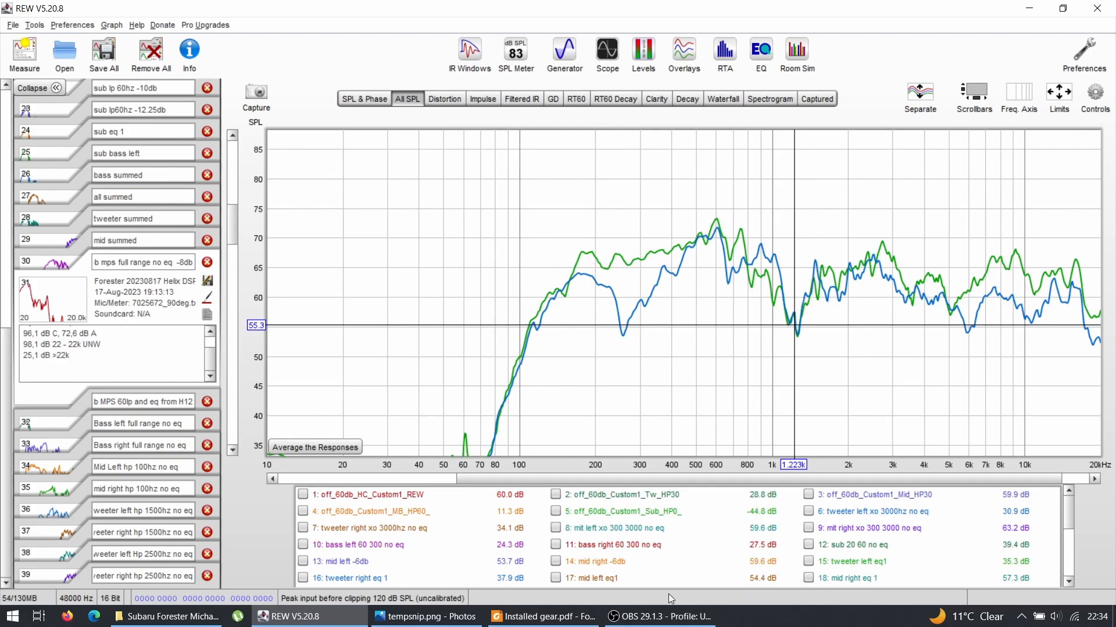
- Switch from REW back to the Installed gear installation photos document
click(537, 616)
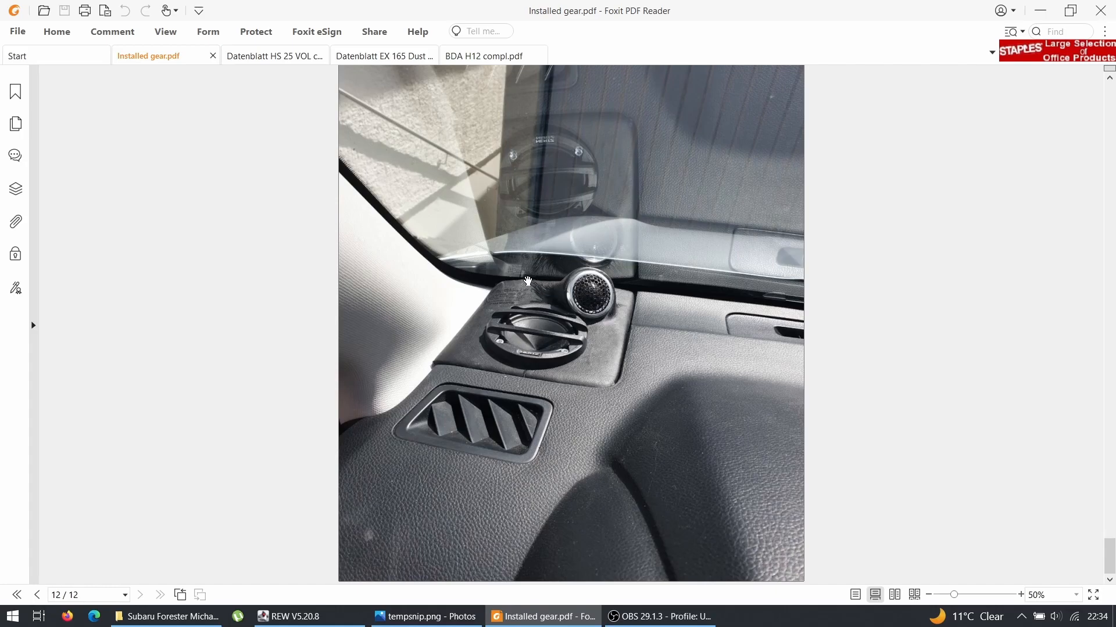
mouse_move(527, 316)
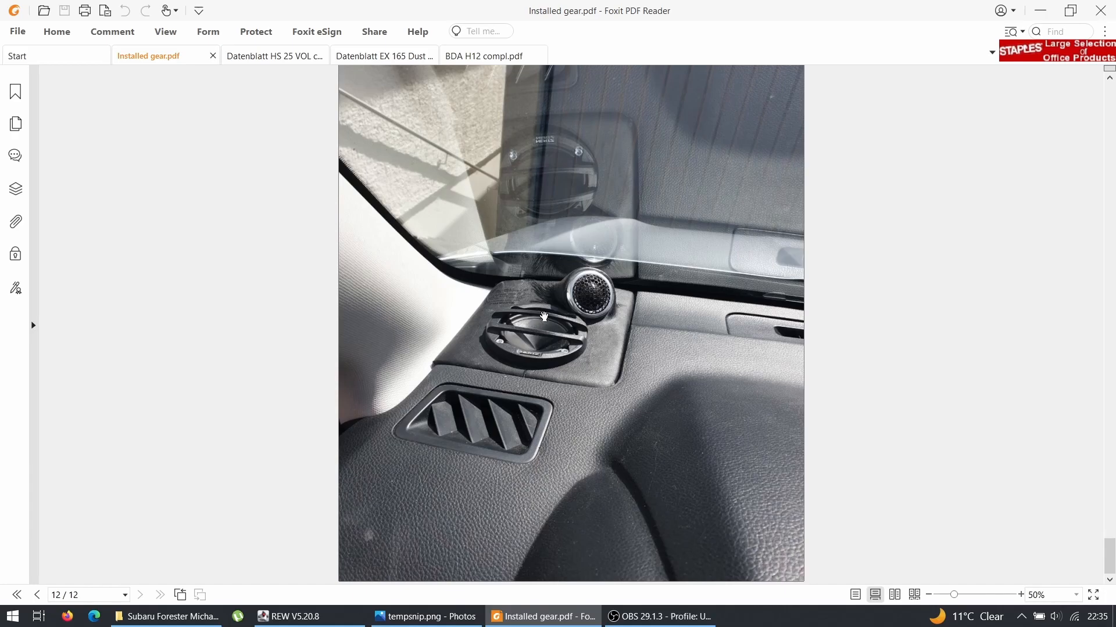
mouse_move(586, 307)
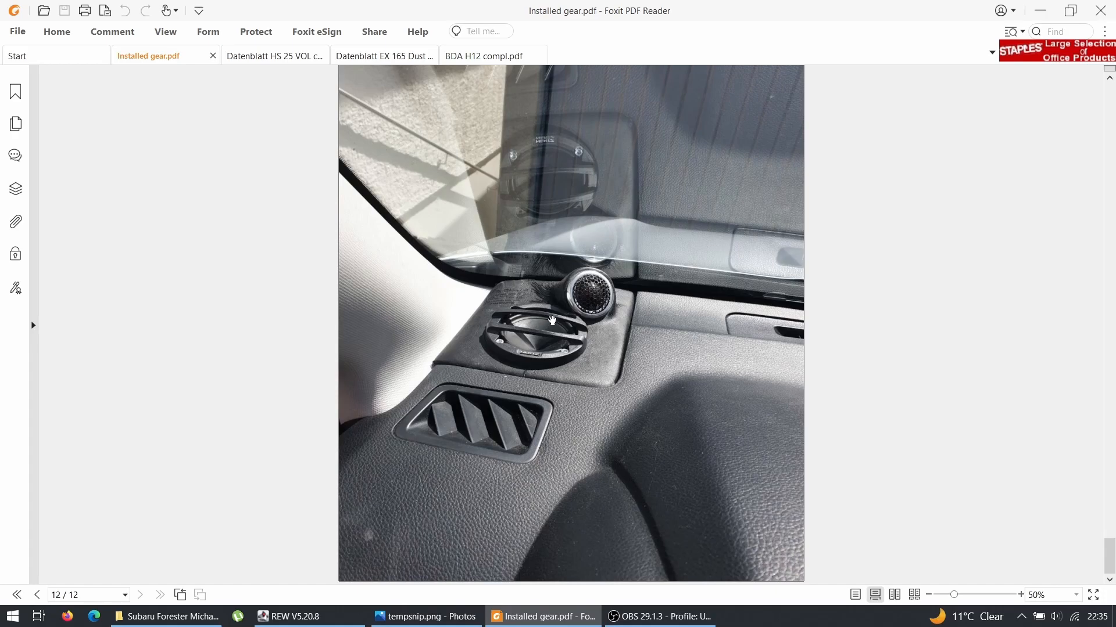
mouse_move(545, 346)
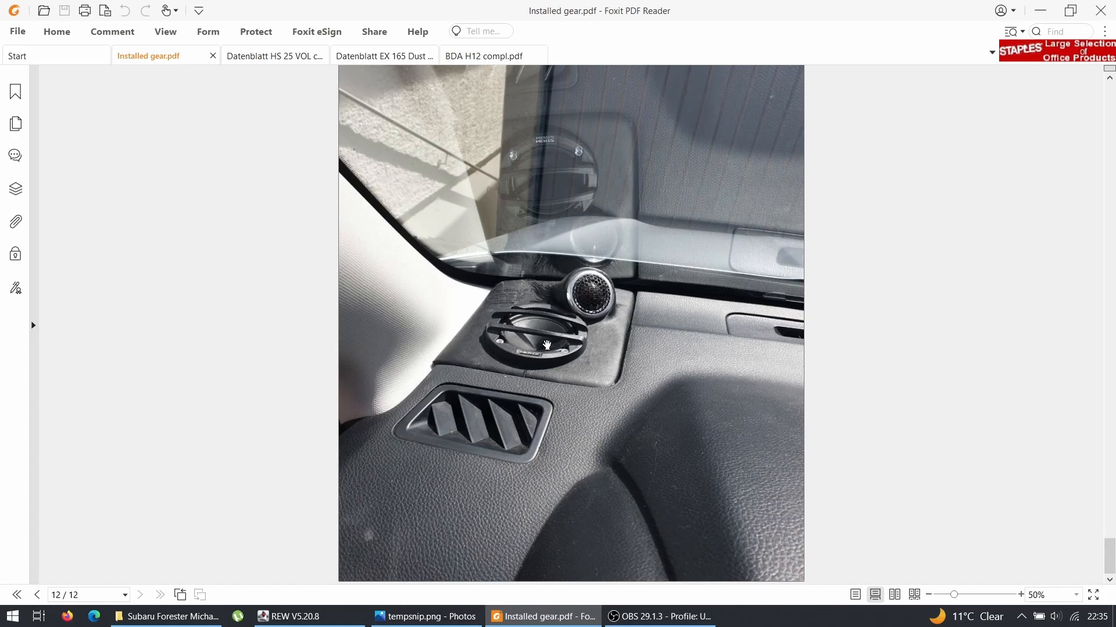
mouse_move(602, 300)
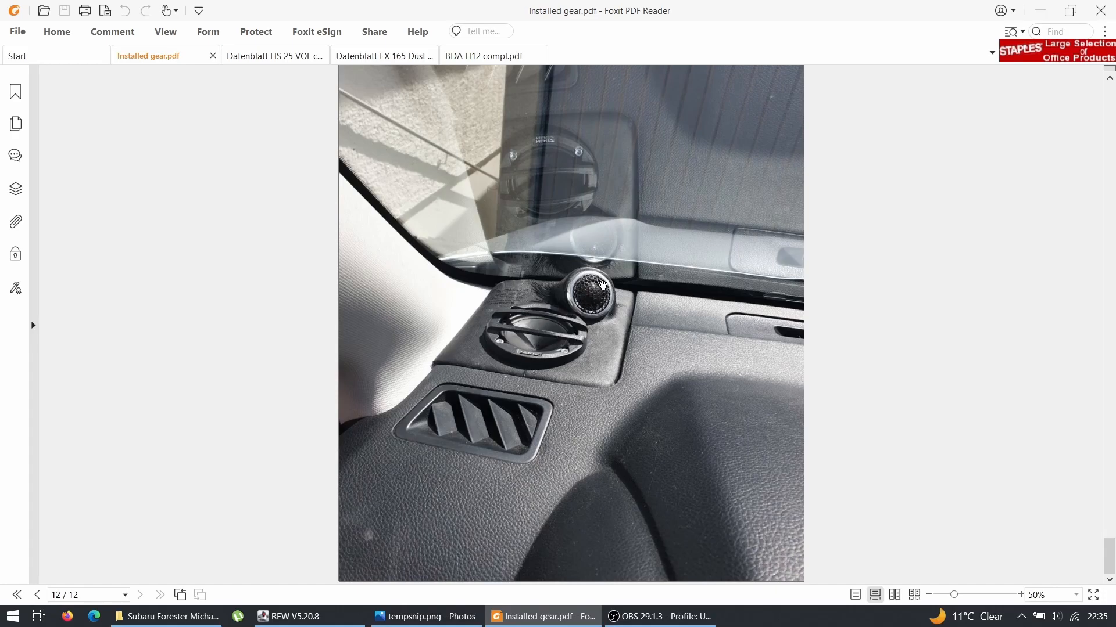
mouse_move(1034, 10)
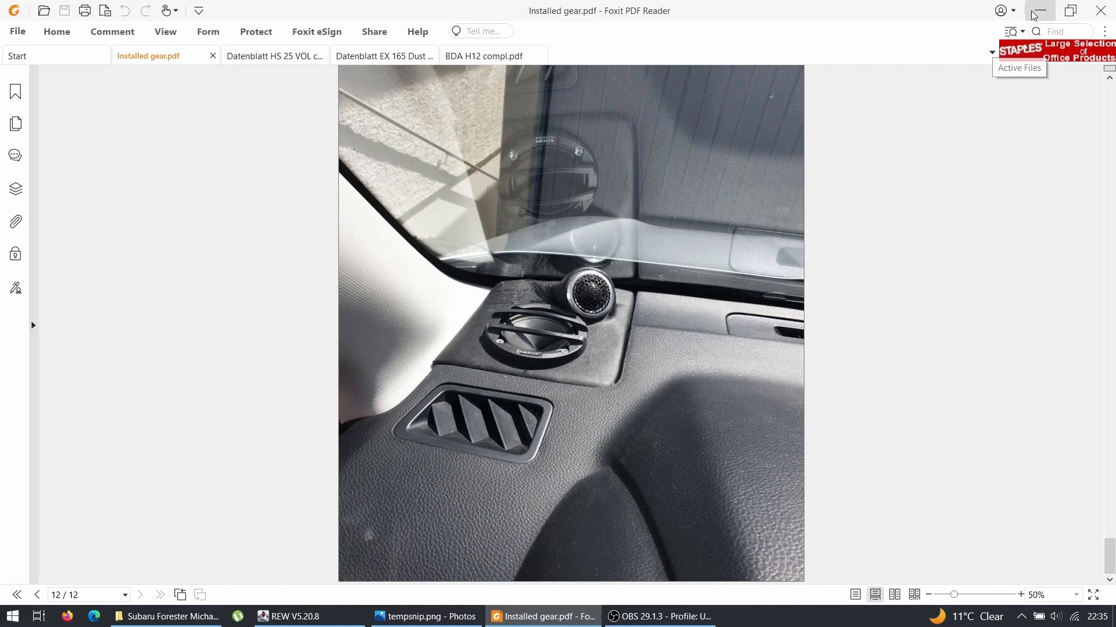
- Minimize the Foxit window to return to the REW midrange comparison graph
click(296, 616)
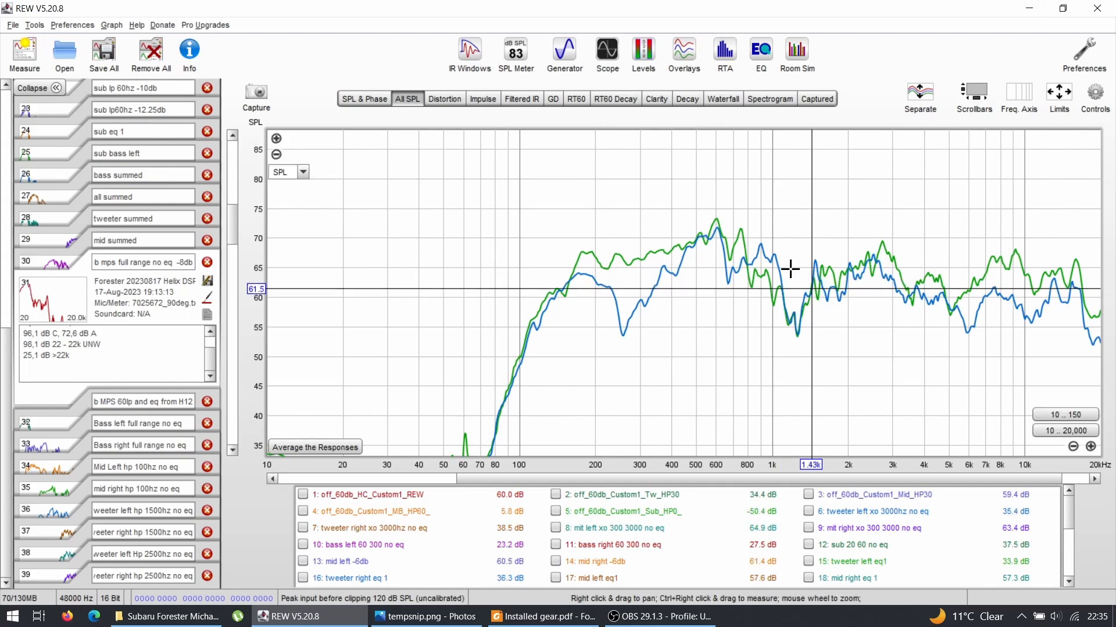
mouse_move(567, 465)
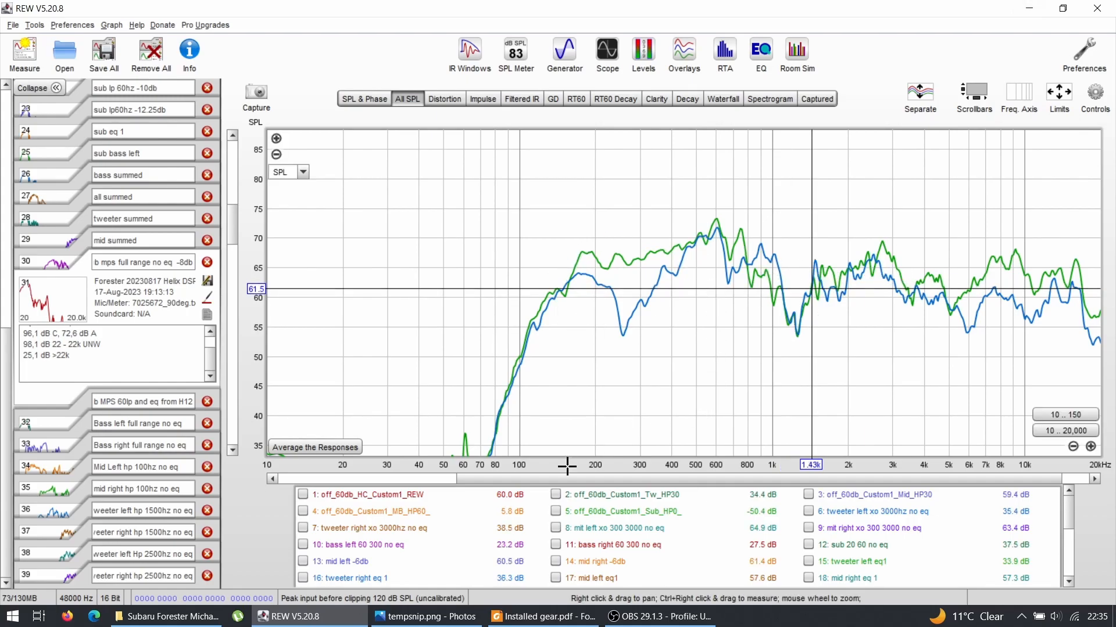
- Scroll the legend to measurements 25–40 to isolate Mid Left hp 100hz no eq
scroll(down, 3)
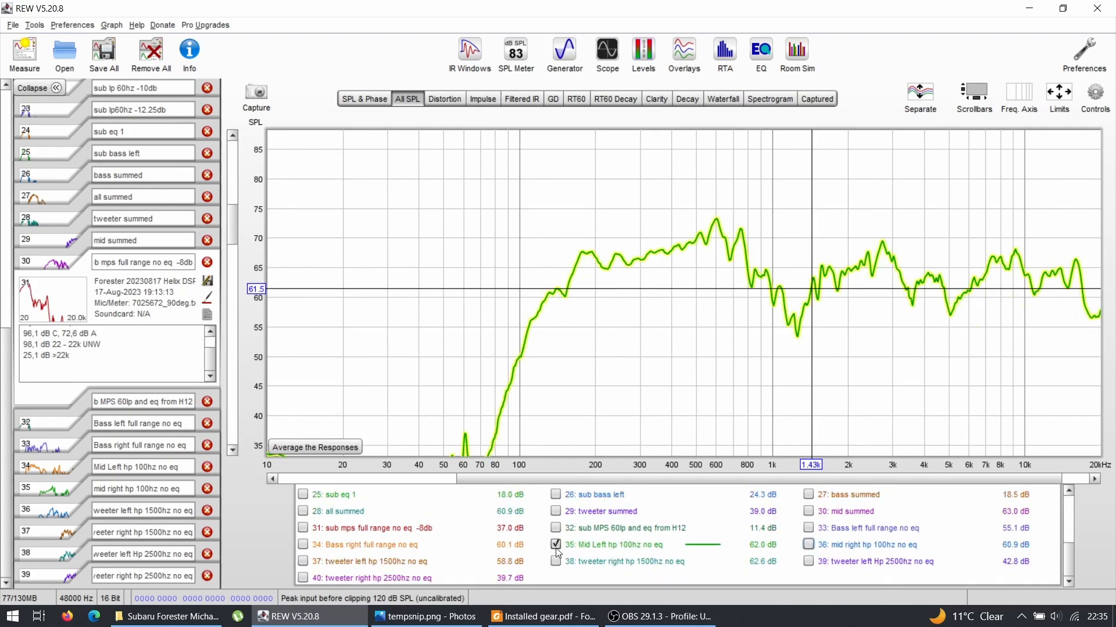
- Hide the left midrange response and show the Bass left full range no eq measurement alone
click(555, 545)
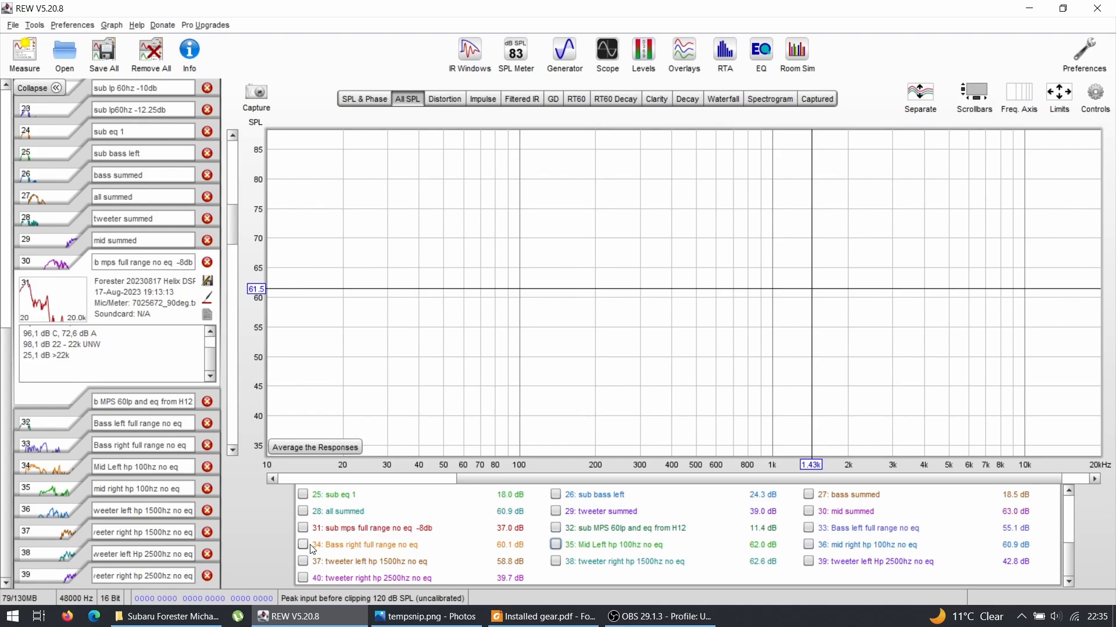
click(302, 544)
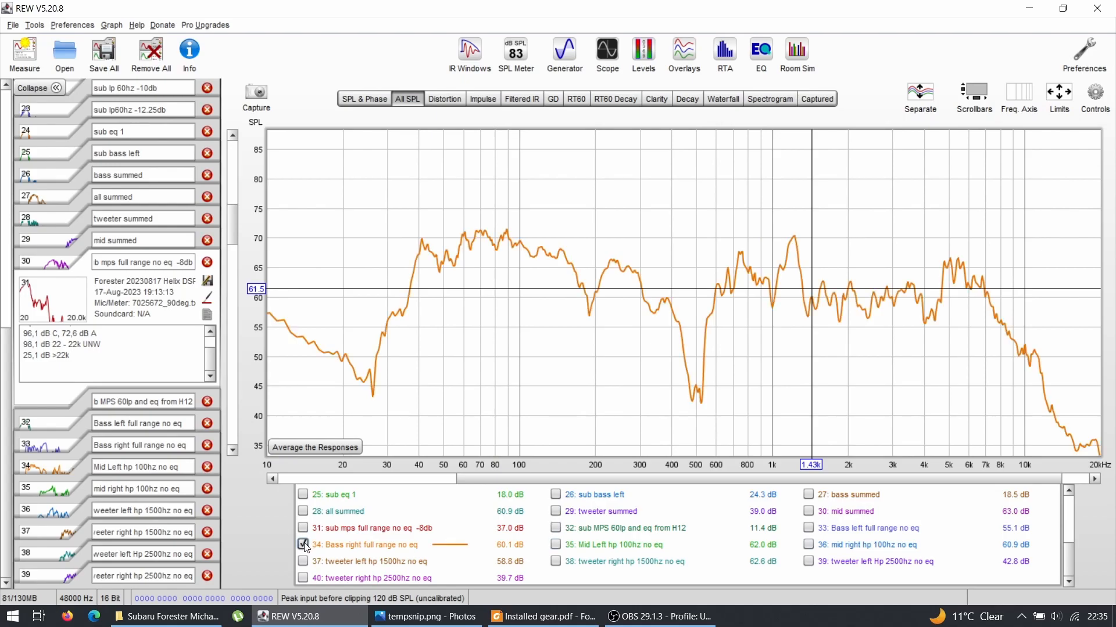
click(302, 545)
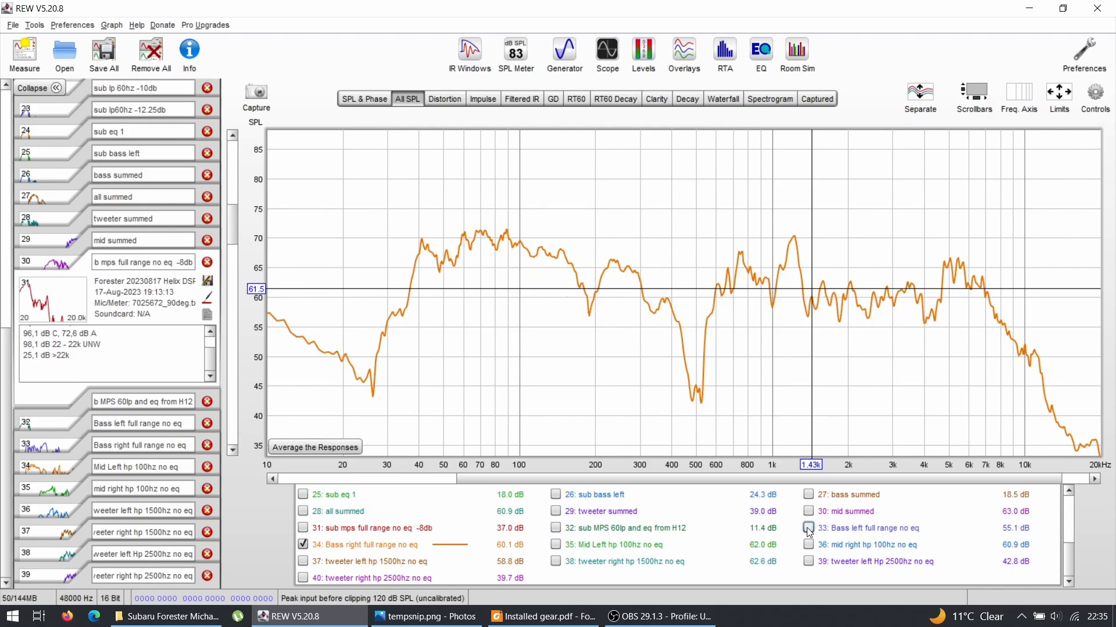
click(807, 528)
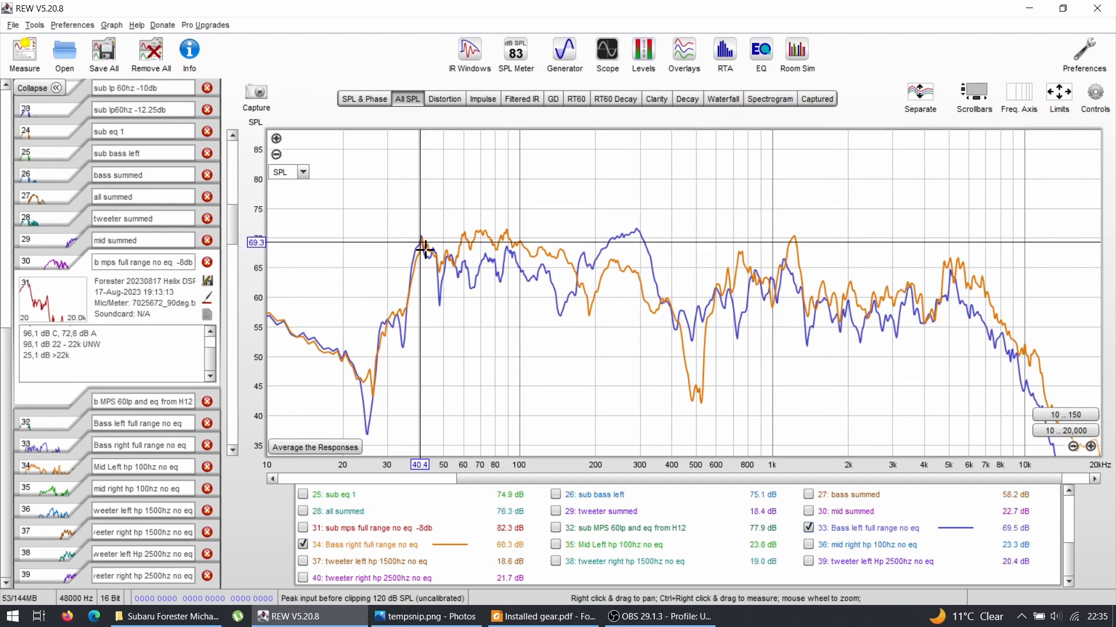
mouse_move(463, 252)
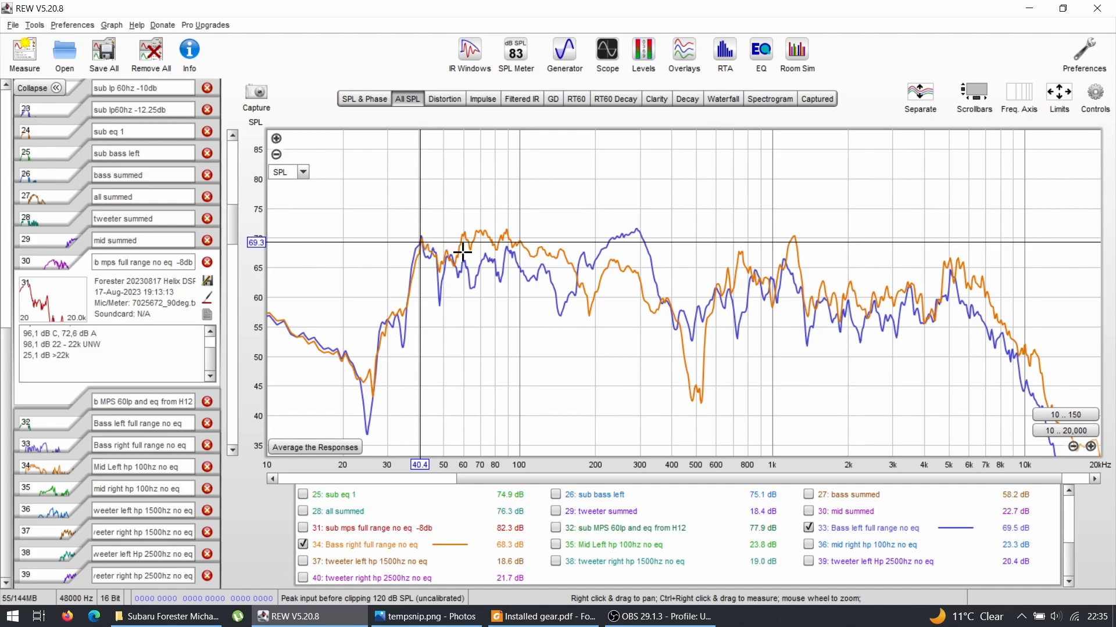
click(808, 527)
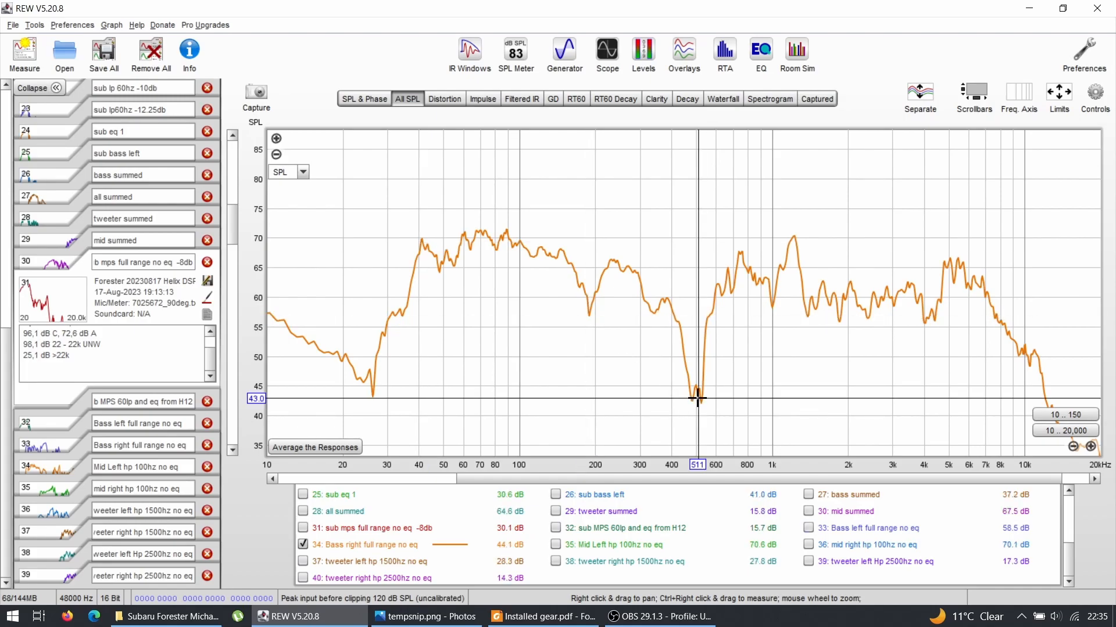
click(808, 528)
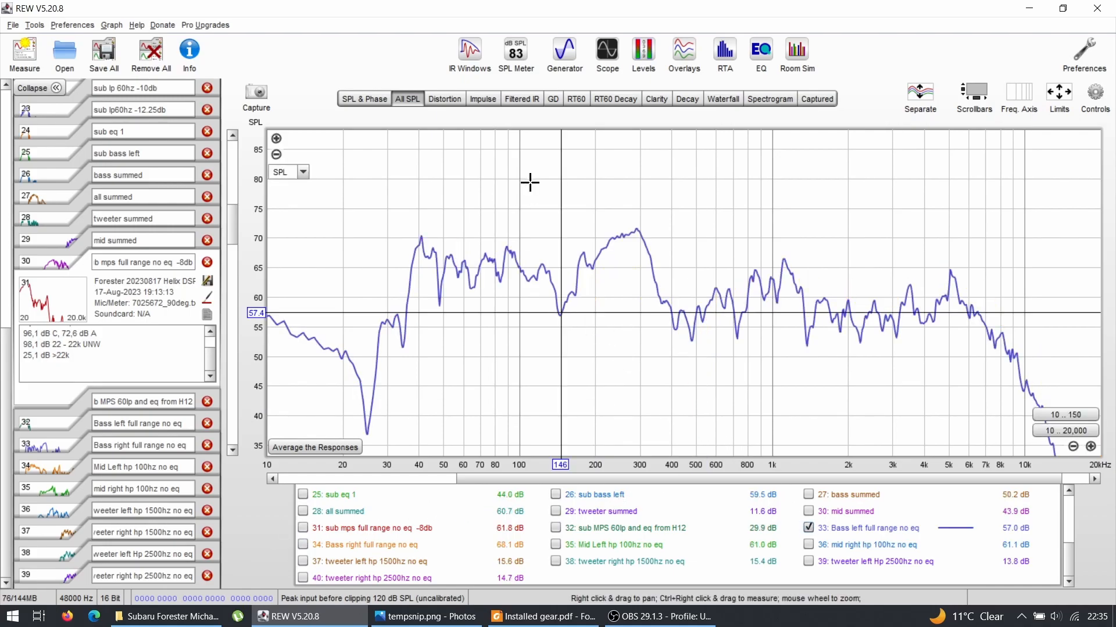
mouse_move(569, 265)
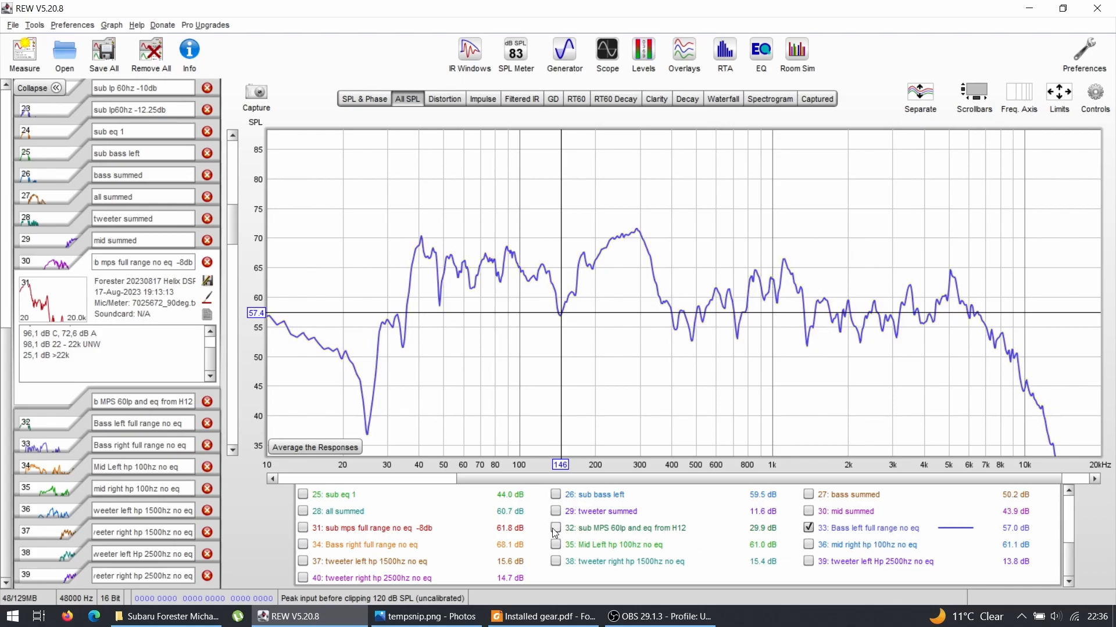
- Add the right bass response and bass high-pass target, then clear the orange mid-bass traces
click(302, 545)
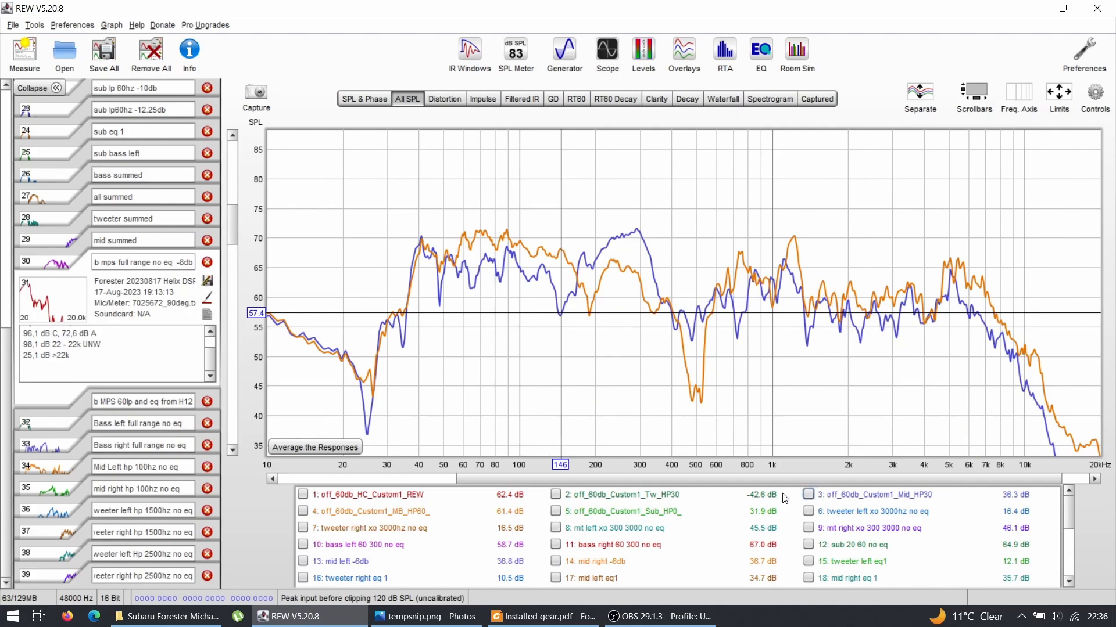
click(302, 512)
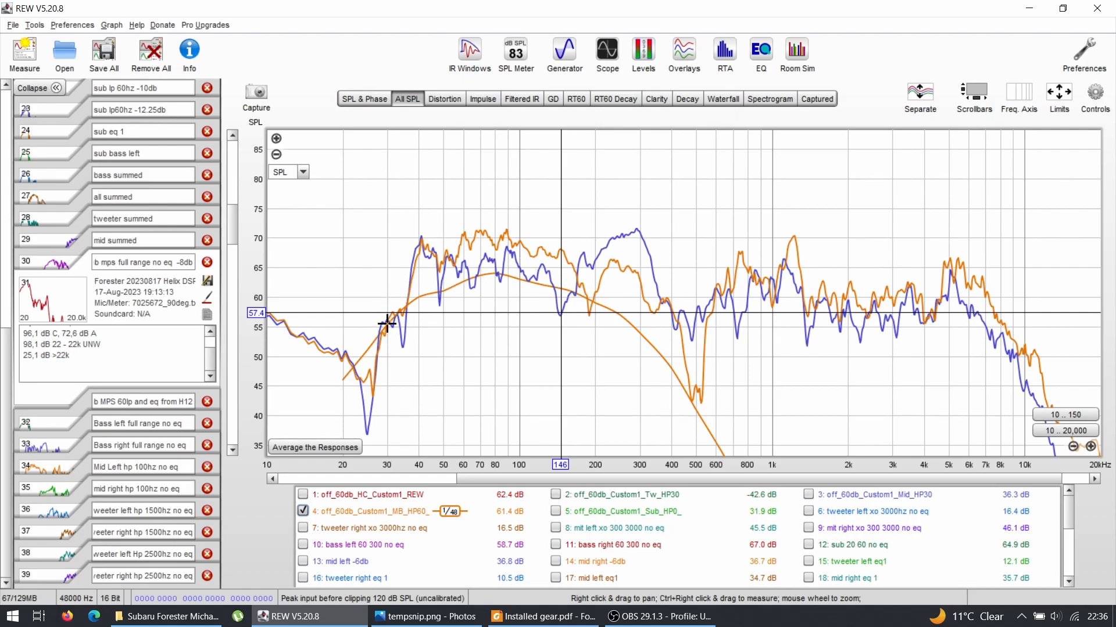
mouse_move(474, 223)
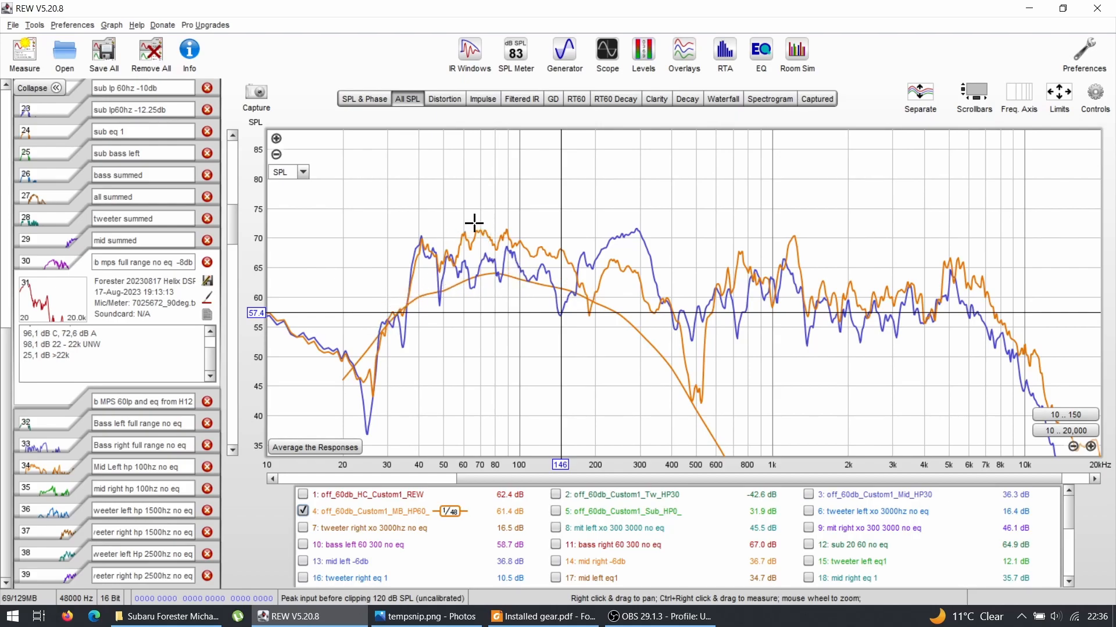
mouse_move(433, 297)
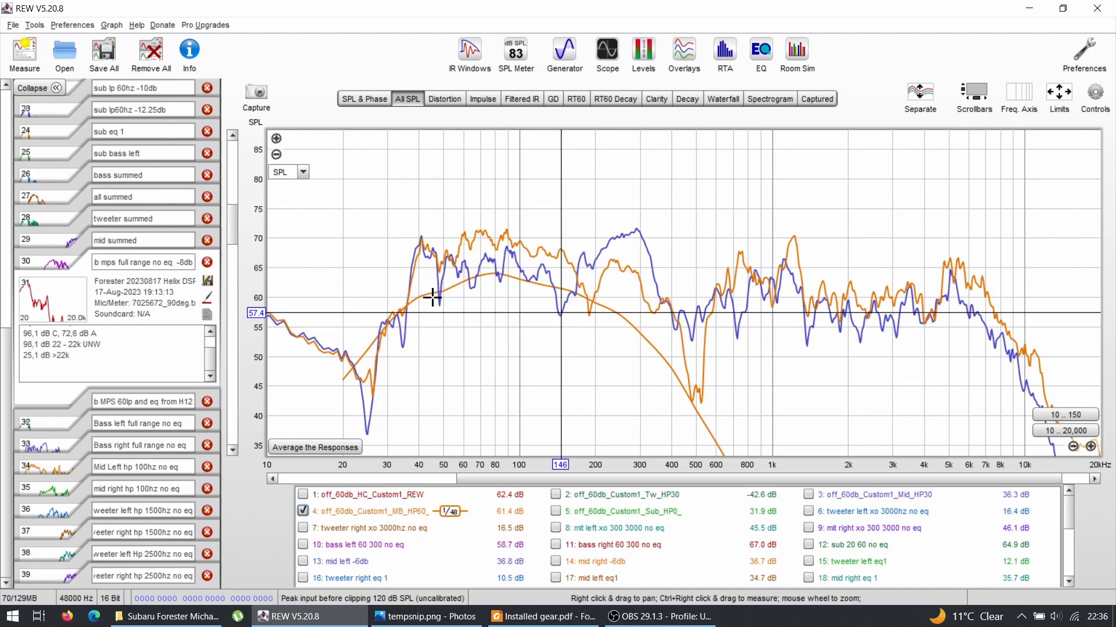
mouse_move(526, 239)
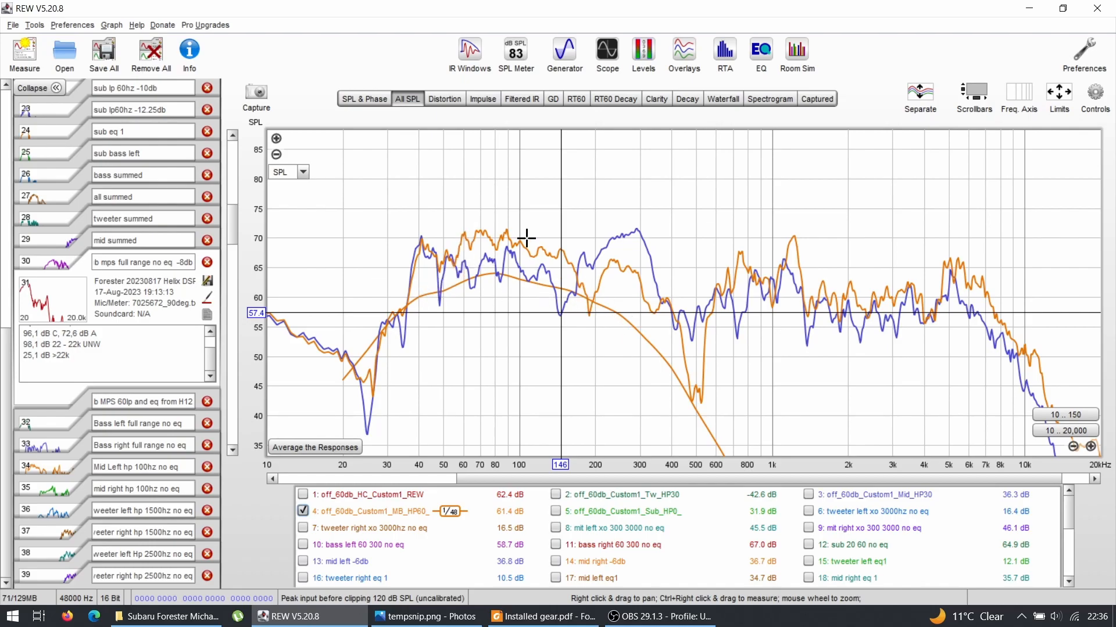
mouse_move(437, 288)
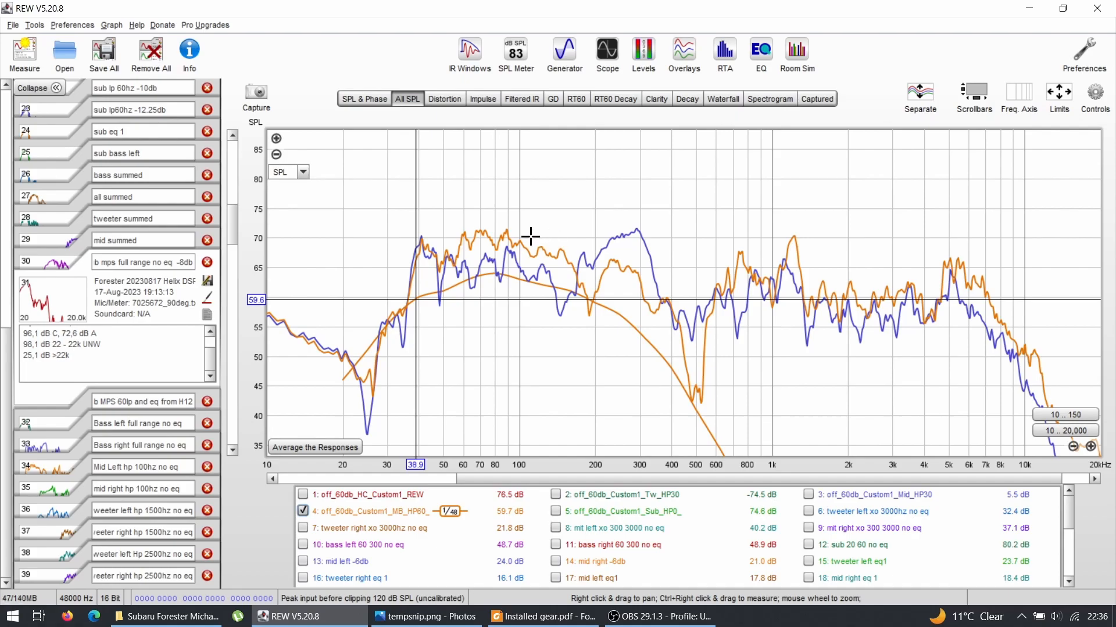
mouse_move(462, 289)
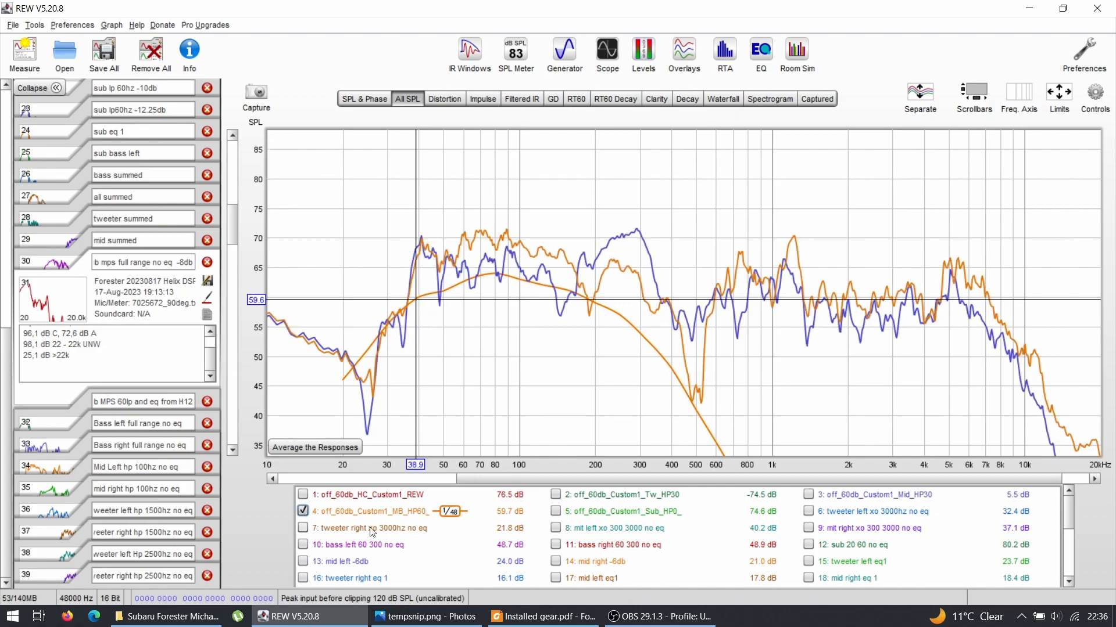
click(302, 512)
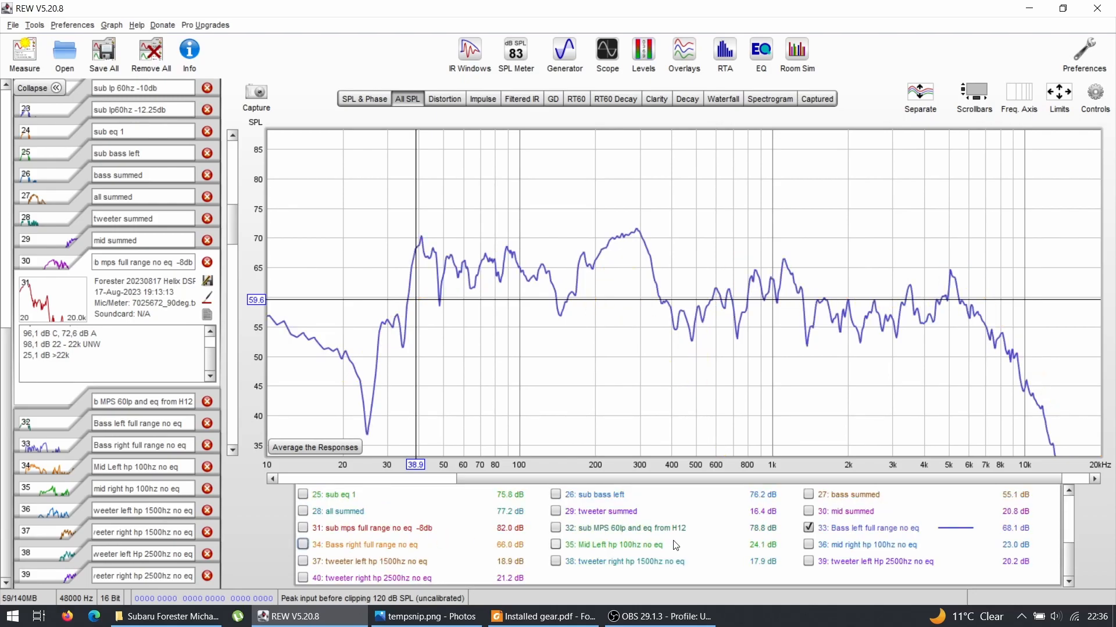
- Replace the Bass left trace with measurement 31, sub mps full range no eq -8db
click(808, 527)
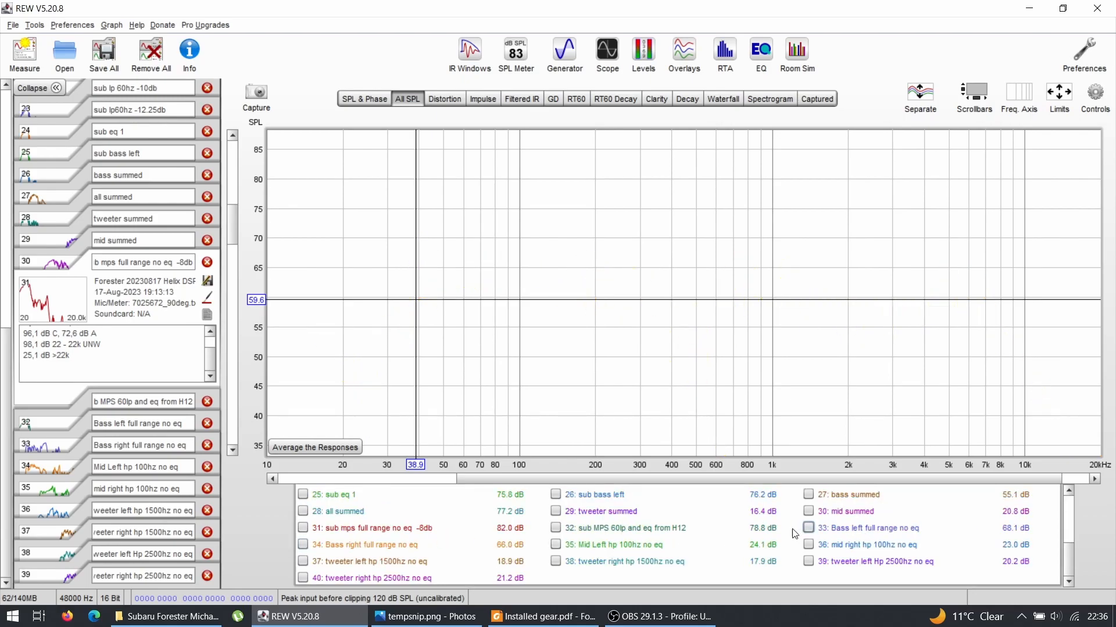
click(302, 528)
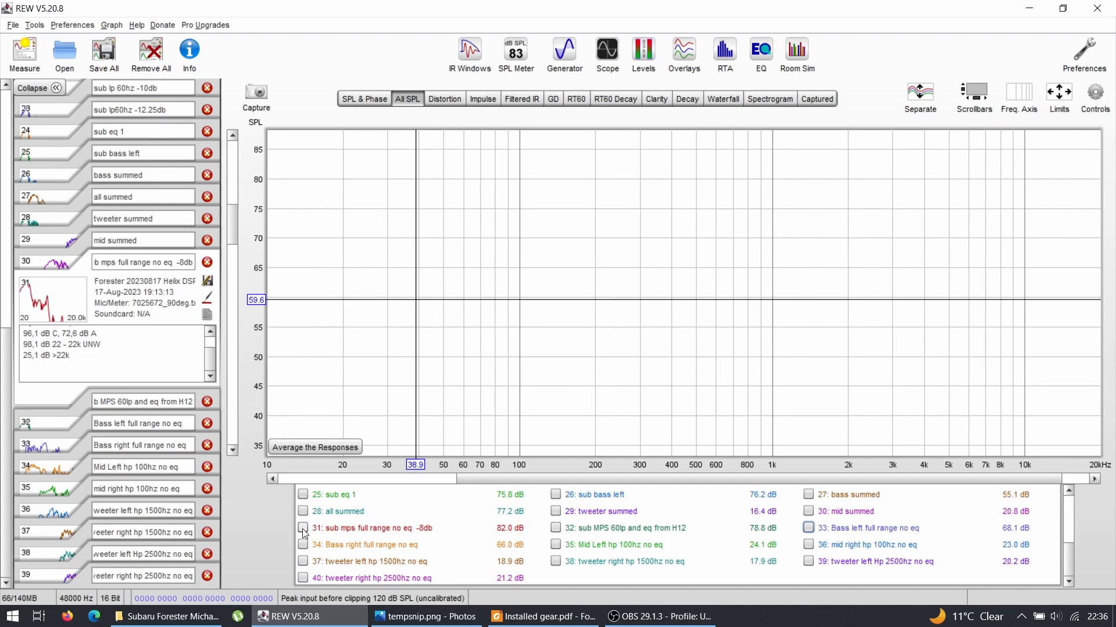
click(302, 527)
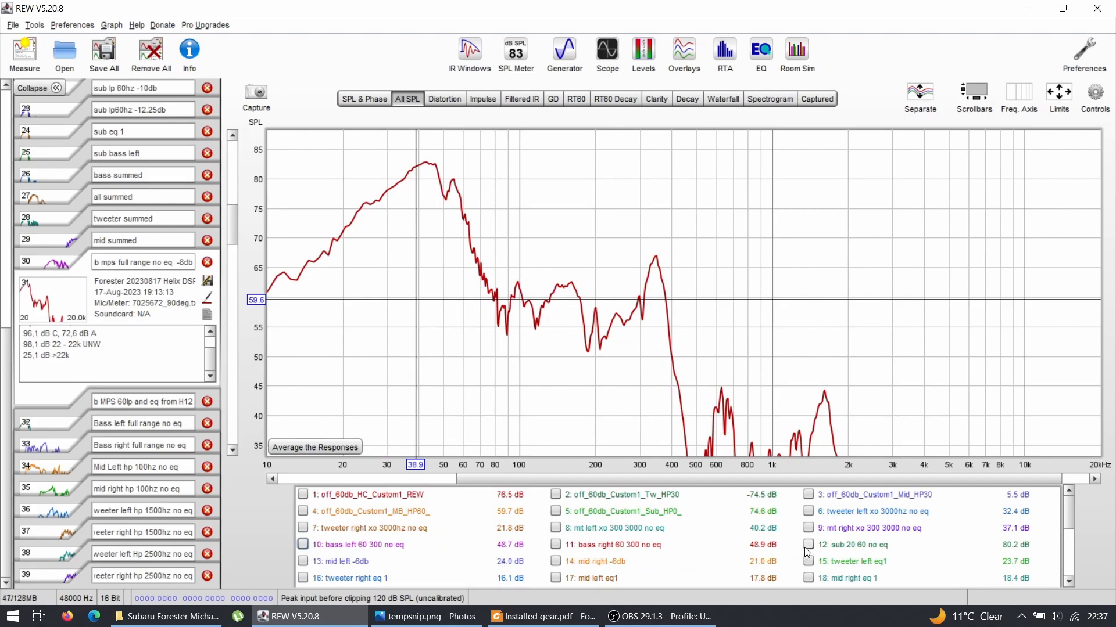
- Toggle measurement 12, sub 20 60 no eq, on, off and on again for comparison
click(809, 545)
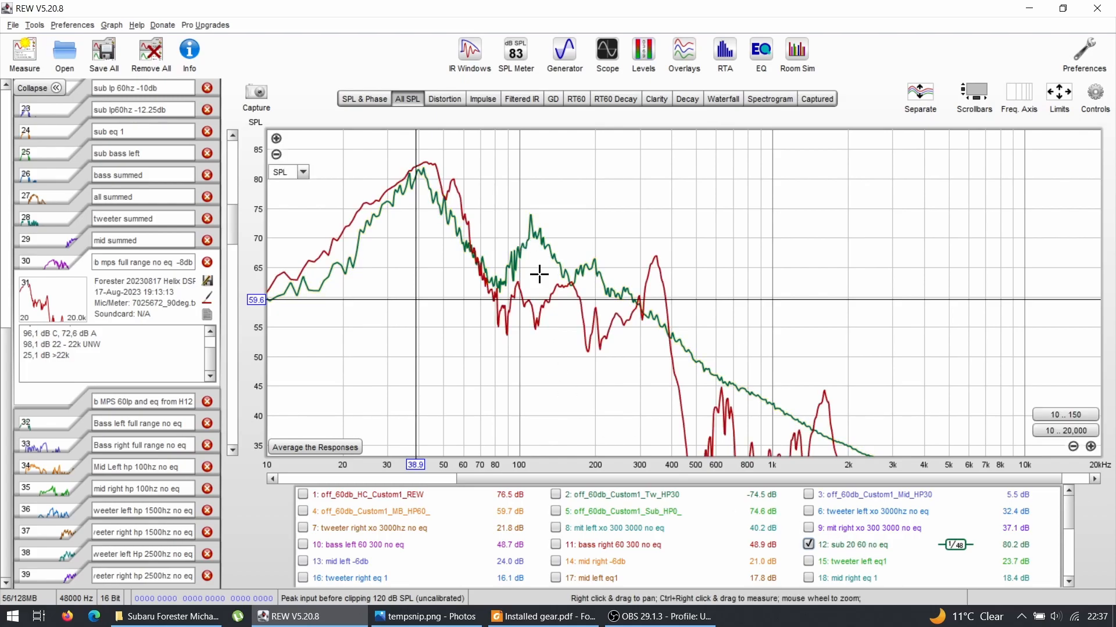
click(807, 545)
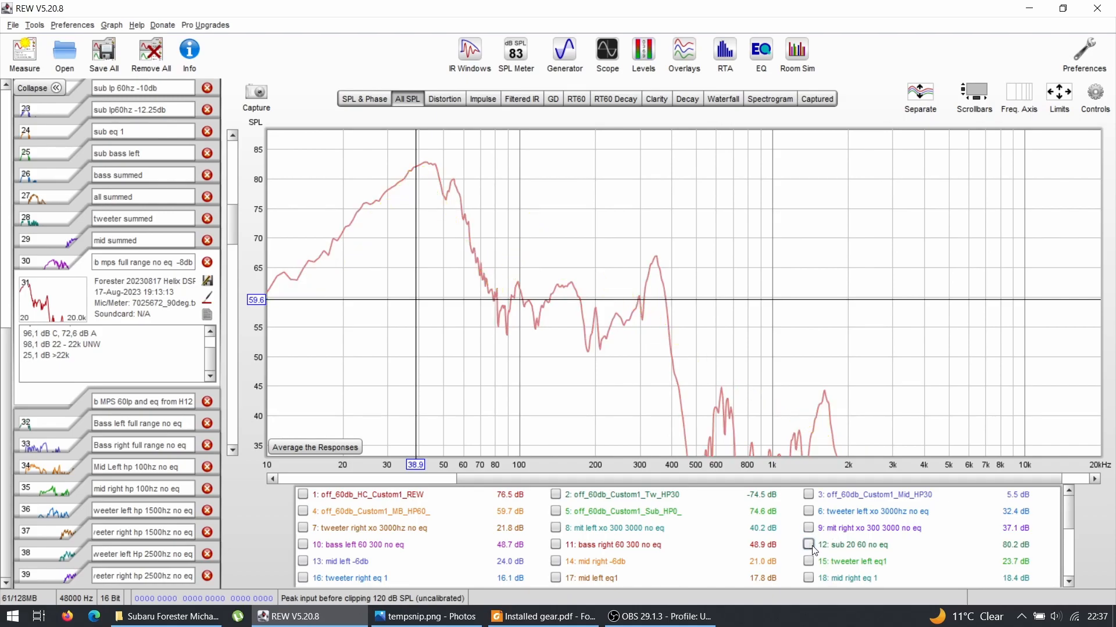
click(808, 545)
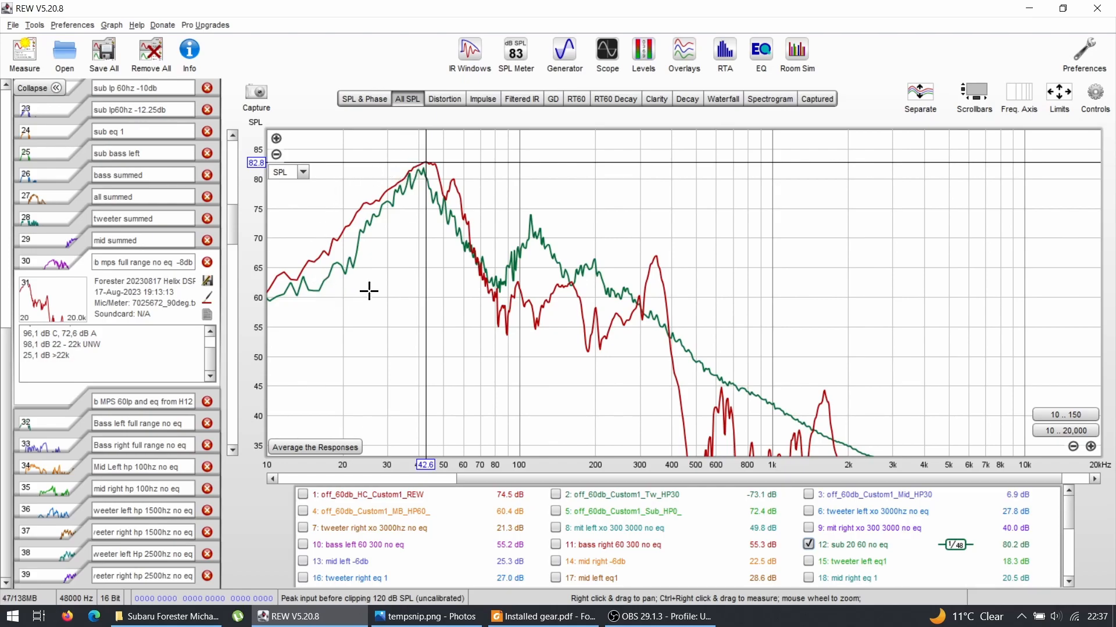
mouse_move(357, 216)
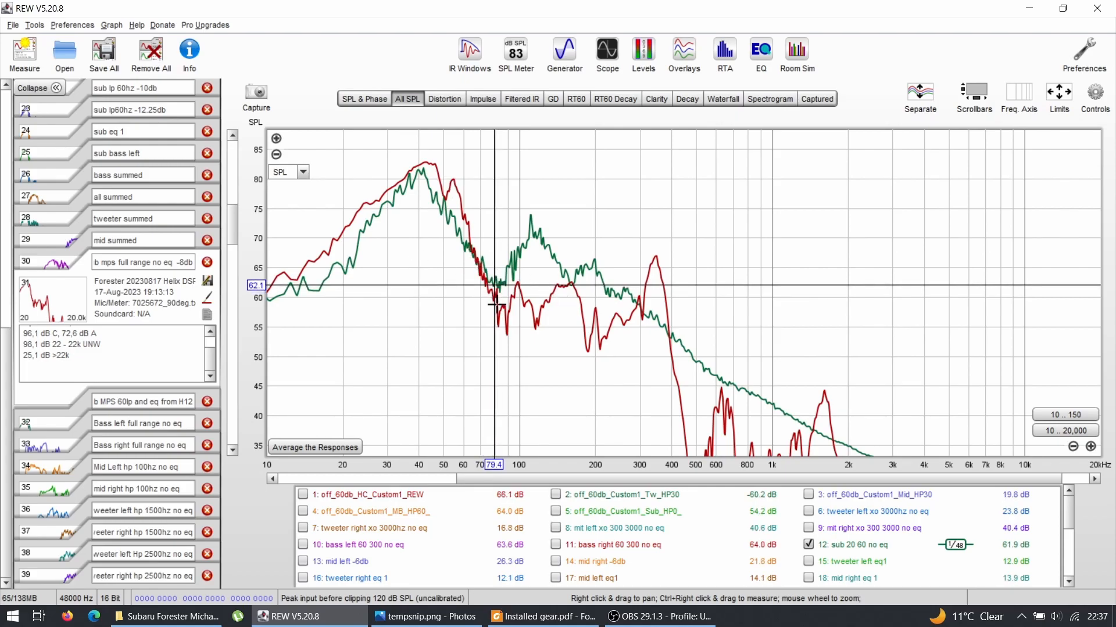
mouse_move(446, 246)
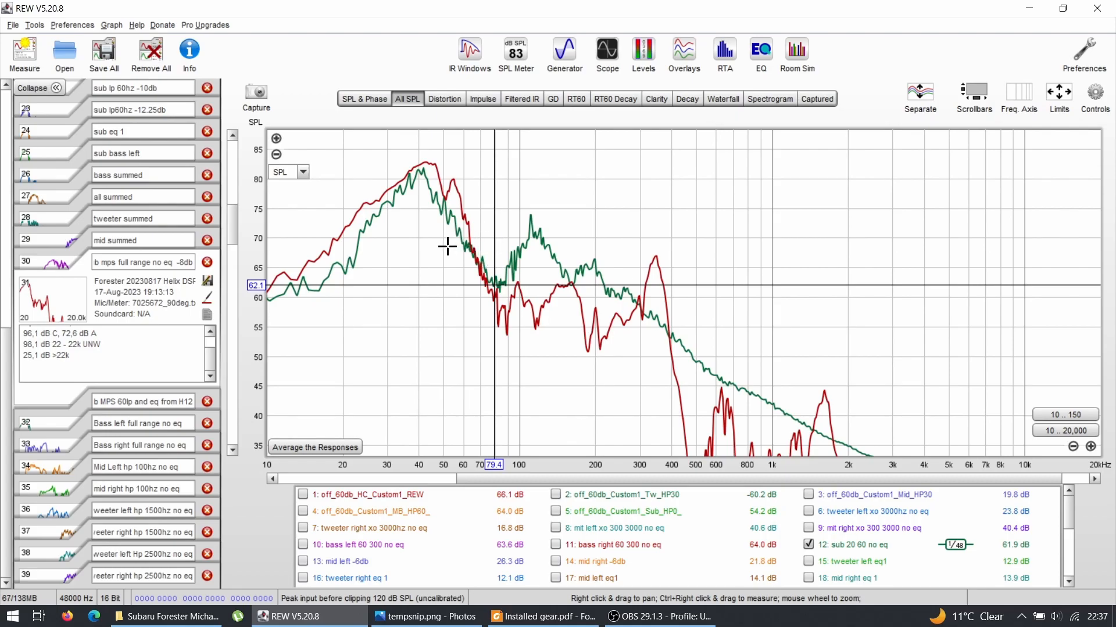
mouse_move(516, 283)
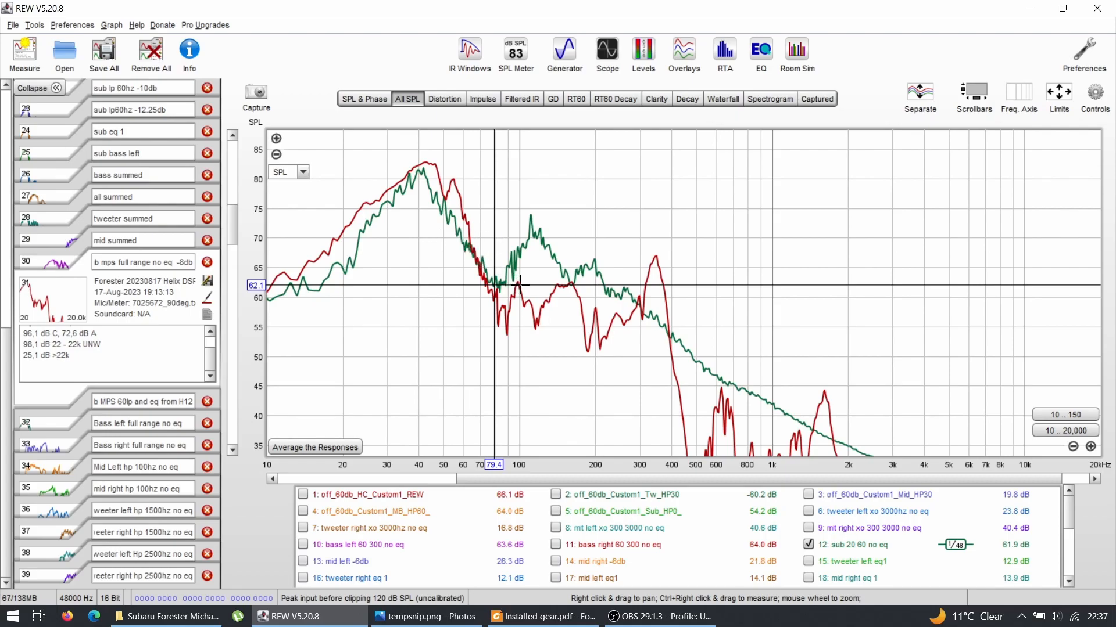
mouse_move(546, 297)
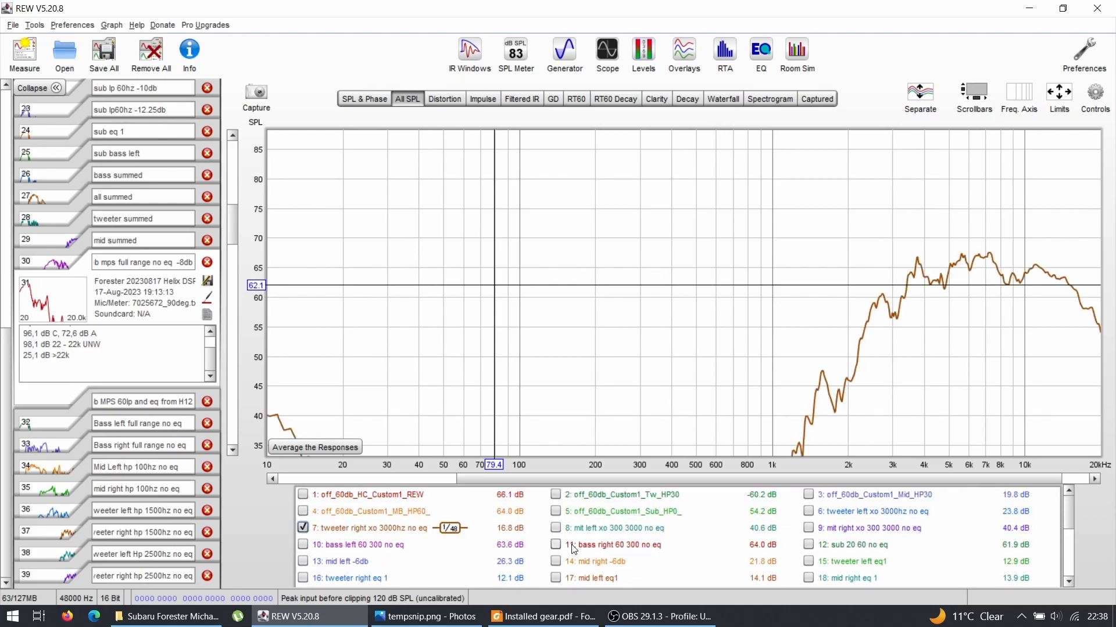
- Add the tweeter left xo 3000hz no eq response and the Tw_HP30 tweeter target curve
click(807, 512)
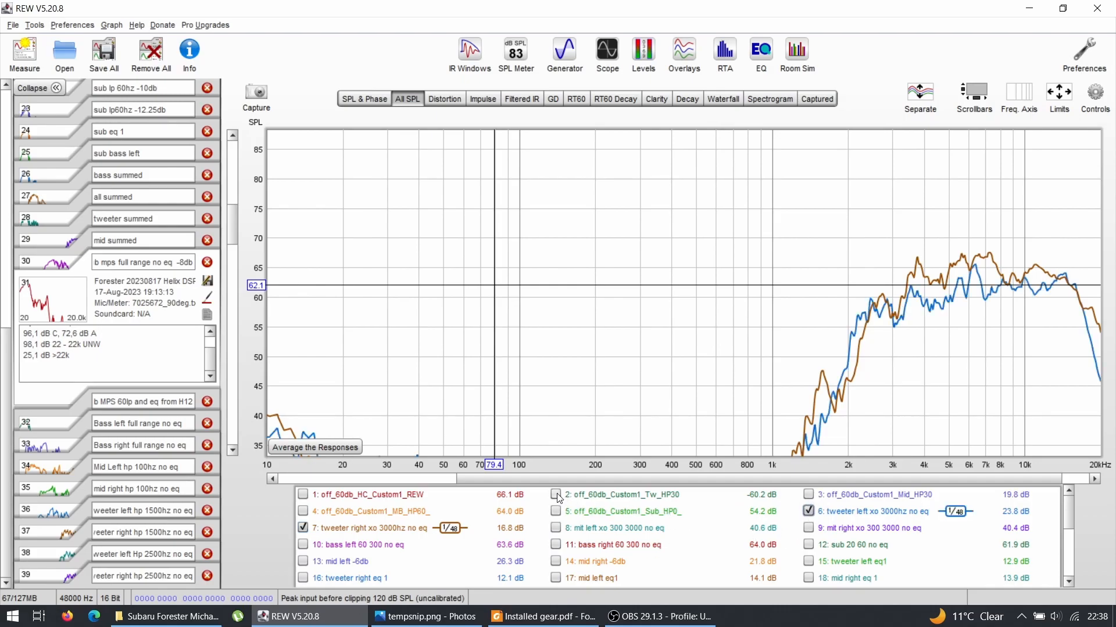
click(555, 495)
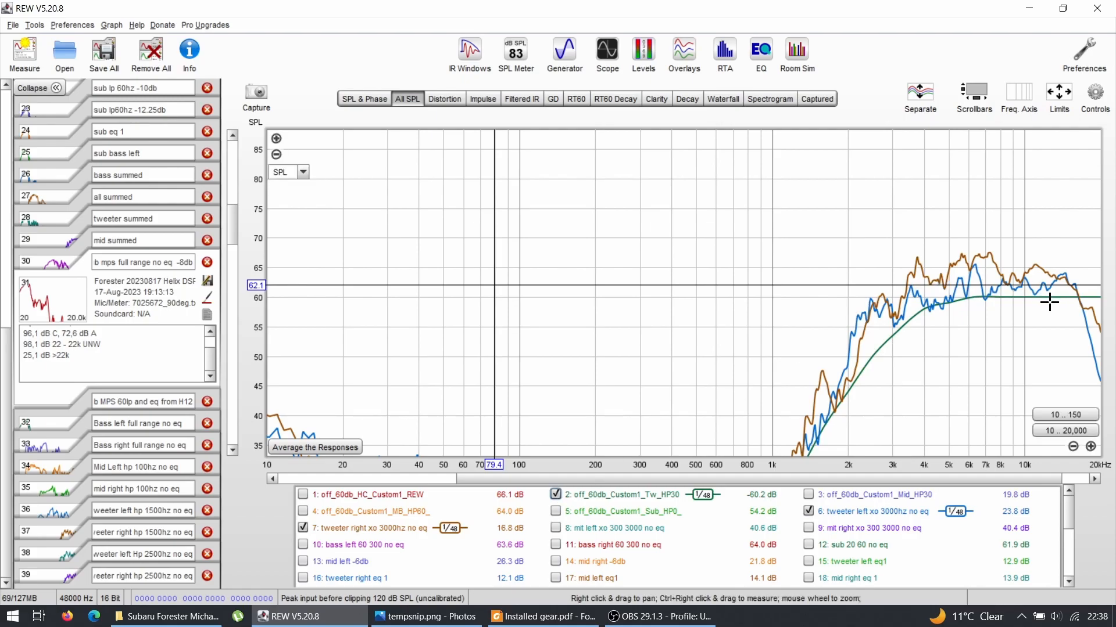
mouse_move(762, 529)
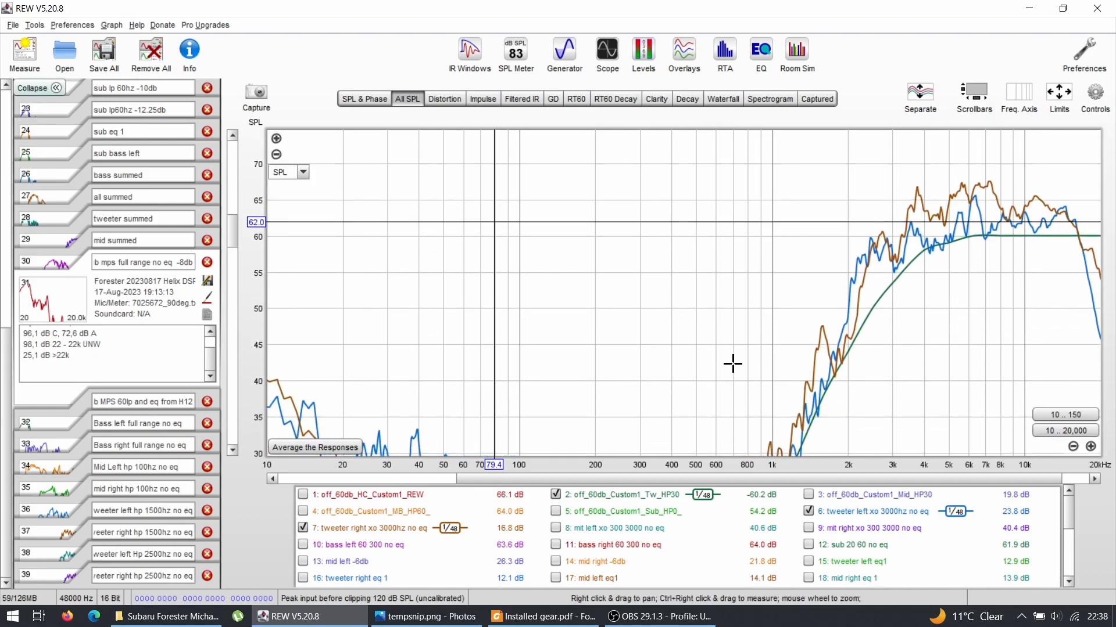
mouse_move(1019, 229)
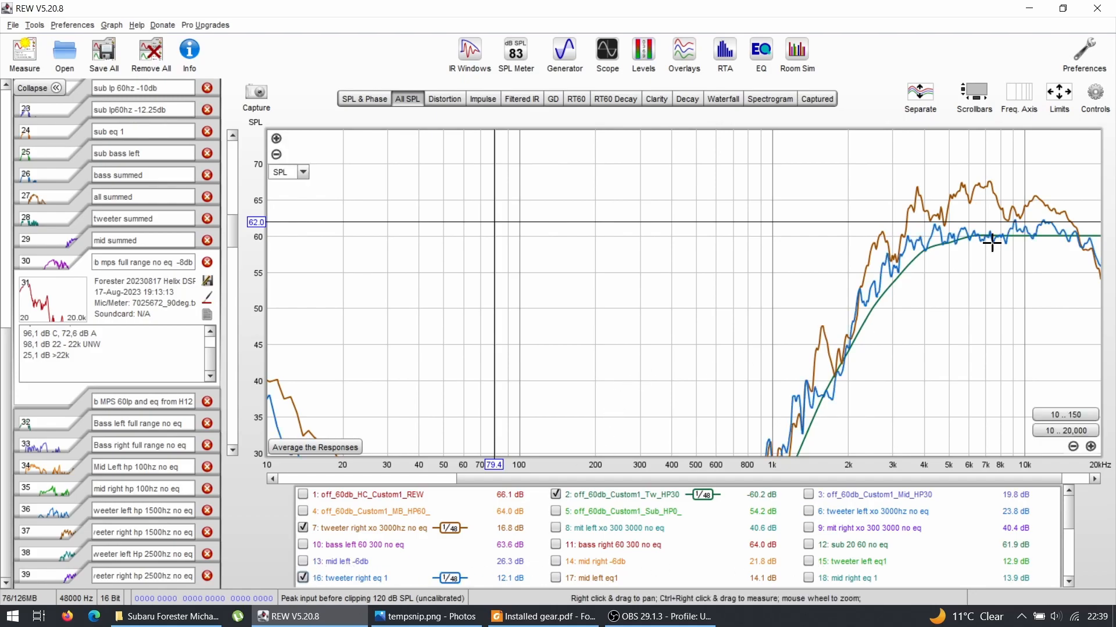
mouse_move(258, 324)
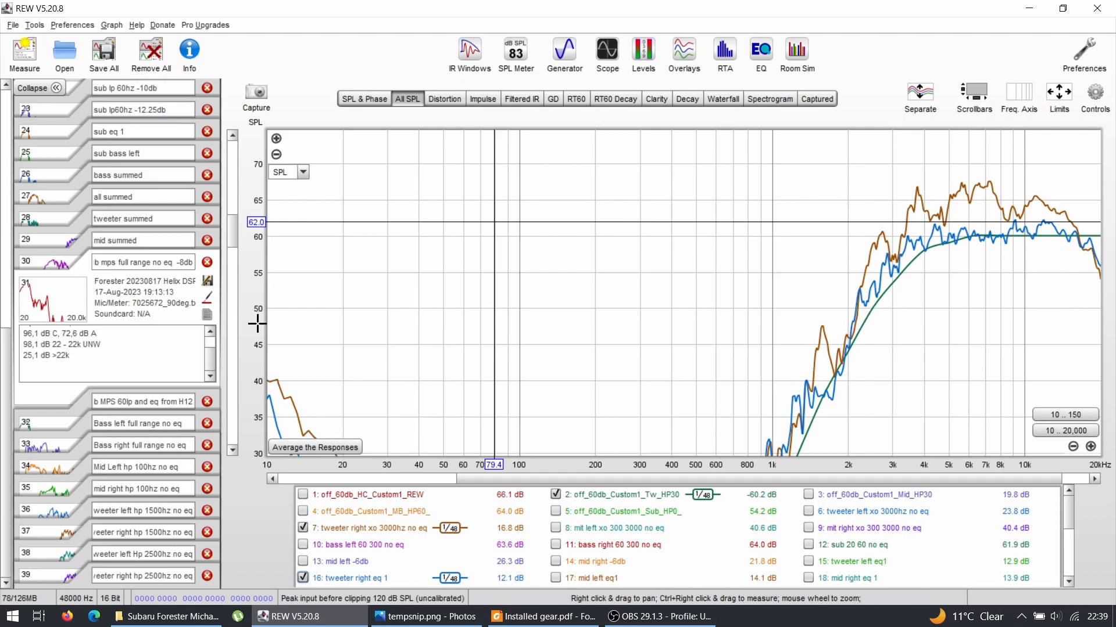
- Toggle the unequalised right tweeter trace off, on and off, leaving tweeter right eq 1 against Tw_HP30
click(302, 527)
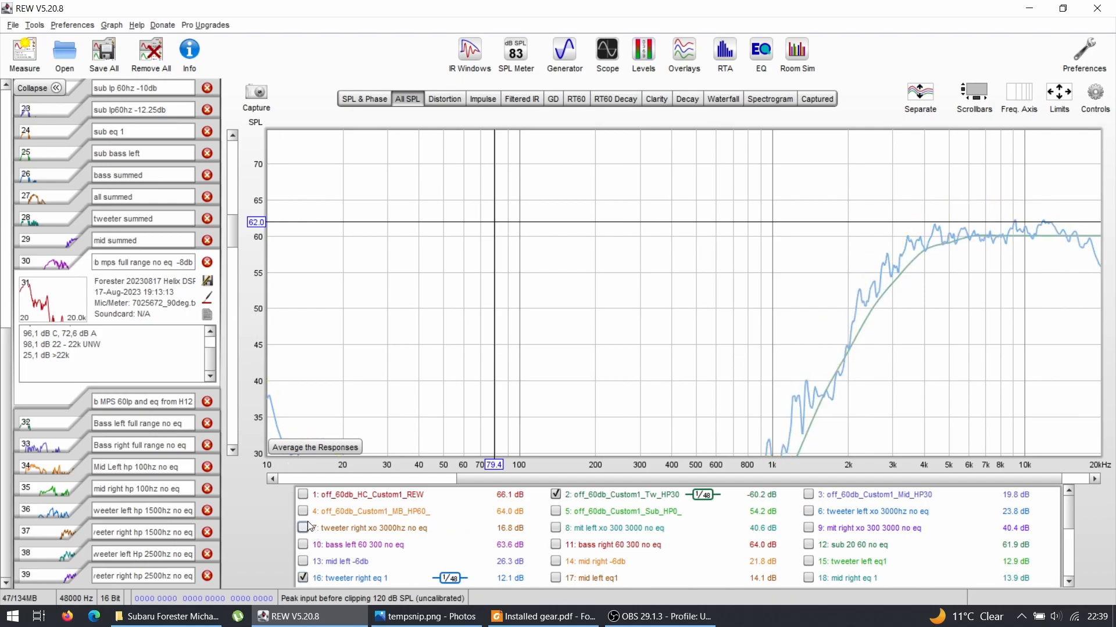
click(302, 528)
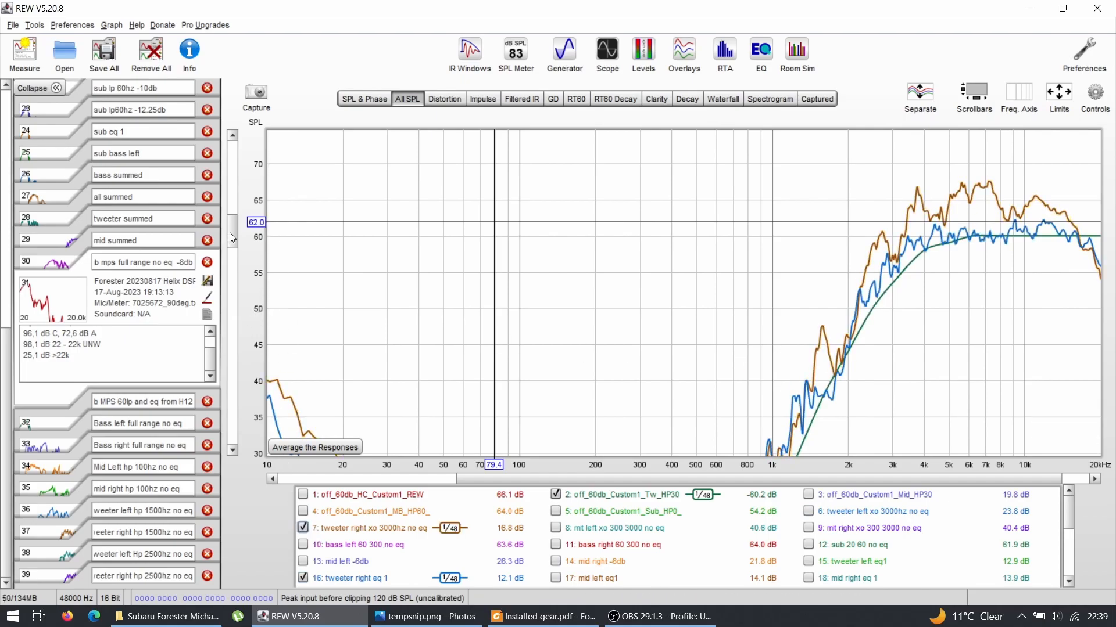
click(302, 527)
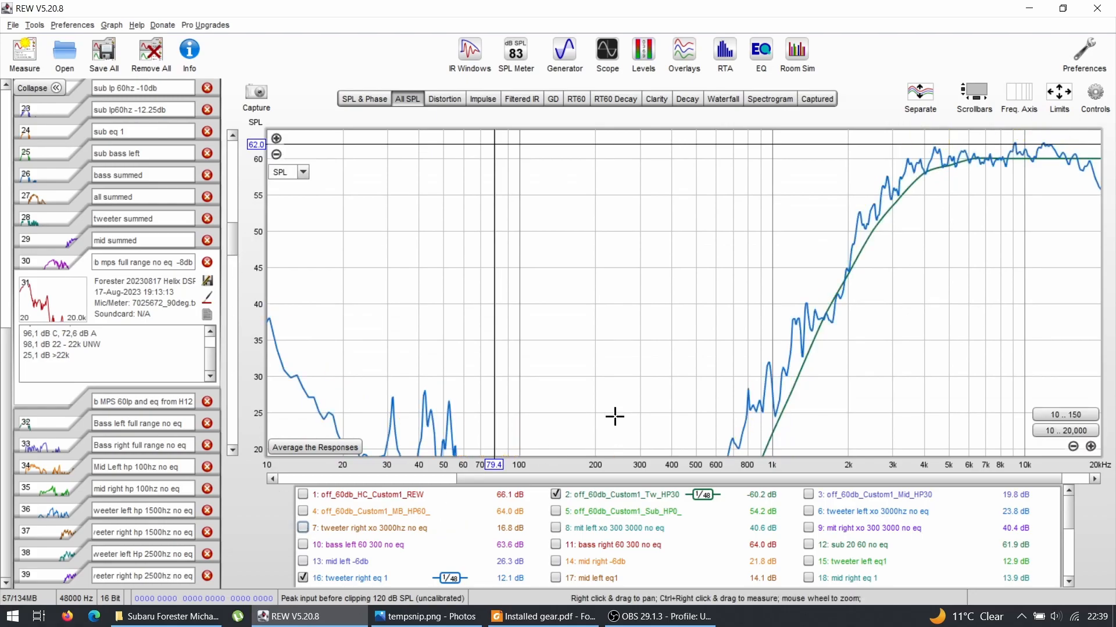
mouse_move(962, 172)
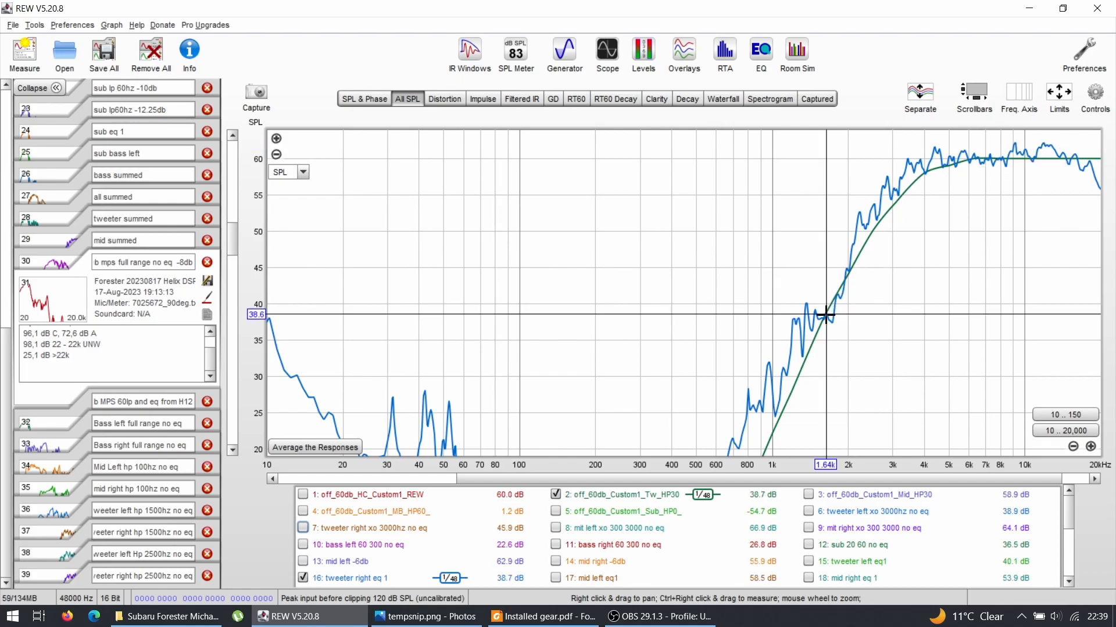
mouse_move(794, 411)
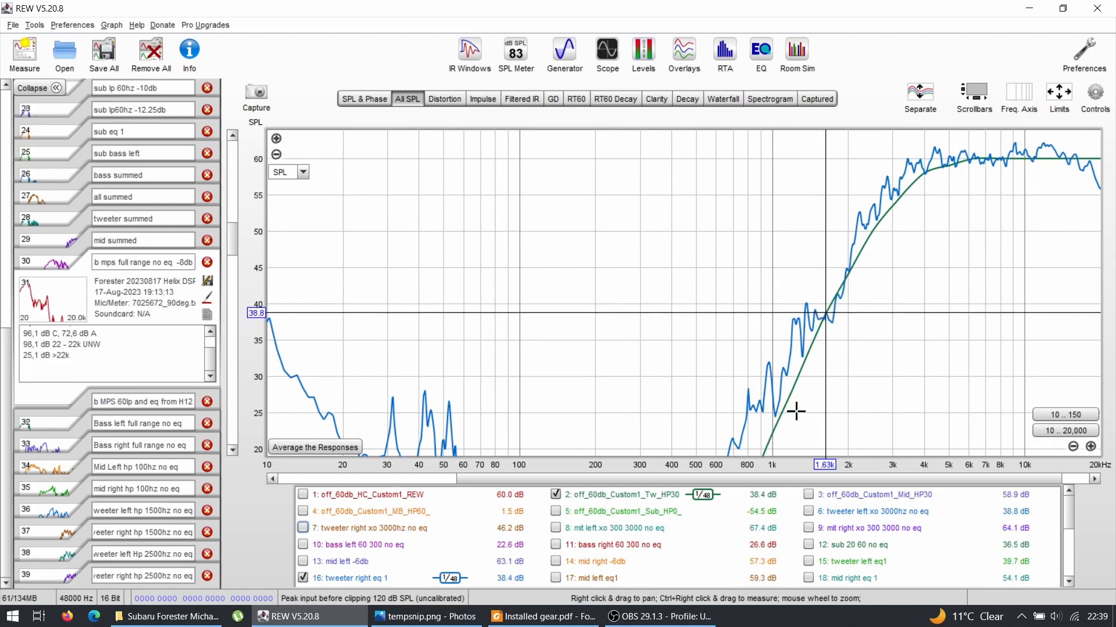
mouse_move(772, 364)
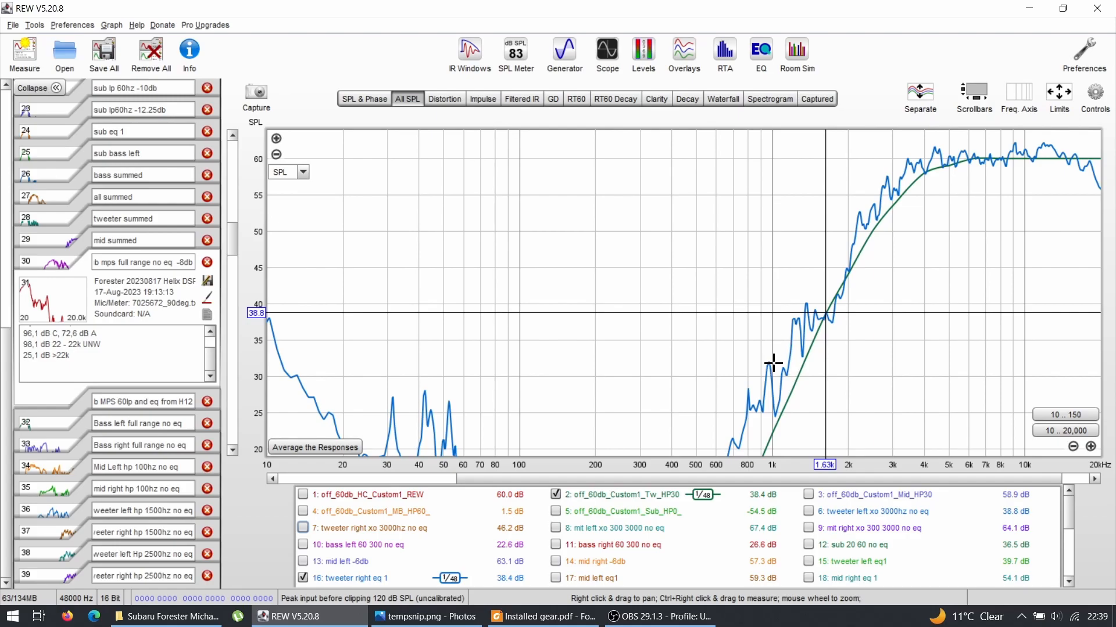
mouse_move(811, 348)
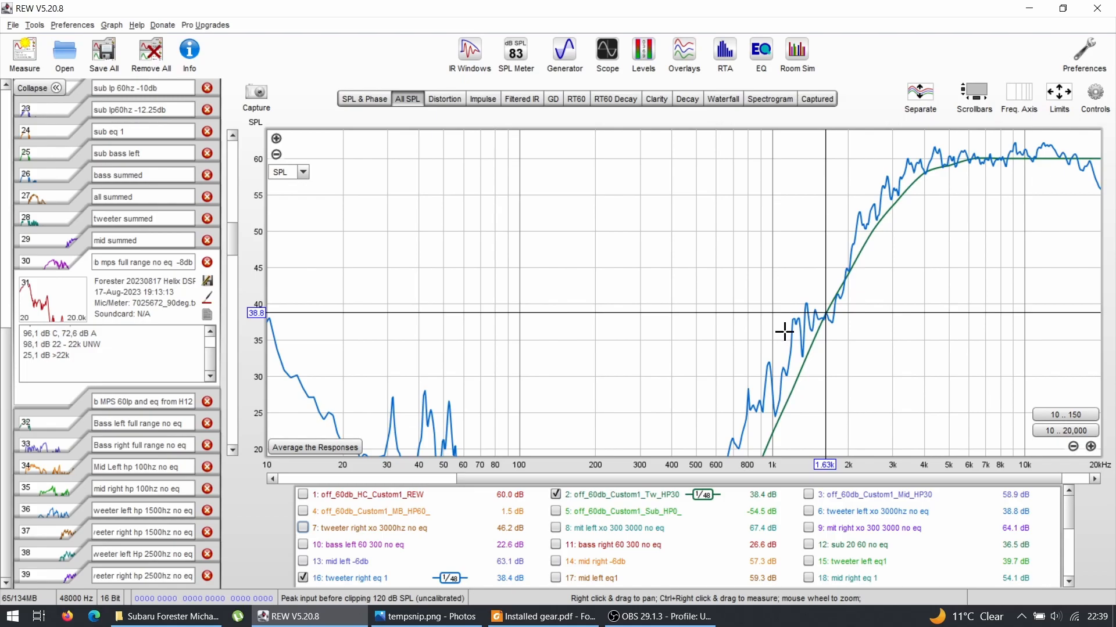
mouse_move(762, 353)
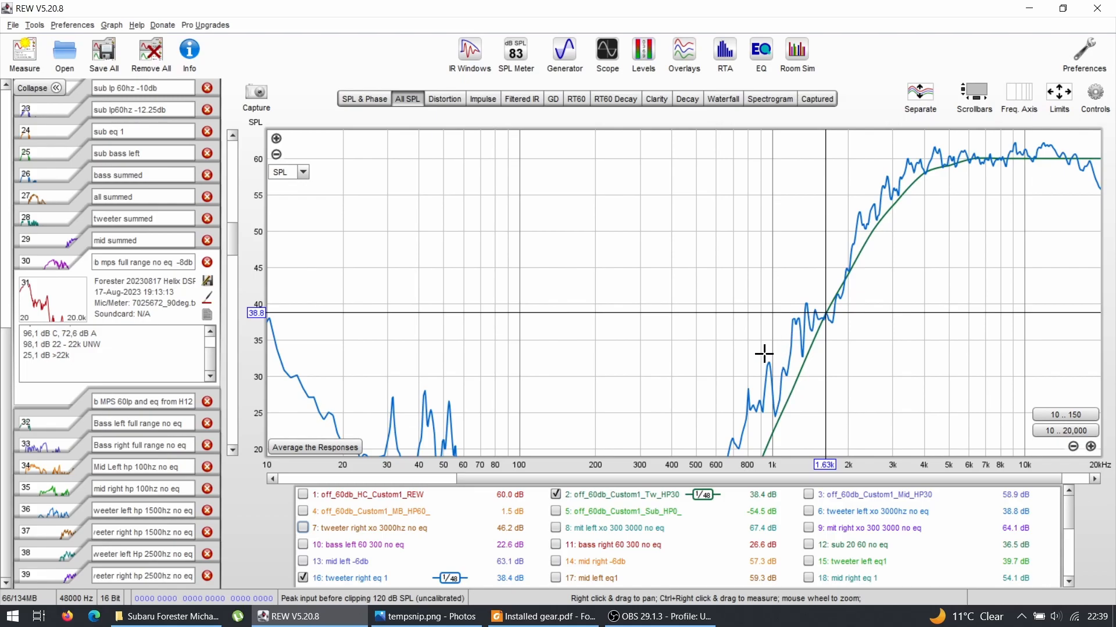
mouse_move(835, 265)
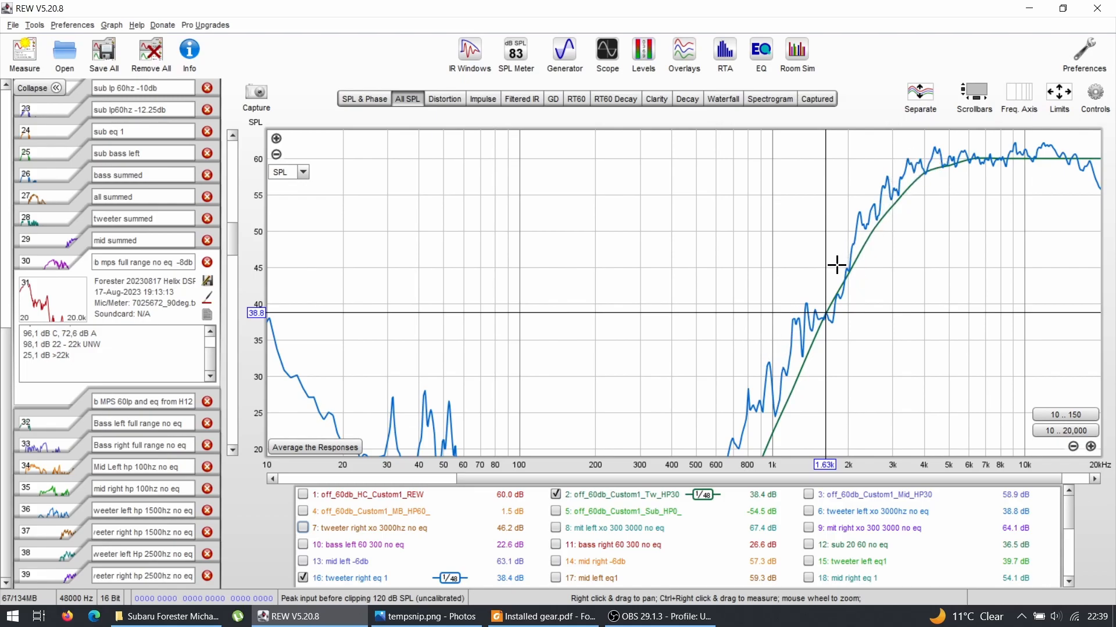
mouse_move(781, 332)
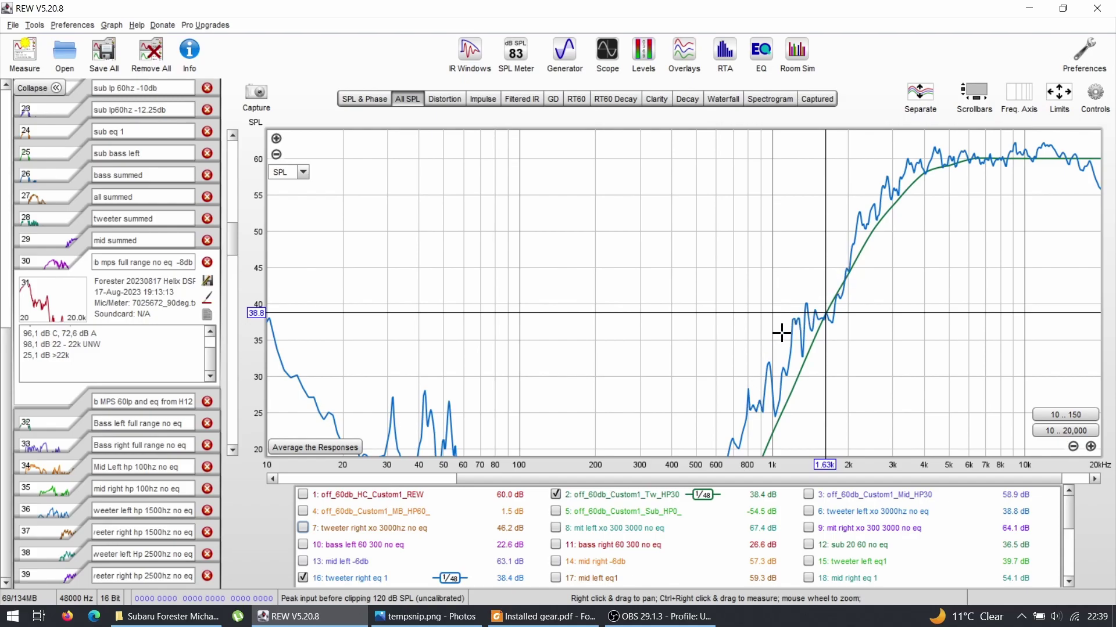
mouse_move(781, 394)
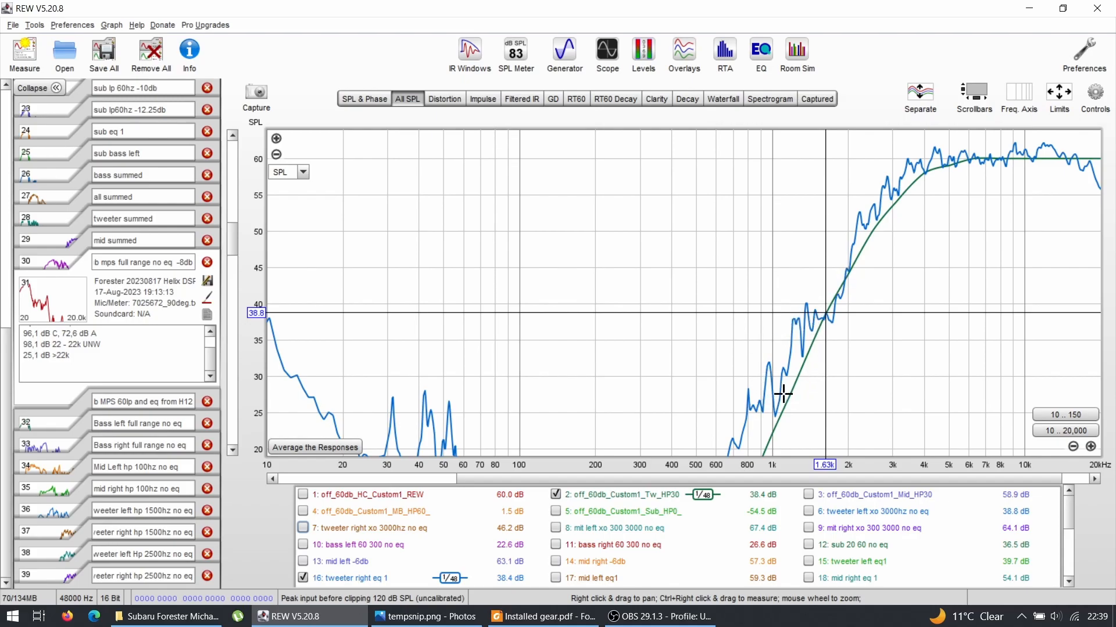
mouse_move(788, 353)
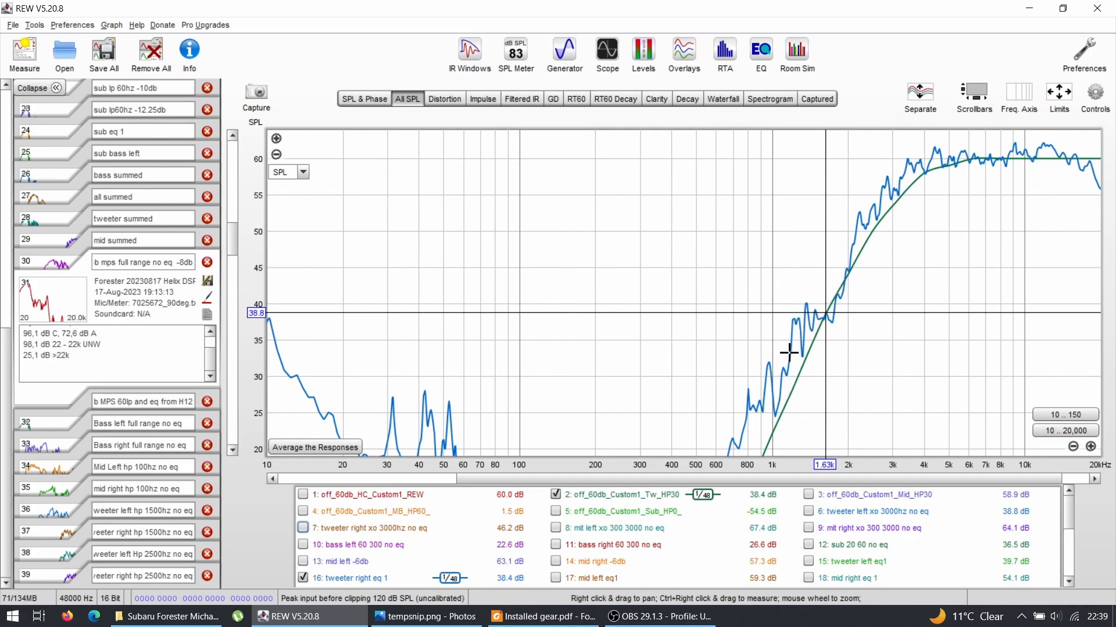
mouse_move(791, 326)
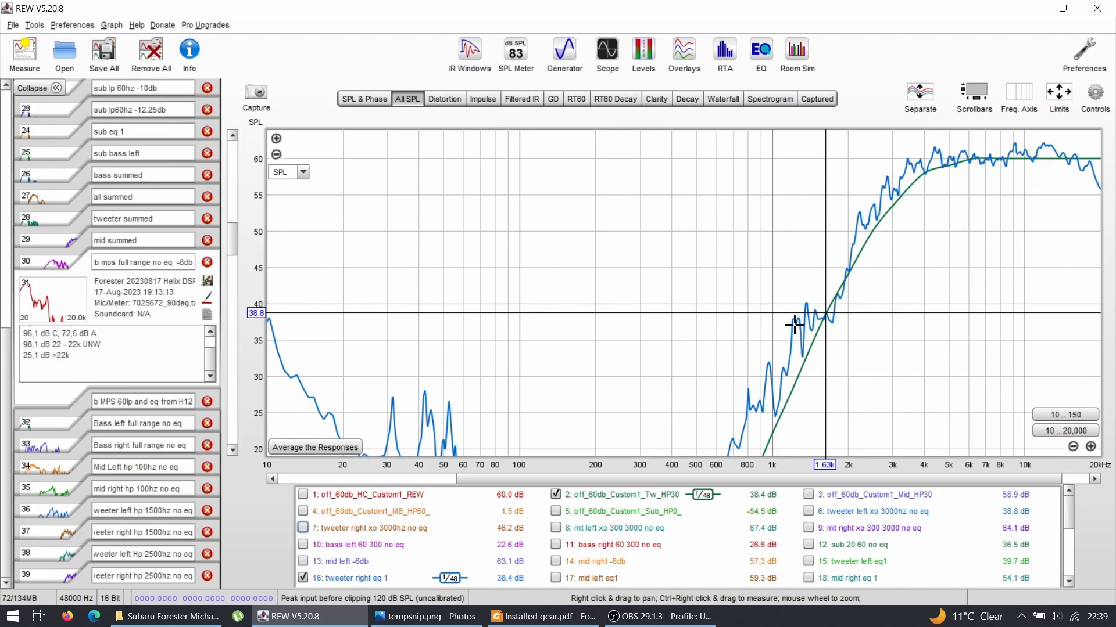
mouse_move(774, 367)
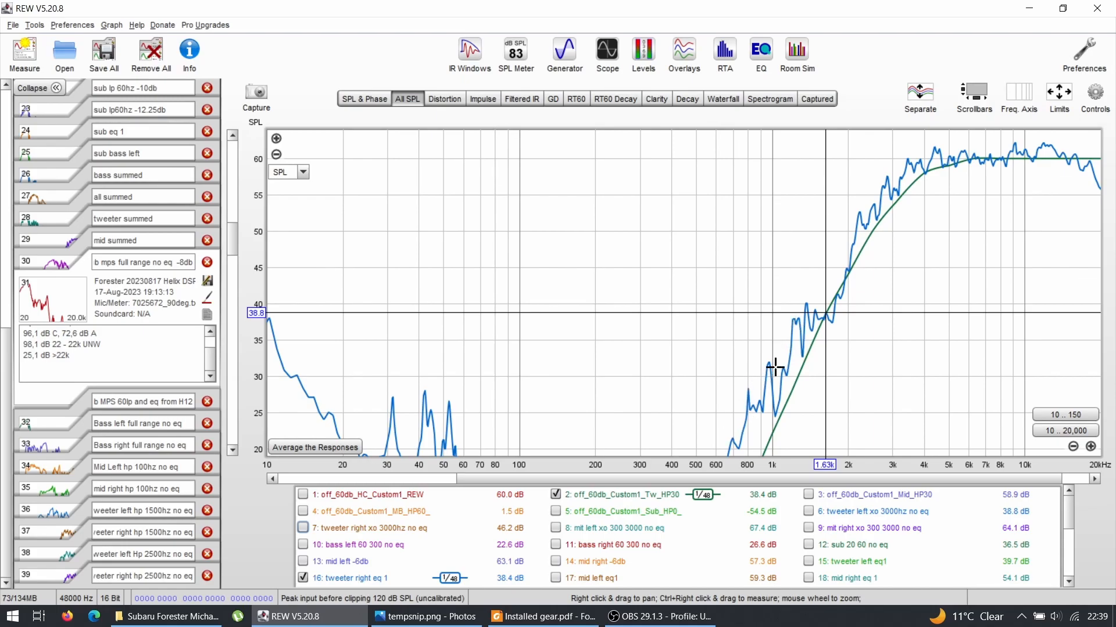
mouse_move(888, 230)
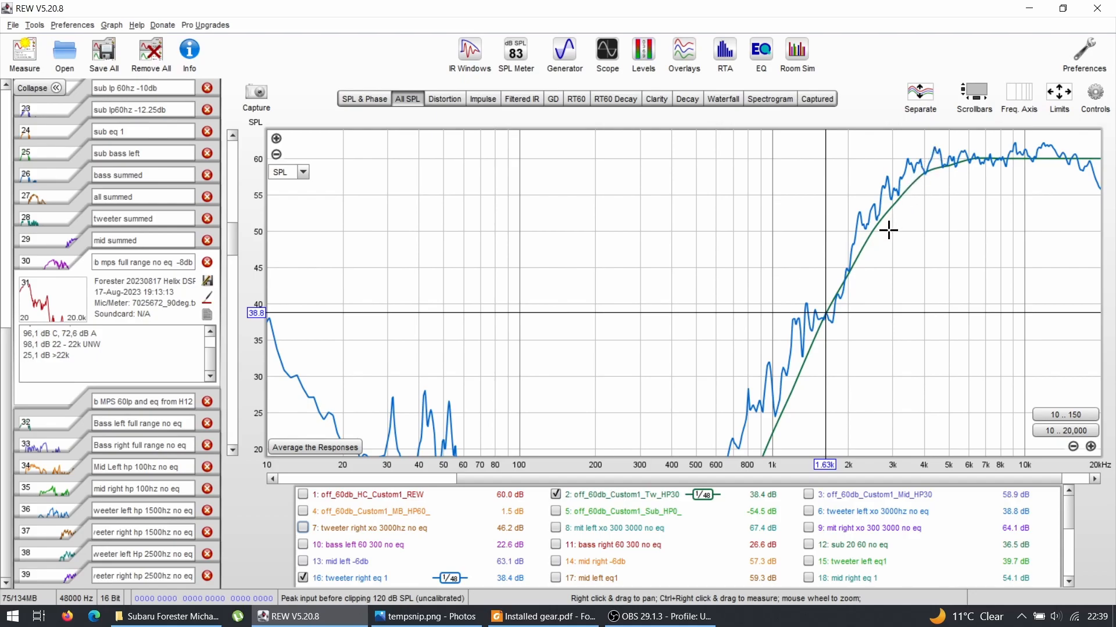
mouse_move(836, 292)
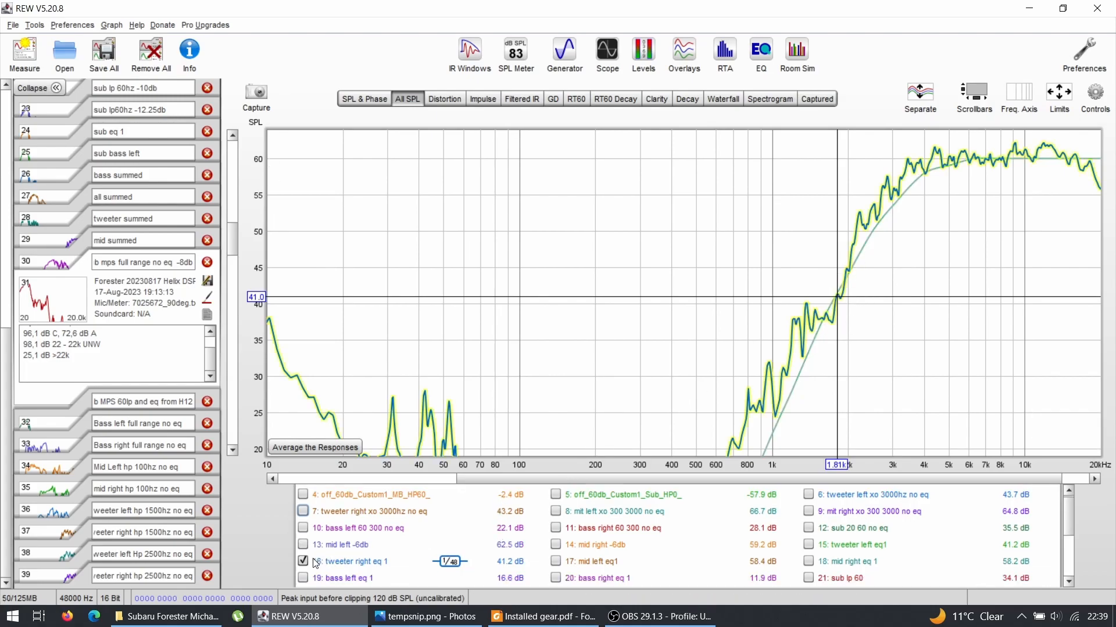
- Check the unequalized right tweeter 3000 Hz trace, then show left and right tweeter eq 1 on the target
click(302, 563)
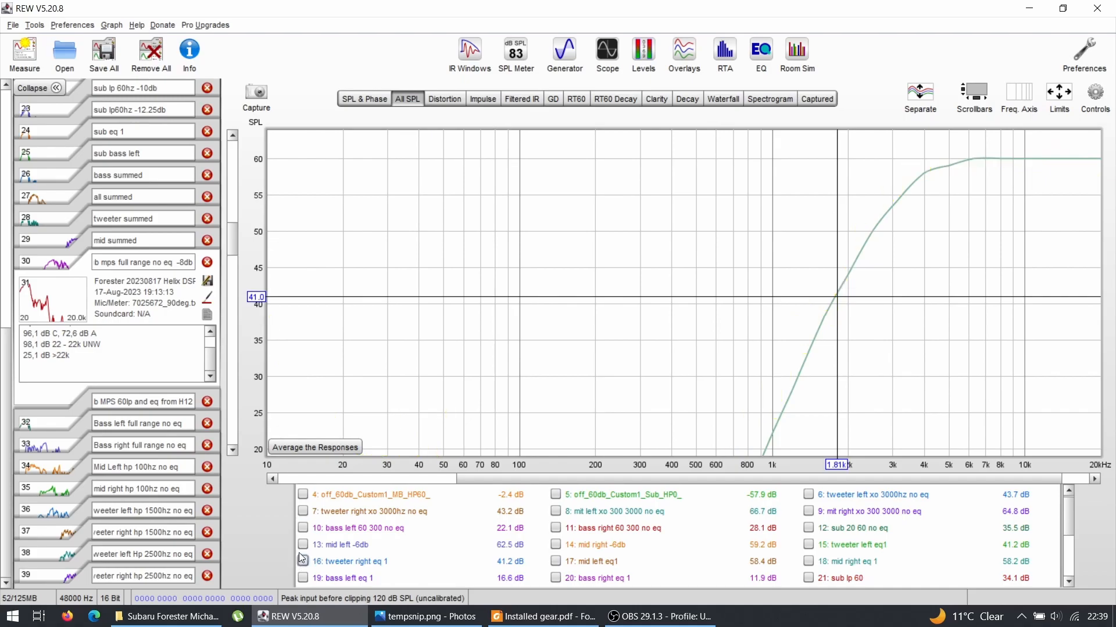
click(302, 511)
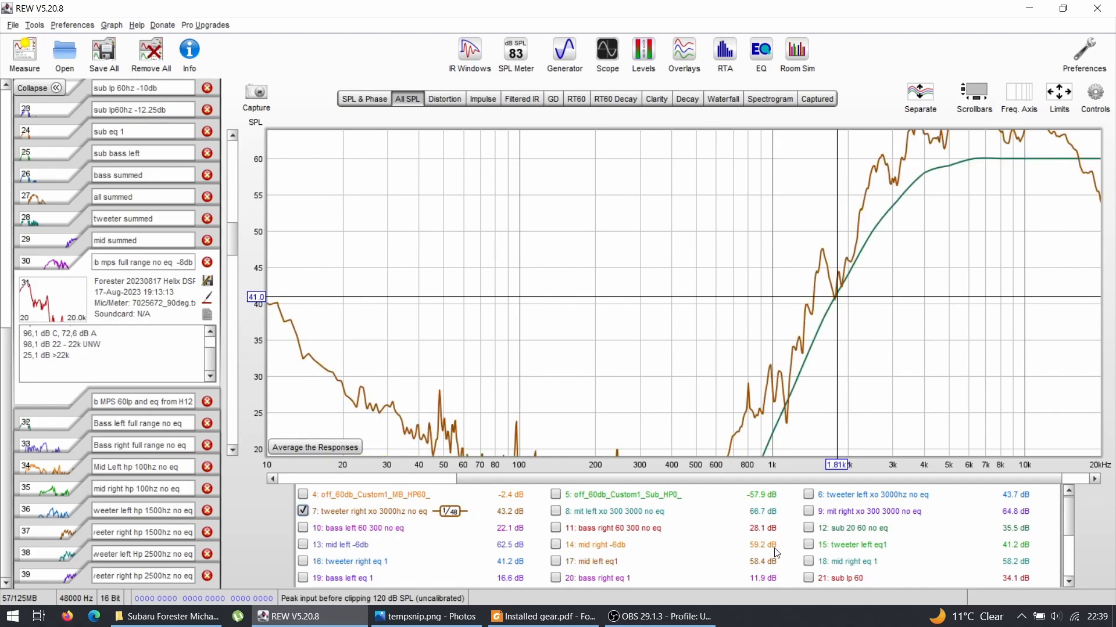
mouse_move(466, 543)
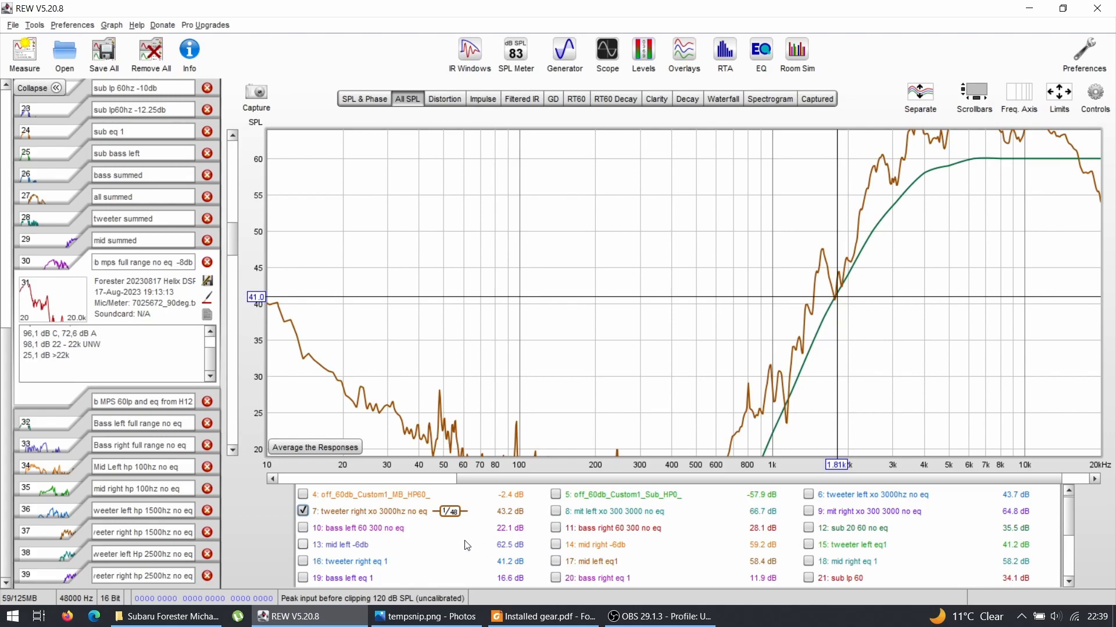
click(302, 561)
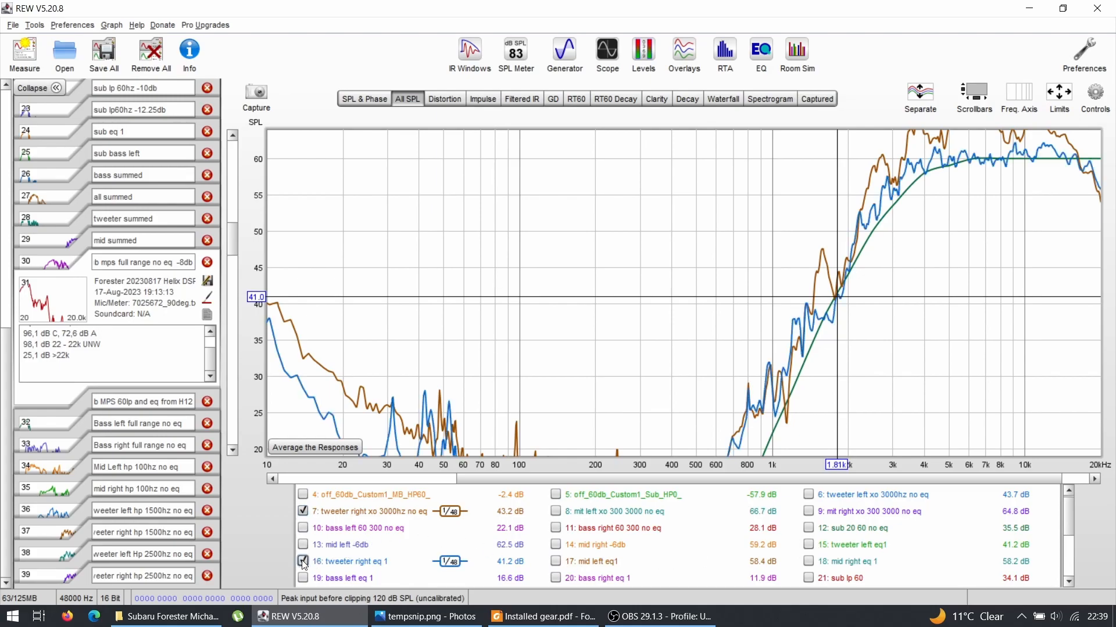
click(304, 562)
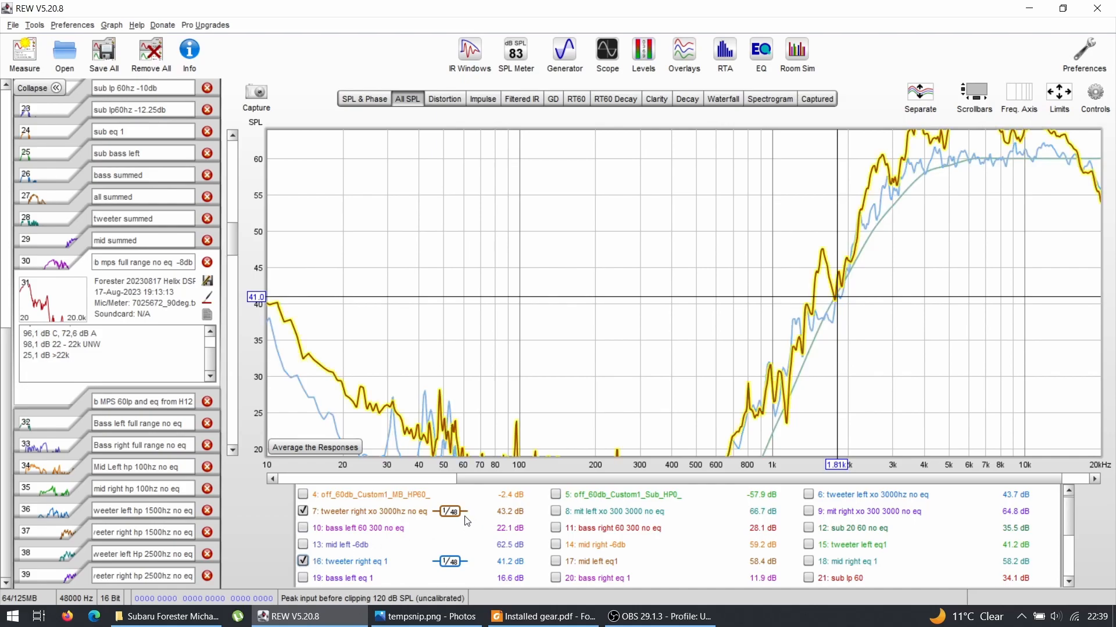
click(808, 543)
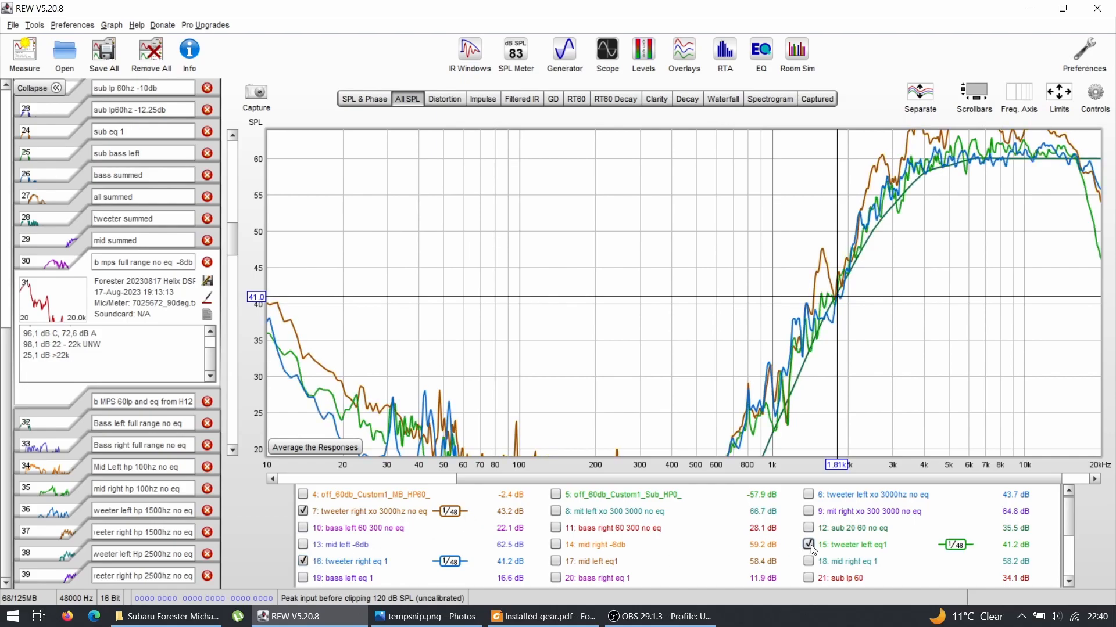
click(302, 512)
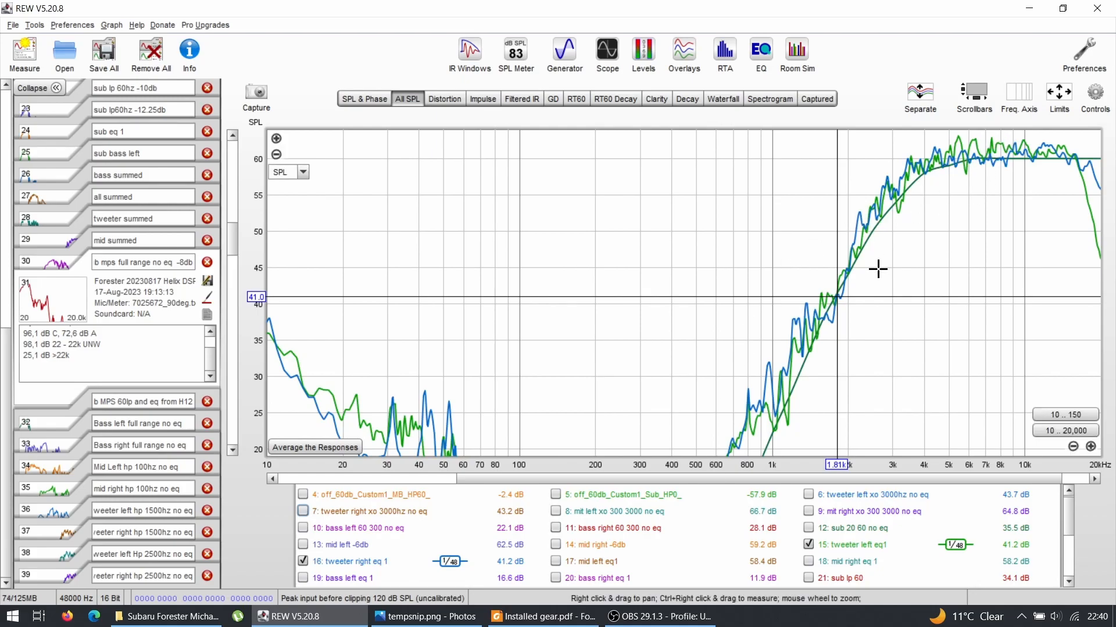
mouse_move(889, 234)
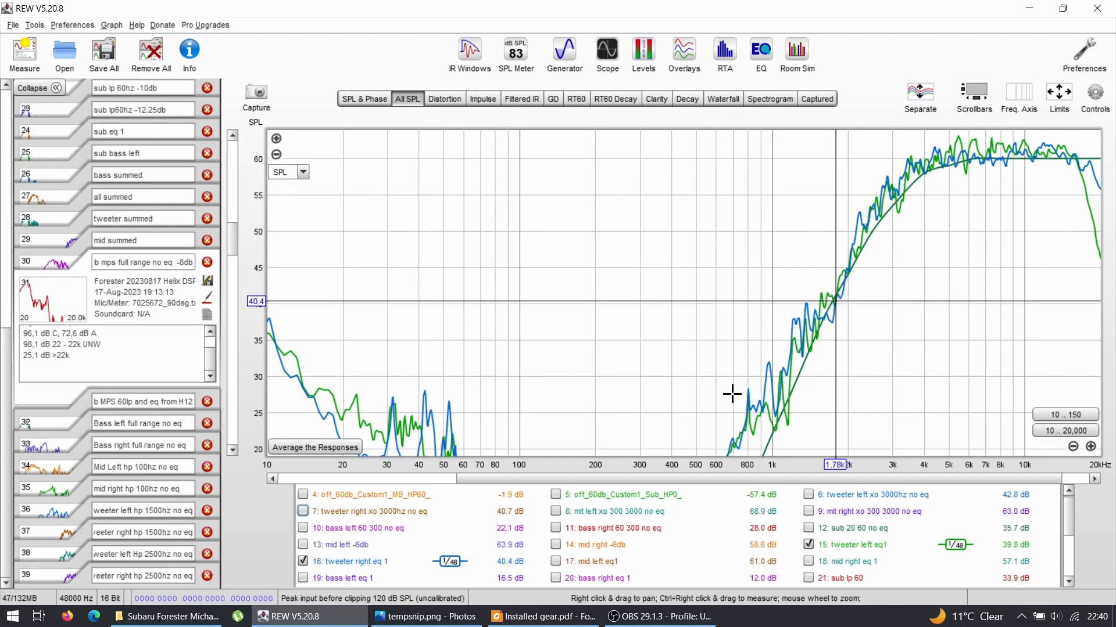
mouse_move(772, 362)
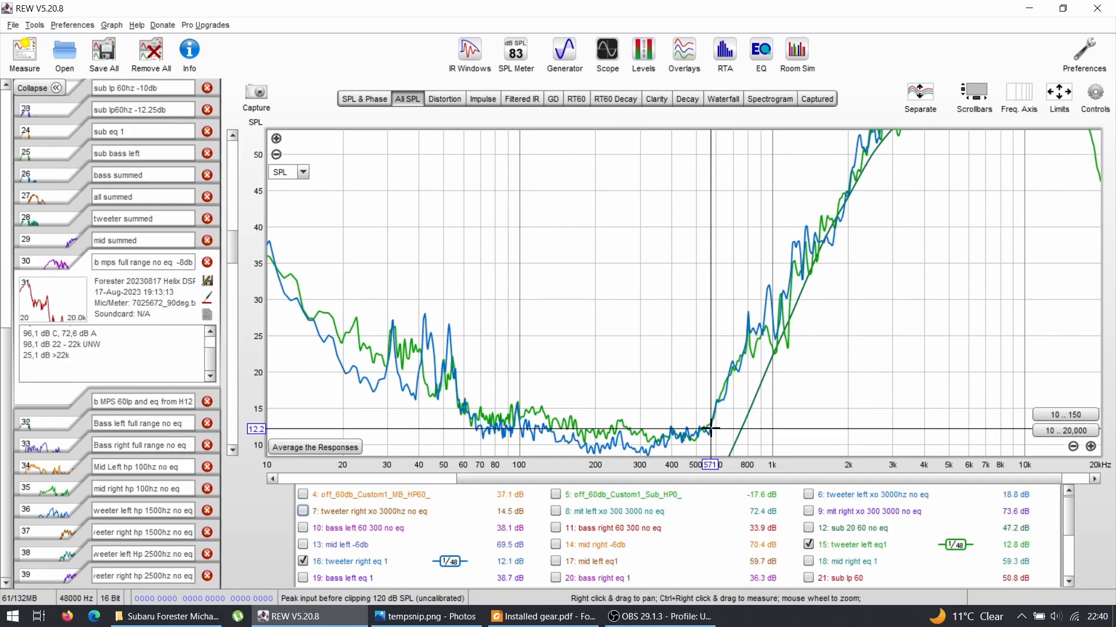
mouse_move(761, 340)
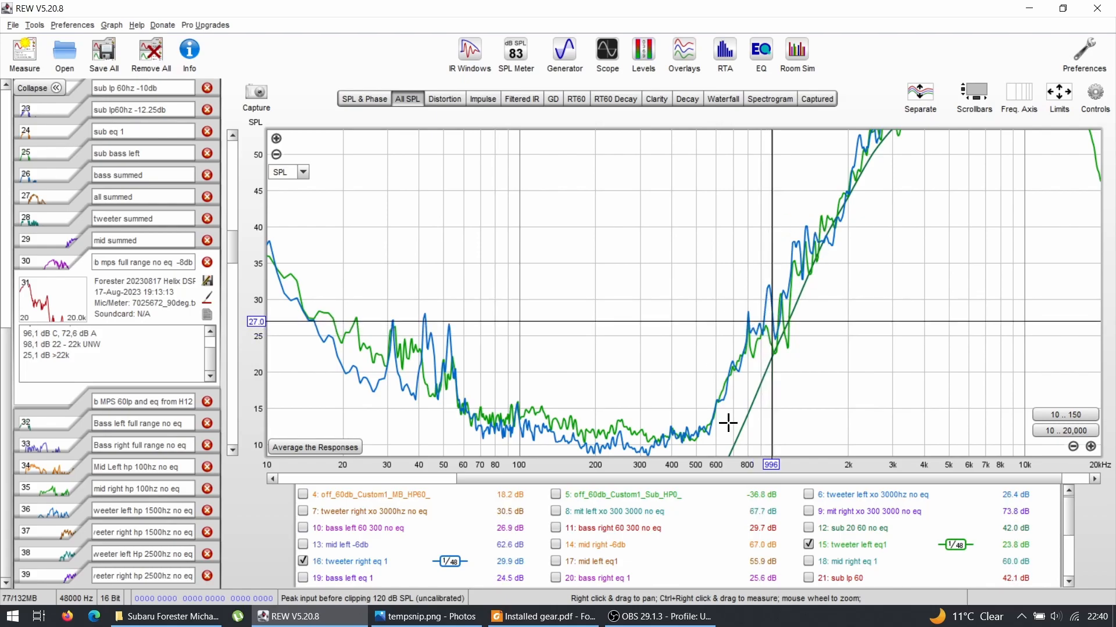
mouse_move(775, 309)
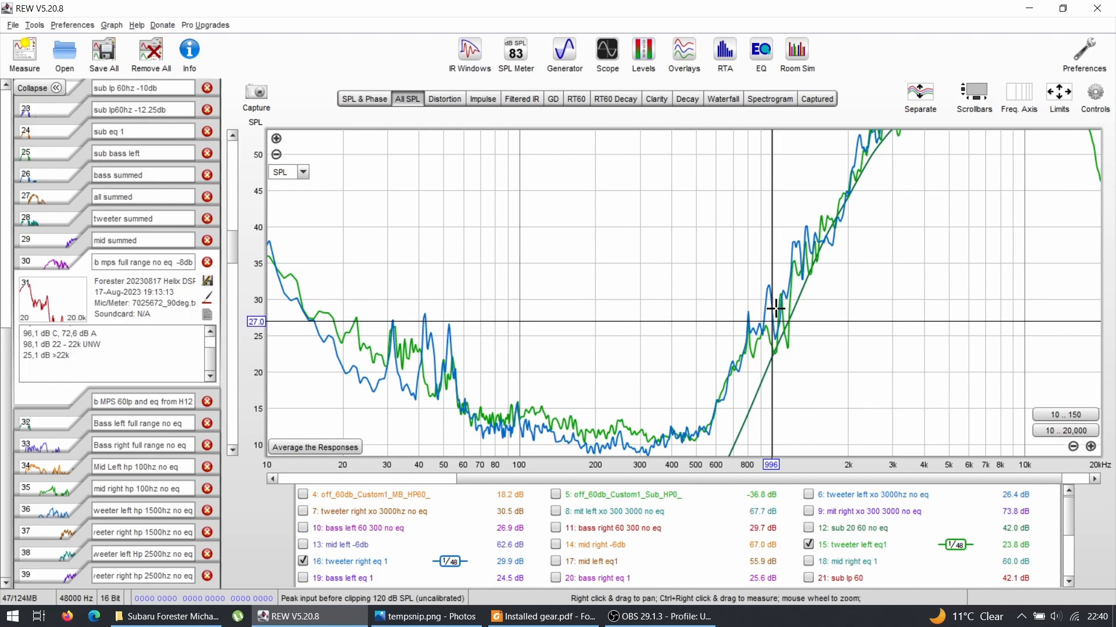
mouse_move(772, 351)
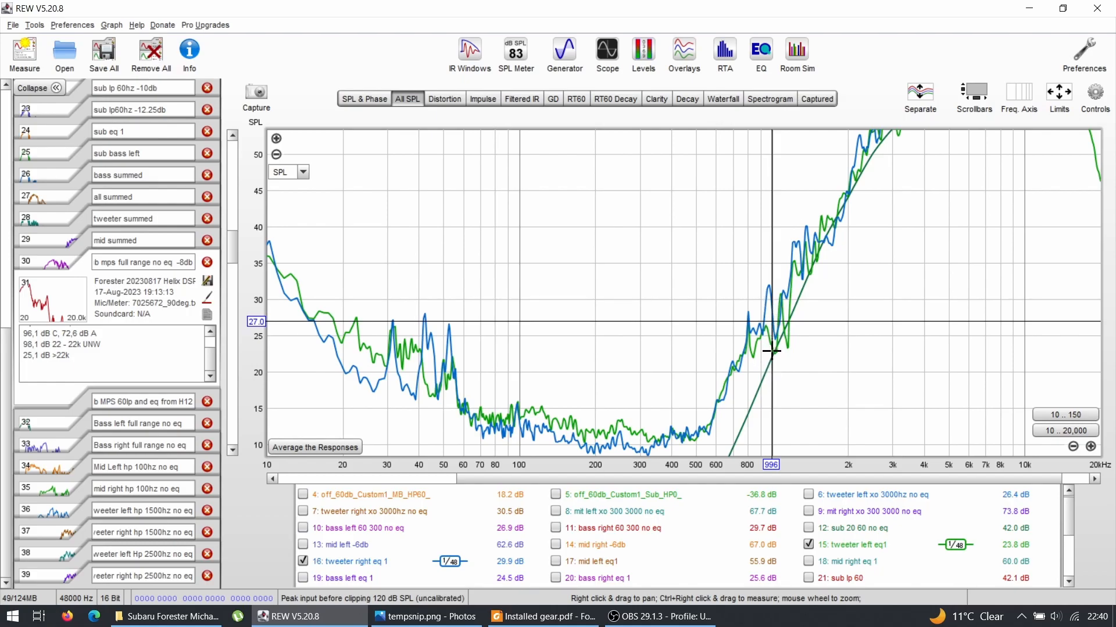
mouse_move(767, 386)
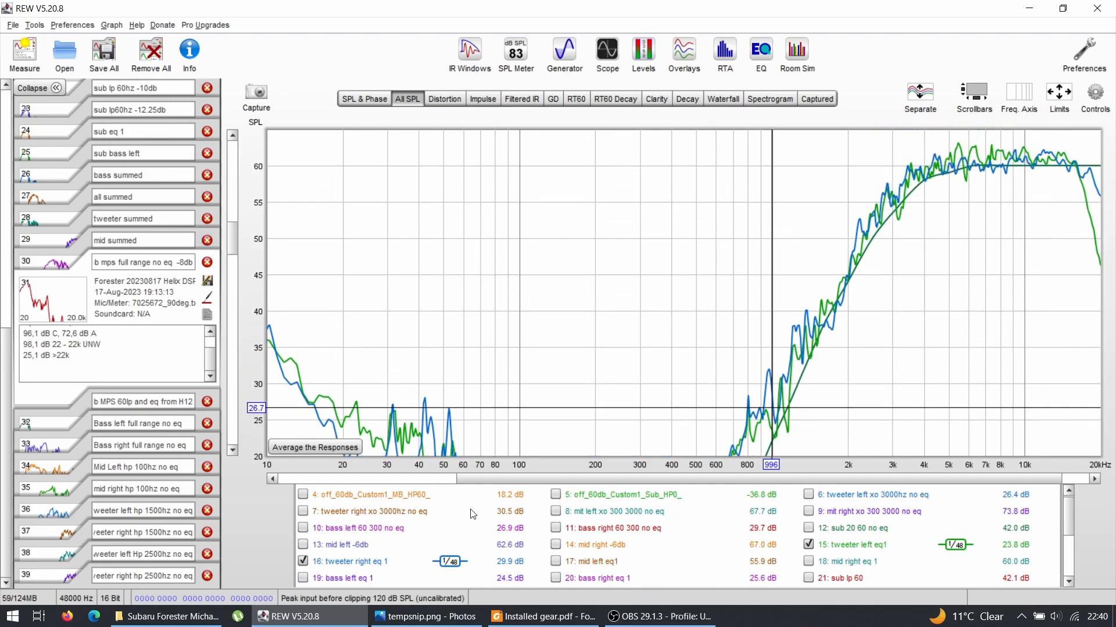
- Show the Mid_HP30 target with 'mit left xo 300 3000 no eq', briefly adding the hp 100hz trace
click(302, 563)
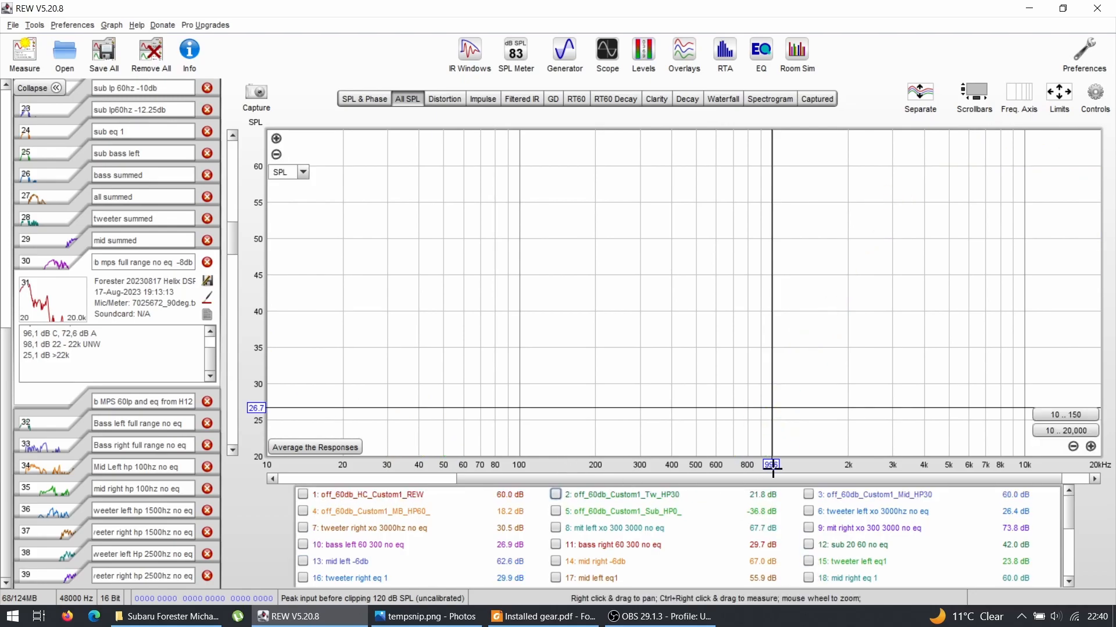
click(807, 495)
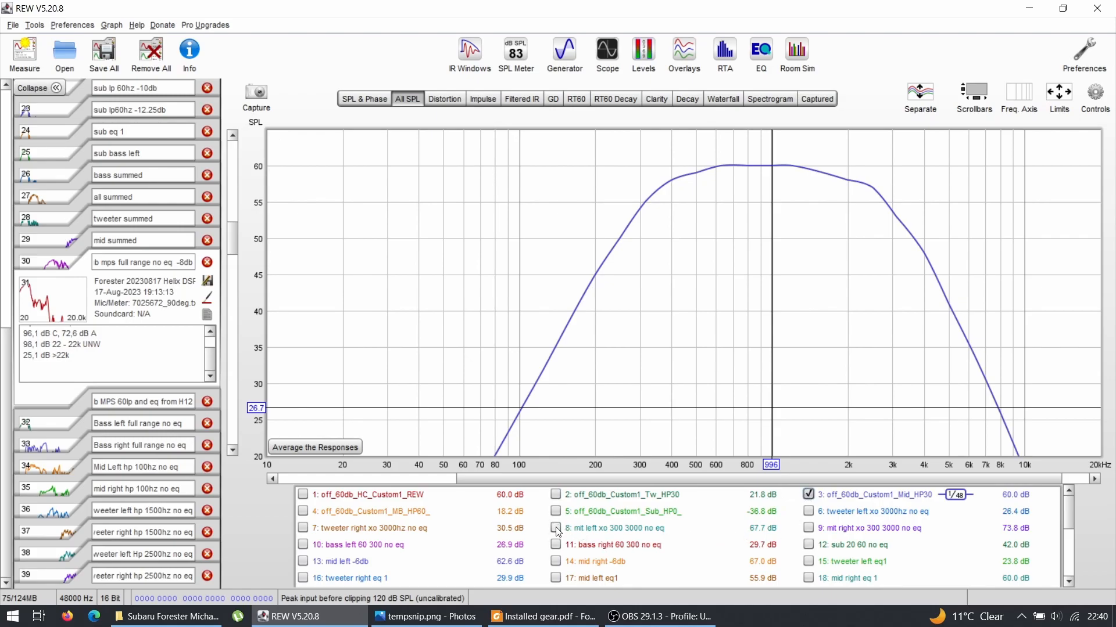
click(555, 527)
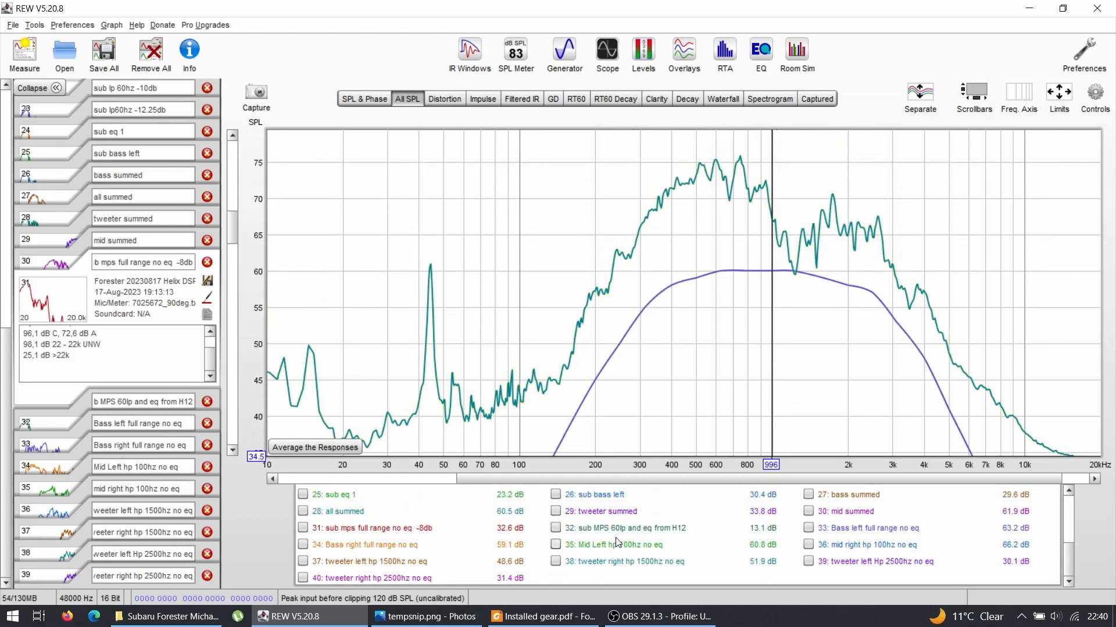
click(556, 545)
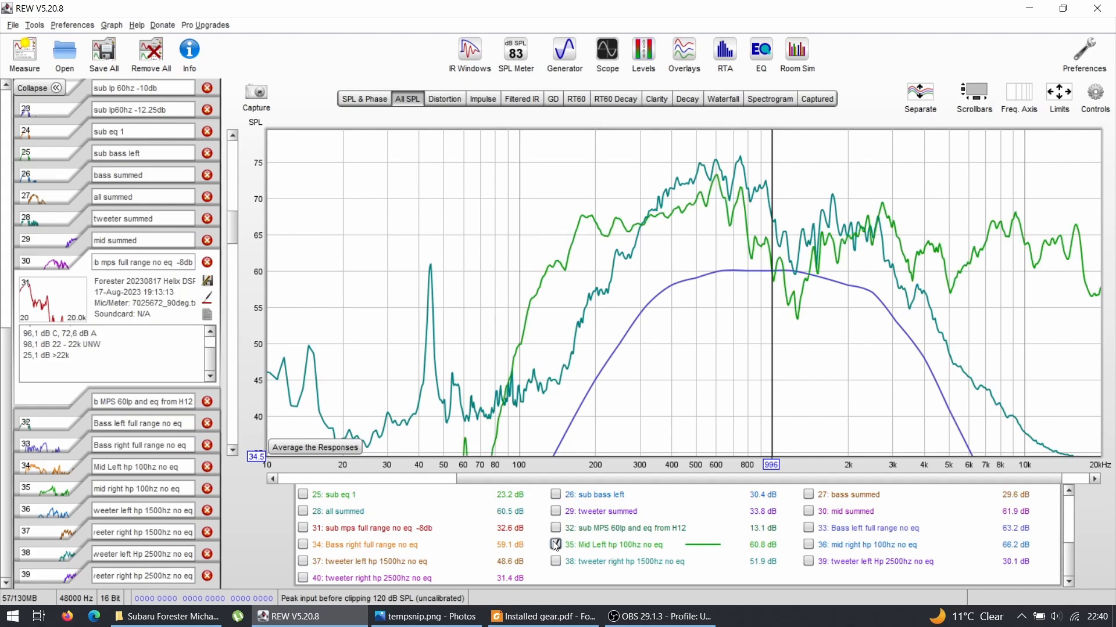
click(555, 545)
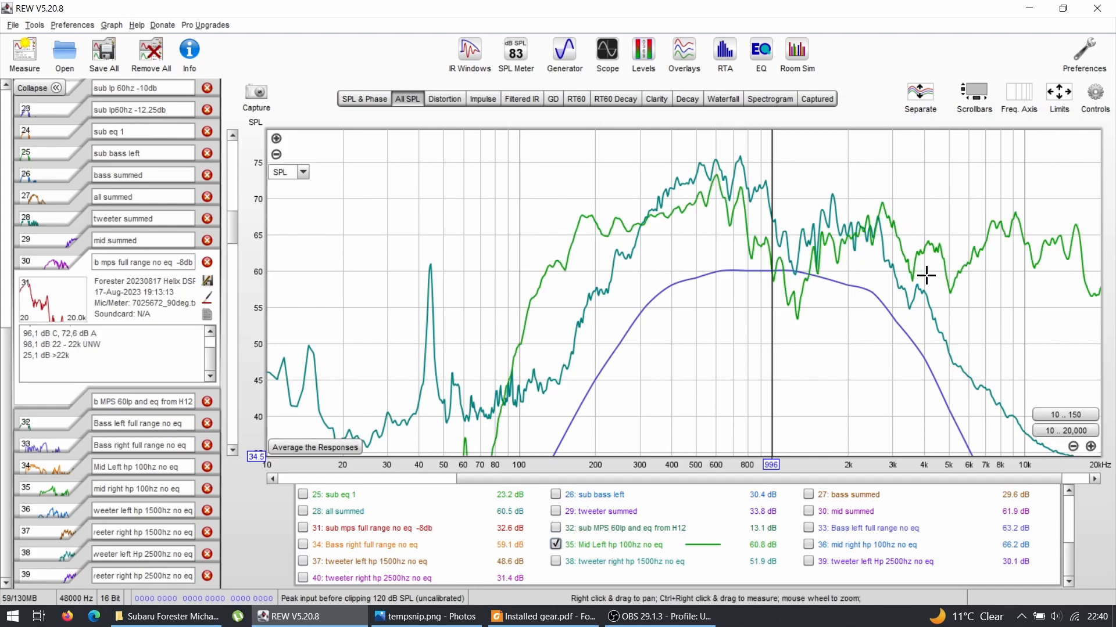
mouse_move(586, 278)
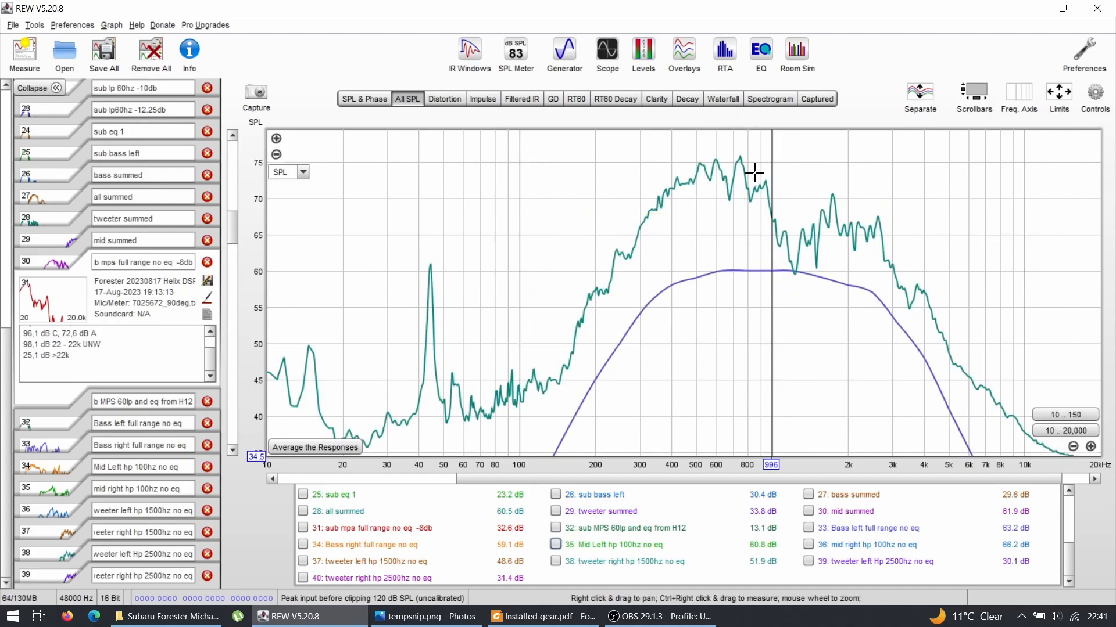
mouse_move(793, 274)
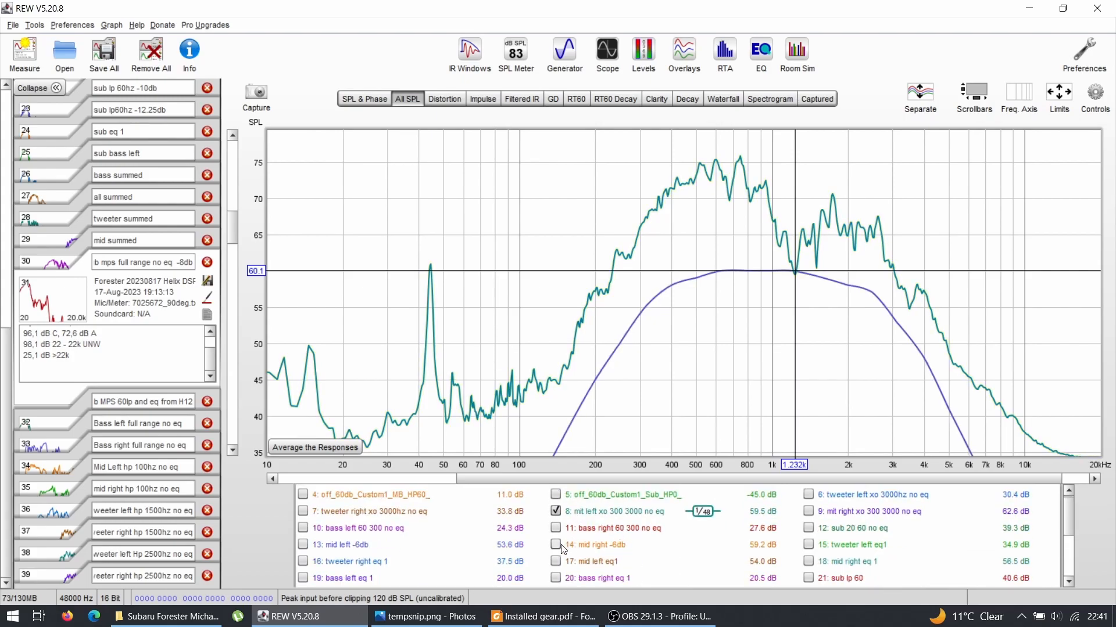
- Swap the unequalized left mid for the mid left -6db and mid left eq1 traces on the target
click(303, 545)
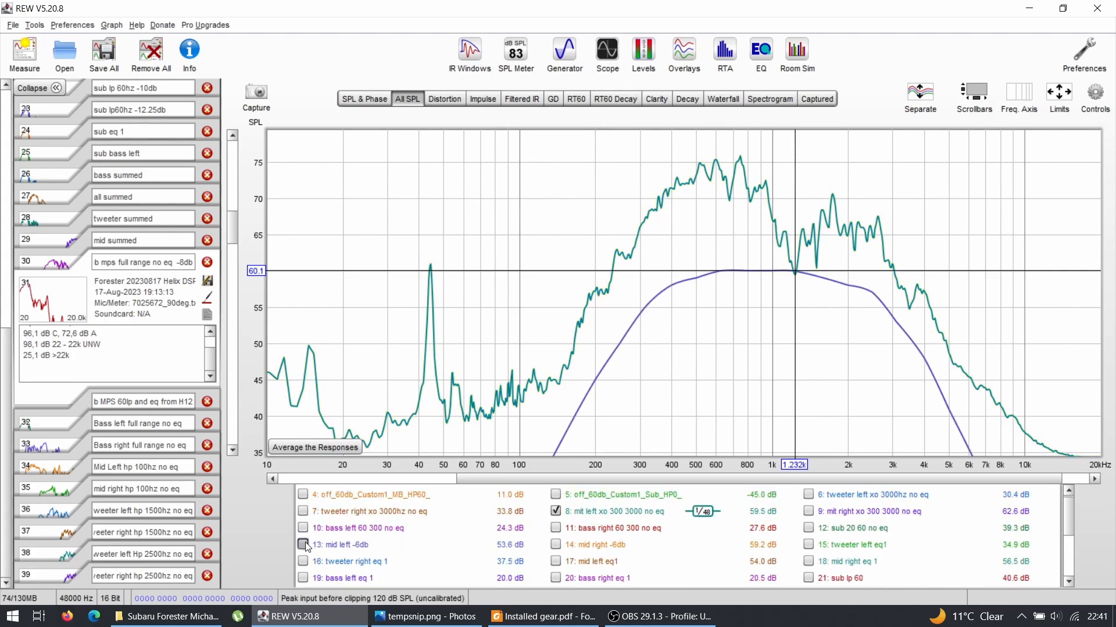
click(302, 545)
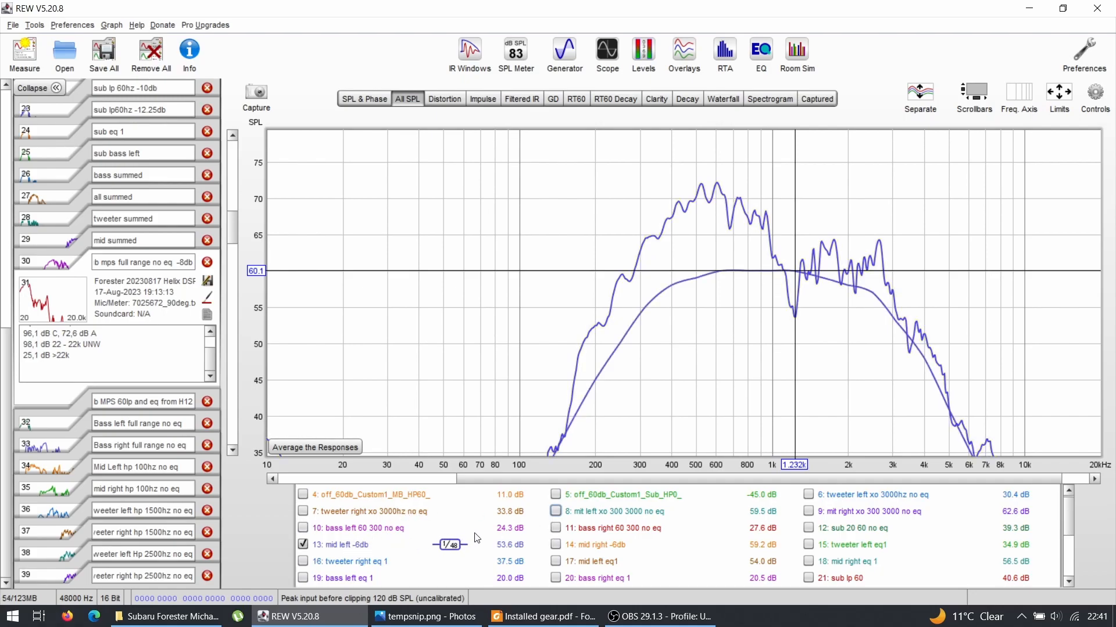
scroll(down, 3)
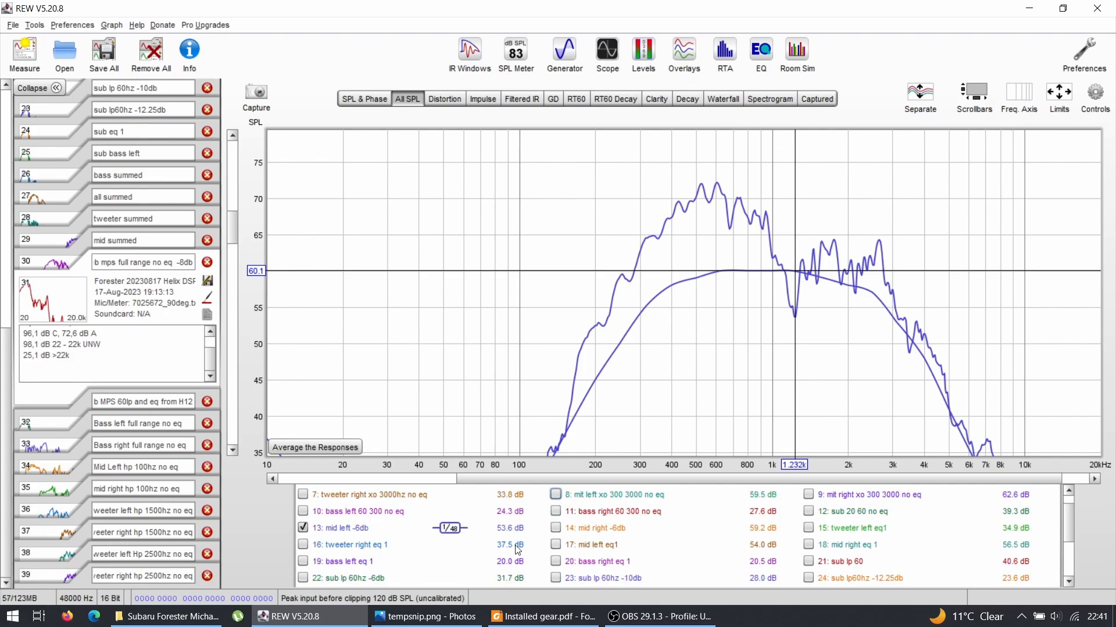
click(556, 544)
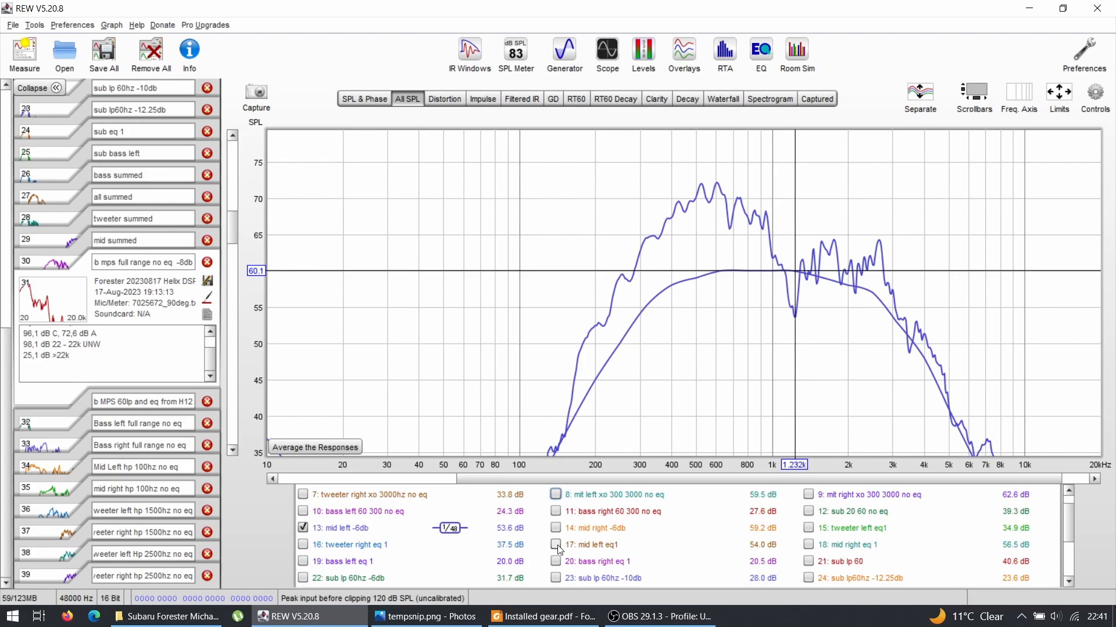
click(555, 545)
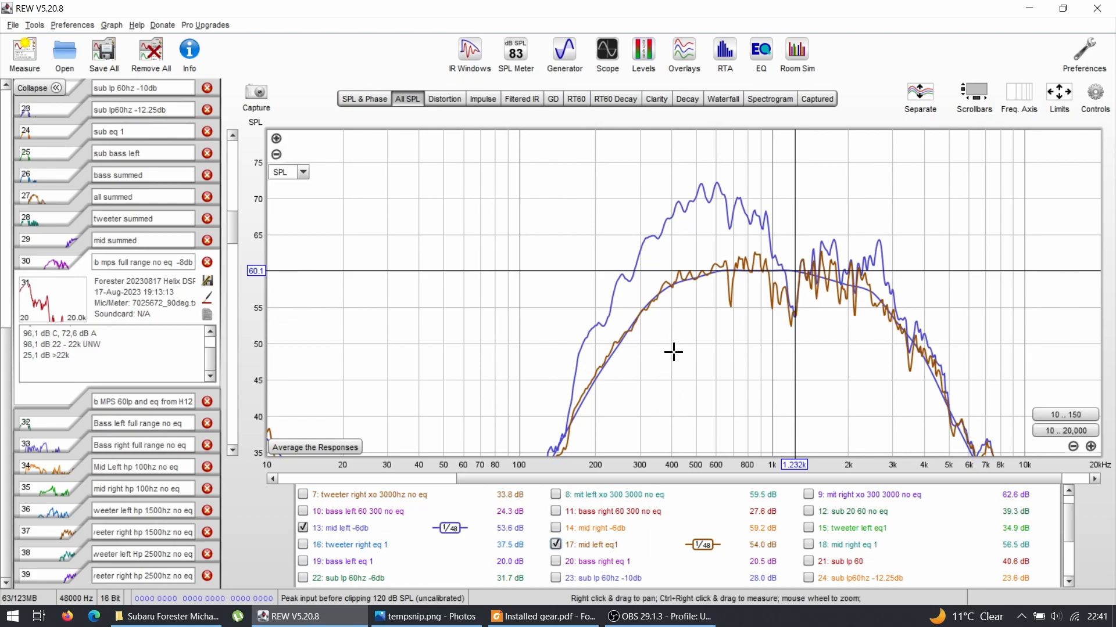
mouse_move(786, 276)
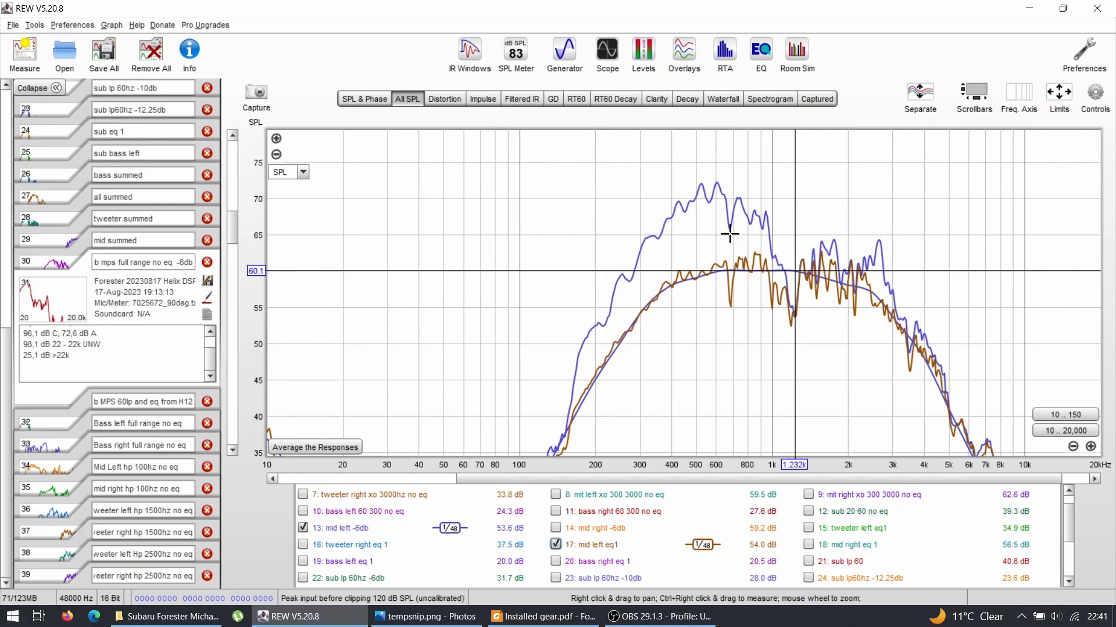
mouse_move(630, 340)
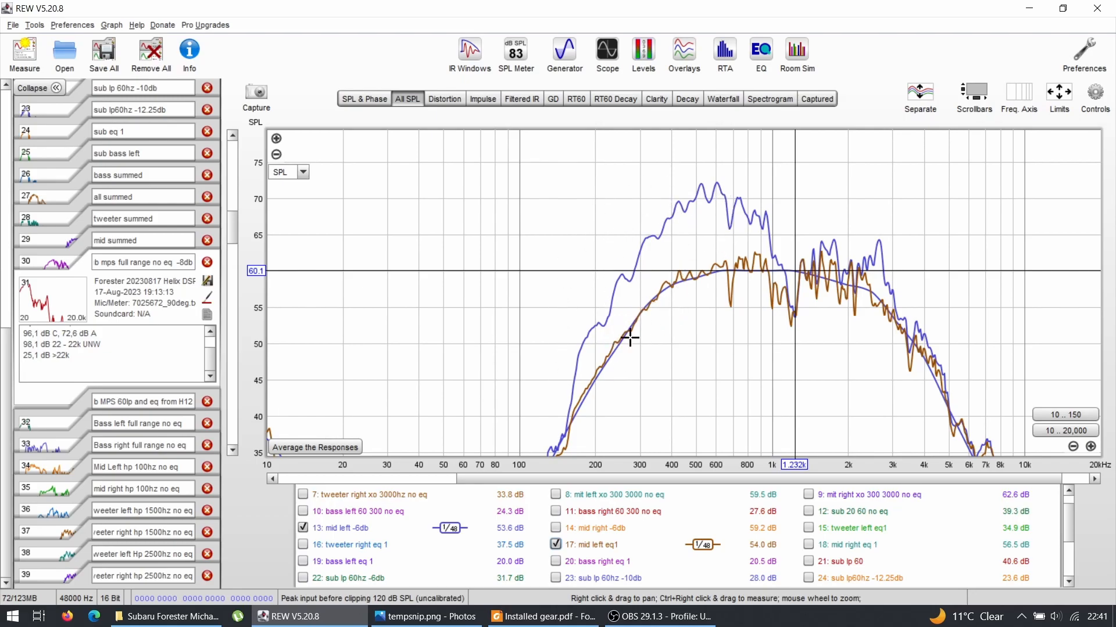
mouse_move(673, 270)
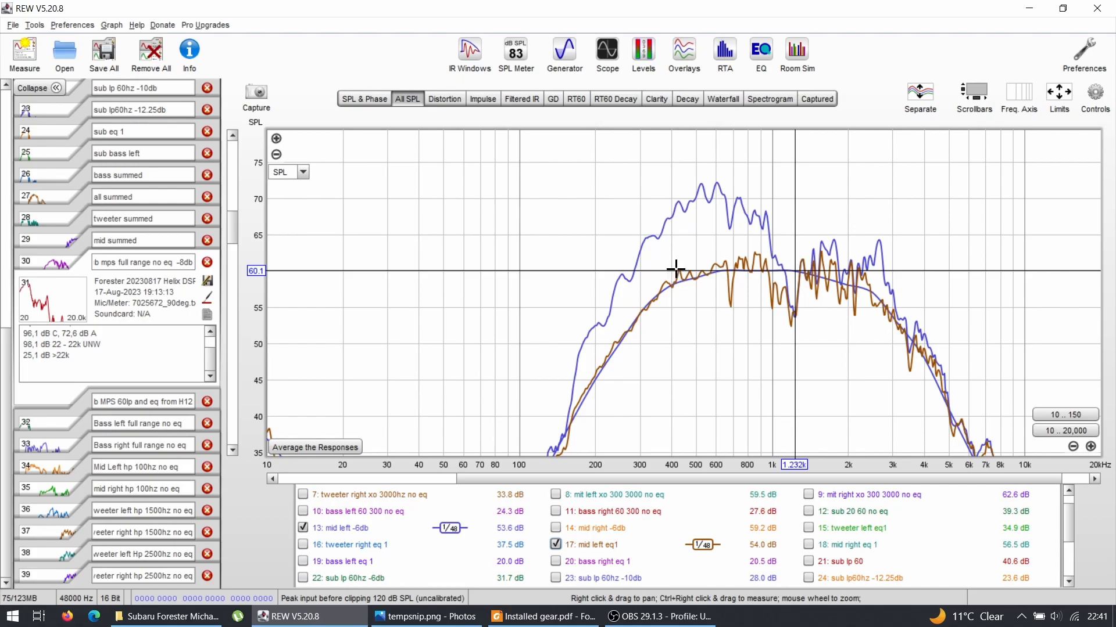
mouse_move(674, 260)
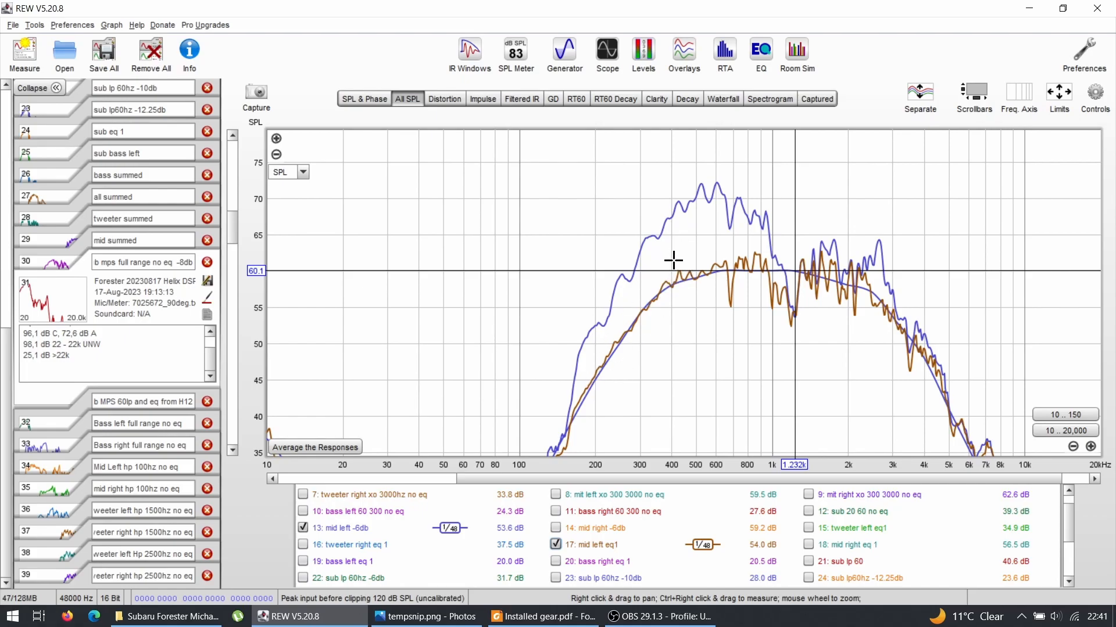
mouse_move(657, 232)
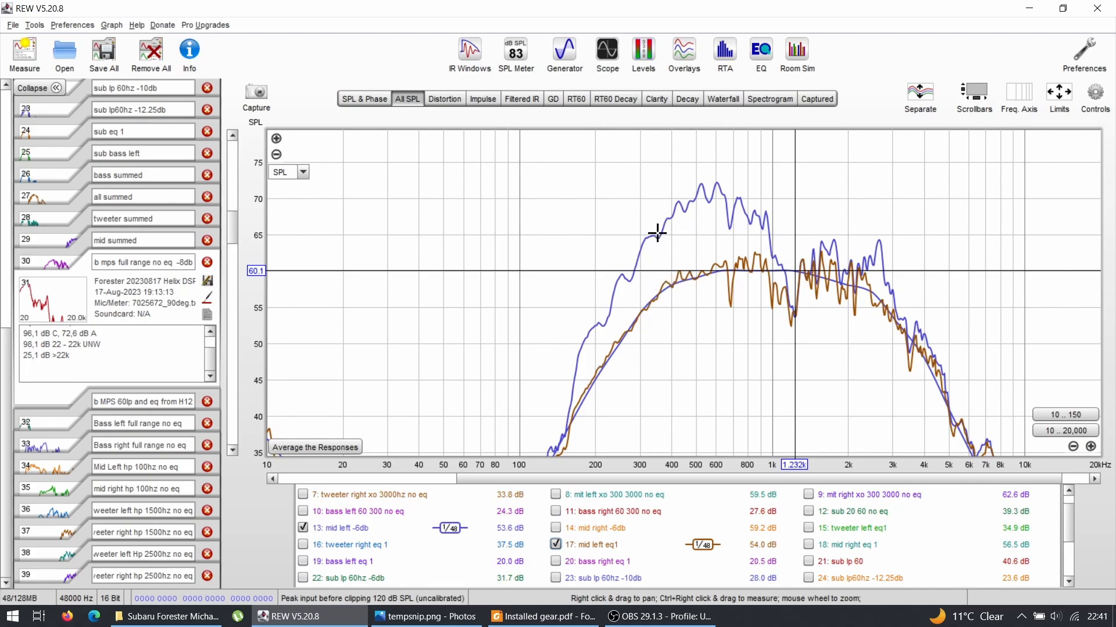
mouse_move(650, 244)
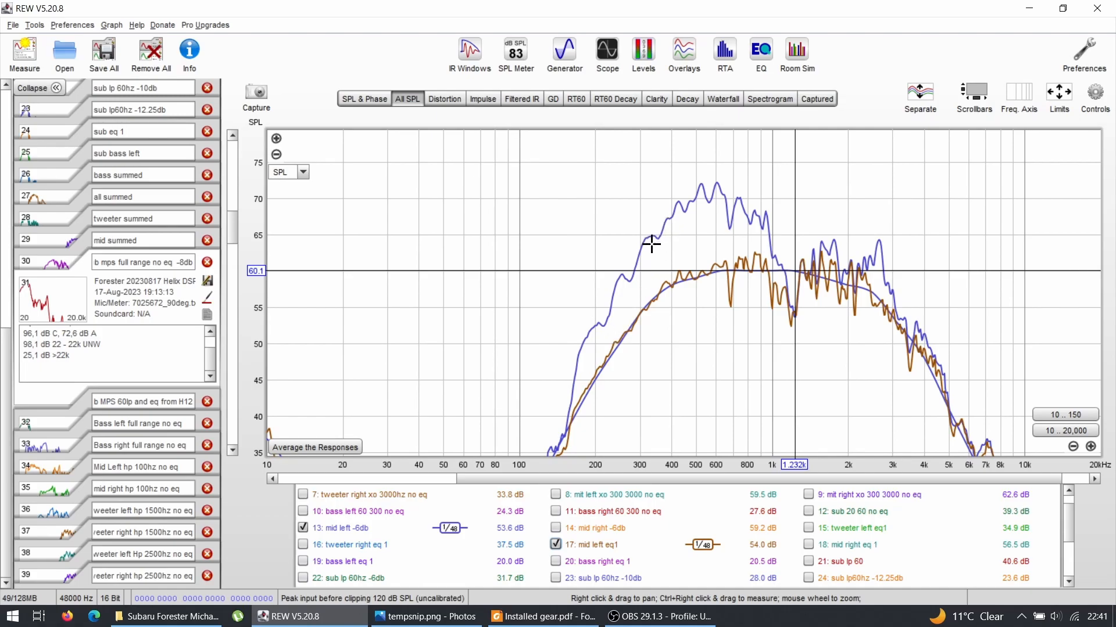
mouse_move(735, 235)
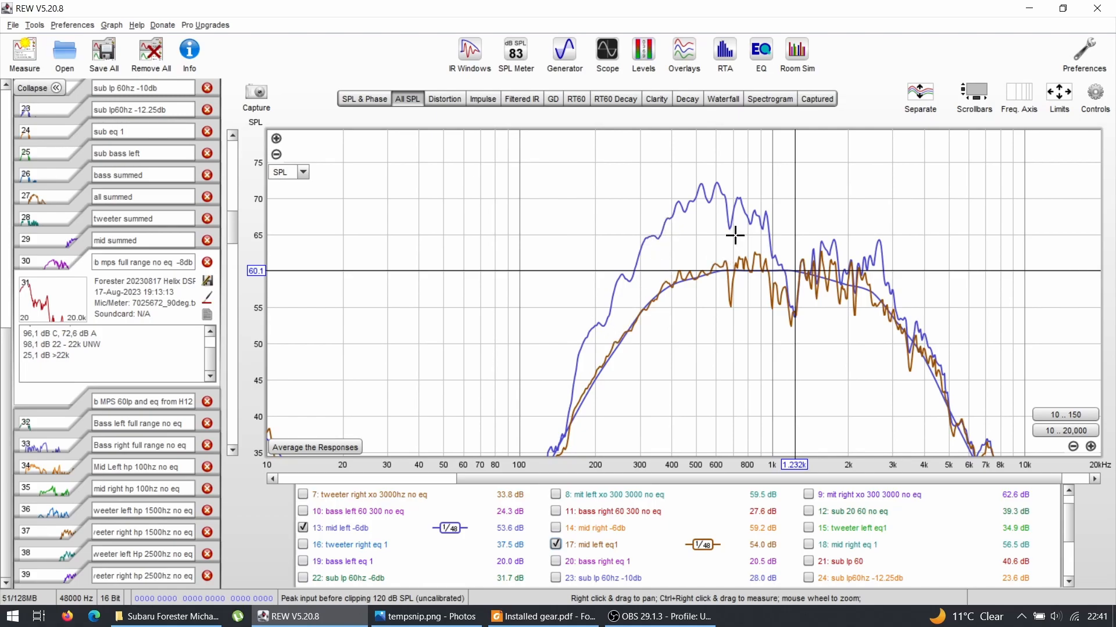
mouse_move(732, 229)
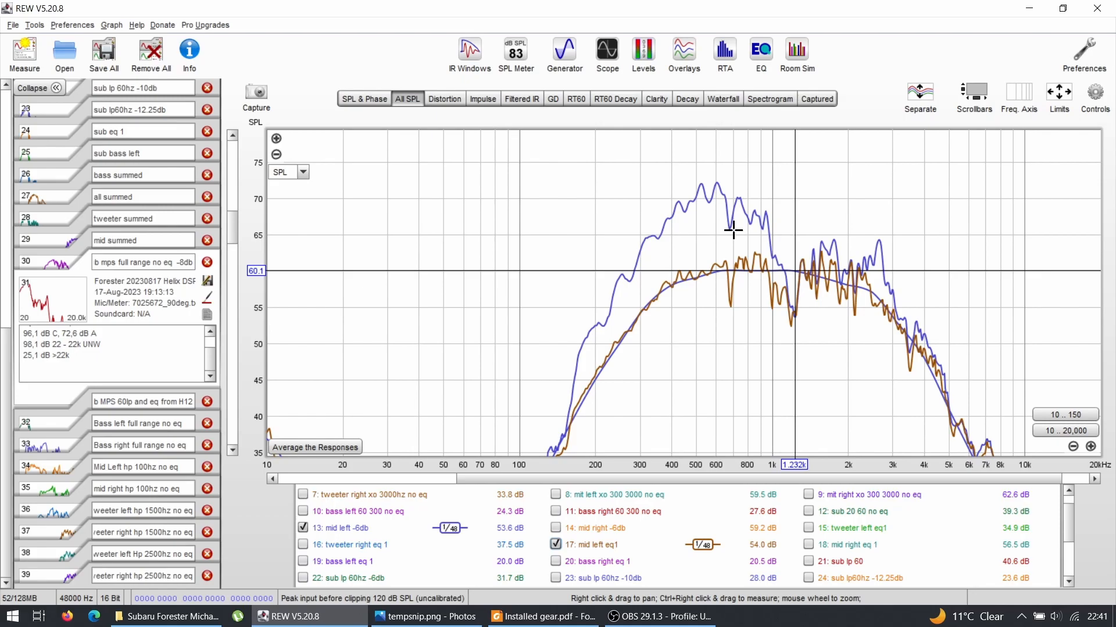
mouse_move(632, 214)
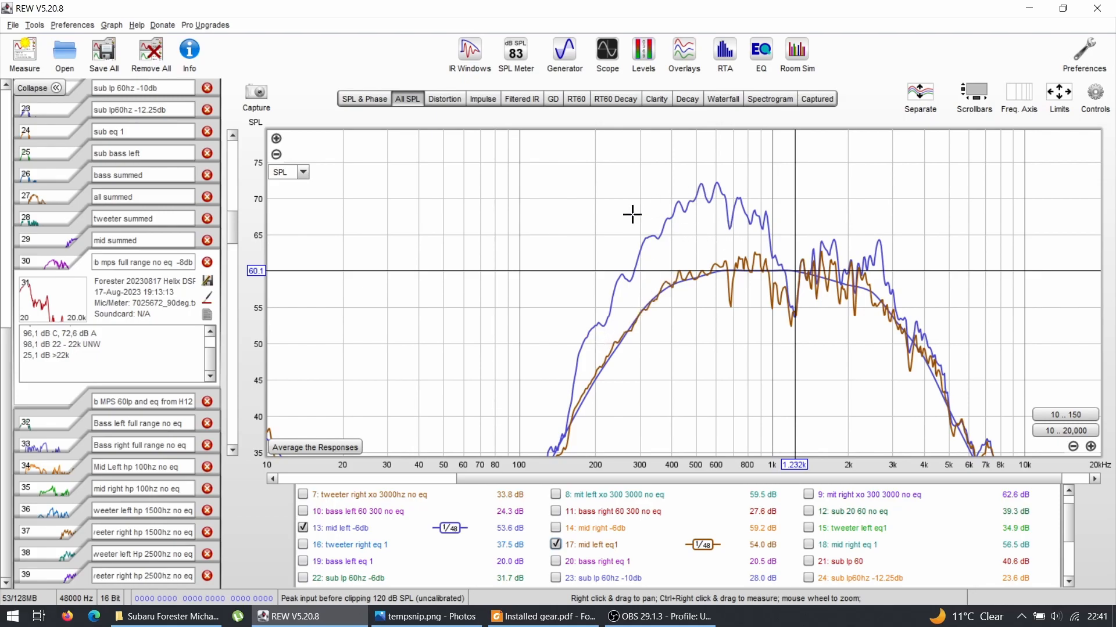
mouse_move(679, 283)
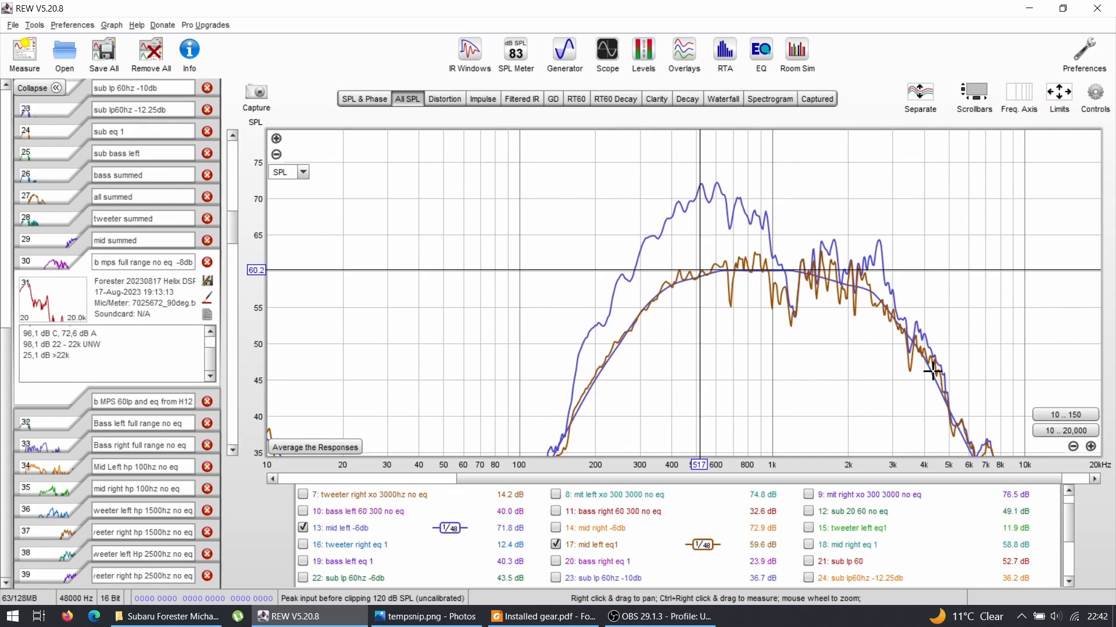
mouse_move(918, 364)
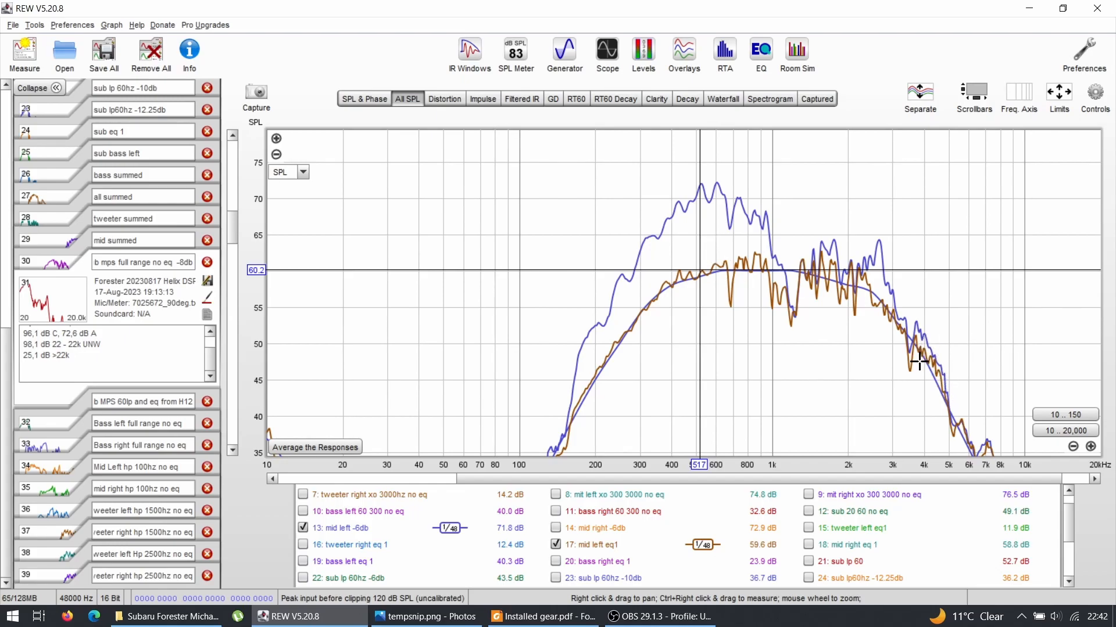
mouse_move(945, 363)
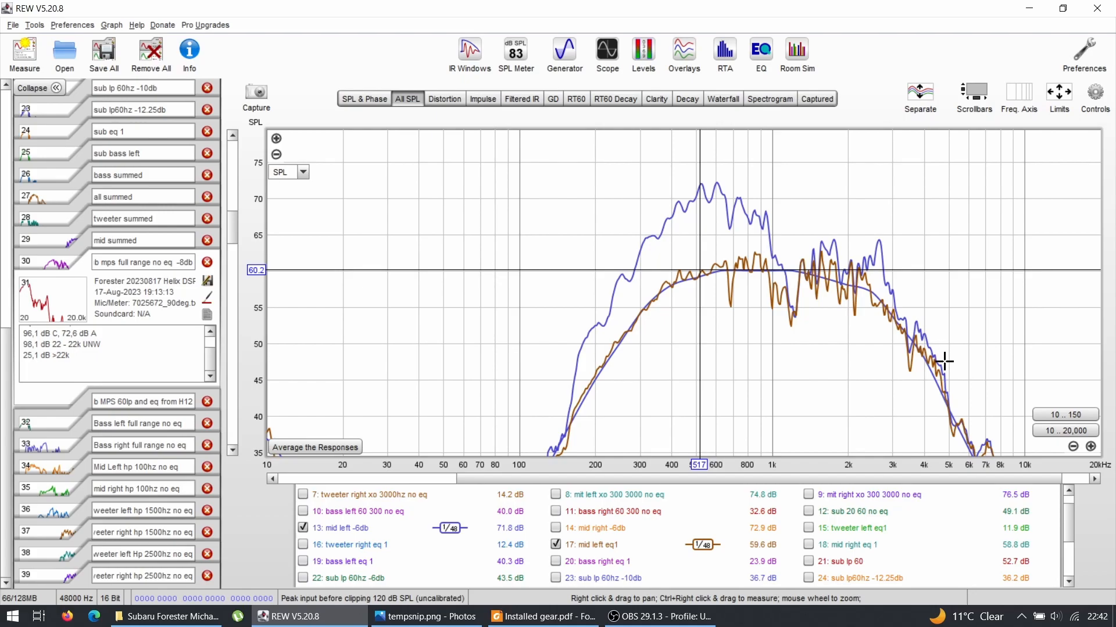
mouse_move(941, 349)
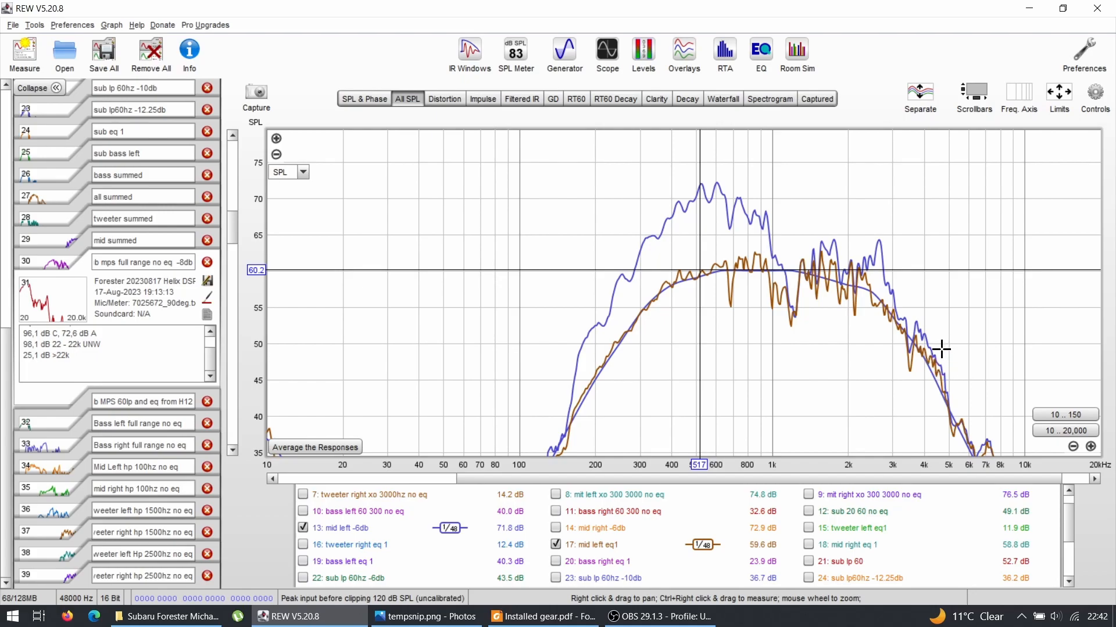
mouse_move(930, 361)
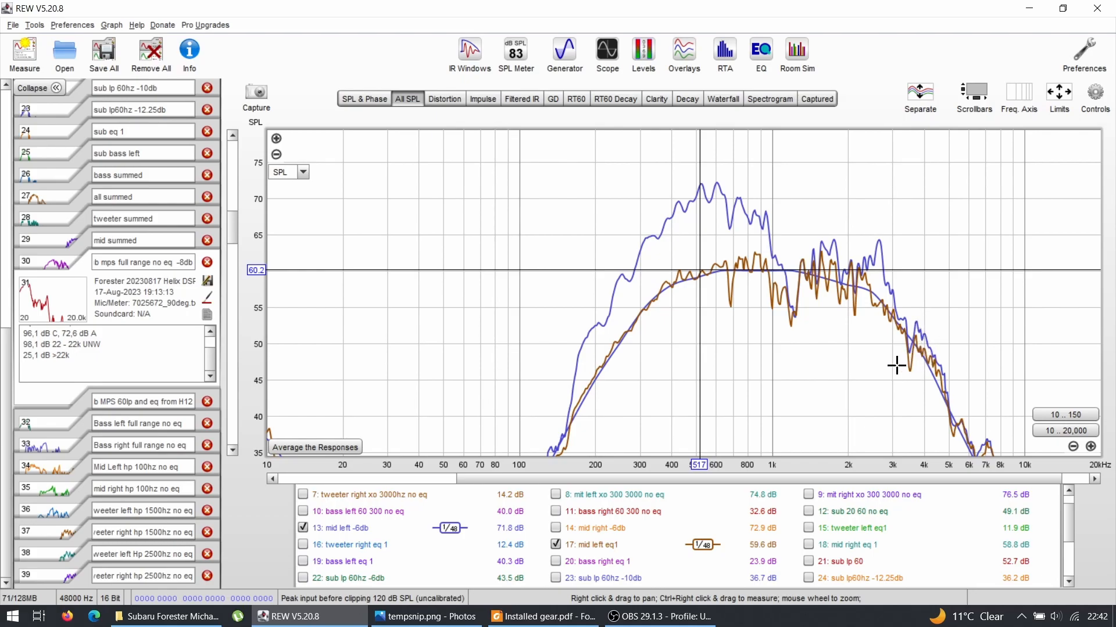
mouse_move(791, 306)
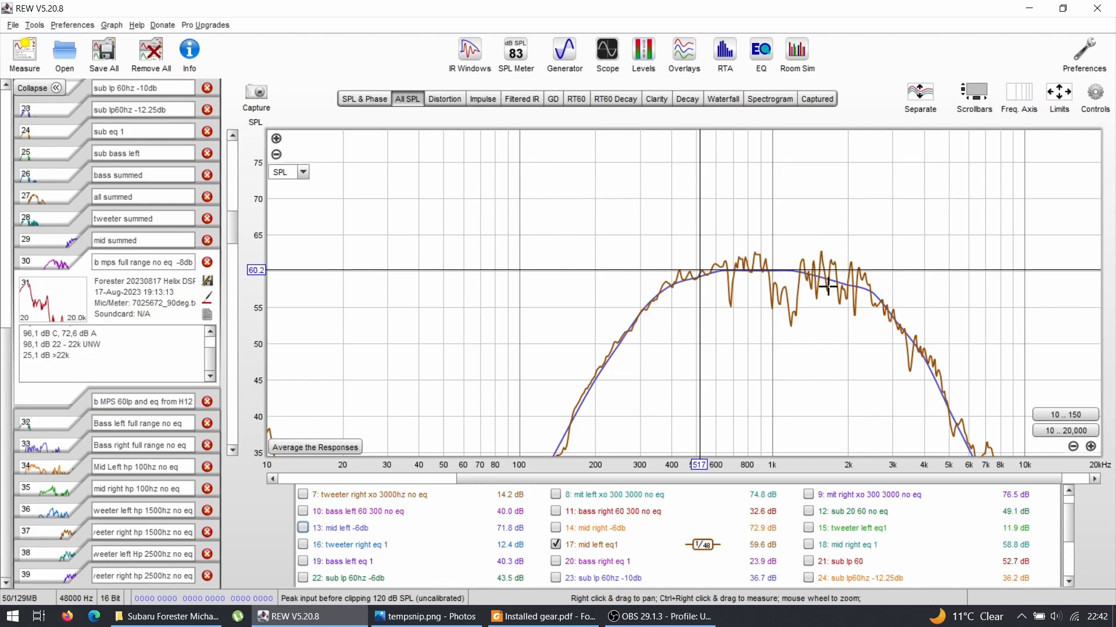
mouse_move(790, 300)
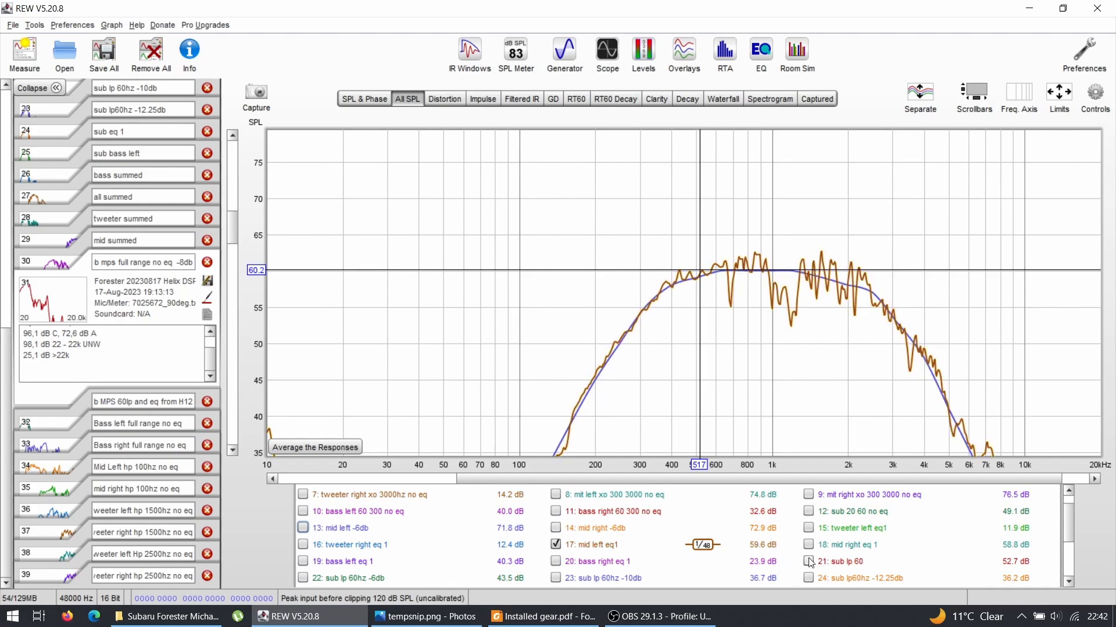
- Replace mid left eq1 with mid right -6db, briefly comparing the left and right hp 100hz no eq traces
click(556, 545)
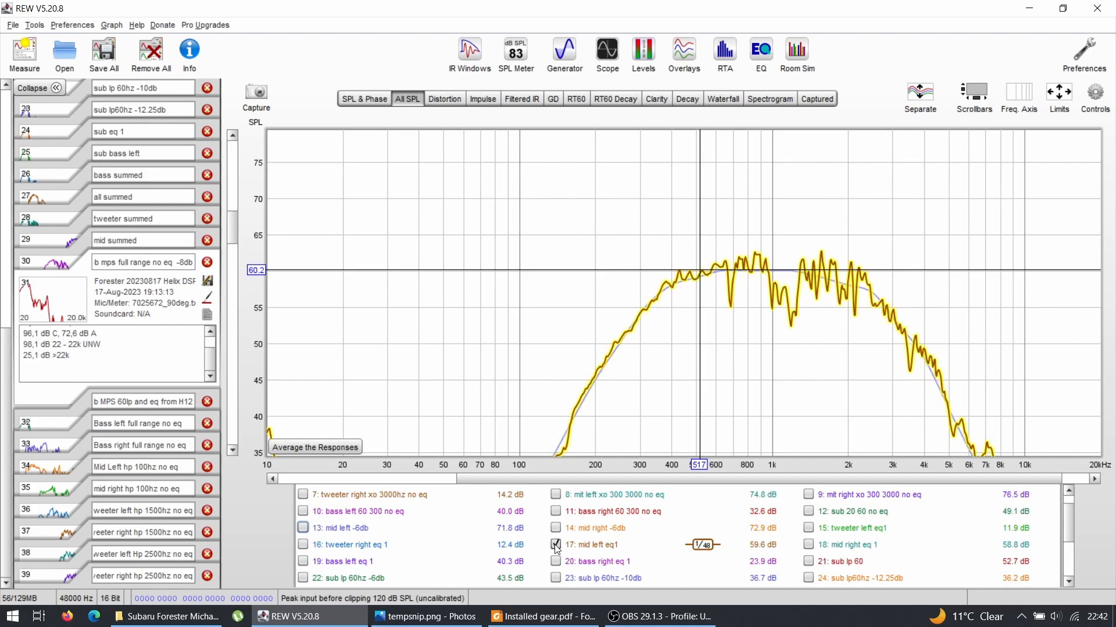
click(555, 528)
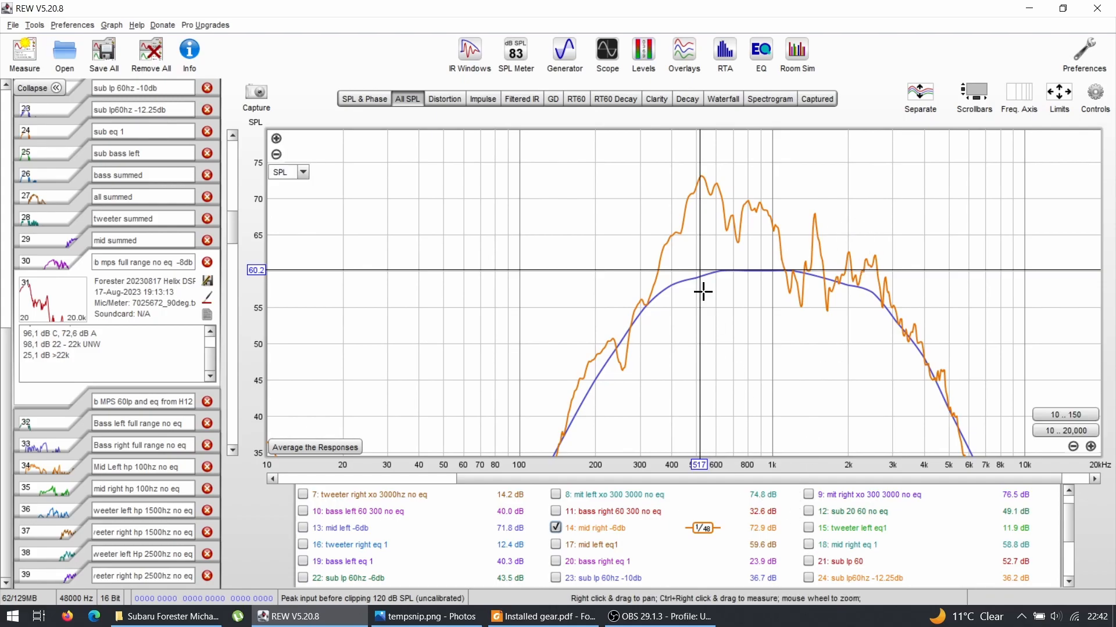
scroll(down, 3)
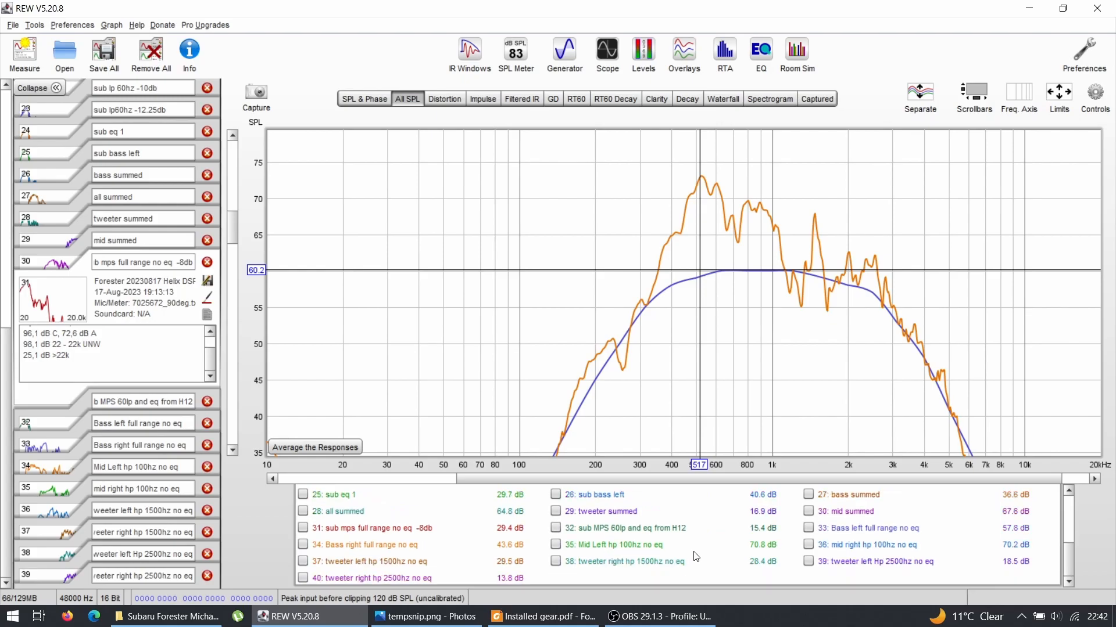
click(555, 545)
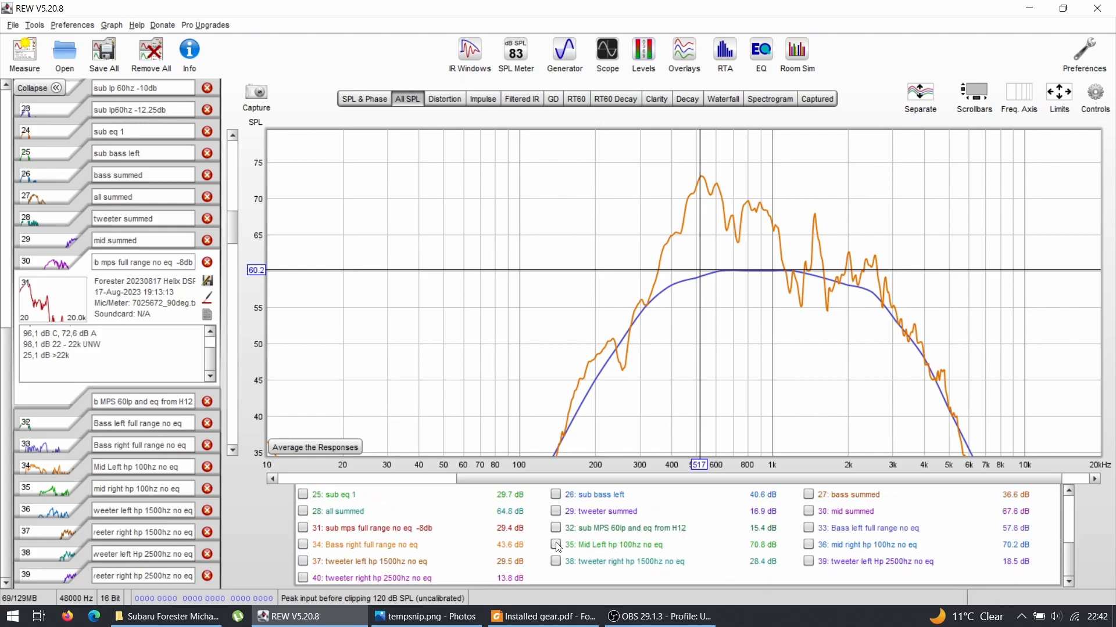
click(555, 545)
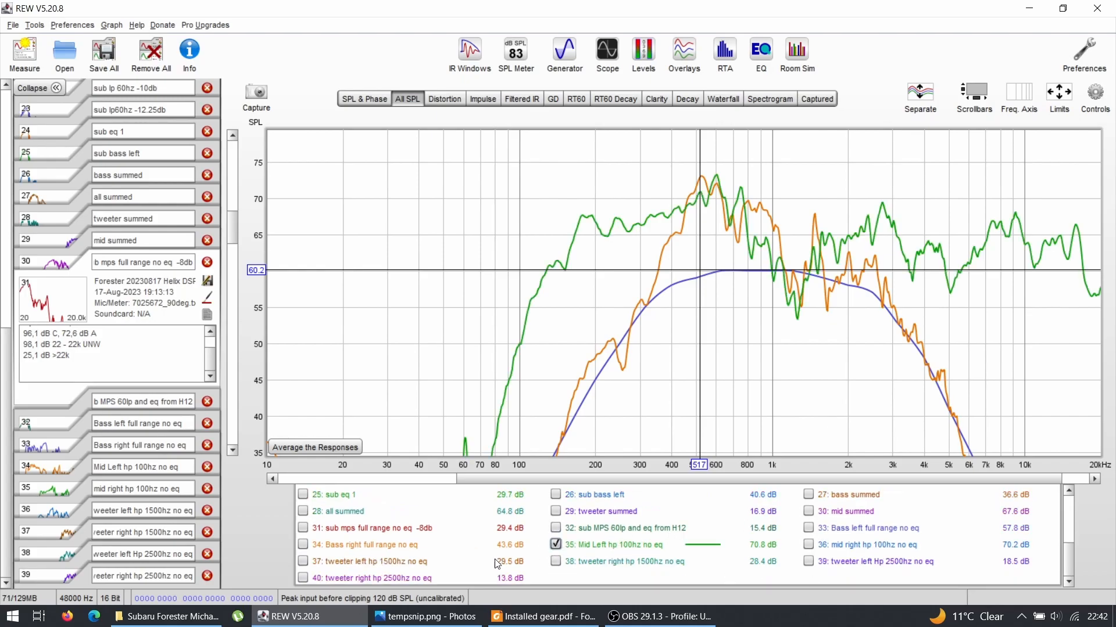
click(808, 545)
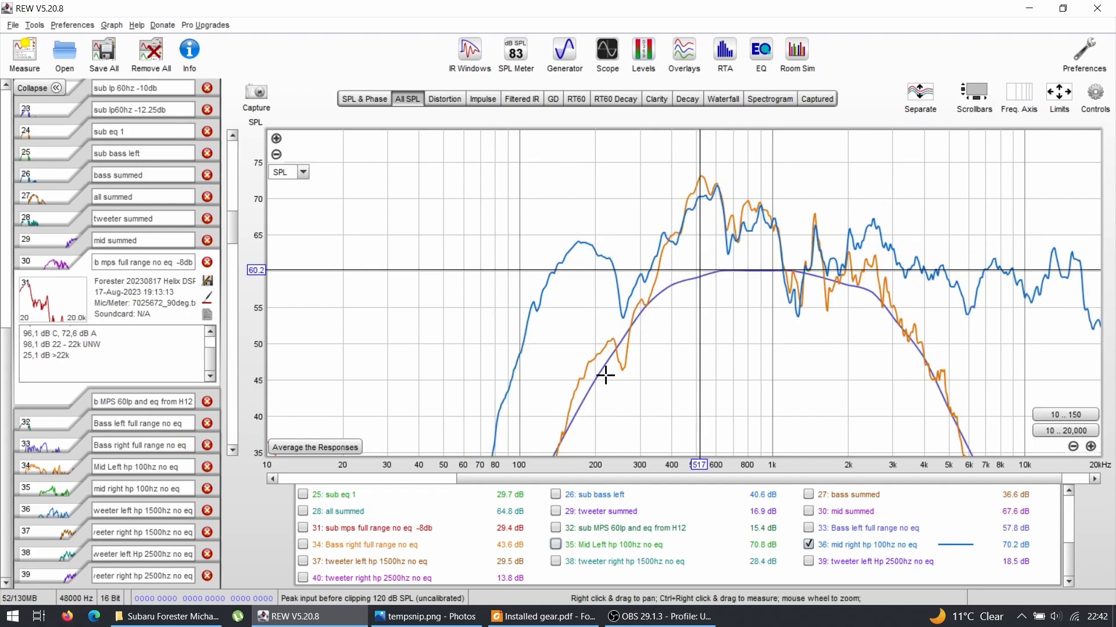
click(808, 545)
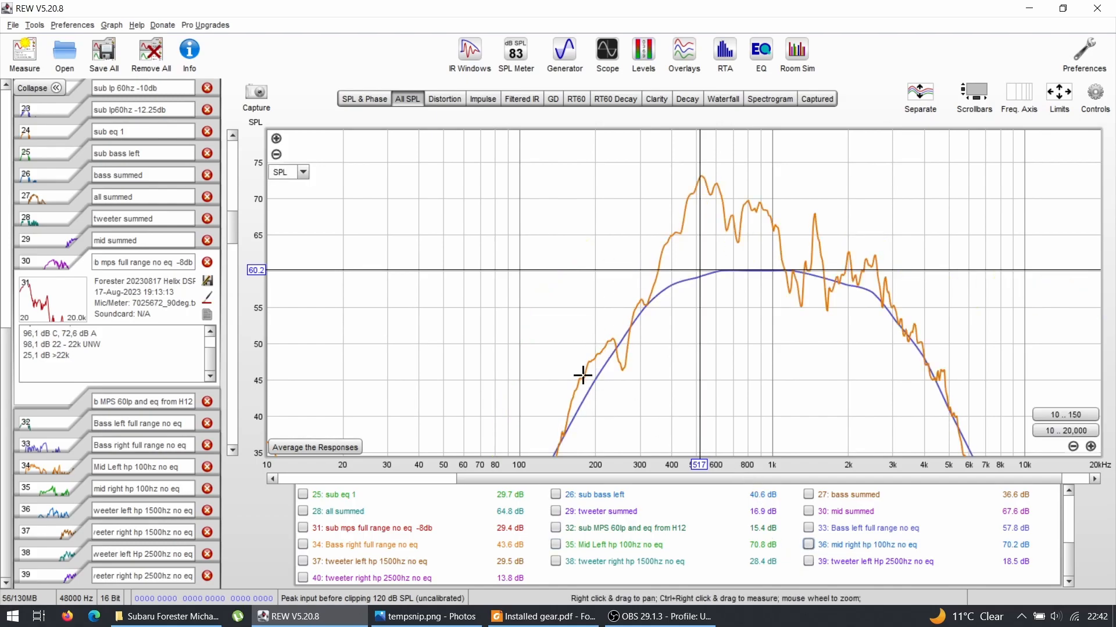
mouse_move(839, 270)
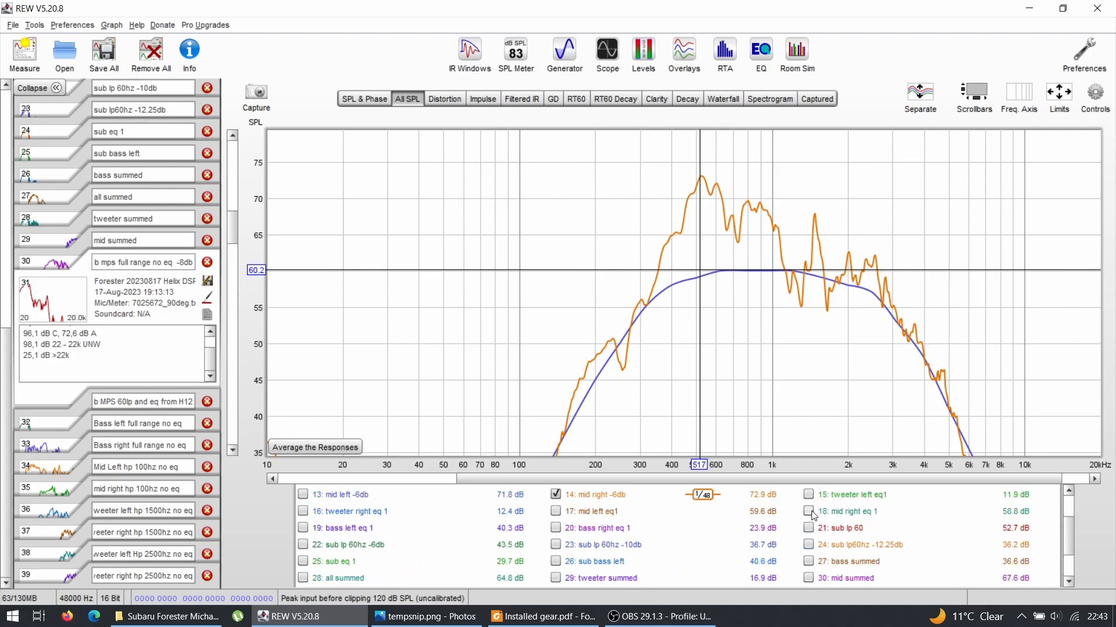
- Show mid right eq 1 and mid left eq1 together against the midrange target
click(808, 511)
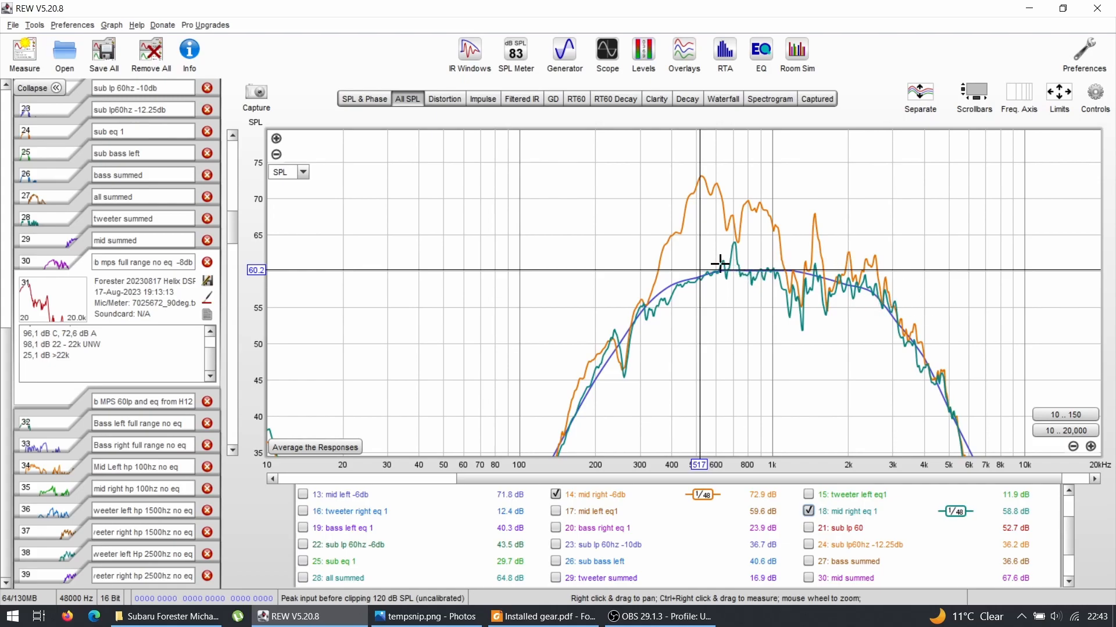
mouse_move(732, 242)
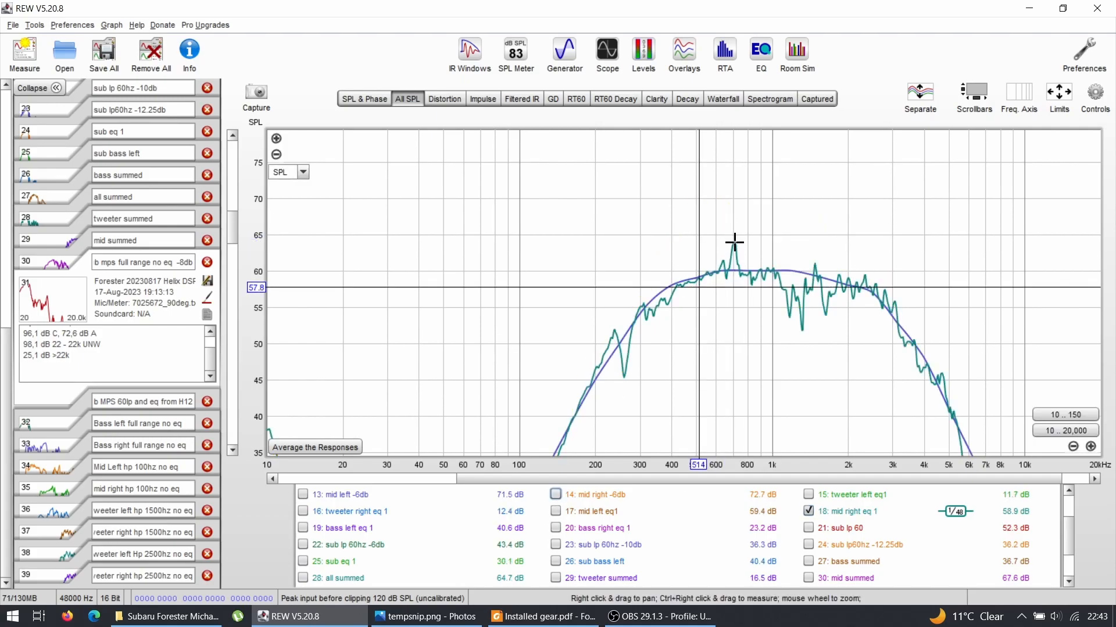
mouse_move(772, 247)
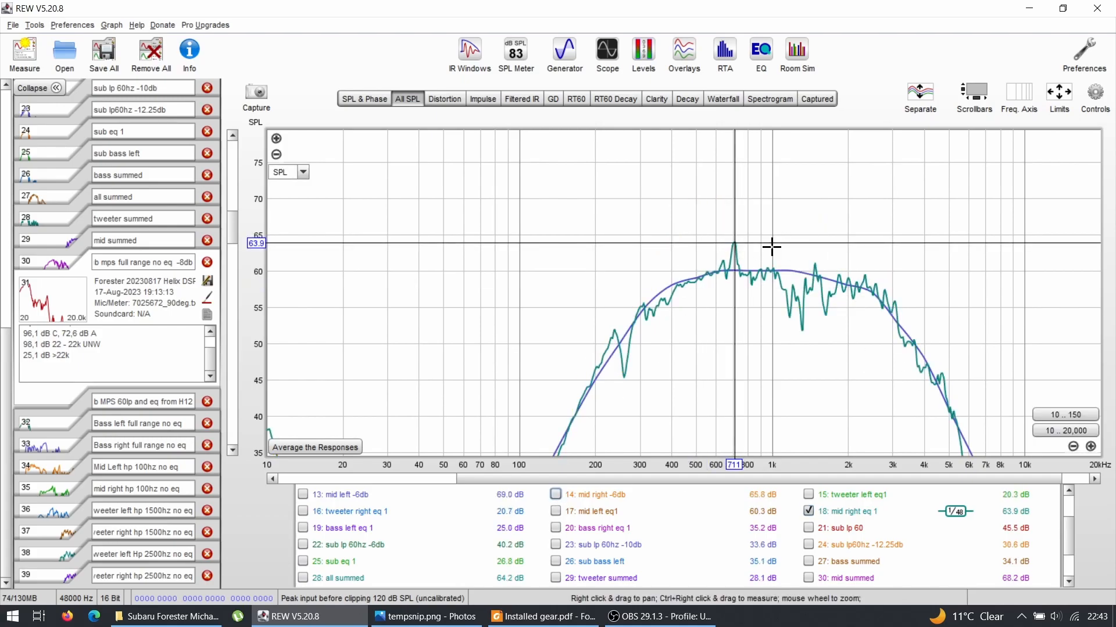
mouse_move(722, 245)
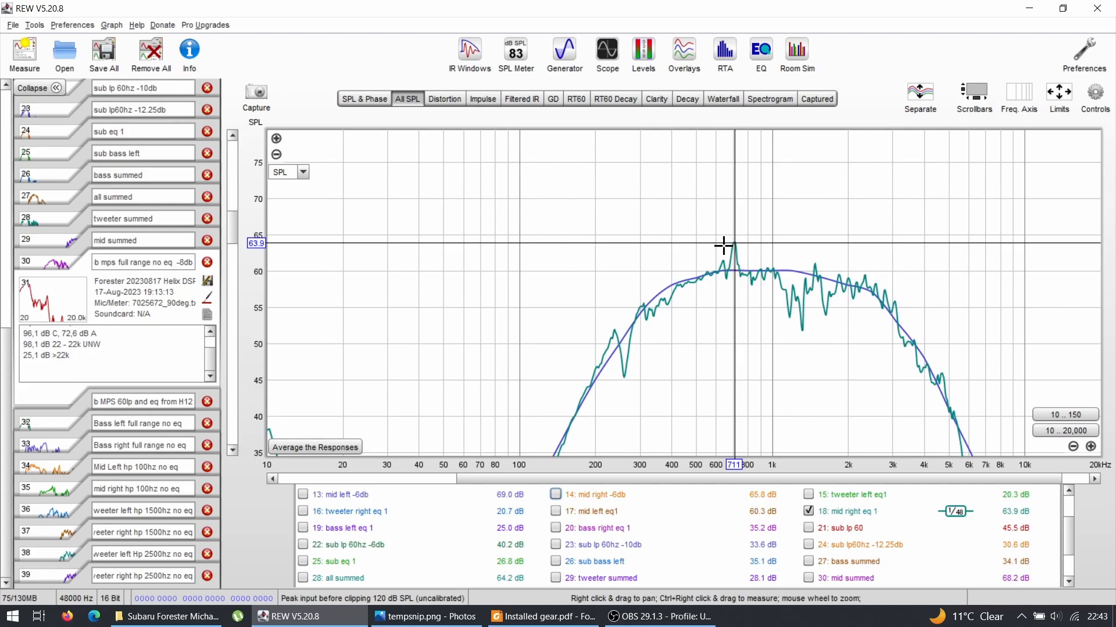
mouse_move(807, 456)
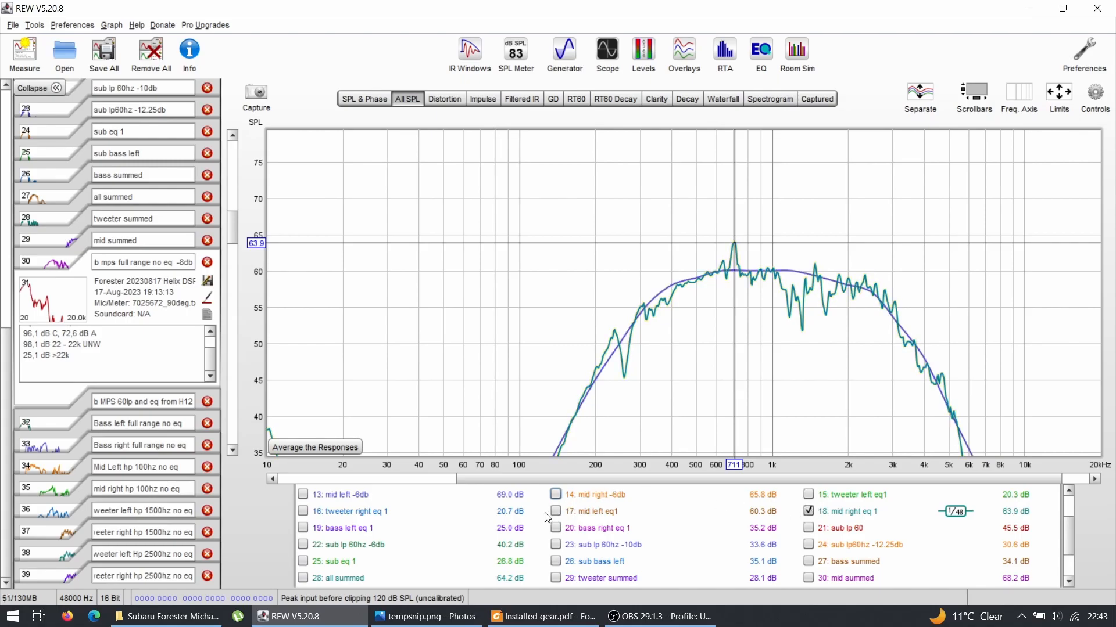
click(555, 511)
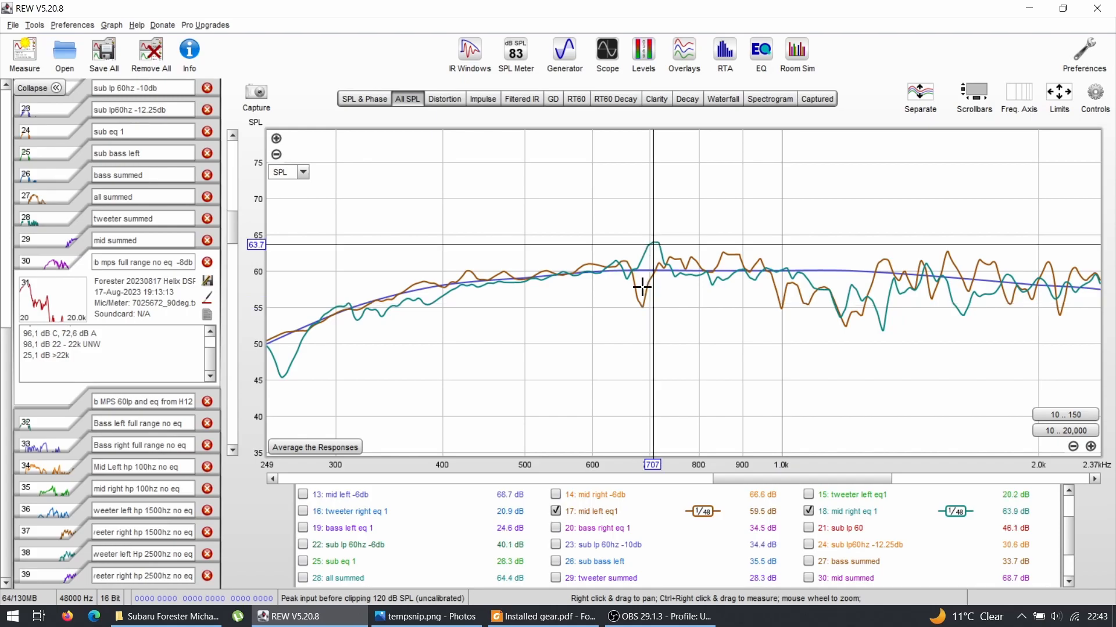
mouse_move(652, 237)
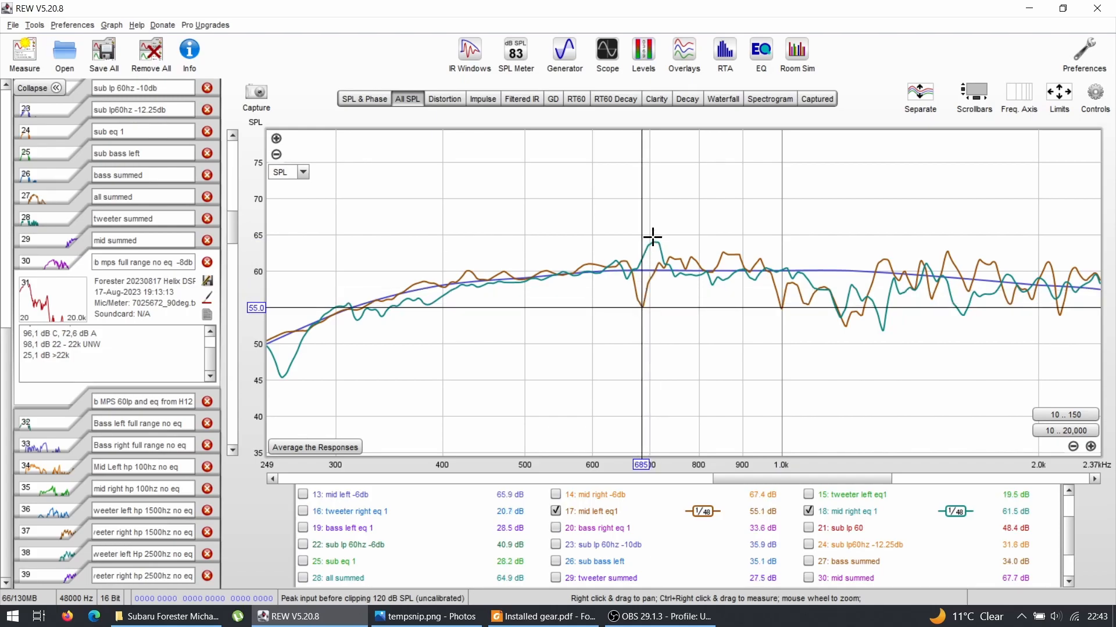
mouse_move(649, 261)
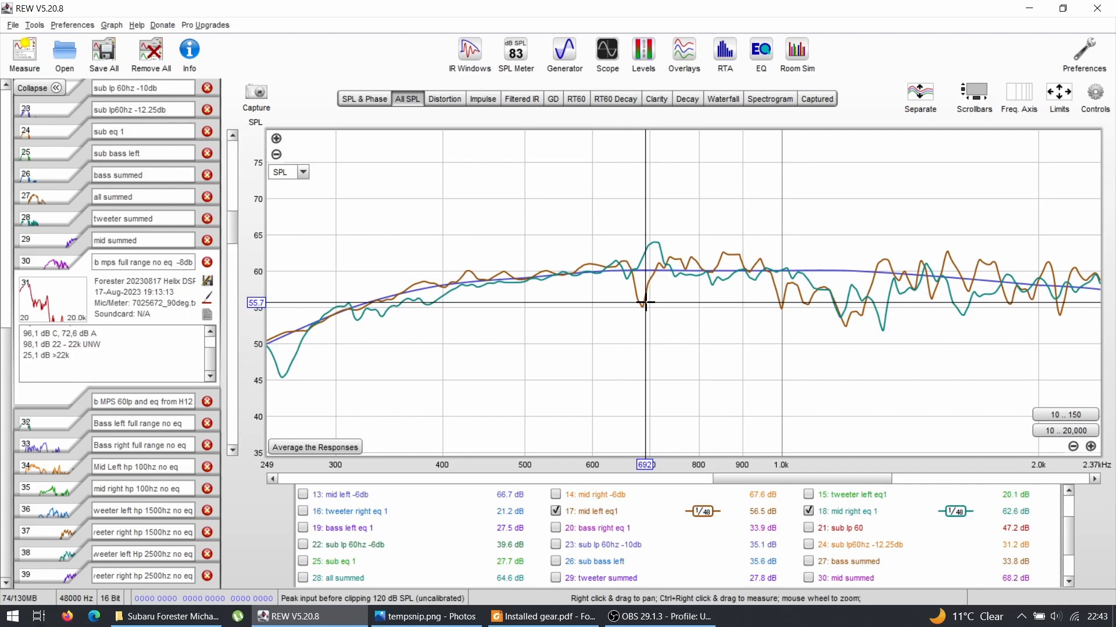
mouse_move(646, 307)
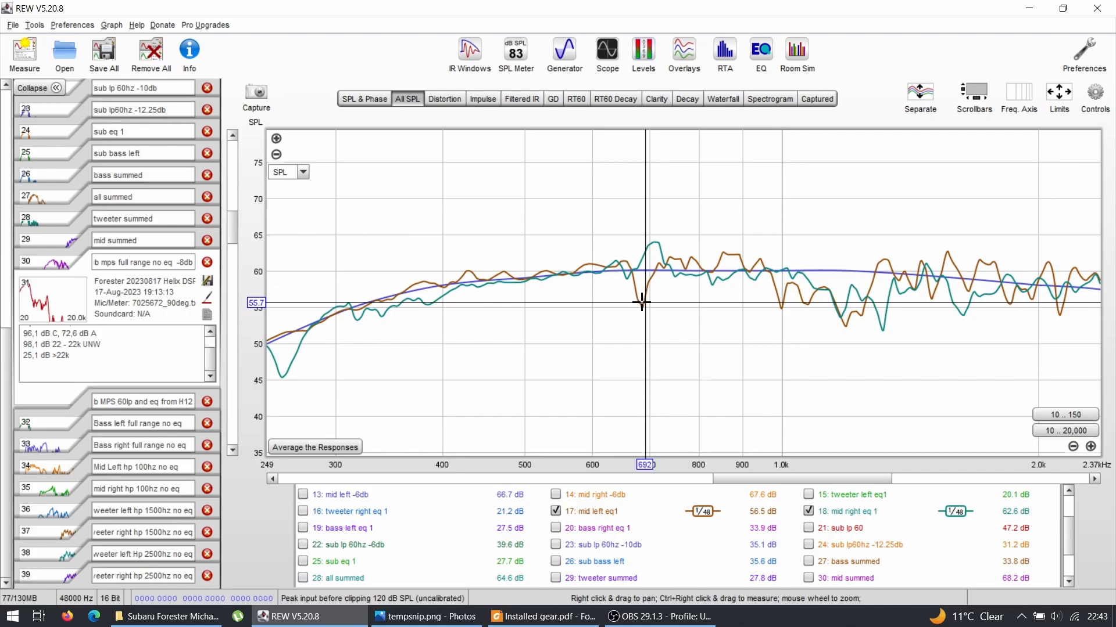
mouse_move(648, 244)
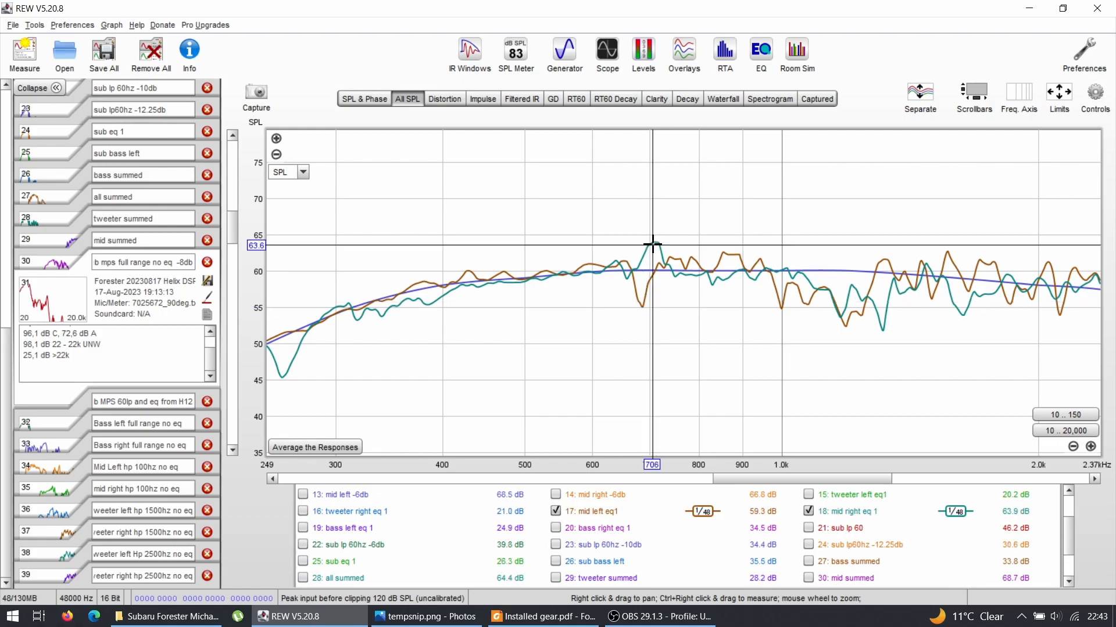
mouse_move(716, 277)
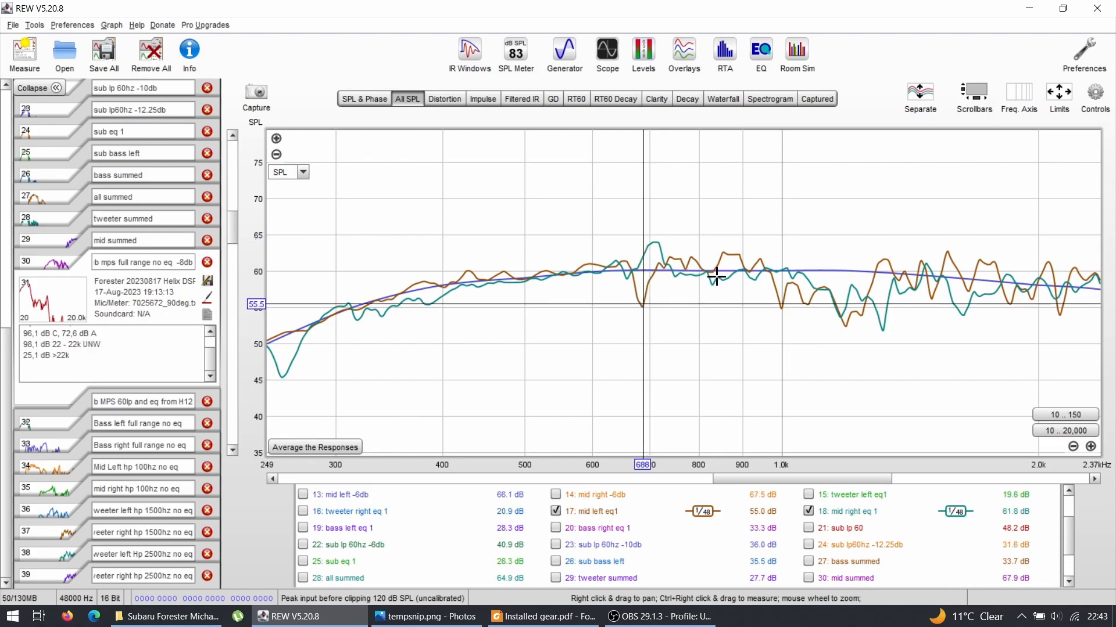
mouse_move(741, 264)
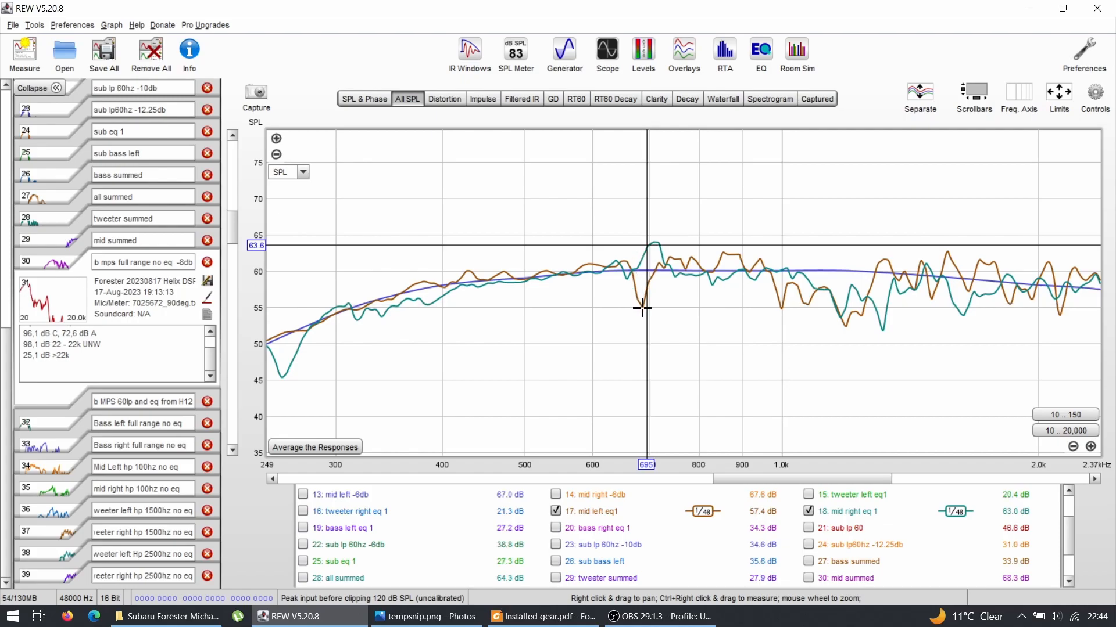
mouse_move(647, 246)
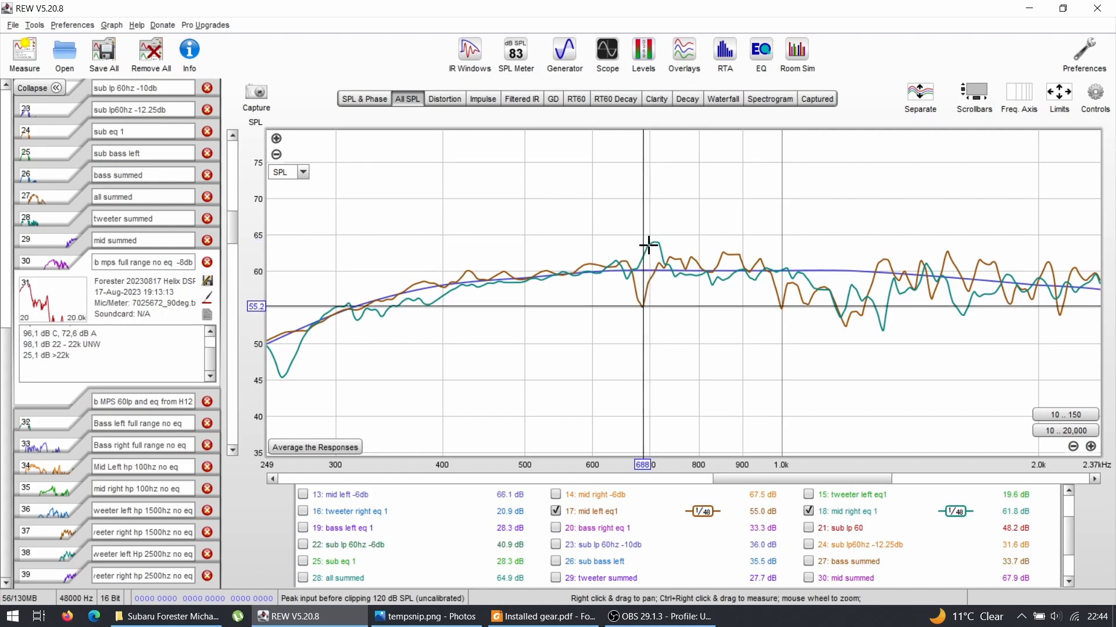
mouse_move(640, 295)
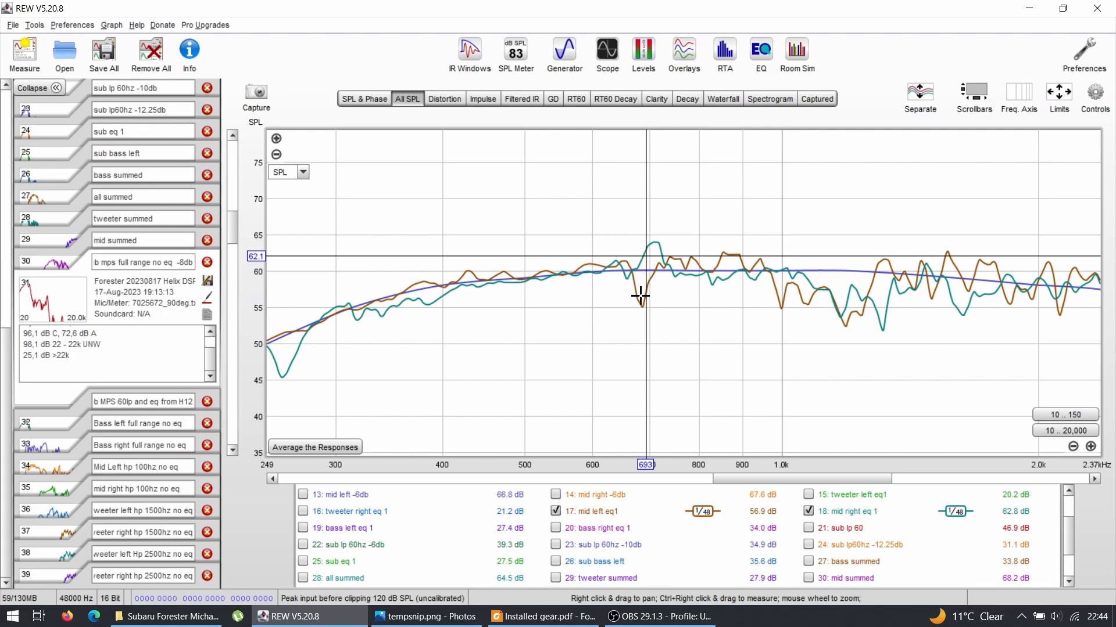
mouse_move(641, 257)
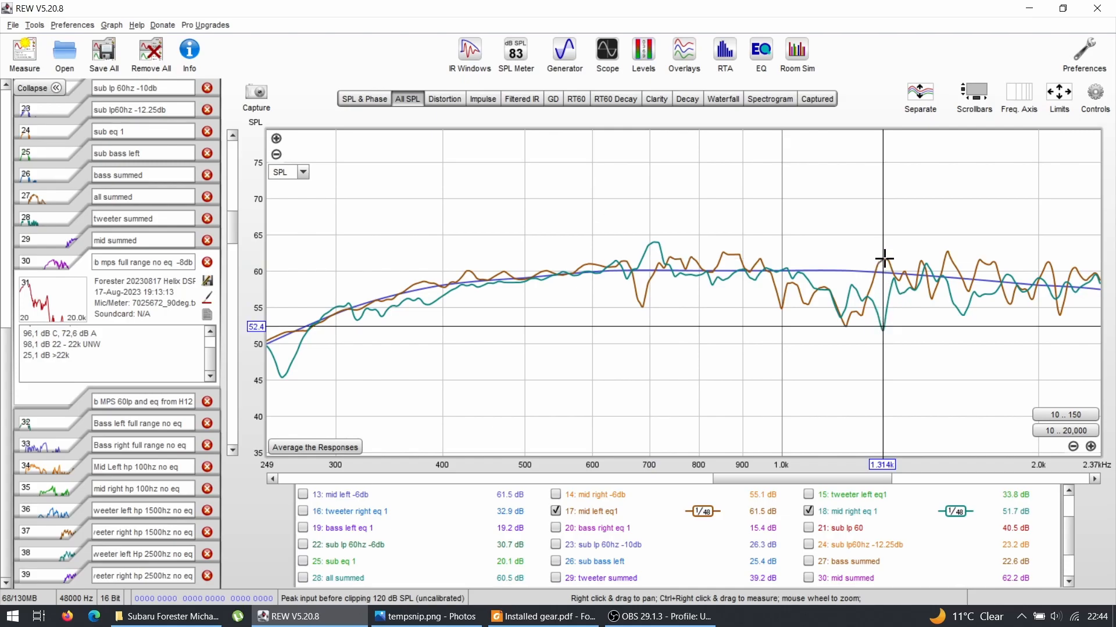
mouse_move(890, 270)
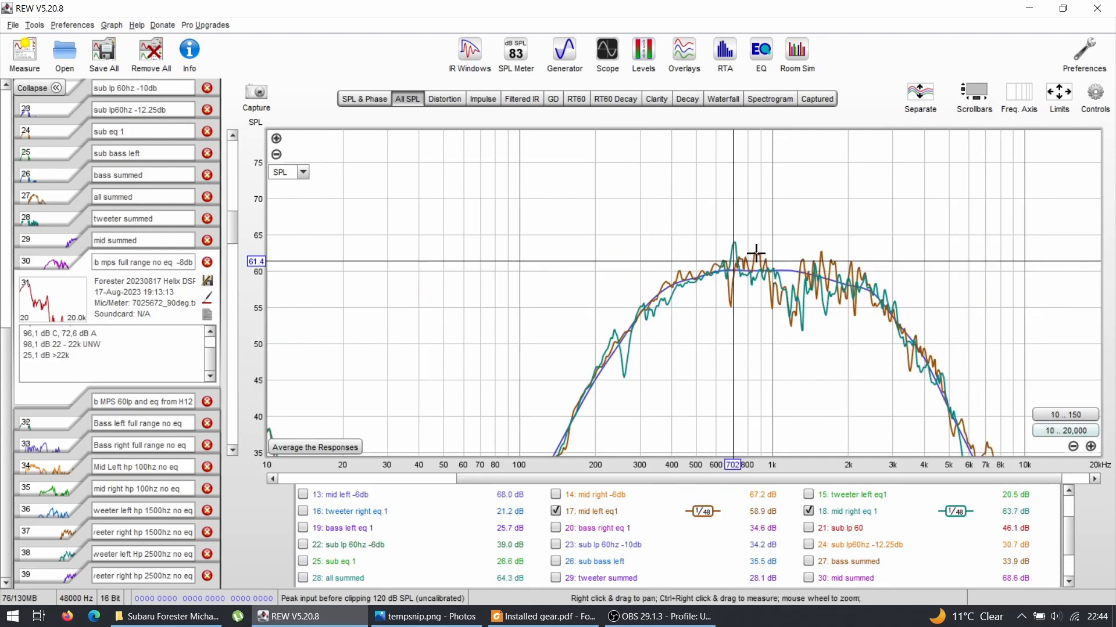
mouse_move(726, 304)
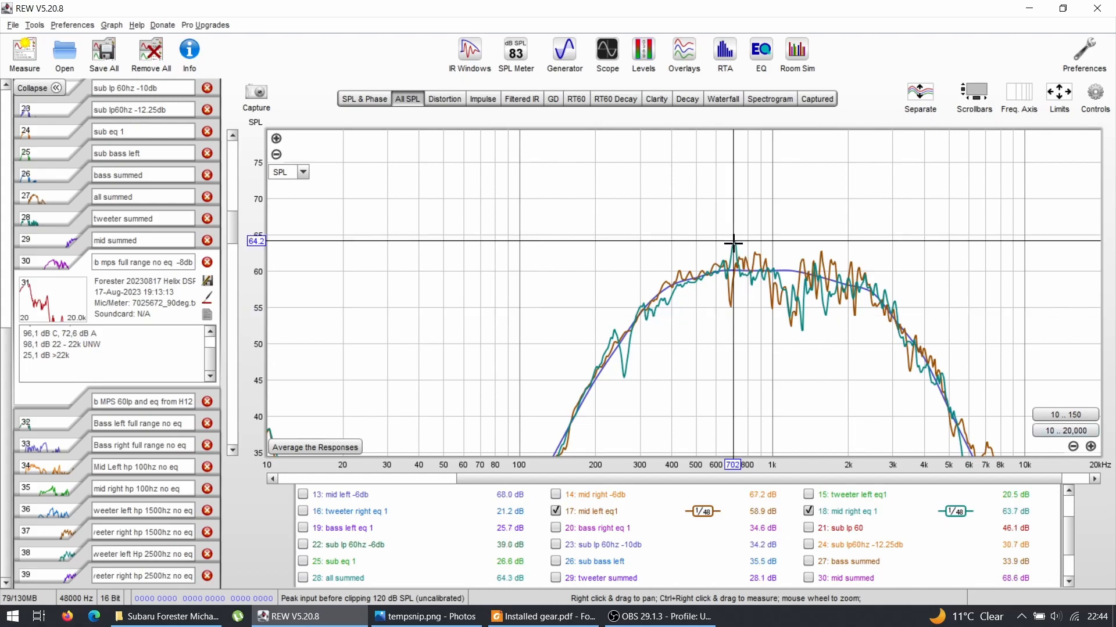
mouse_move(767, 420)
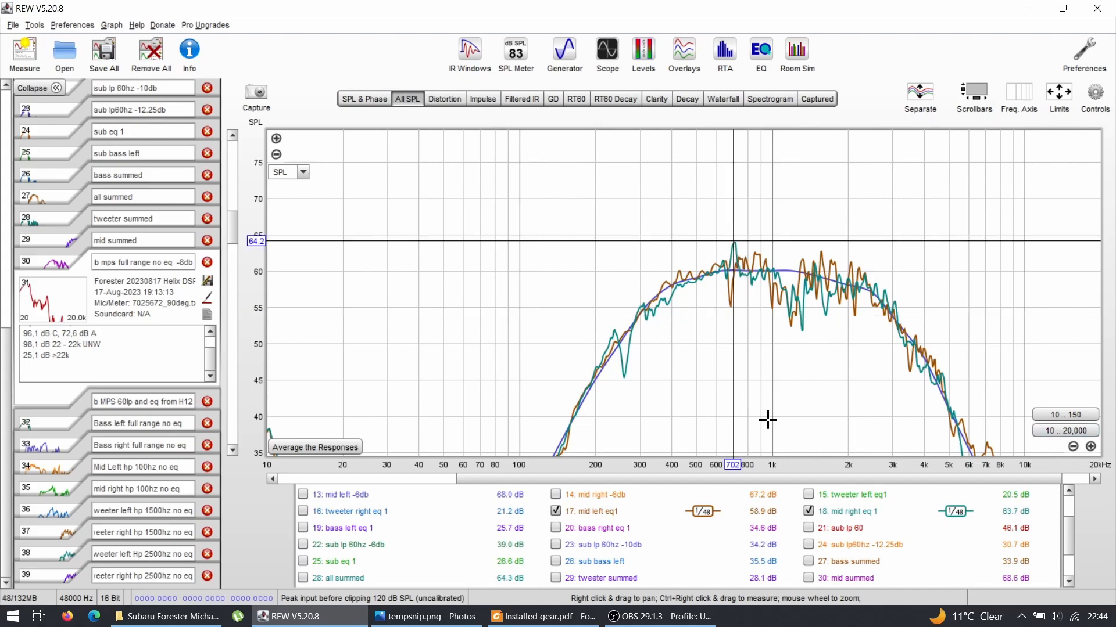
- Hide the mid eq1 responses so the SPL graph is empty
click(808, 511)
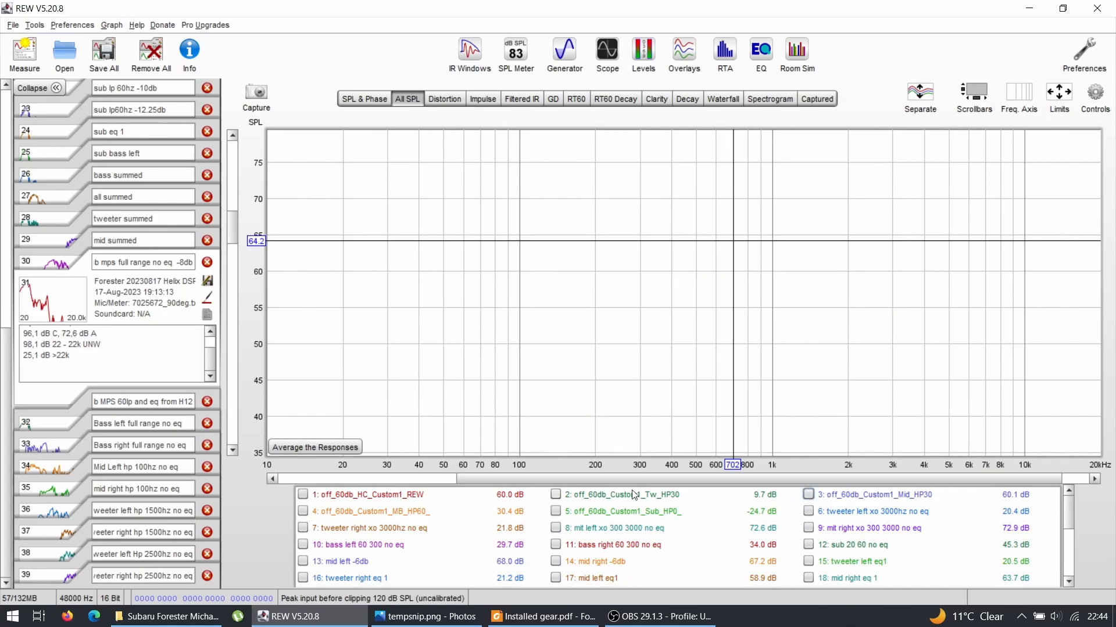
- Show the MB HP60 target curve with the 'bass left 60 300 no eq' response
click(302, 512)
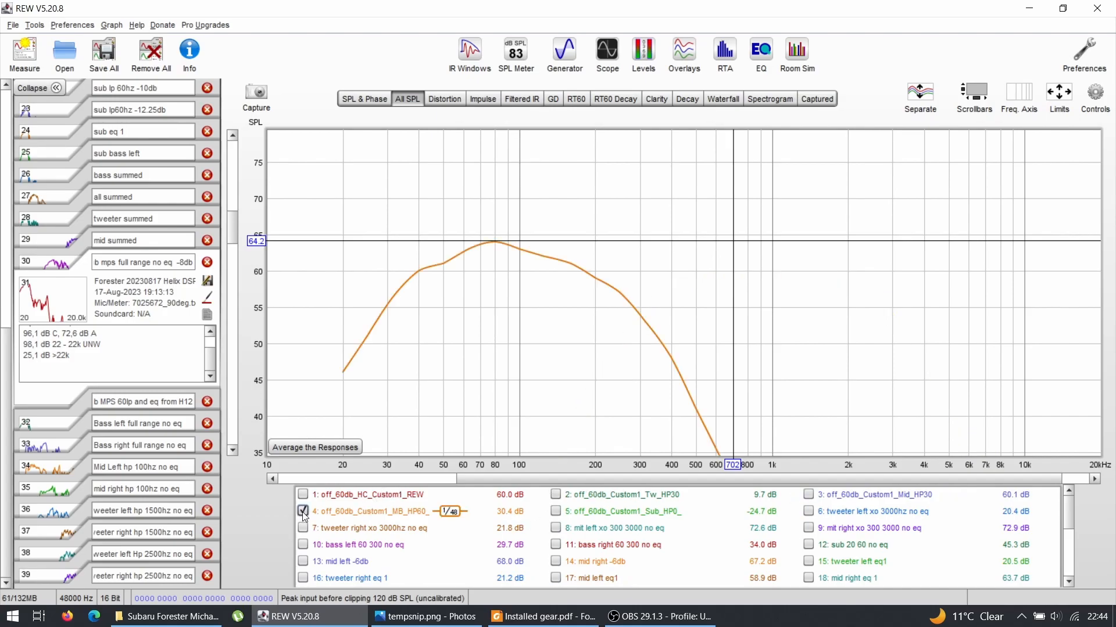
scroll(down, 3)
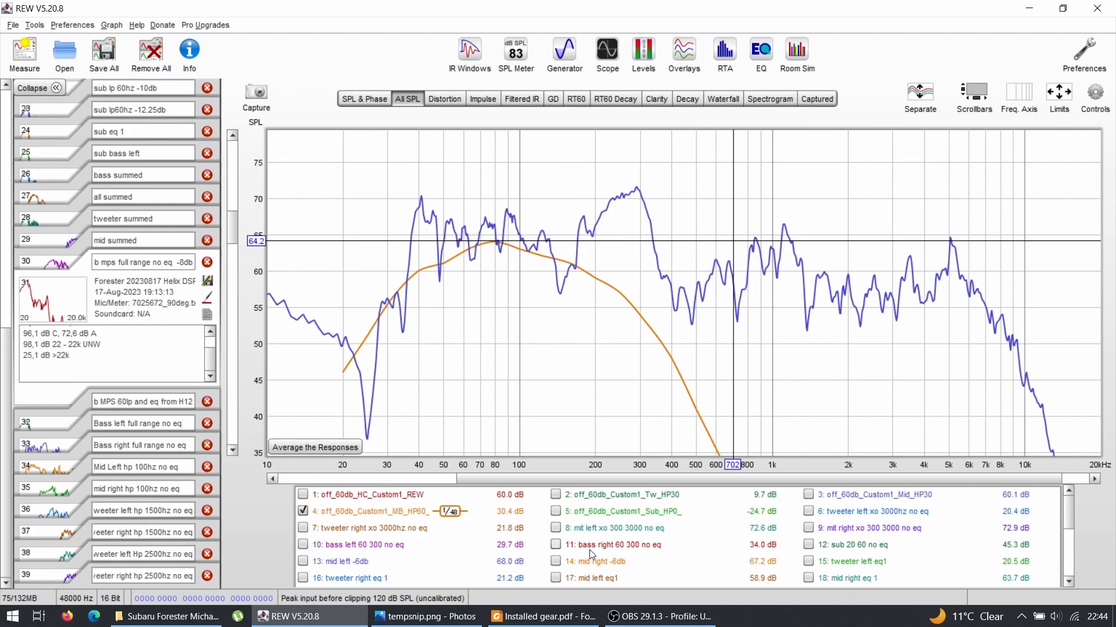
click(302, 545)
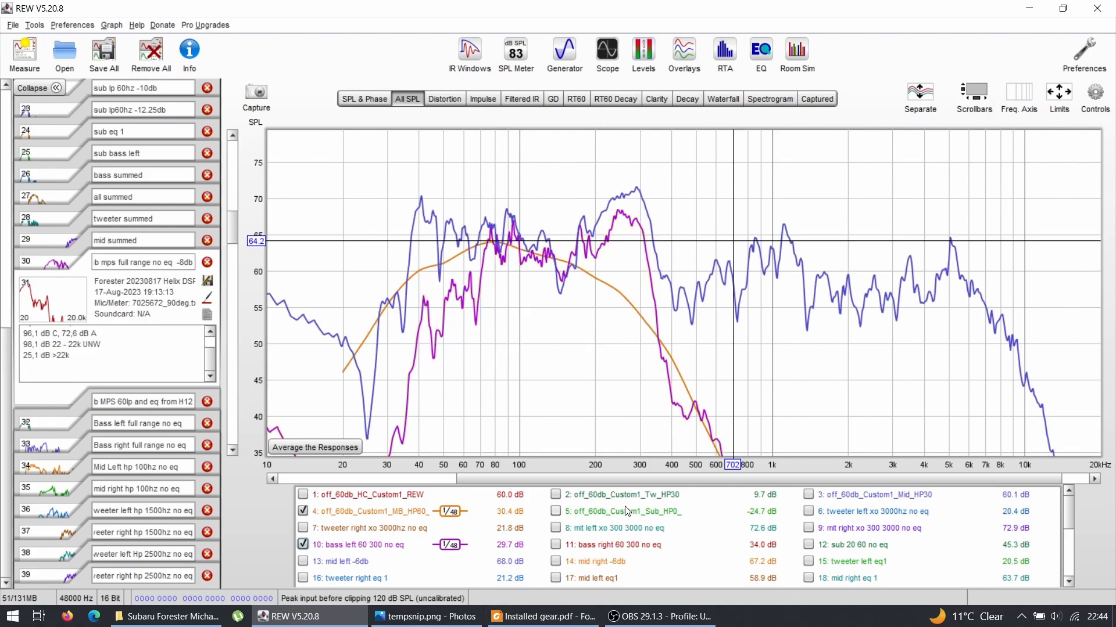
scroll(down, 3)
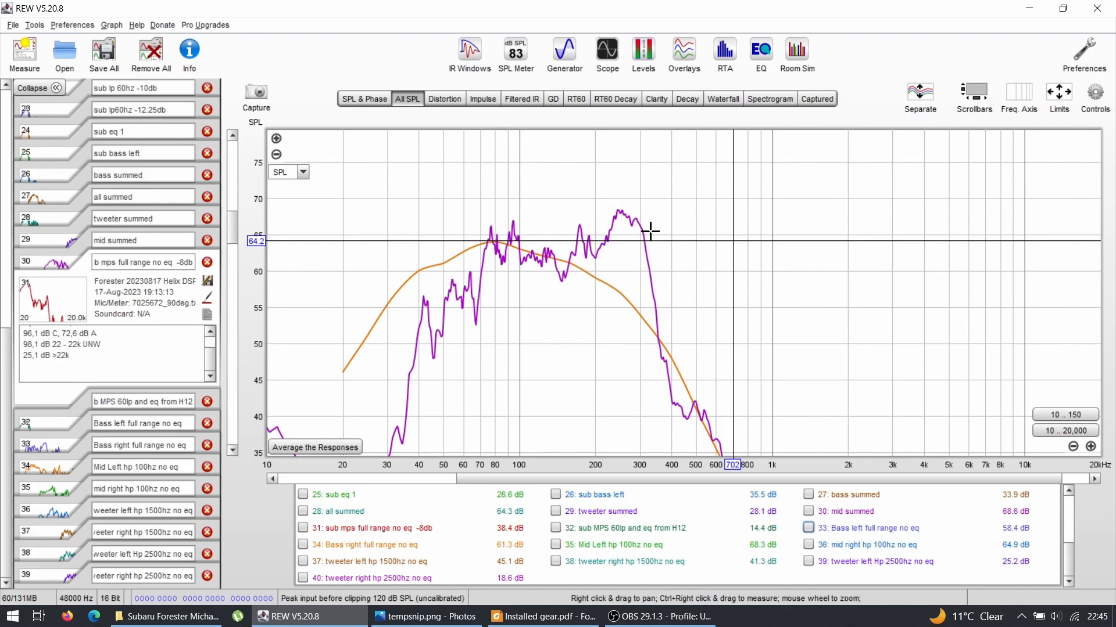
mouse_move(432, 305)
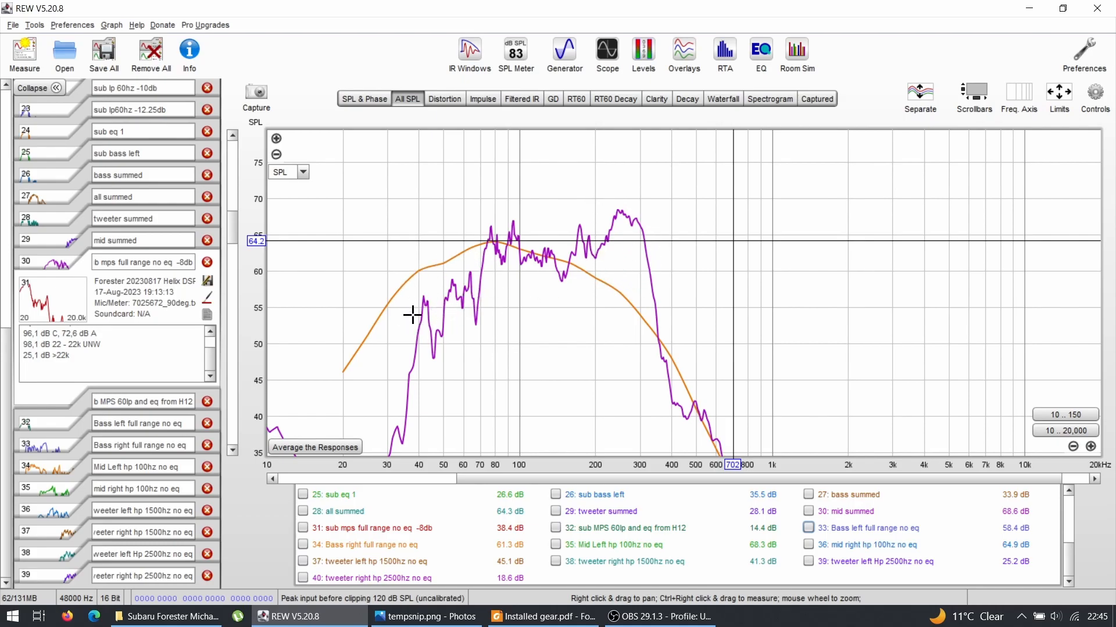
mouse_move(463, 311)
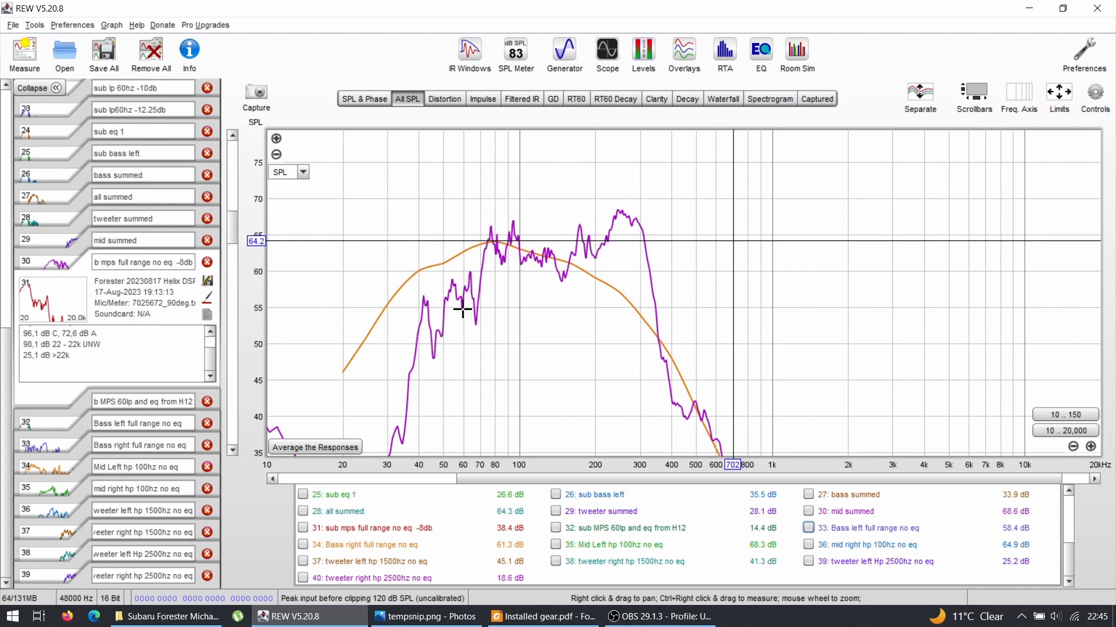
mouse_move(452, 333)
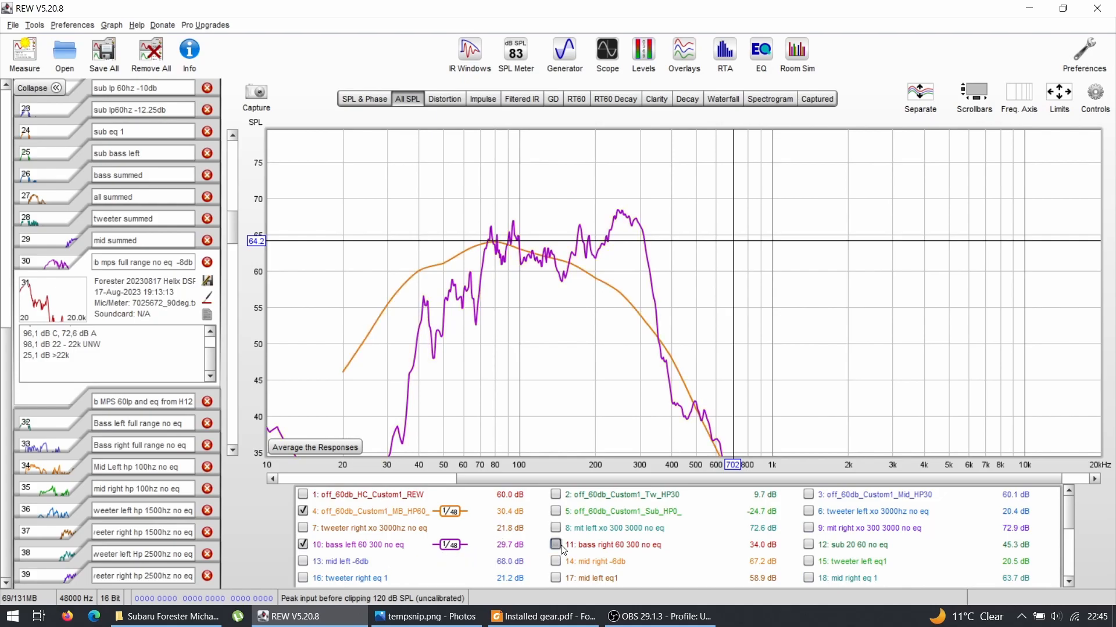
- Briefly overlay 'bass right 60 300 no eq', then hide it leaving only the left bass trace
click(555, 545)
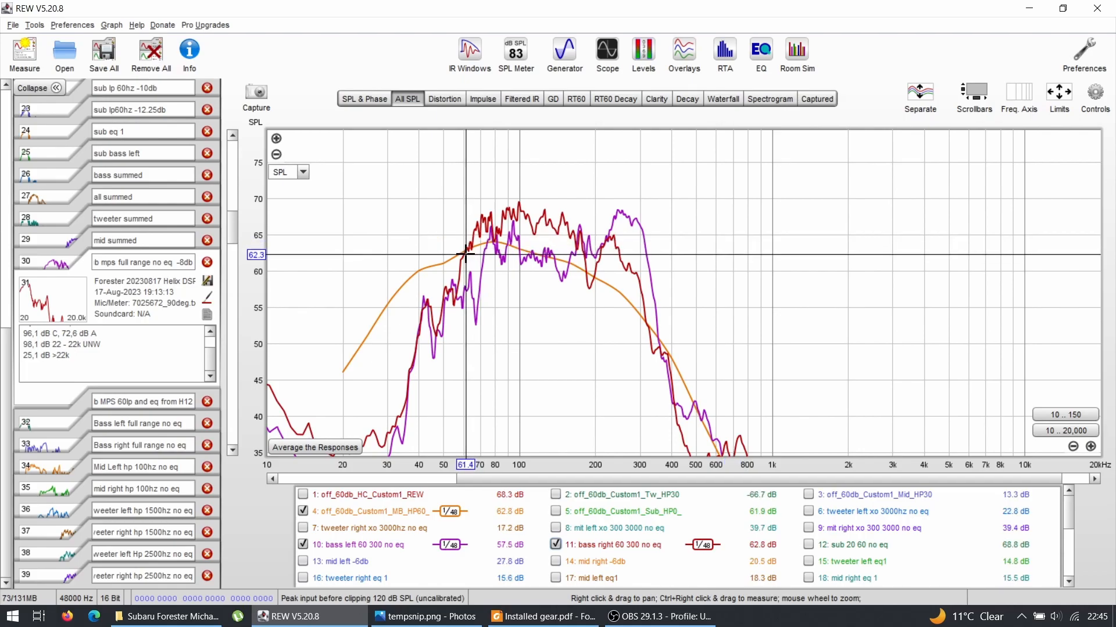
mouse_move(367, 316)
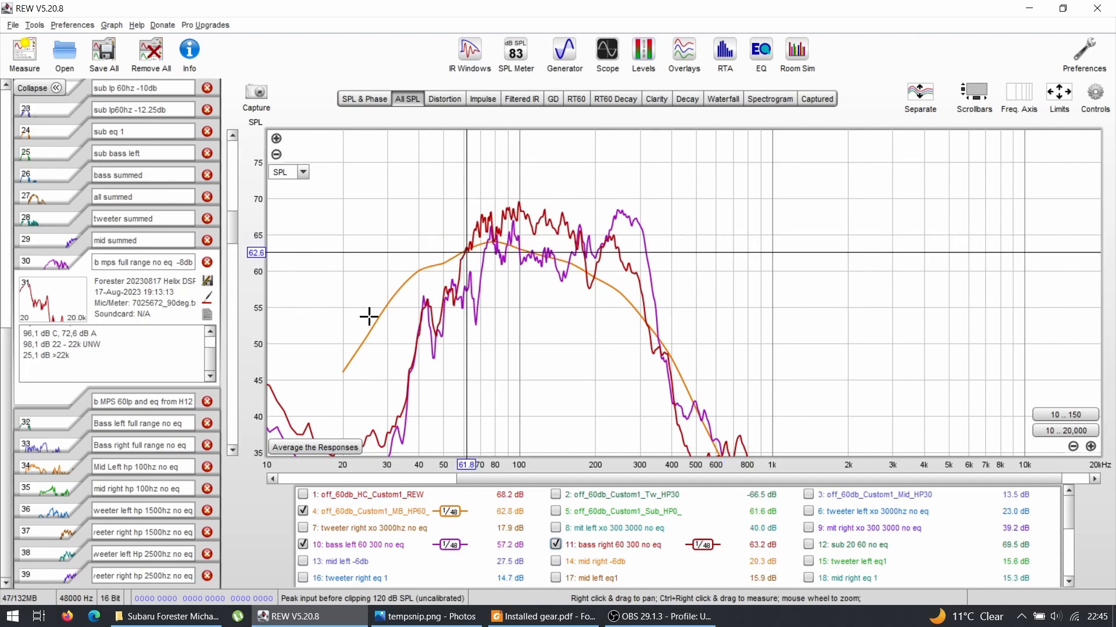
mouse_move(405, 293)
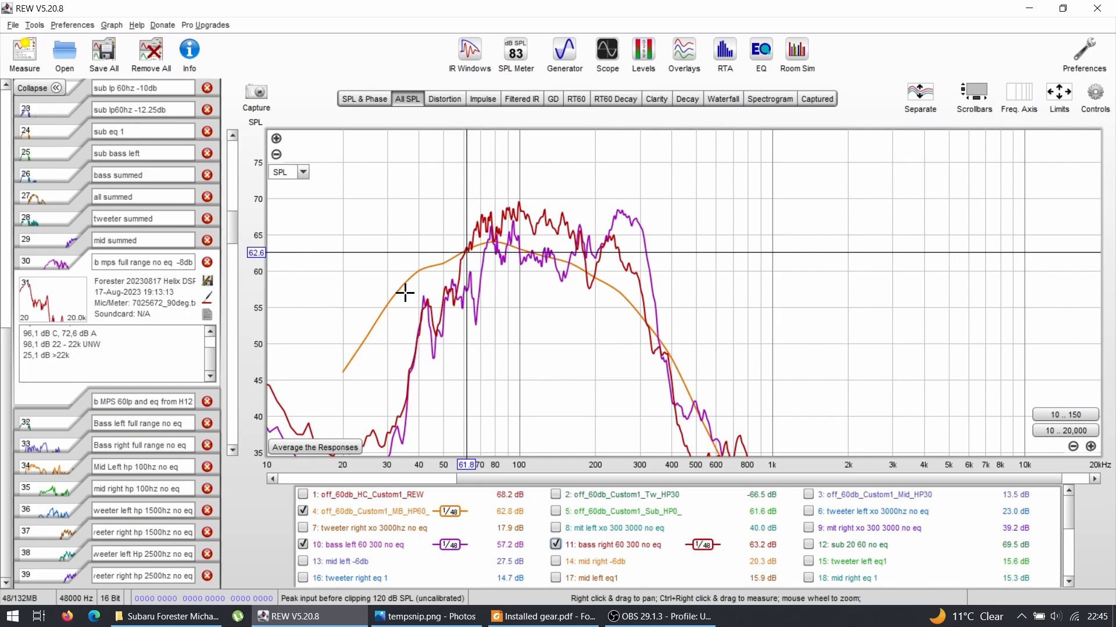
mouse_move(437, 286)
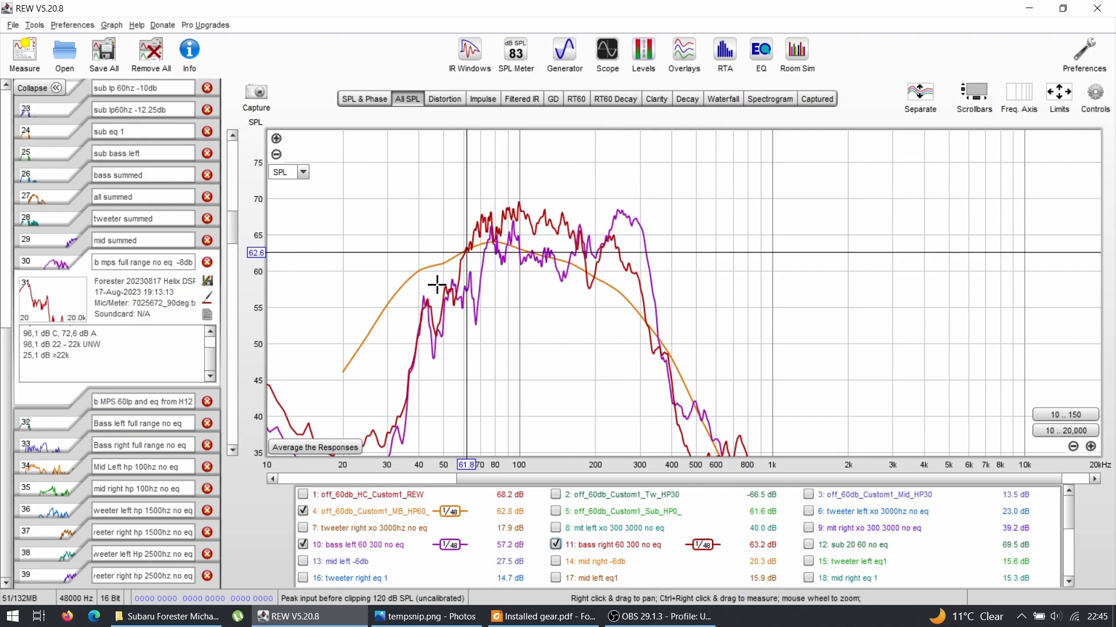
mouse_move(469, 255)
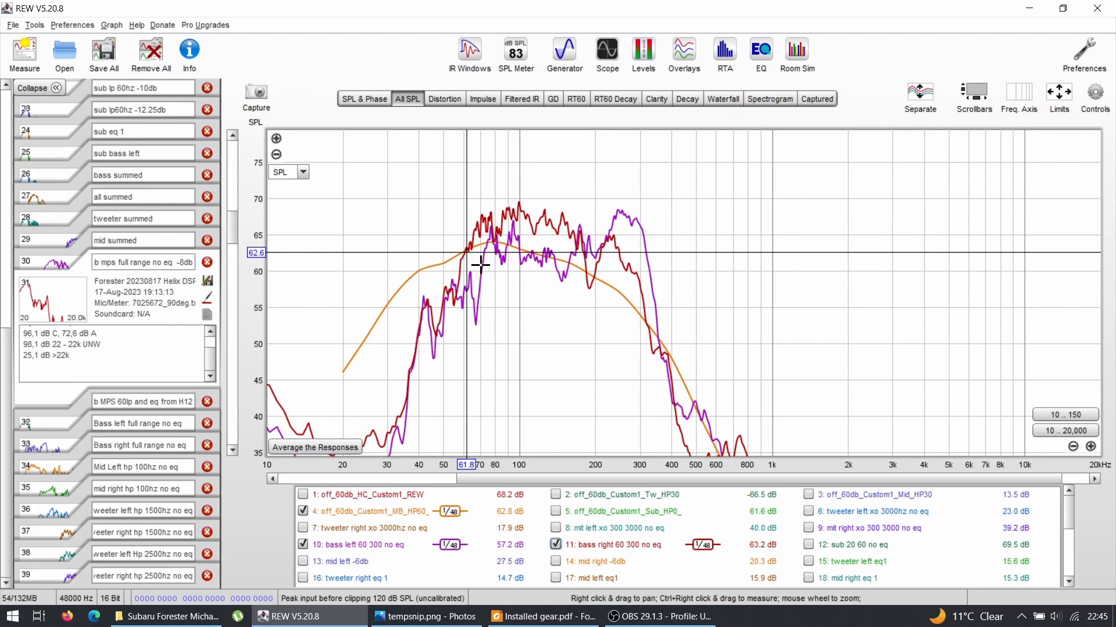
mouse_move(467, 263)
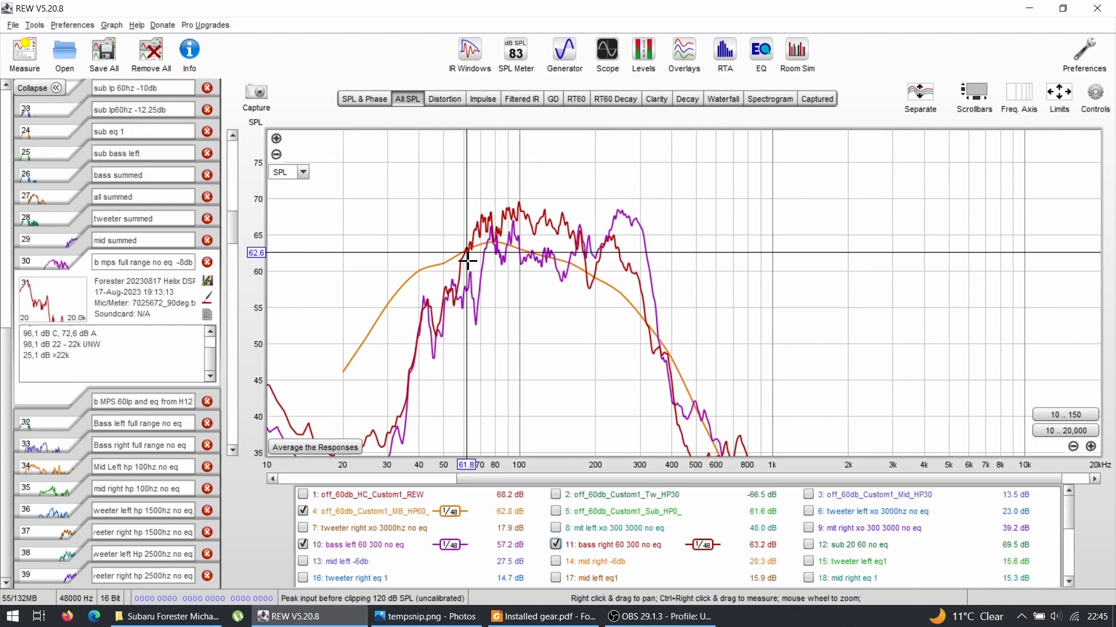
mouse_move(439, 273)
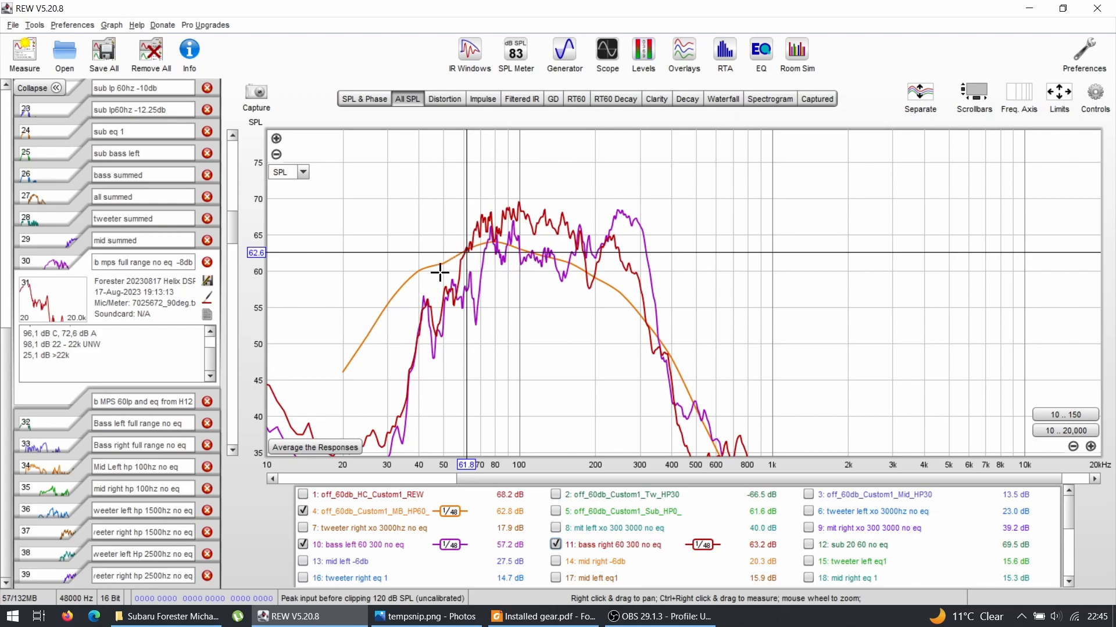
mouse_move(449, 235)
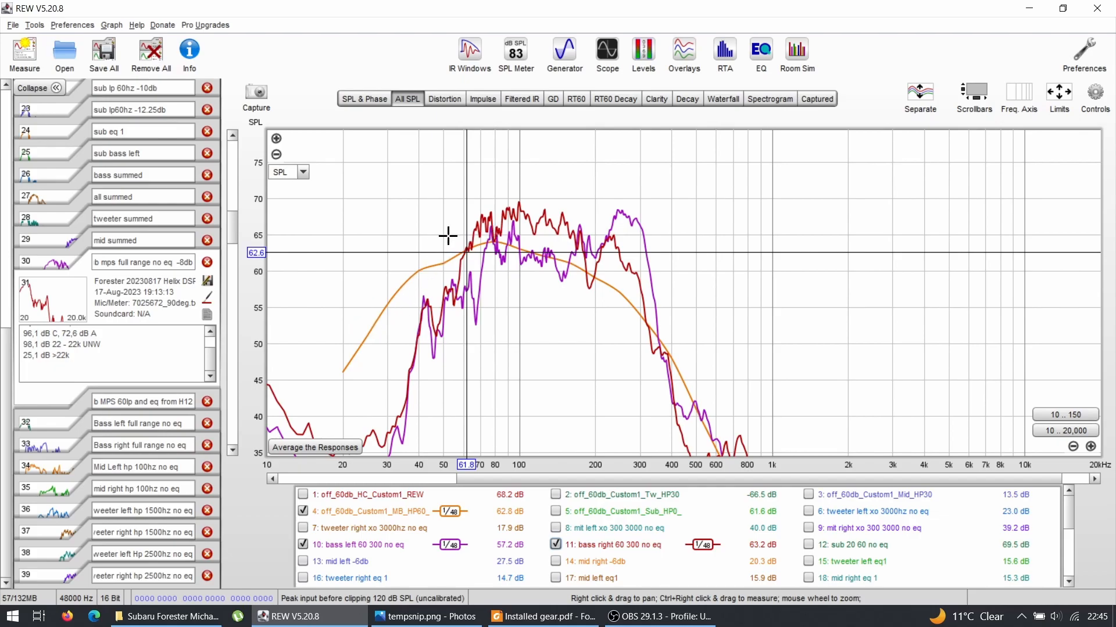
mouse_move(464, 245)
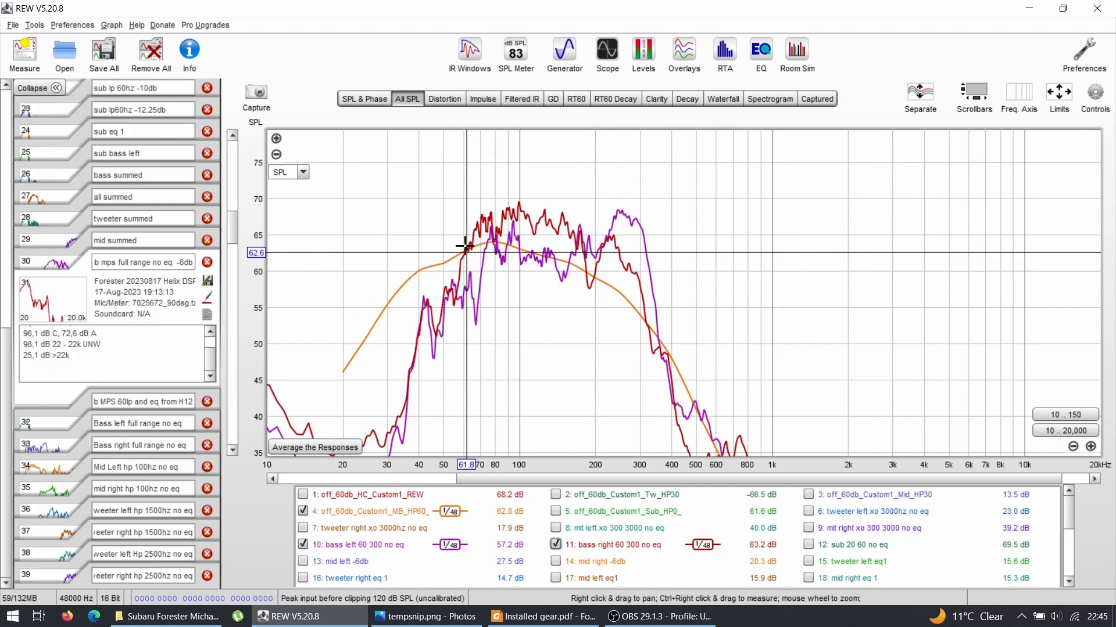
mouse_move(425, 337)
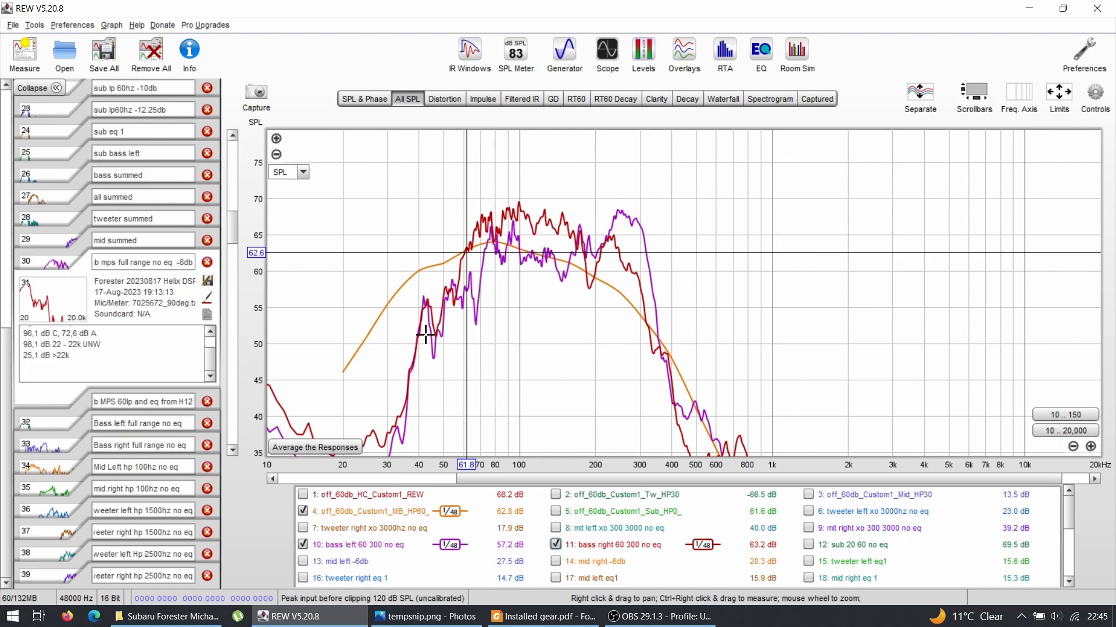
mouse_move(458, 256)
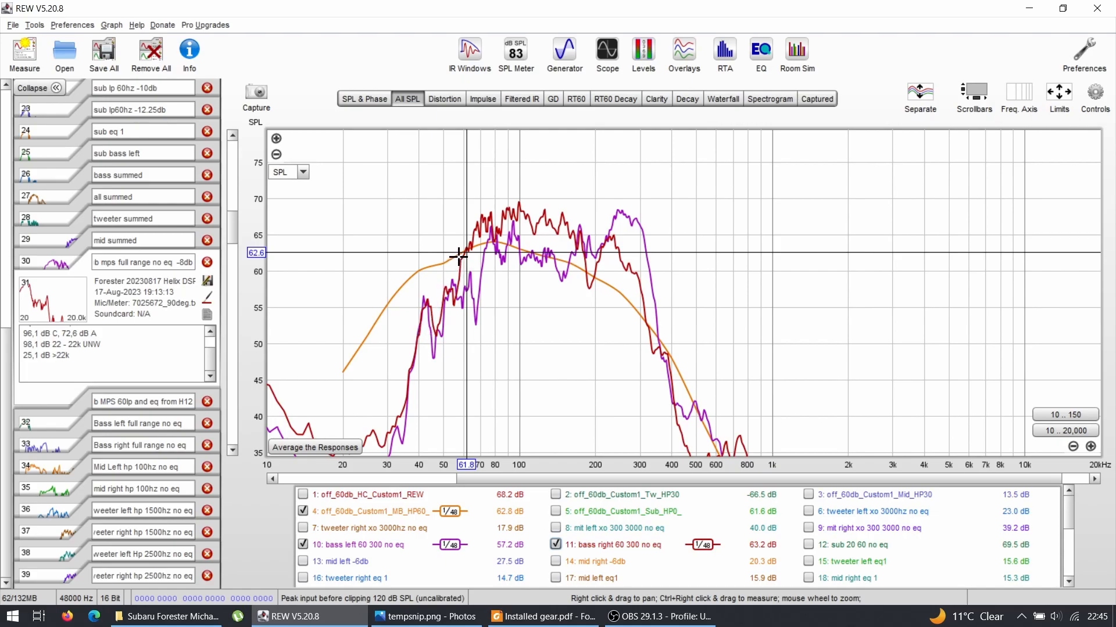
mouse_move(467, 285)
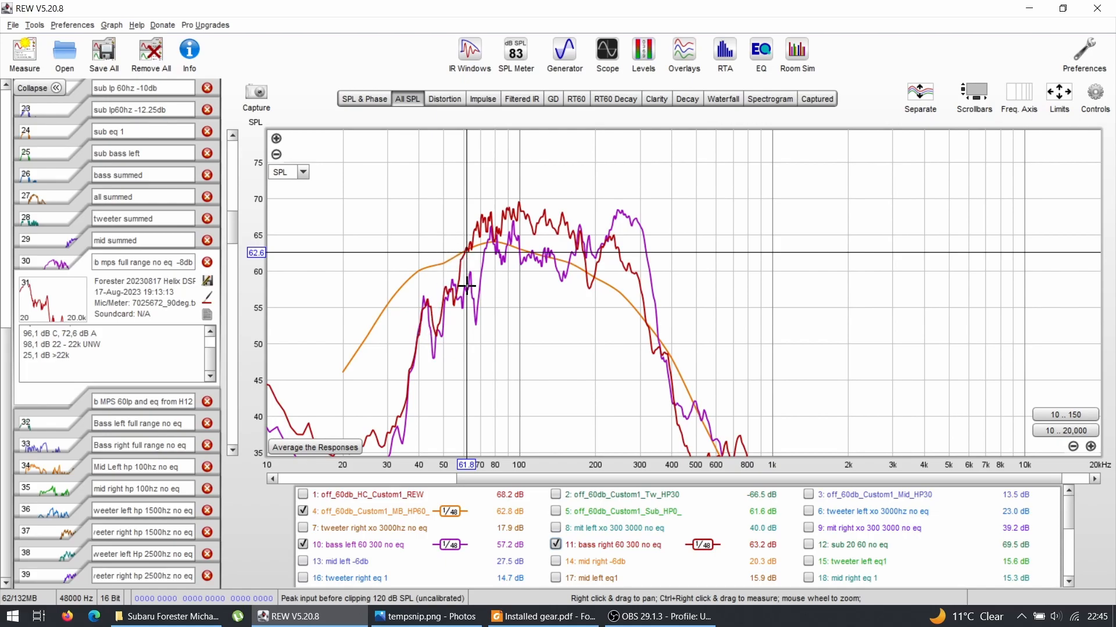
mouse_move(497, 288)
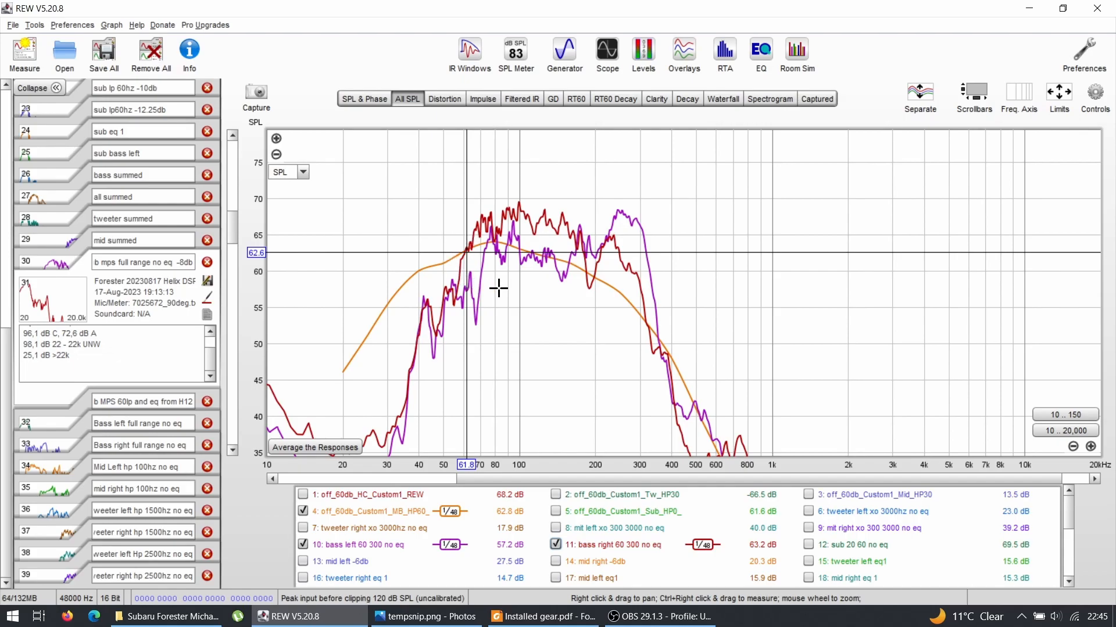
mouse_move(468, 260)
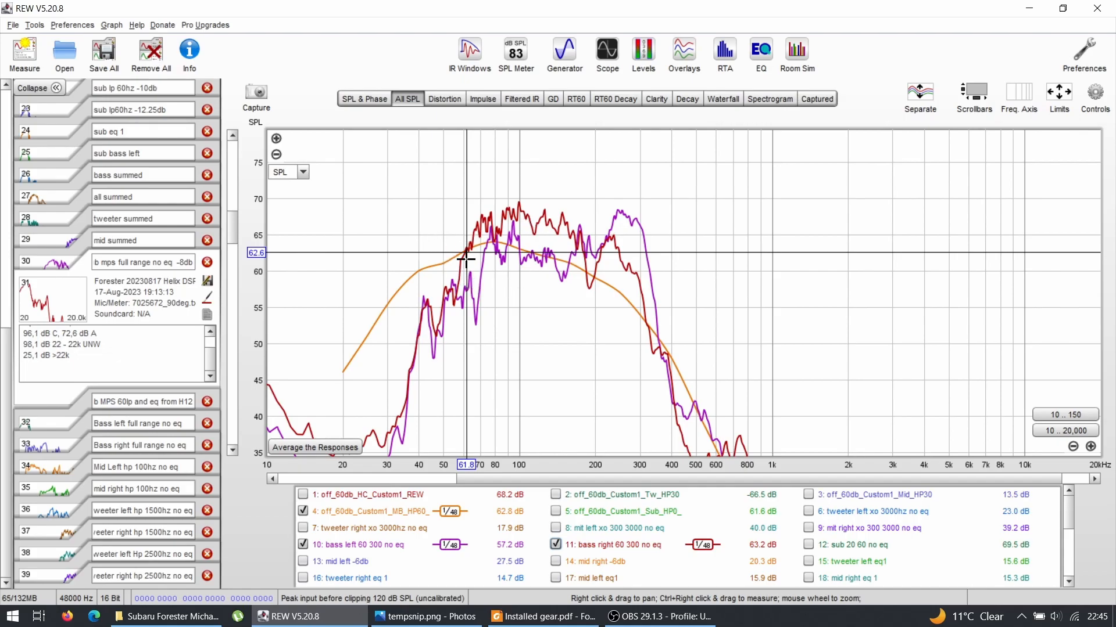
mouse_move(437, 188)
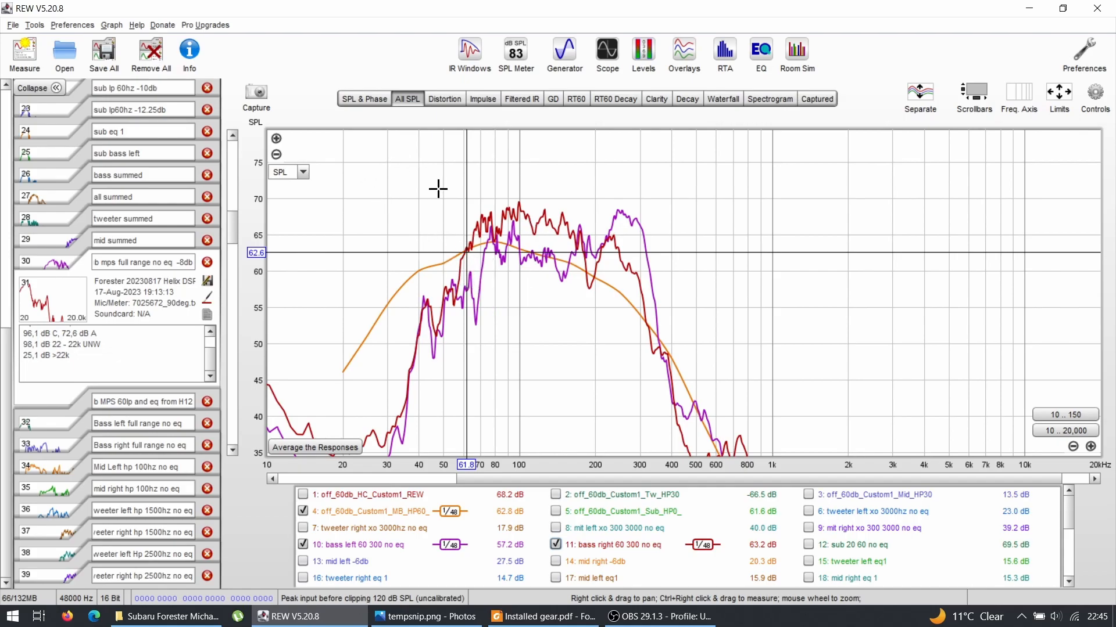
mouse_move(423, 158)
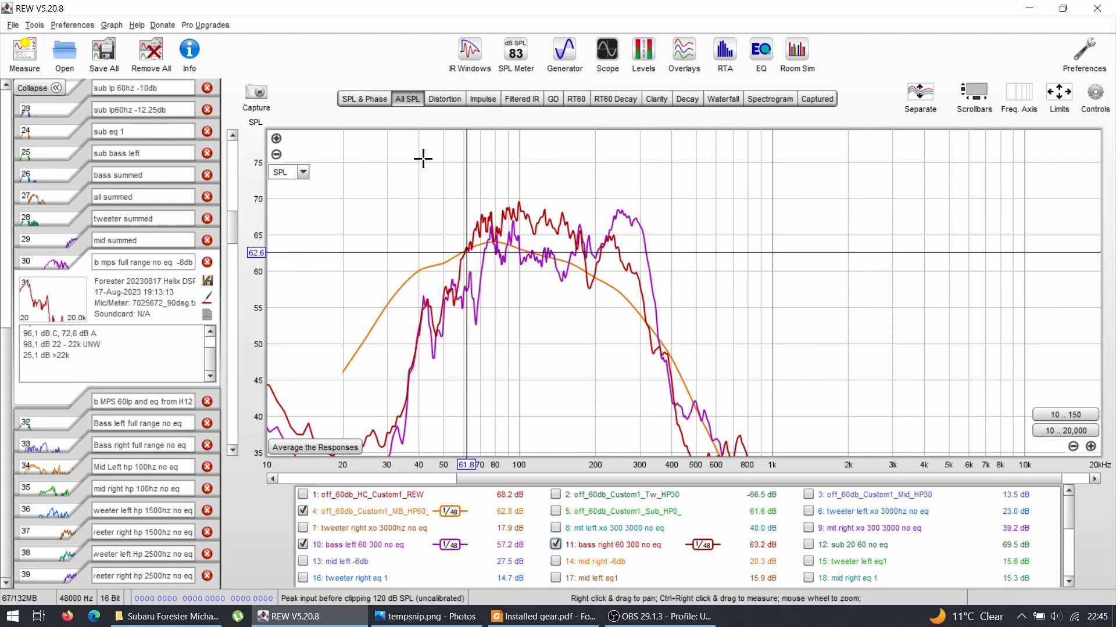
mouse_move(467, 290)
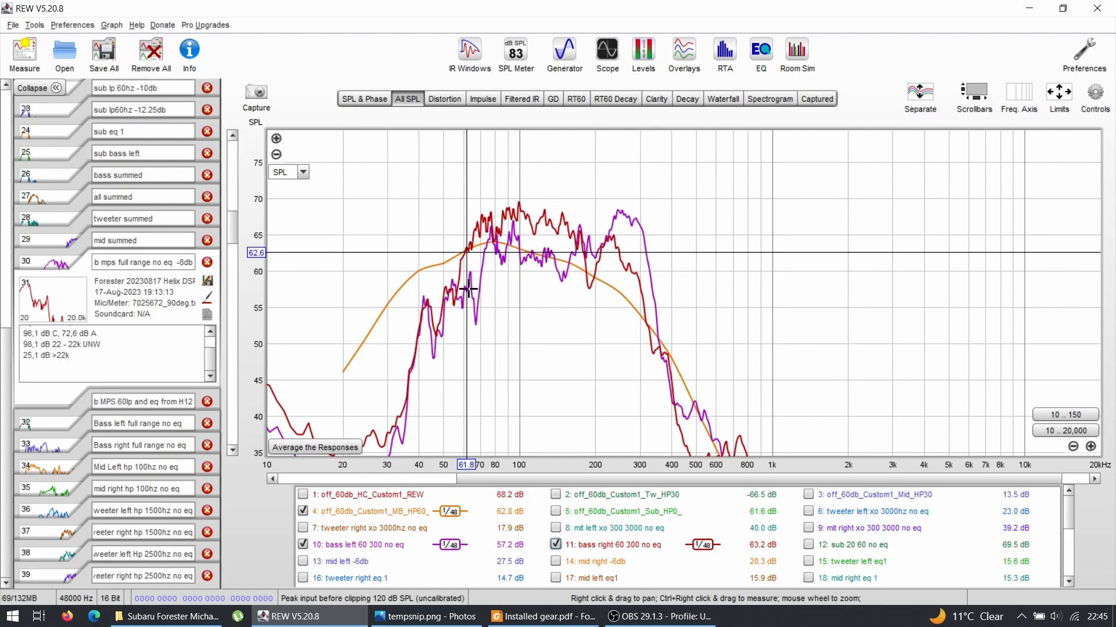
click(555, 545)
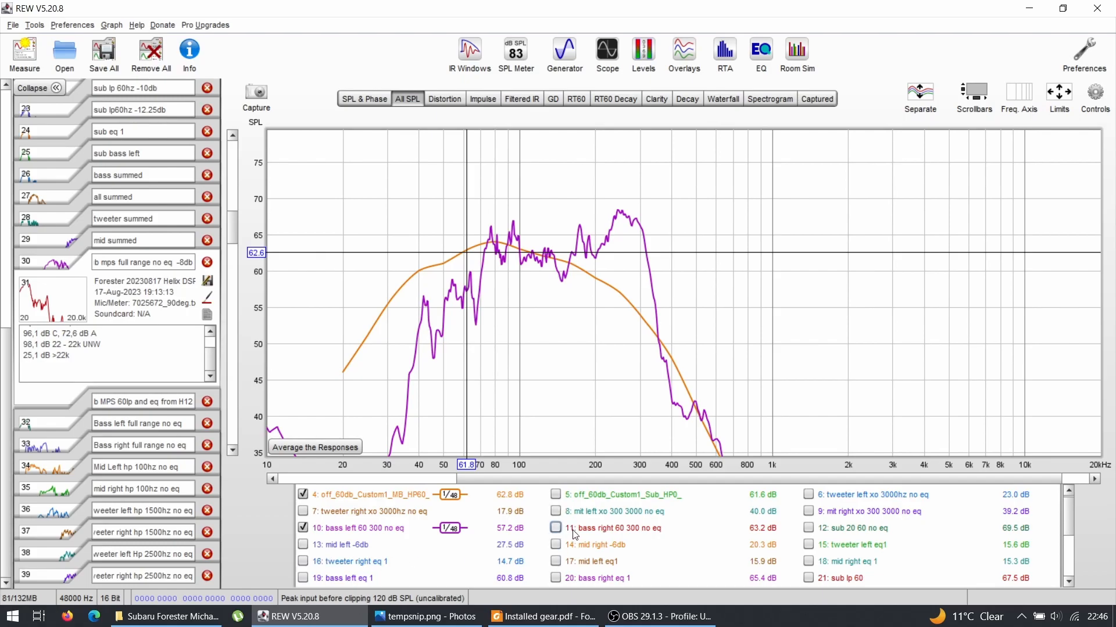
- Show bass left eq 1, bass right 60 300 no eq, bass right eq 1 and Bass right full range no eq
scroll(down, 3)
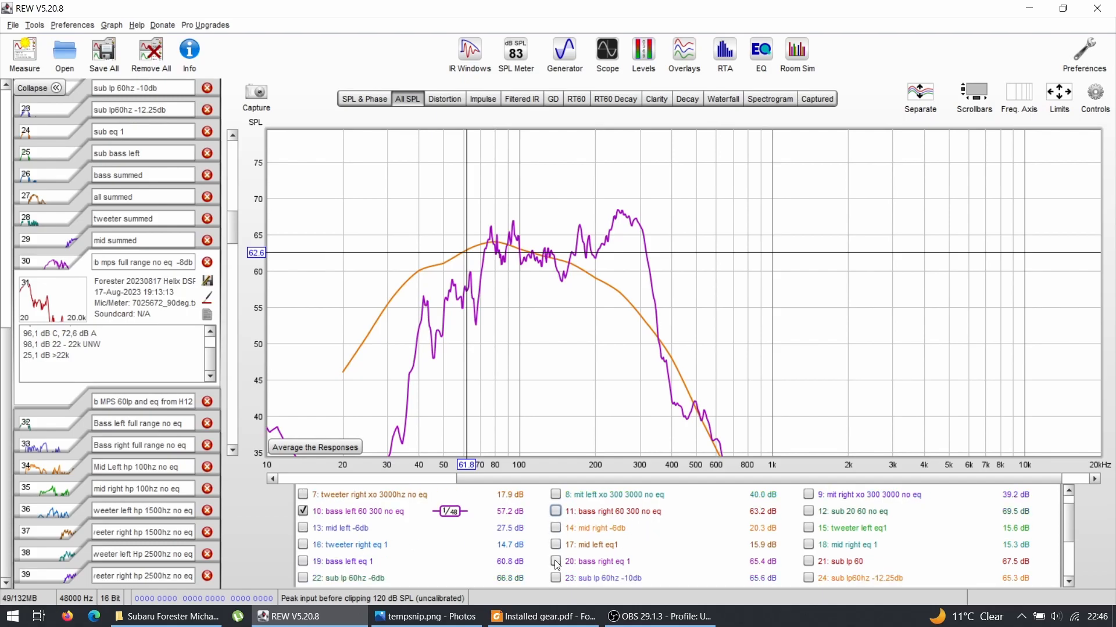
click(302, 561)
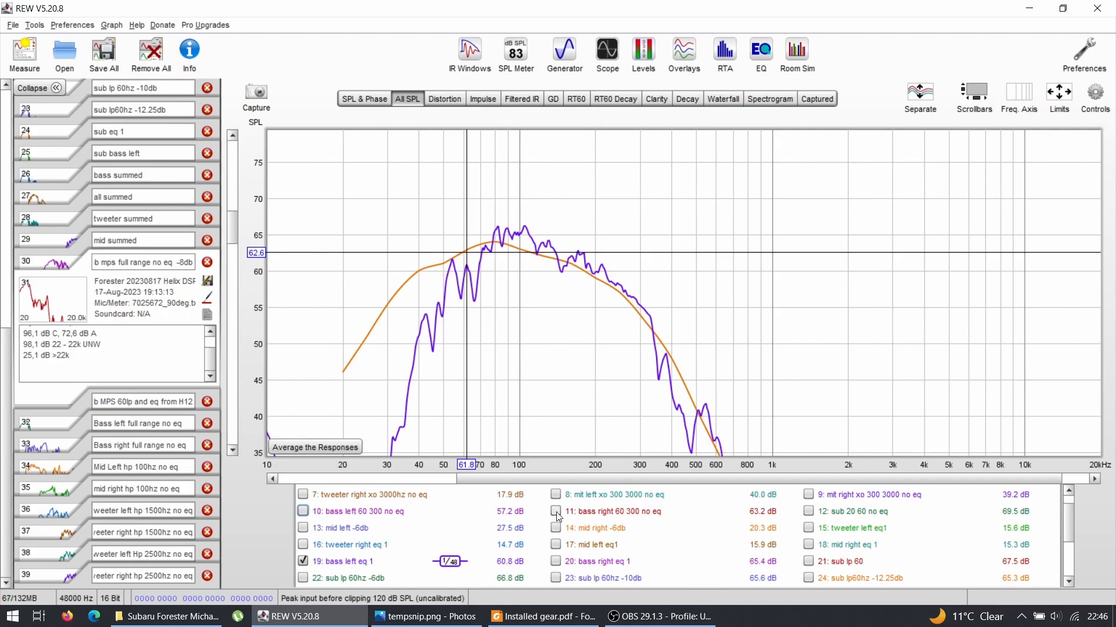
click(556, 512)
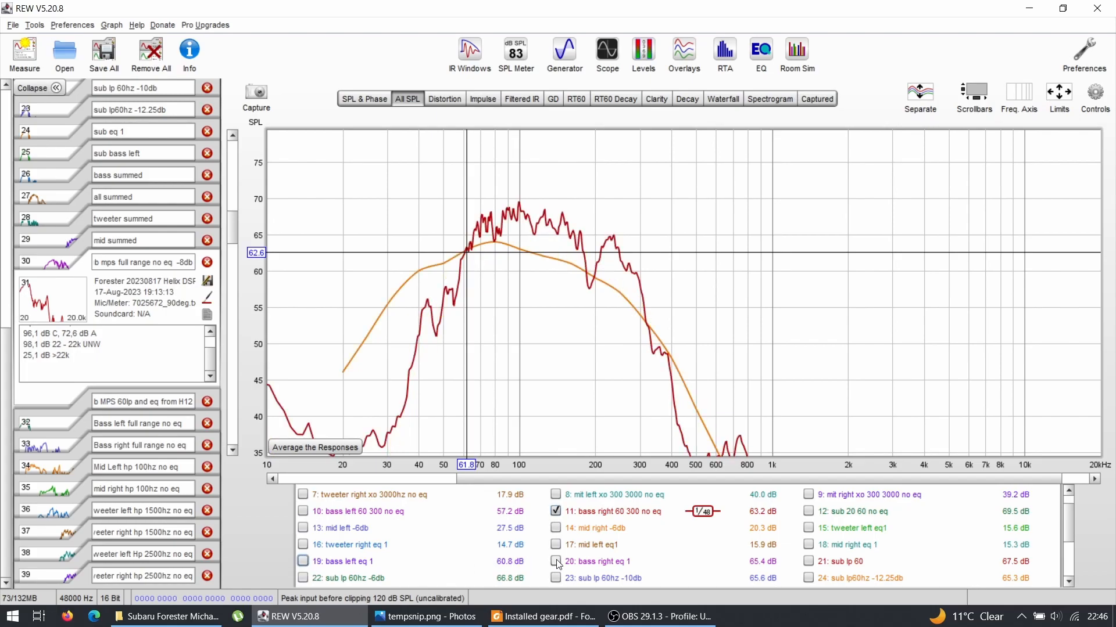
click(555, 561)
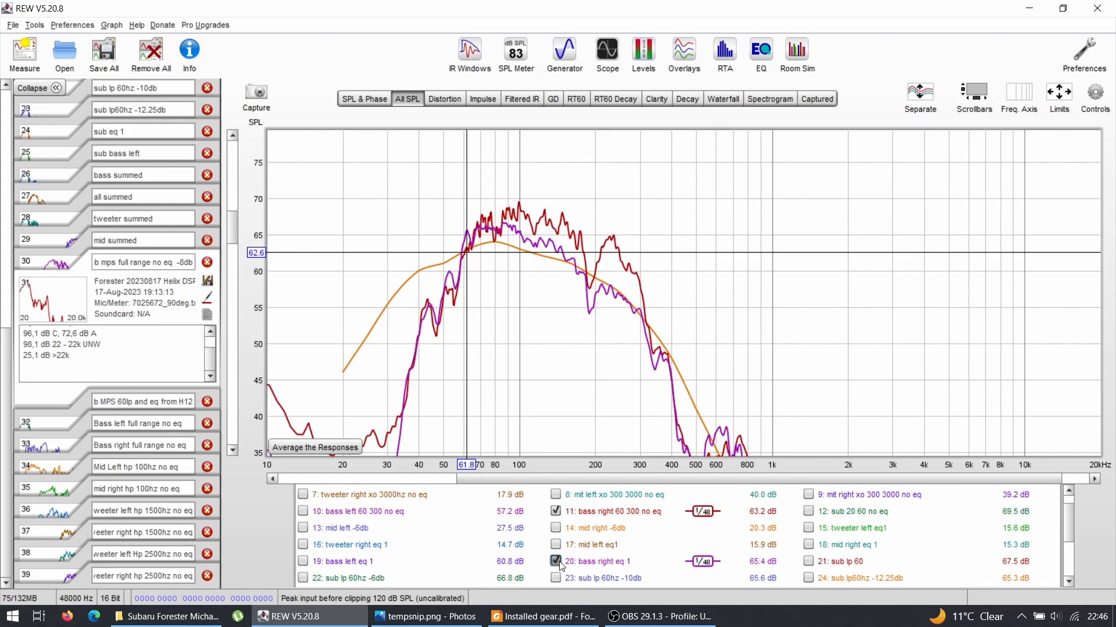
click(556, 561)
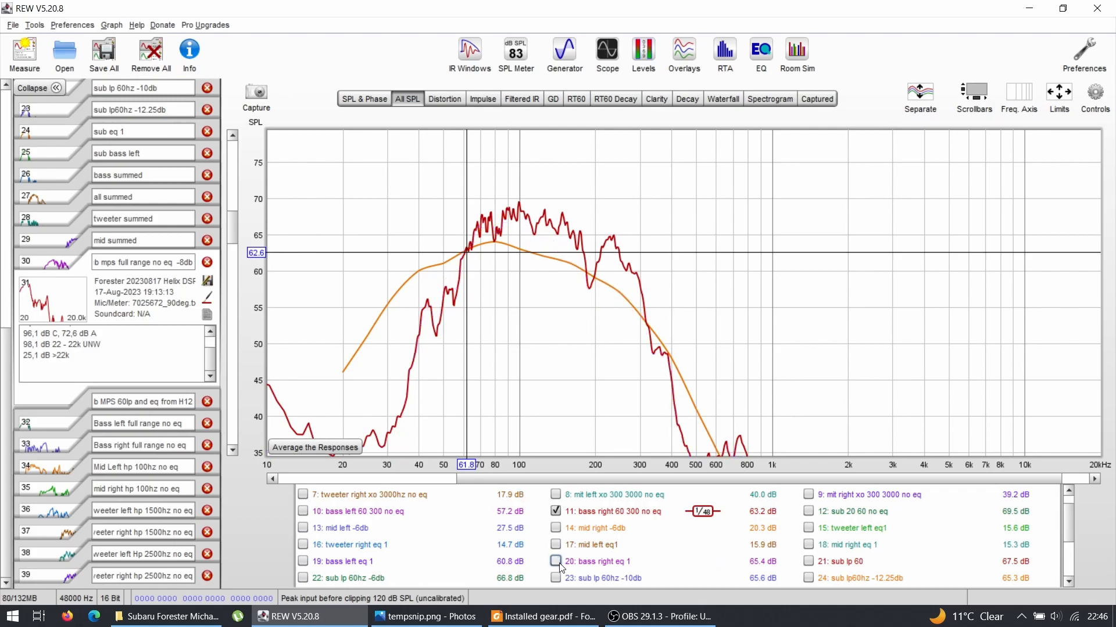
click(556, 561)
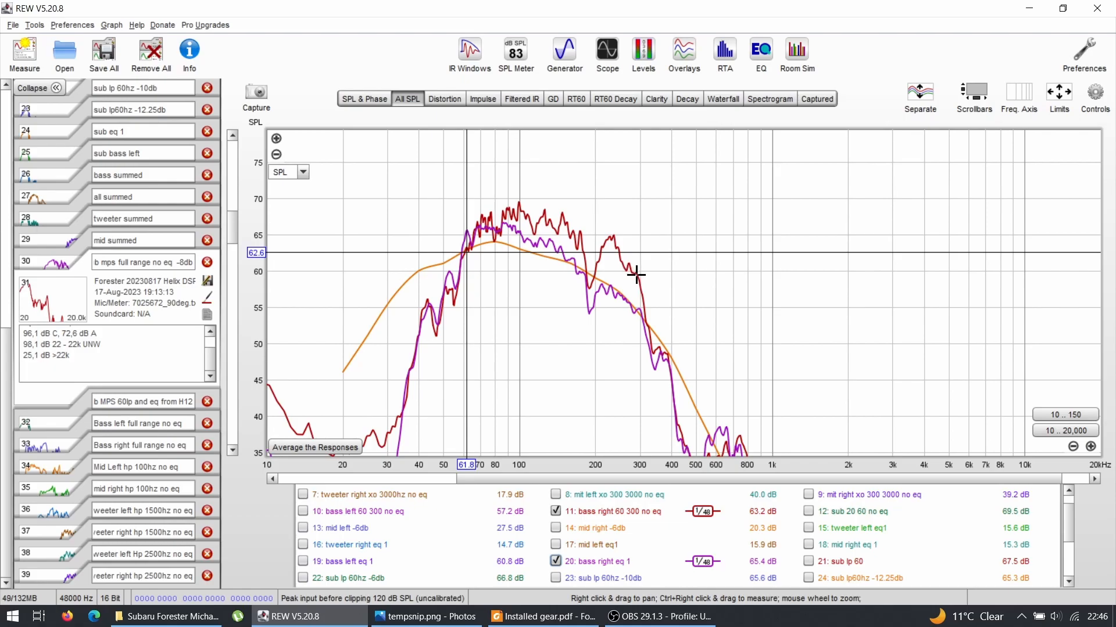
mouse_move(636, 313)
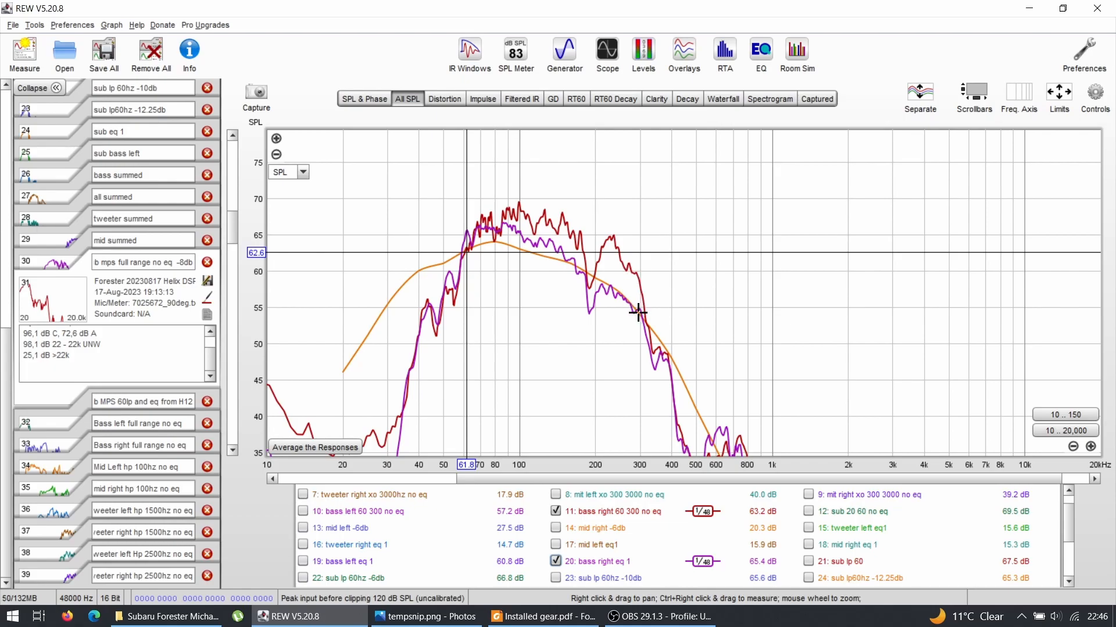
mouse_move(521, 253)
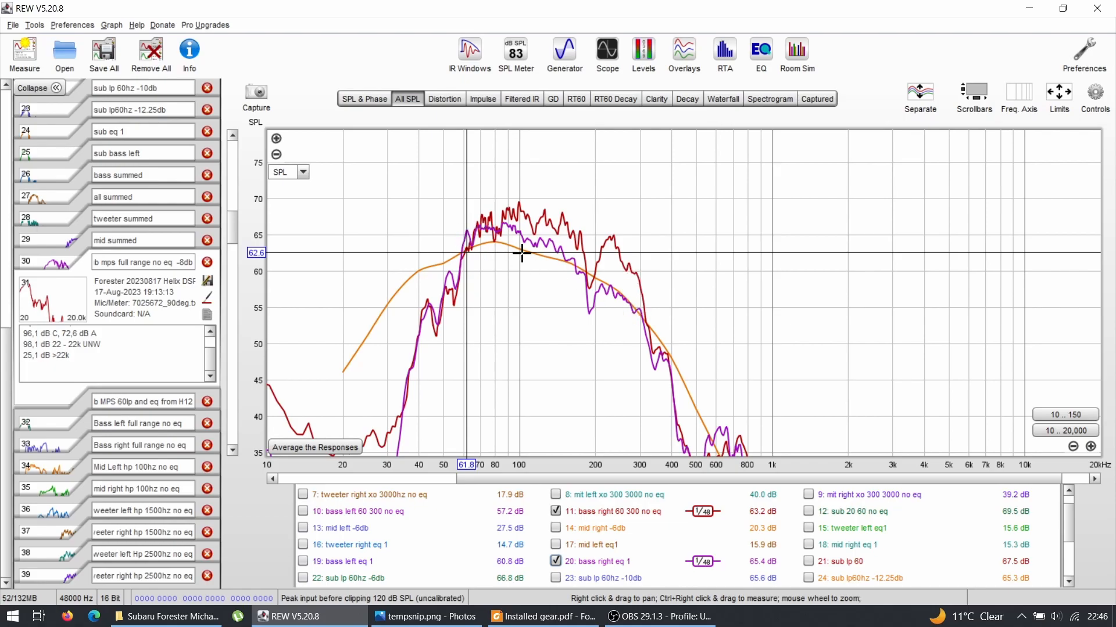
mouse_move(664, 357)
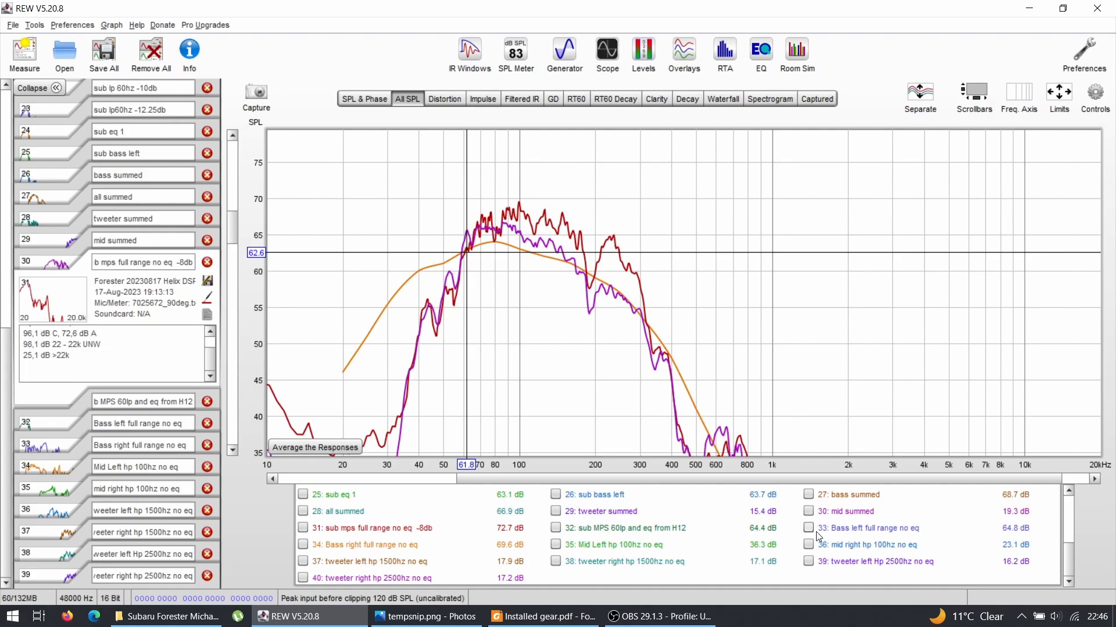
click(303, 545)
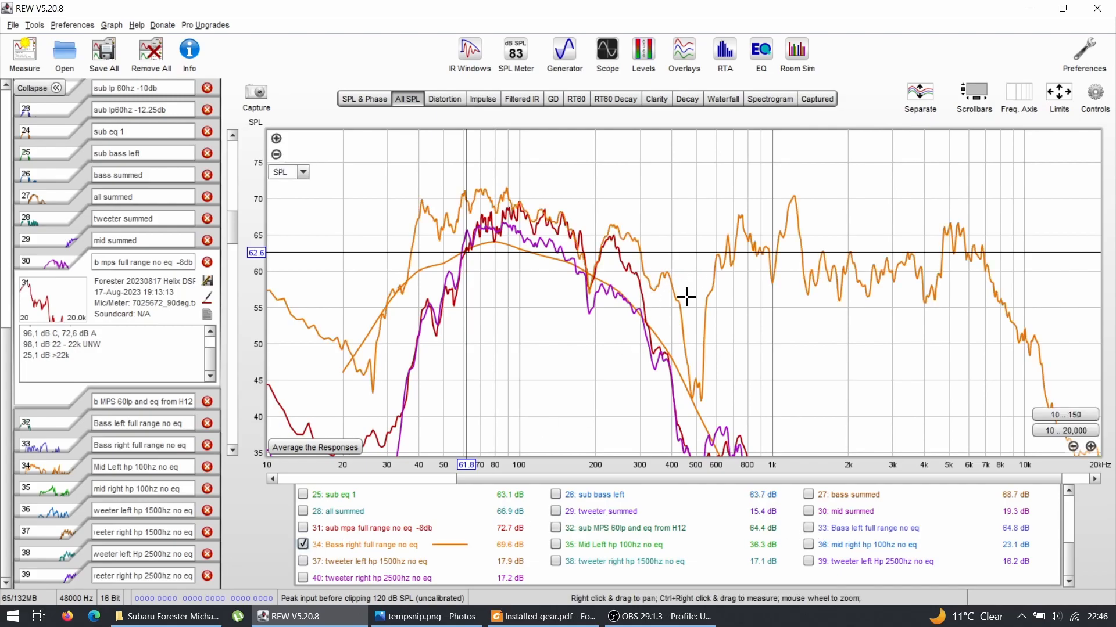
mouse_move(651, 258)
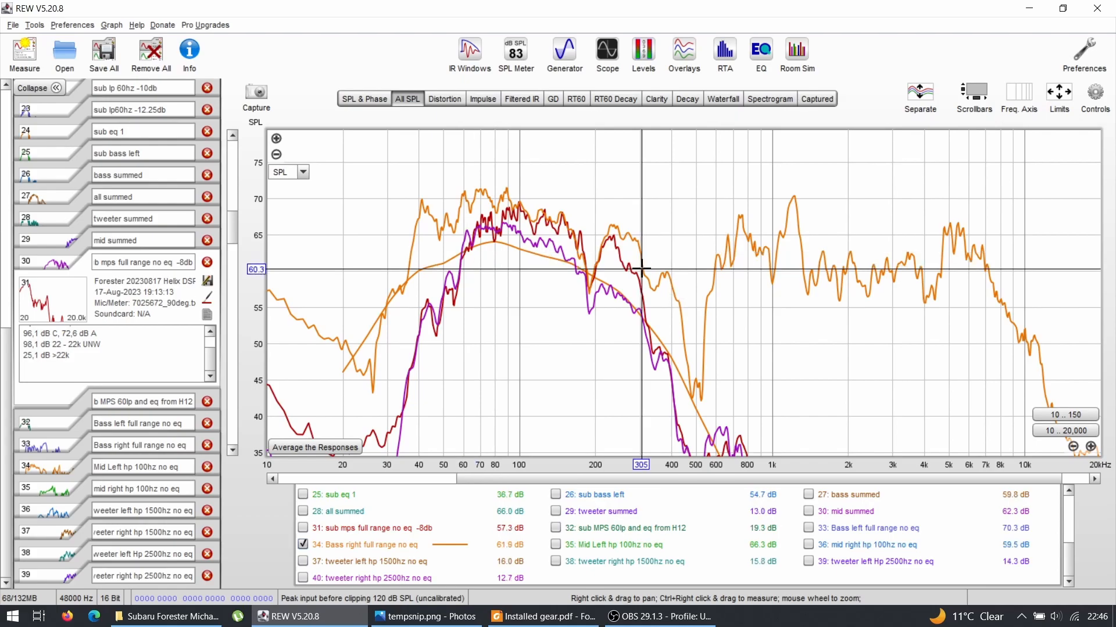
mouse_move(691, 364)
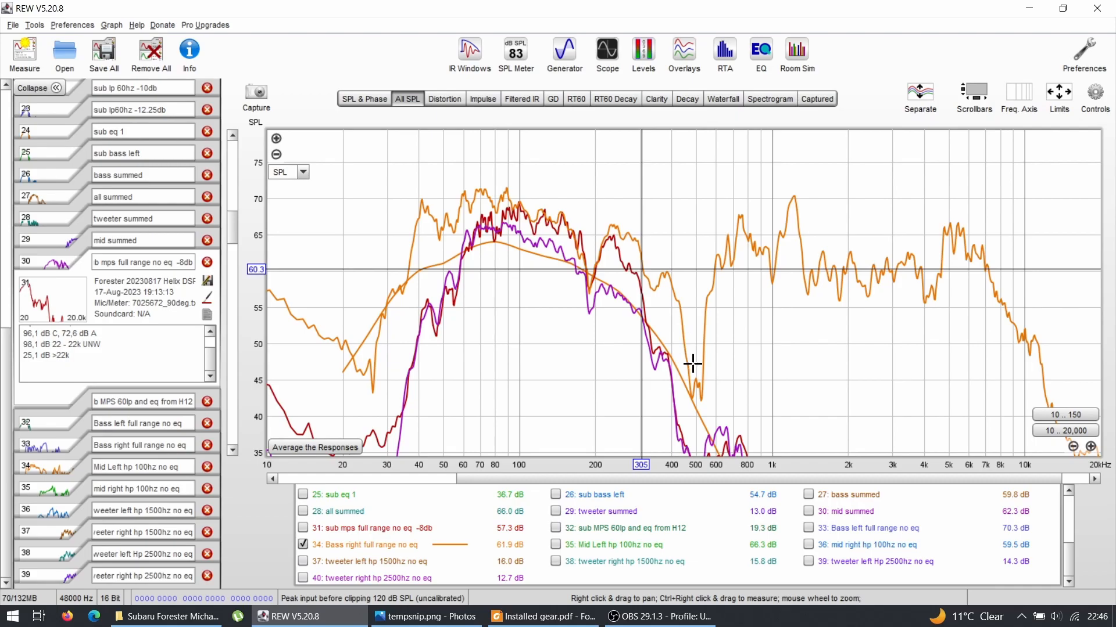
mouse_move(697, 393)
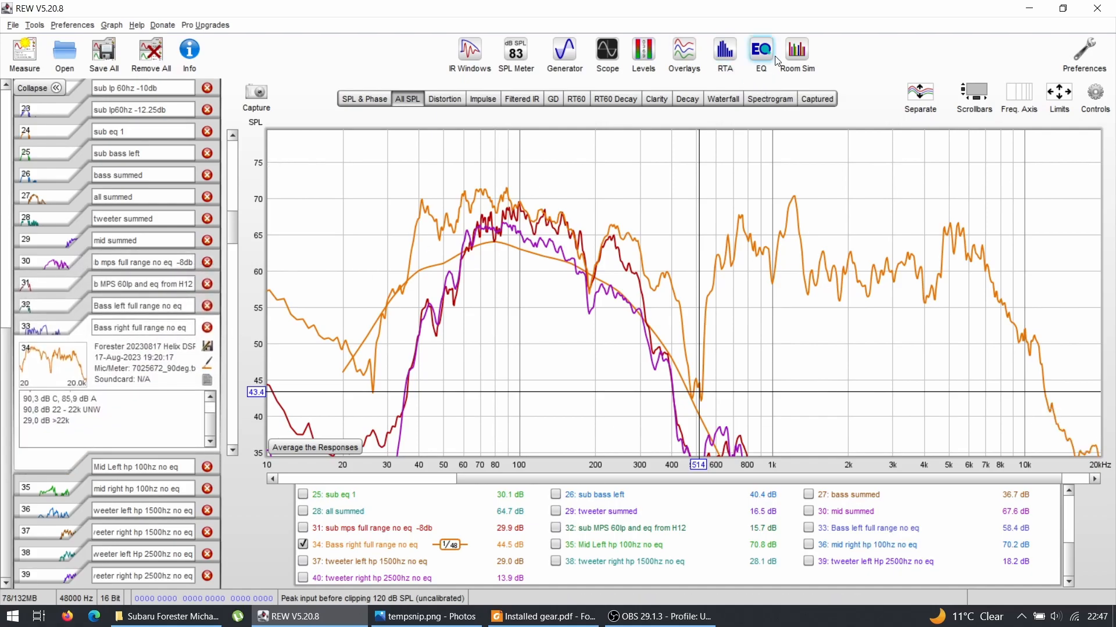
- In the EQ window for Bass right full range no eq, set a BU4 low-pass crossover at 400 Hz
click(760, 49)
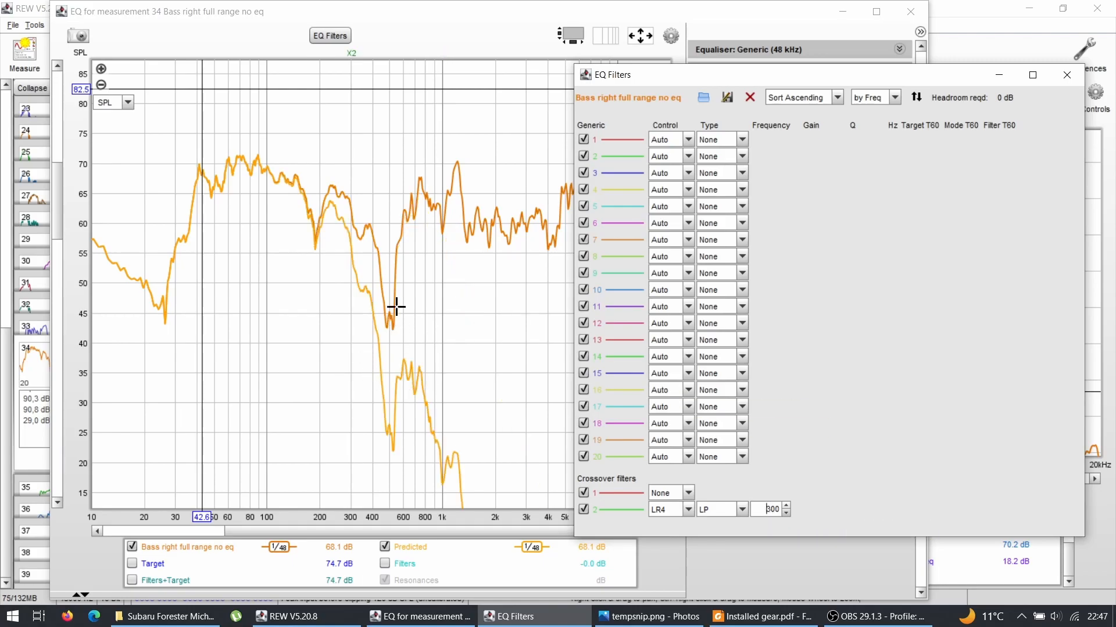
mouse_move(357, 266)
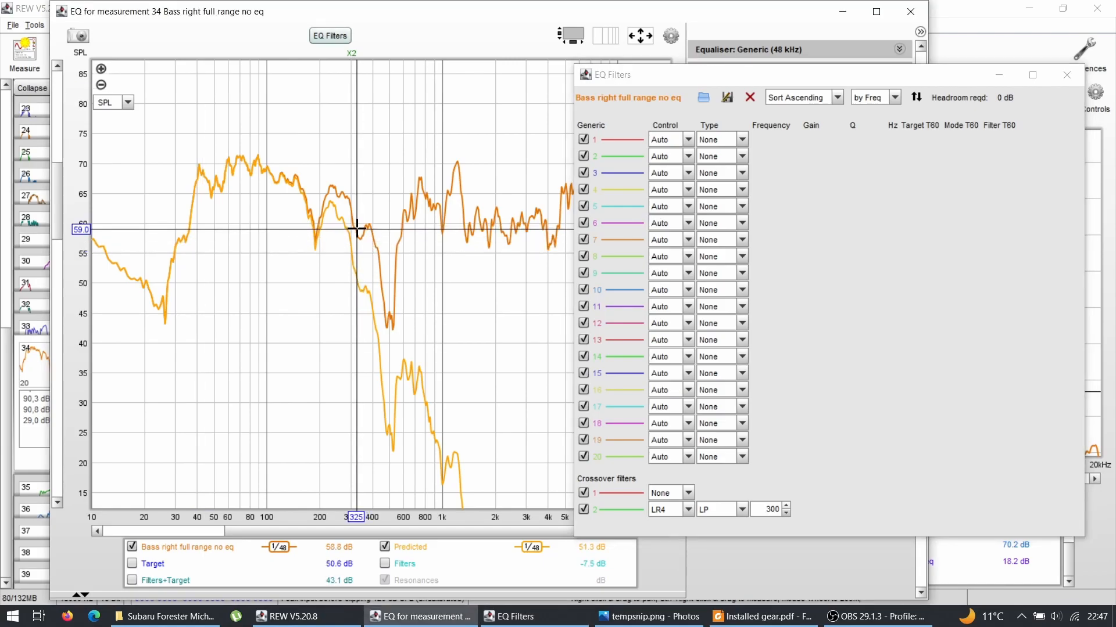
mouse_move(356, 238)
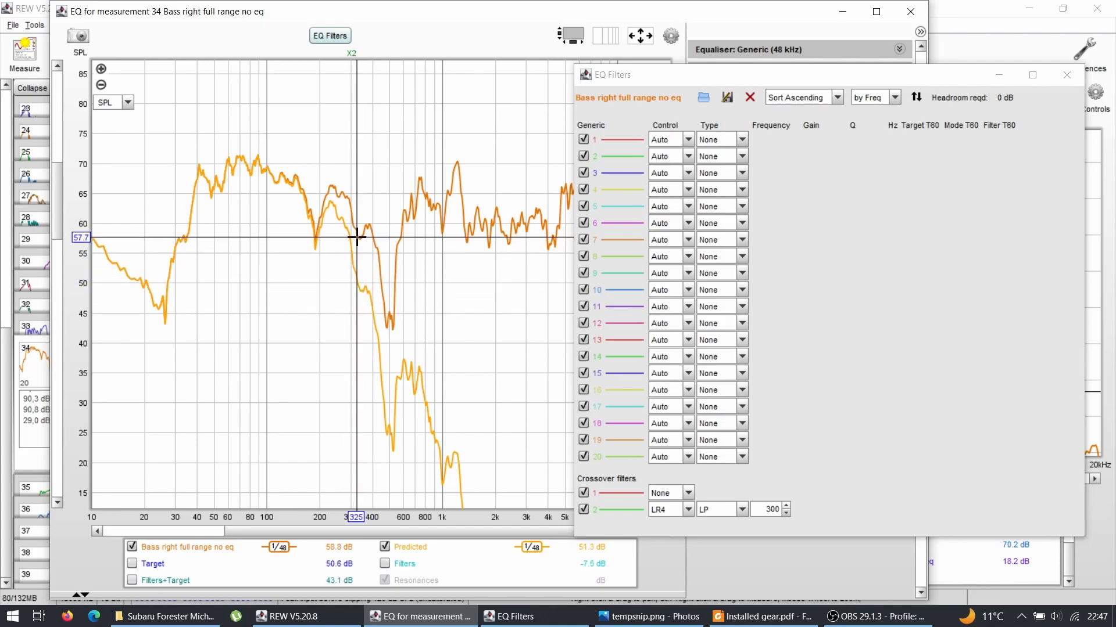
mouse_move(360, 239)
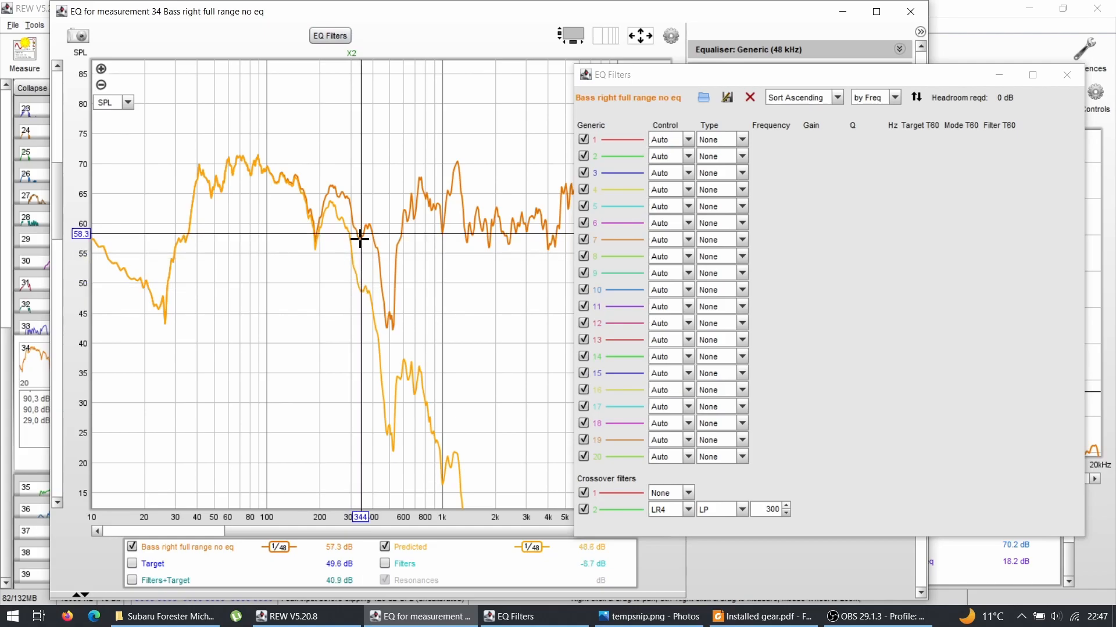
mouse_move(351, 265)
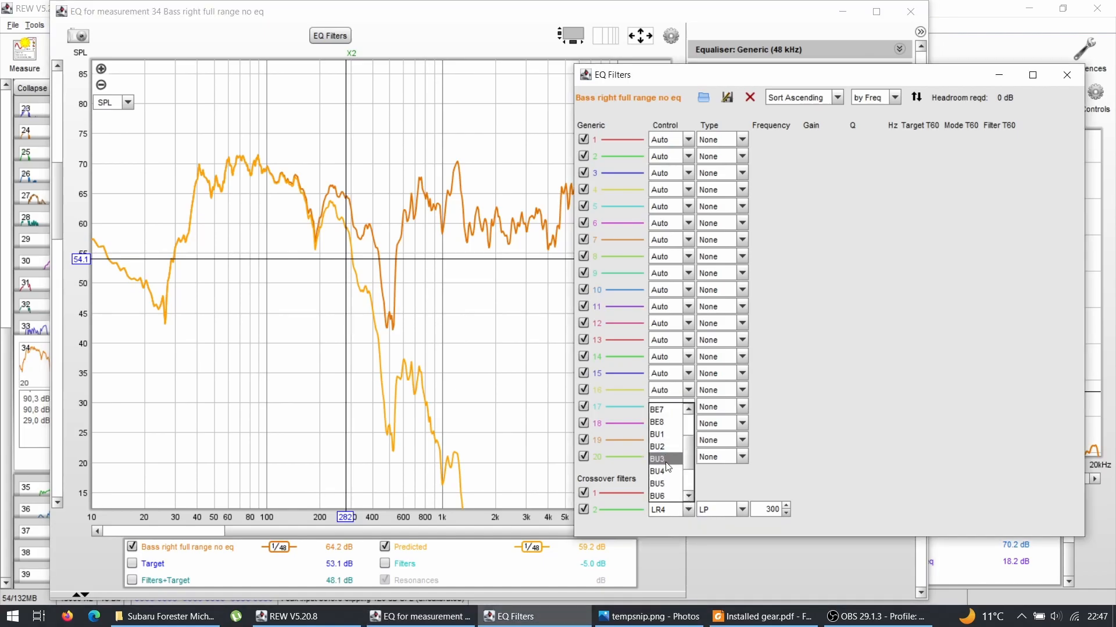
click(657, 472)
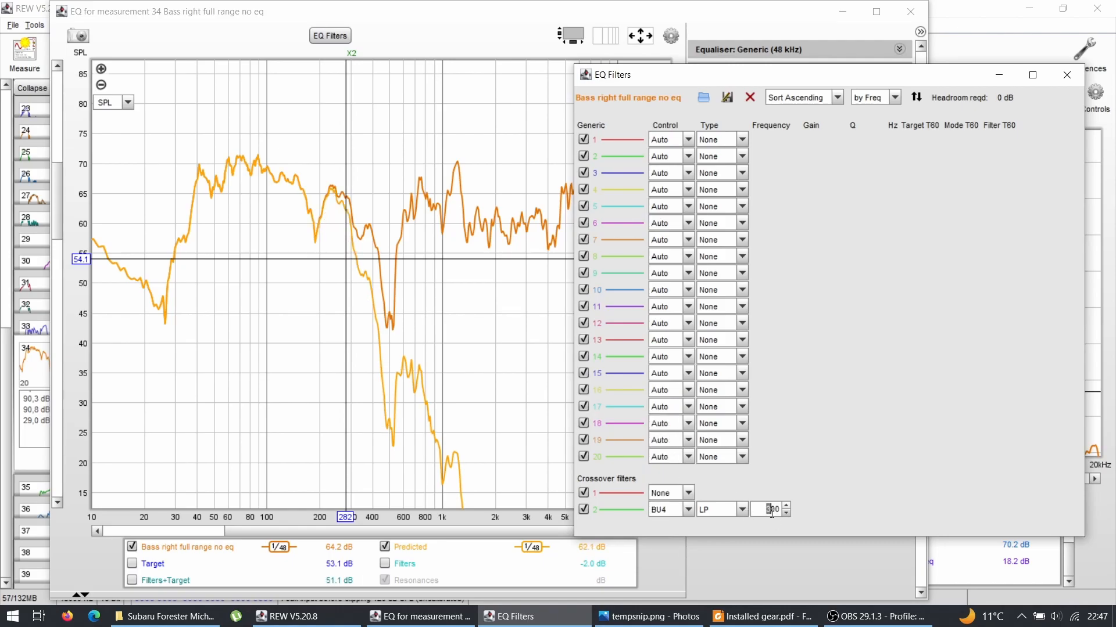
click(769, 509)
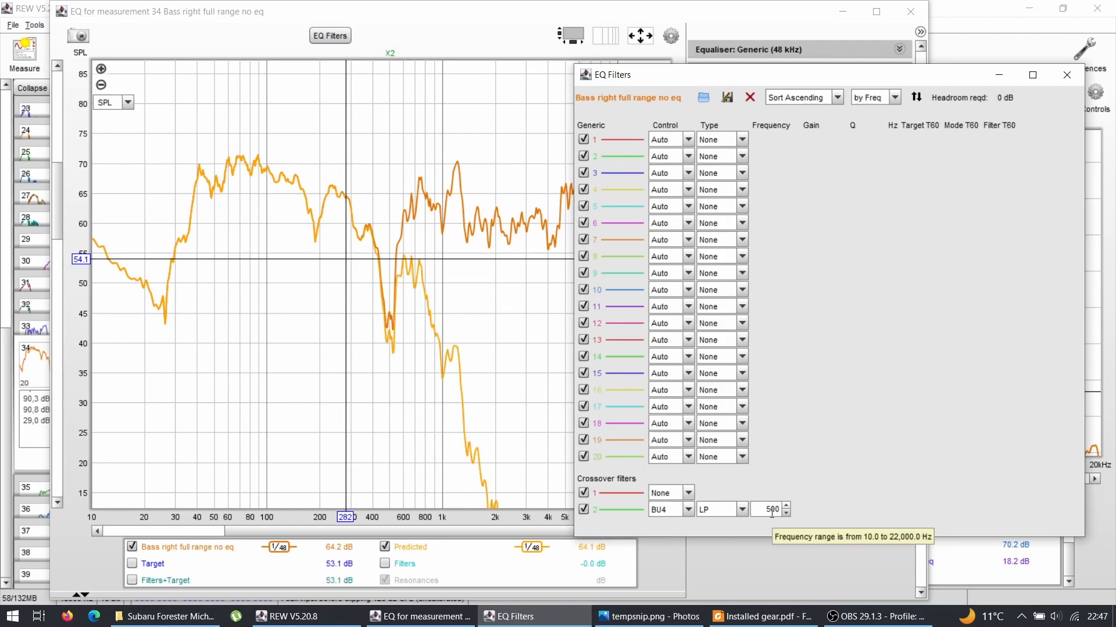
mouse_move(906, 599)
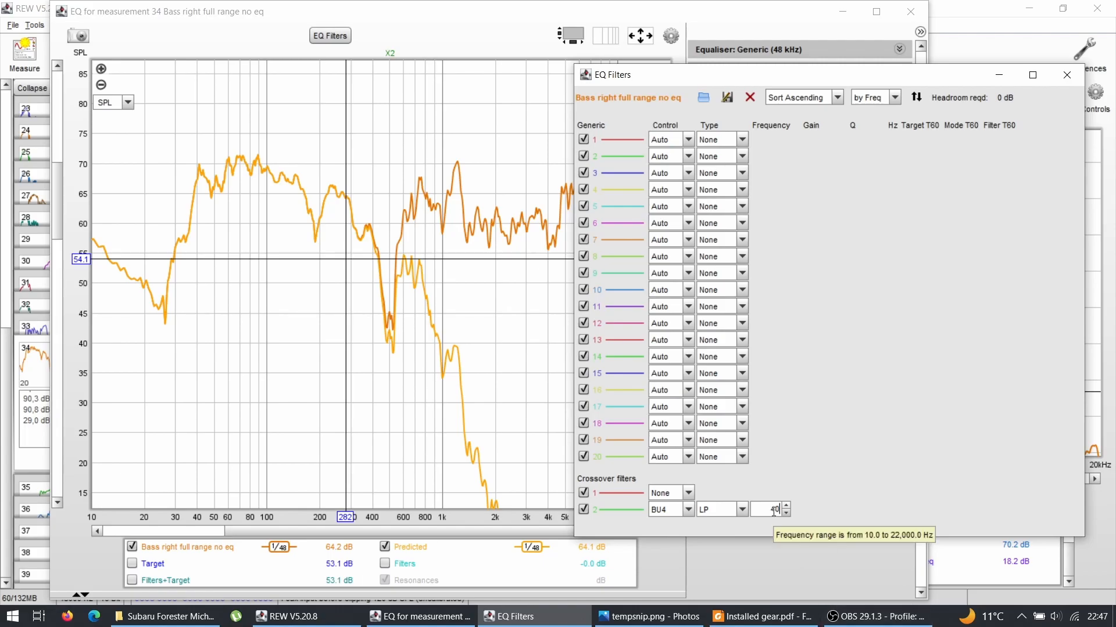
text(400)
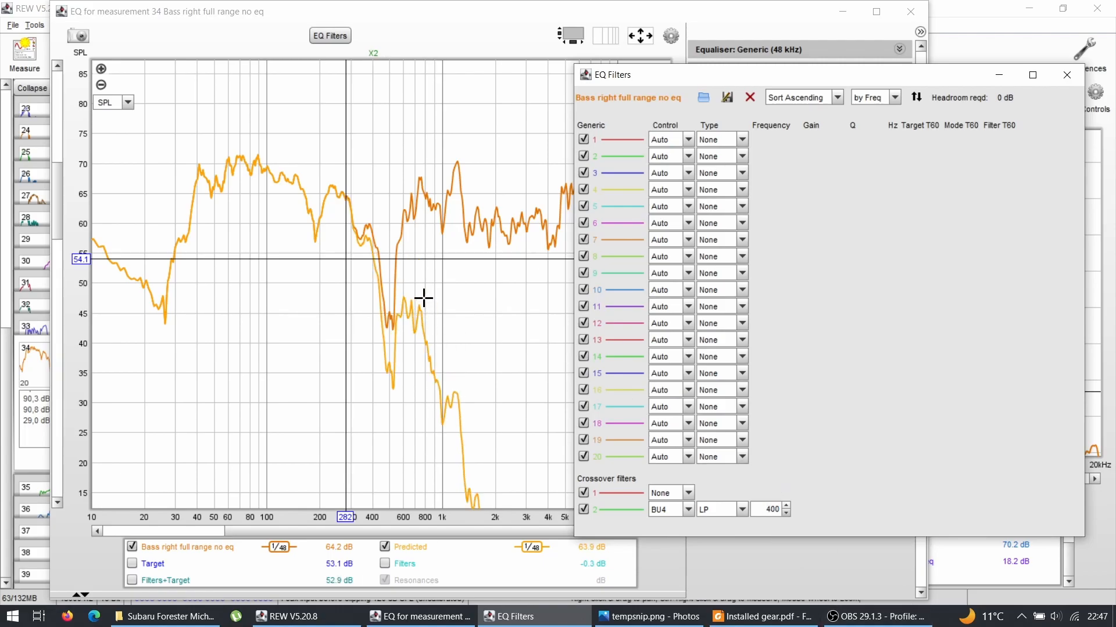
mouse_move(362, 247)
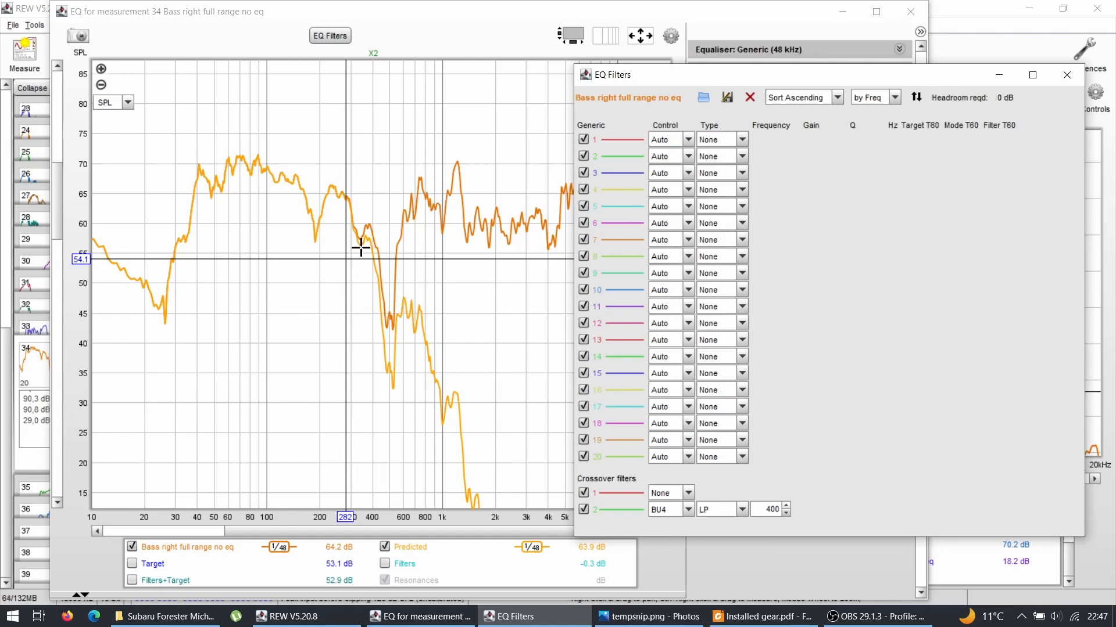
mouse_move(445, 366)
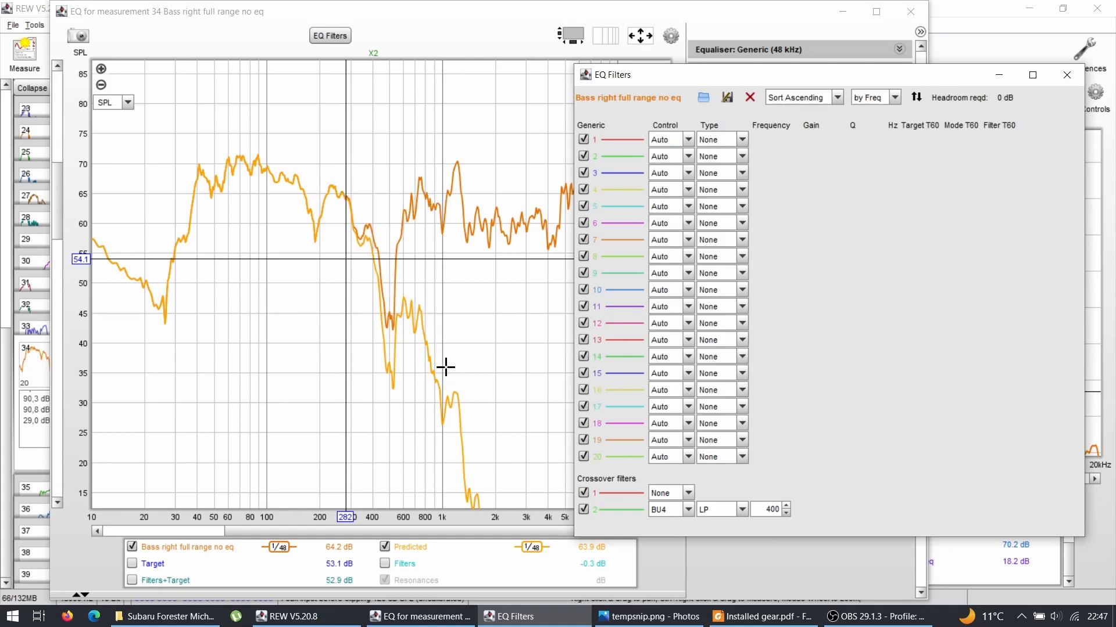
mouse_move(348, 239)
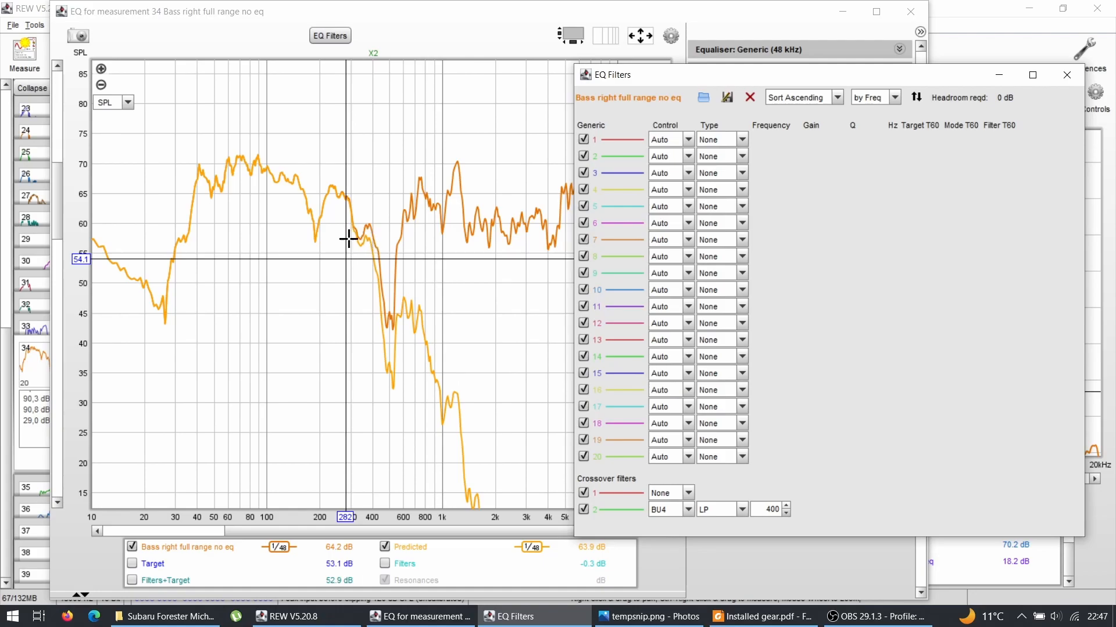
mouse_move(379, 234)
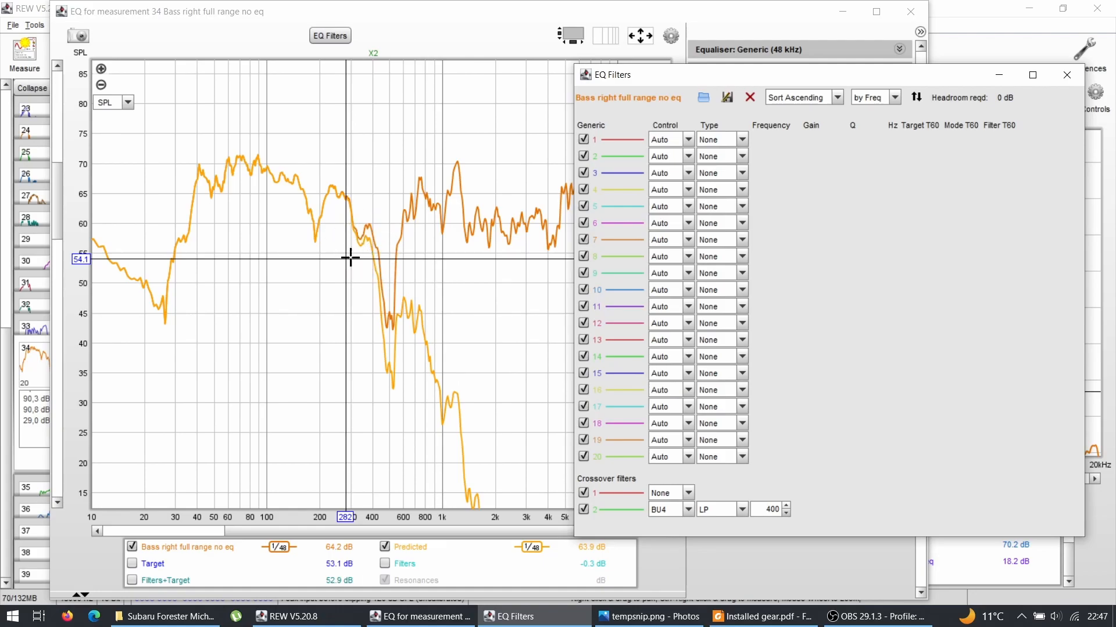
mouse_move(385, 328)
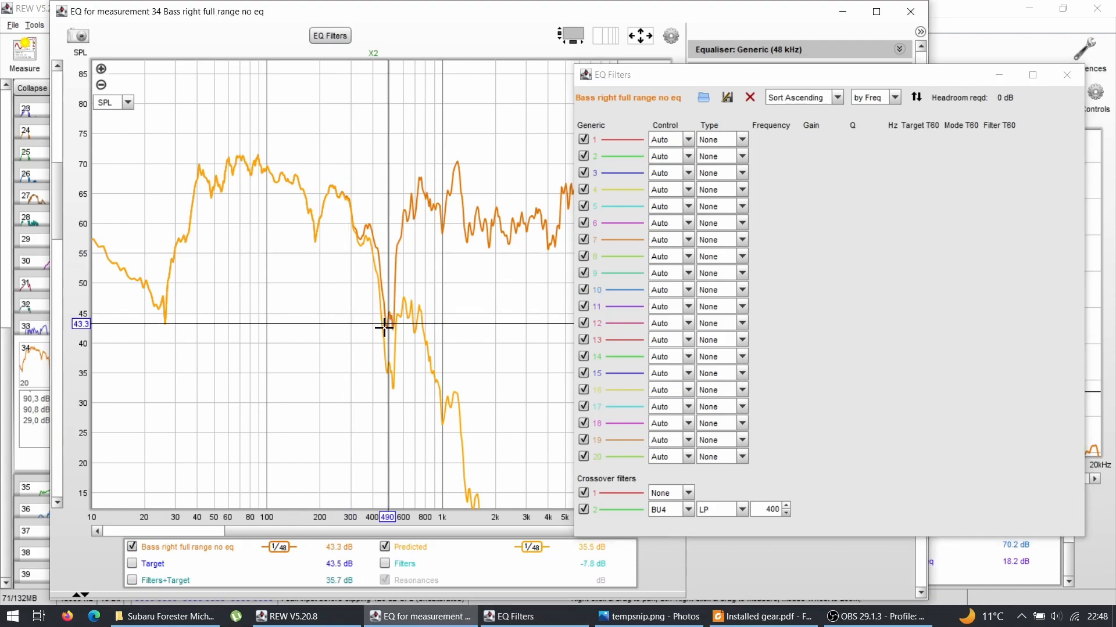
mouse_move(384, 351)
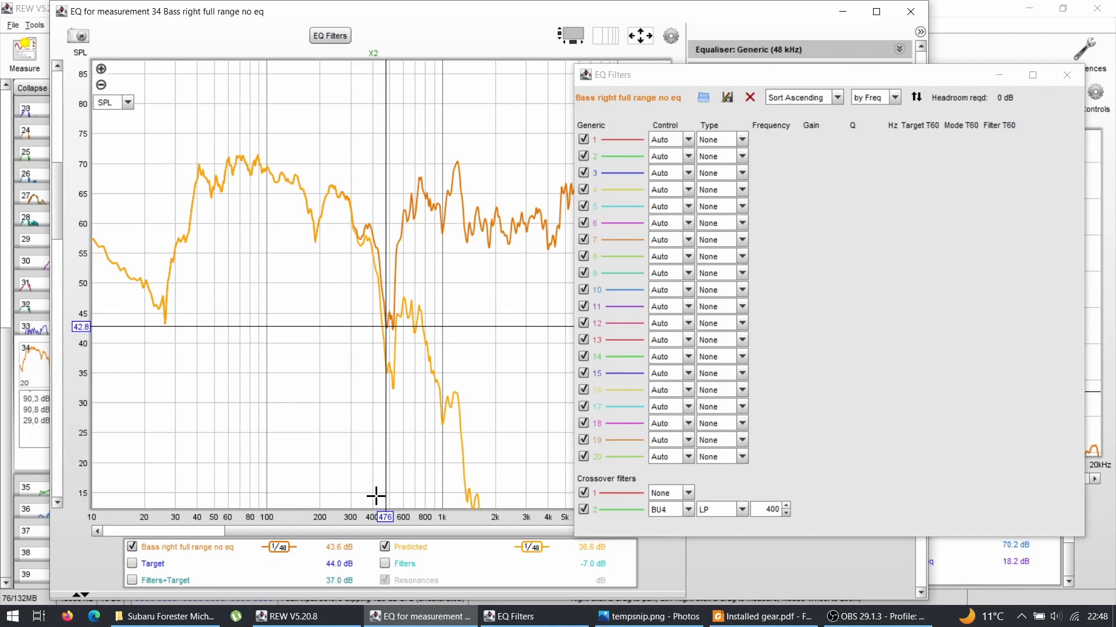
mouse_move(390, 323)
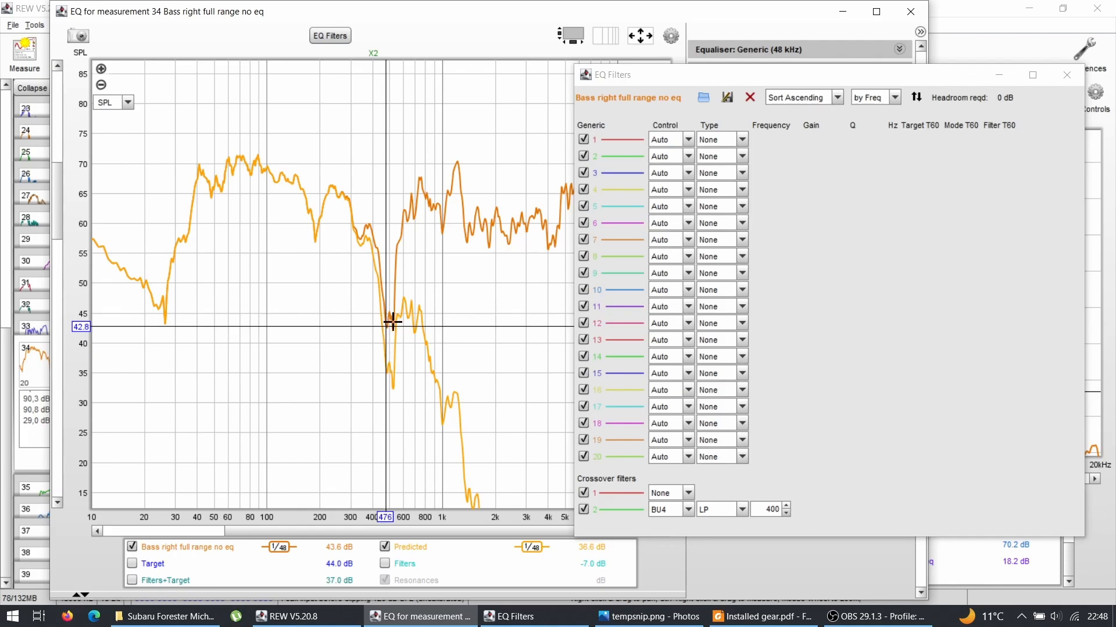
mouse_move(493, 222)
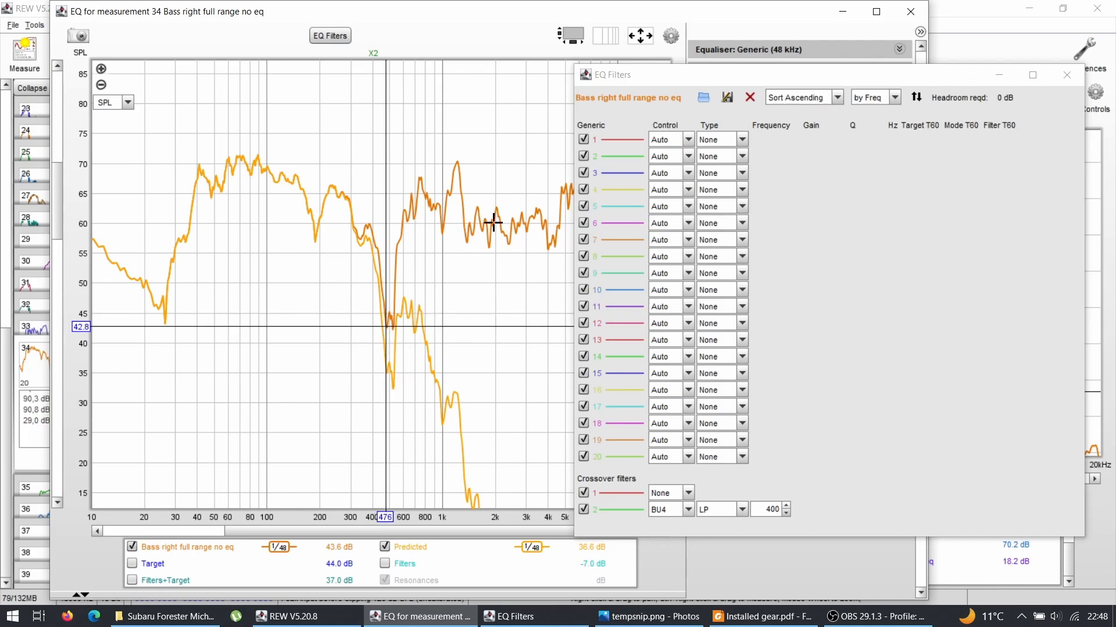
mouse_move(328, 173)
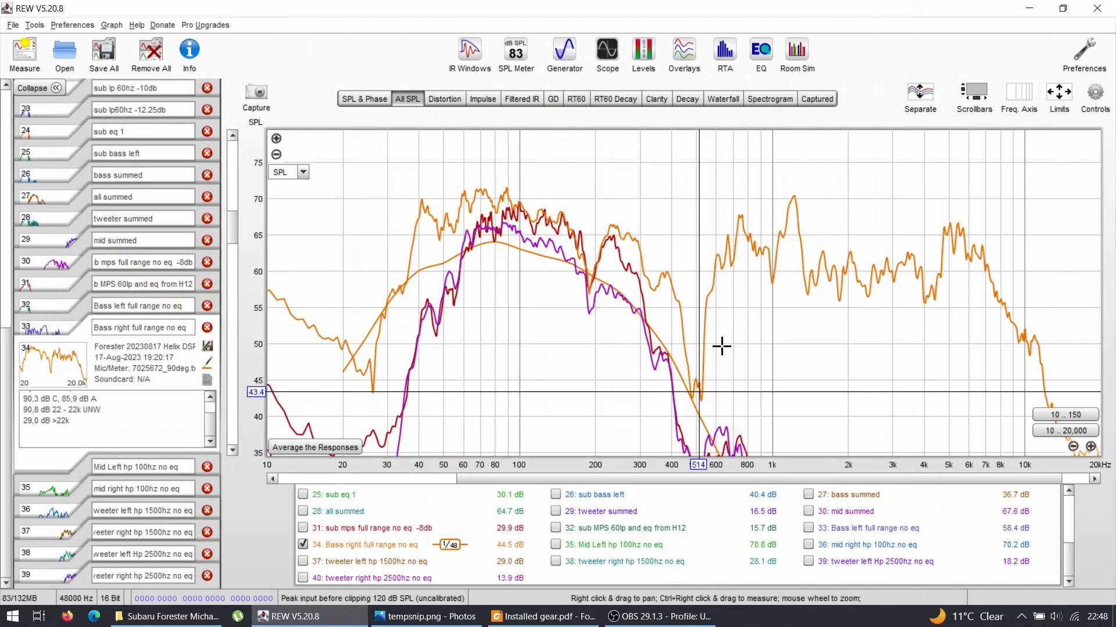
mouse_move(634, 301)
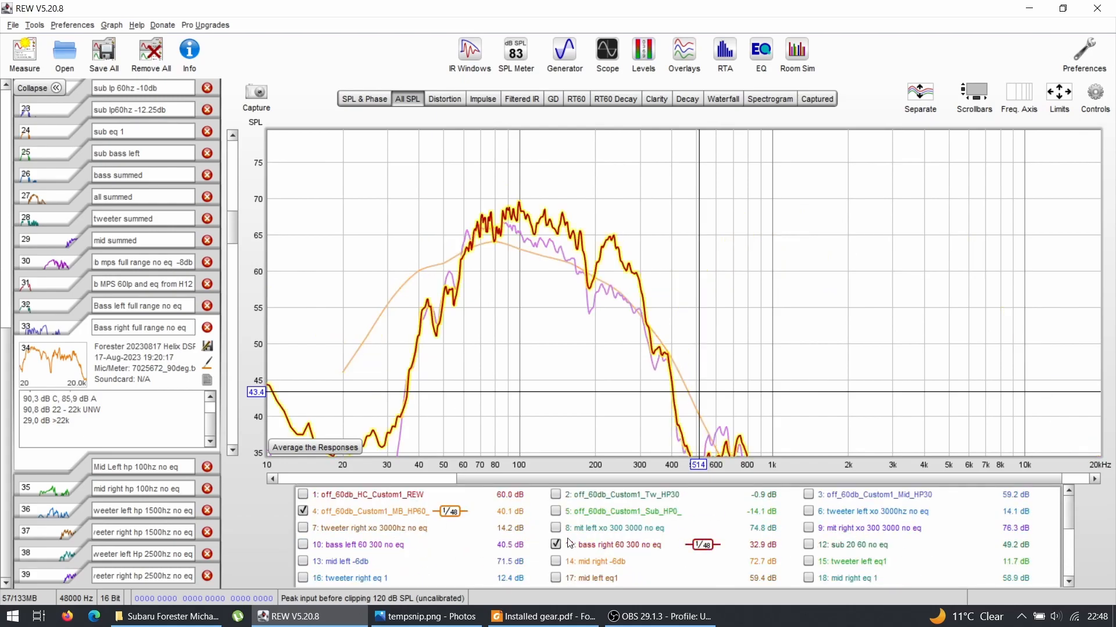
- Hide the bass right 60-300 no-eq trace so only the bass eq 1 pair sits on the MB HP60 target
click(555, 545)
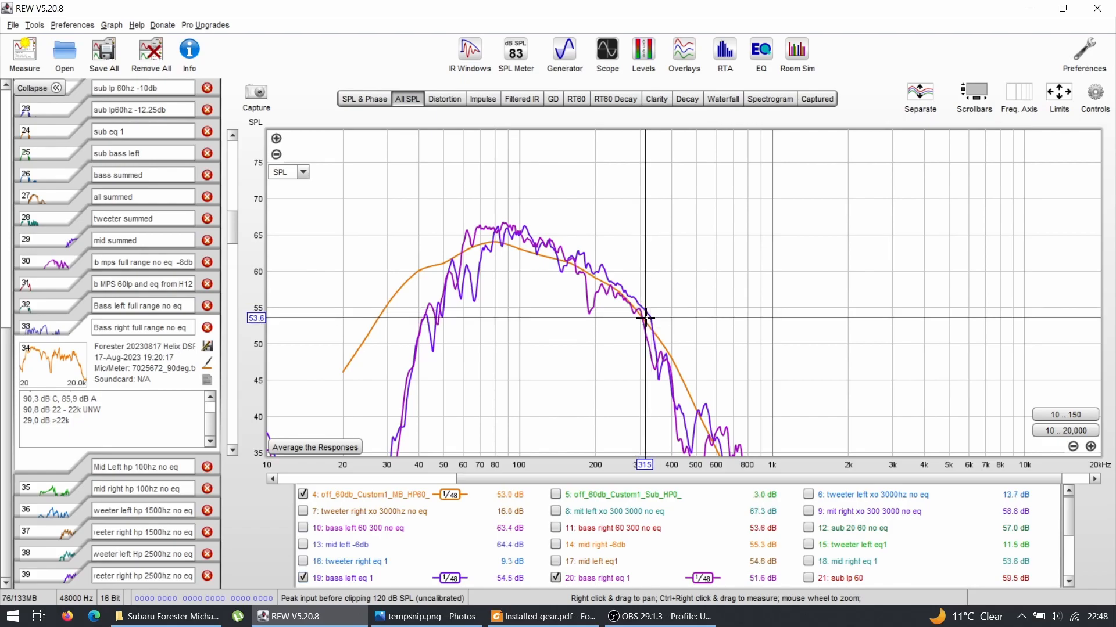
mouse_move(708, 439)
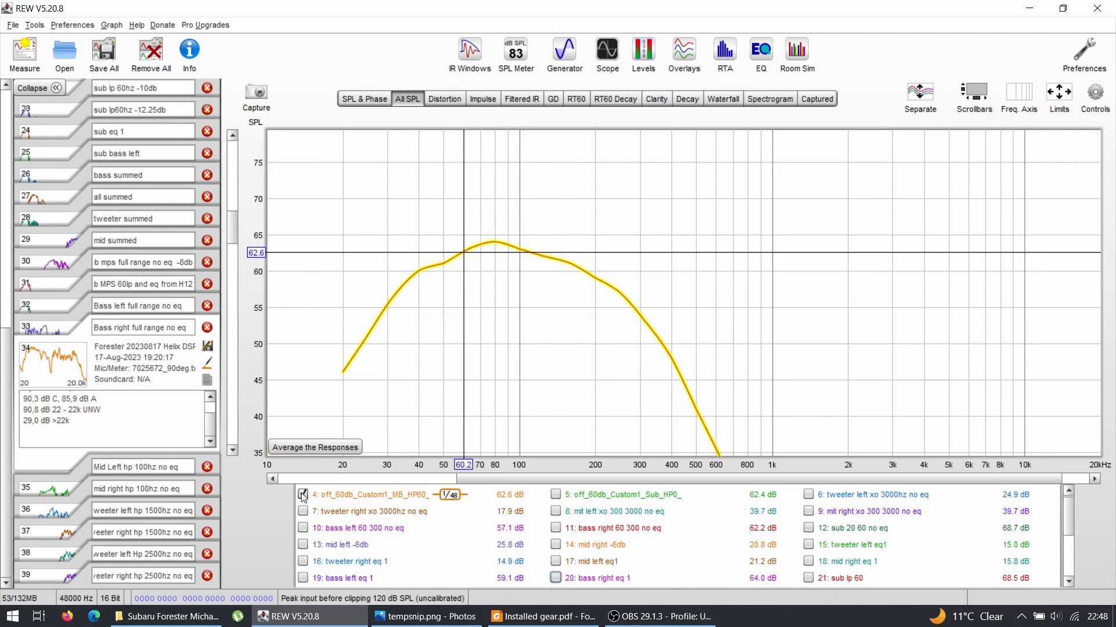
- Swap the MB HP60 target for the sub HP60 target and overlay sub lp 60 and sub lp60hz -6db
click(303, 495)
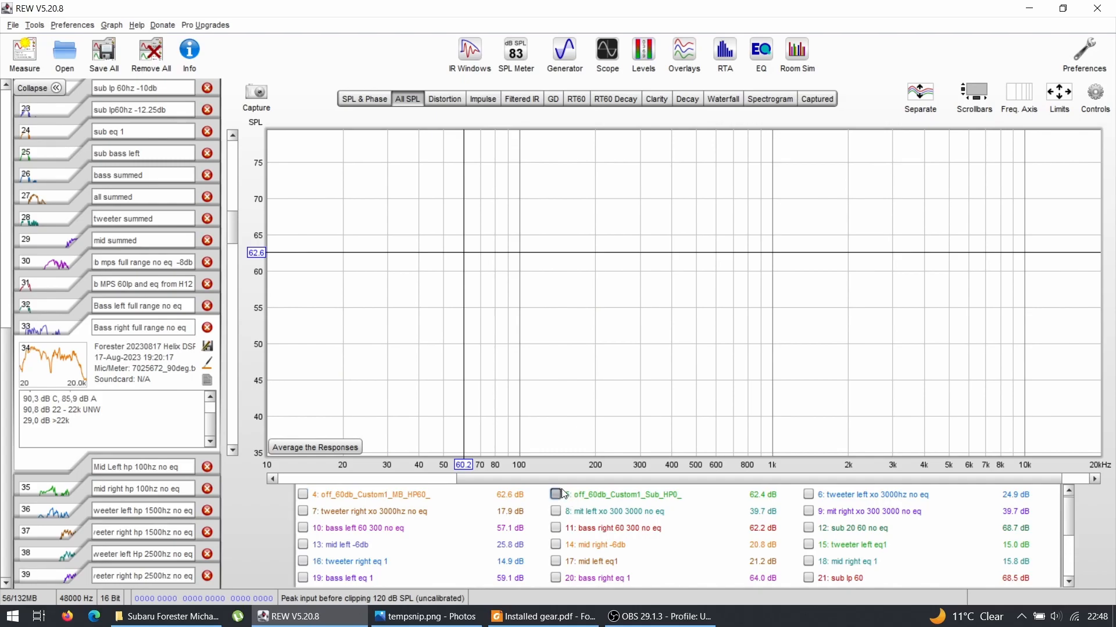
click(555, 495)
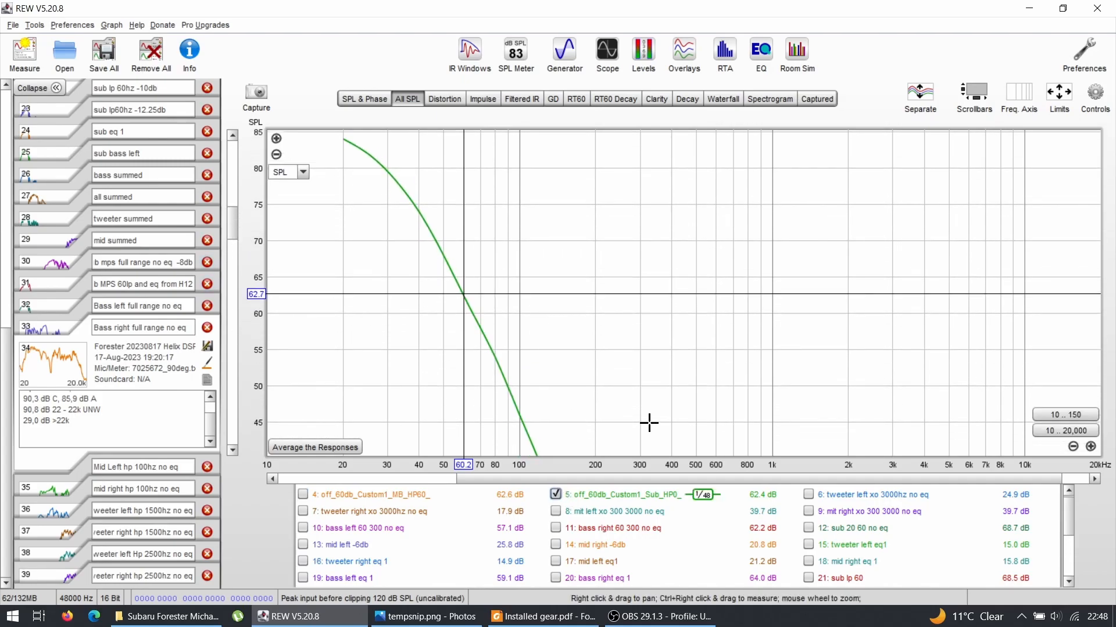
click(808, 578)
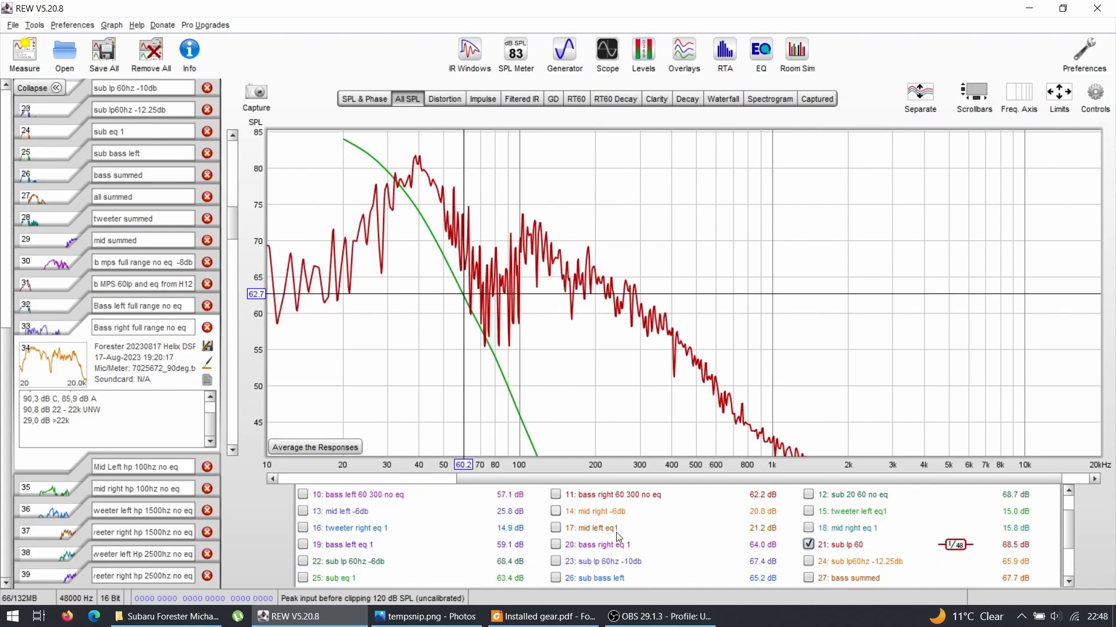
click(302, 562)
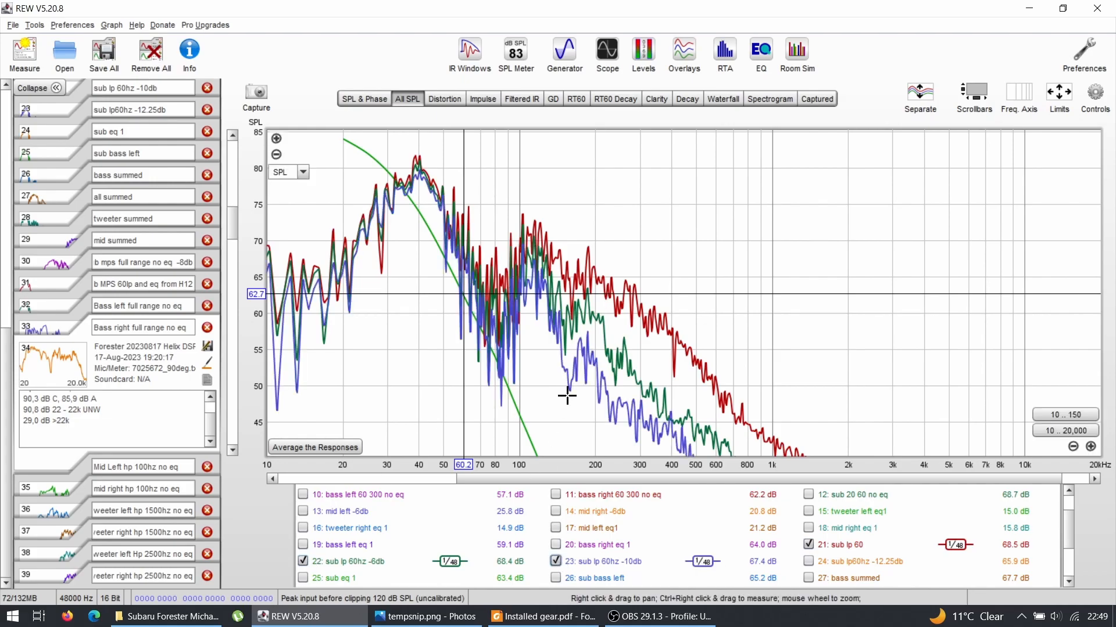
mouse_move(458, 244)
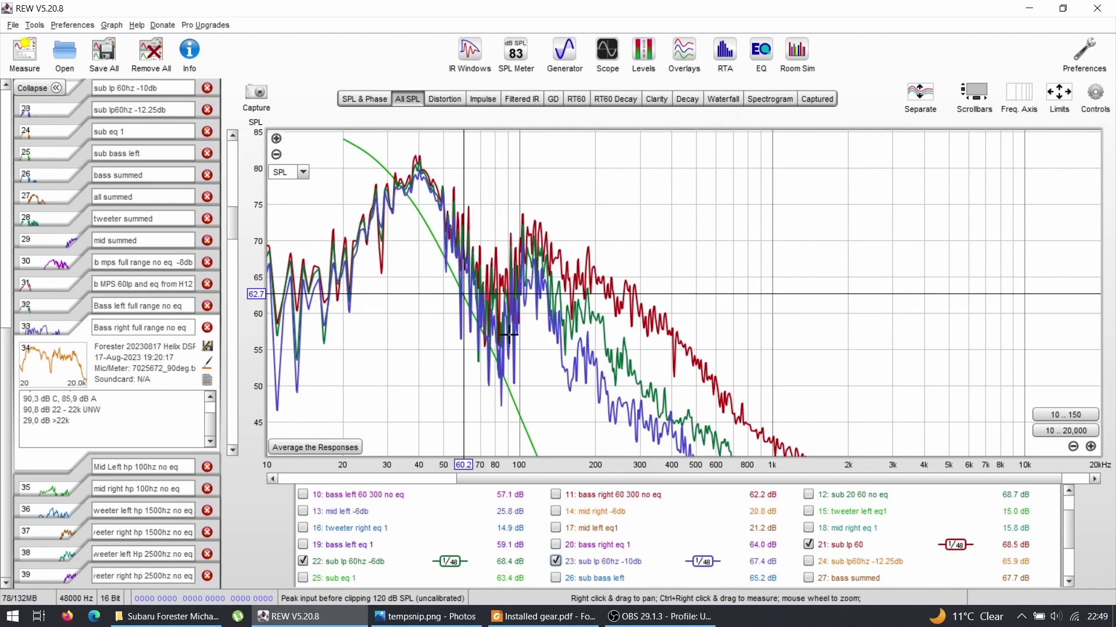
mouse_move(432, 288)
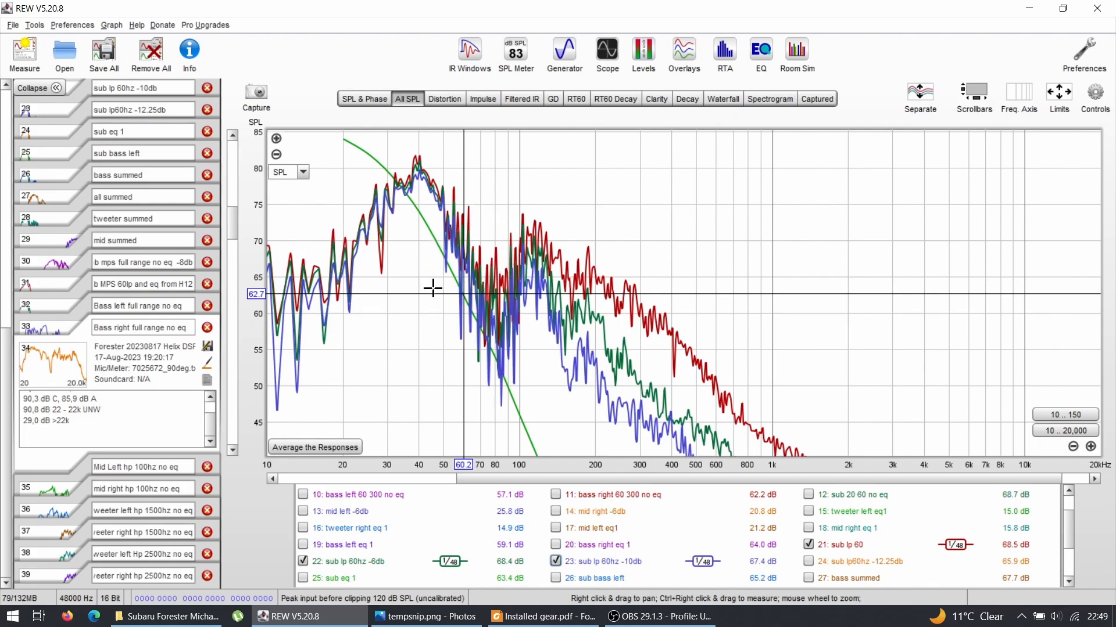
mouse_move(506, 295)
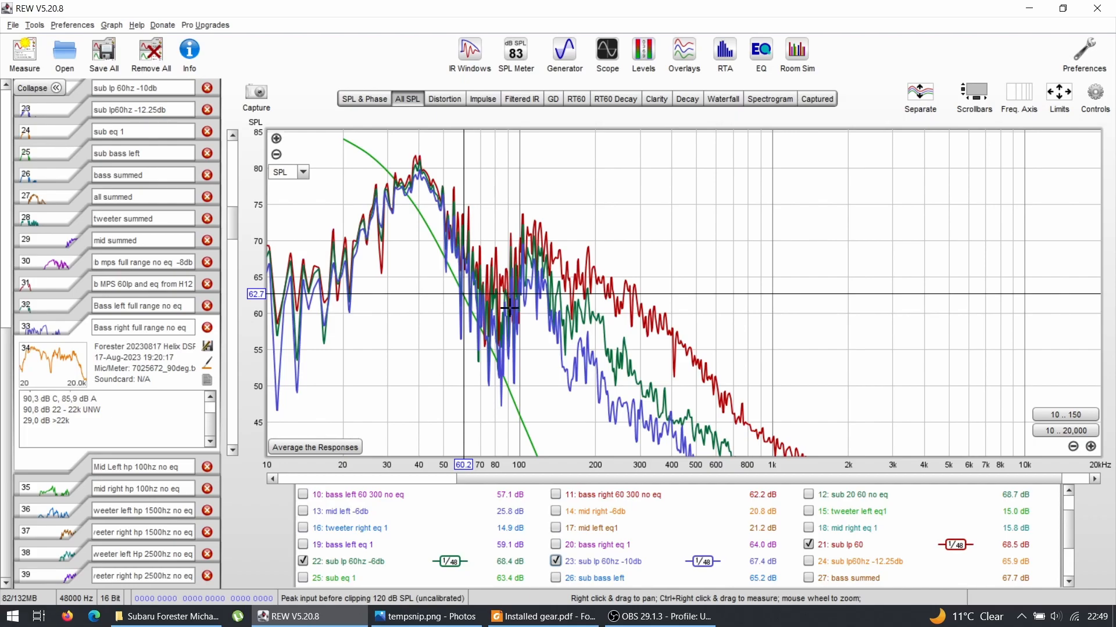
mouse_move(494, 259)
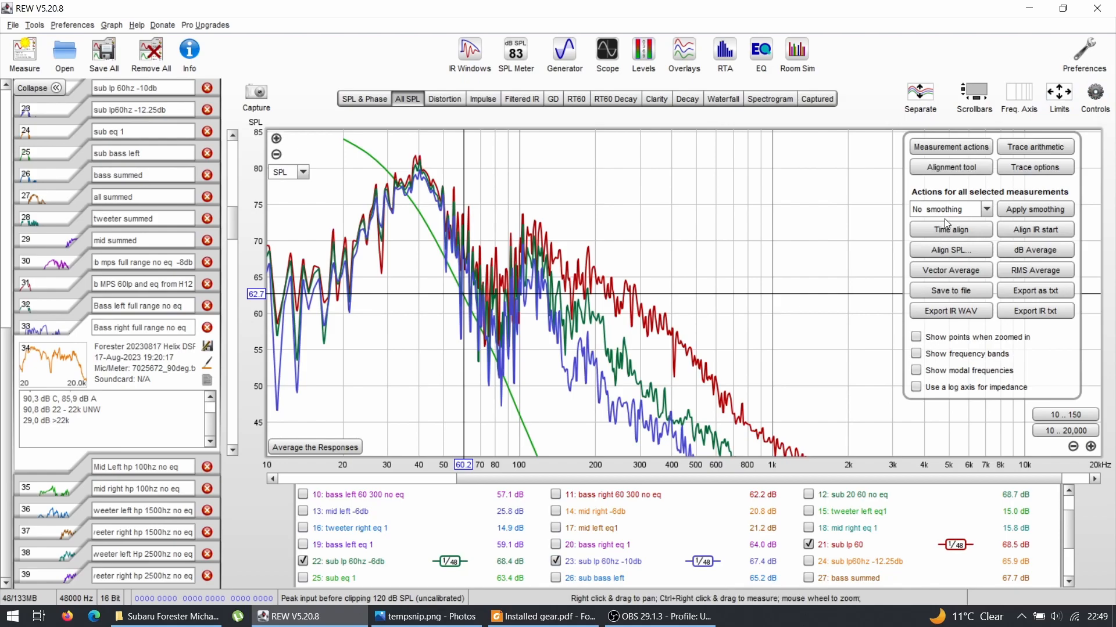
- Smooth the sub measurements to 1/12 octave and hide sub lp 60, leaving -10db against the target
click(1034, 210)
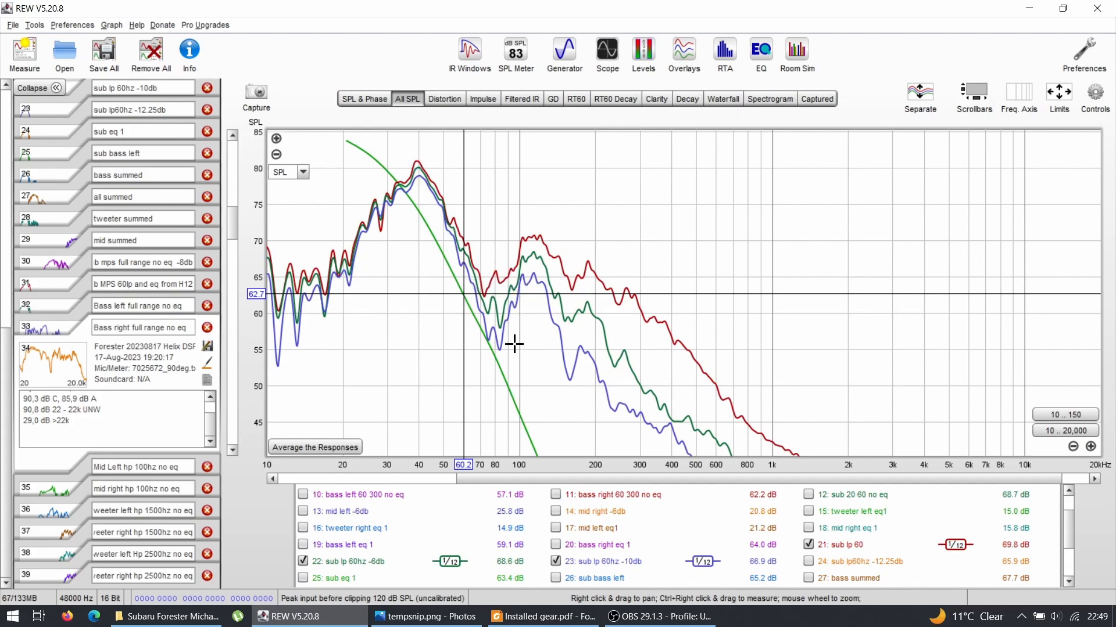
mouse_move(532, 342)
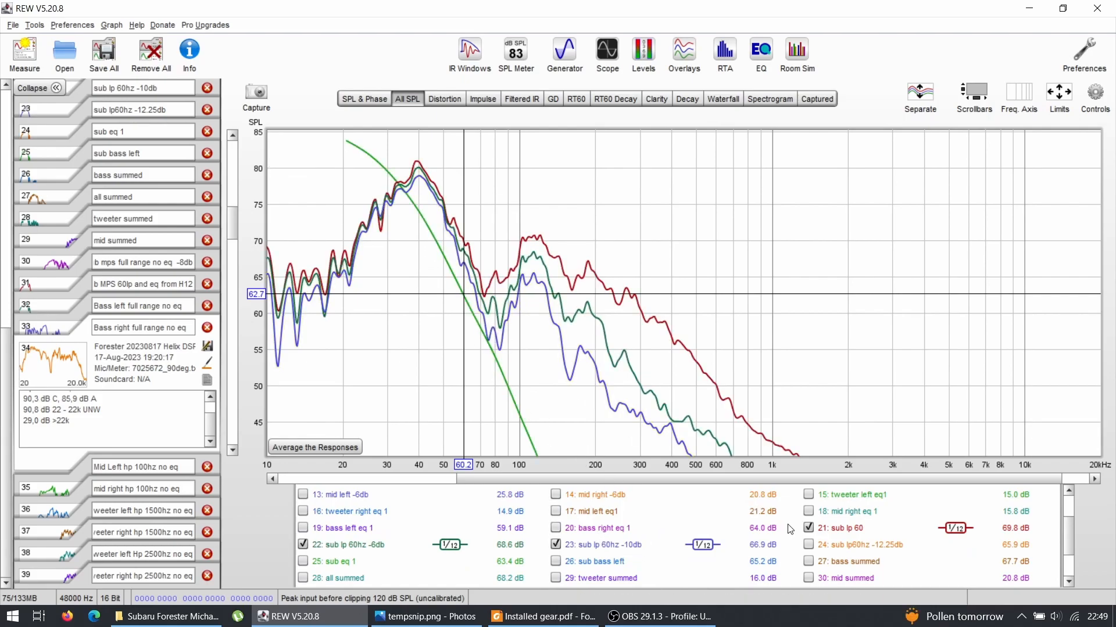
click(809, 527)
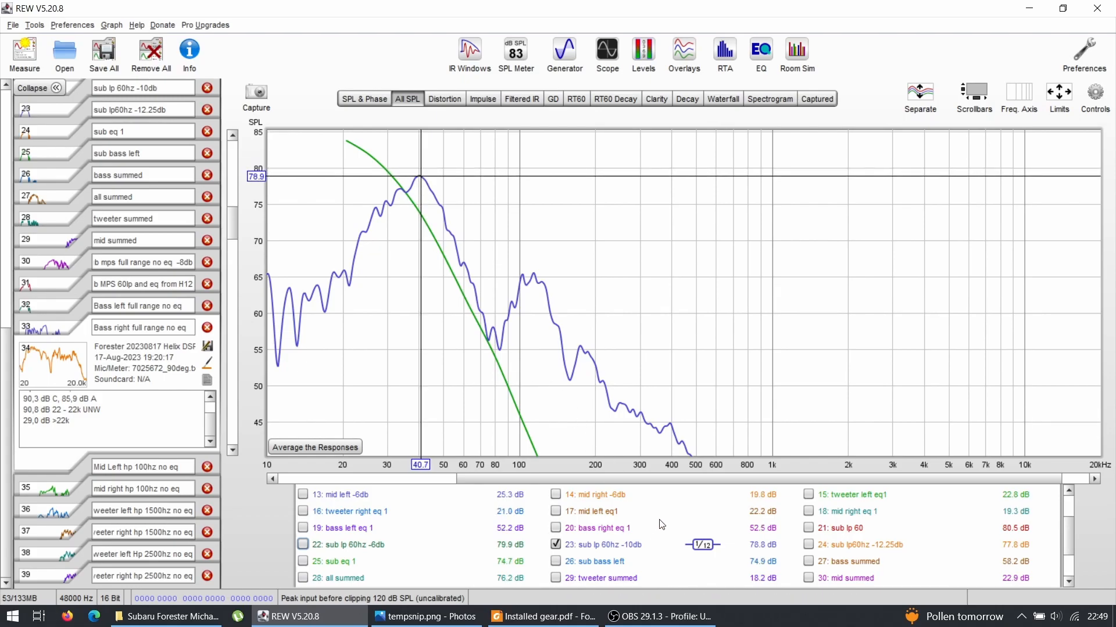
- Toggle sub lp60hz -12.25db off again and compare sub eq 1 with another sub measurement against the target
scroll(down, 3)
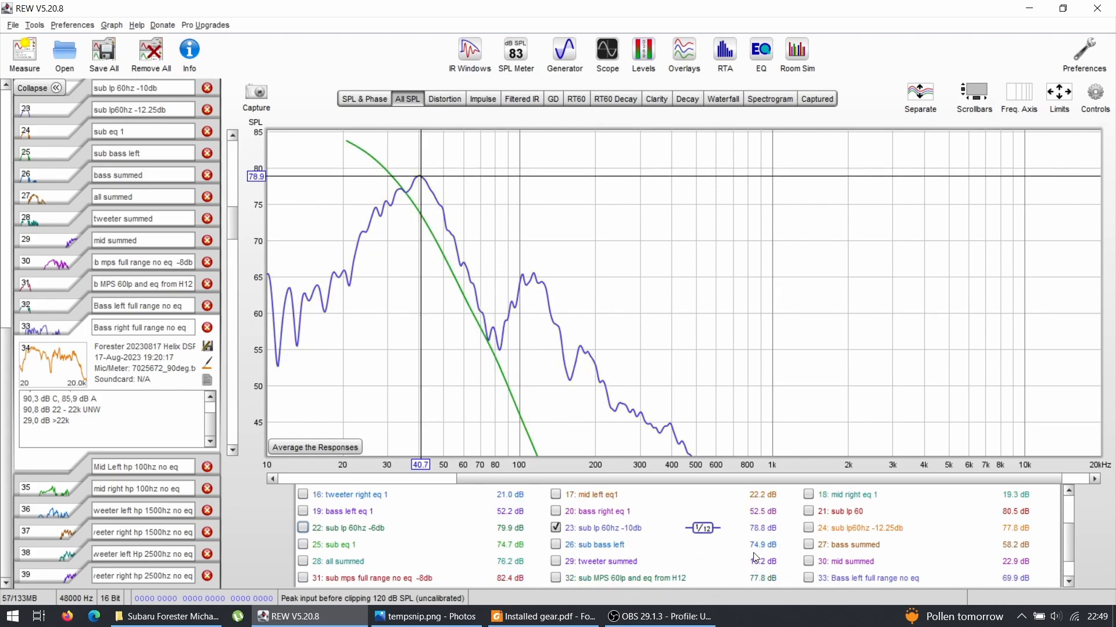
click(808, 528)
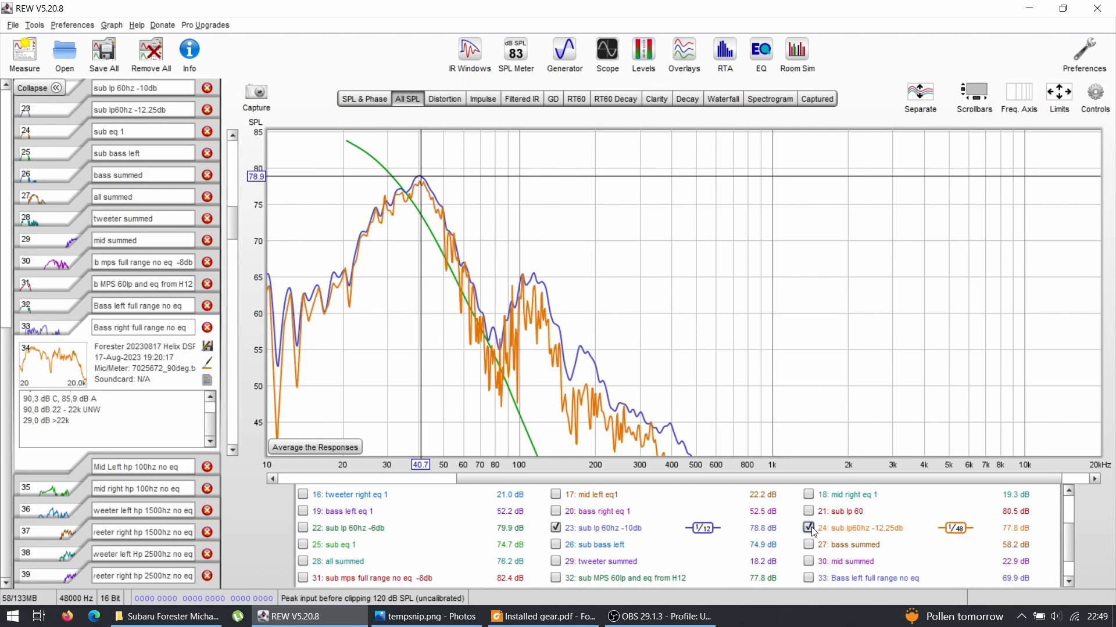
click(809, 528)
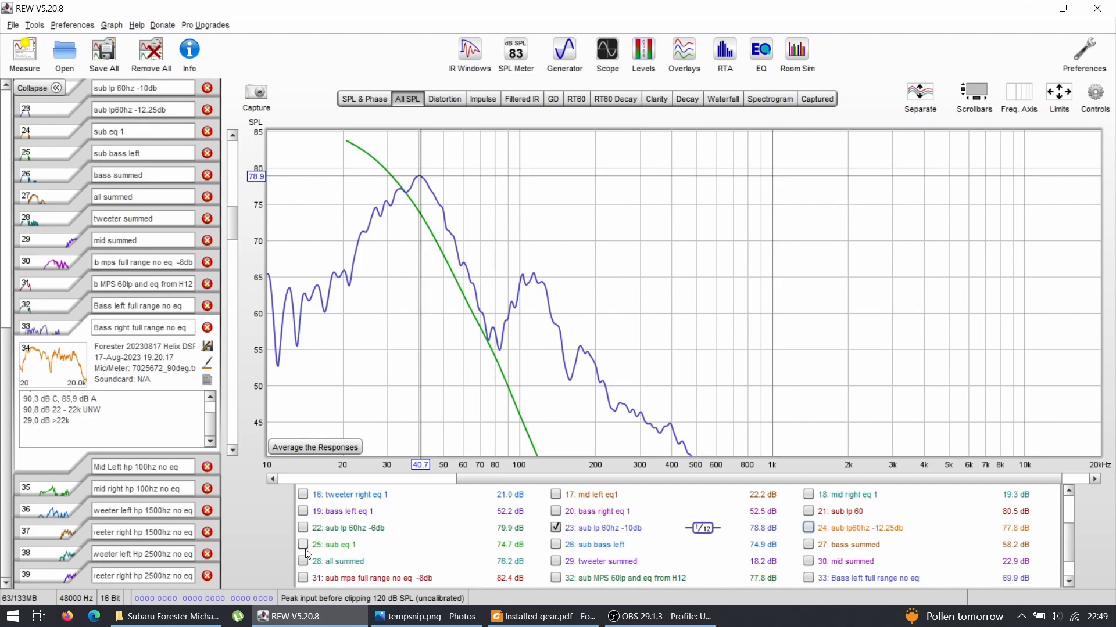
click(302, 544)
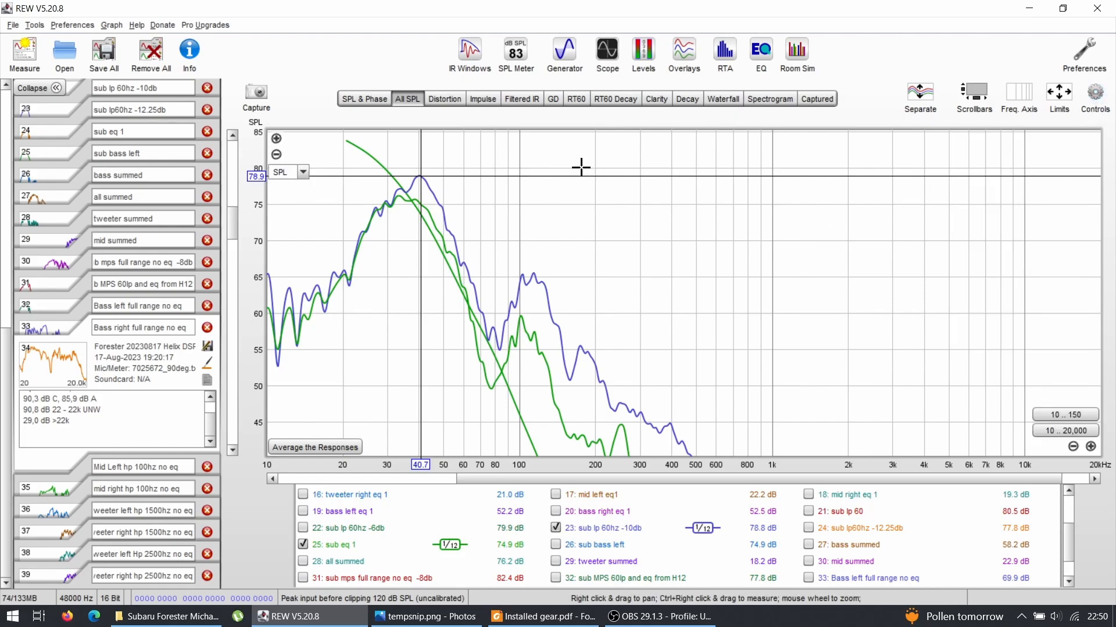
mouse_move(423, 184)
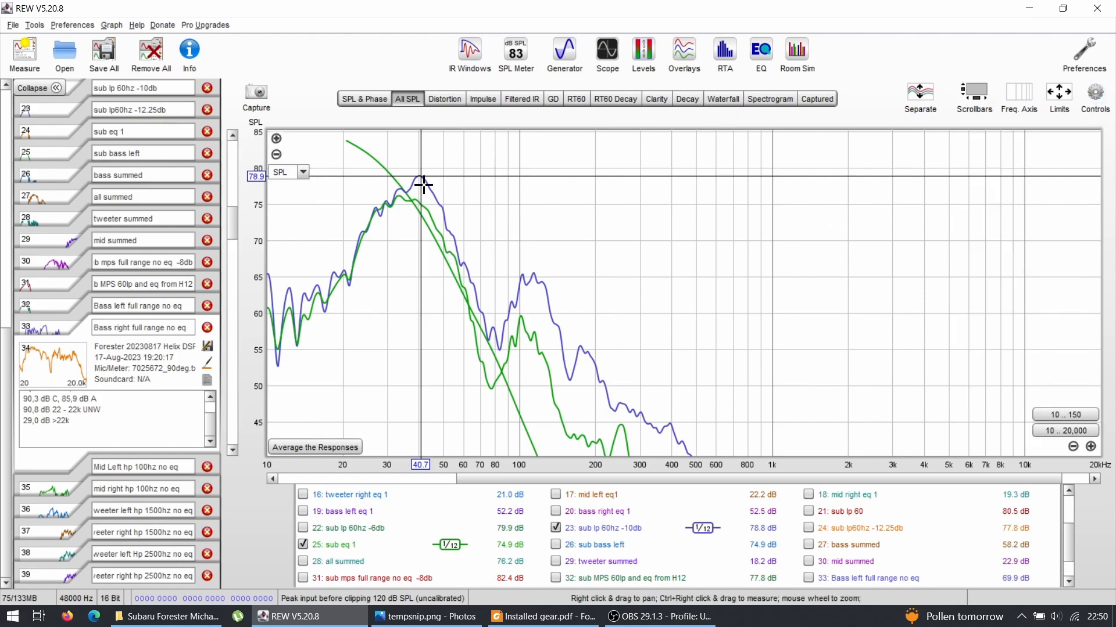
mouse_move(458, 291)
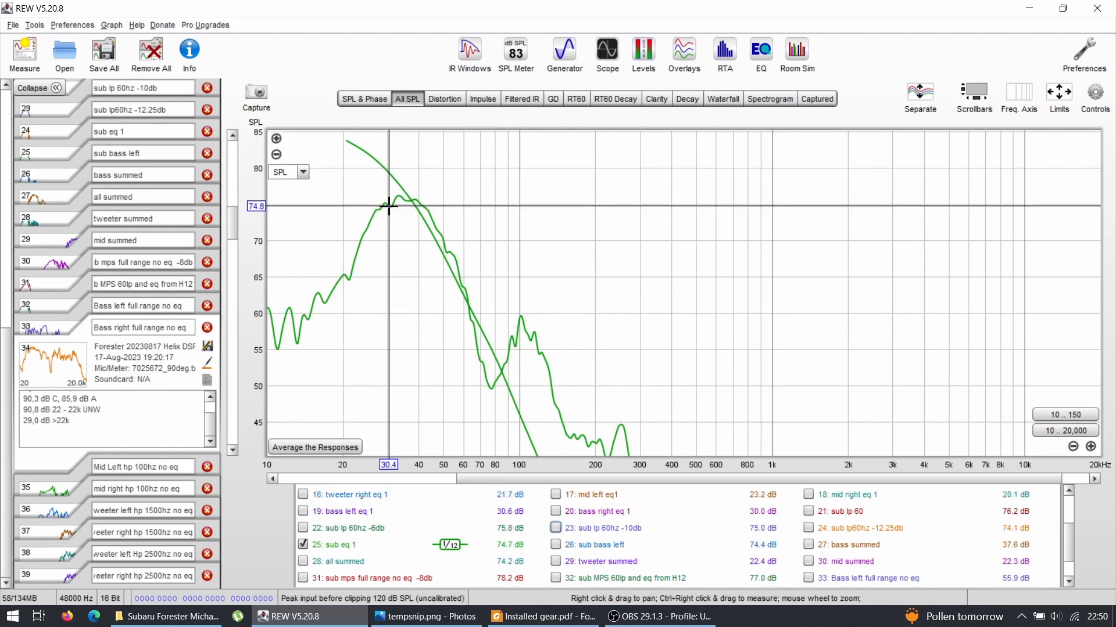
mouse_move(389, 202)
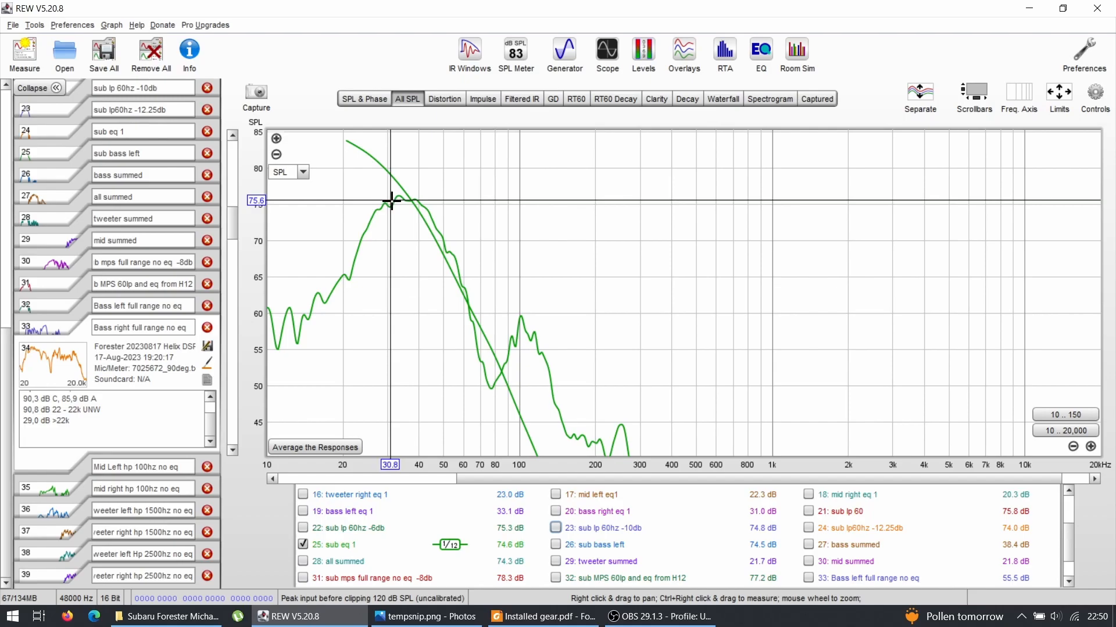
mouse_move(388, 197)
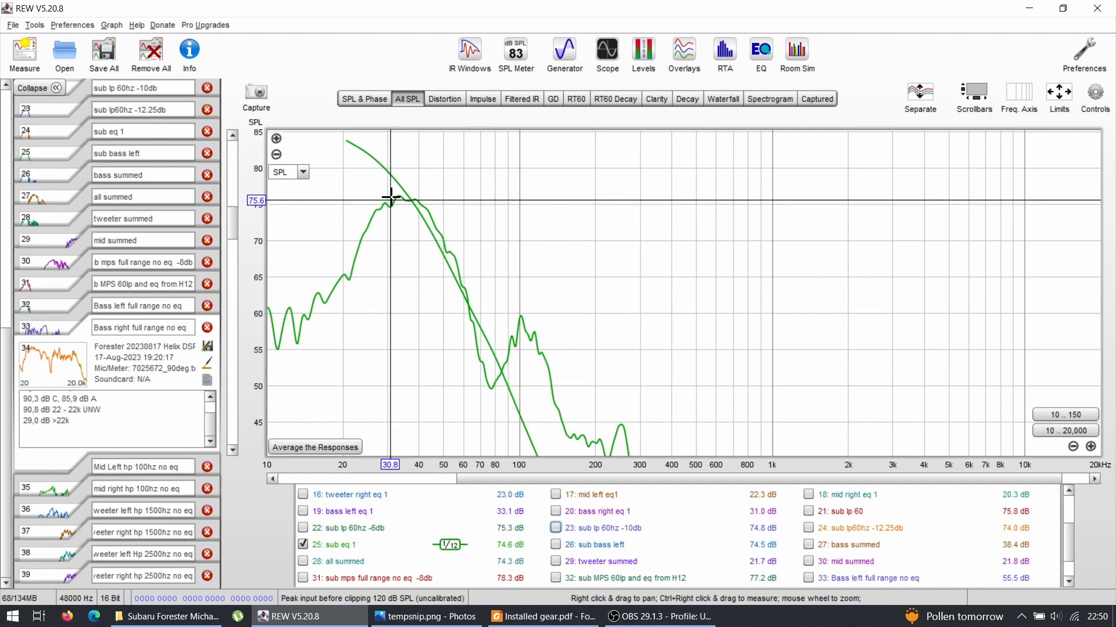
mouse_move(404, 189)
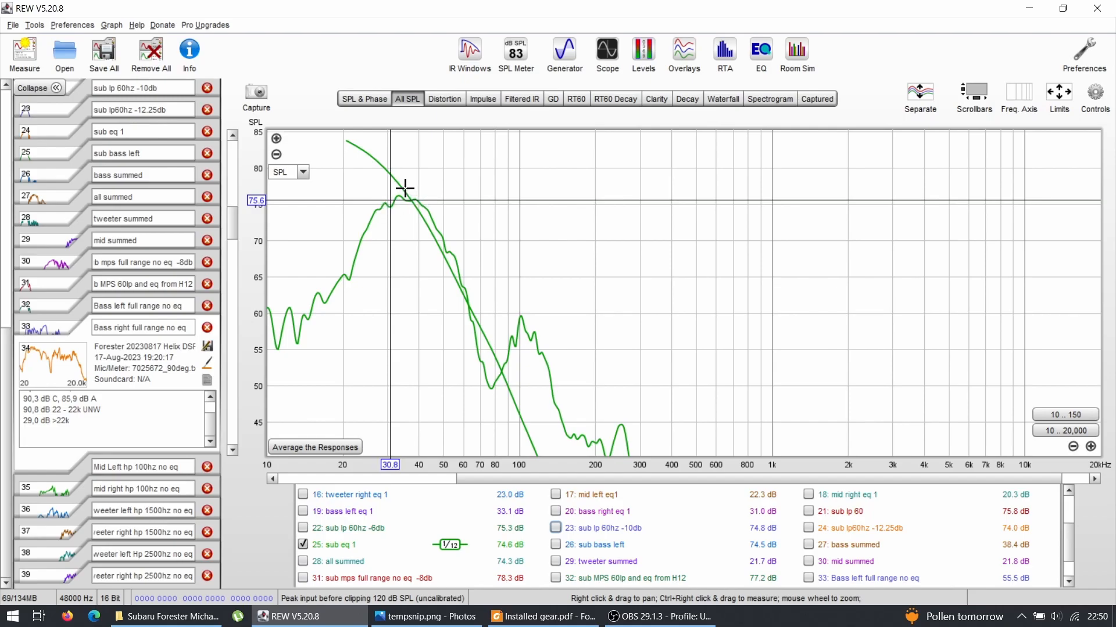
mouse_move(398, 198)
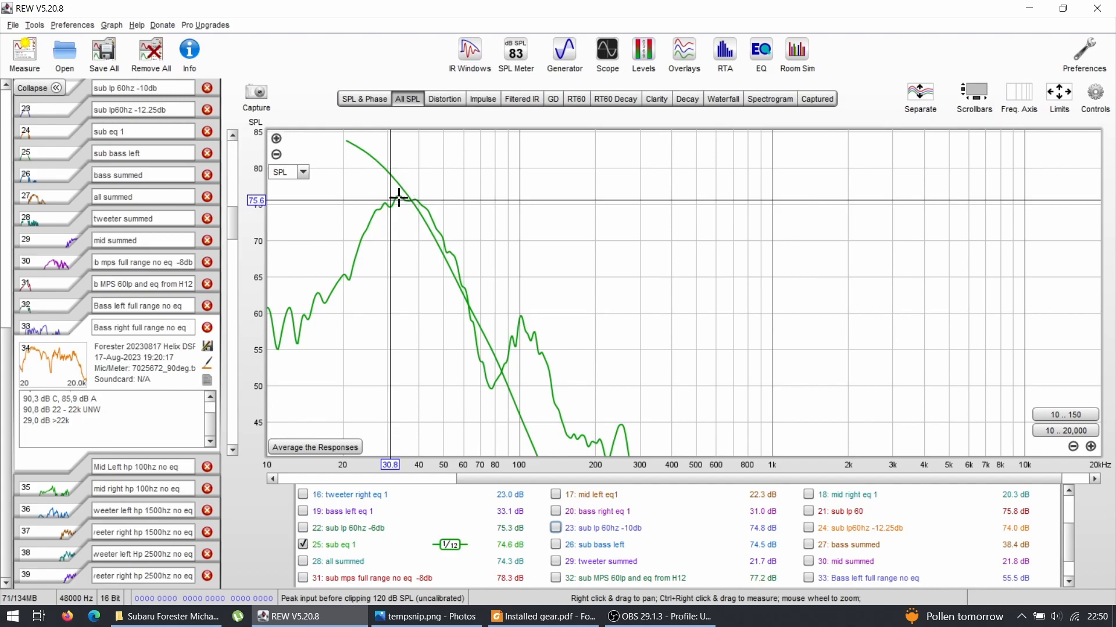
mouse_move(407, 212)
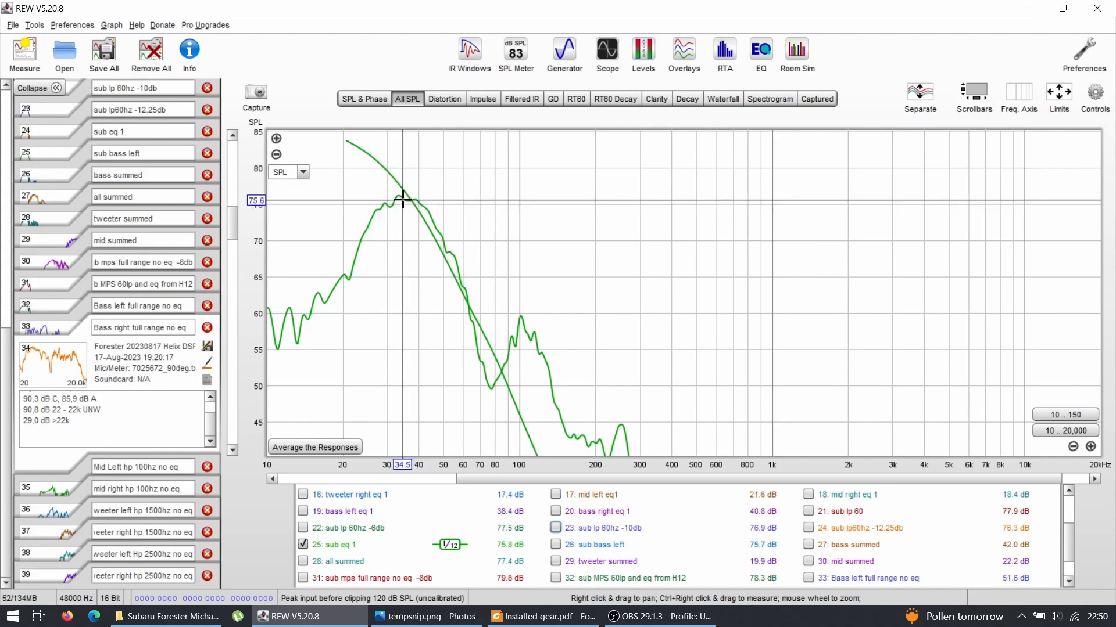
mouse_move(536, 460)
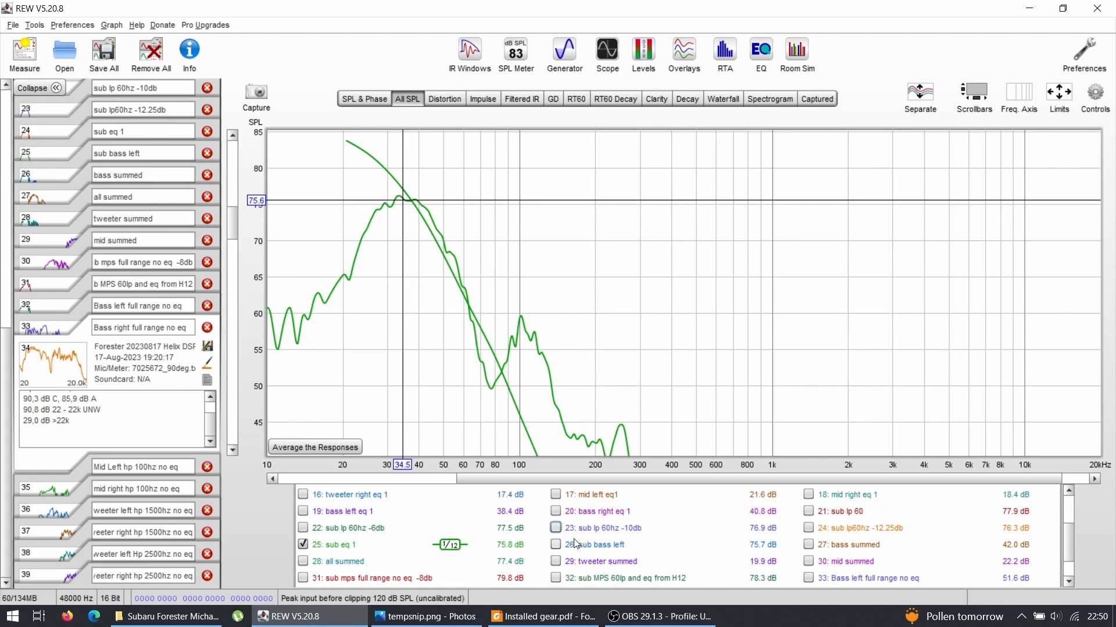
click(555, 527)
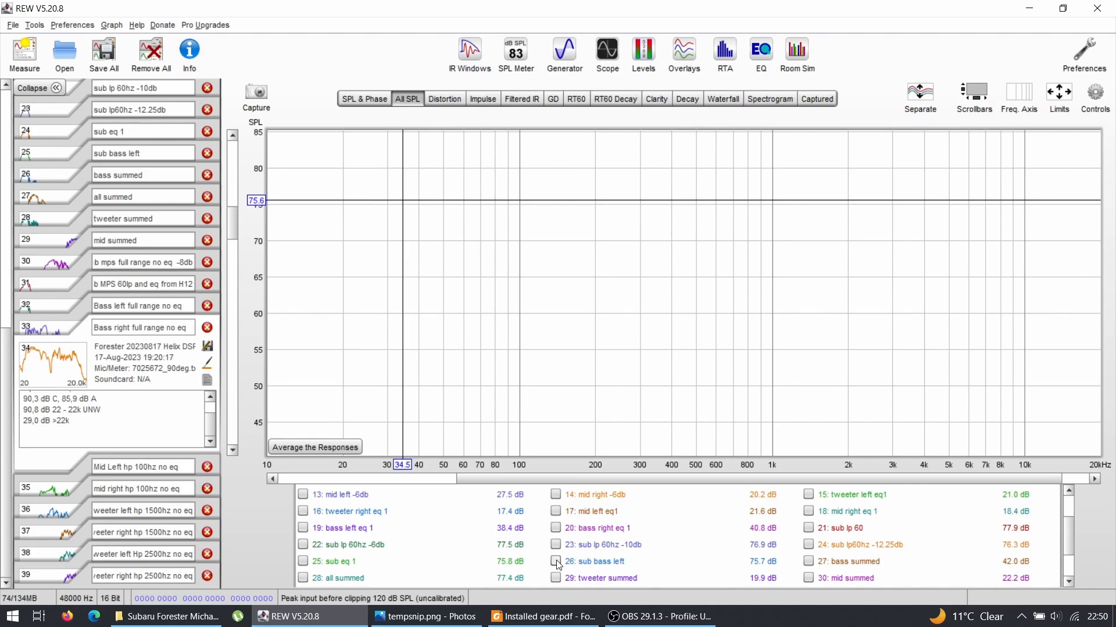
click(555, 561)
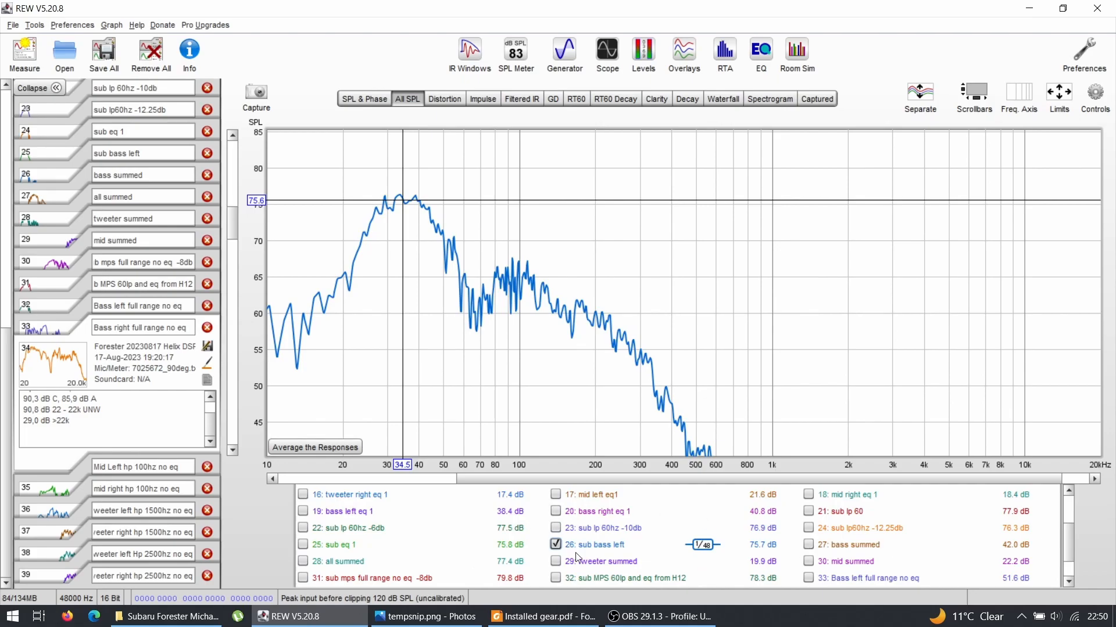
mouse_move(832, 546)
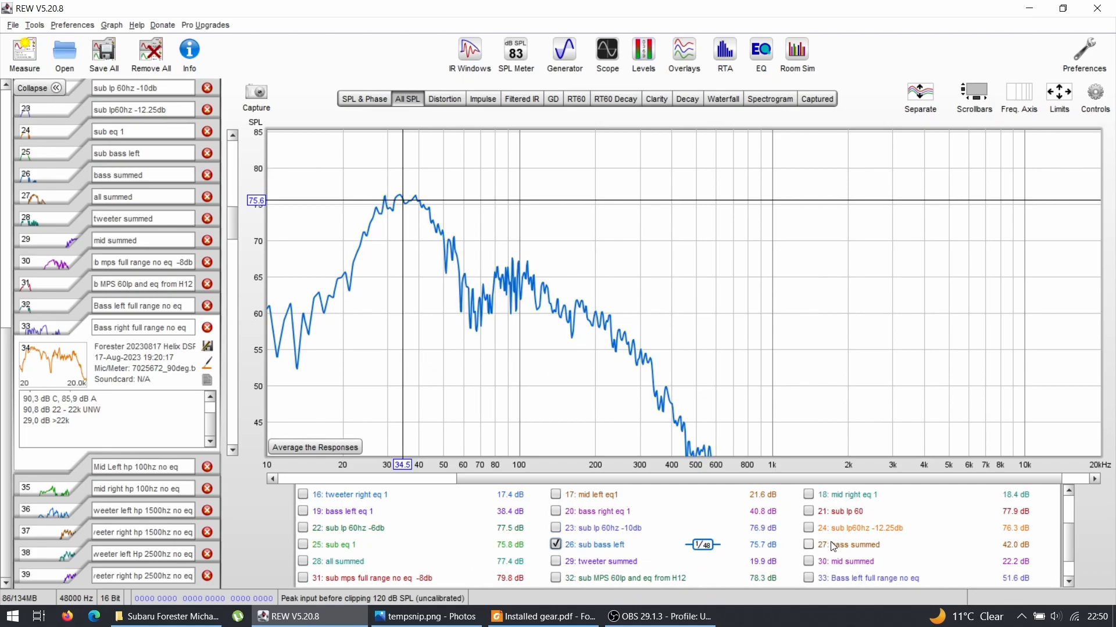
click(807, 545)
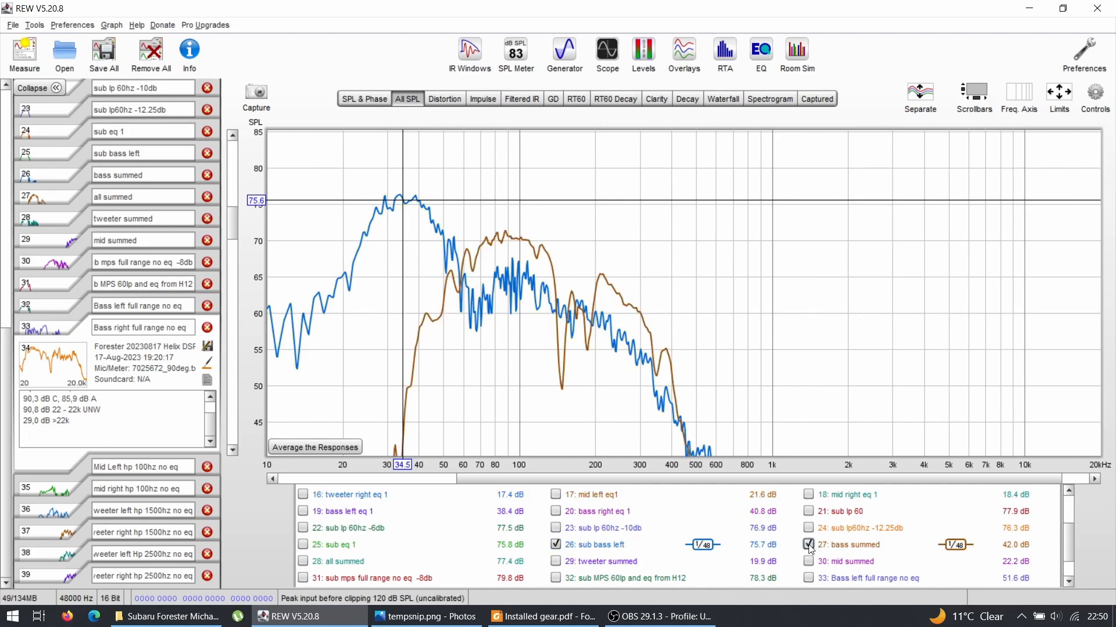
click(555, 545)
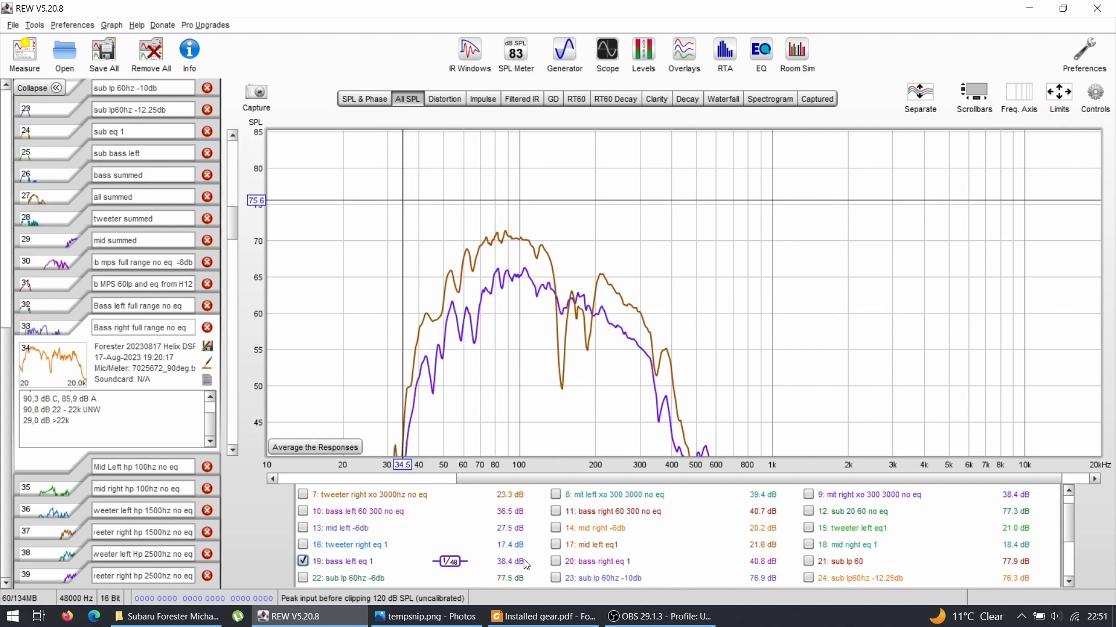
click(555, 561)
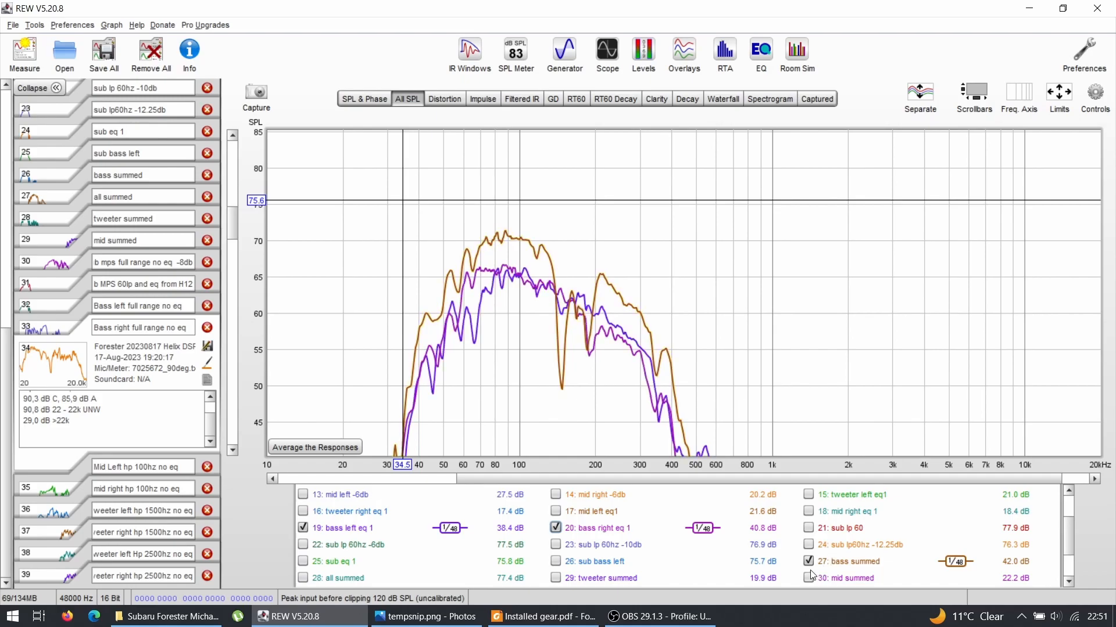
click(808, 563)
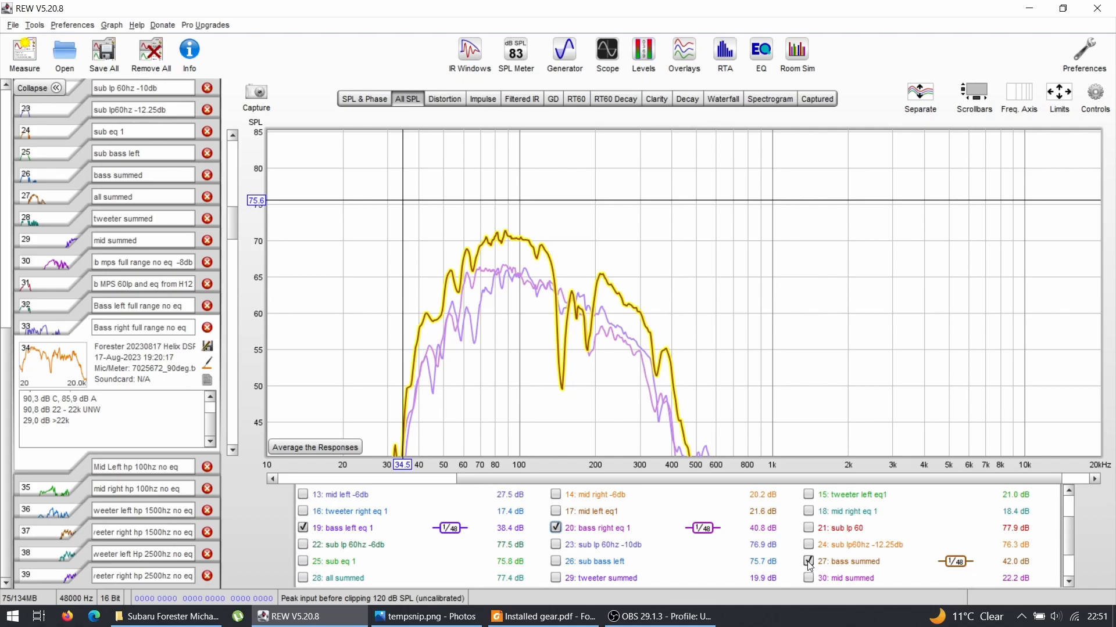
click(807, 563)
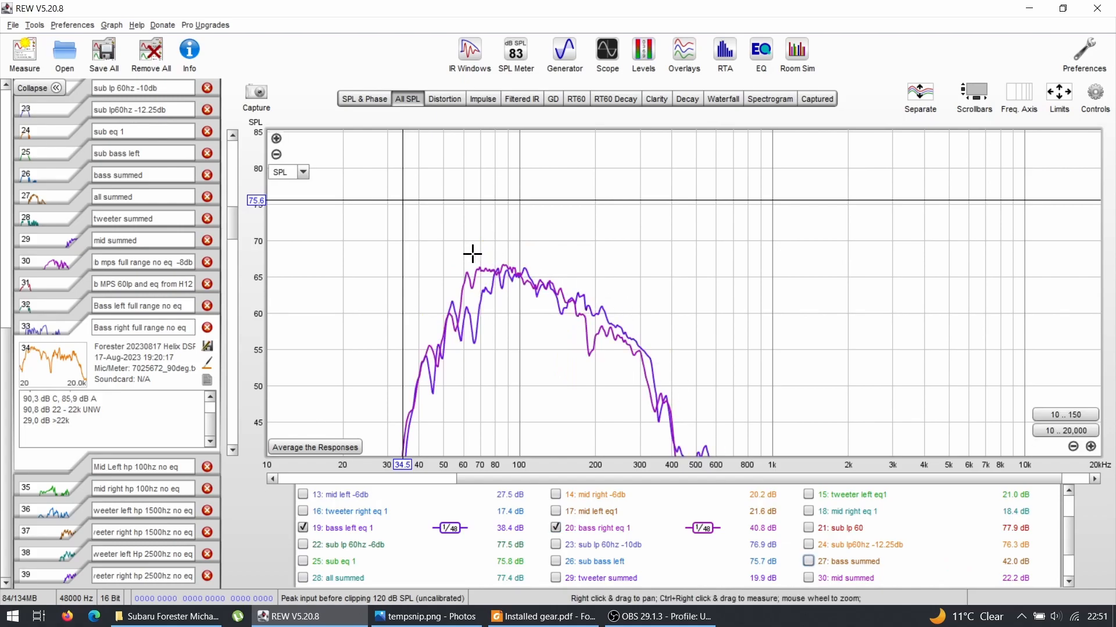
mouse_move(452, 255)
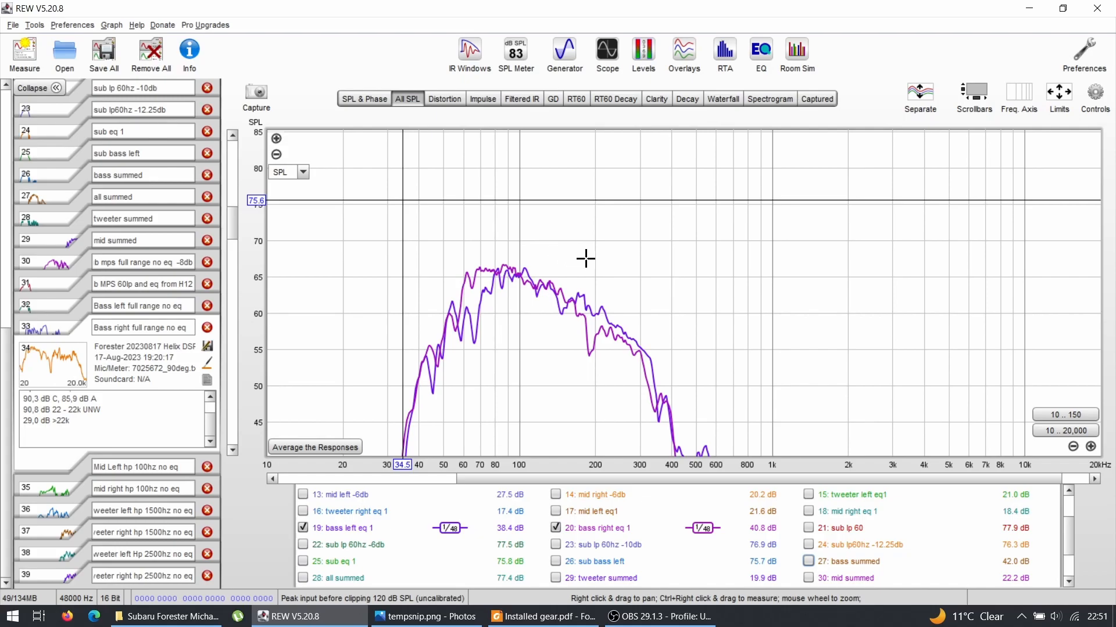
mouse_move(591, 265)
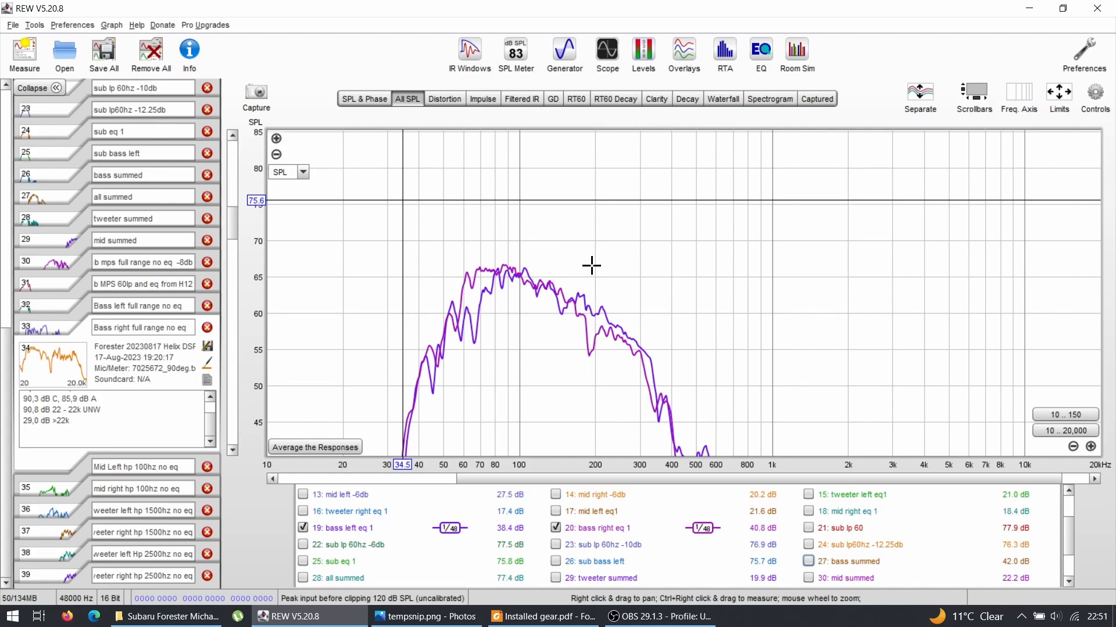
mouse_move(672, 325)
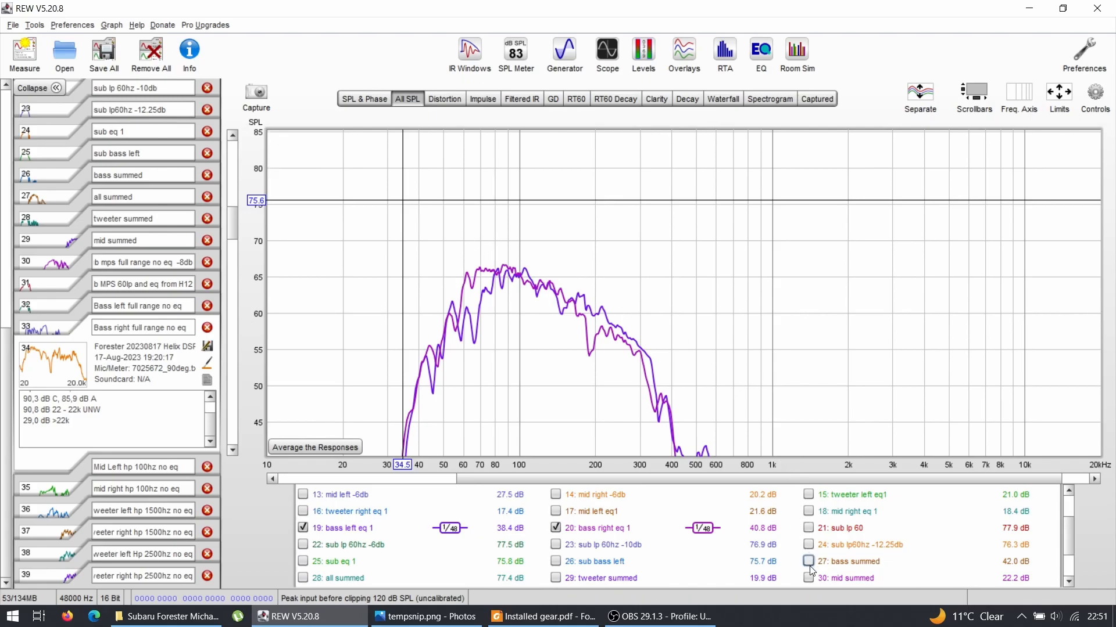
click(808, 561)
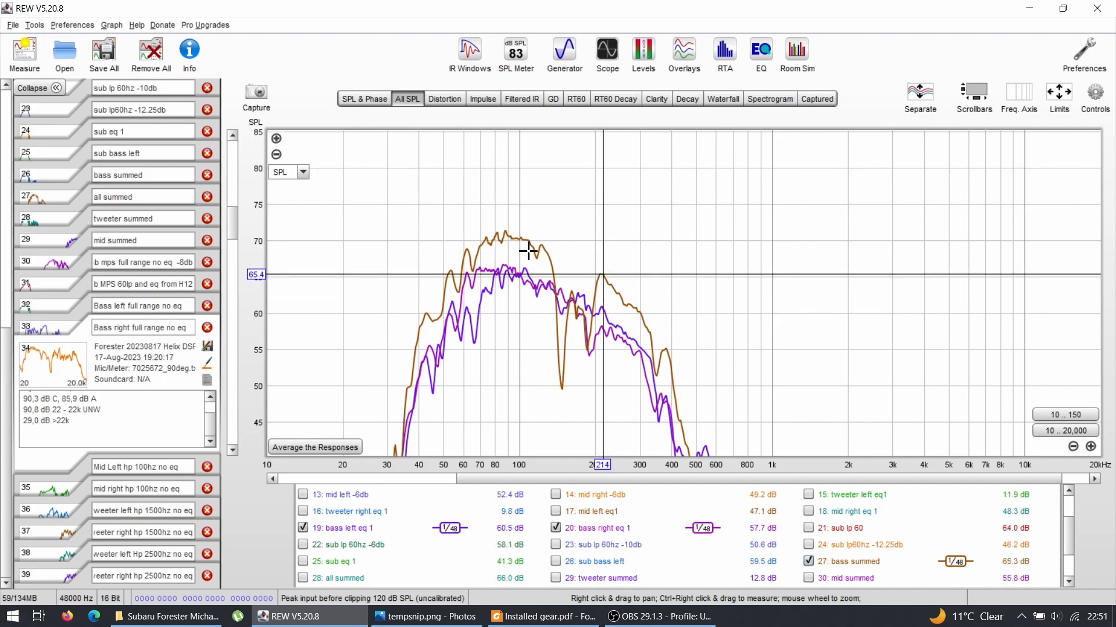
mouse_move(584, 265)
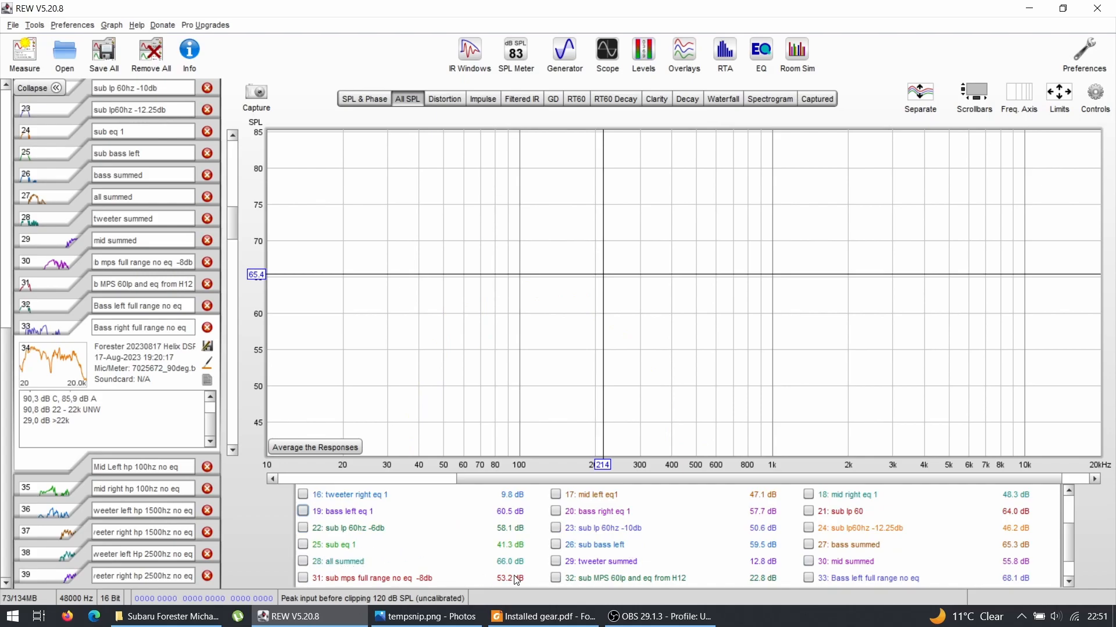
- Overlay tweeter, mid and bass summed responses, briefly adding then hiding mid left and right eq 1
click(556, 561)
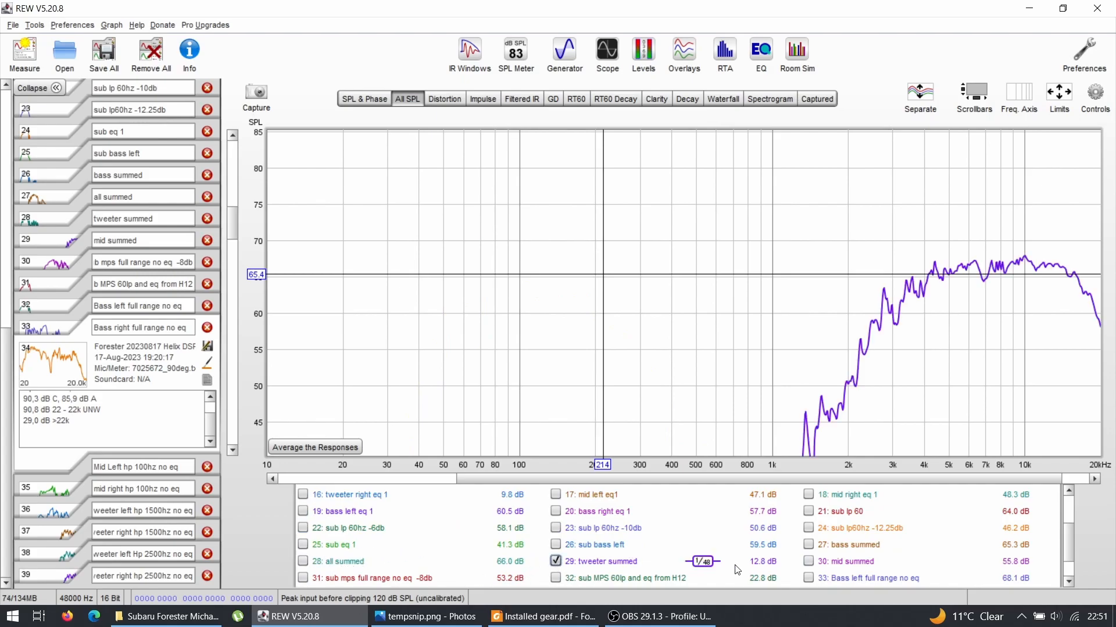
click(808, 545)
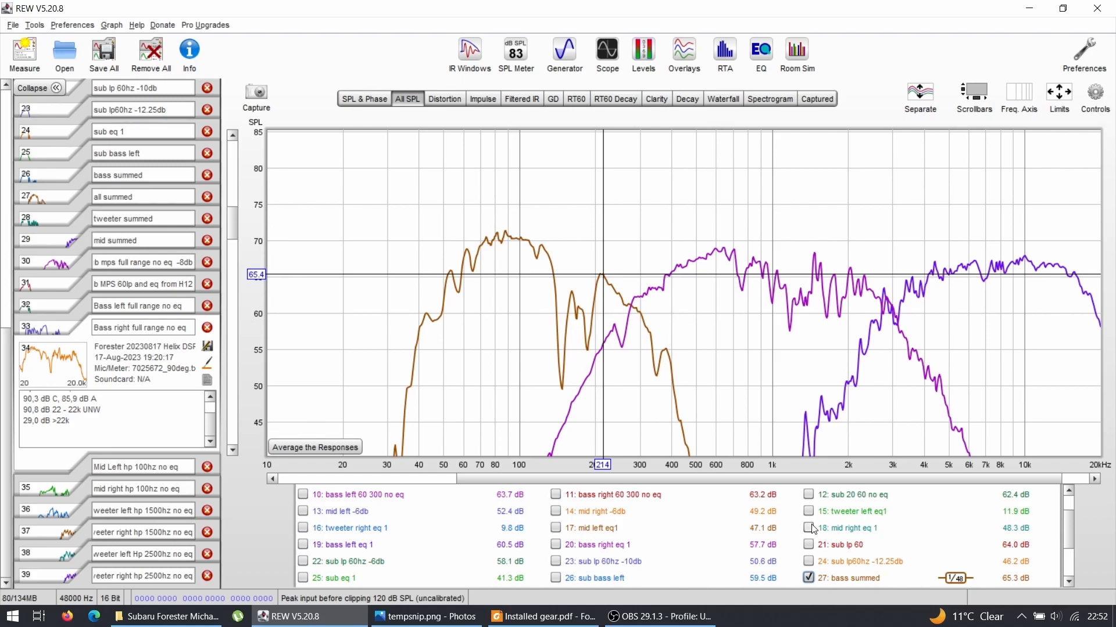
click(809, 527)
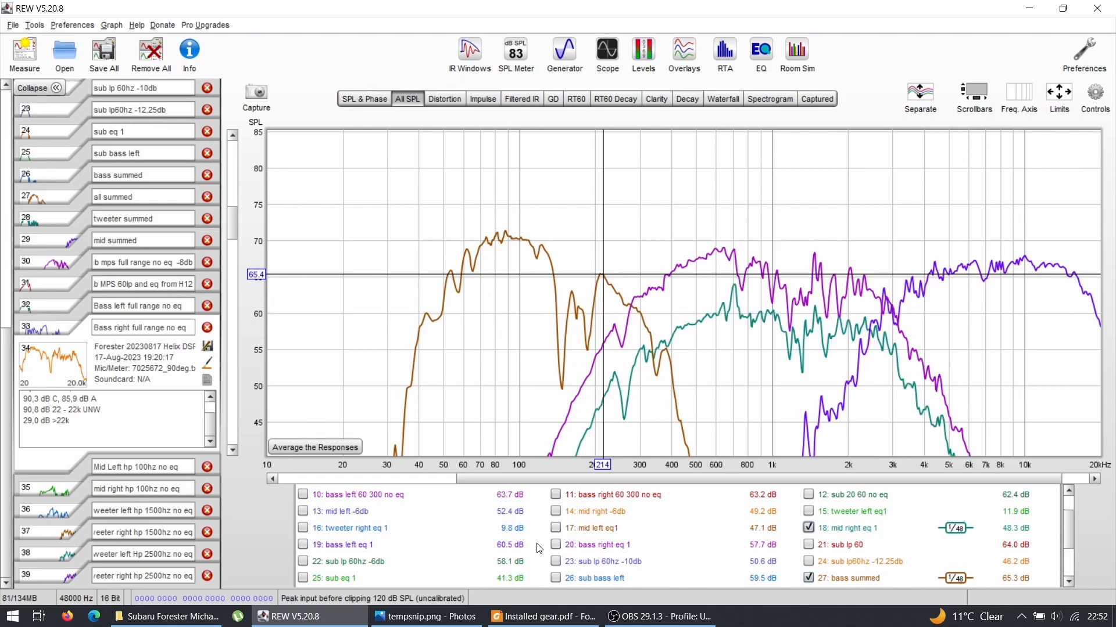
click(555, 527)
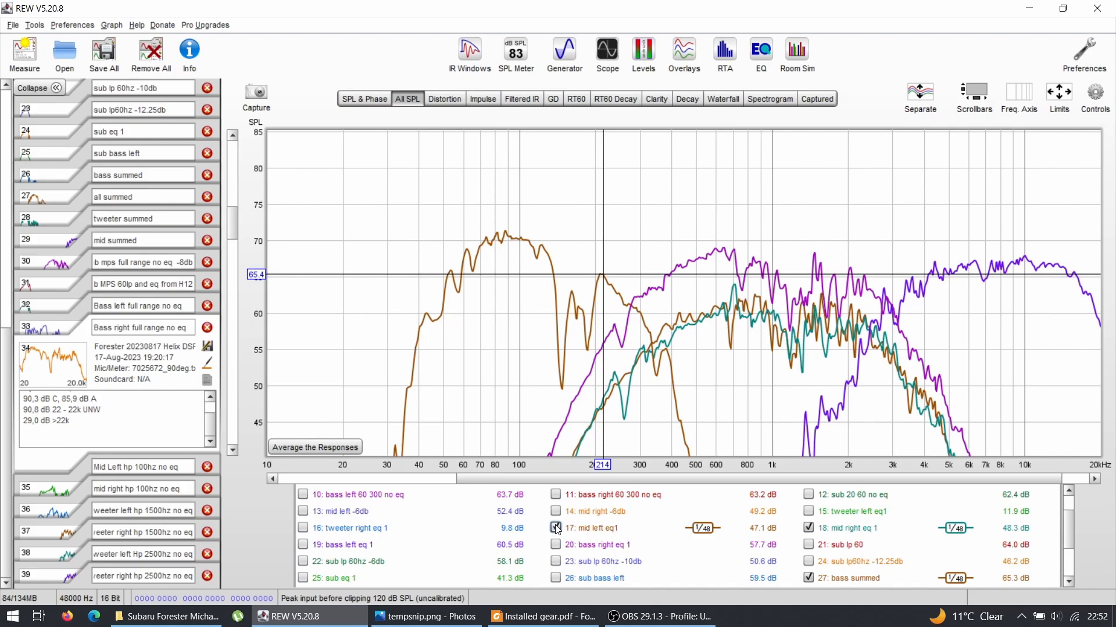
click(555, 527)
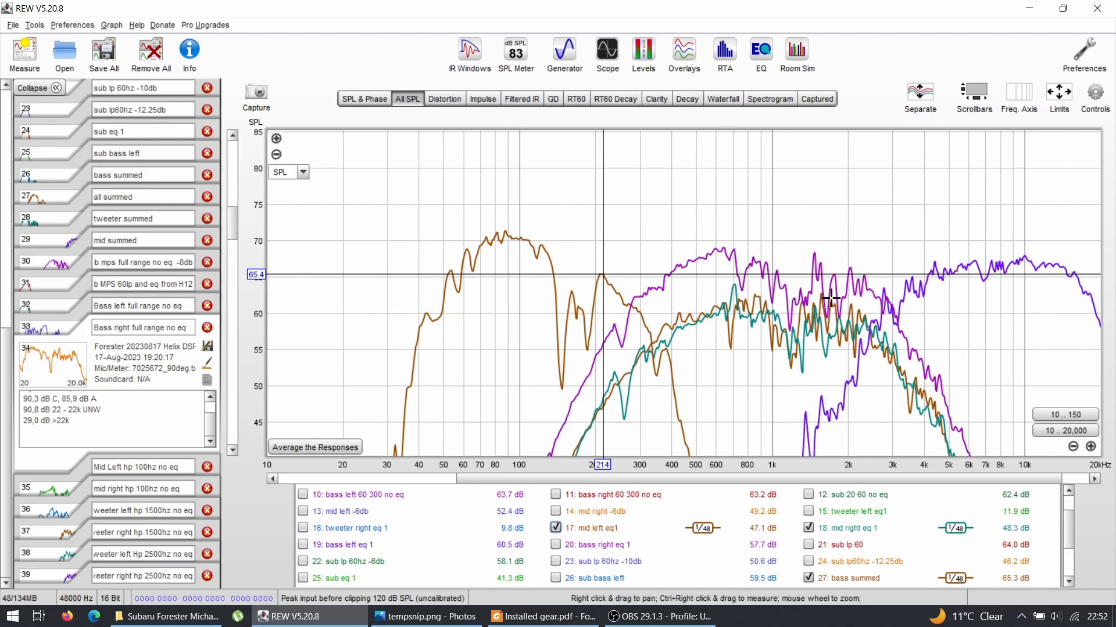
click(556, 495)
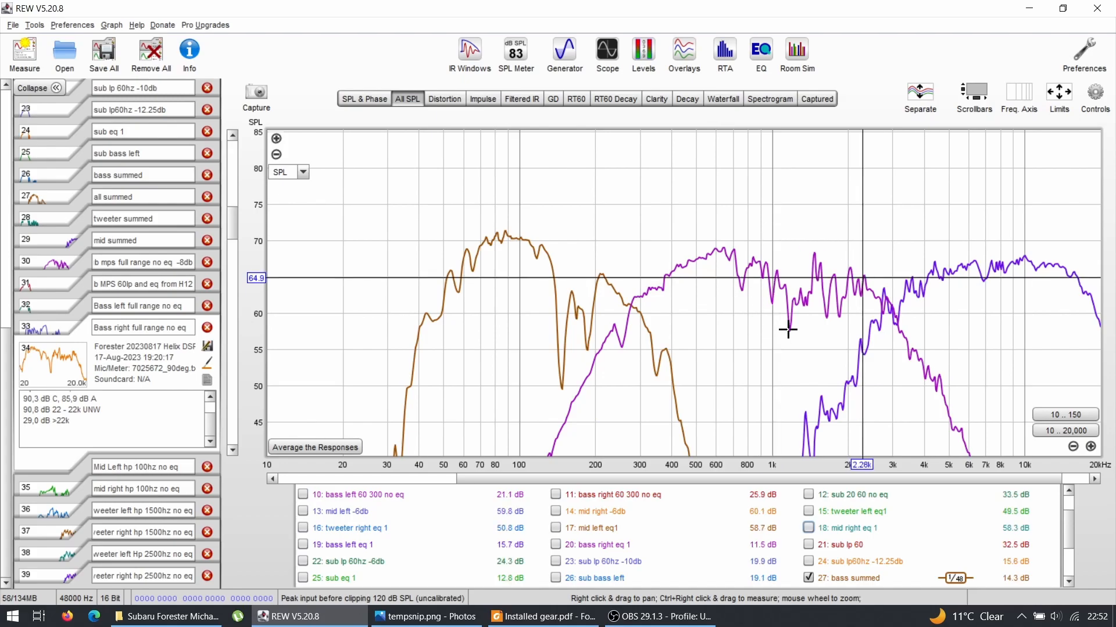
mouse_move(808, 289)
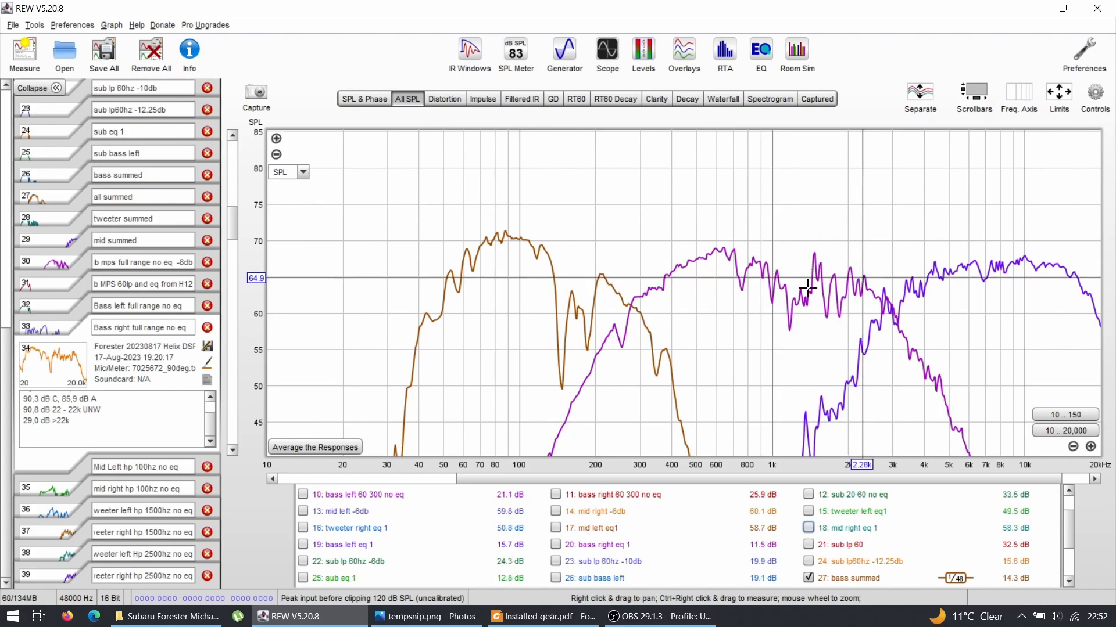
scroll(down, 3)
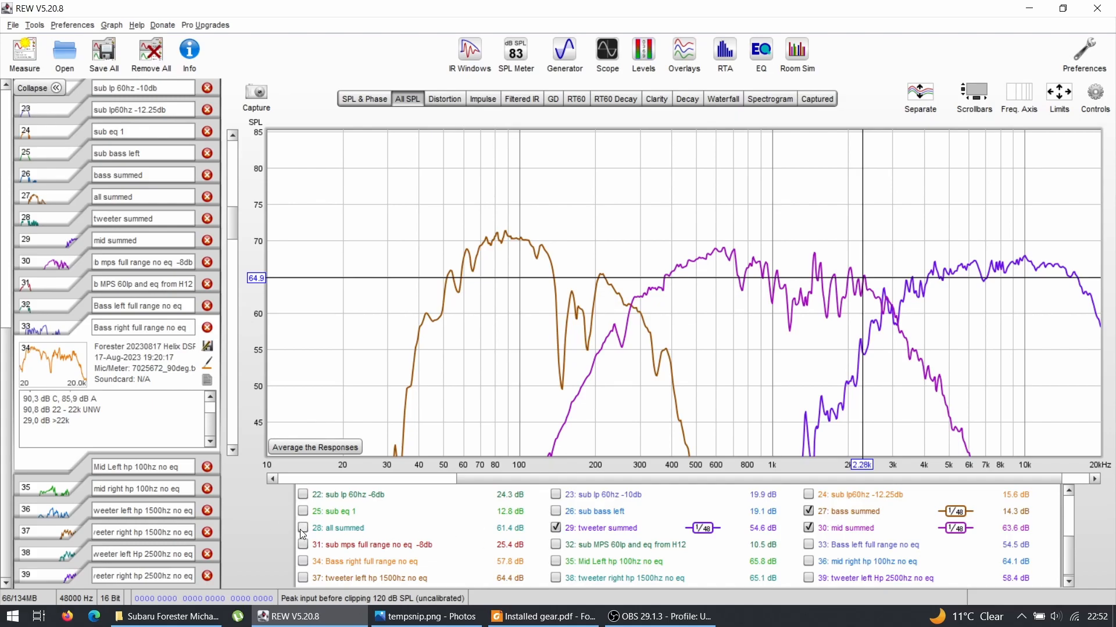
click(302, 527)
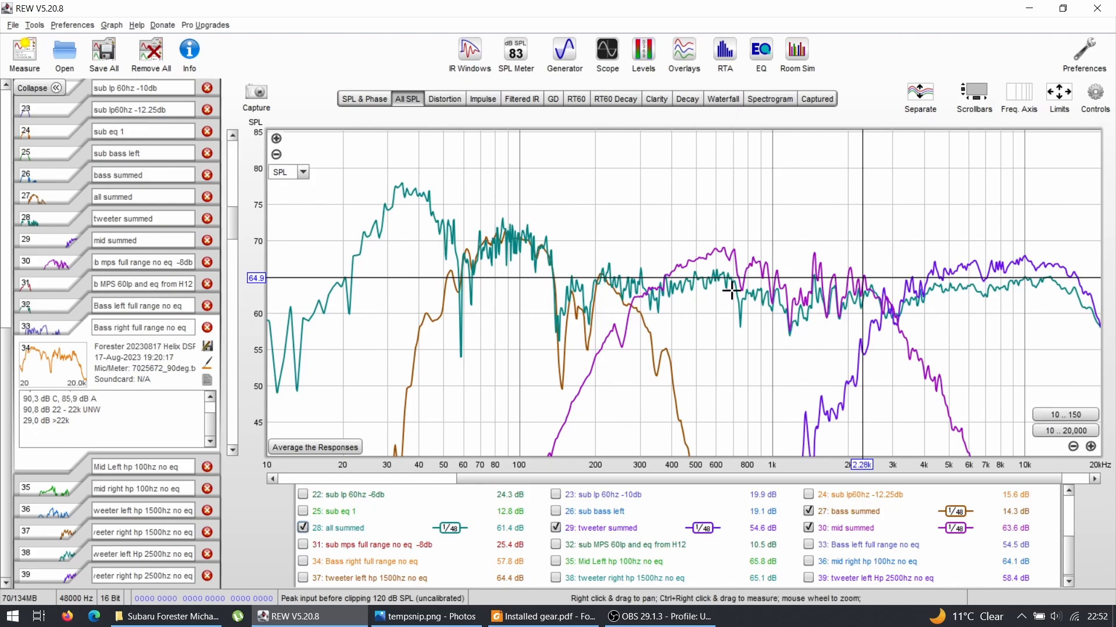
mouse_move(755, 298)
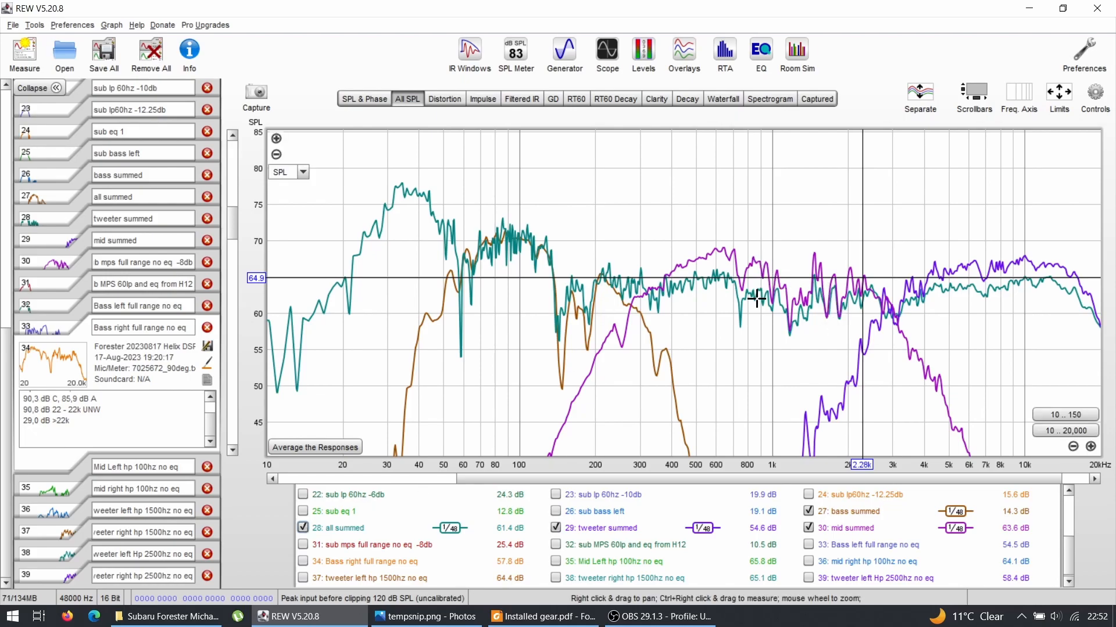
mouse_move(776, 332)
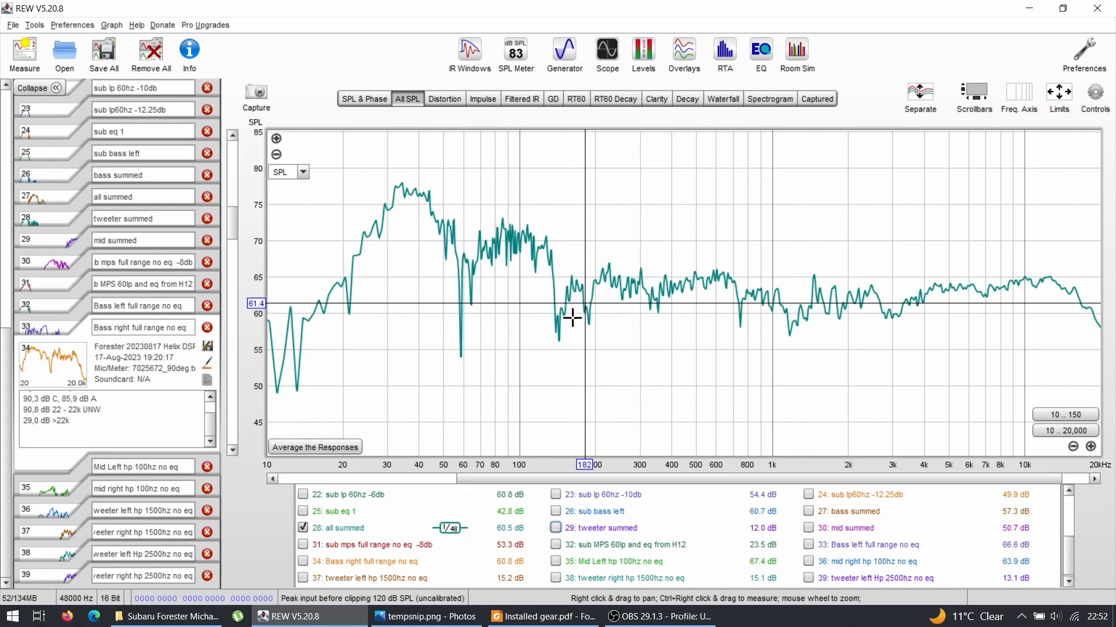
mouse_move(472, 248)
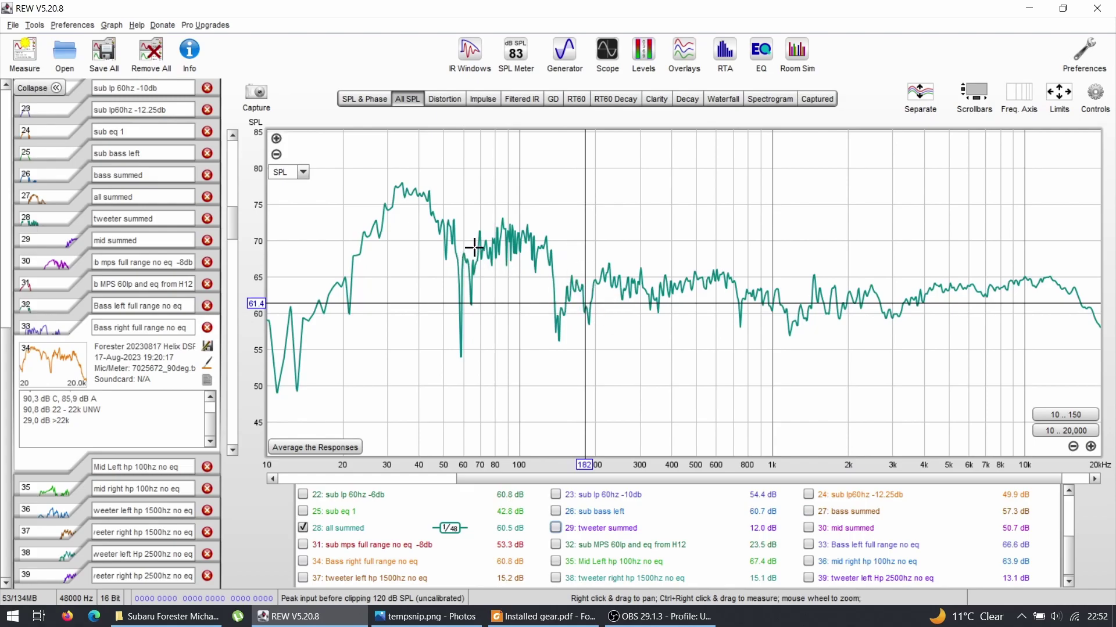
mouse_move(465, 251)
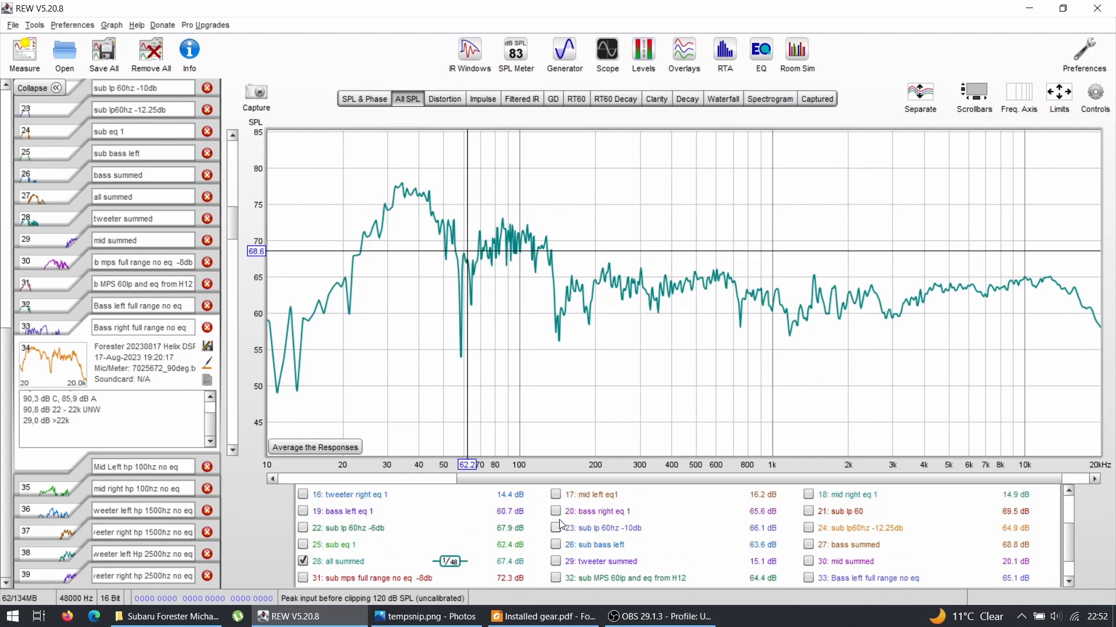
click(555, 512)
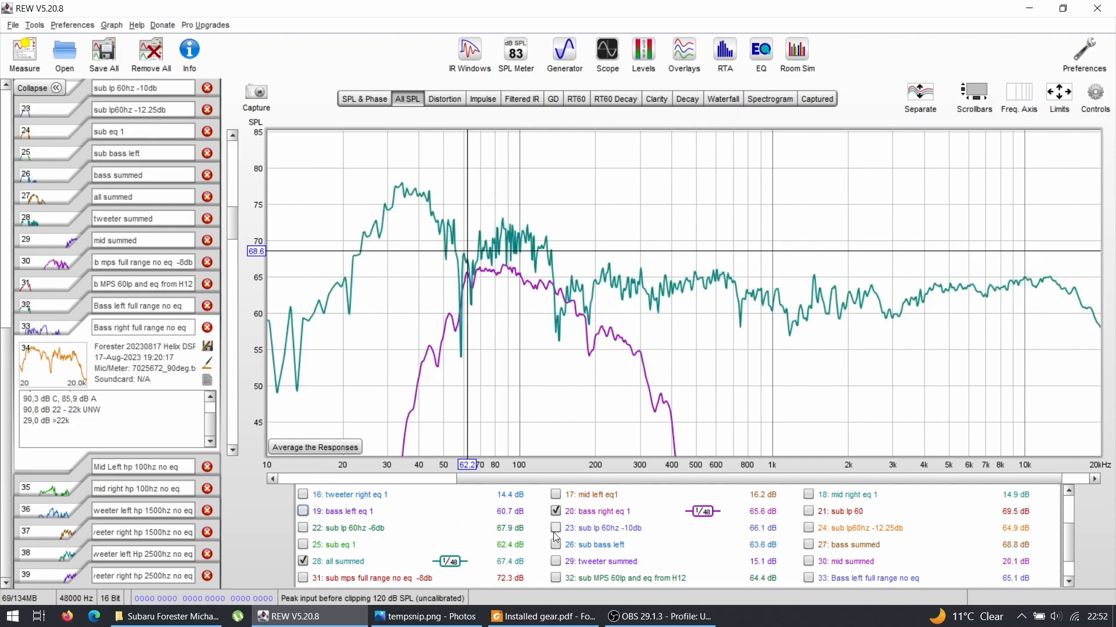
mouse_move(449, 291)
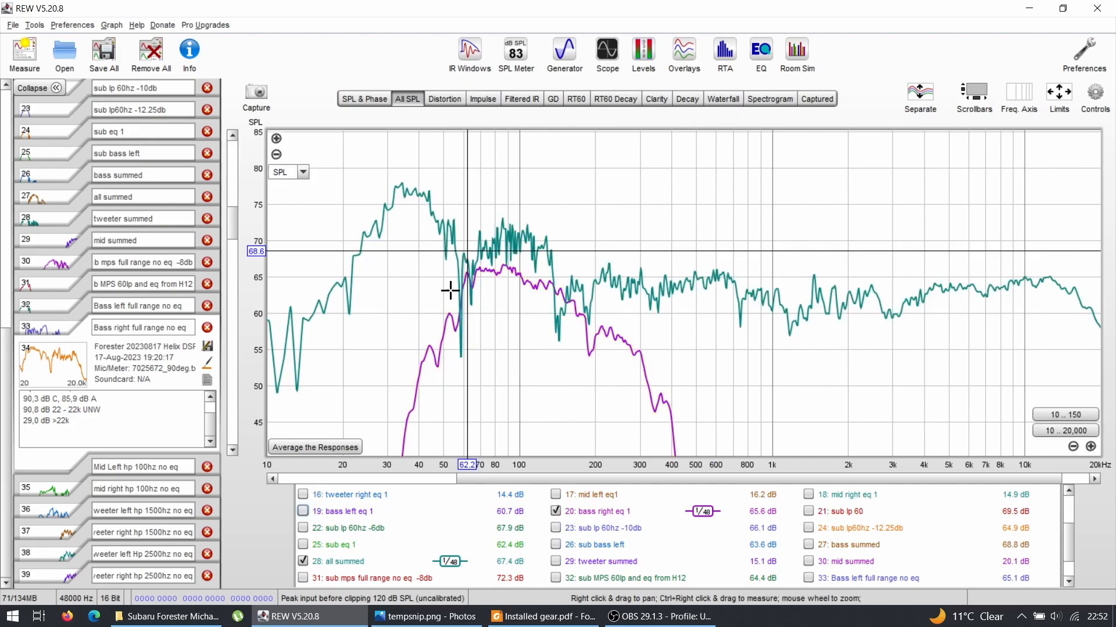
mouse_move(428, 321)
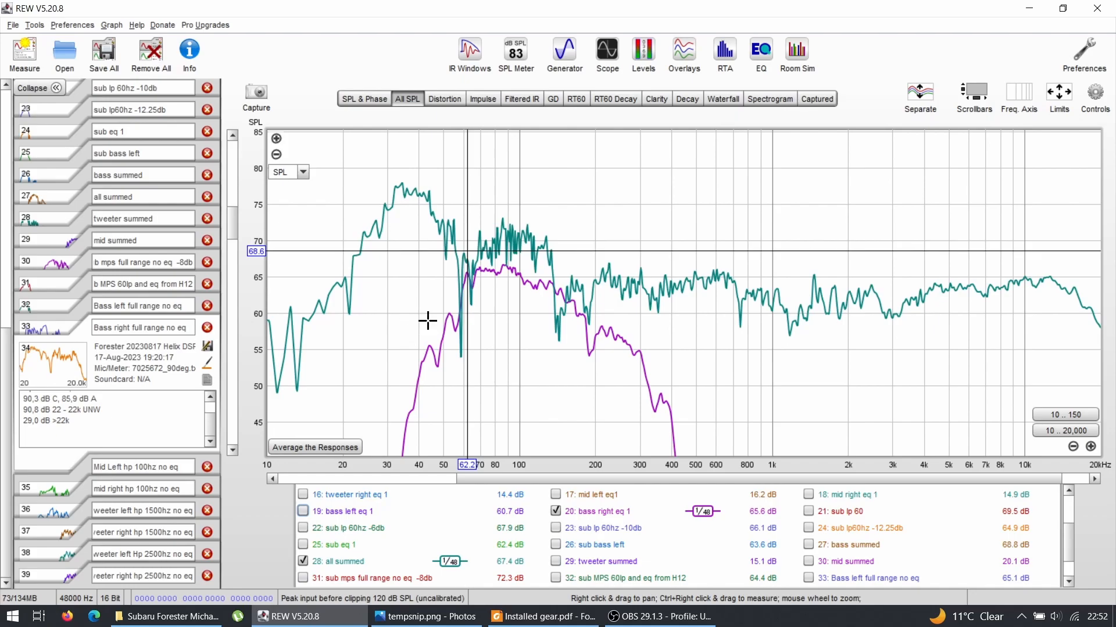
click(556, 512)
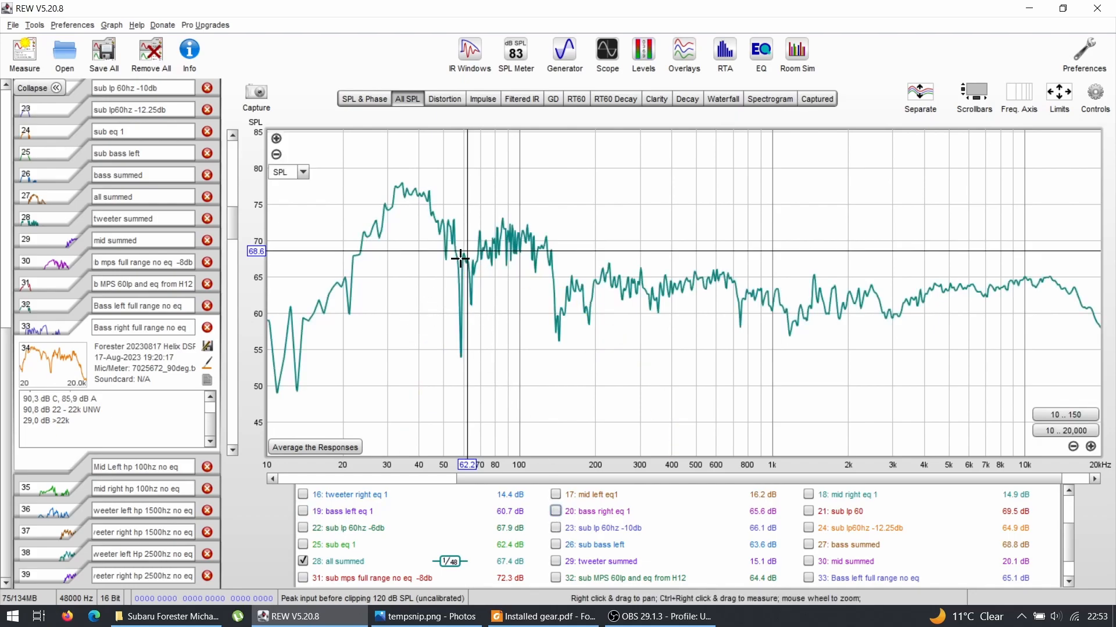
mouse_move(466, 262)
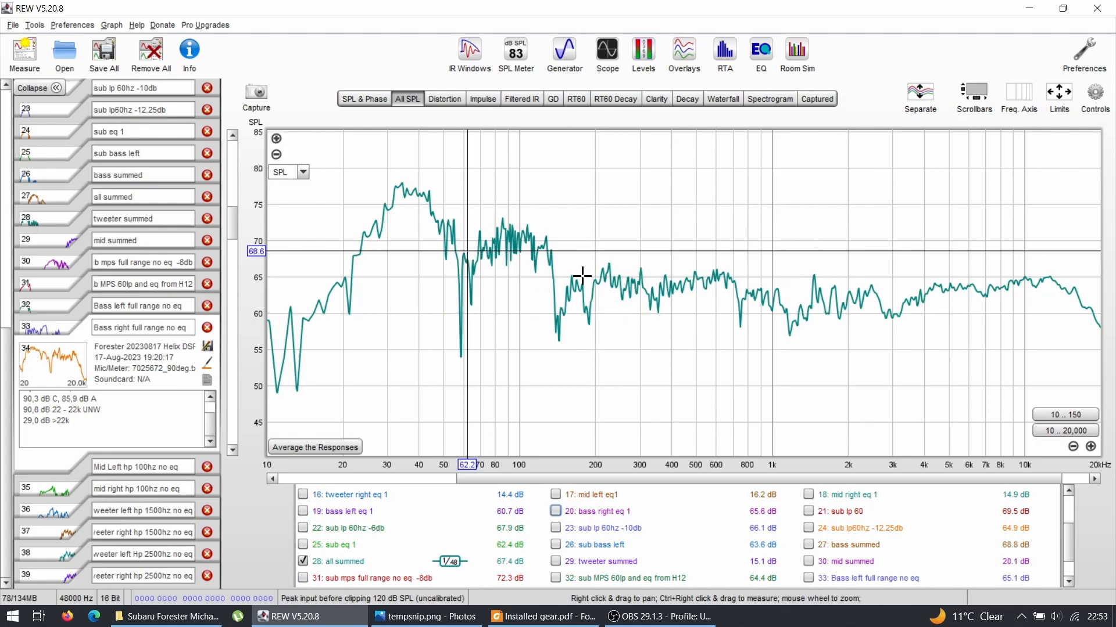
mouse_move(548, 249)
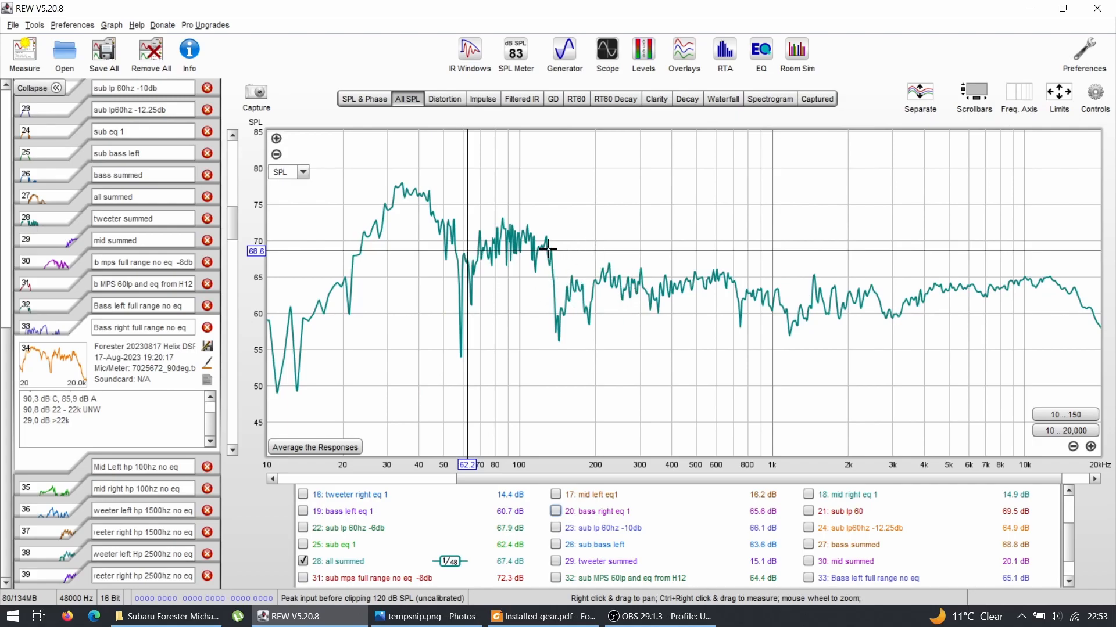
mouse_move(425, 251)
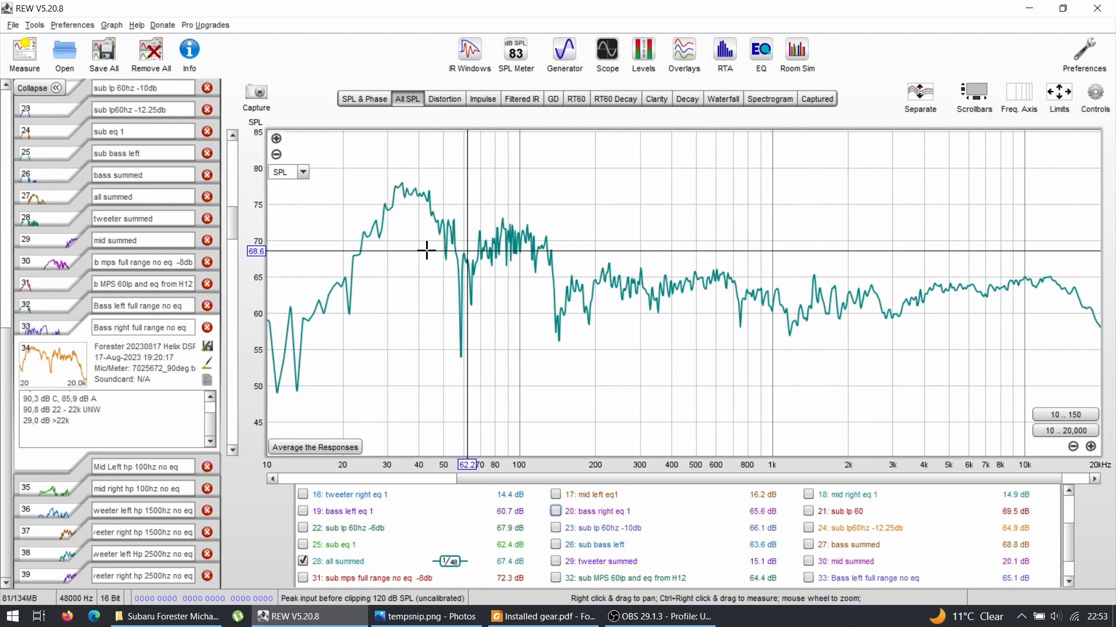
mouse_move(474, 179)
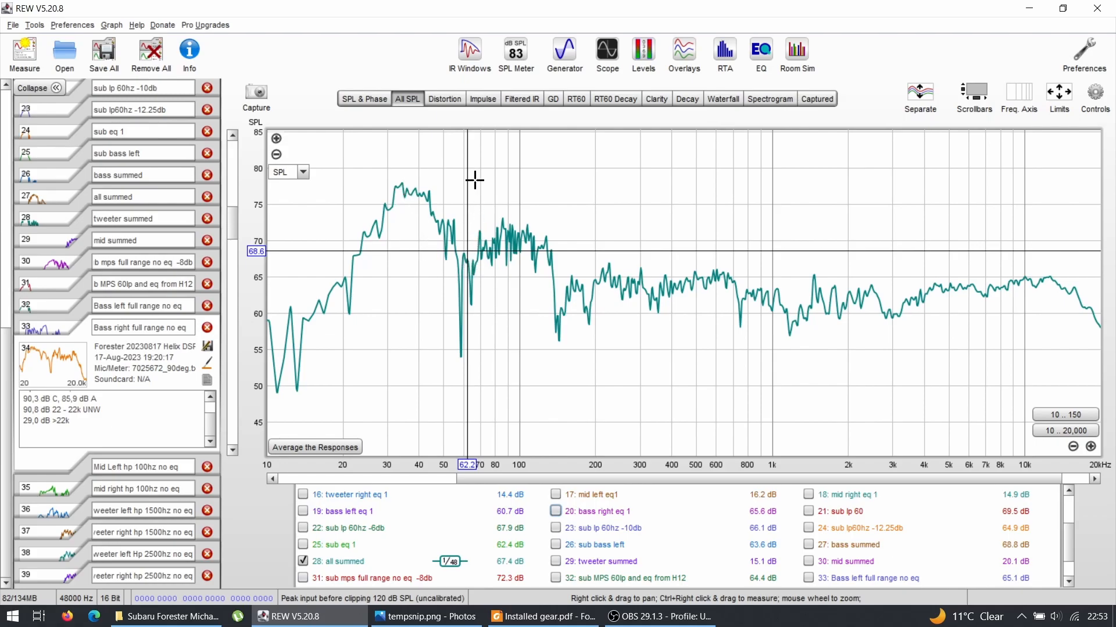
mouse_move(409, 247)
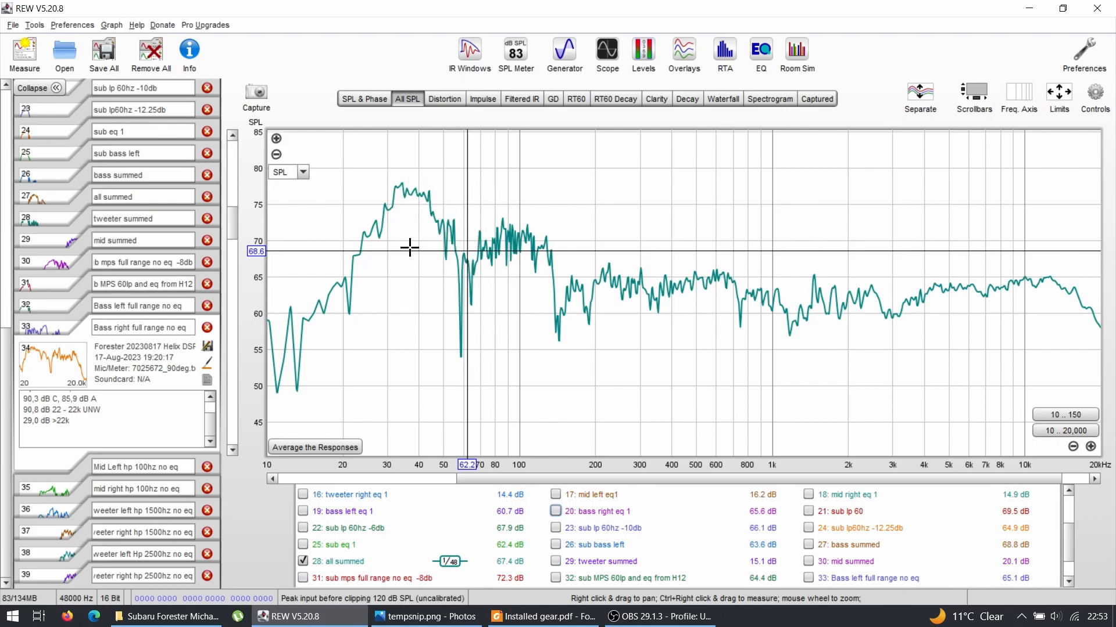
mouse_move(539, 253)
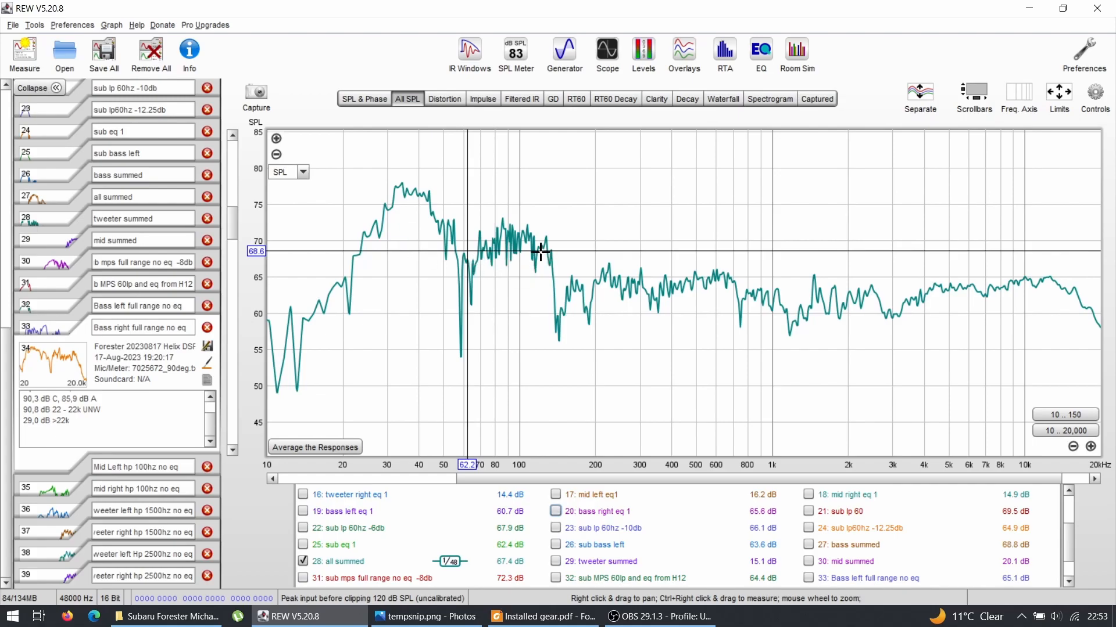
mouse_move(459, 265)
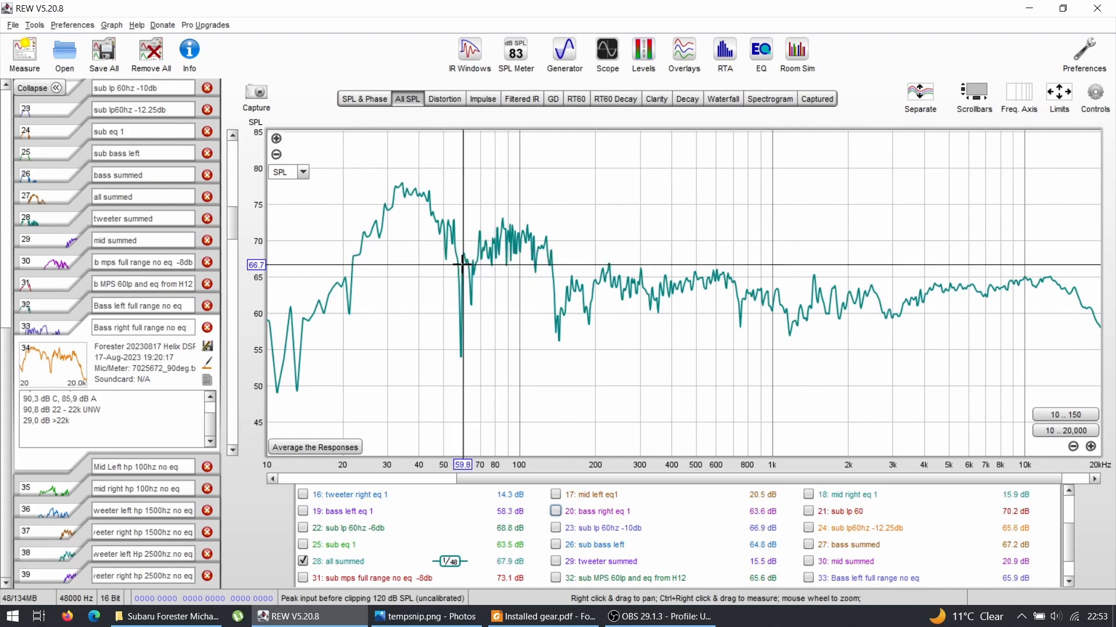
mouse_move(475, 234)
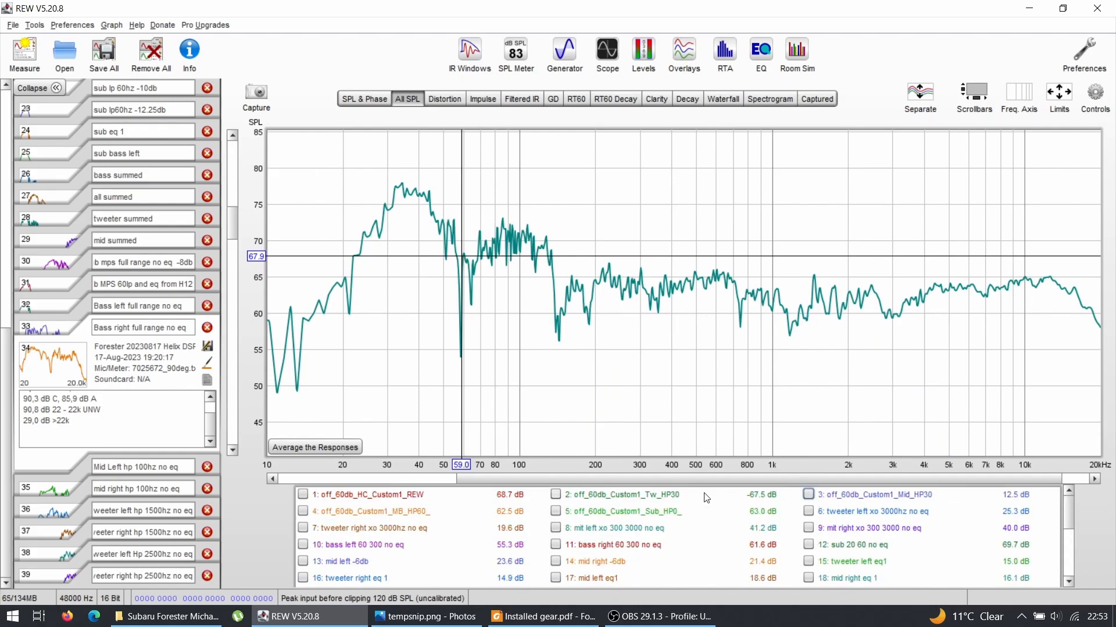
- Hide all summed and show sub mps full range no eq -8db with the sub 60lp response against the target
click(303, 495)
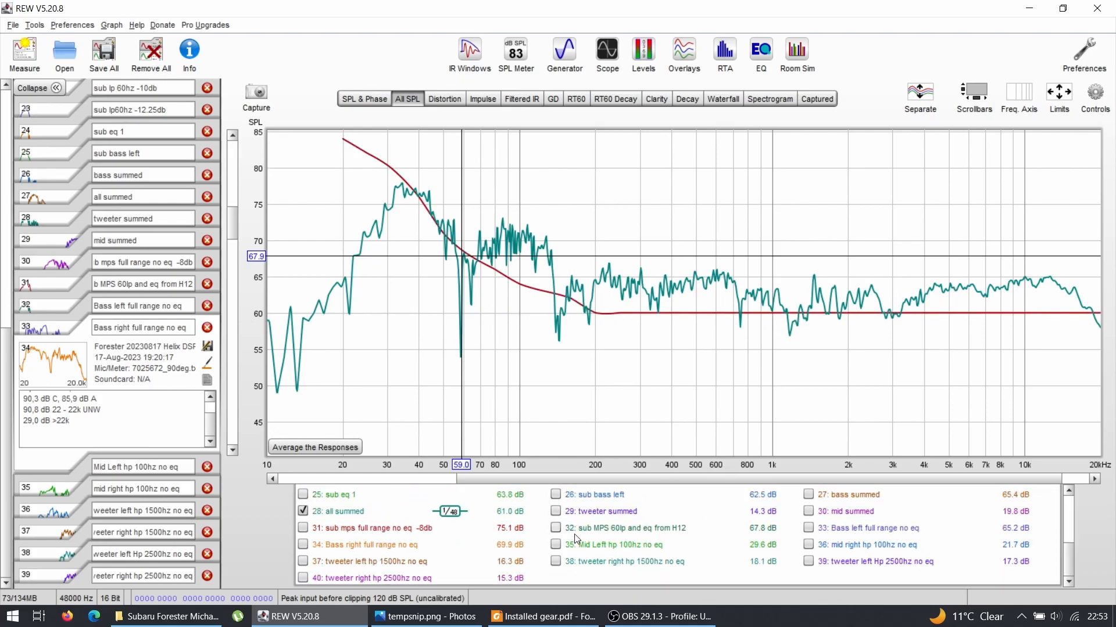
click(556, 528)
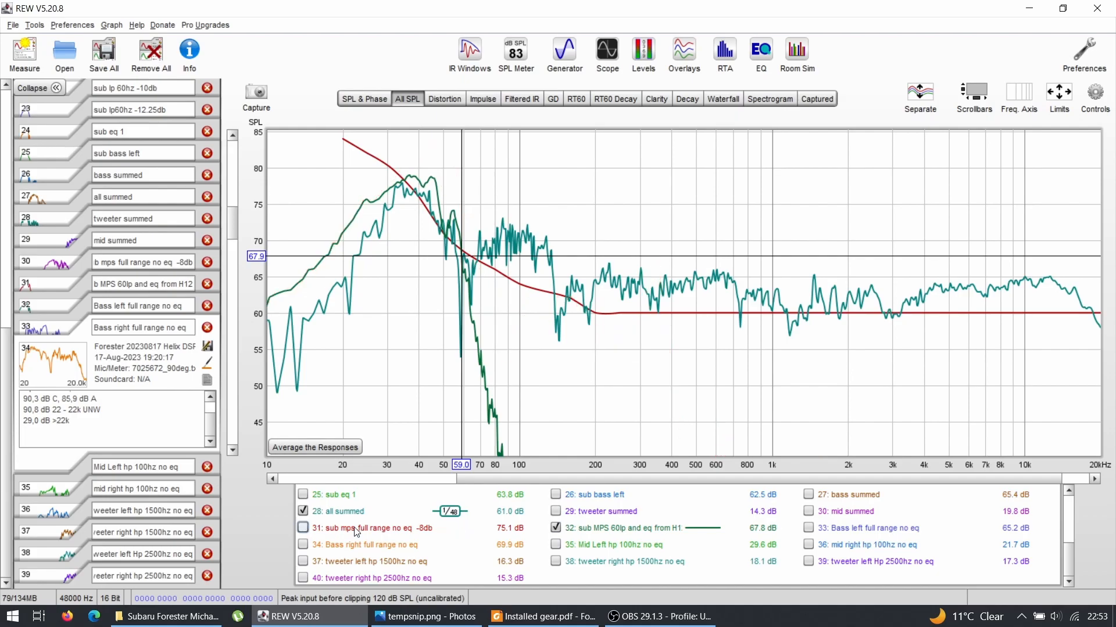
click(302, 511)
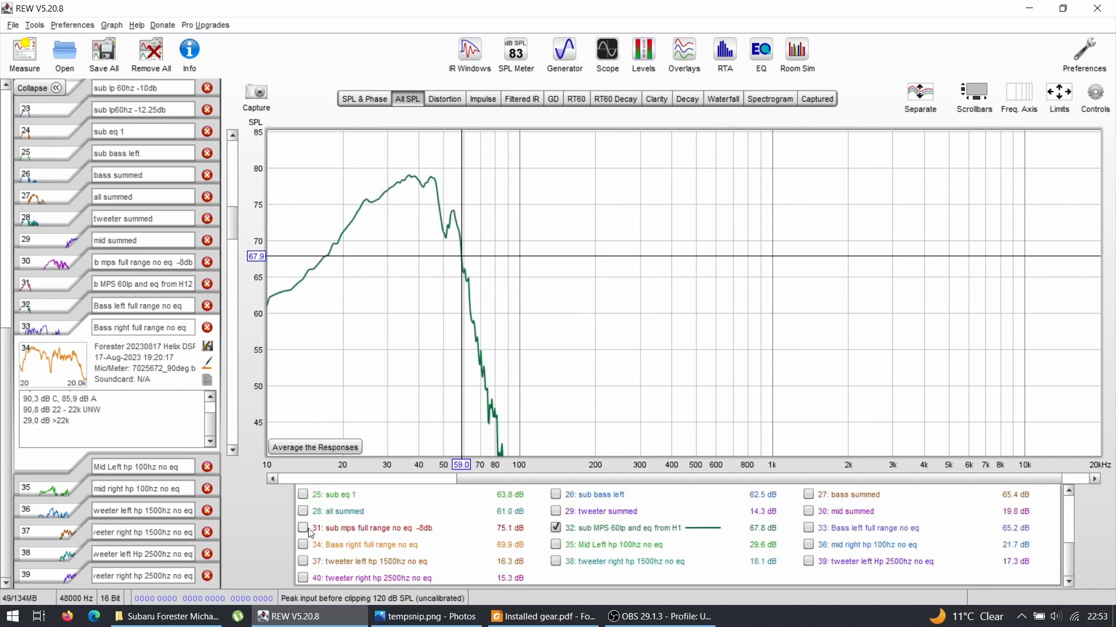
click(302, 527)
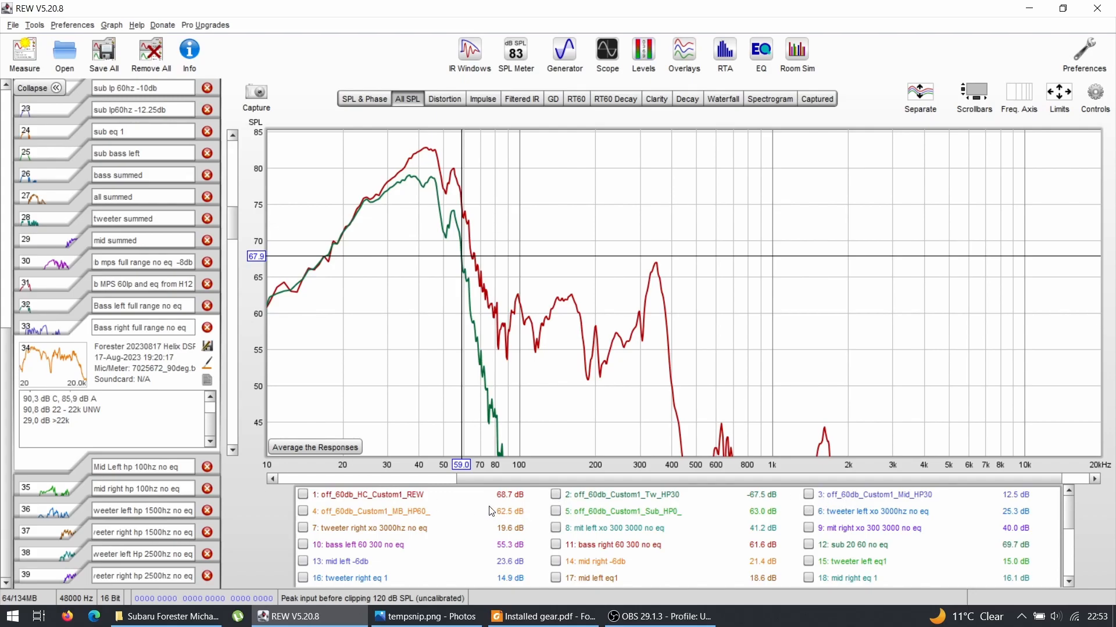
click(555, 512)
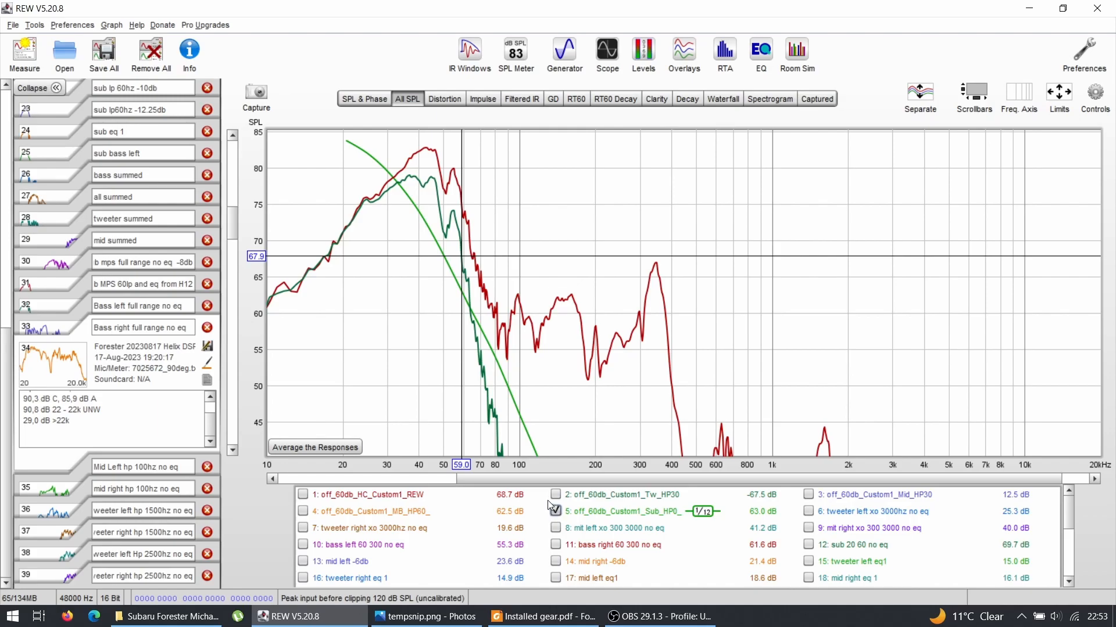
click(556, 512)
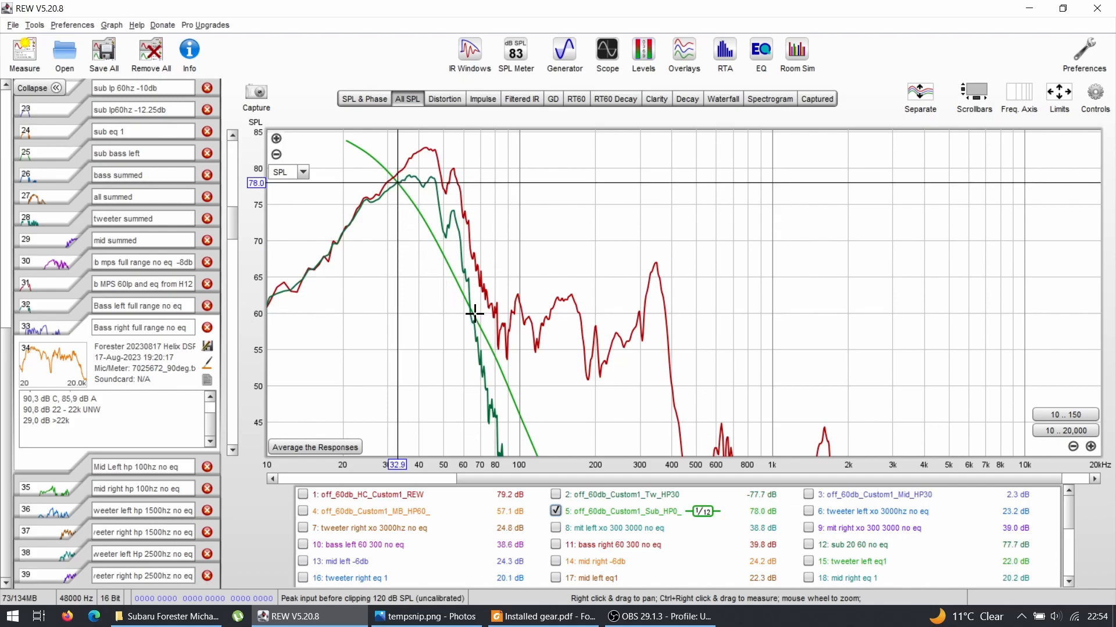
mouse_move(495, 387)
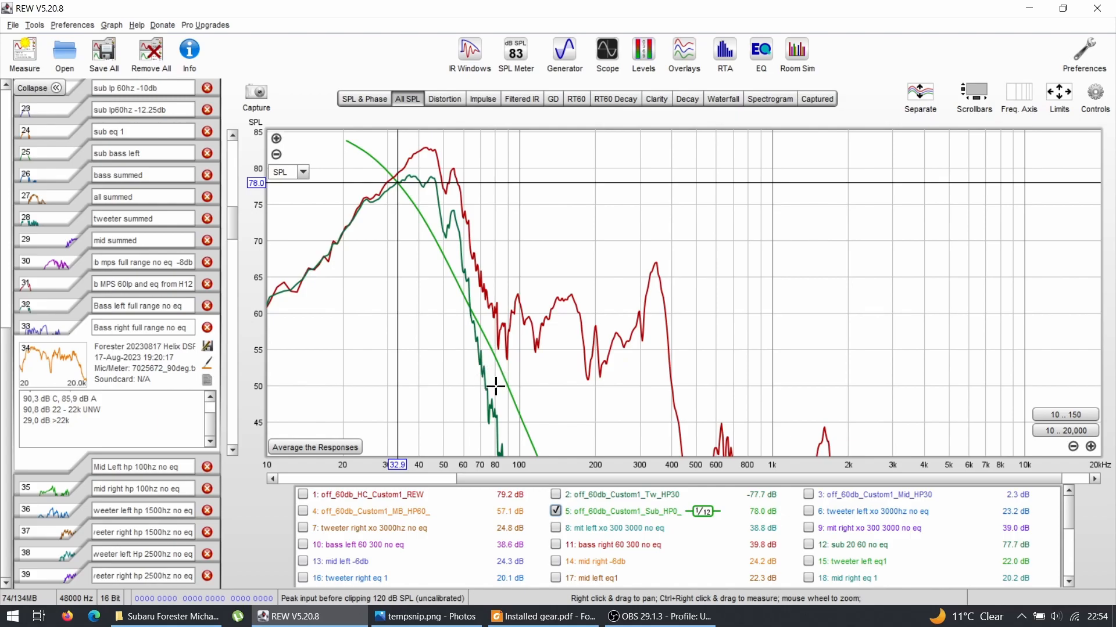
mouse_move(490, 379)
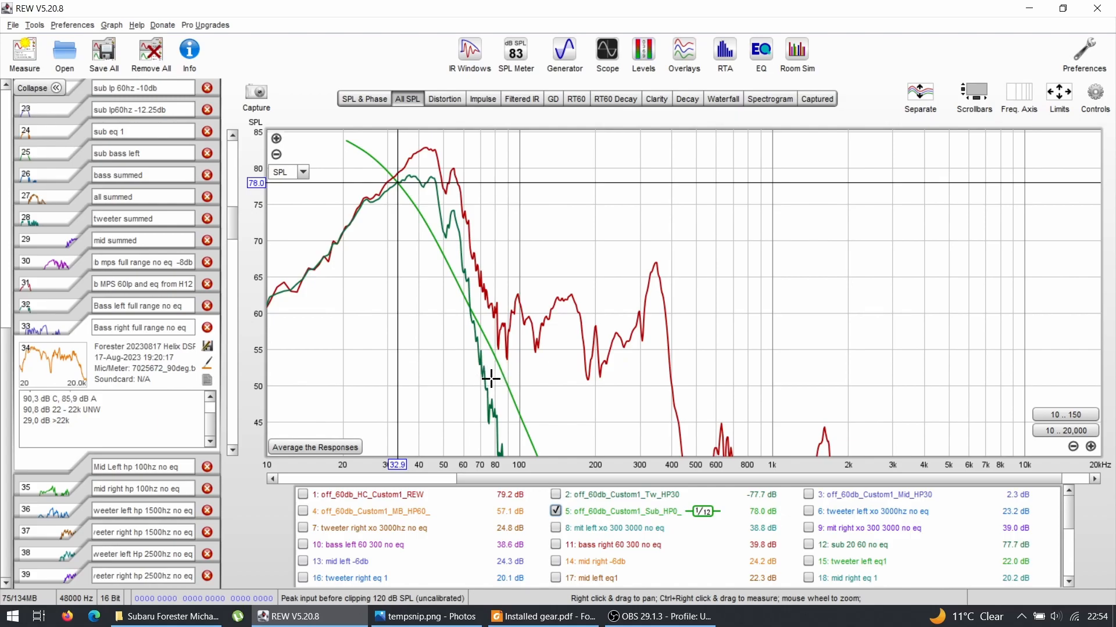
mouse_move(493, 369)
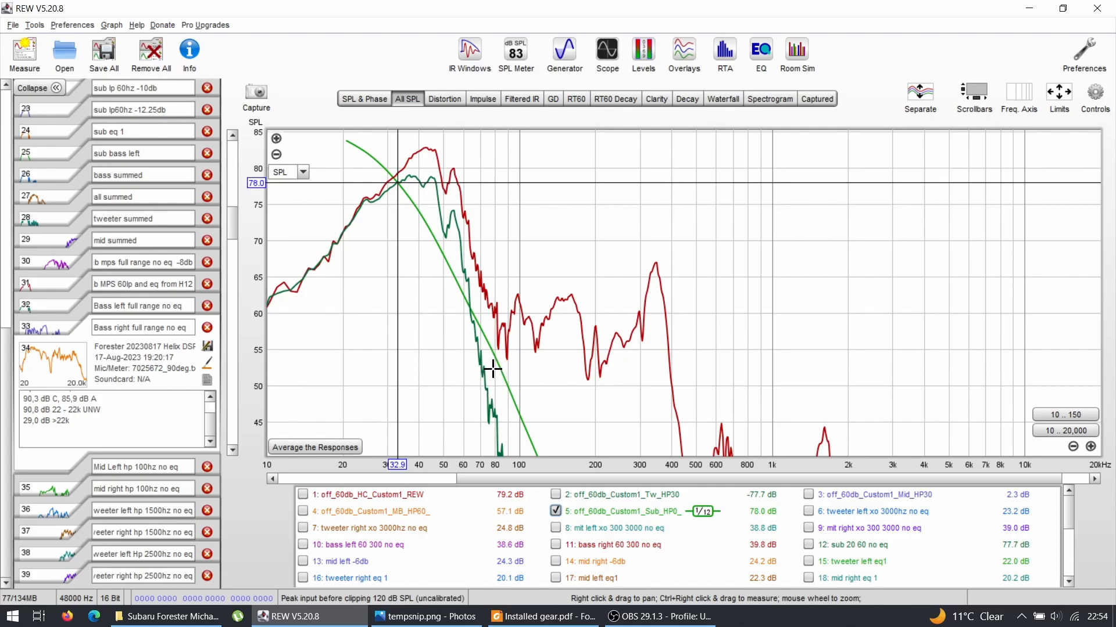
scroll(down, 3)
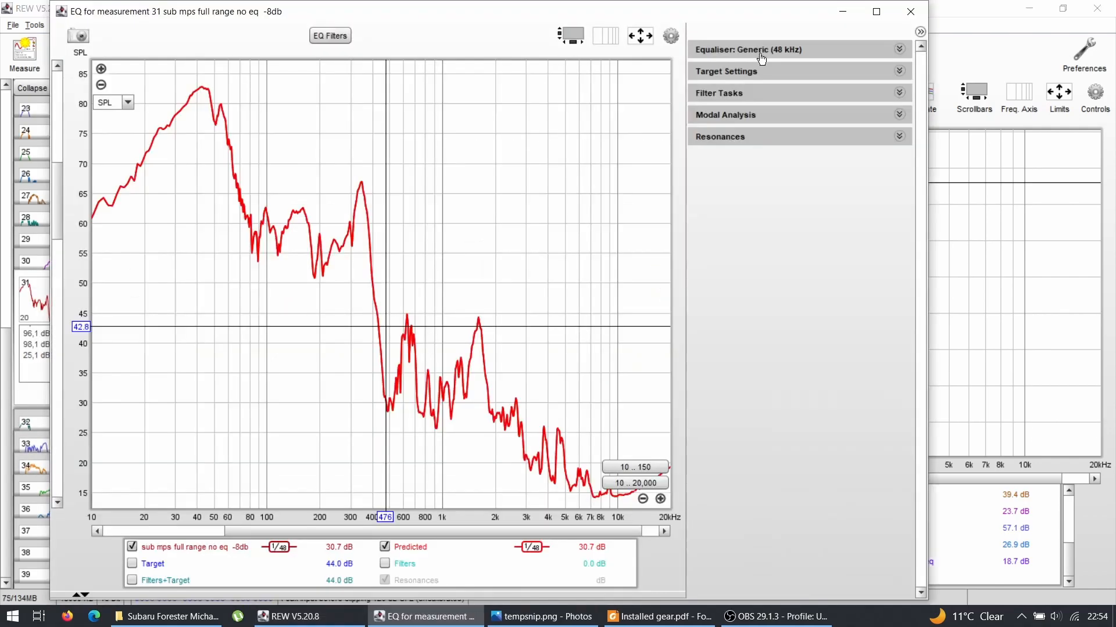
- Set crossover filter 2 to a BU4 low-pass at 80 Hz and close the EQ filters list
click(330, 35)
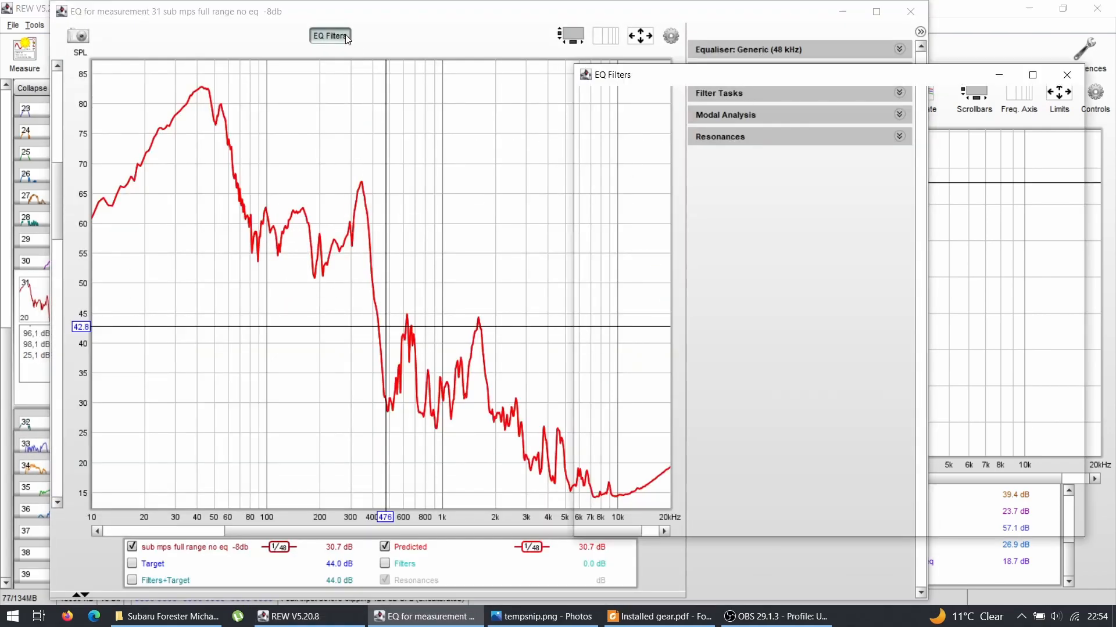
click(667, 495)
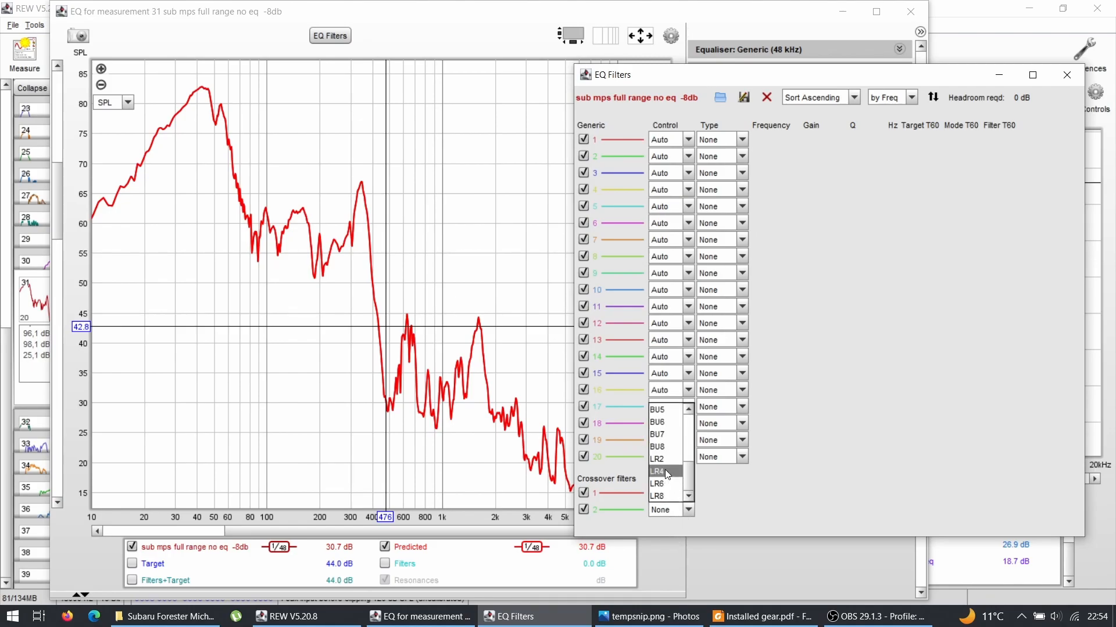
click(657, 472)
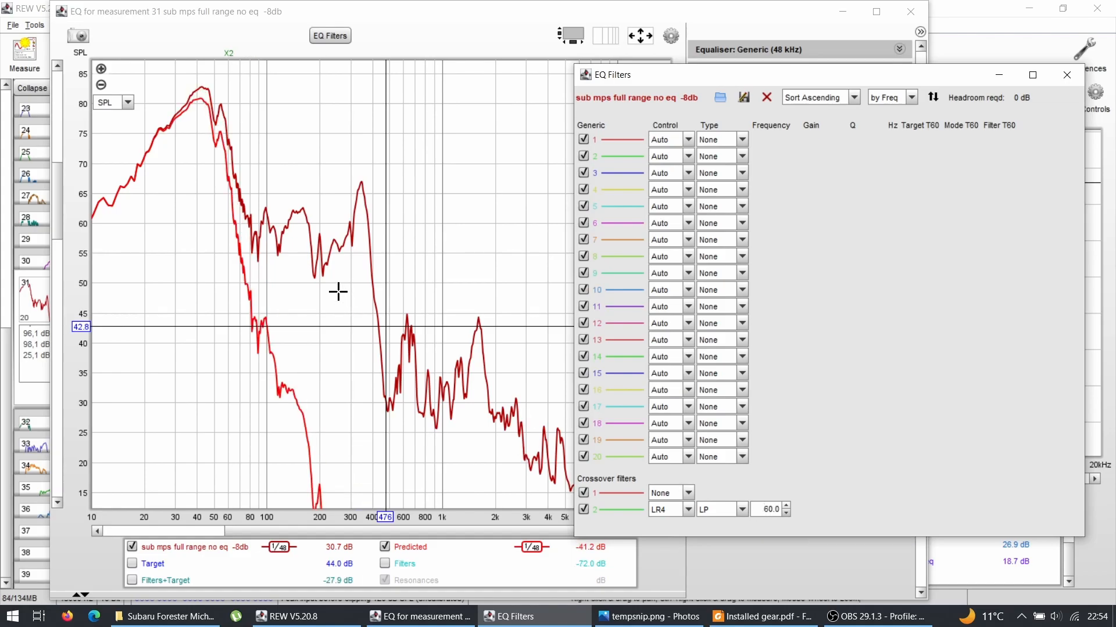
mouse_move(251, 233)
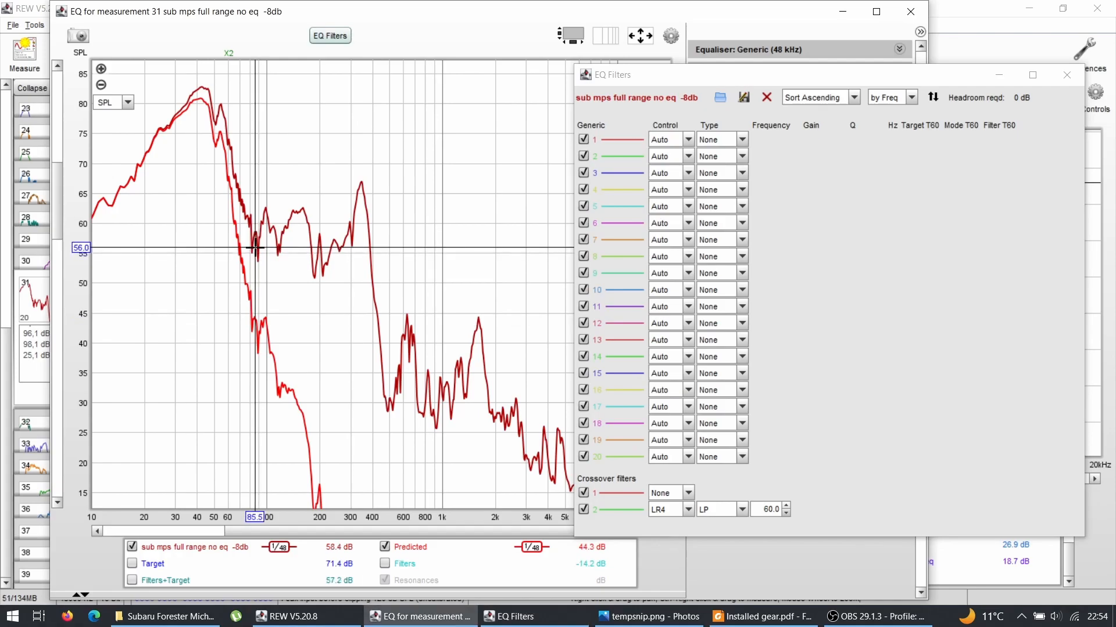
mouse_move(244, 256)
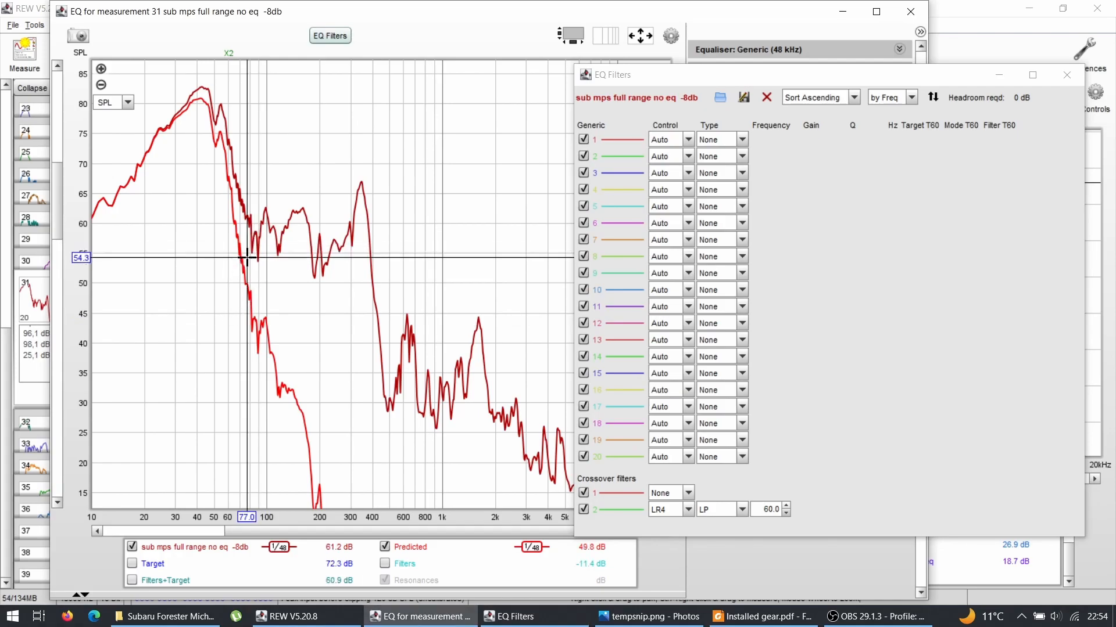
mouse_move(502, 384)
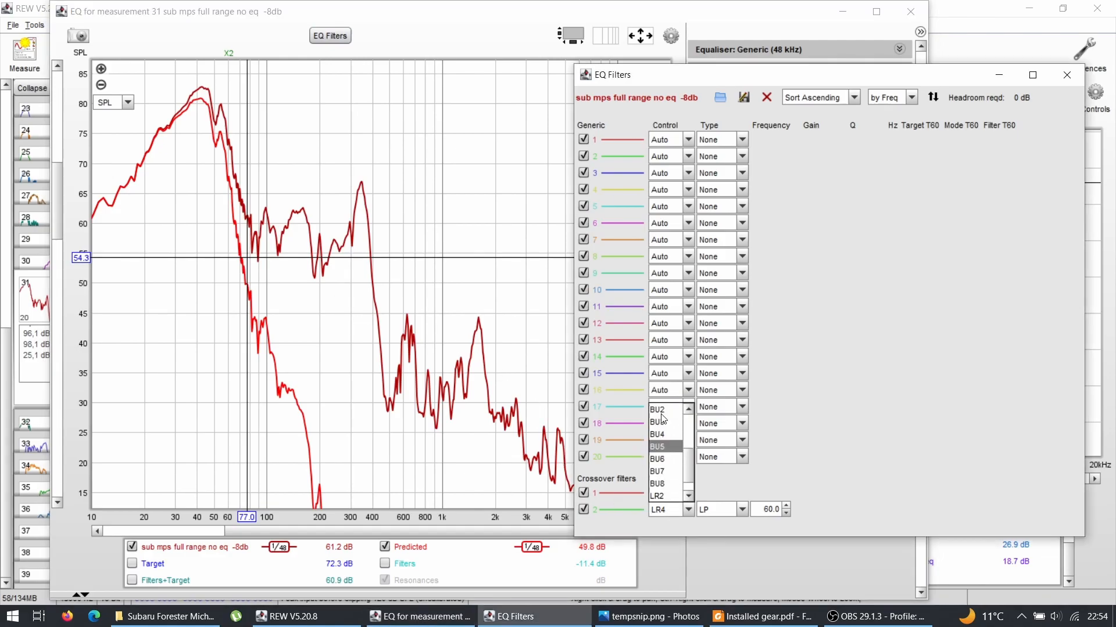
click(656, 434)
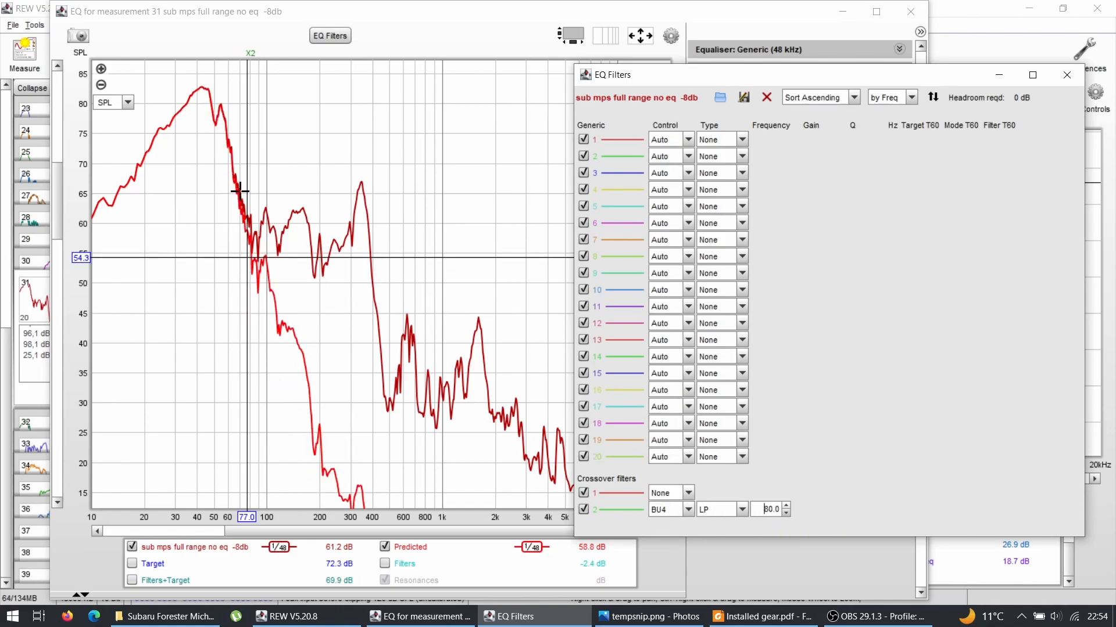
mouse_move(1074, 74)
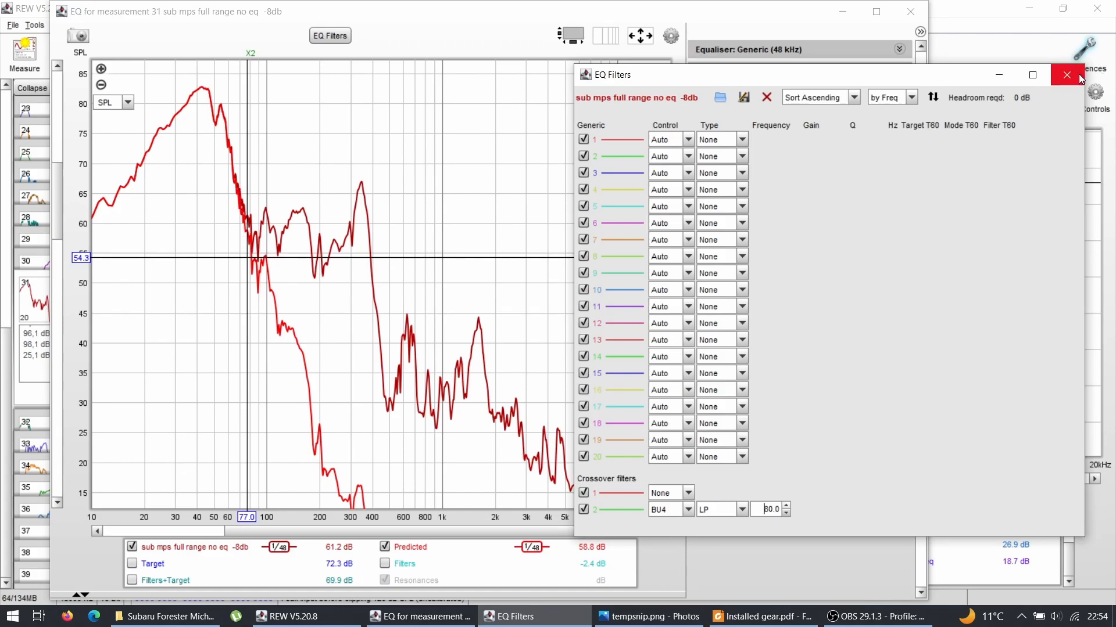
click(1065, 75)
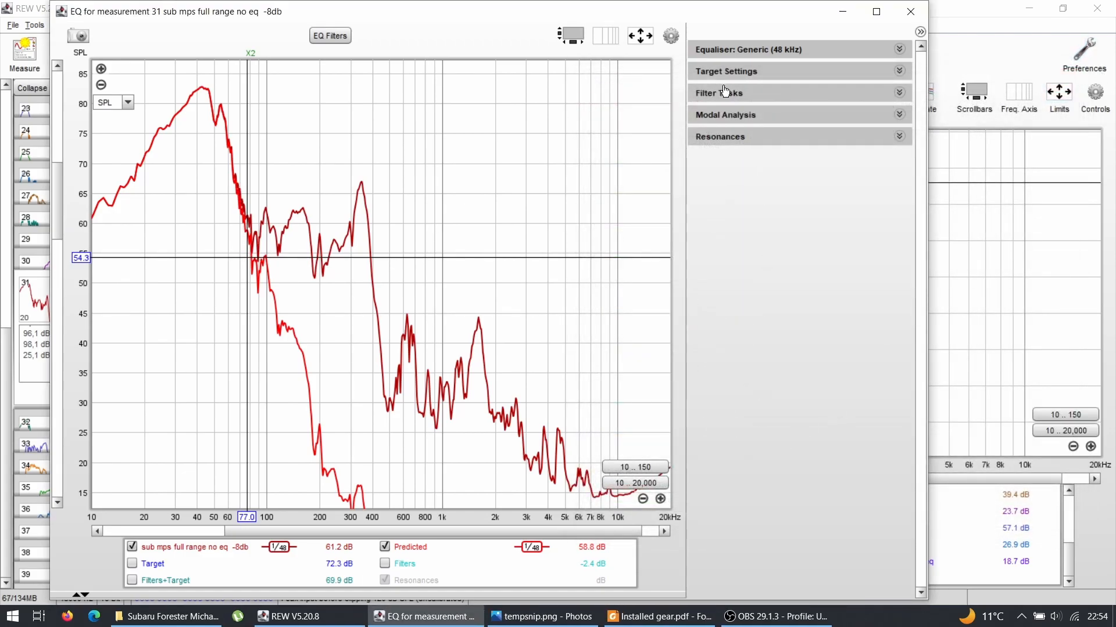
- Hide the unequalised full-range sub and overlay the EQ'd full-range sub on the 60 Hz low-pass and target
click(718, 93)
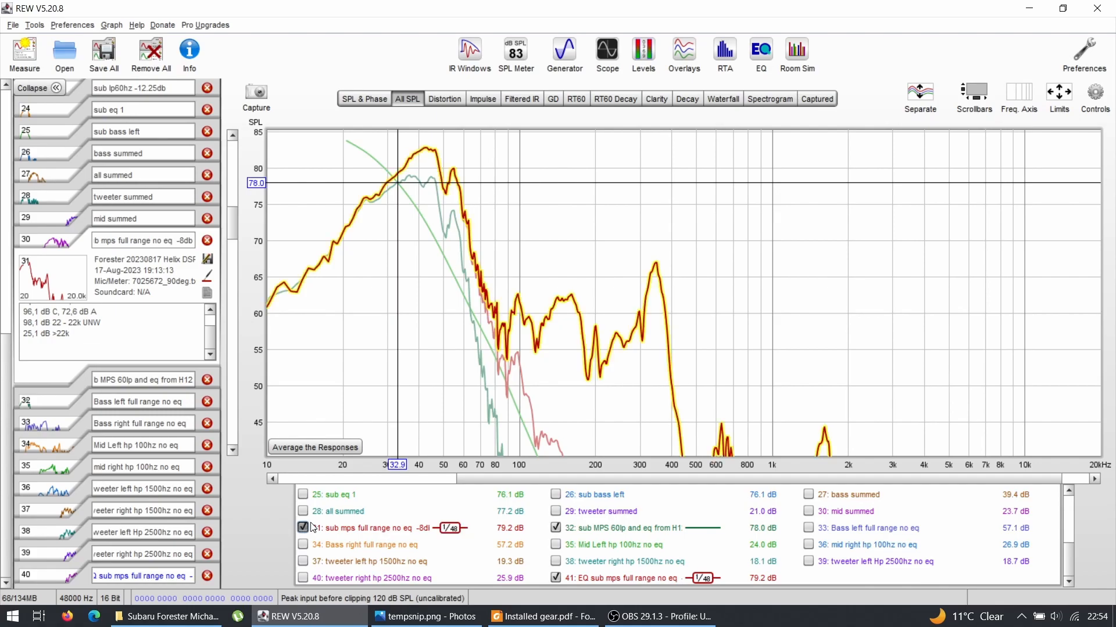
click(303, 527)
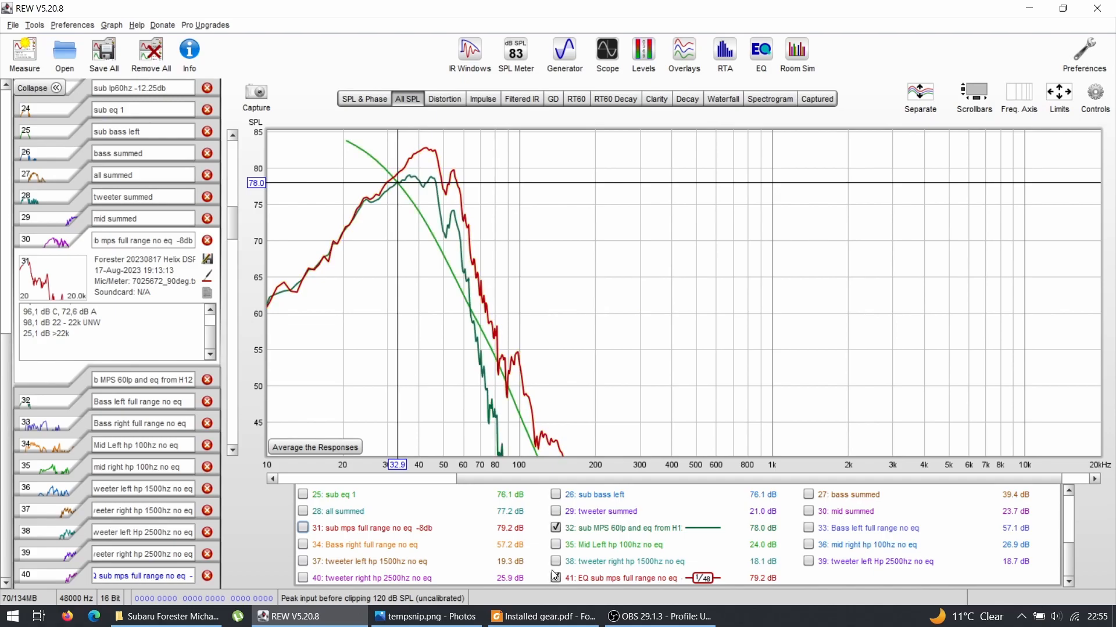
click(555, 579)
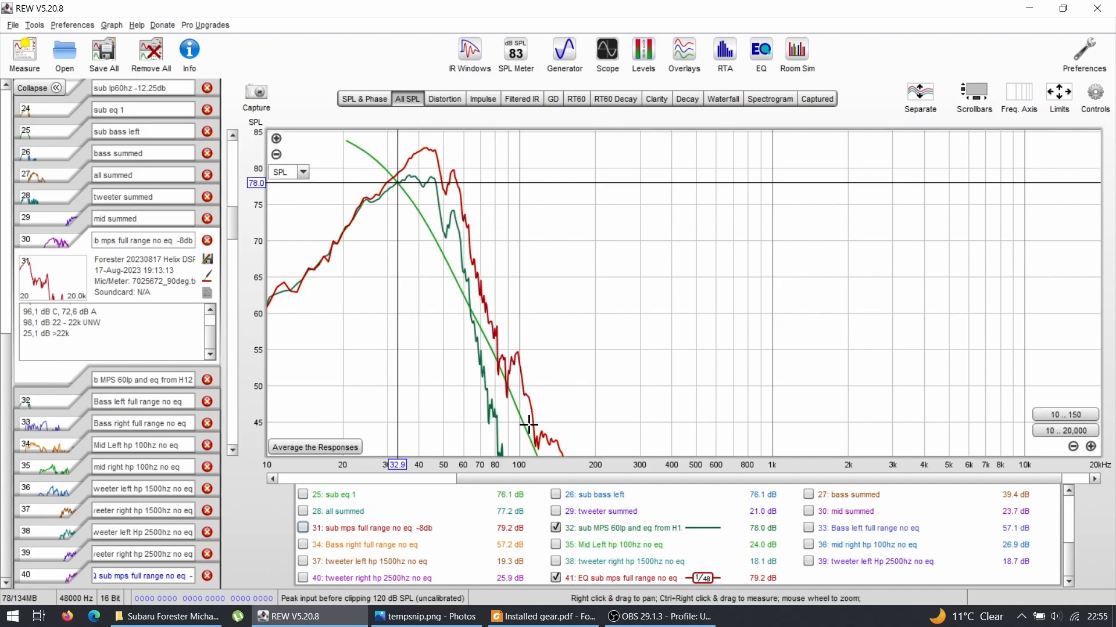
mouse_move(495, 335)
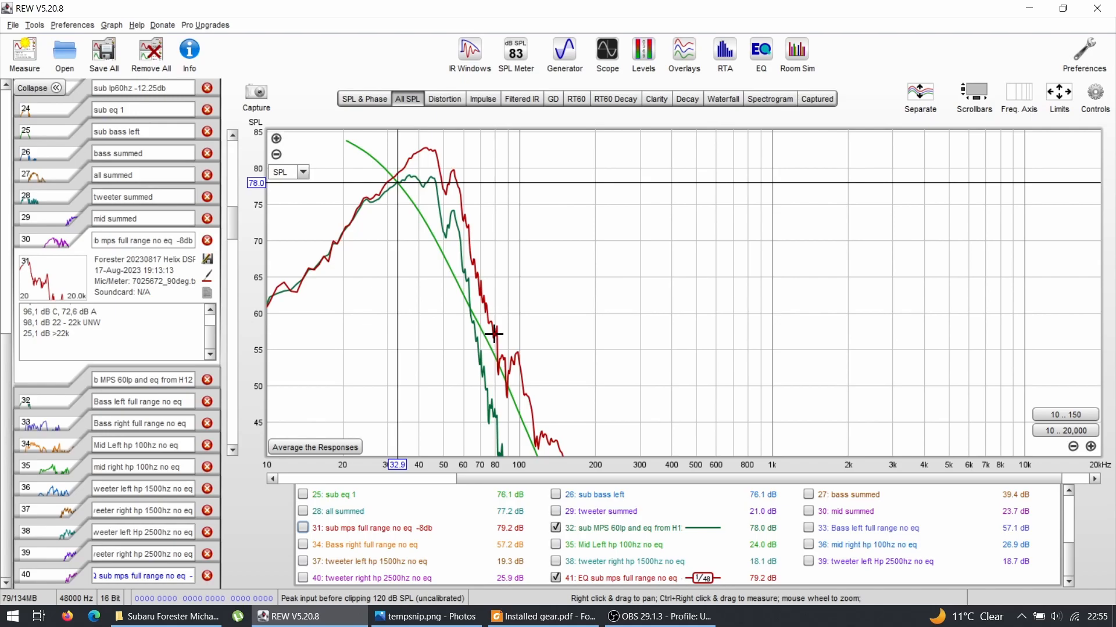
mouse_move(503, 362)
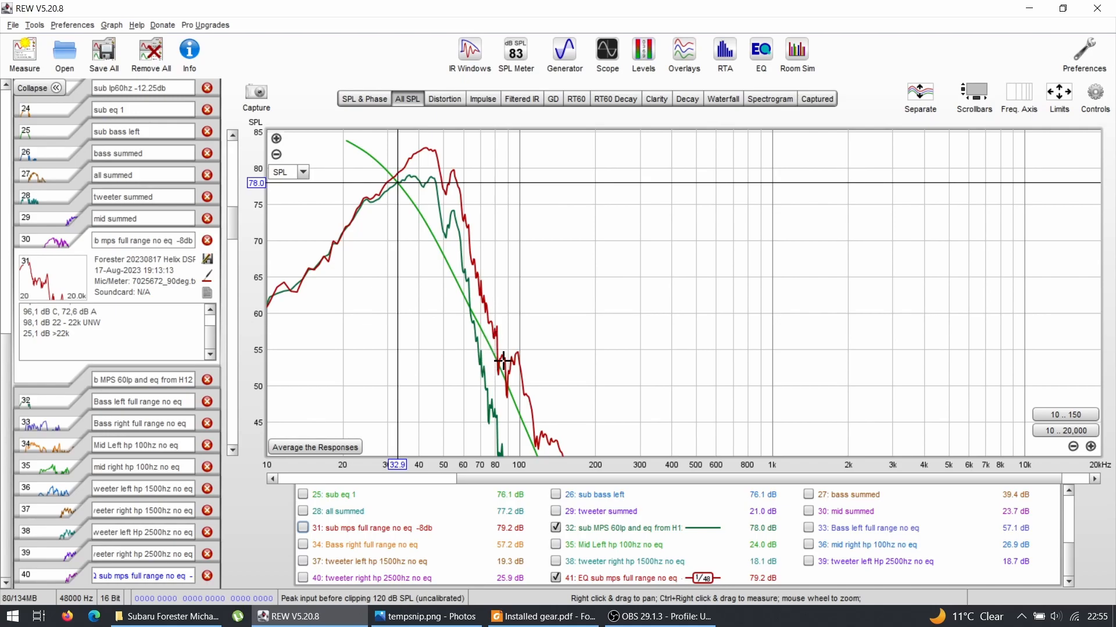
mouse_move(488, 347)
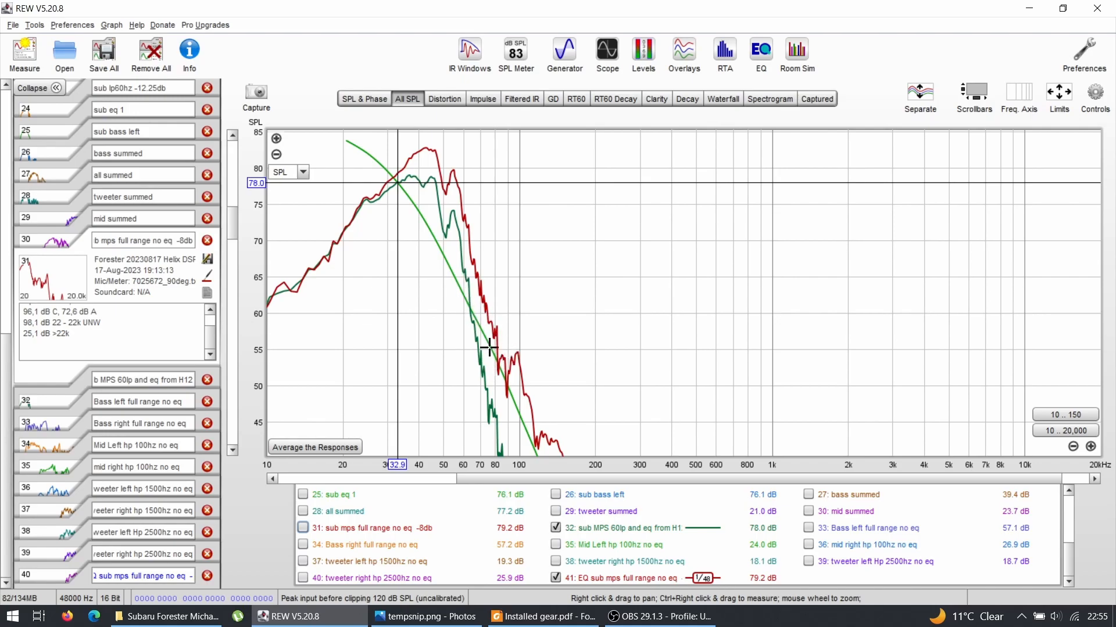
mouse_move(467, 293)
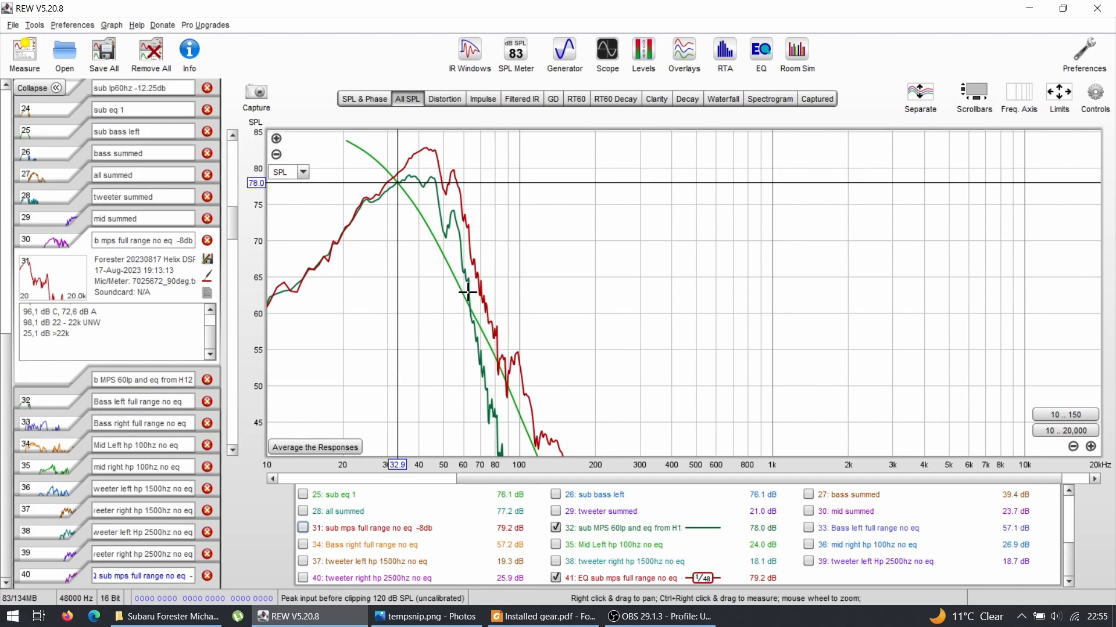
mouse_move(478, 342)
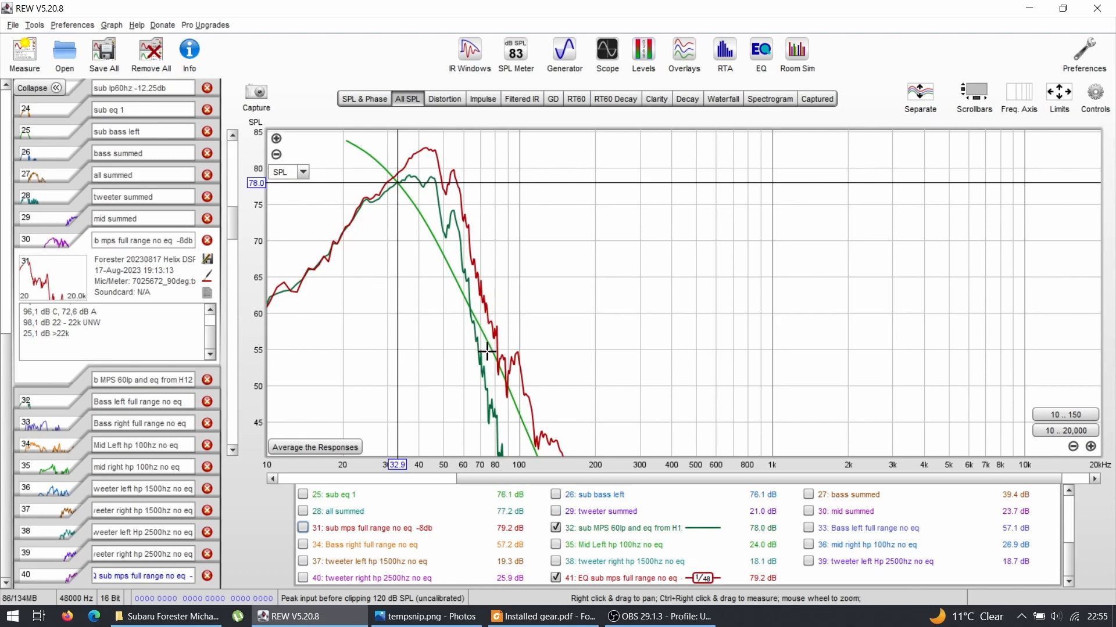
mouse_move(524, 361)
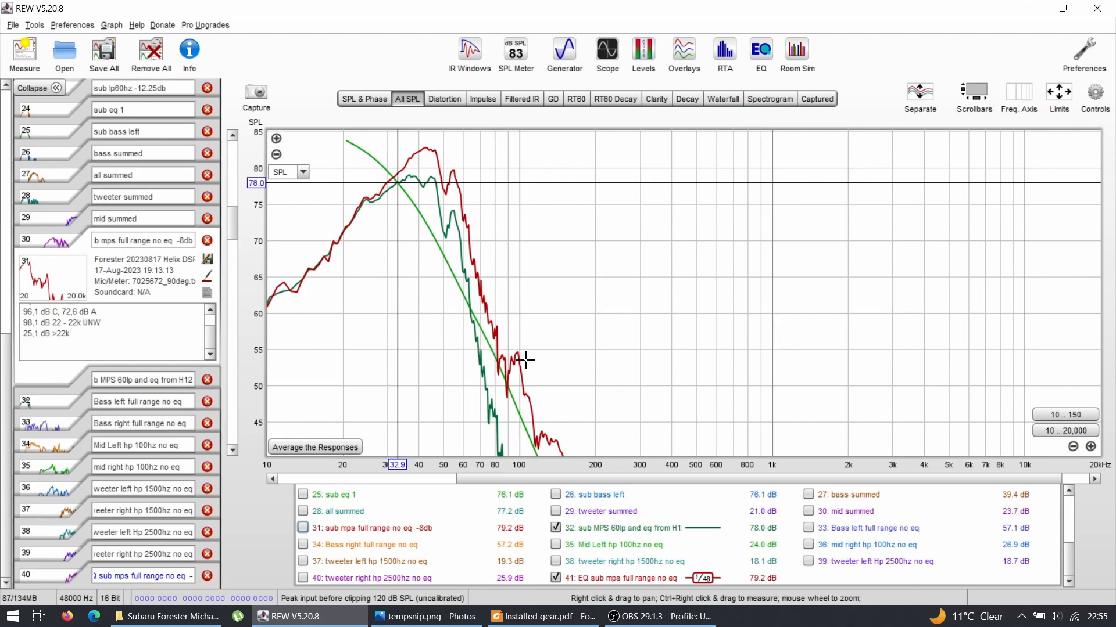
mouse_move(495, 337)
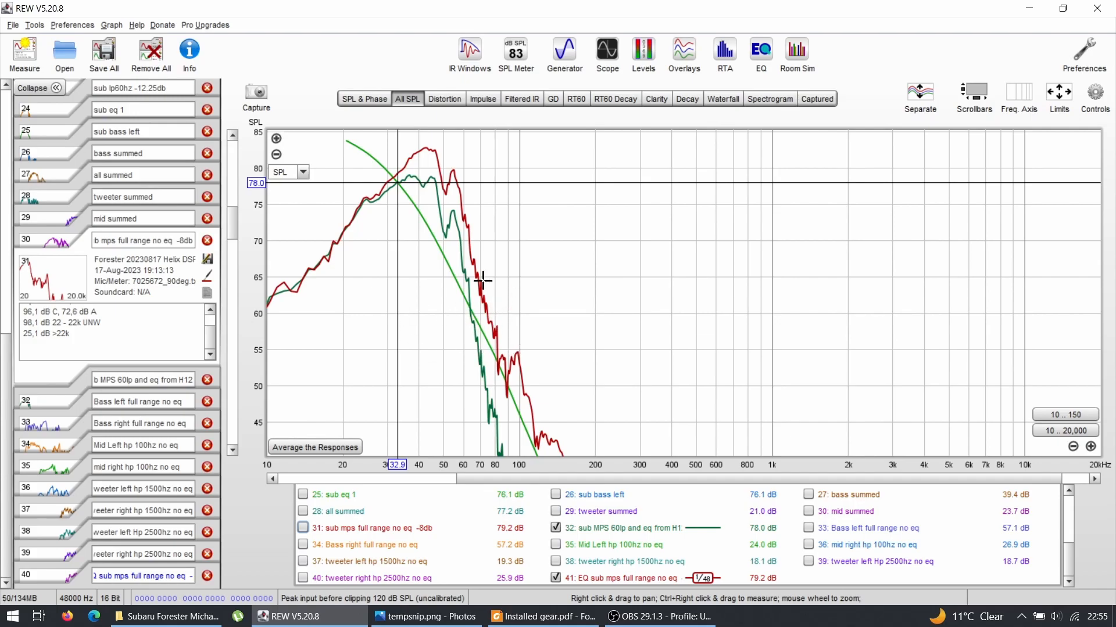
mouse_move(482, 332)
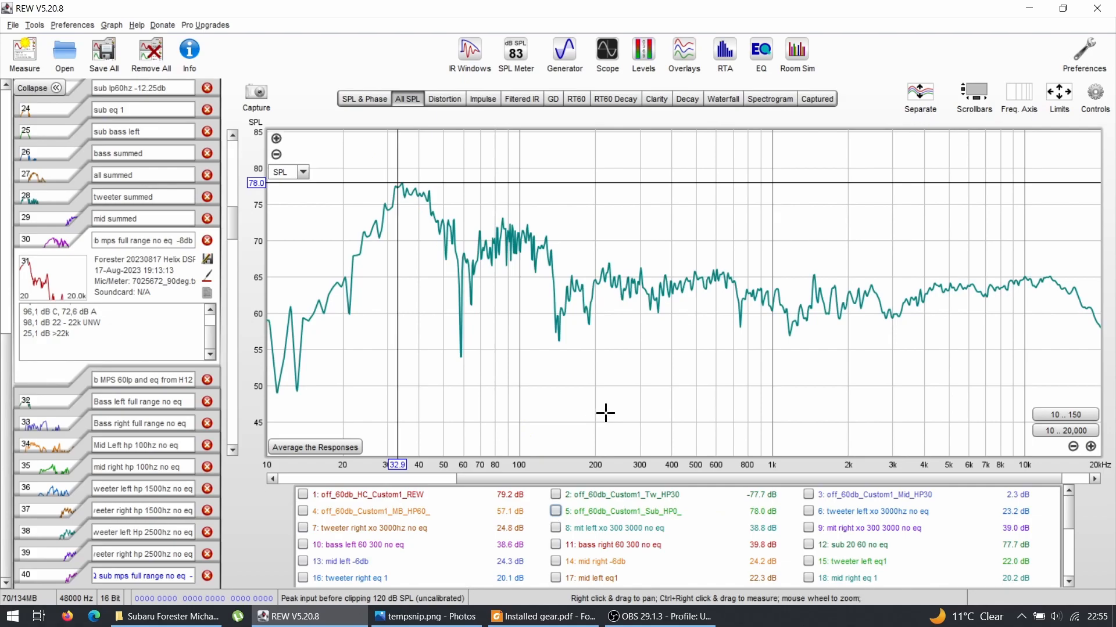
mouse_move(850, 304)
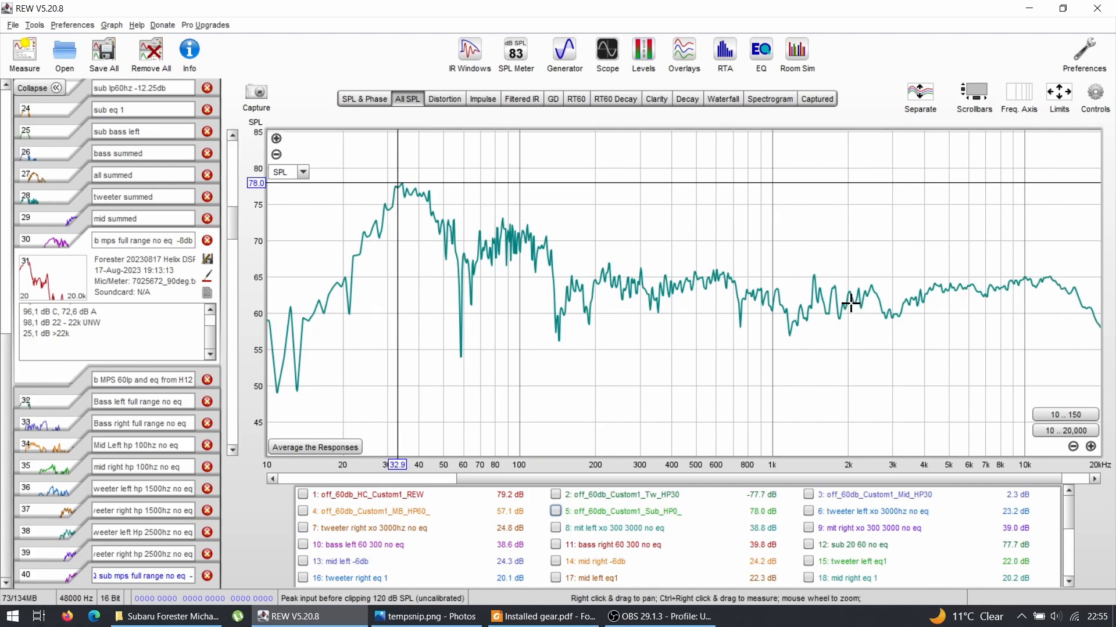
mouse_move(532, 321)
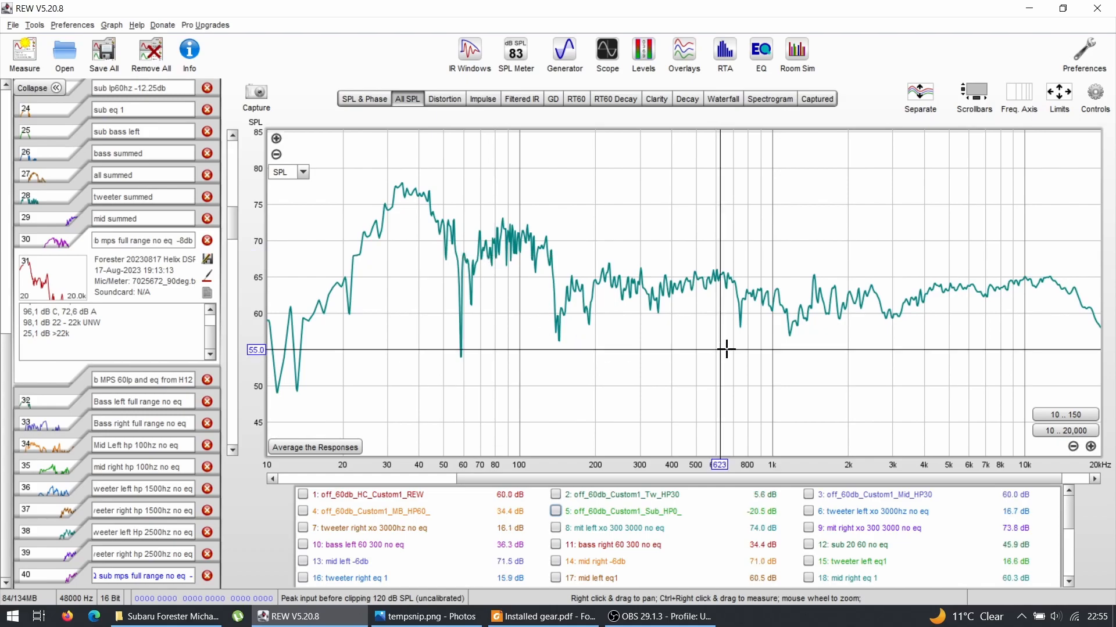
- Display the single raw summed full-system response from 10 Hz to 20 kHz
click(1094, 92)
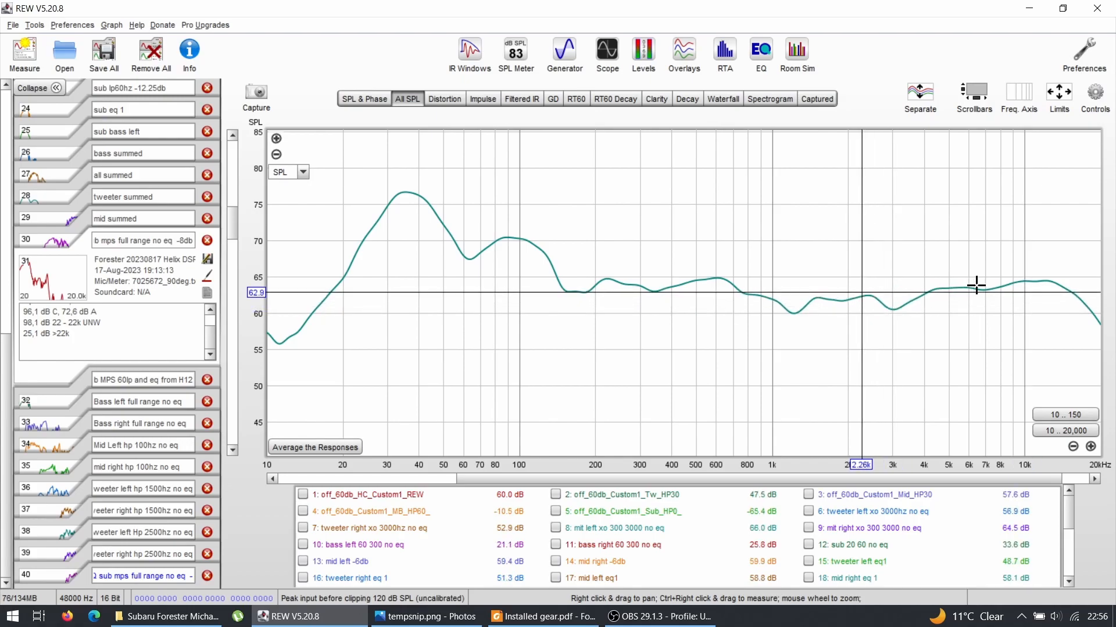
mouse_move(811, 304)
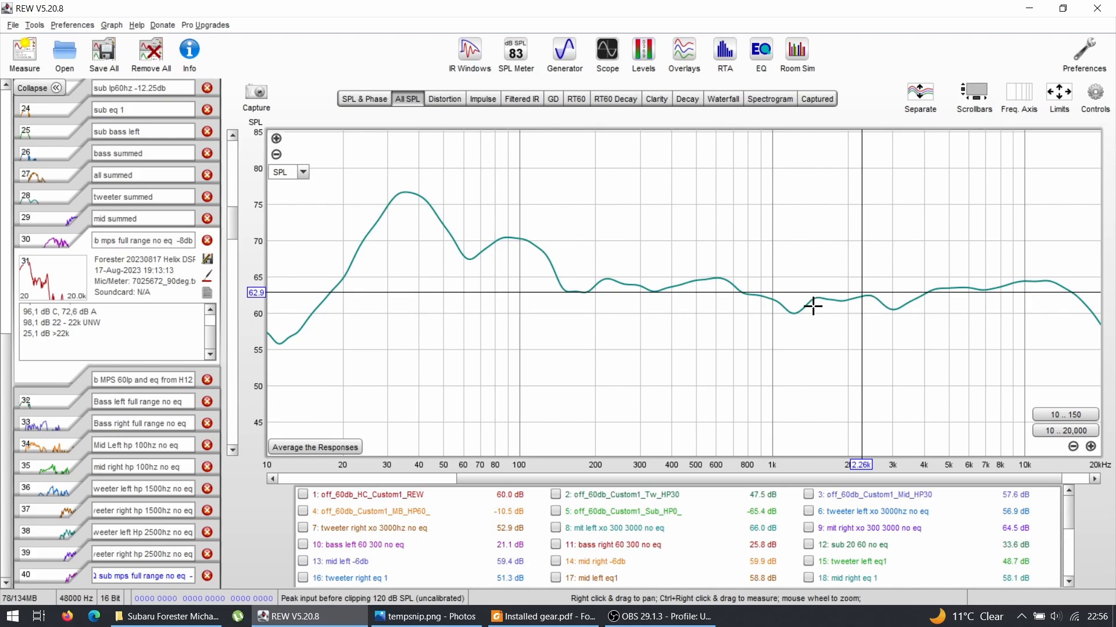
mouse_move(404, 195)
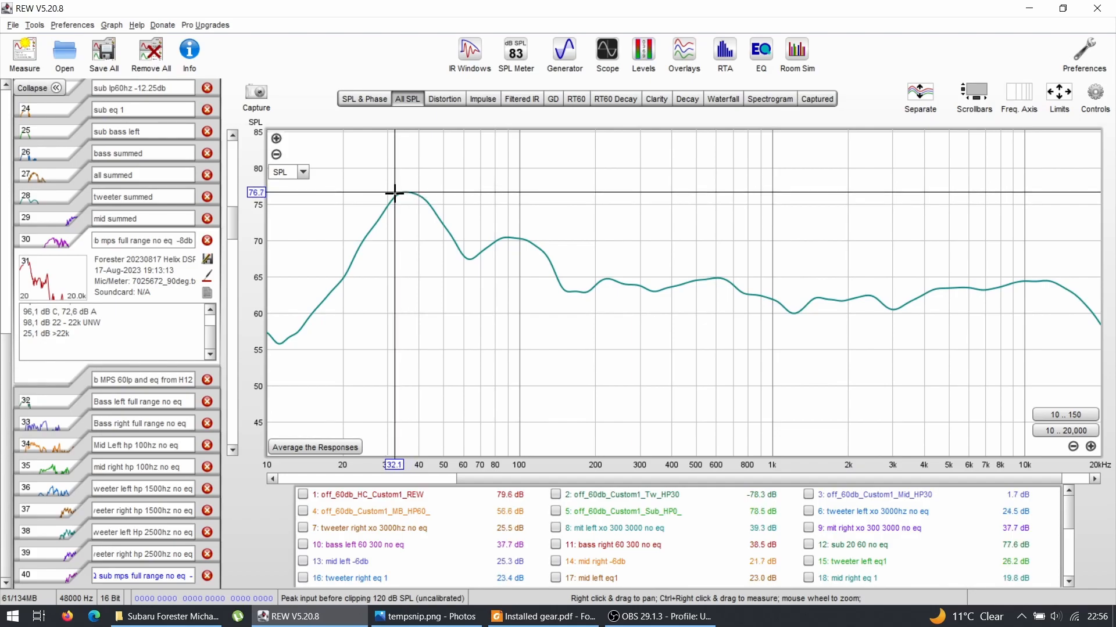
mouse_move(400, 215)
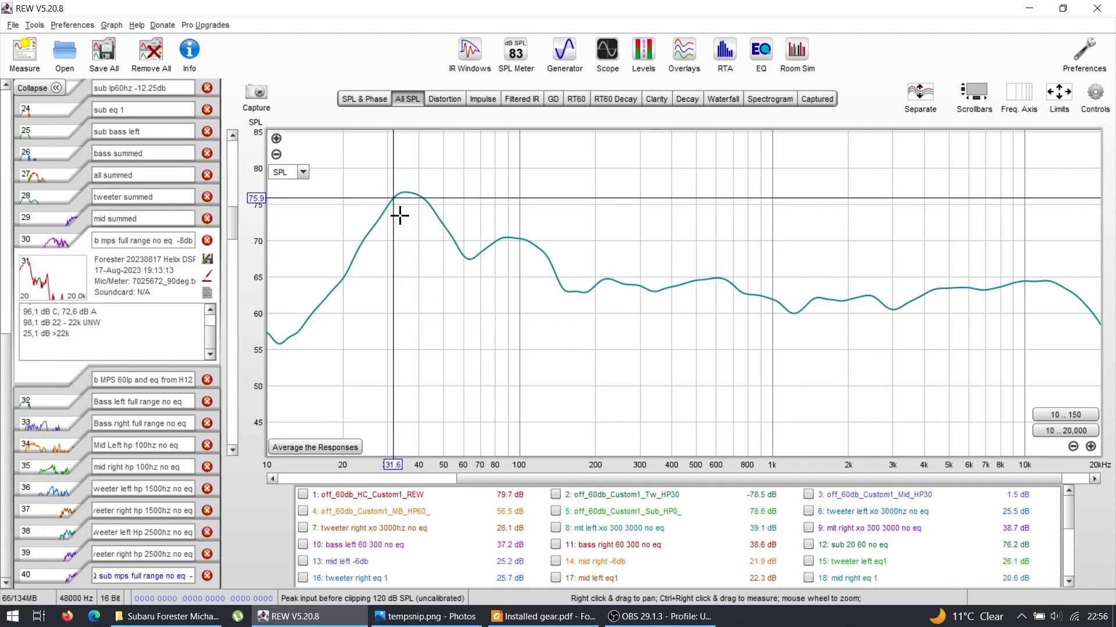
mouse_move(397, 195)
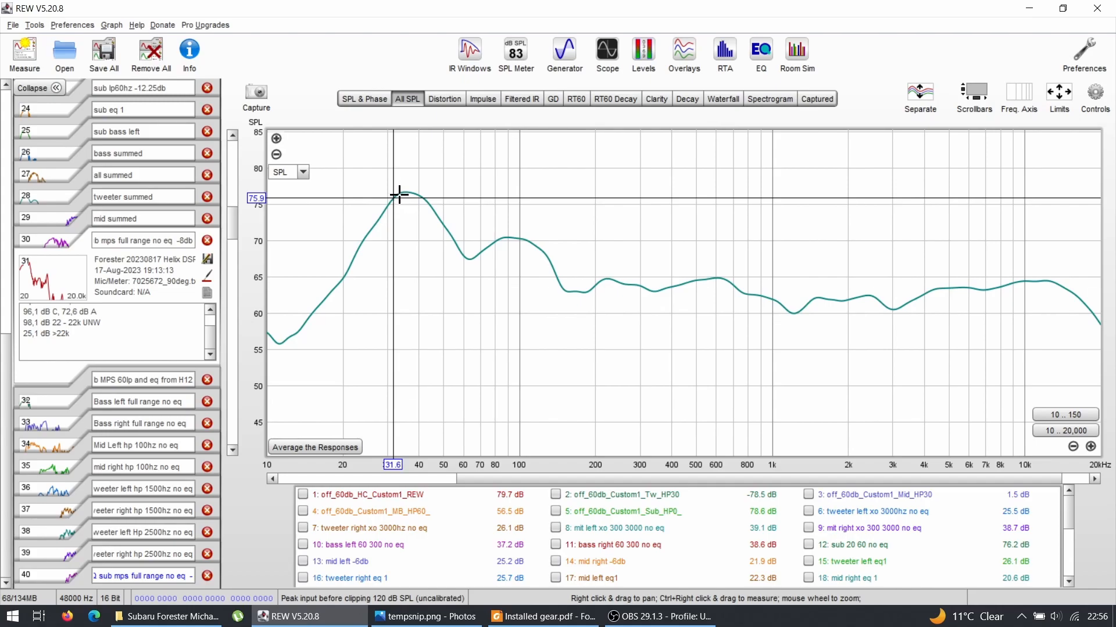
mouse_move(412, 207)
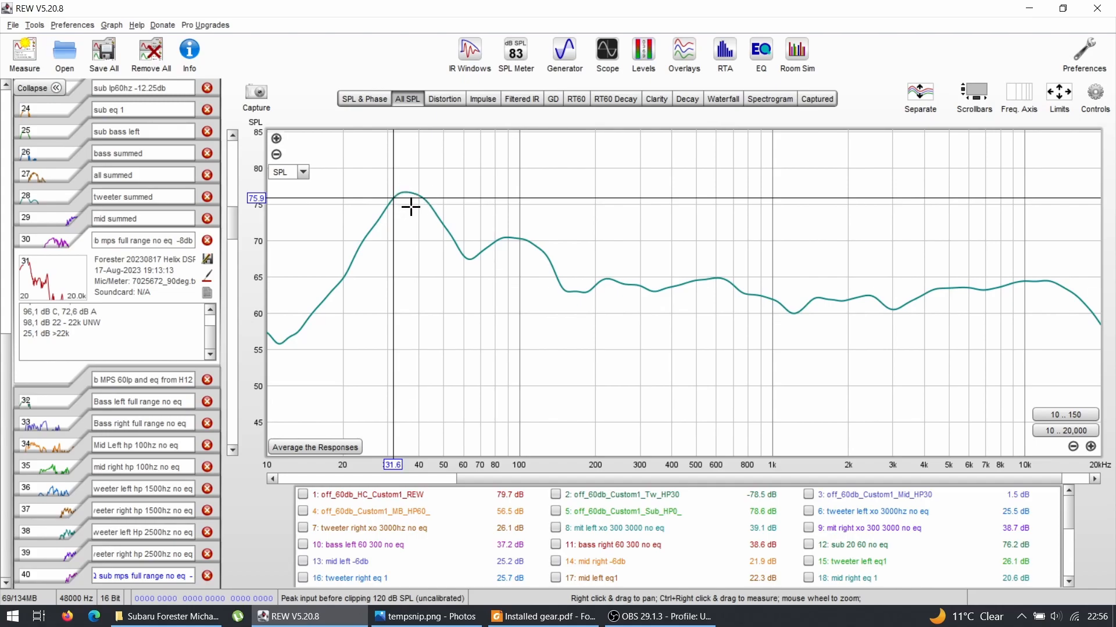
mouse_move(404, 207)
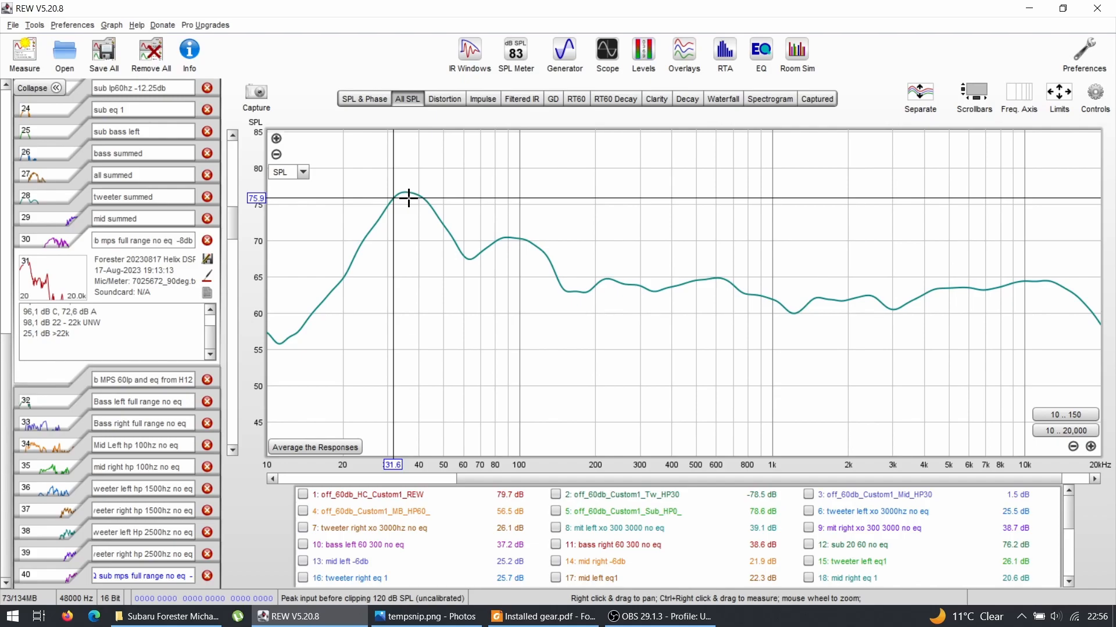
mouse_move(439, 222)
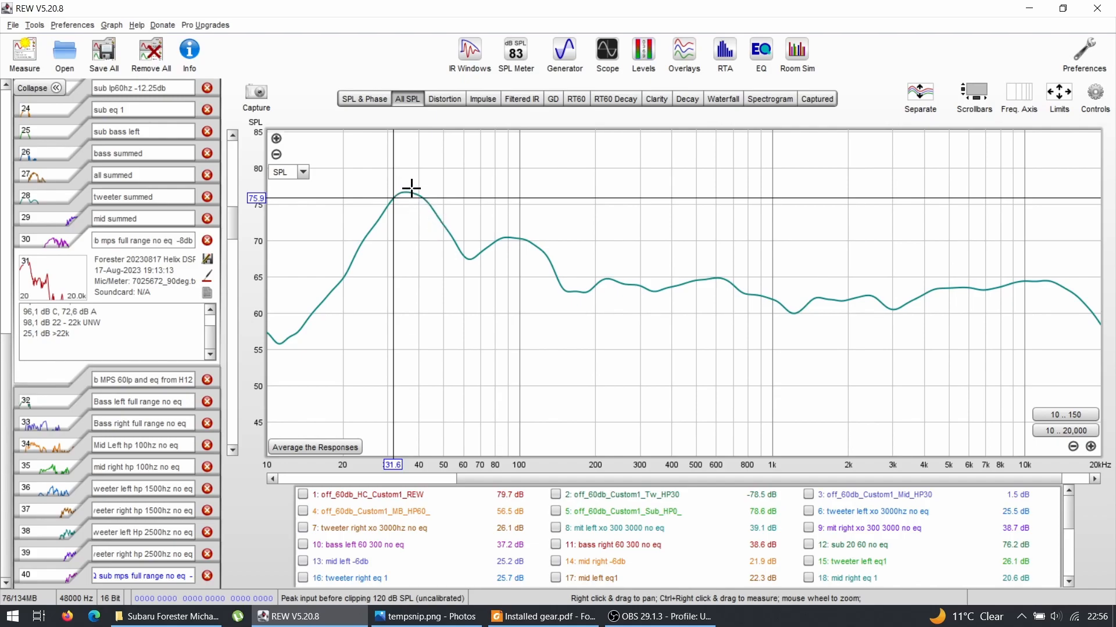
mouse_move(404, 191)
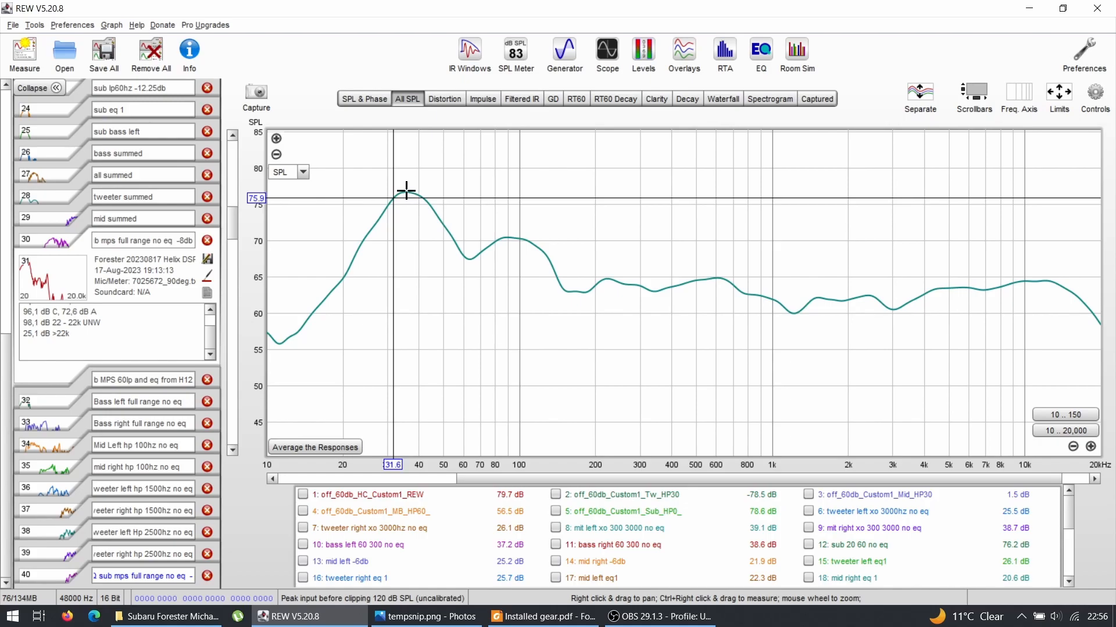
mouse_move(349, 191)
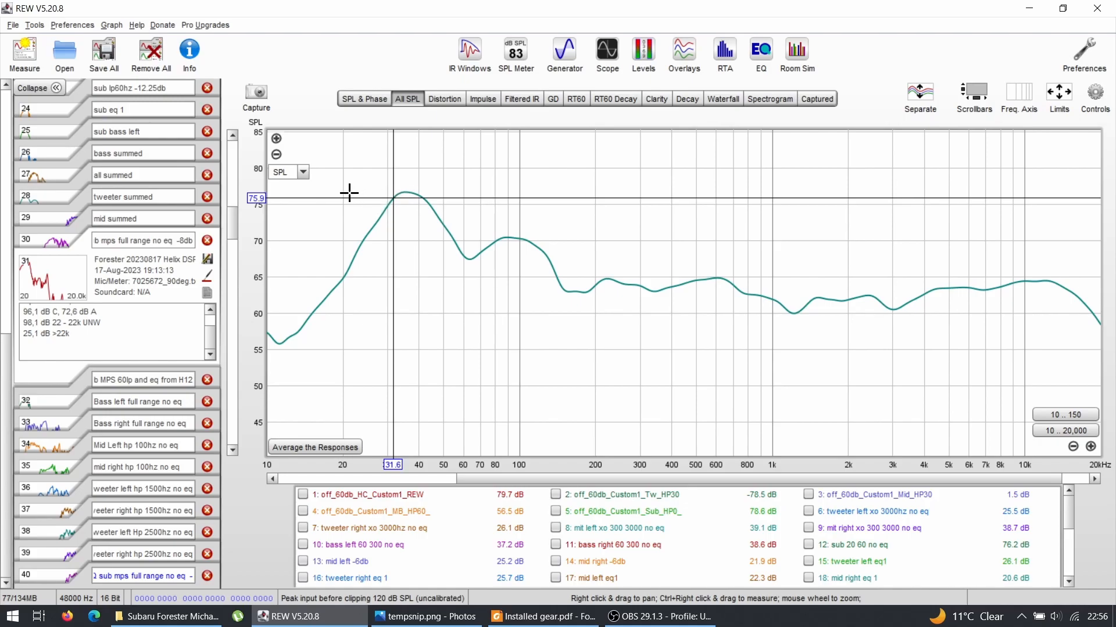
mouse_move(355, 213)
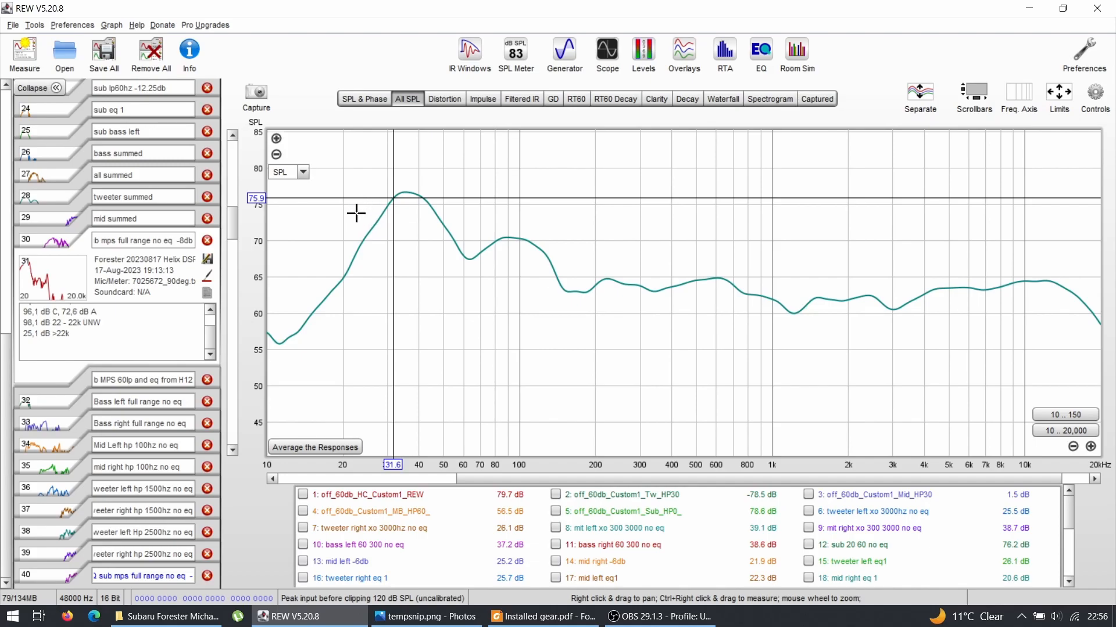
mouse_move(283, 231)
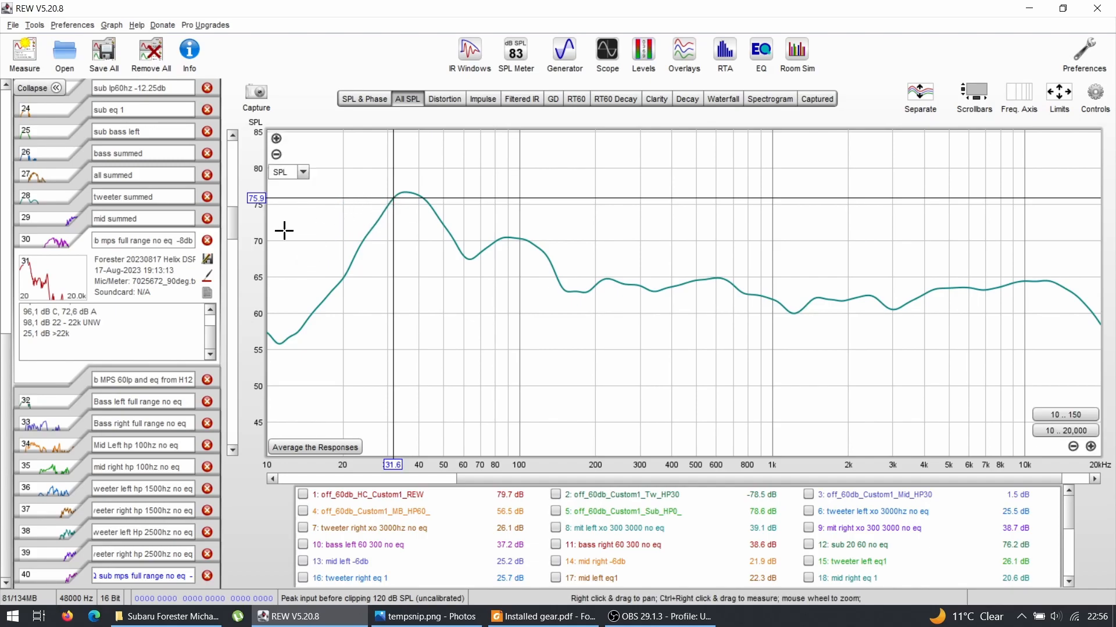
mouse_move(334, 228)
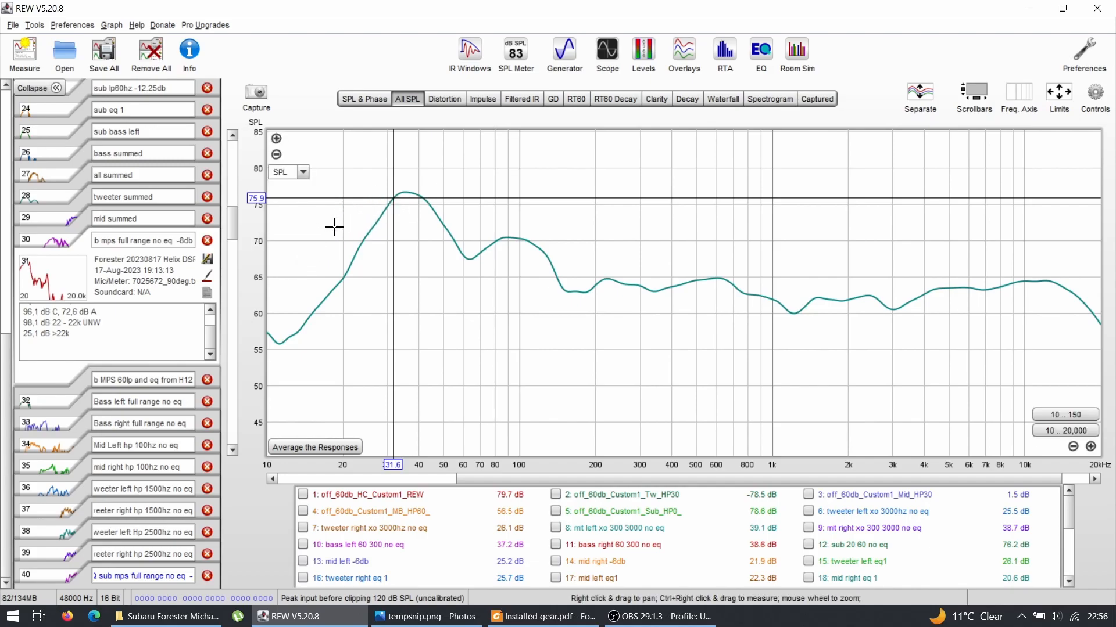
mouse_move(363, 223)
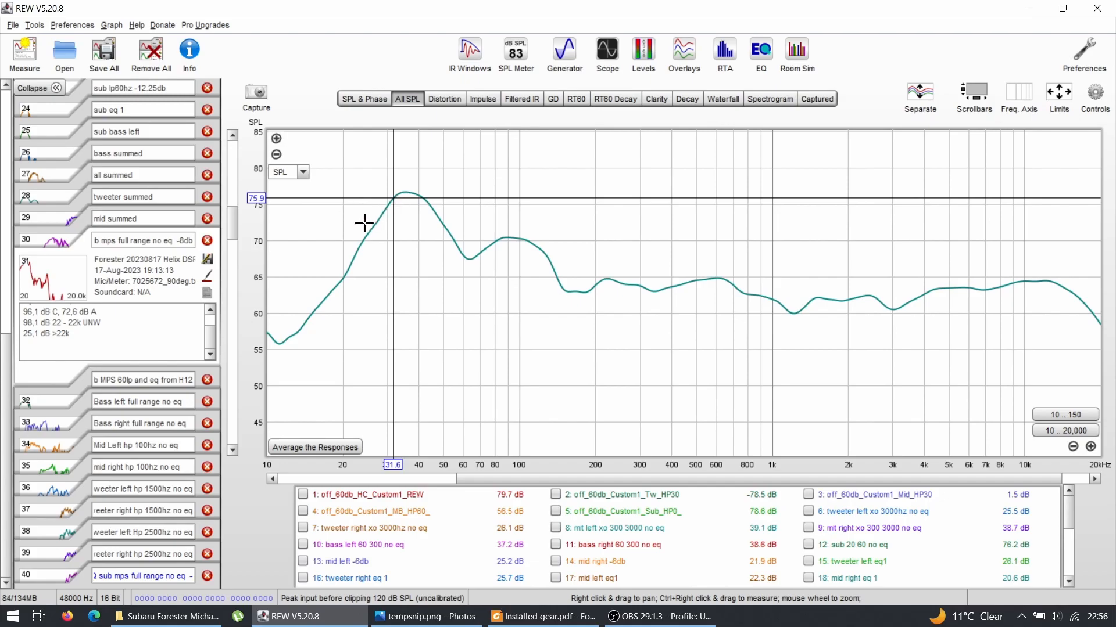
mouse_move(907, 407)
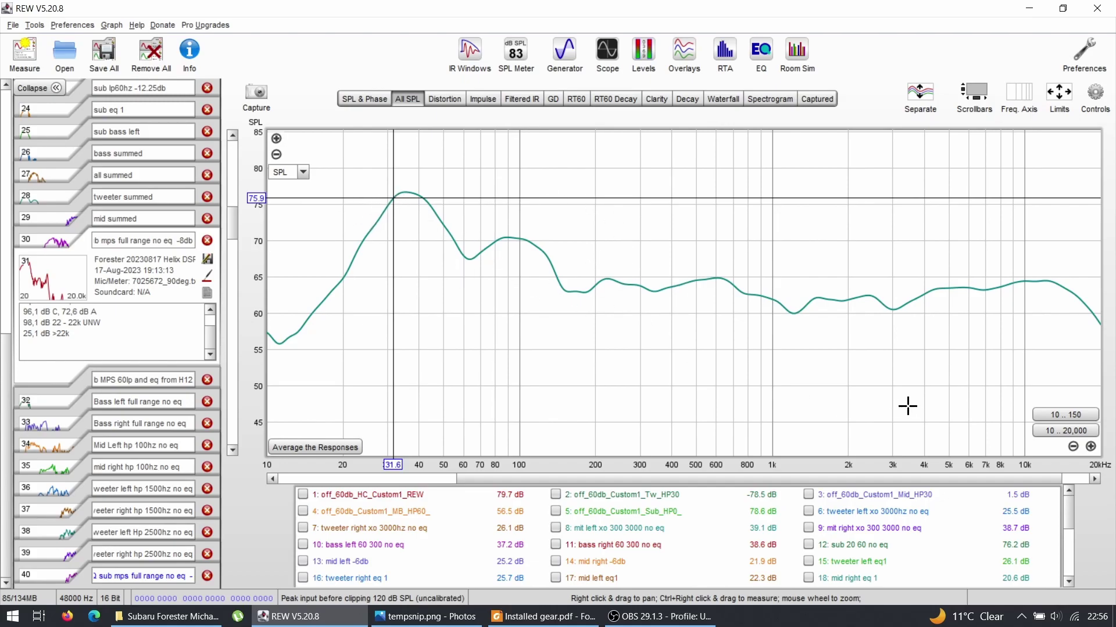
mouse_move(864, 295)
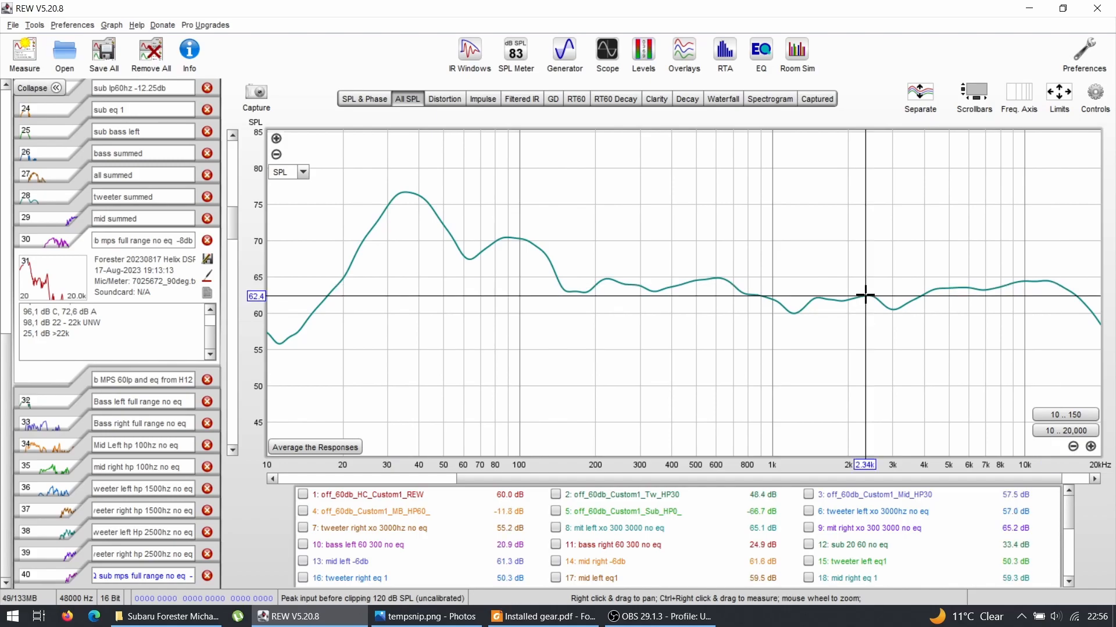
mouse_move(1032, 330)
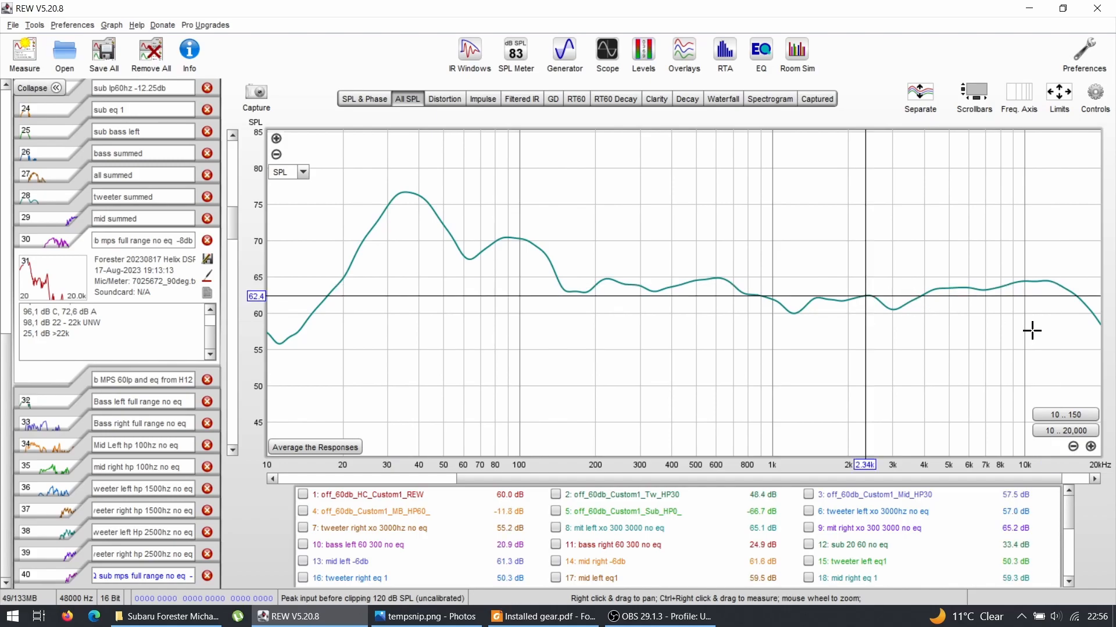